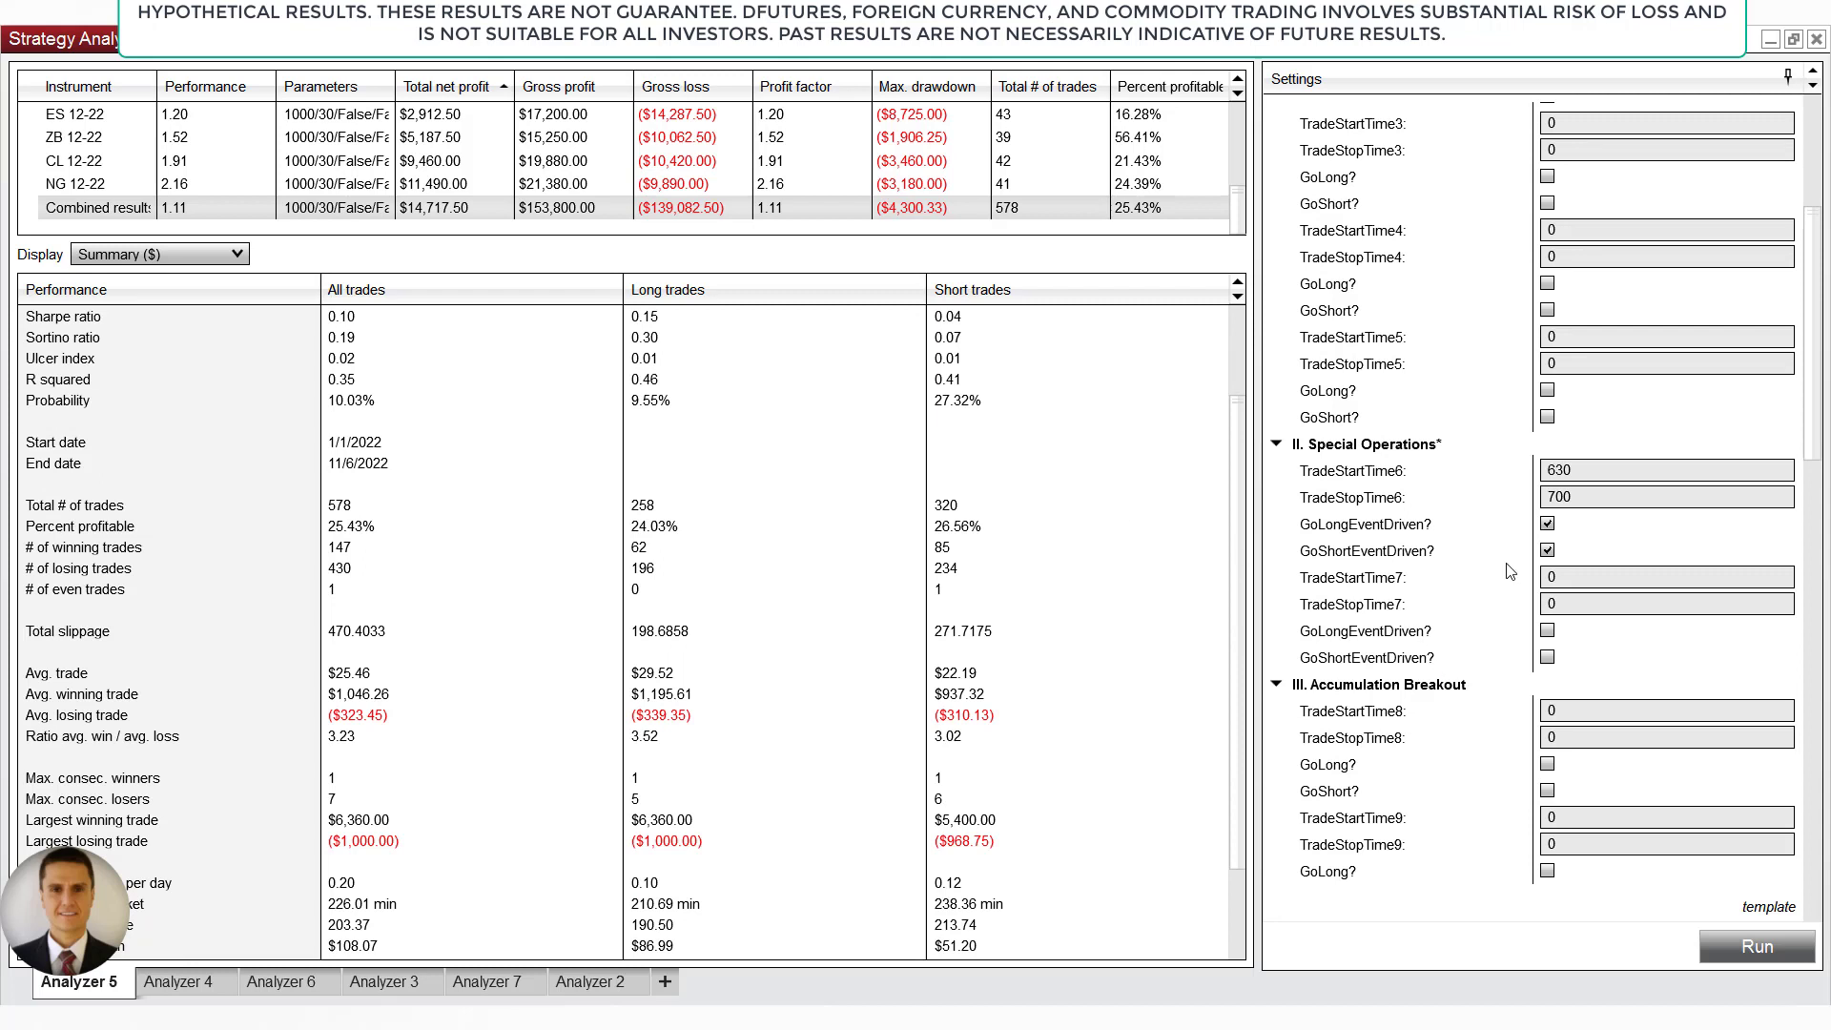
{"action": "mouse_move", "coordinate": [303, 805]}
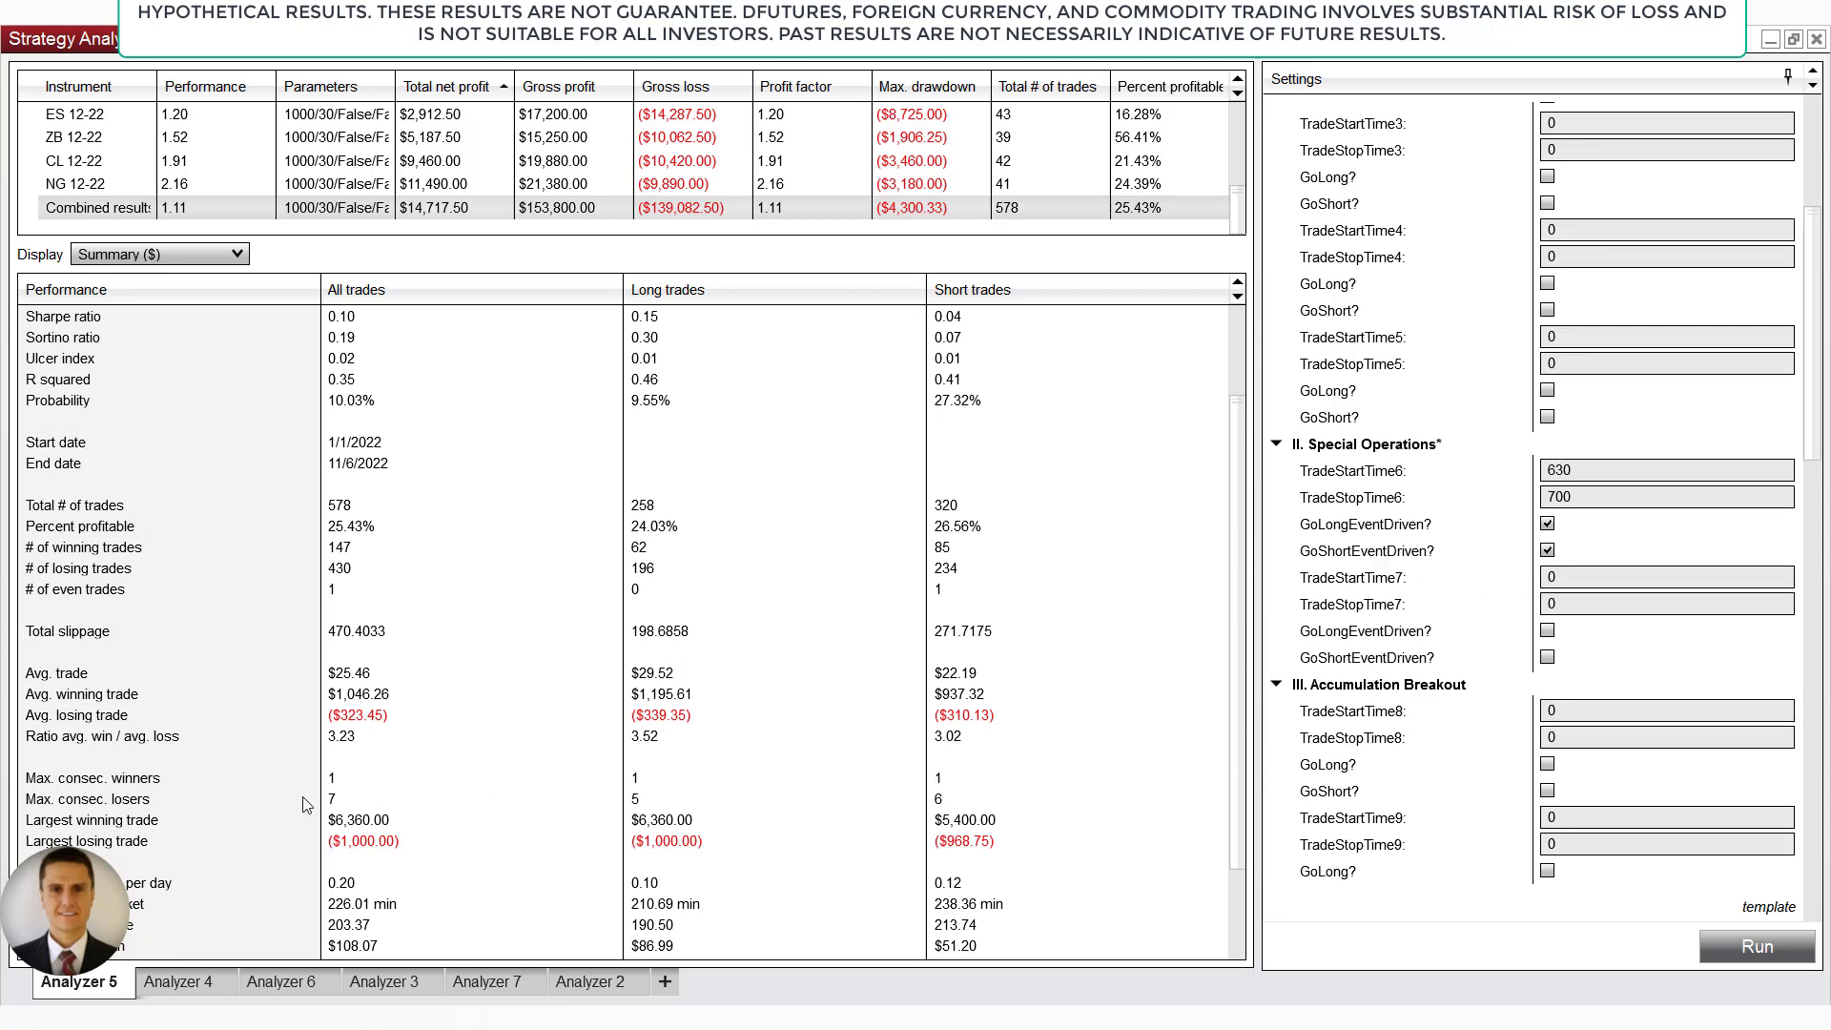
{"action": "mouse_move", "coordinate": [225, 773]}
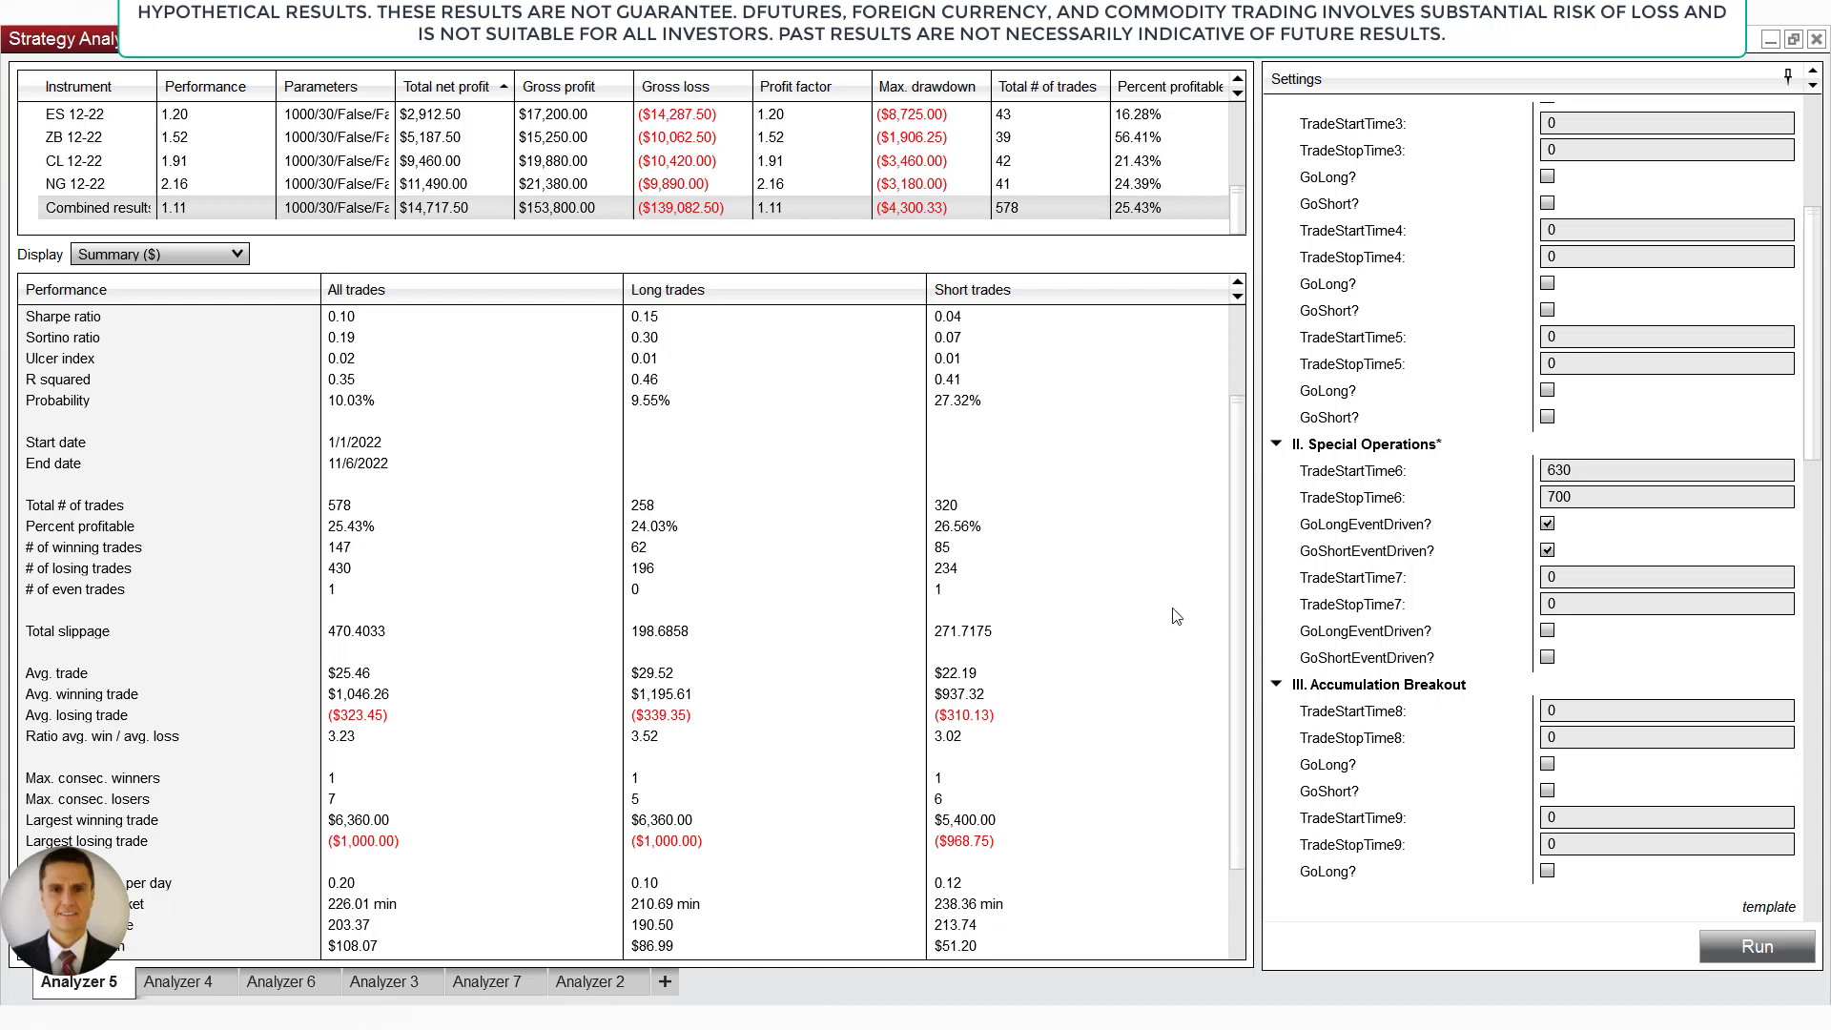
{"action": "mouse_move", "coordinate": [1377, 539]}
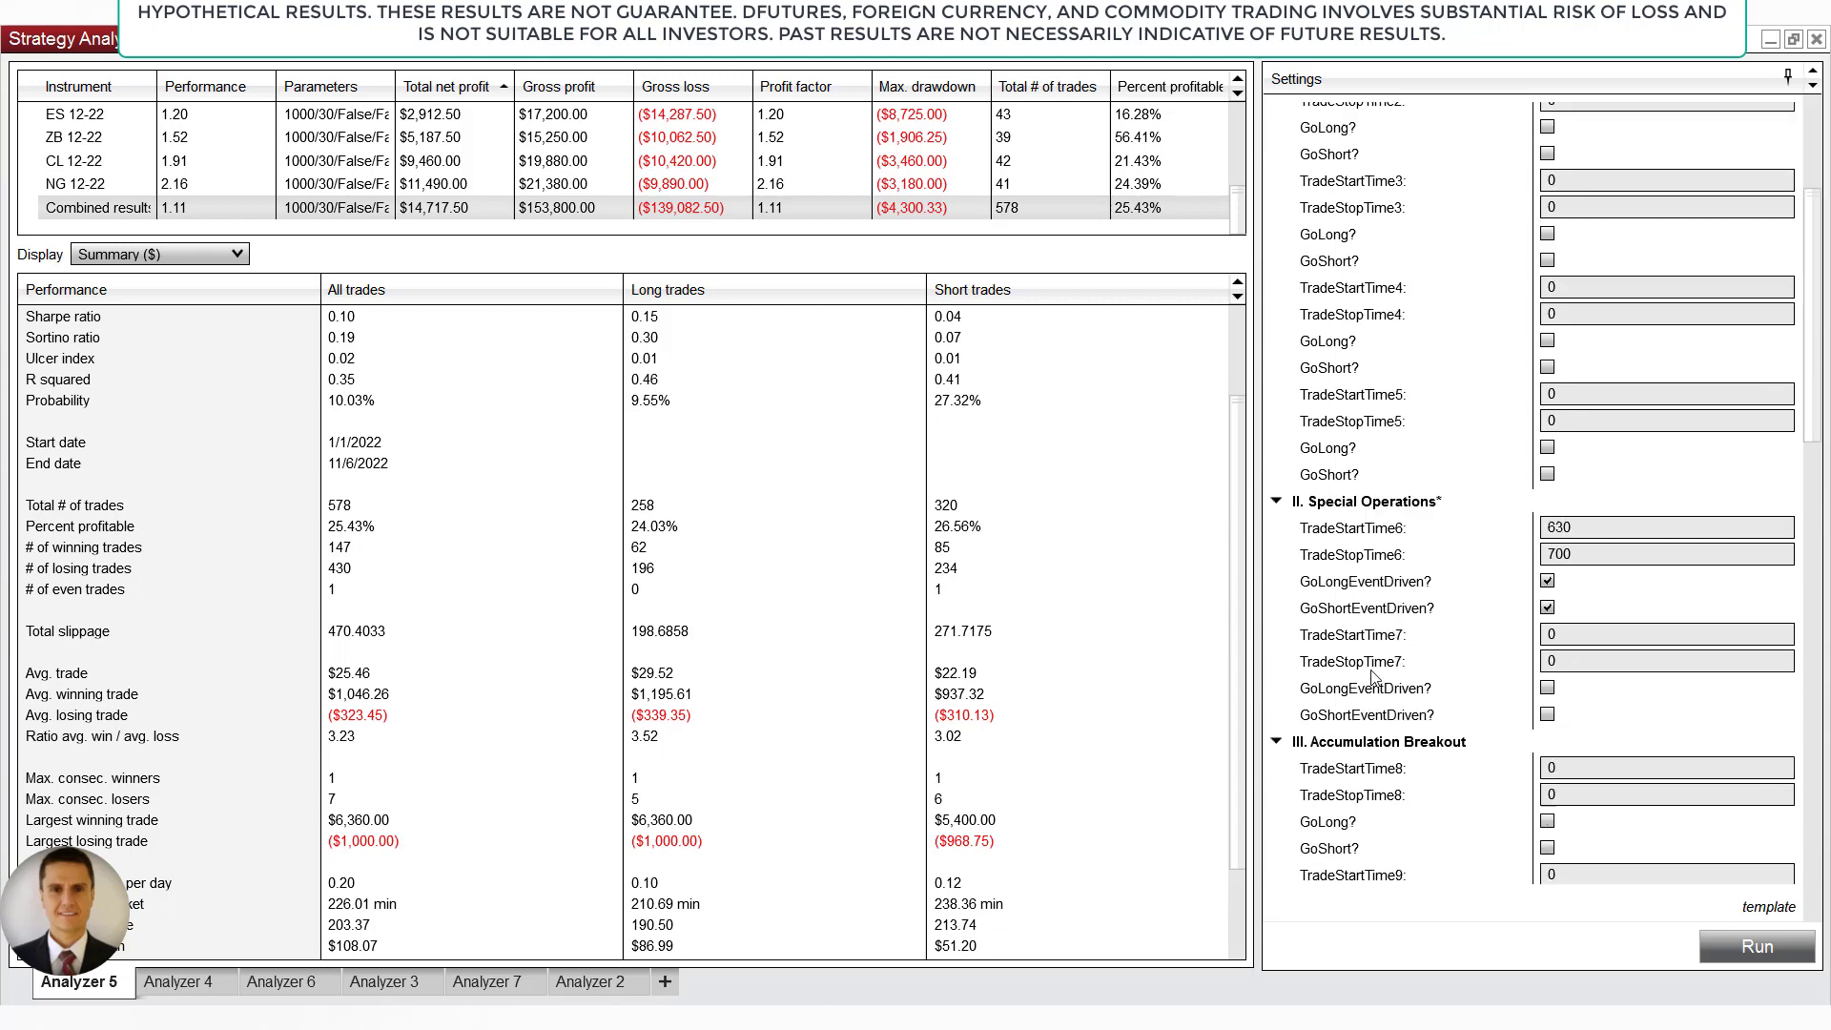
- Review the Settings panel down to the backtest start and end dates
{"action": "scroll", "scroll_direction": "down", "scroll_amount": 3}
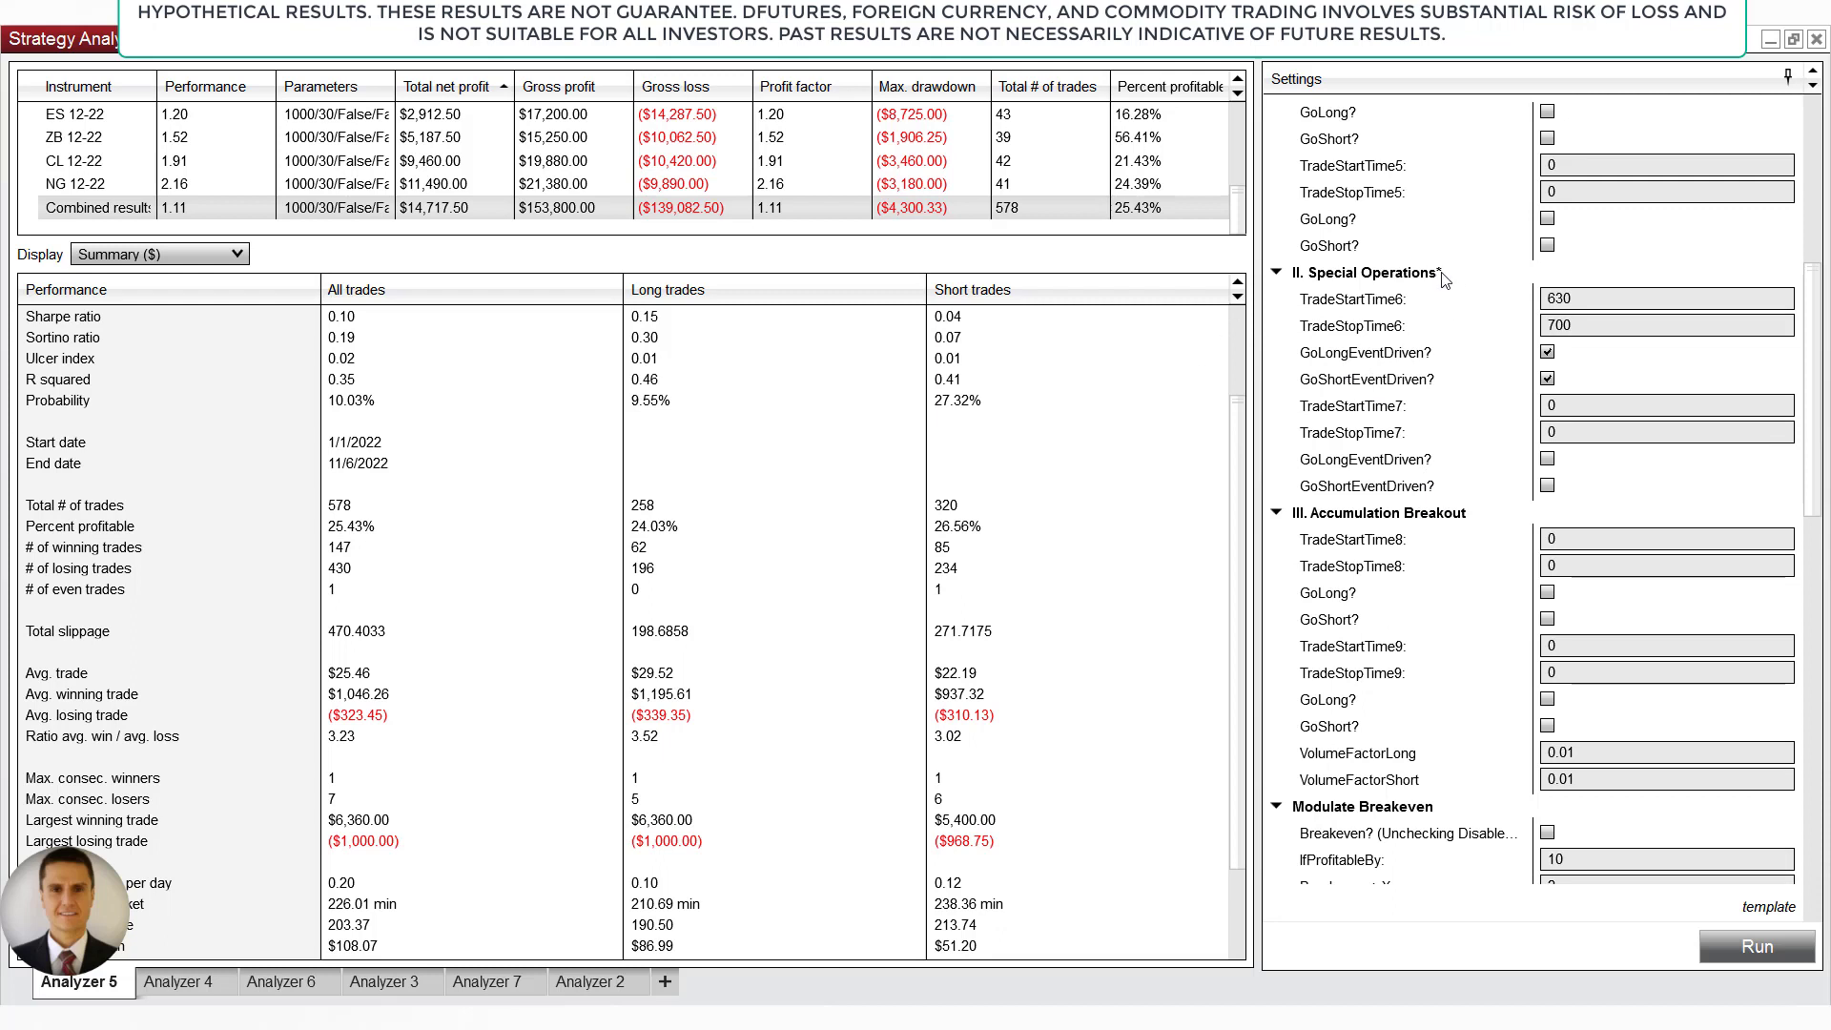
{"action": "mouse_move", "coordinate": [1437, 377]}
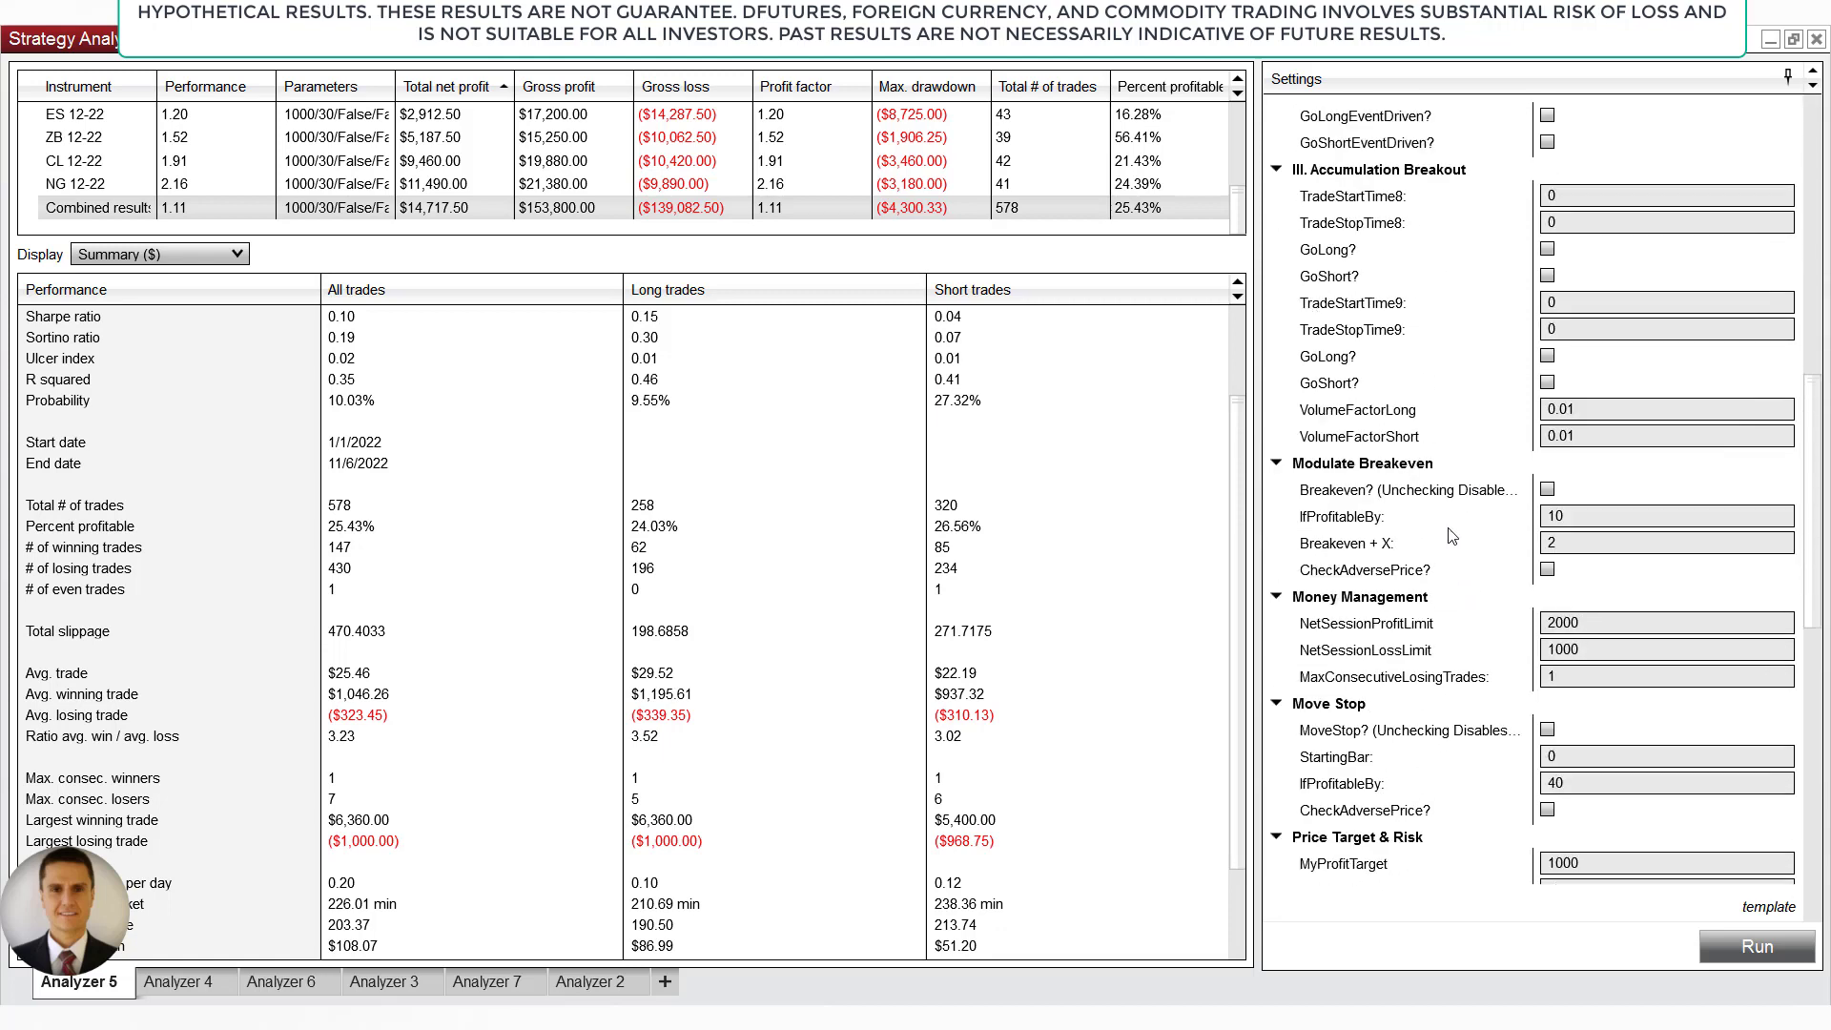
{"action": "scroll", "scroll_direction": "down", "scroll_amount": 3}
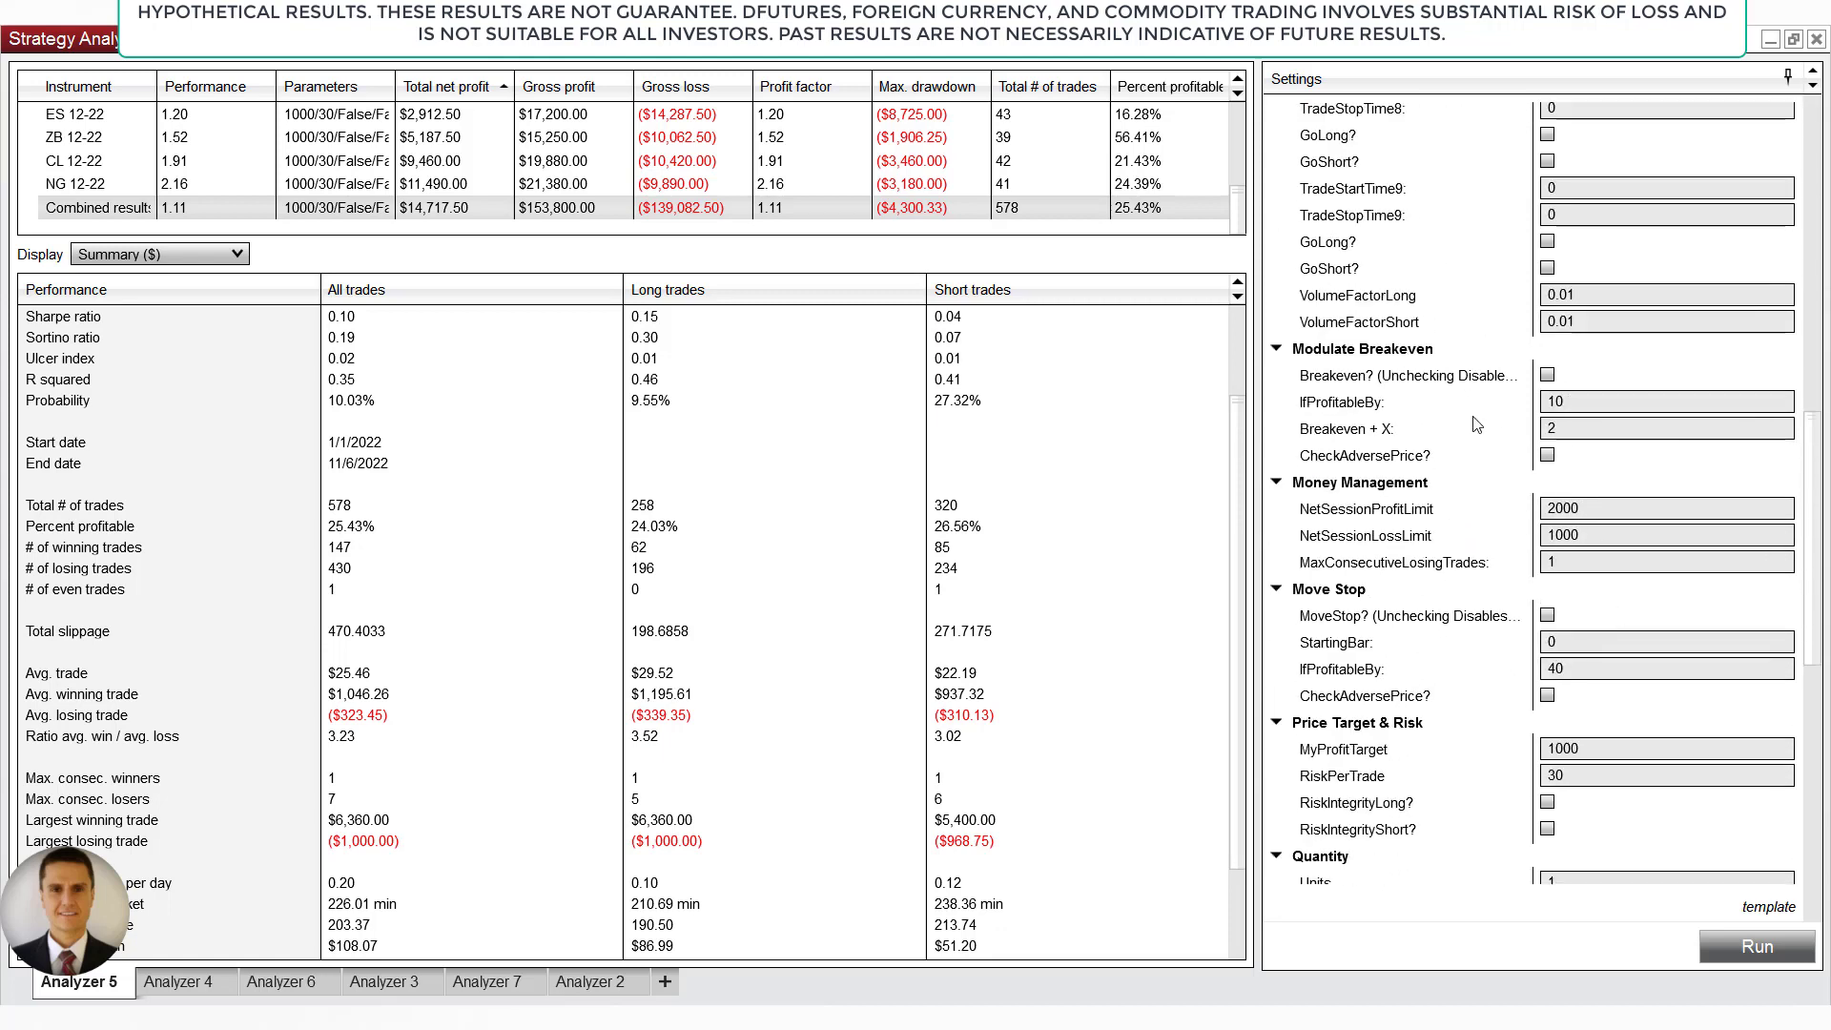
{"action": "scroll", "scroll_direction": "down", "scroll_amount": 3}
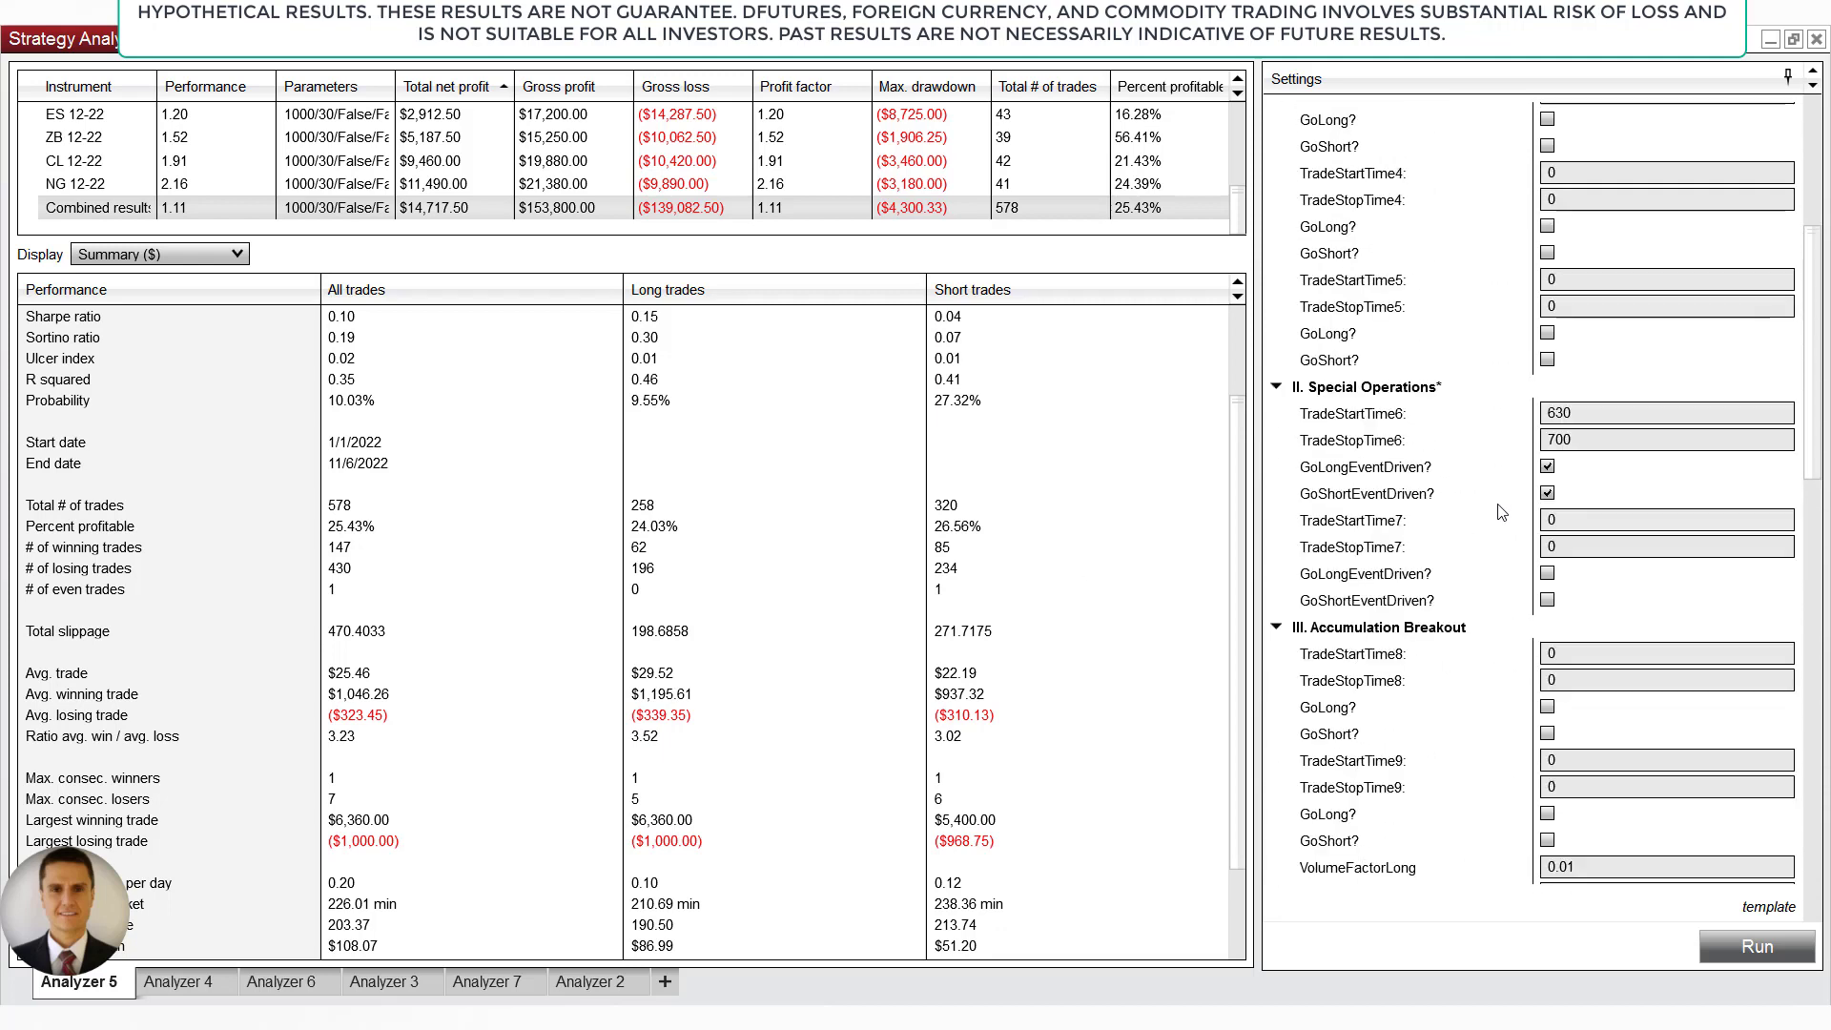
{"action": "scroll", "scroll_direction": "down", "scroll_amount": 3}
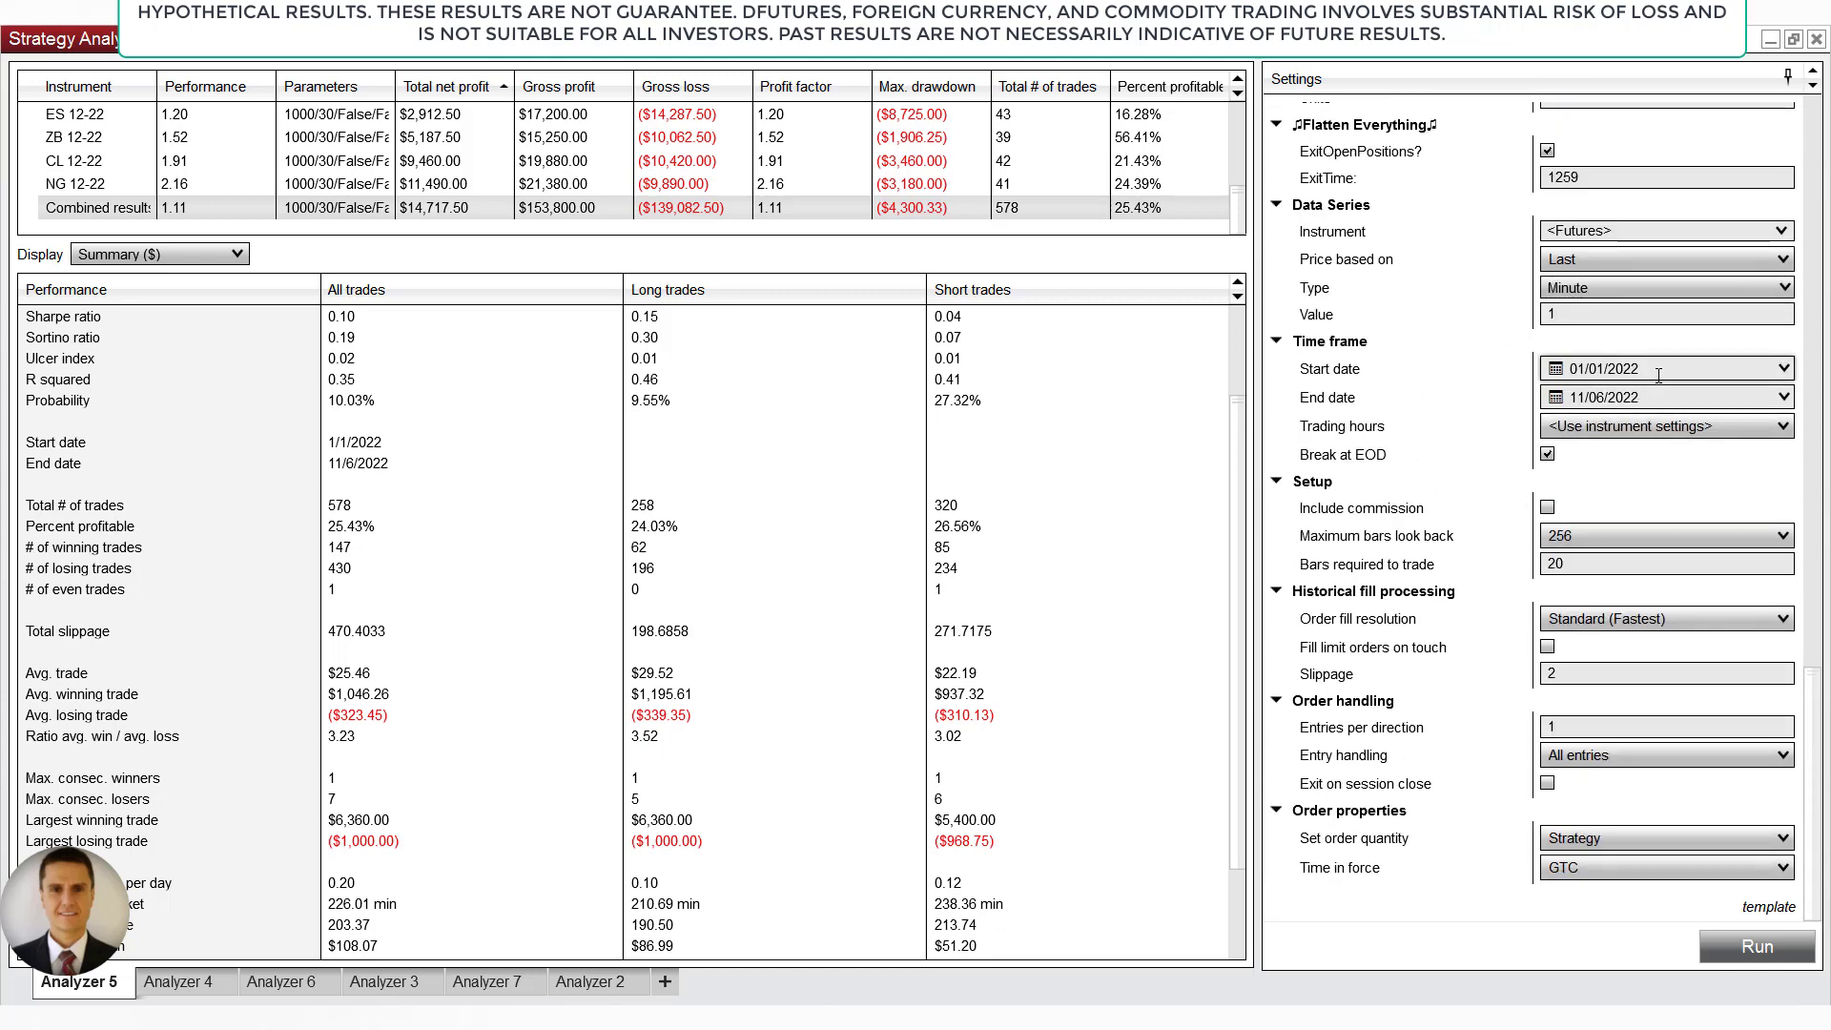
{"action": "left_click", "coordinate": [1623, 369]}
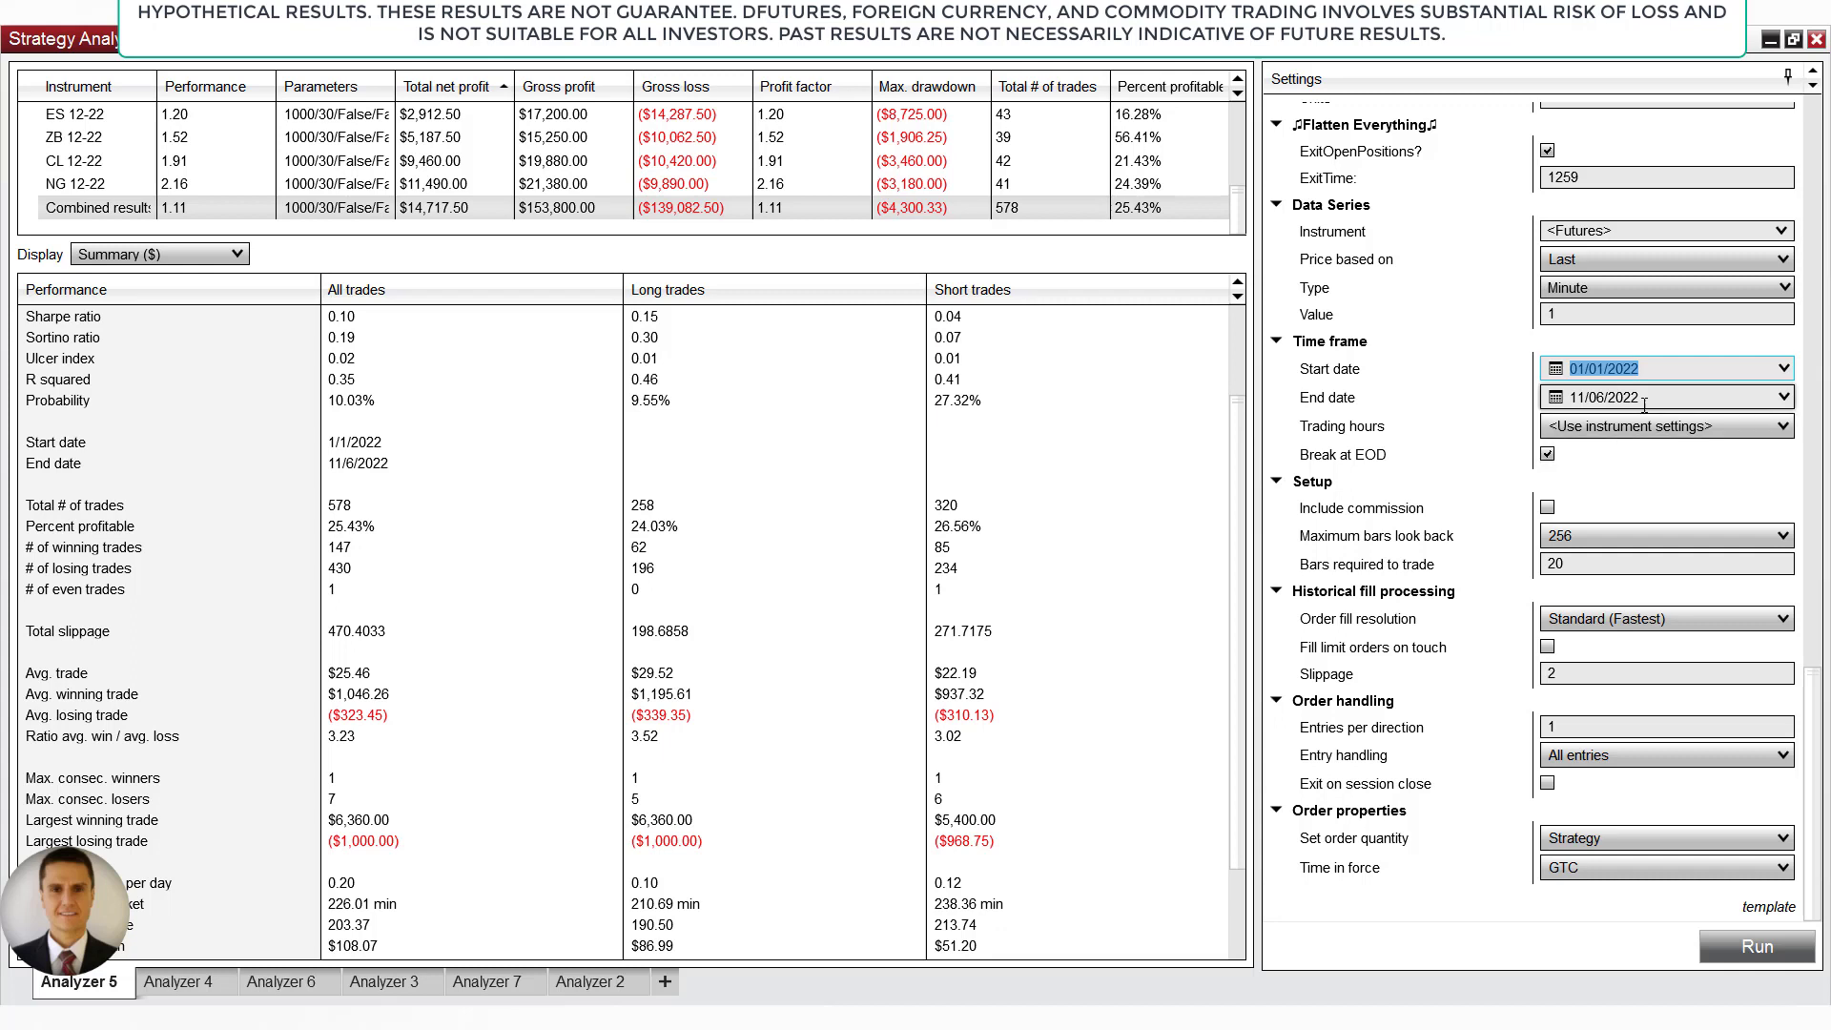
{"action": "left_click", "coordinate": [1646, 397]}
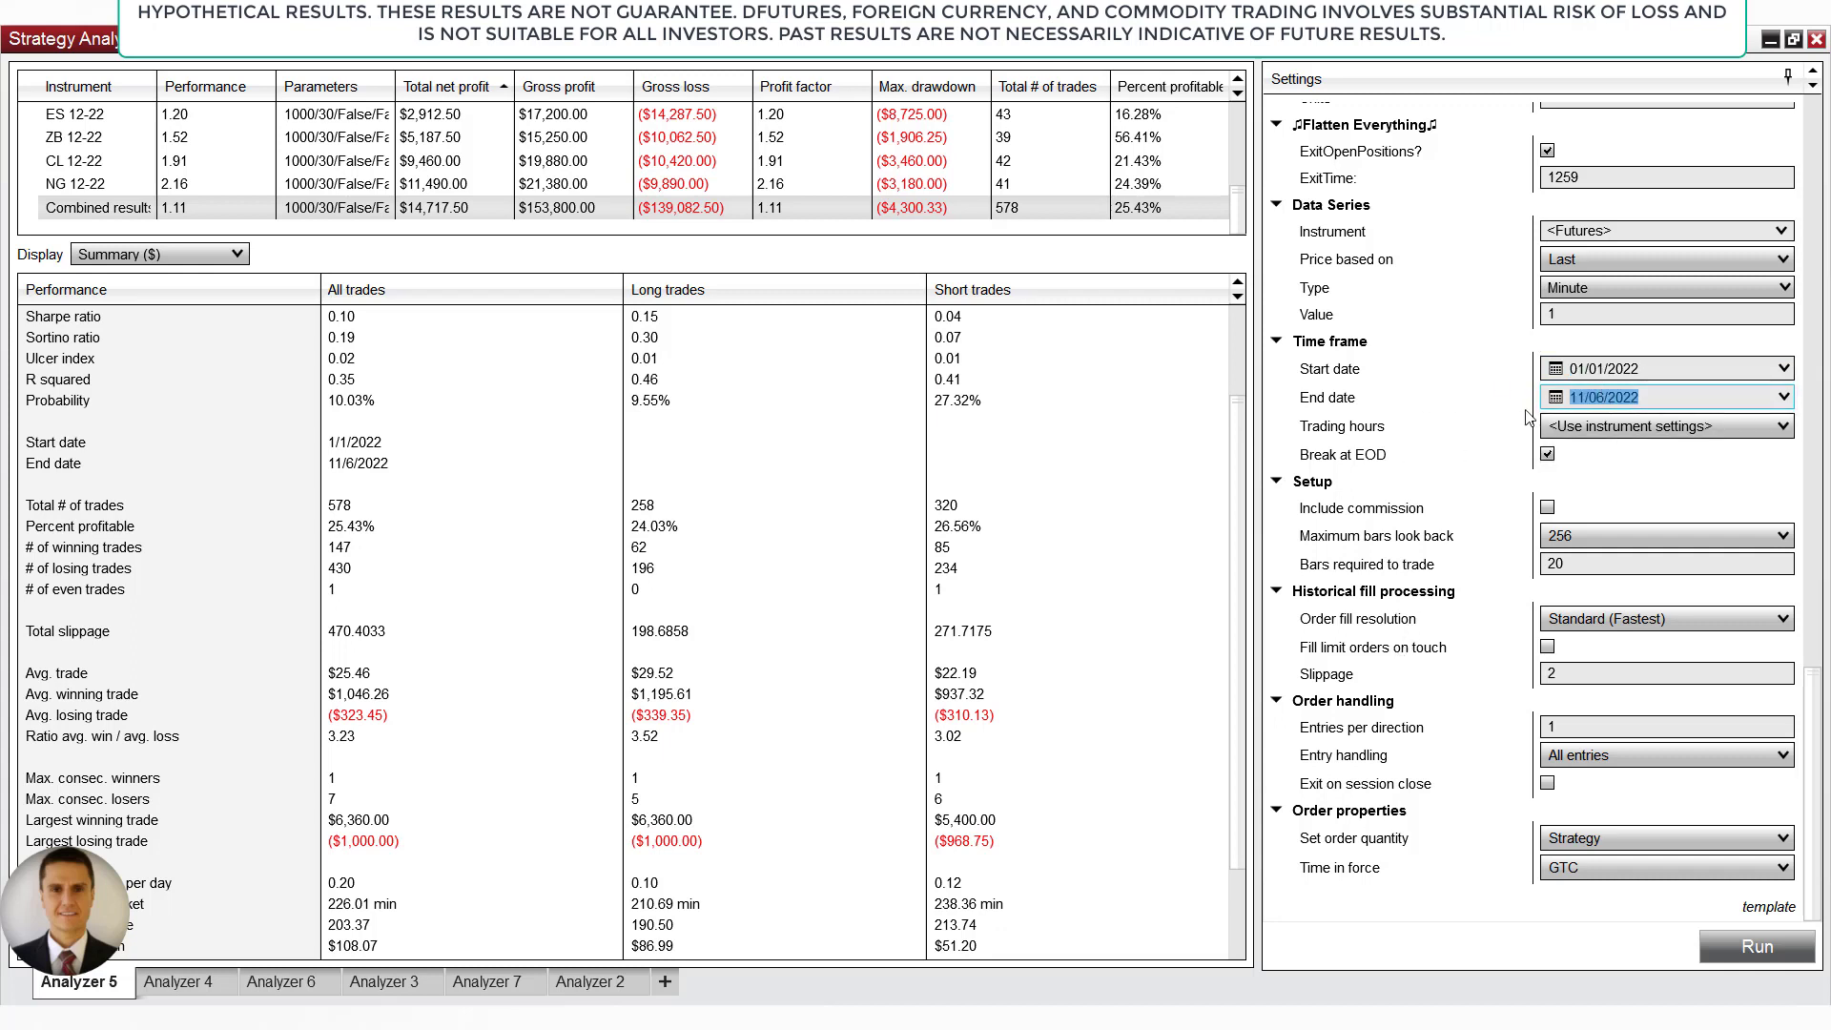
{"action": "mouse_move", "coordinate": [1290, 433]}
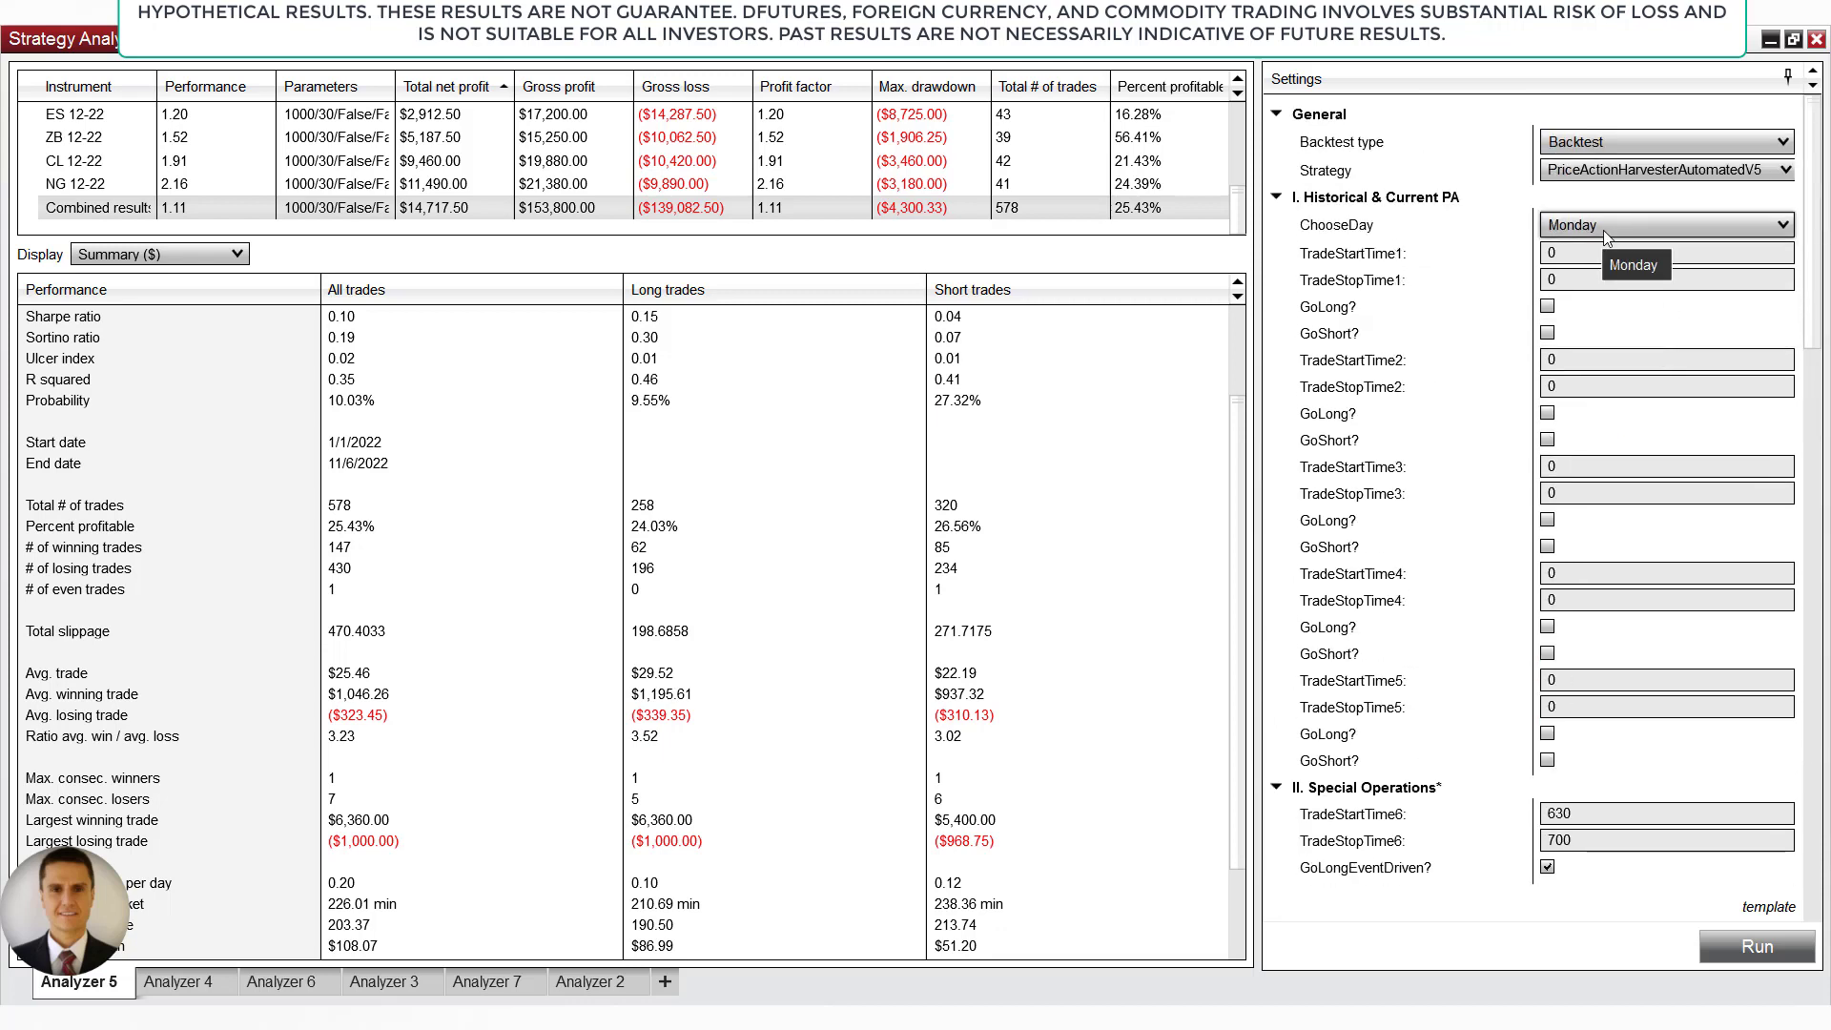
{"action": "mouse_move", "coordinate": [1341, 534]}
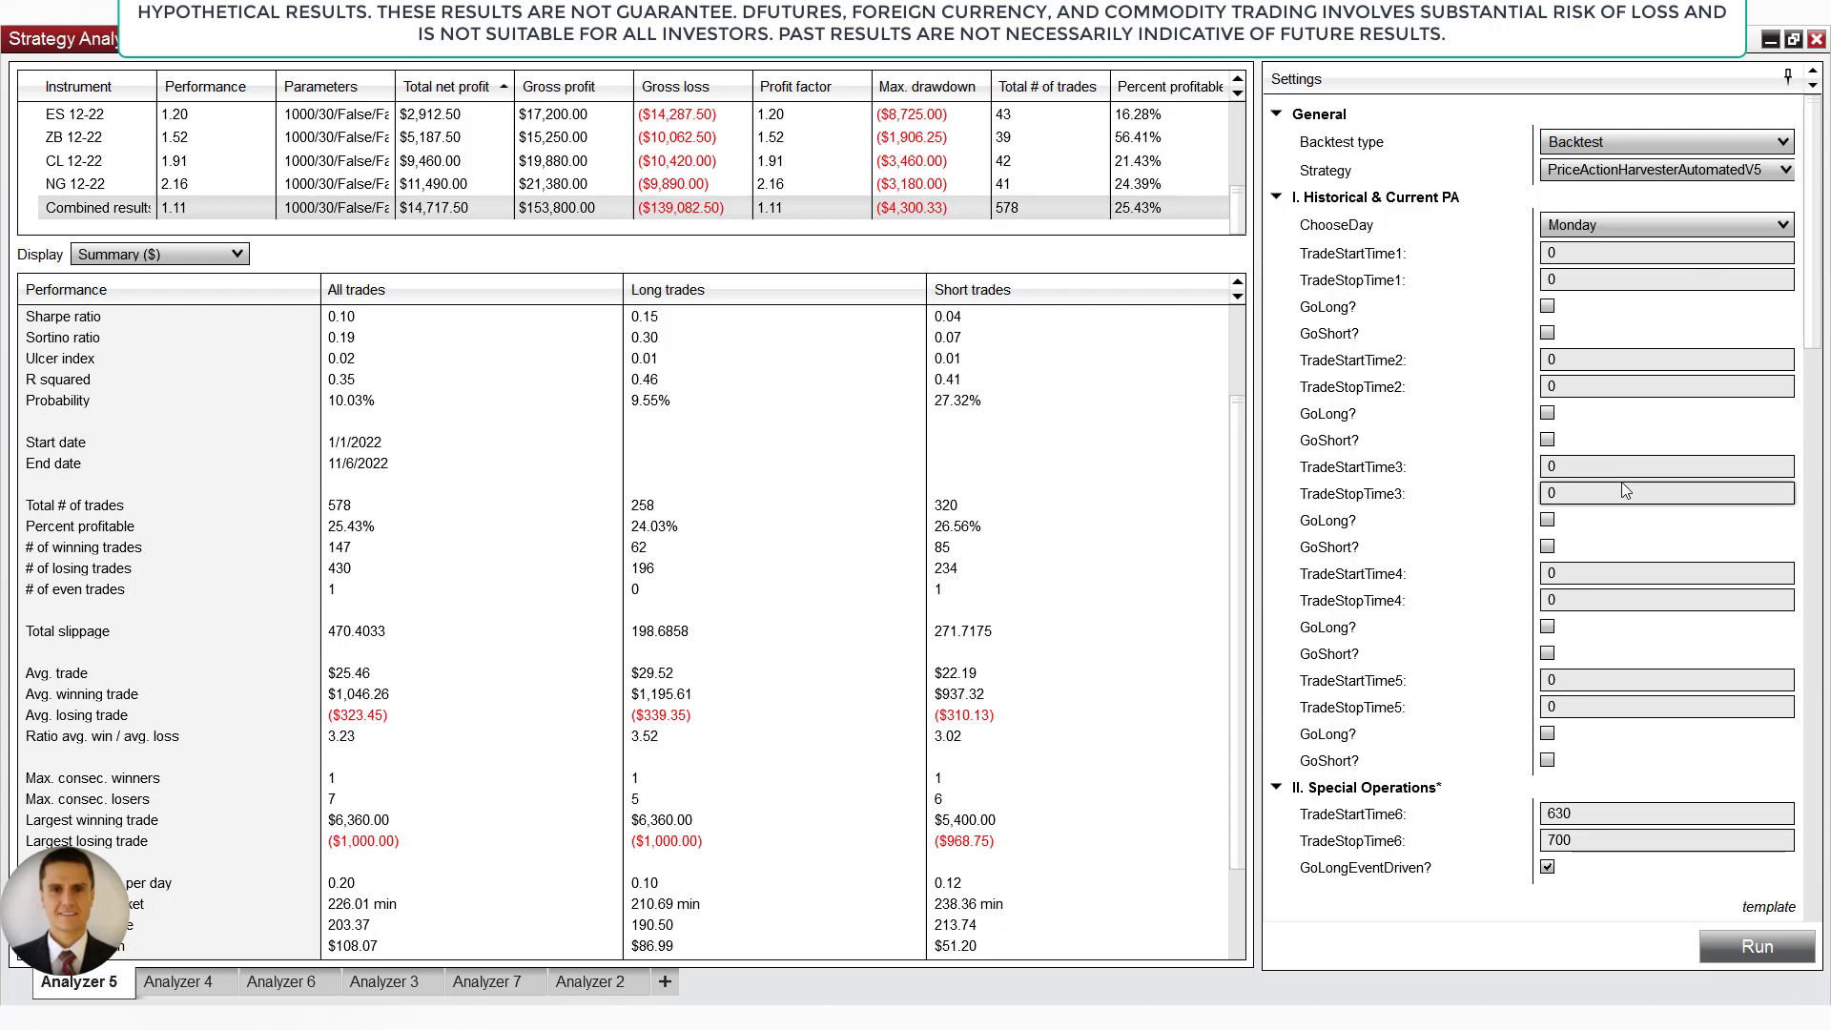
{"action": "mouse_move", "coordinate": [1646, 565]}
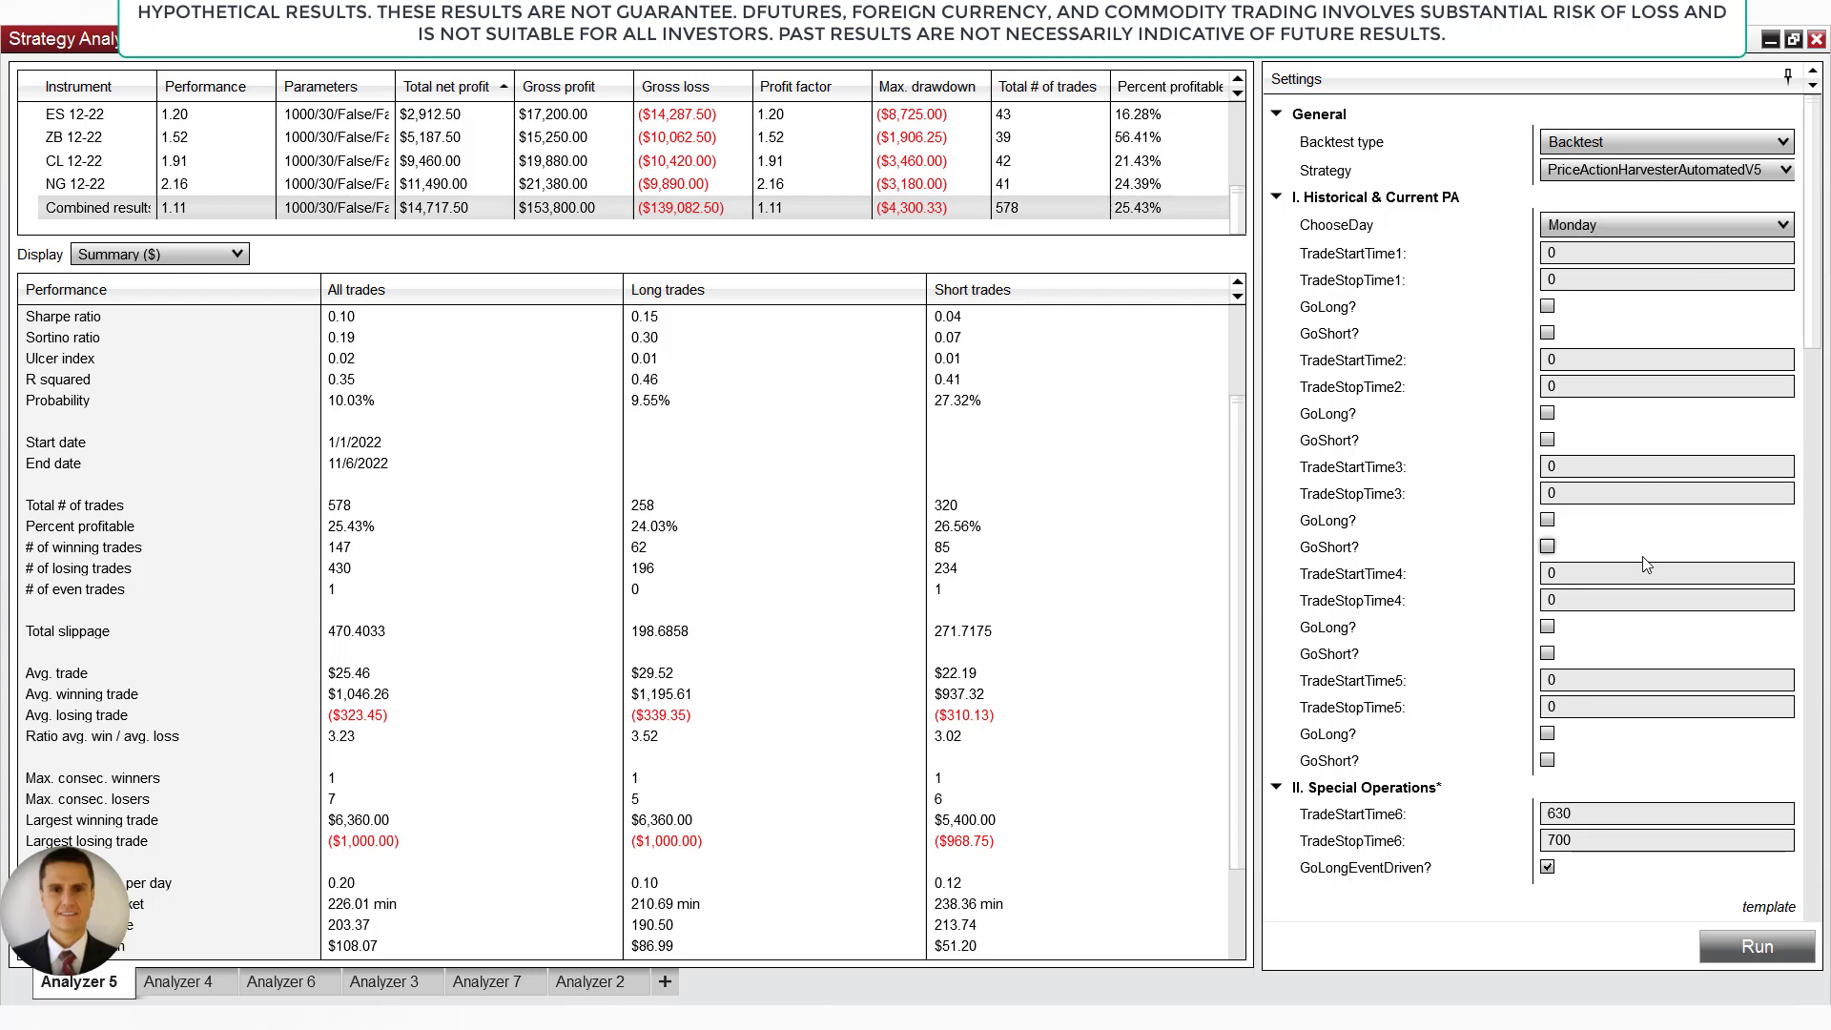
{"action": "mouse_move", "coordinate": [1215, 497]}
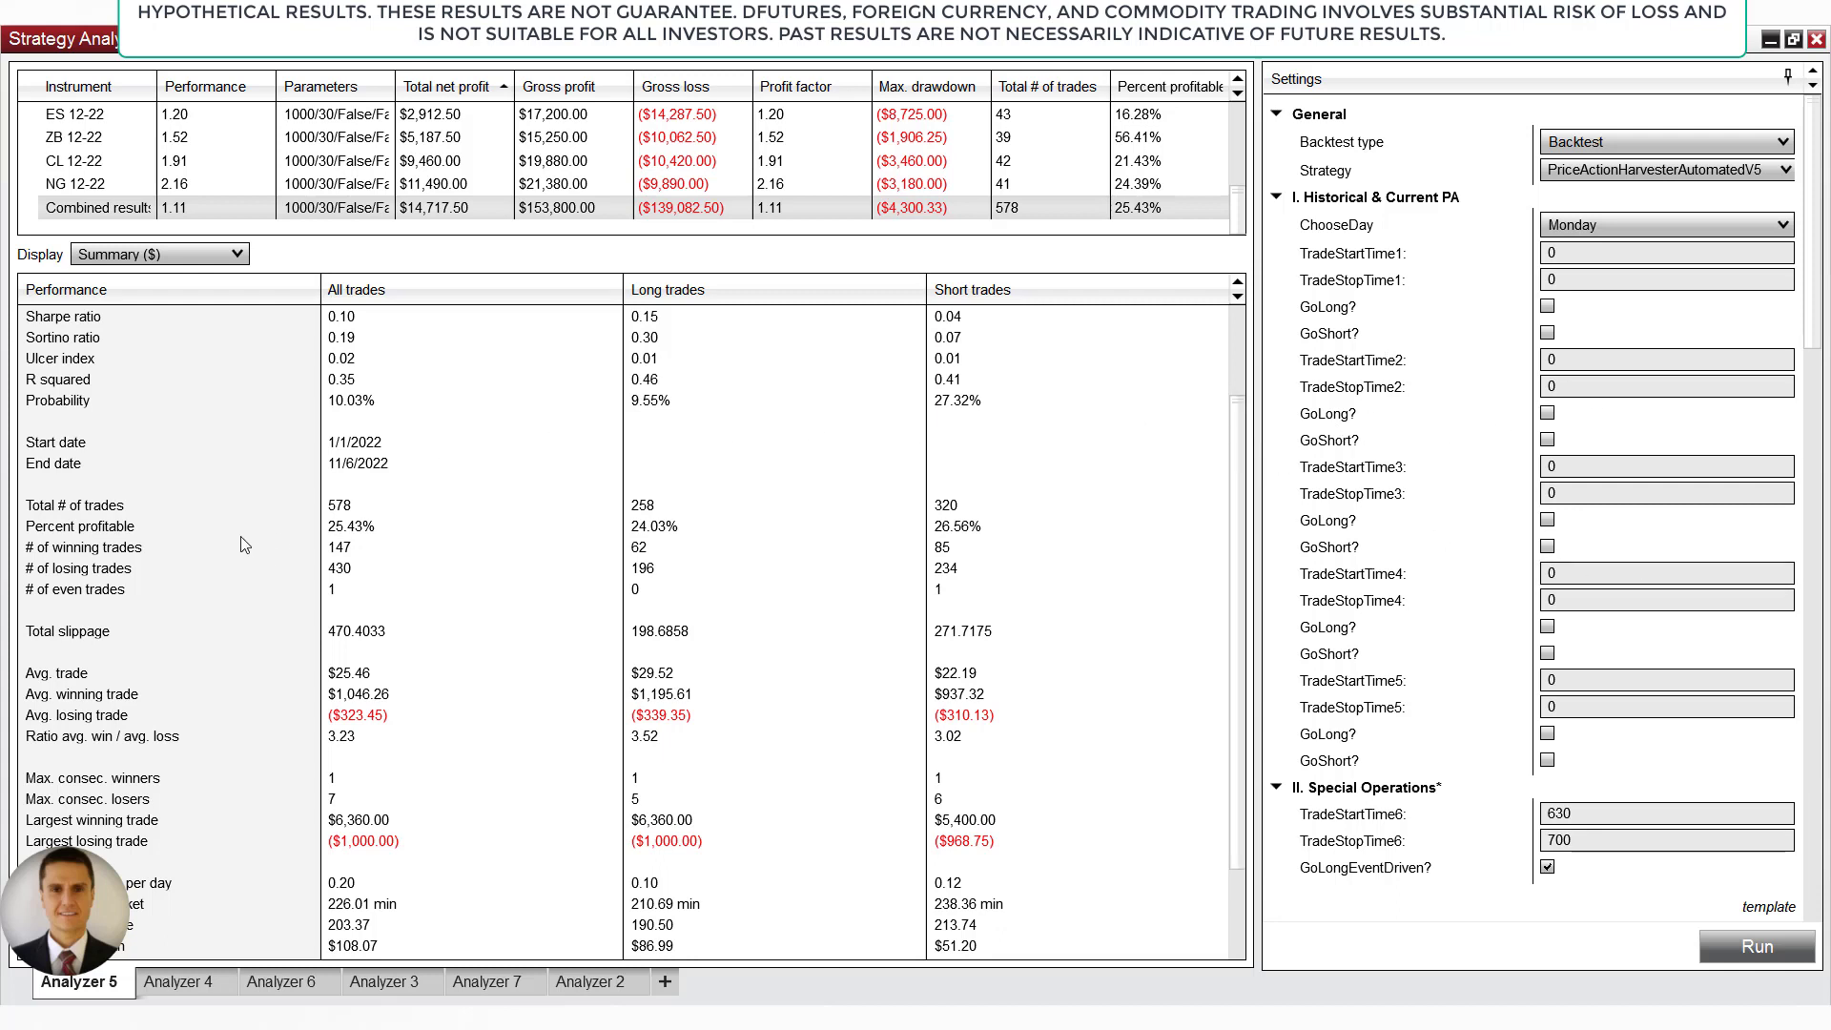
- Flip through the Tuesday, Wednesday and another weekday's results, then return to Monday
{"action": "scroll", "scroll_direction": "down", "scroll_amount": 3}
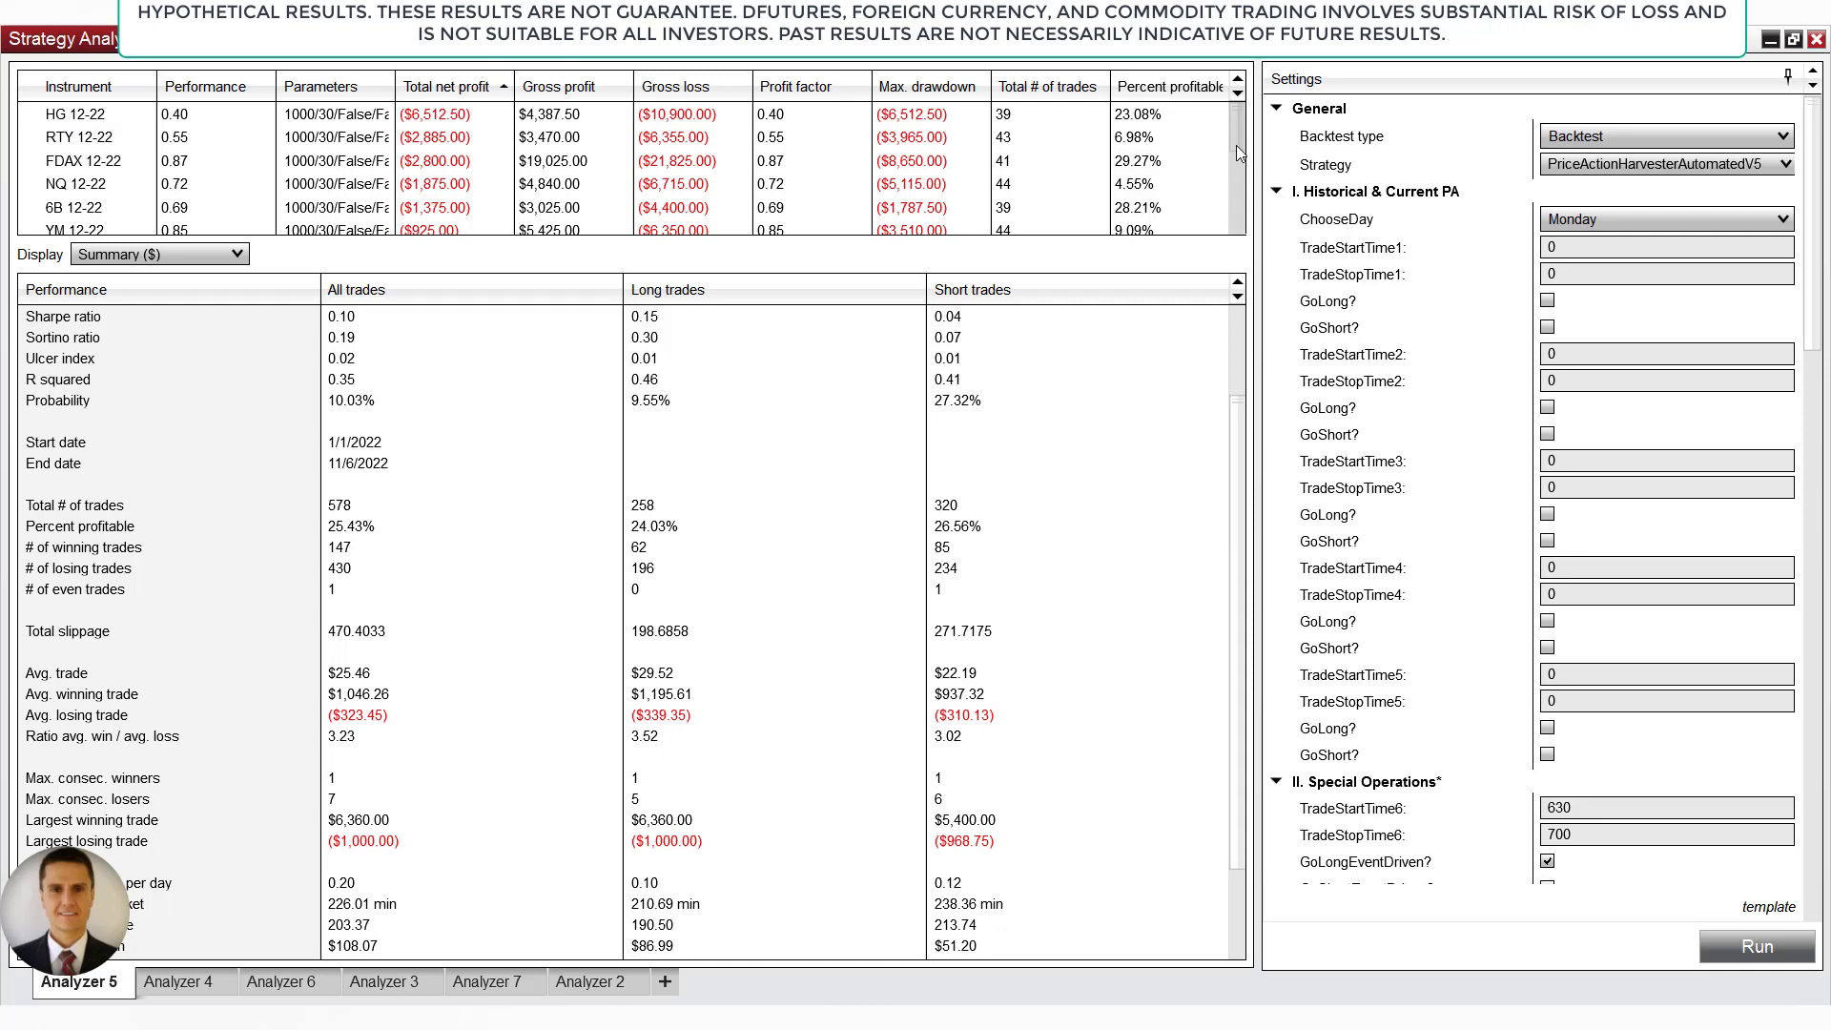
{"action": "scroll", "scroll_direction": "down", "scroll_amount": 3}
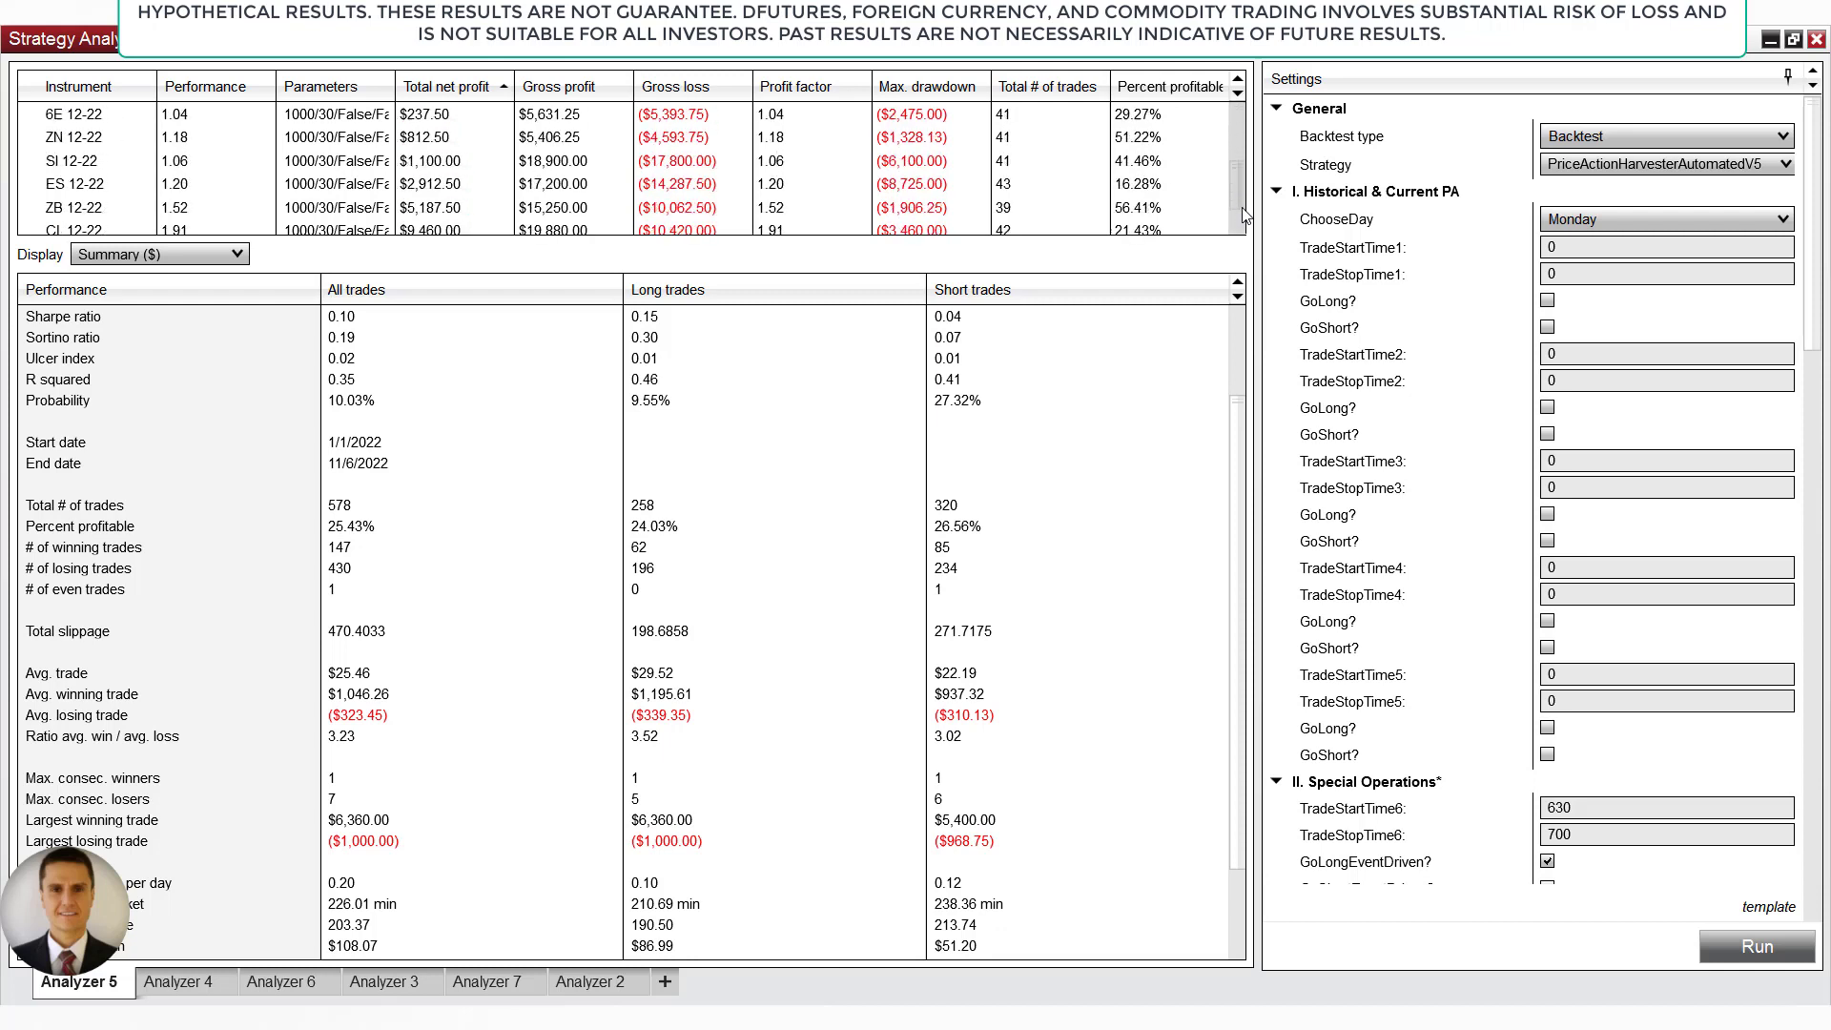
{"action": "scroll", "scroll_direction": "down", "scroll_amount": 3}
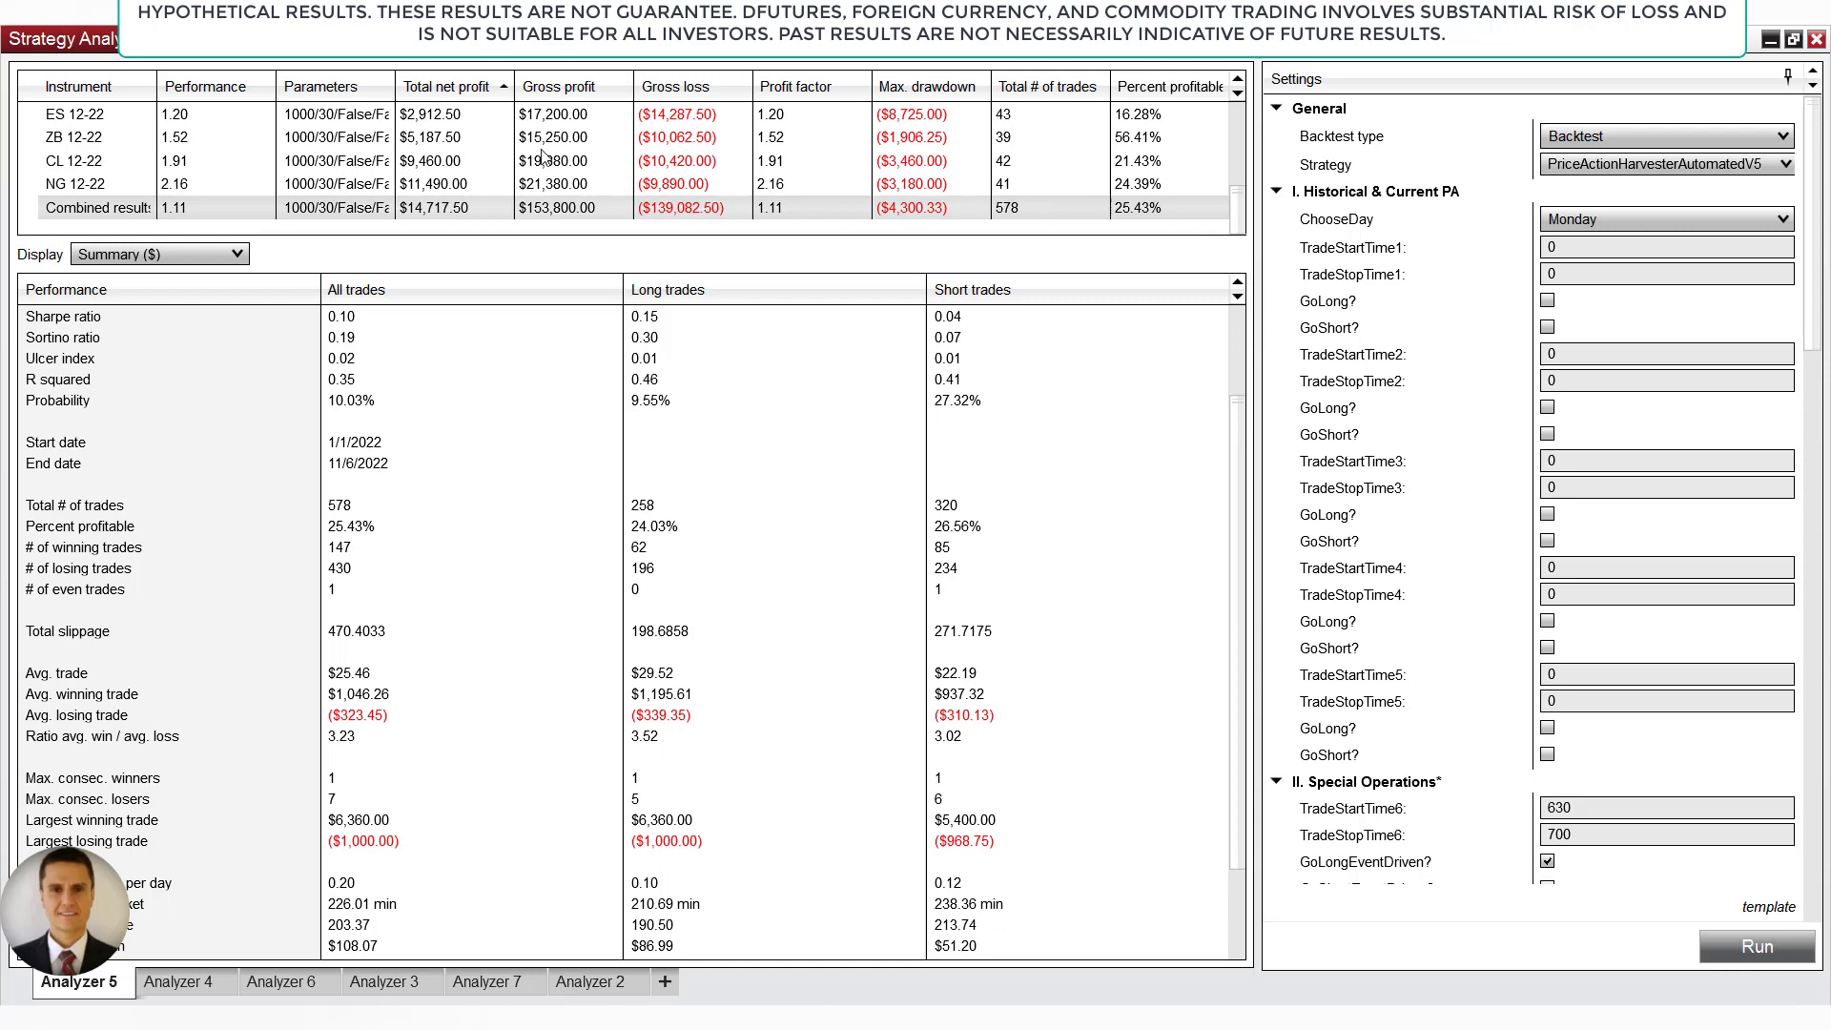
{"action": "mouse_move", "coordinate": [560, 431]}
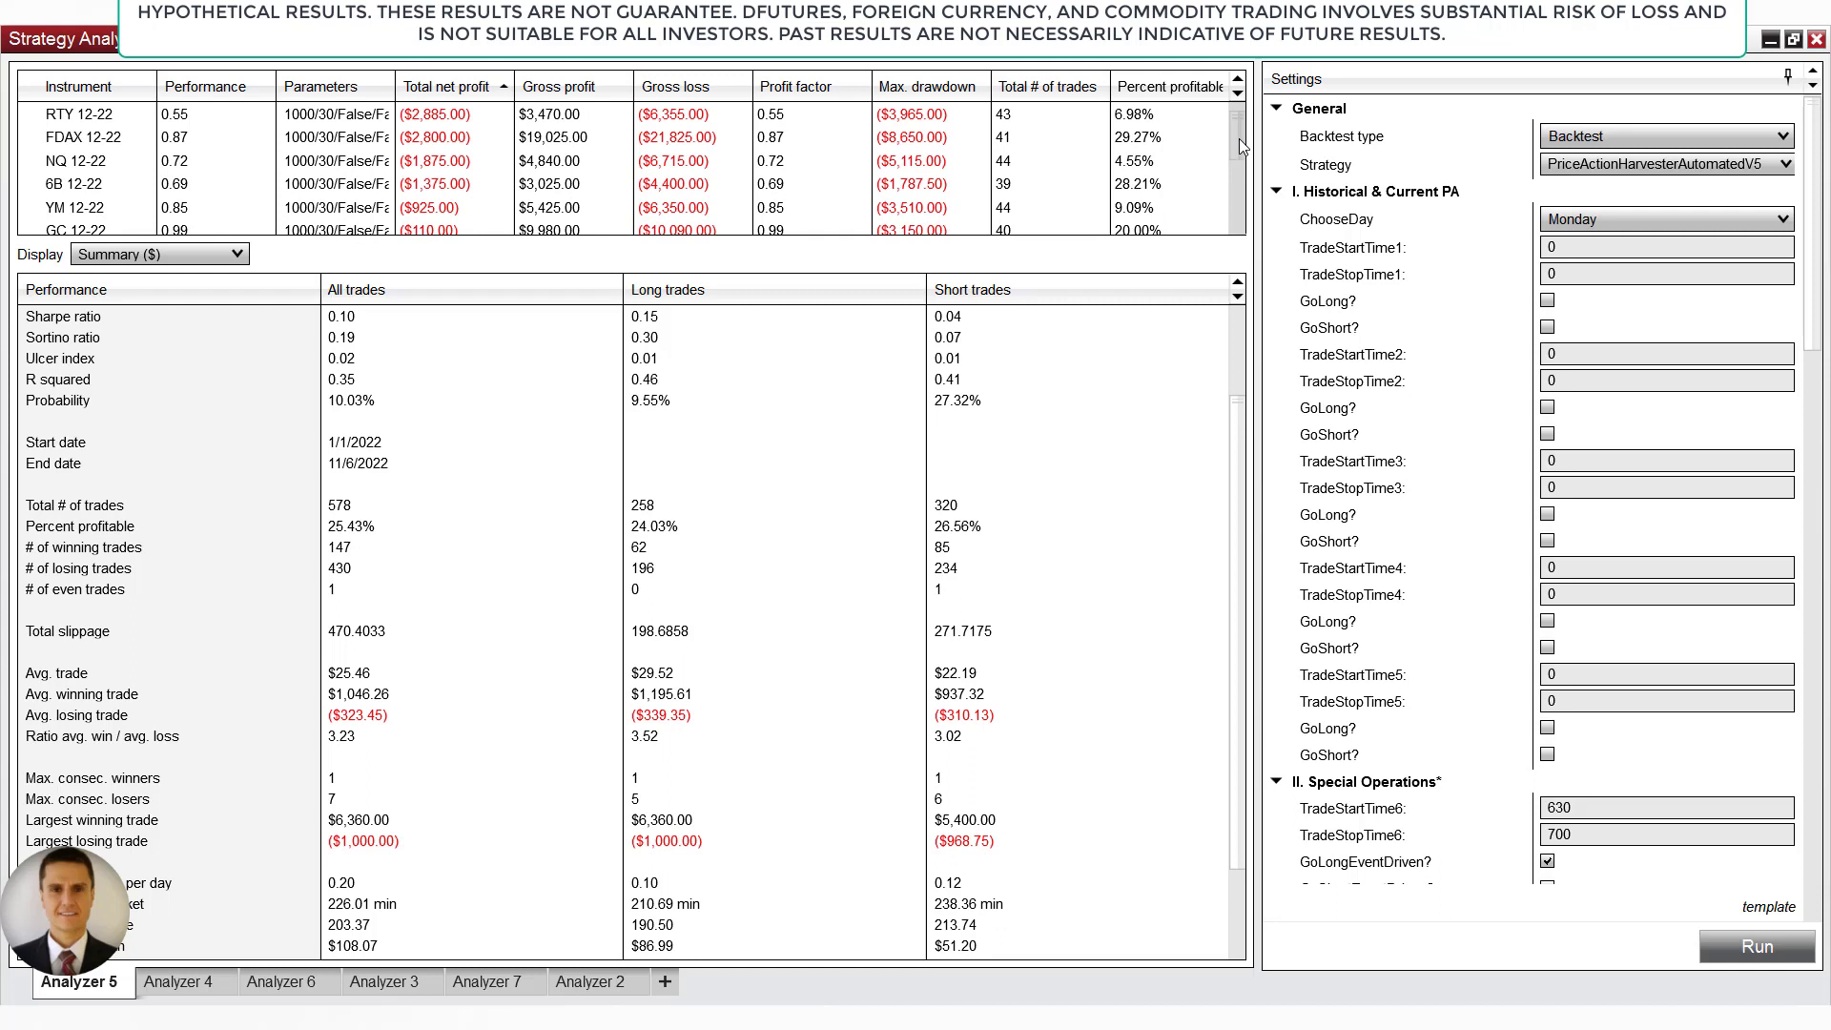
{"action": "mouse_move", "coordinate": [1241, 149]}
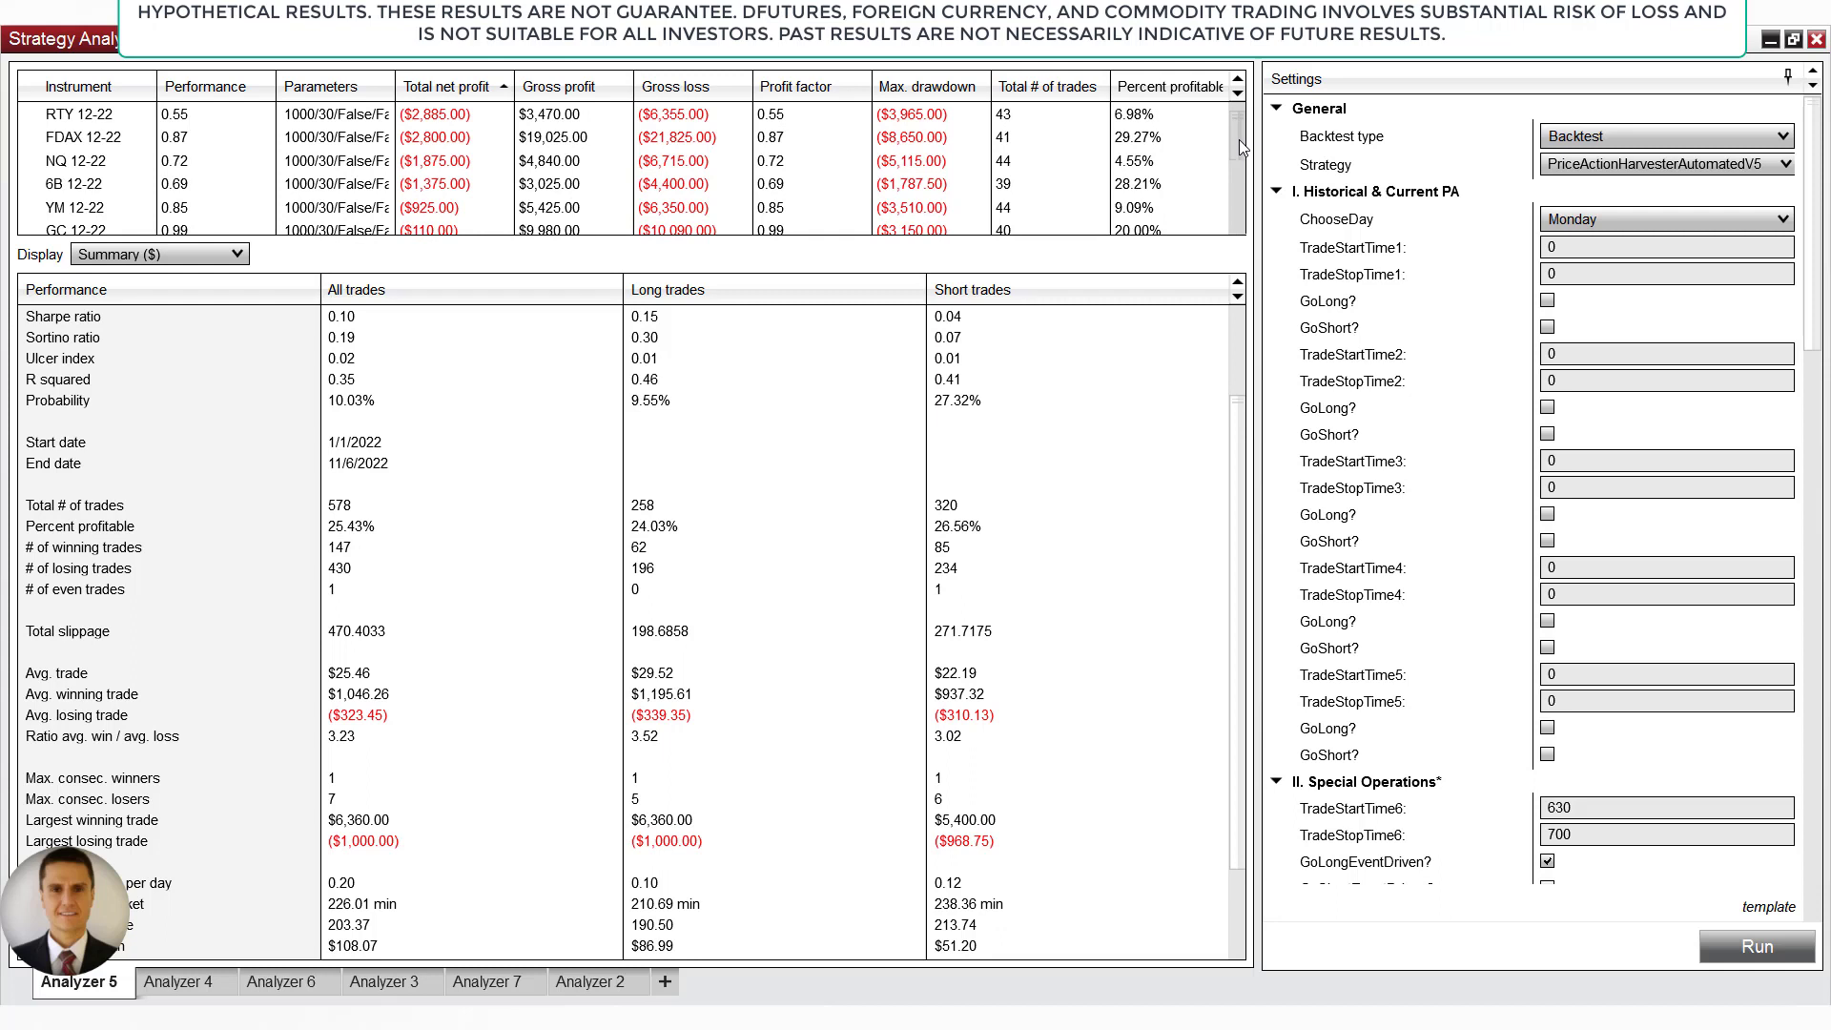
{"action": "scroll", "scroll_direction": "down", "scroll_amount": 3}
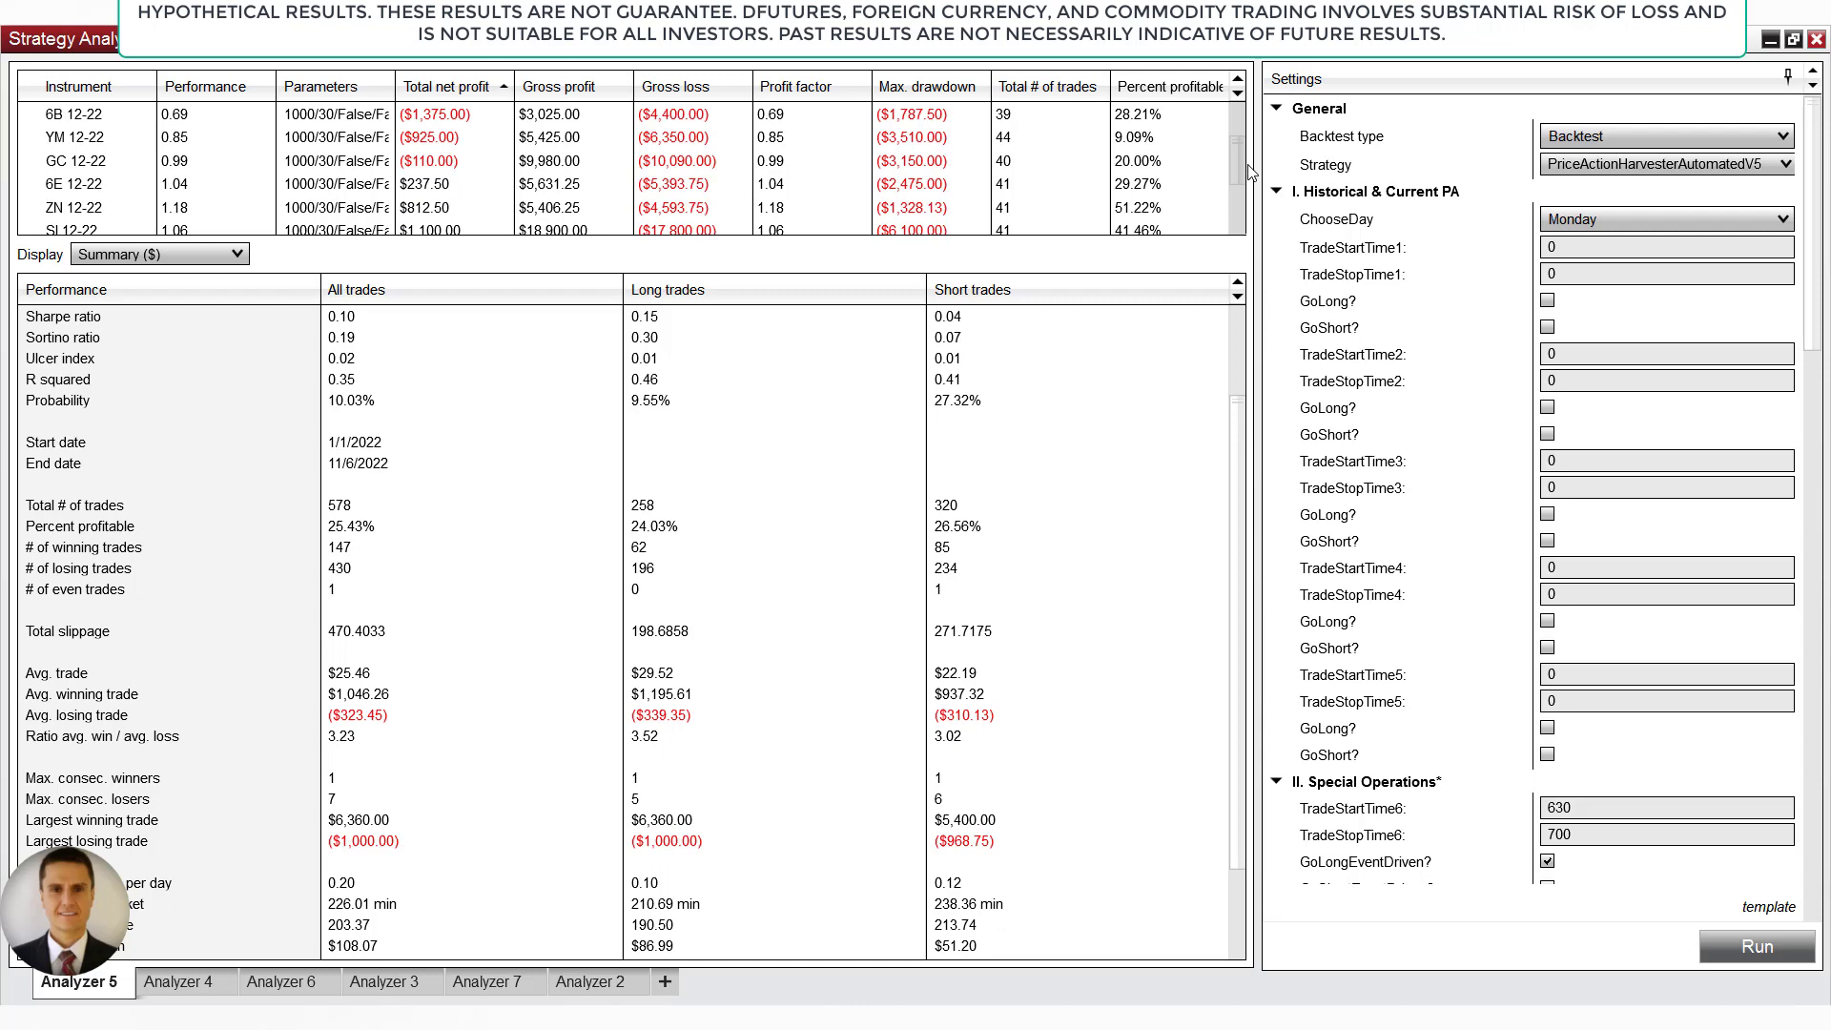
{"action": "mouse_move", "coordinate": [1249, 174]}
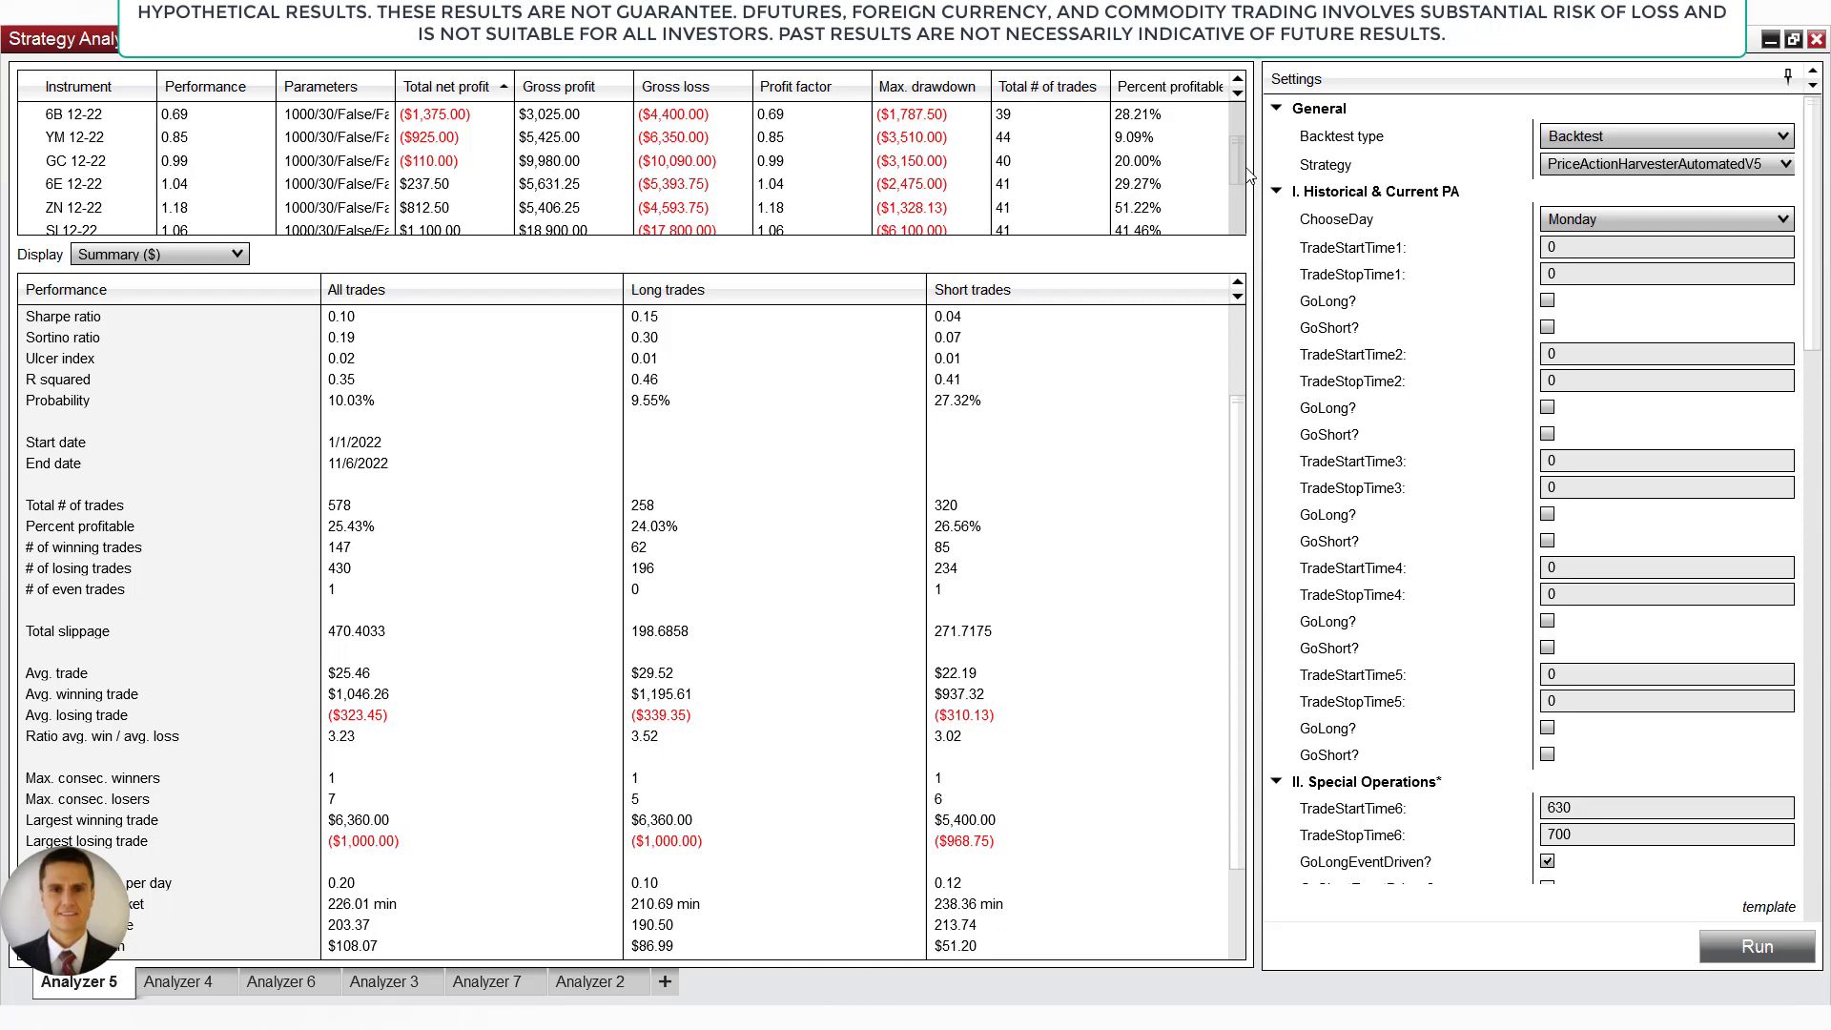
{"action": "scroll", "scroll_direction": "down", "scroll_amount": 3}
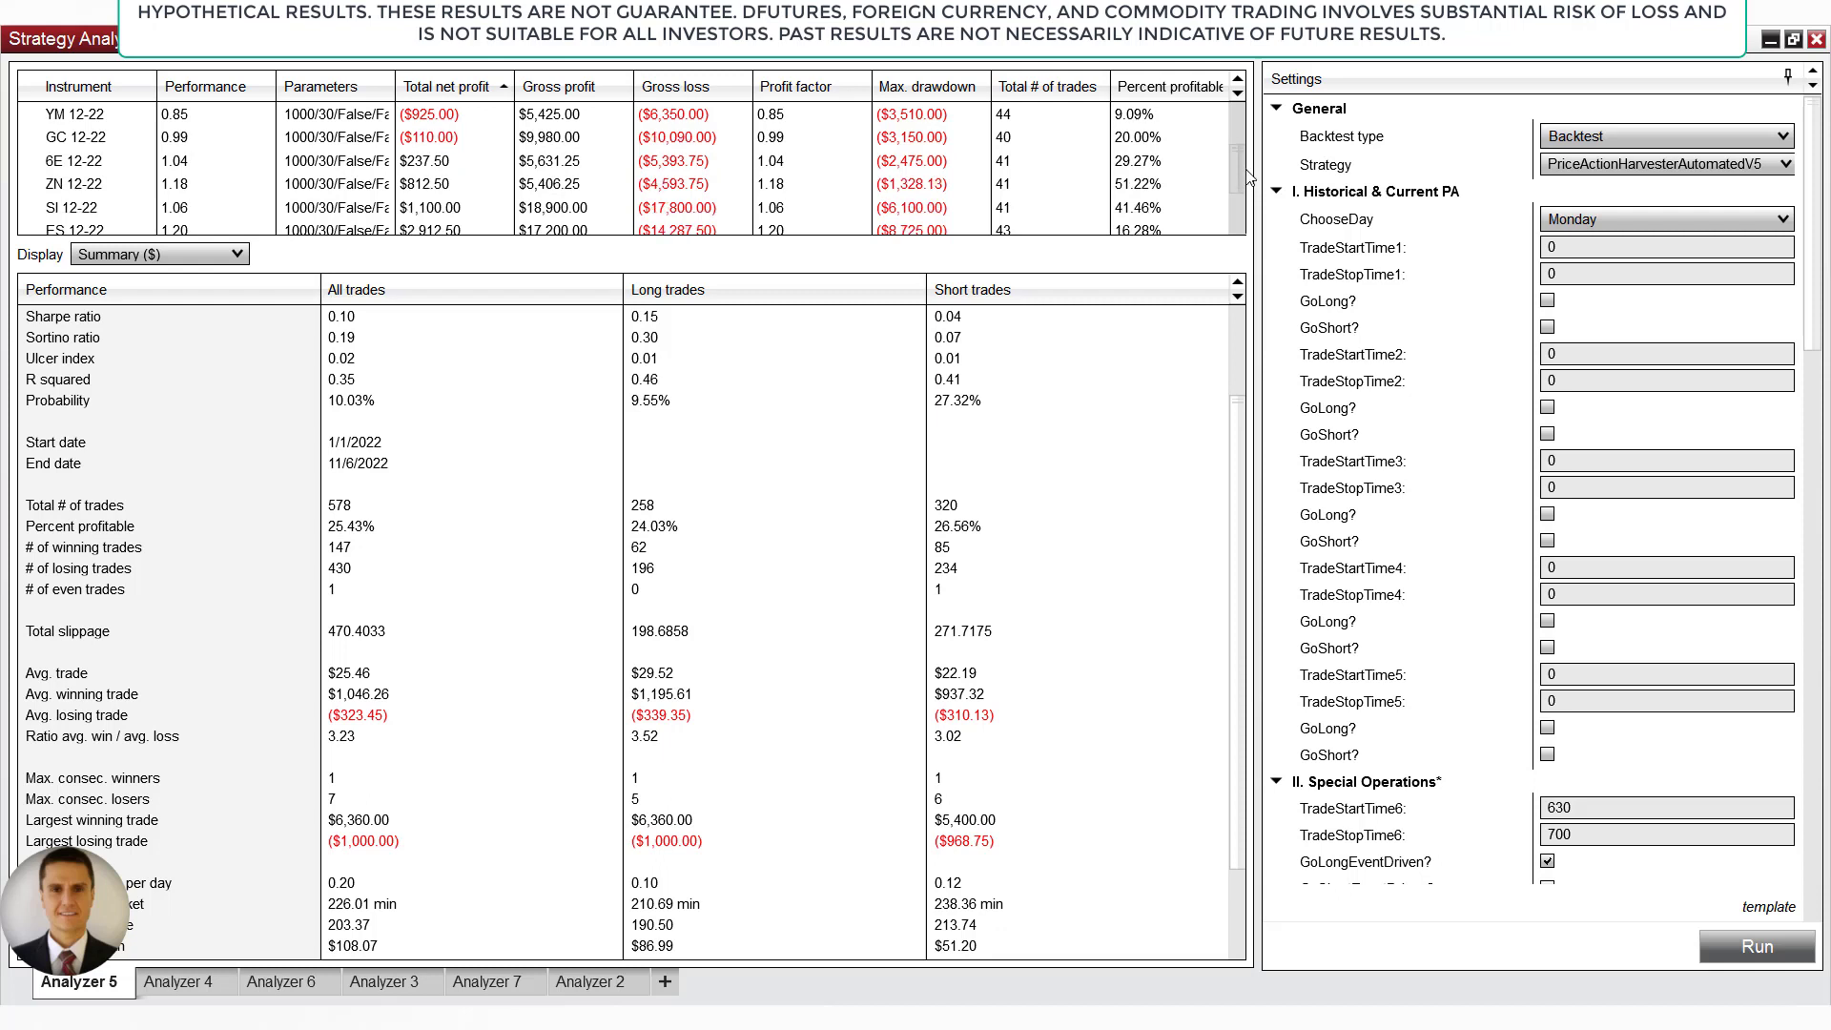
{"action": "scroll", "scroll_direction": "down", "scroll_amount": 3}
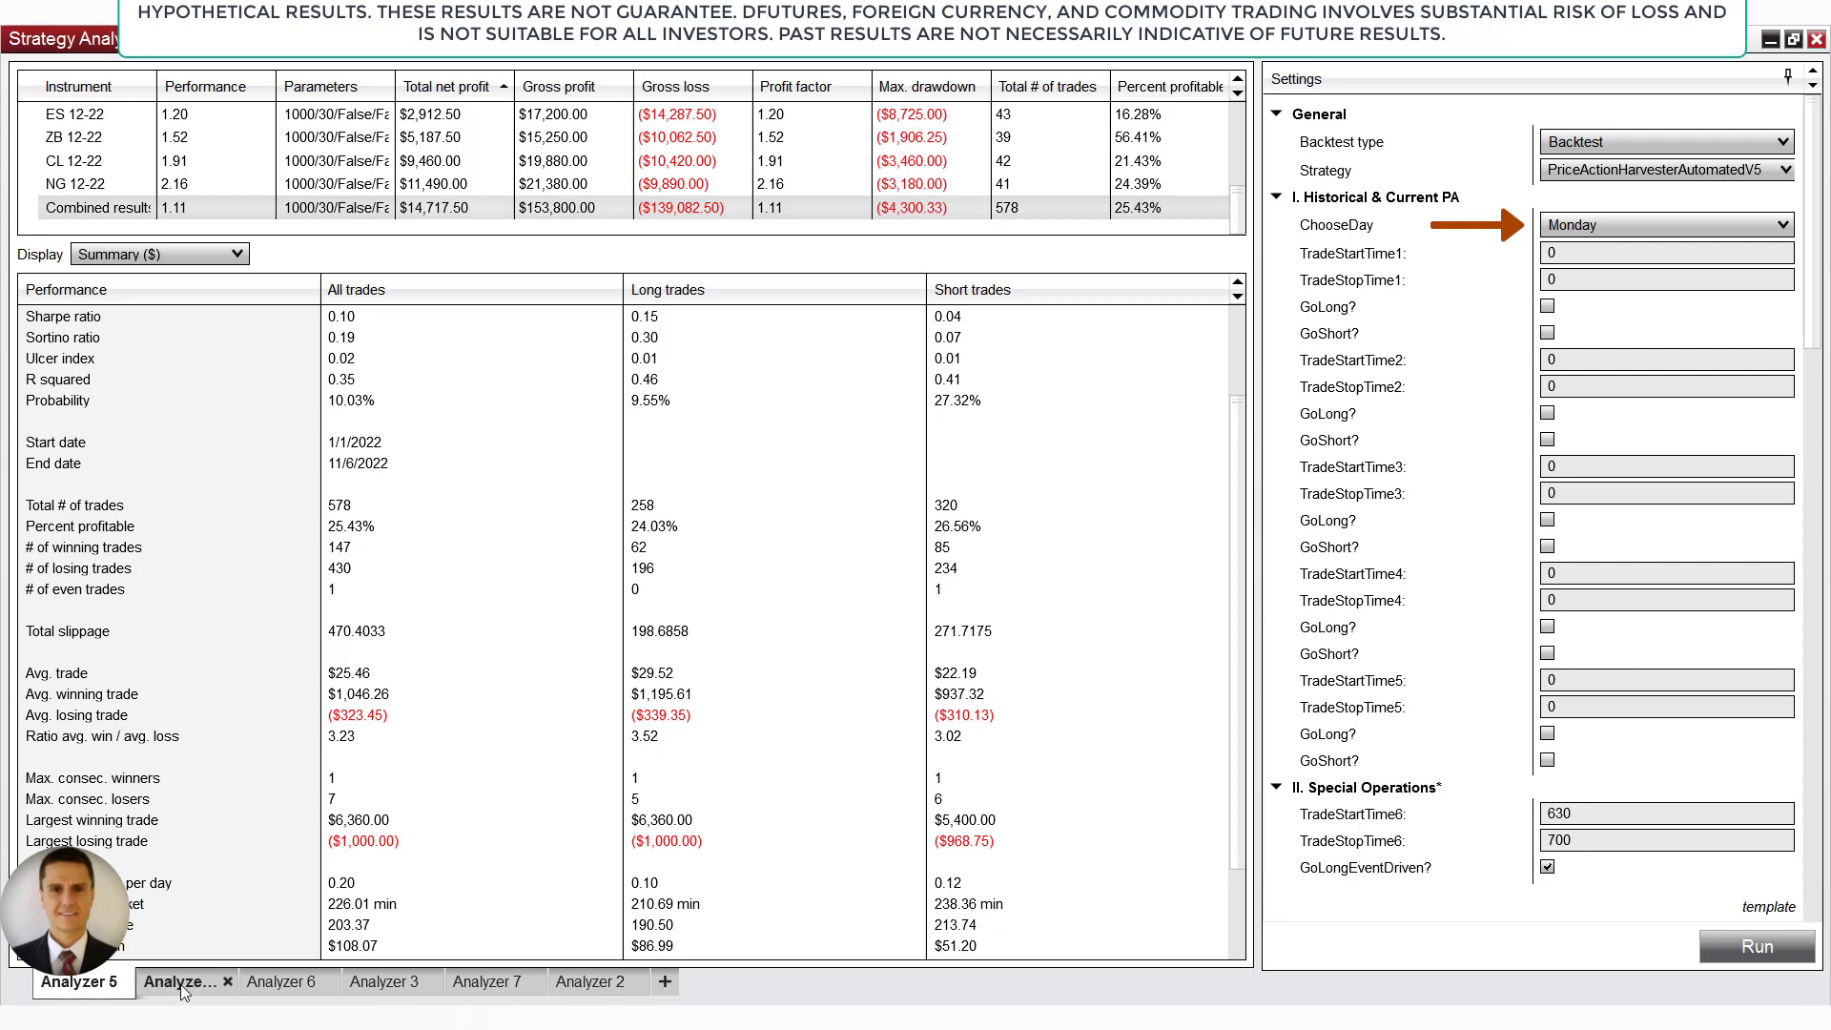
{"action": "left_click", "coordinate": [183, 980]}
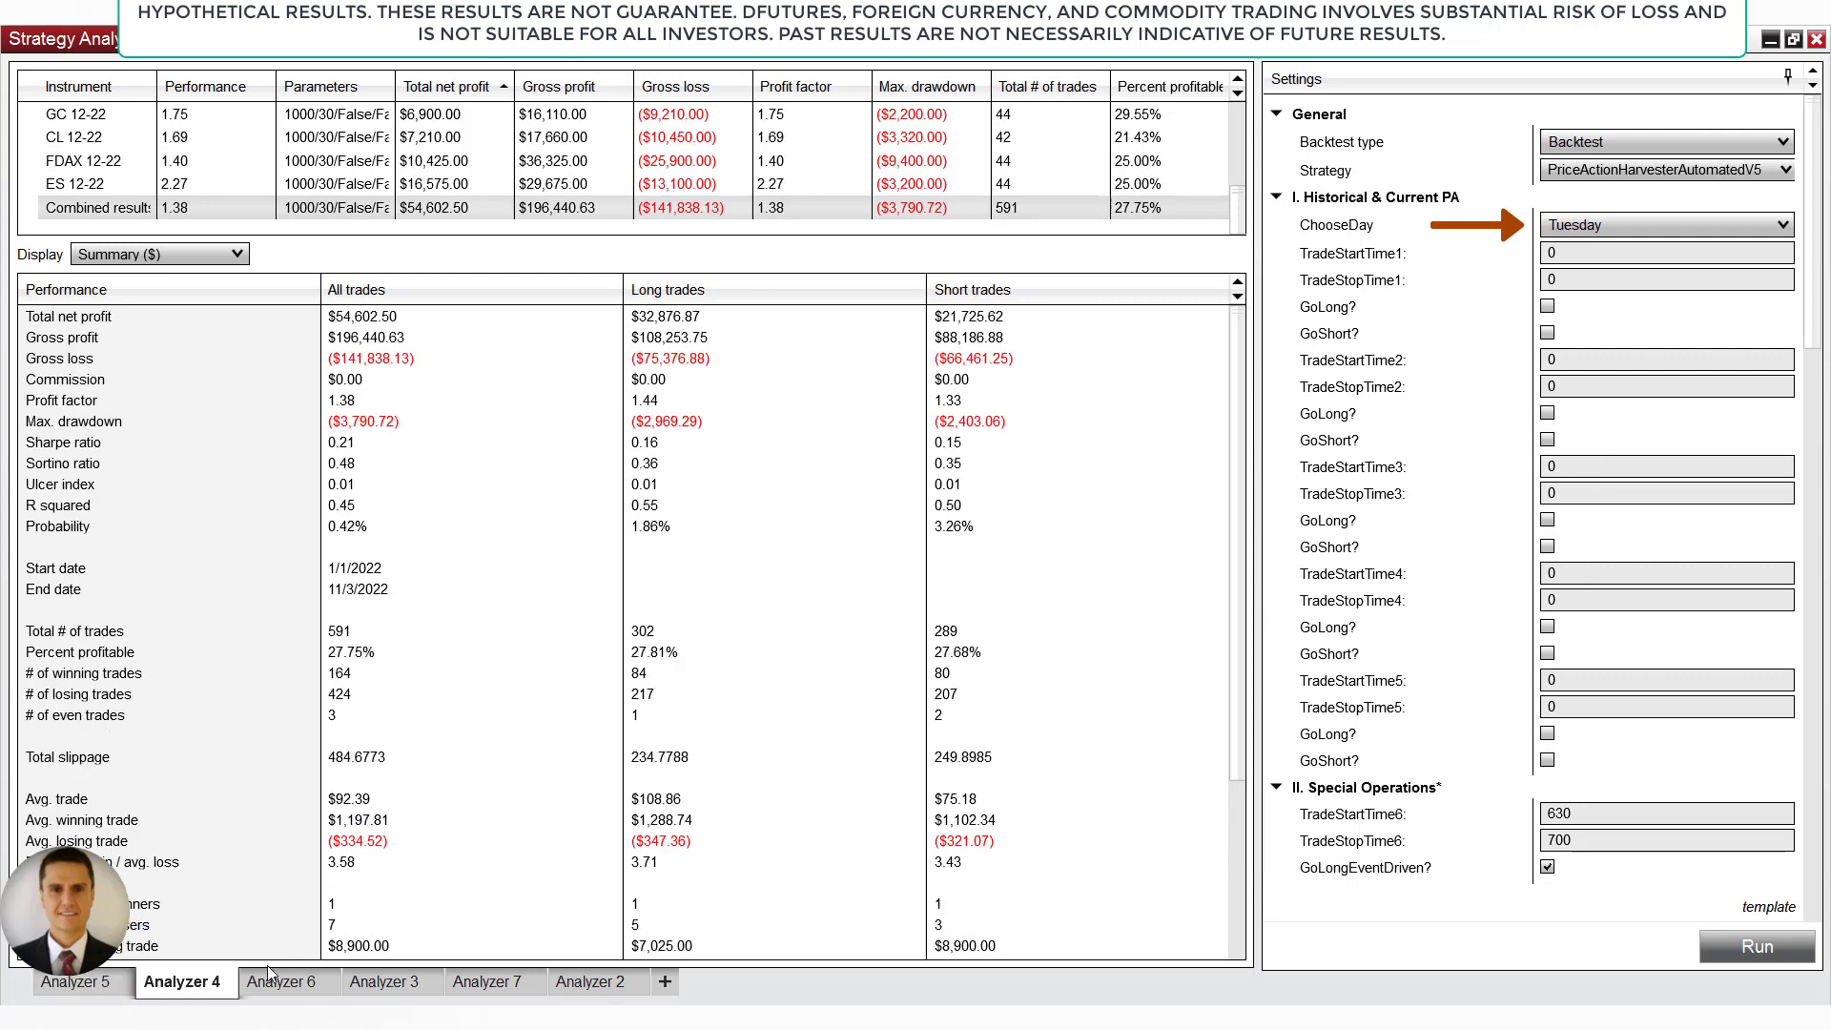
{"action": "left_click", "coordinate": [284, 980]}
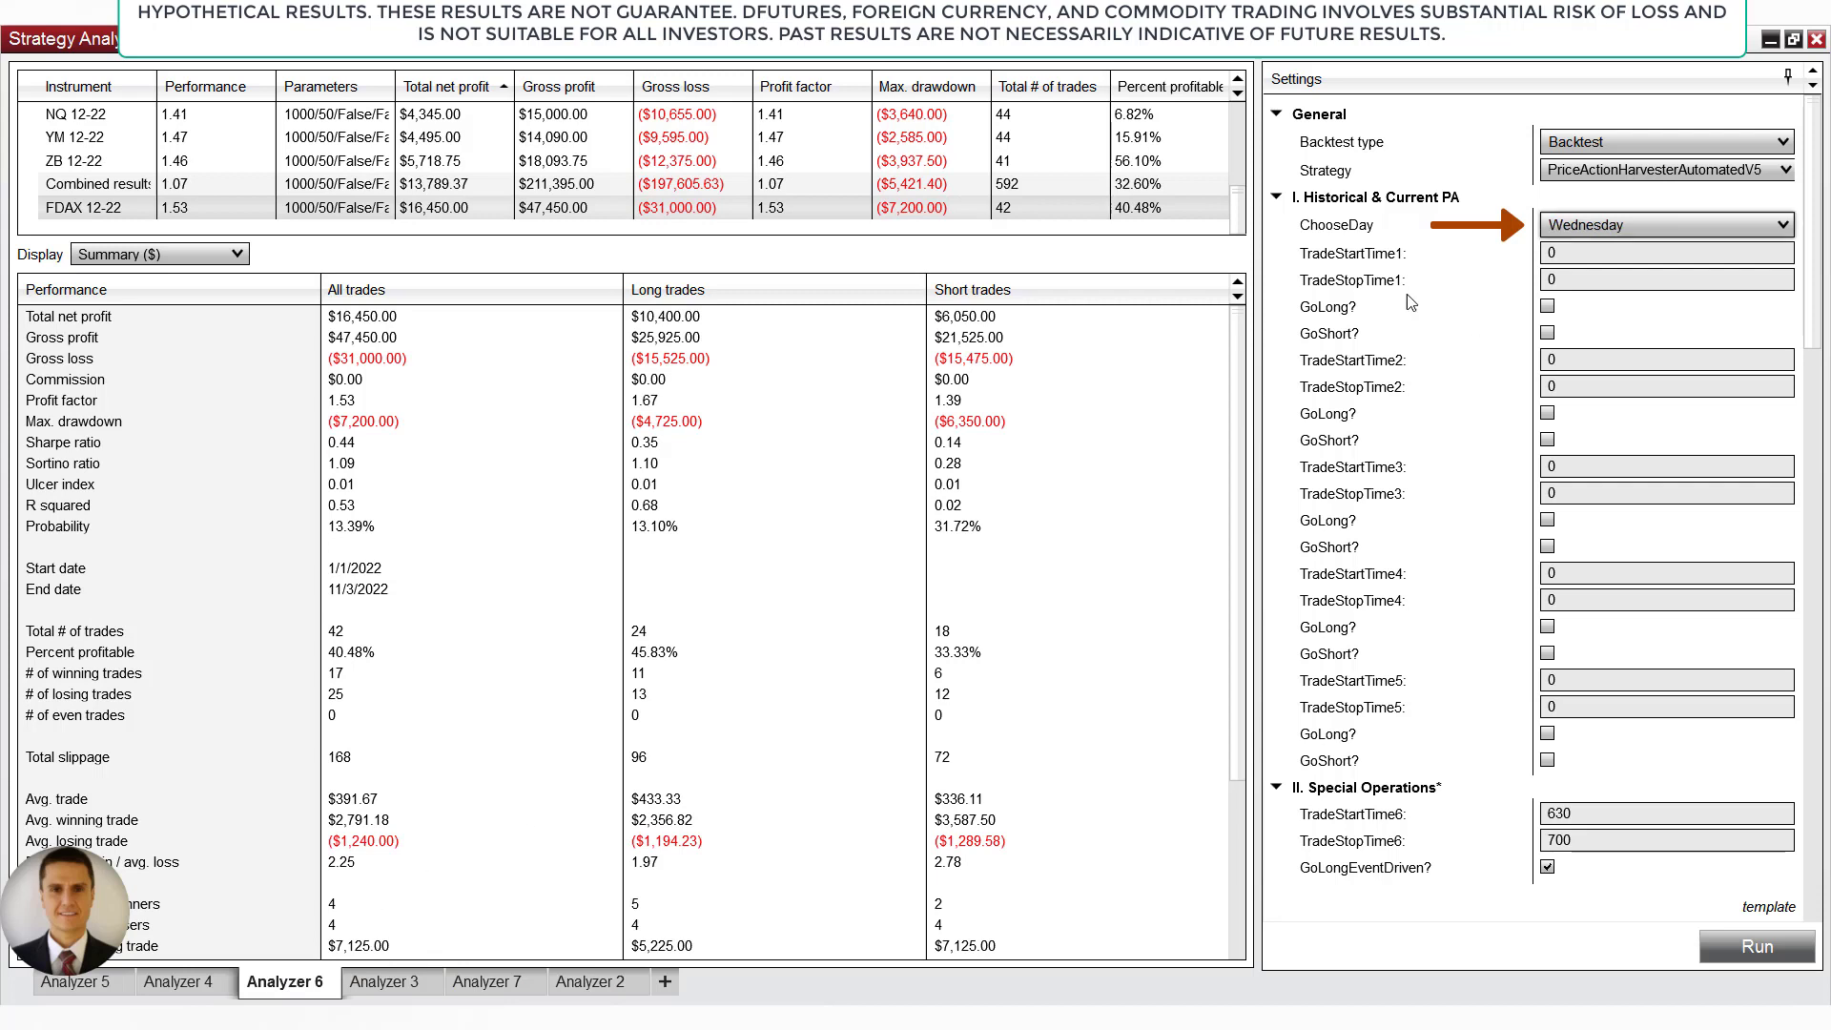
{"action": "left_click", "coordinate": [387, 980]}
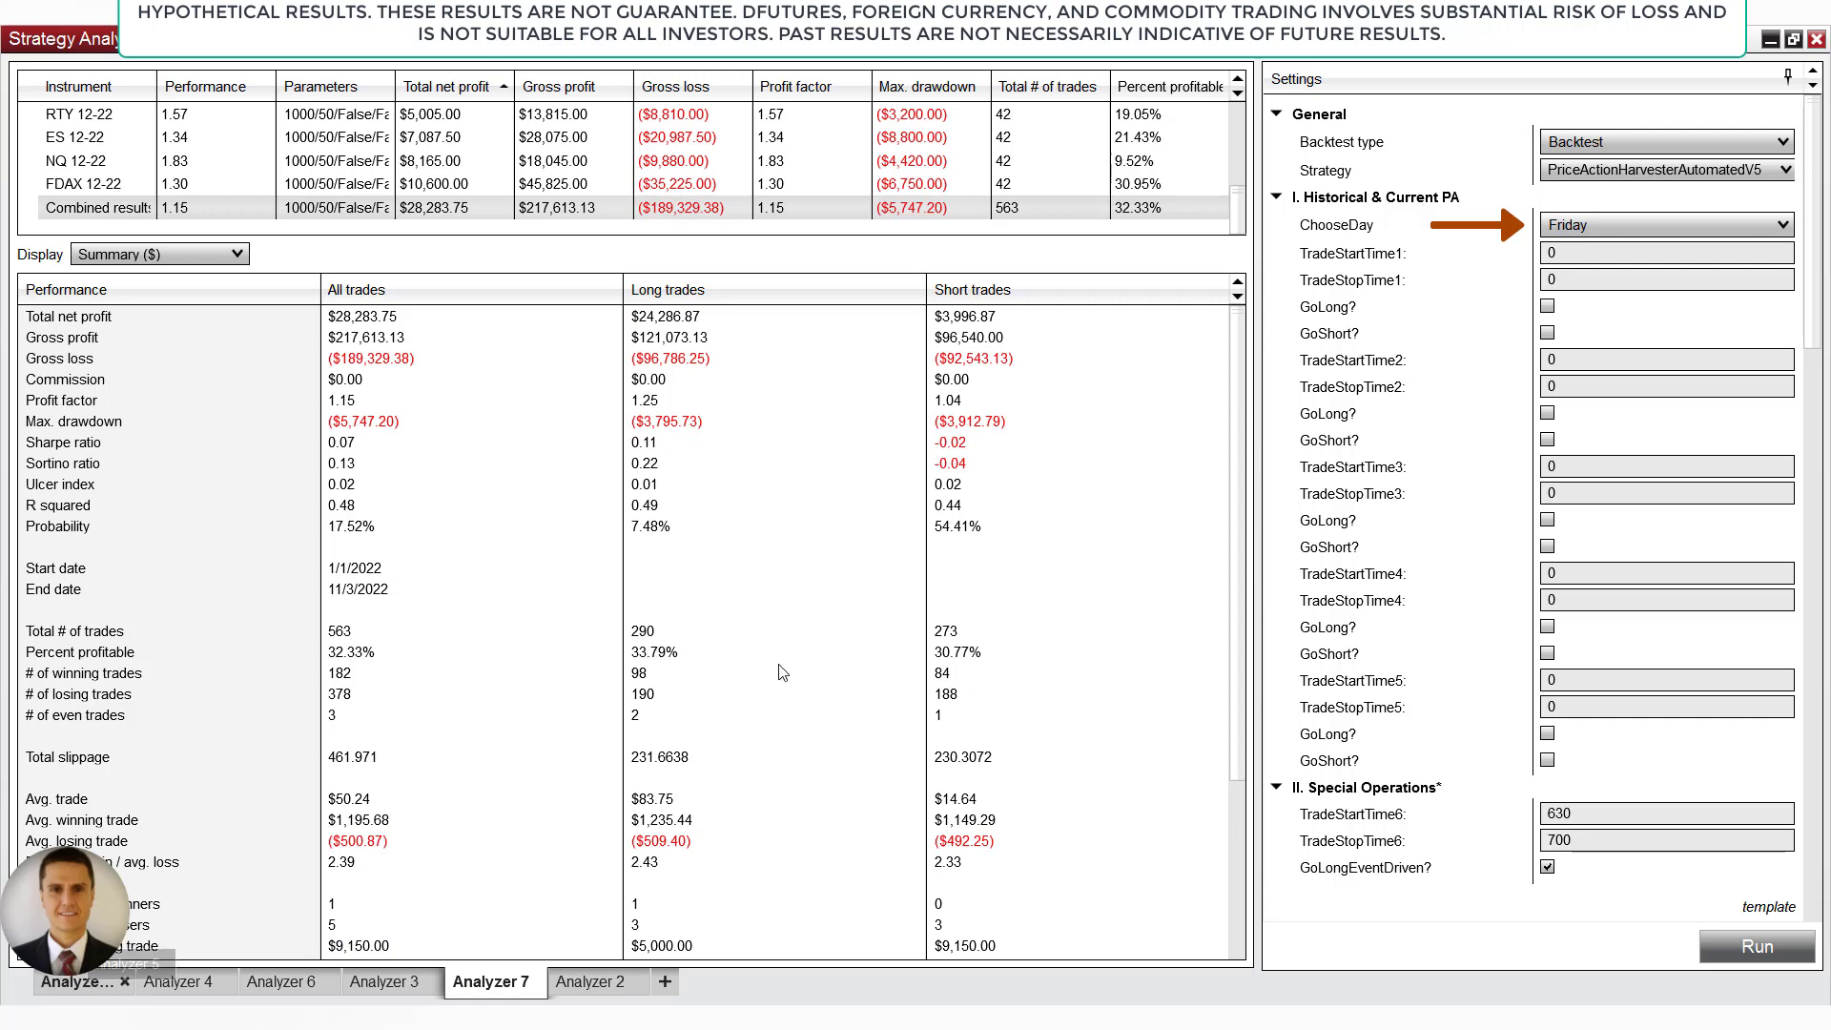
{"action": "left_click", "coordinate": [80, 981]}
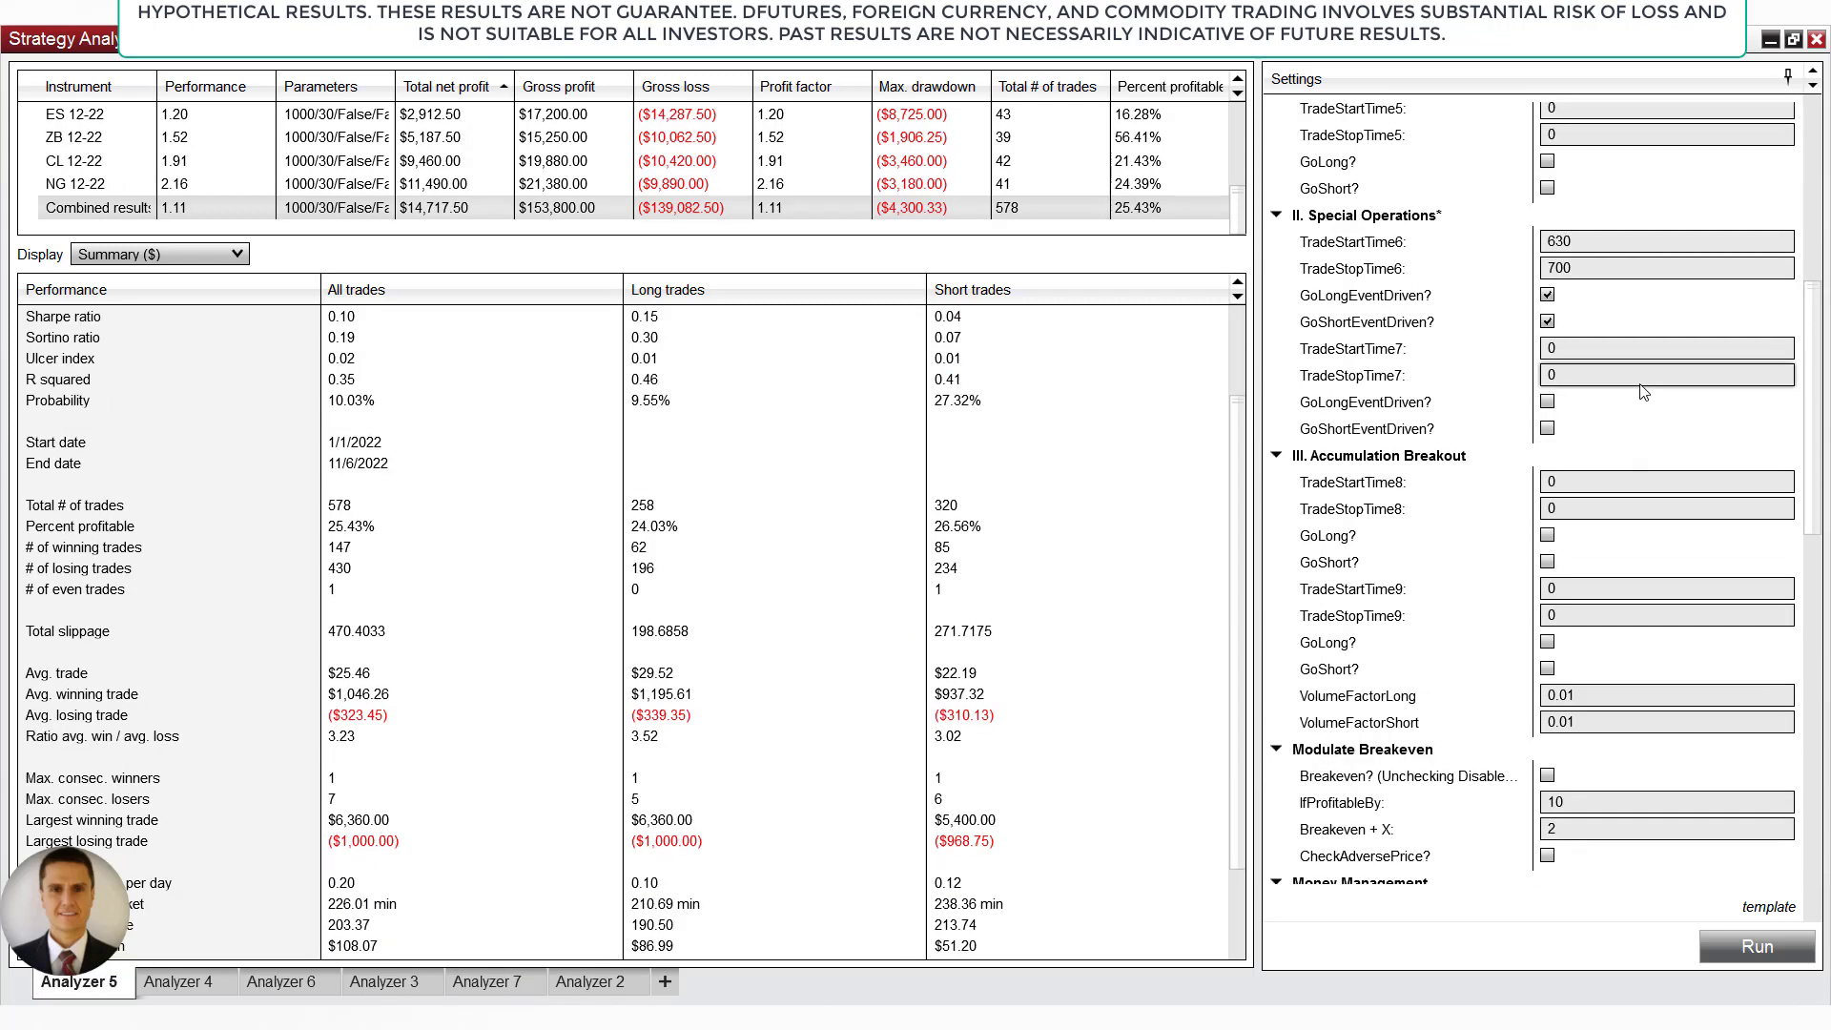
- Examine the Special Operations start time 630 and stop time 700
{"action": "left_click", "coordinate": [1667, 241]}
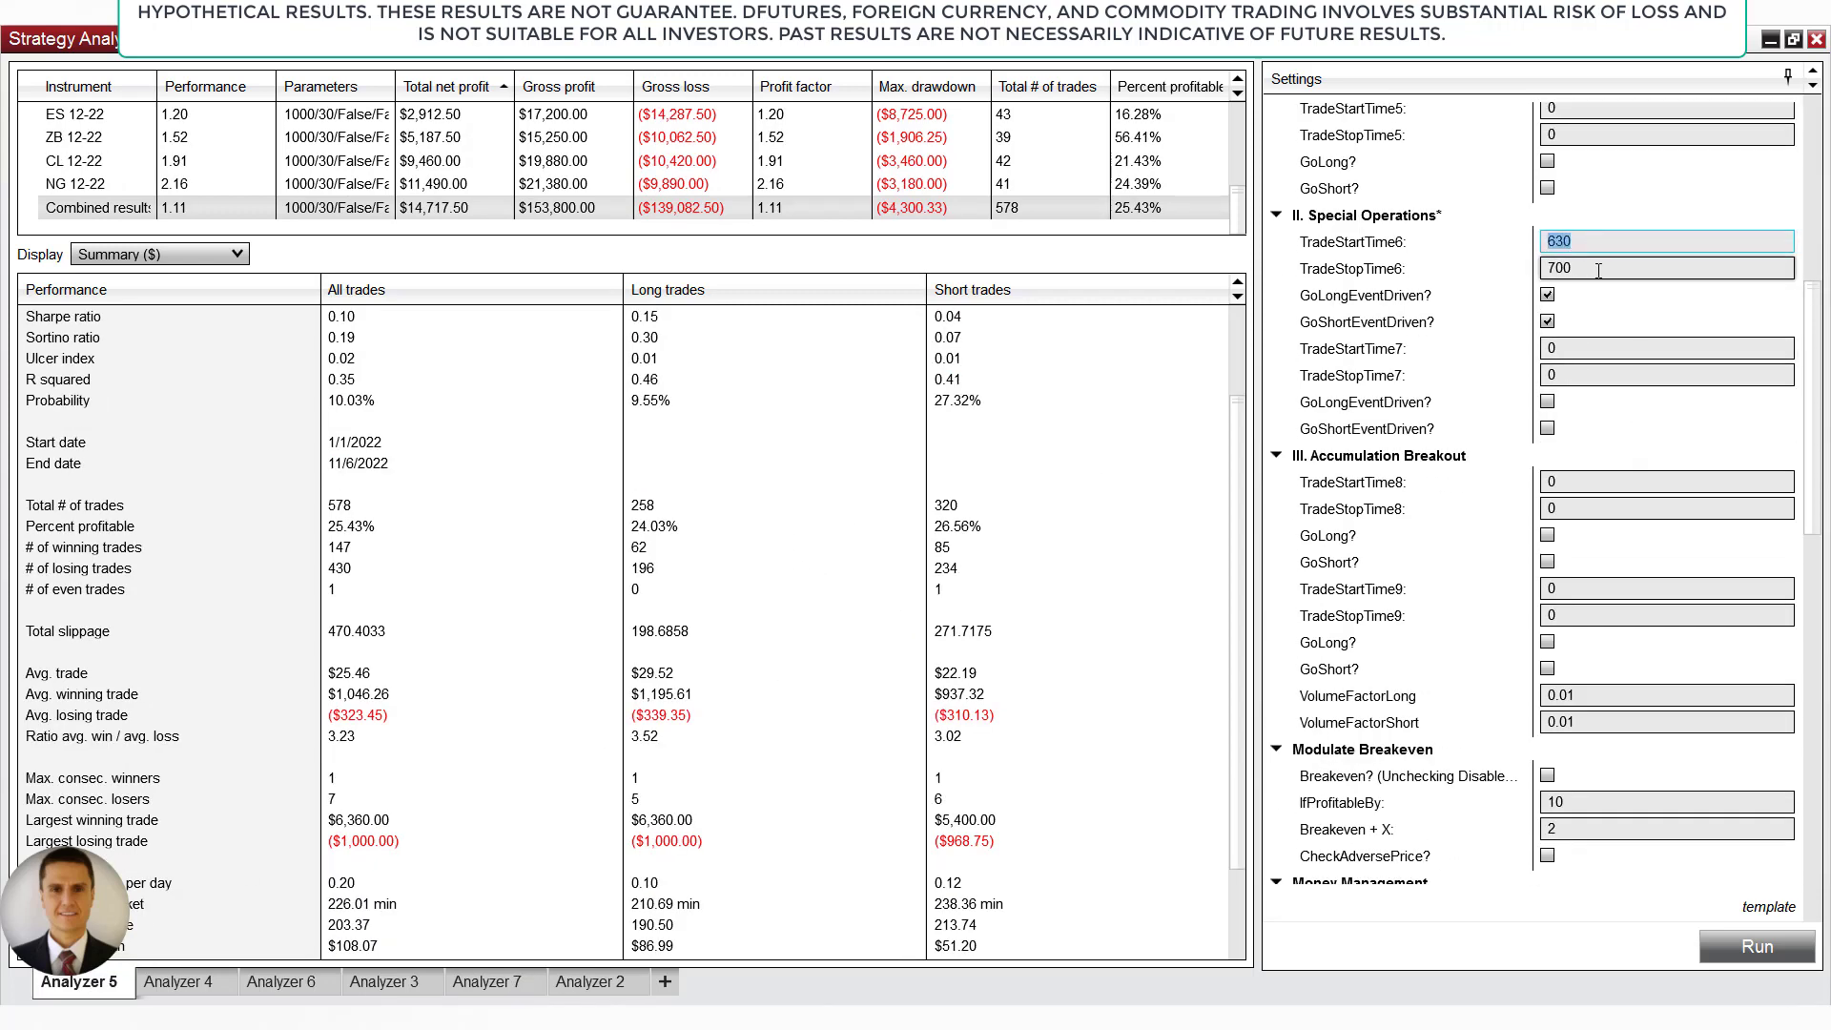
{"action": "left_click", "coordinate": [1667, 267]}
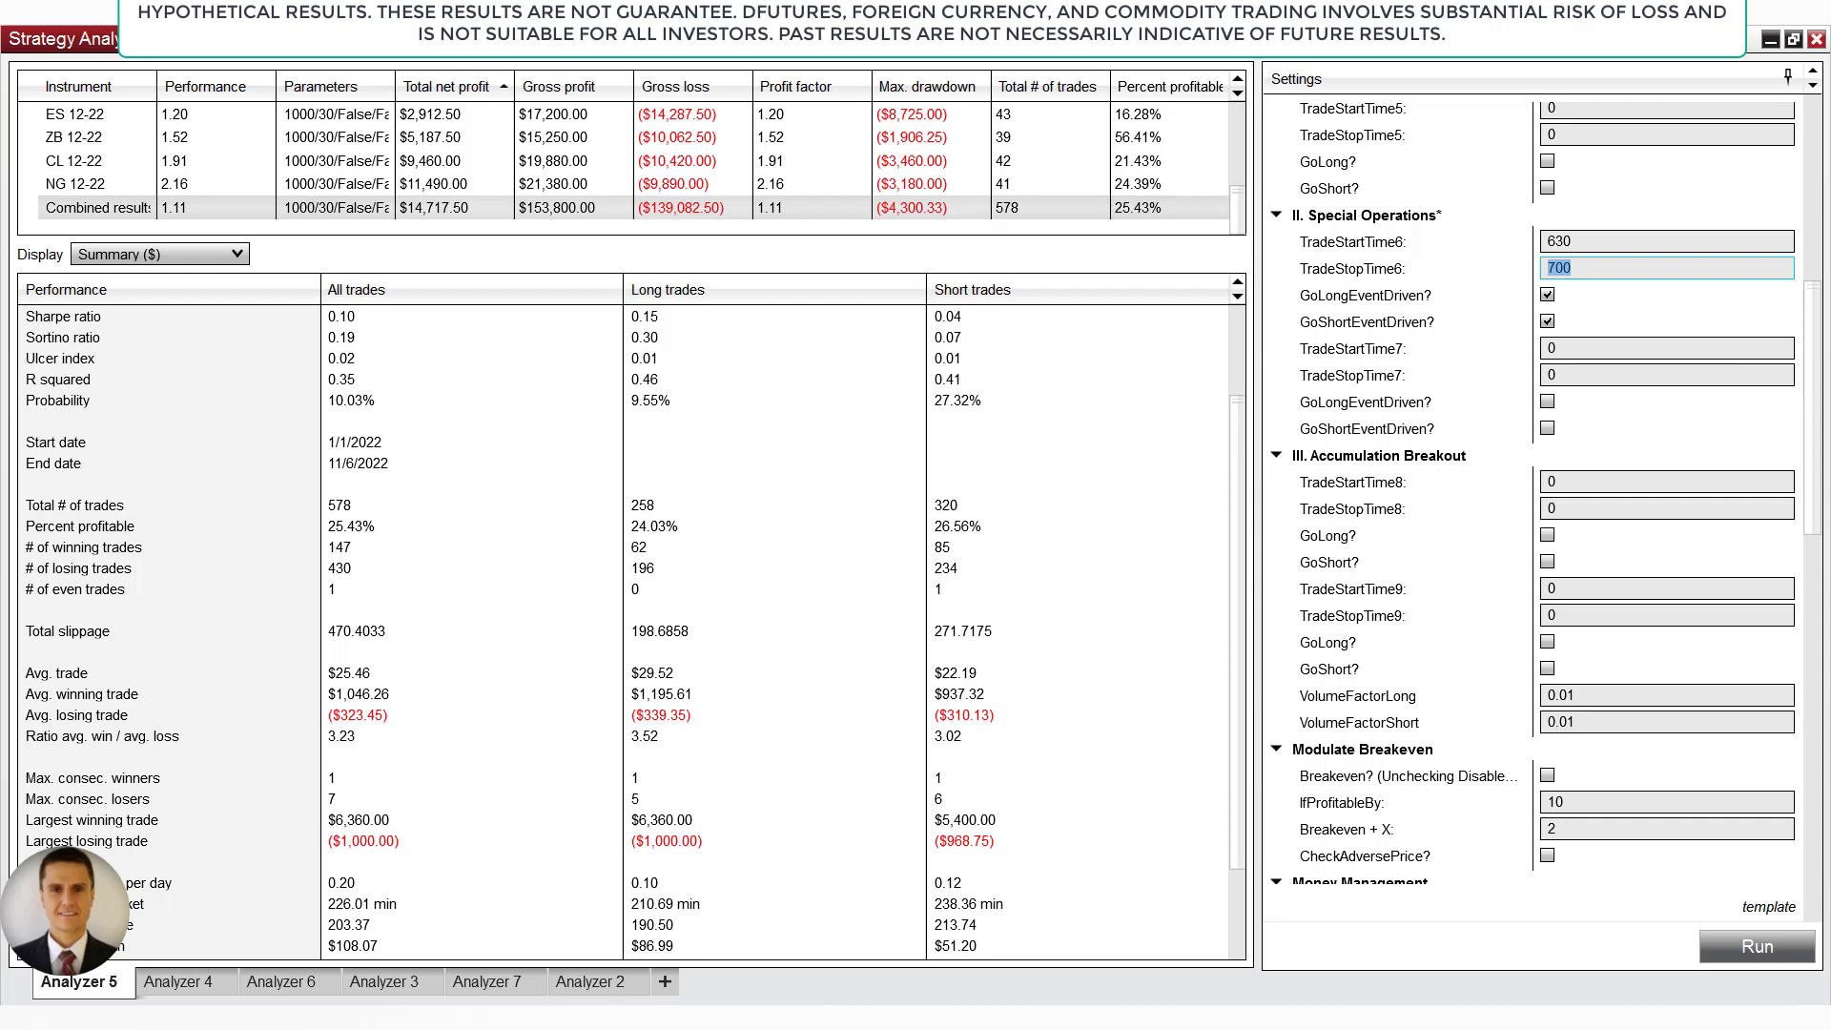
{"action": "mouse_move", "coordinate": [540, 694]}
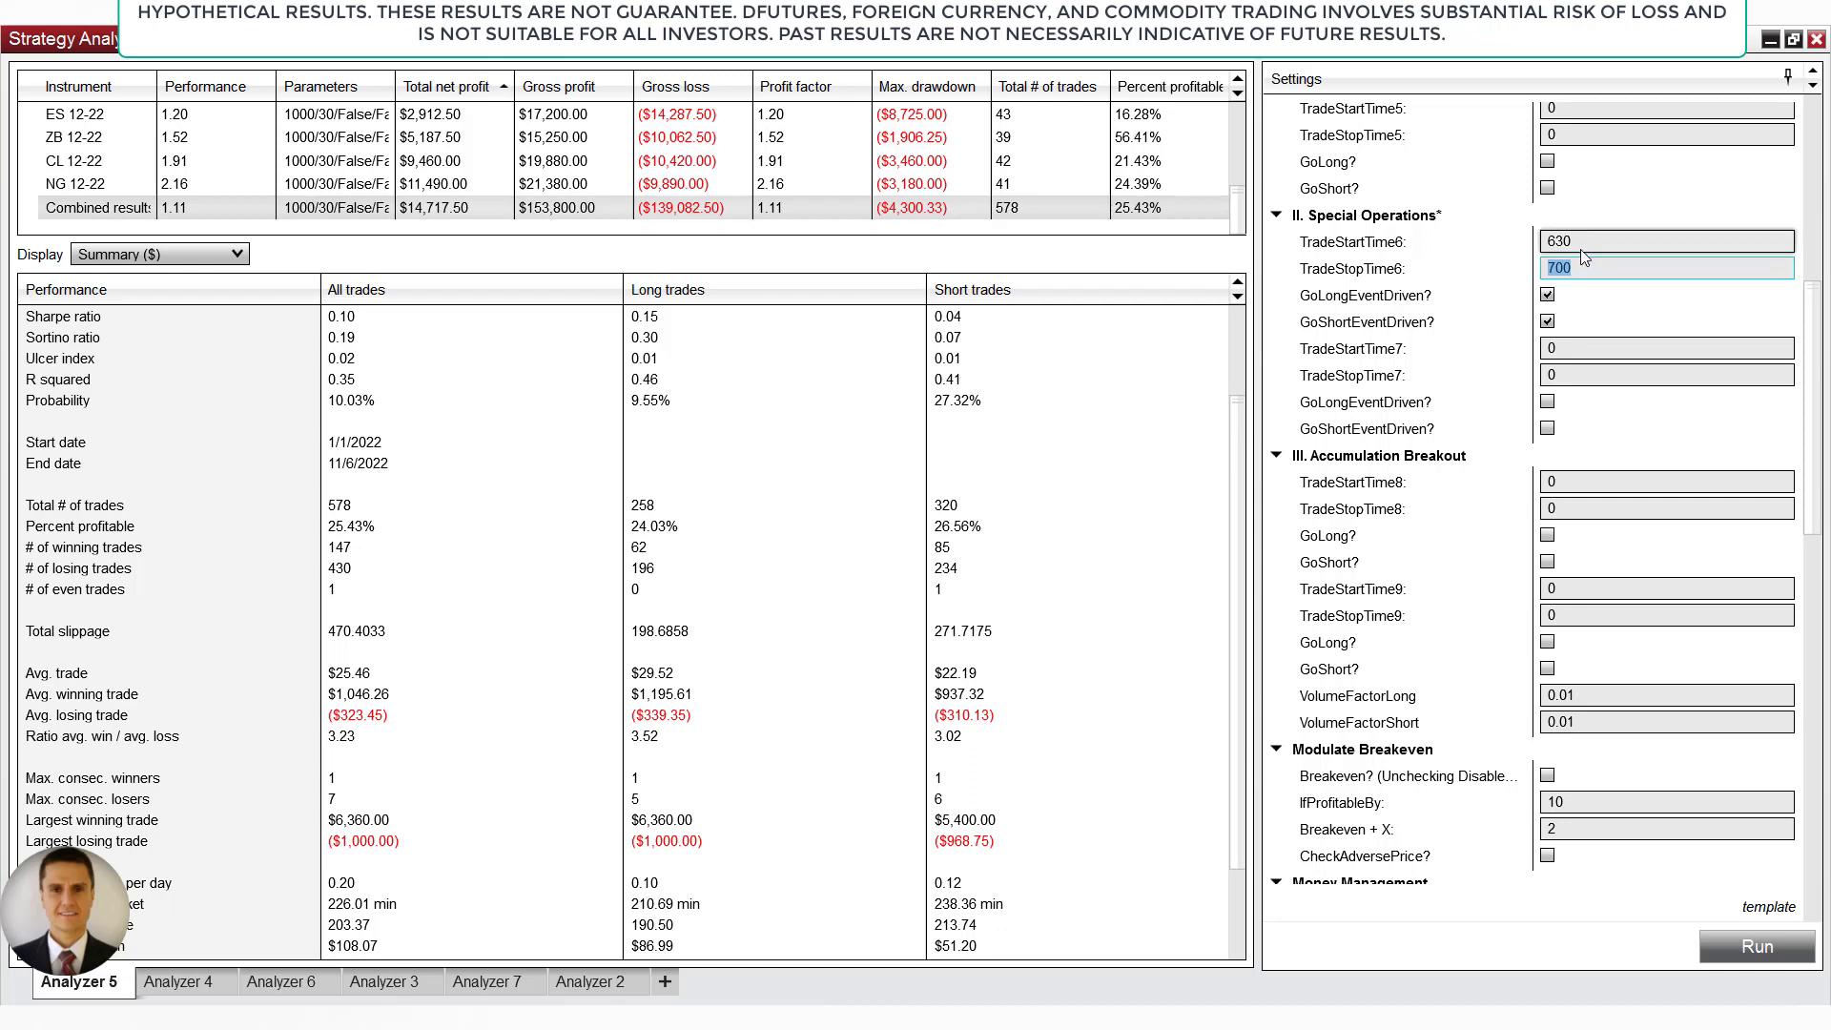
{"action": "left_click", "coordinate": [1667, 240]}
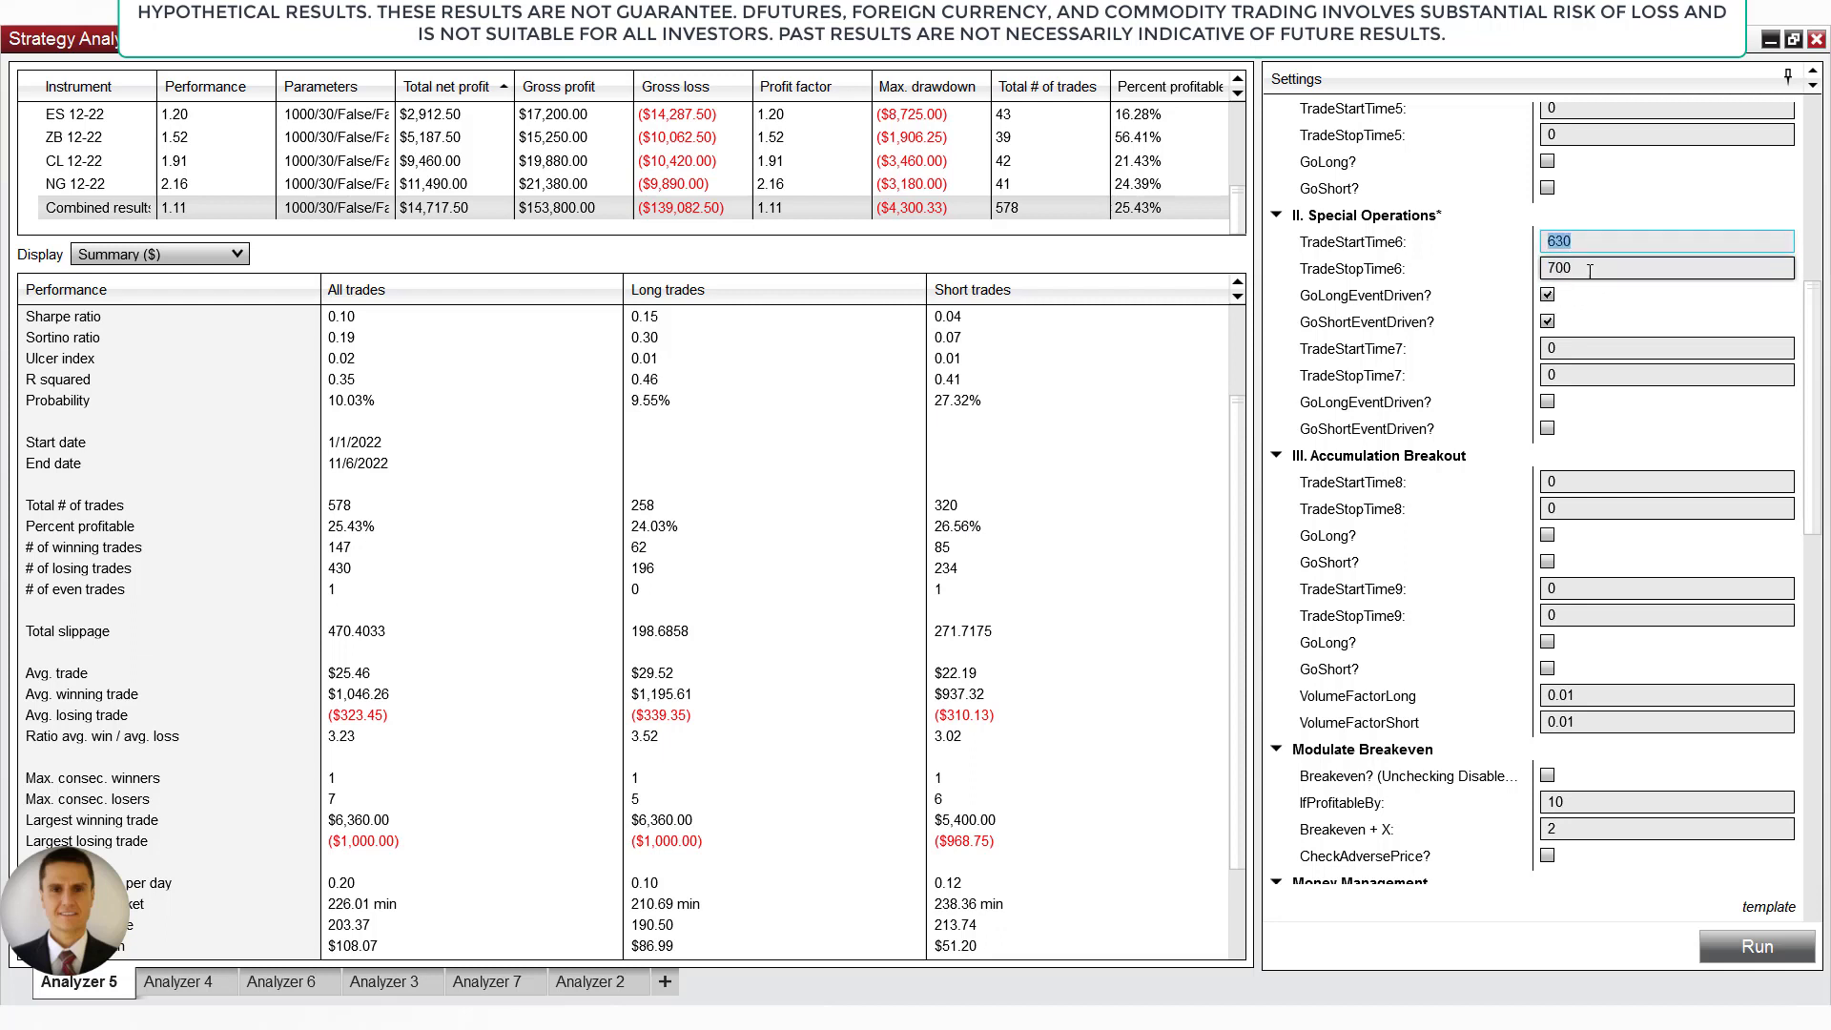
{"action": "left_click", "coordinate": [1667, 267]}
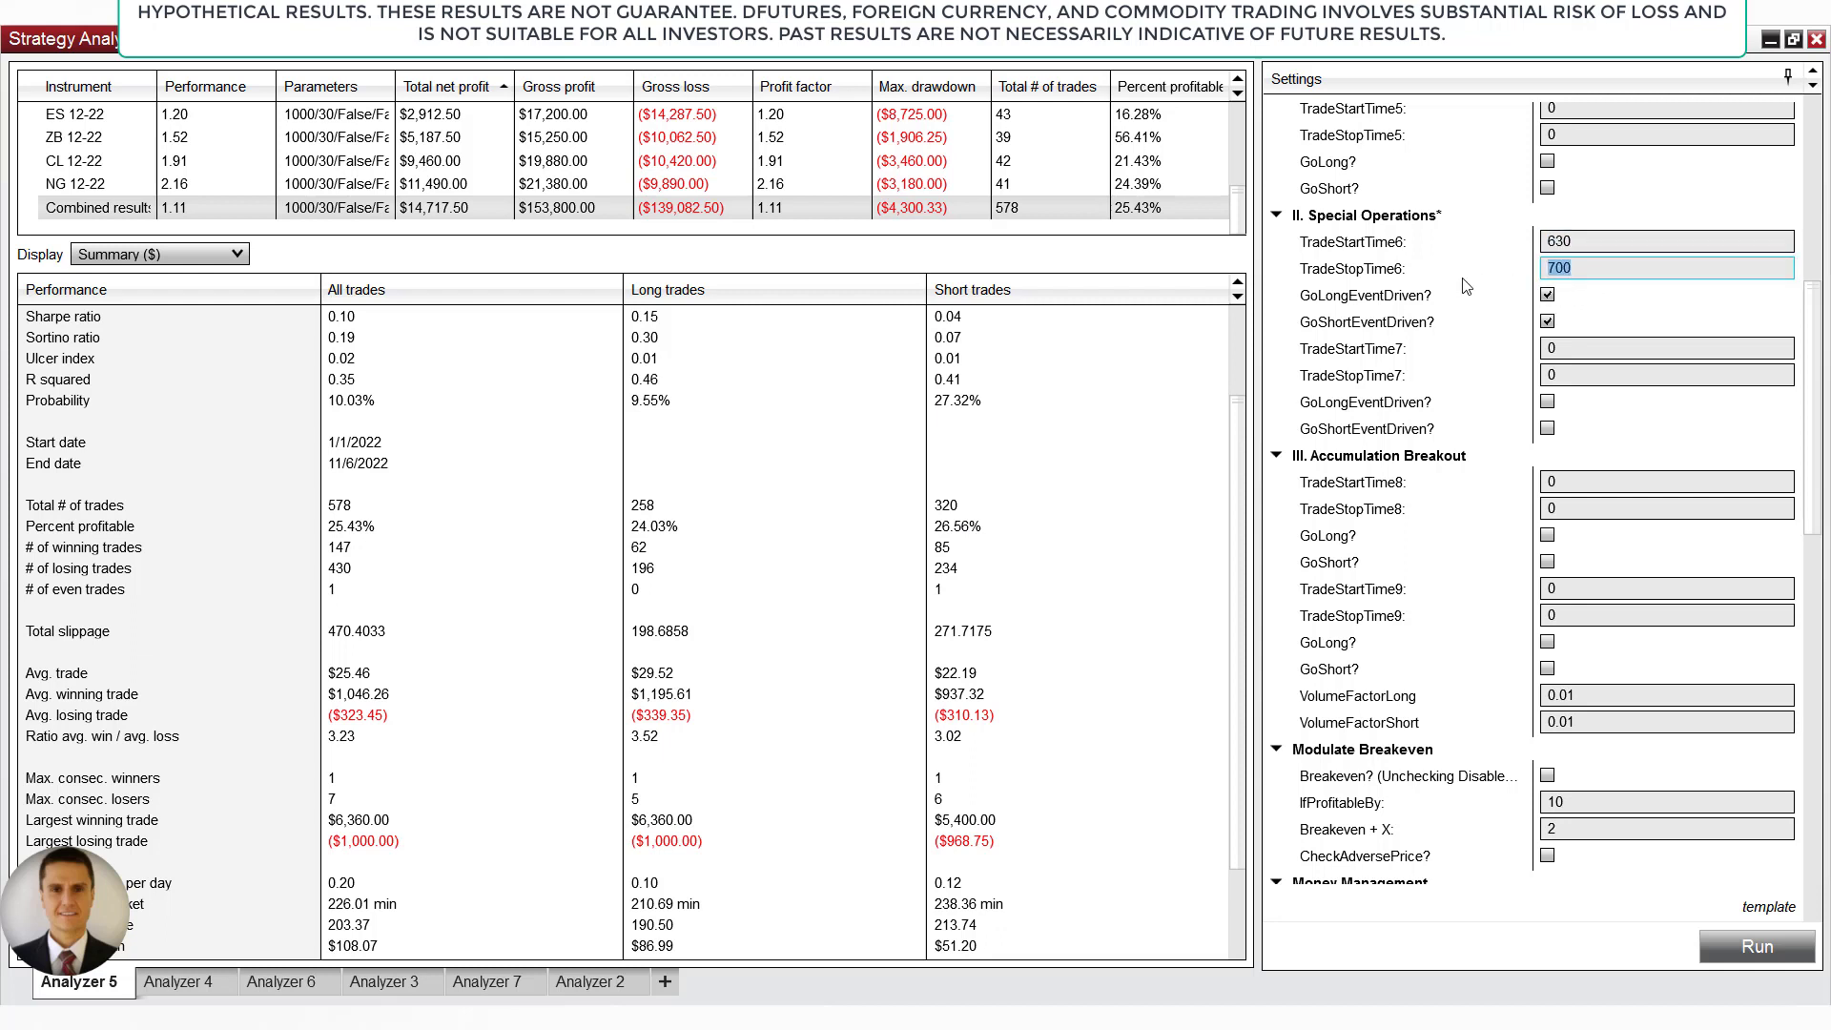
- Review the risk per trade of 30 and profit target of 1000
{"action": "scroll", "scroll_direction": "down", "scroll_amount": 3}
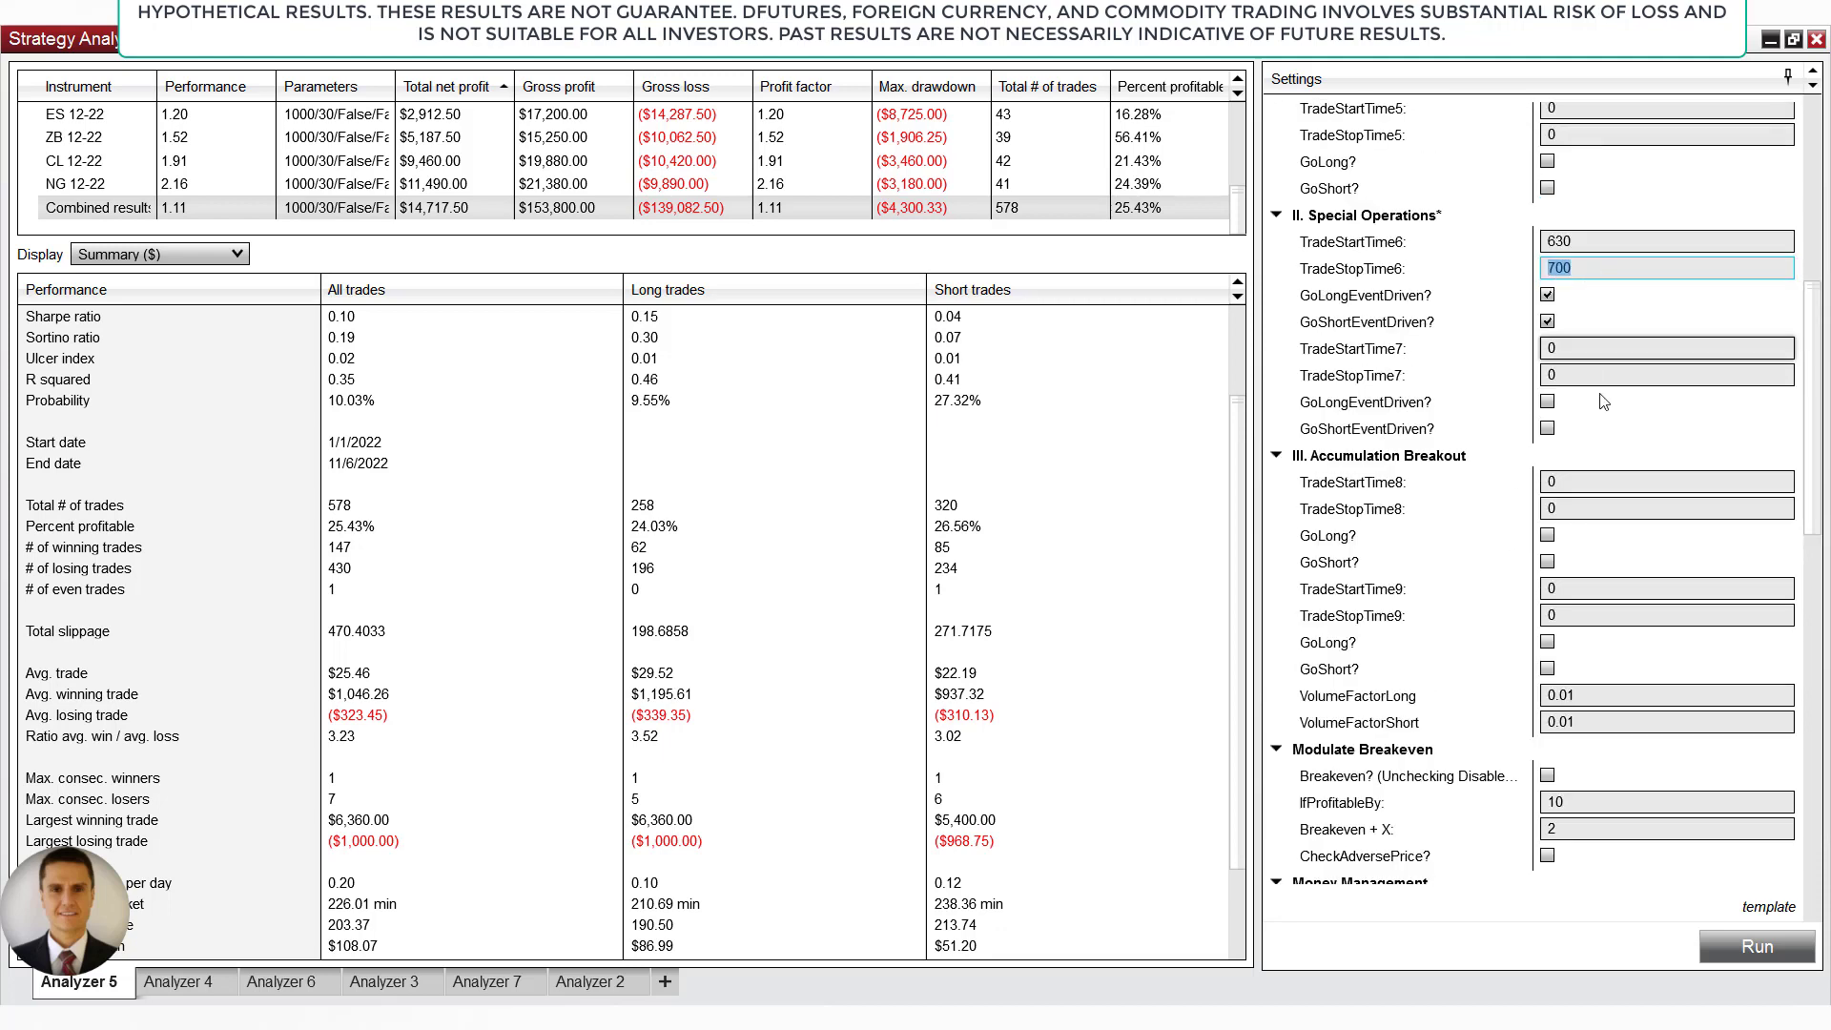
{"action": "scroll", "scroll_direction": "down", "scroll_amount": 3}
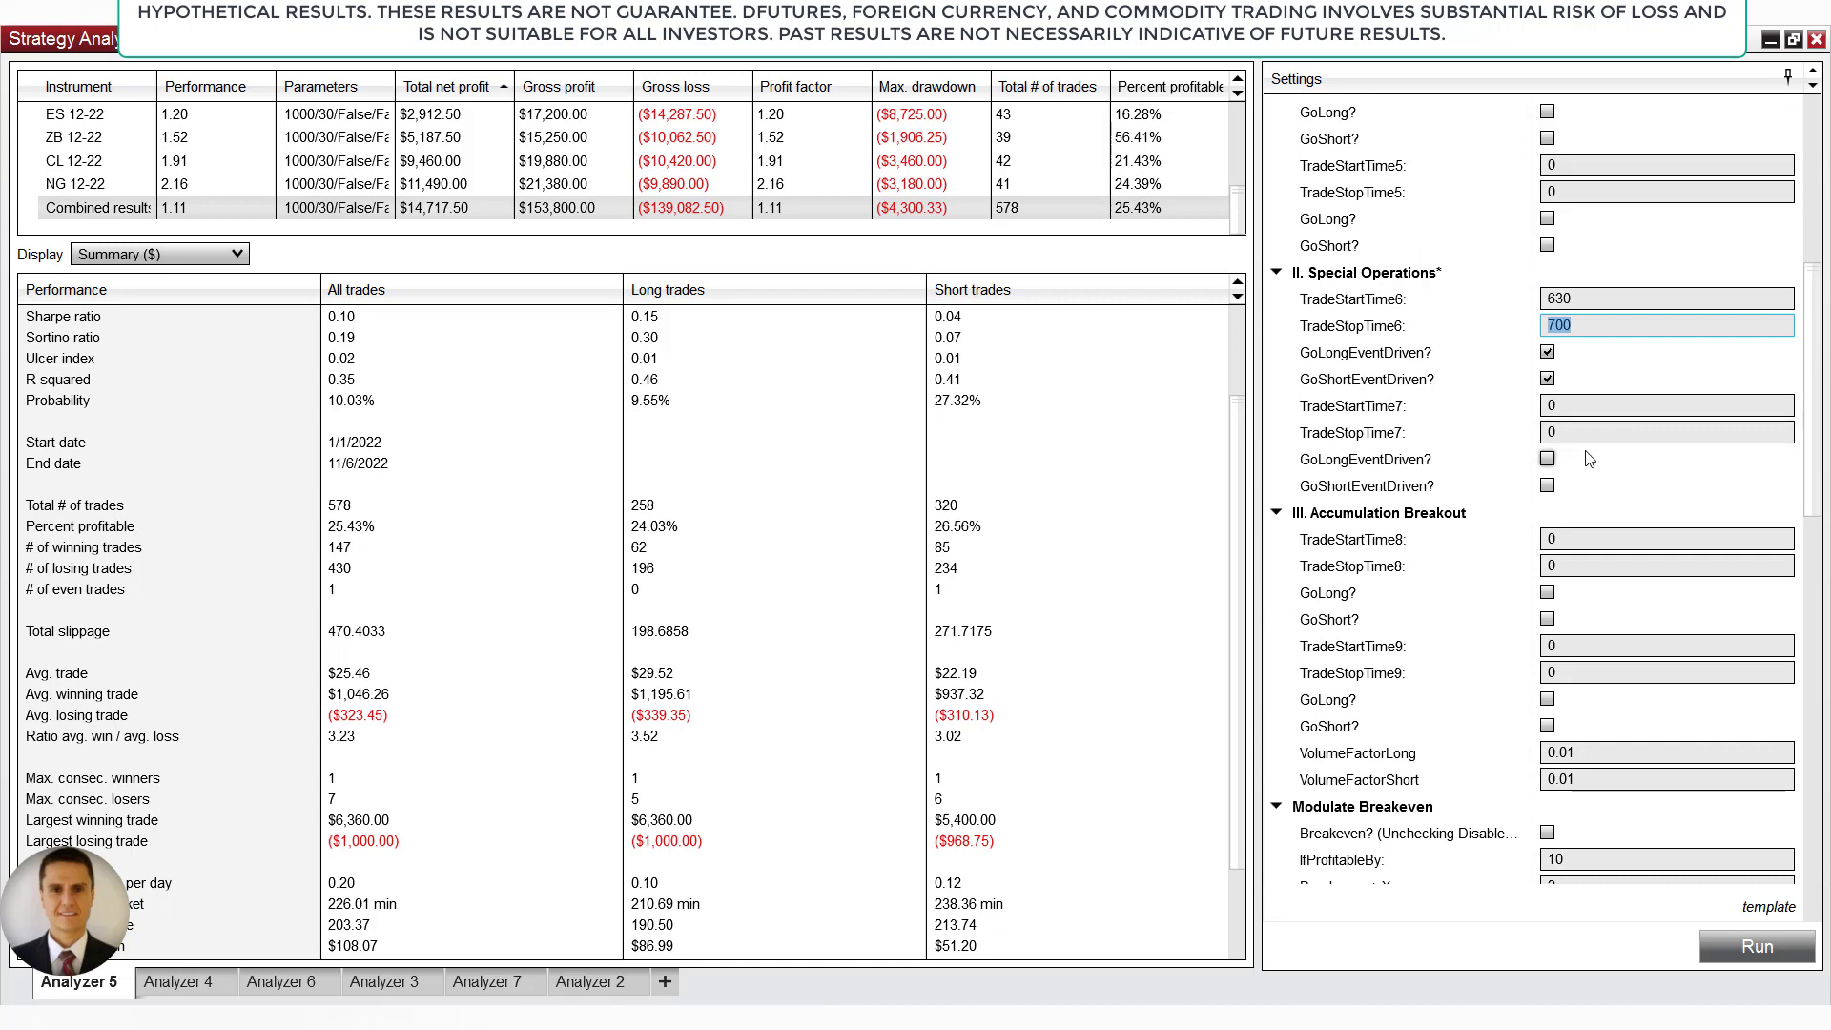
{"action": "scroll", "scroll_direction": "down", "scroll_amount": 3}
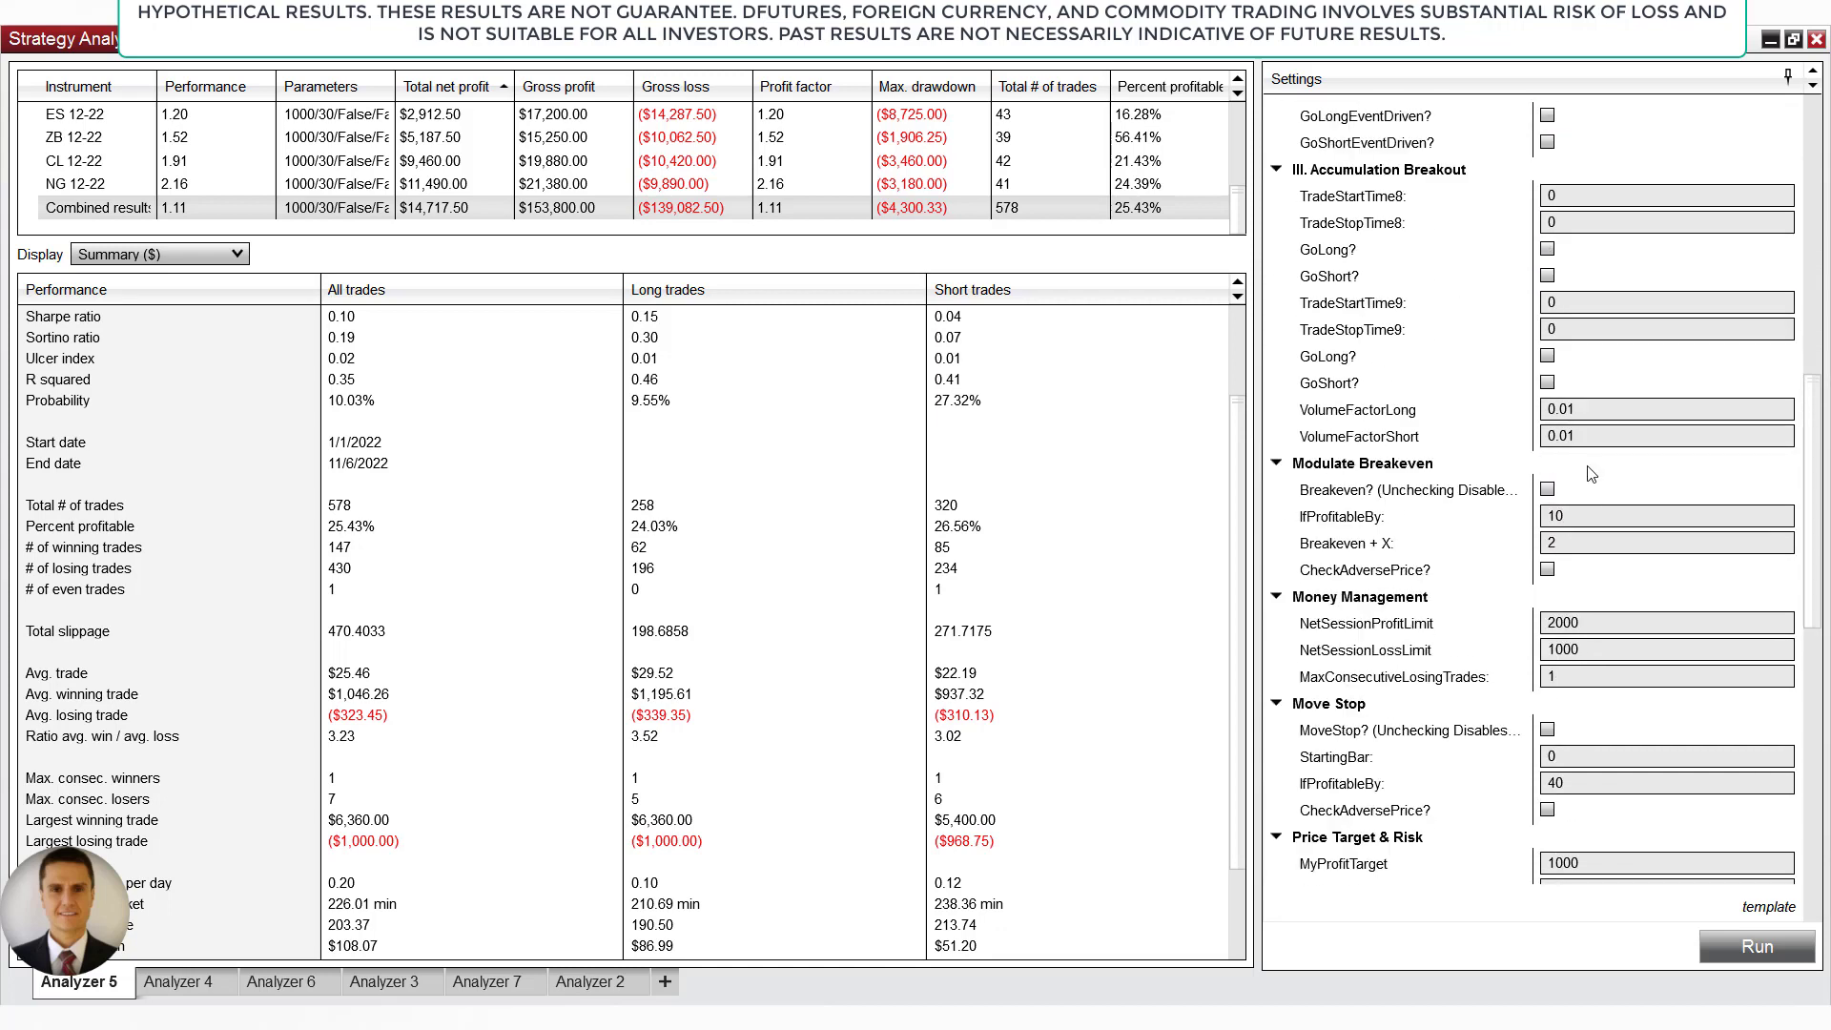
{"action": "mouse_move", "coordinate": [1524, 454]}
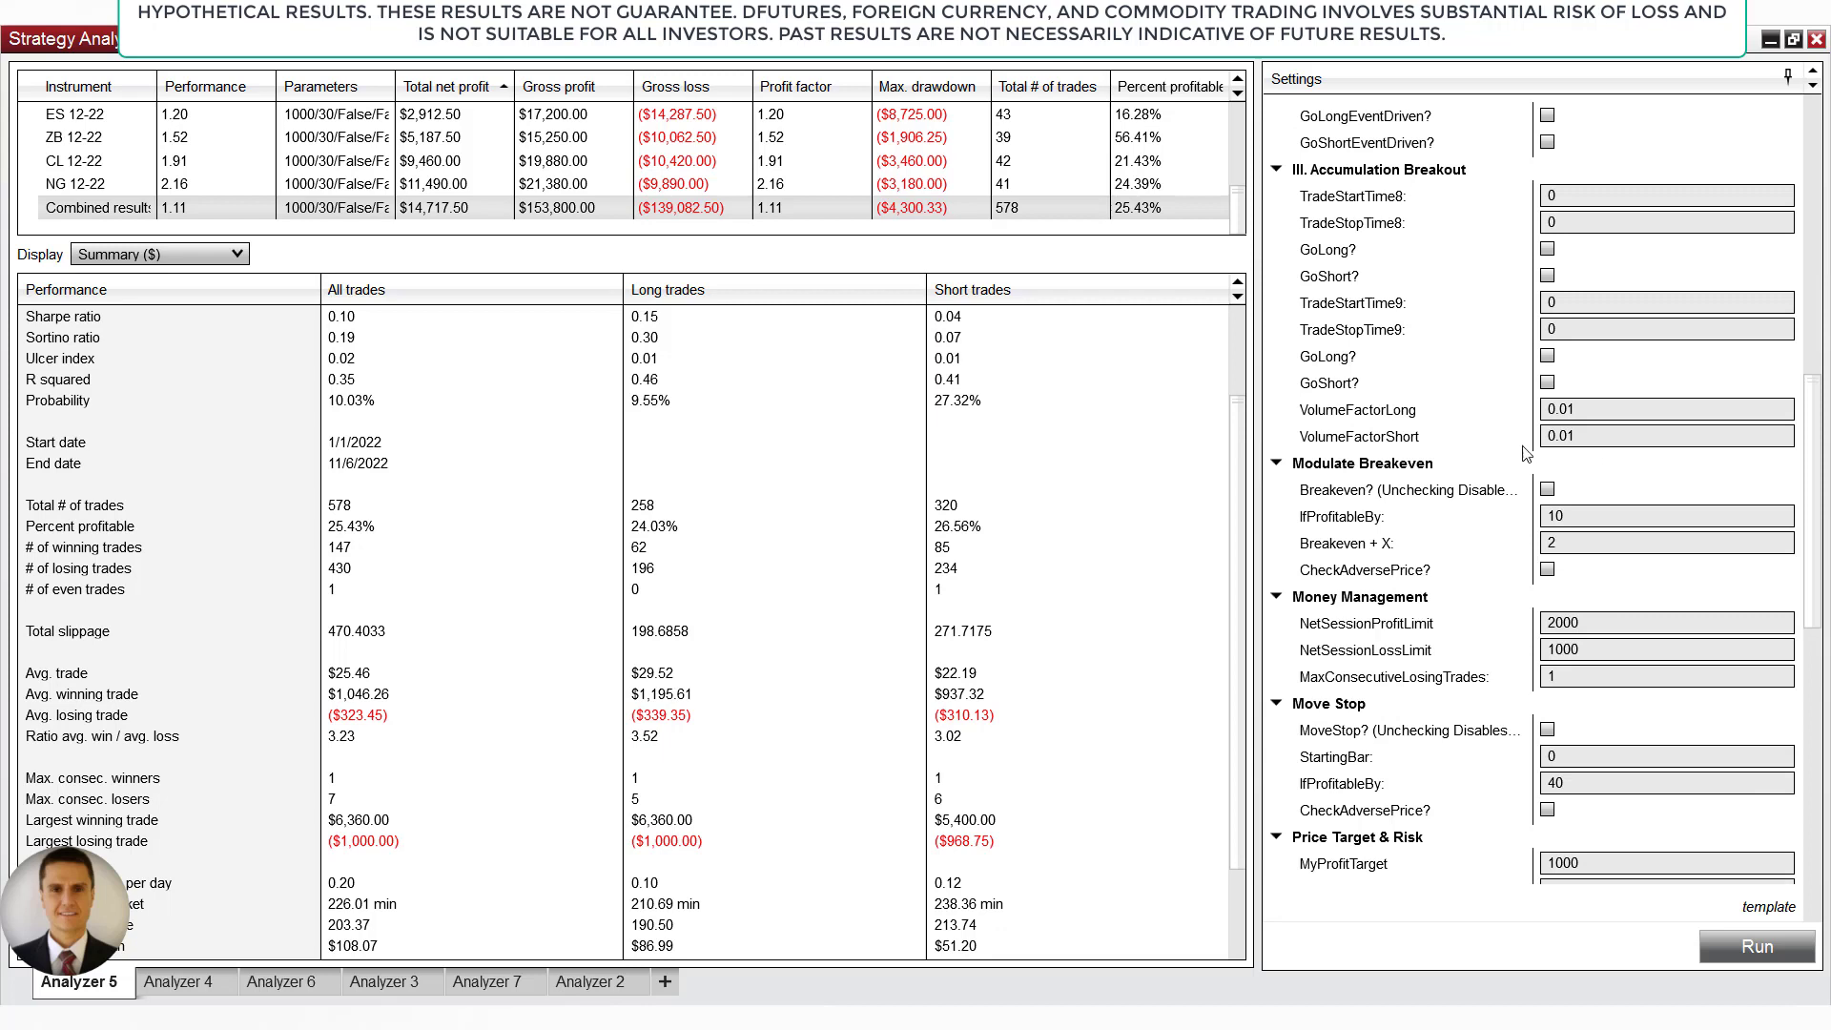
{"action": "scroll", "scroll_direction": "down", "scroll_amount": 3}
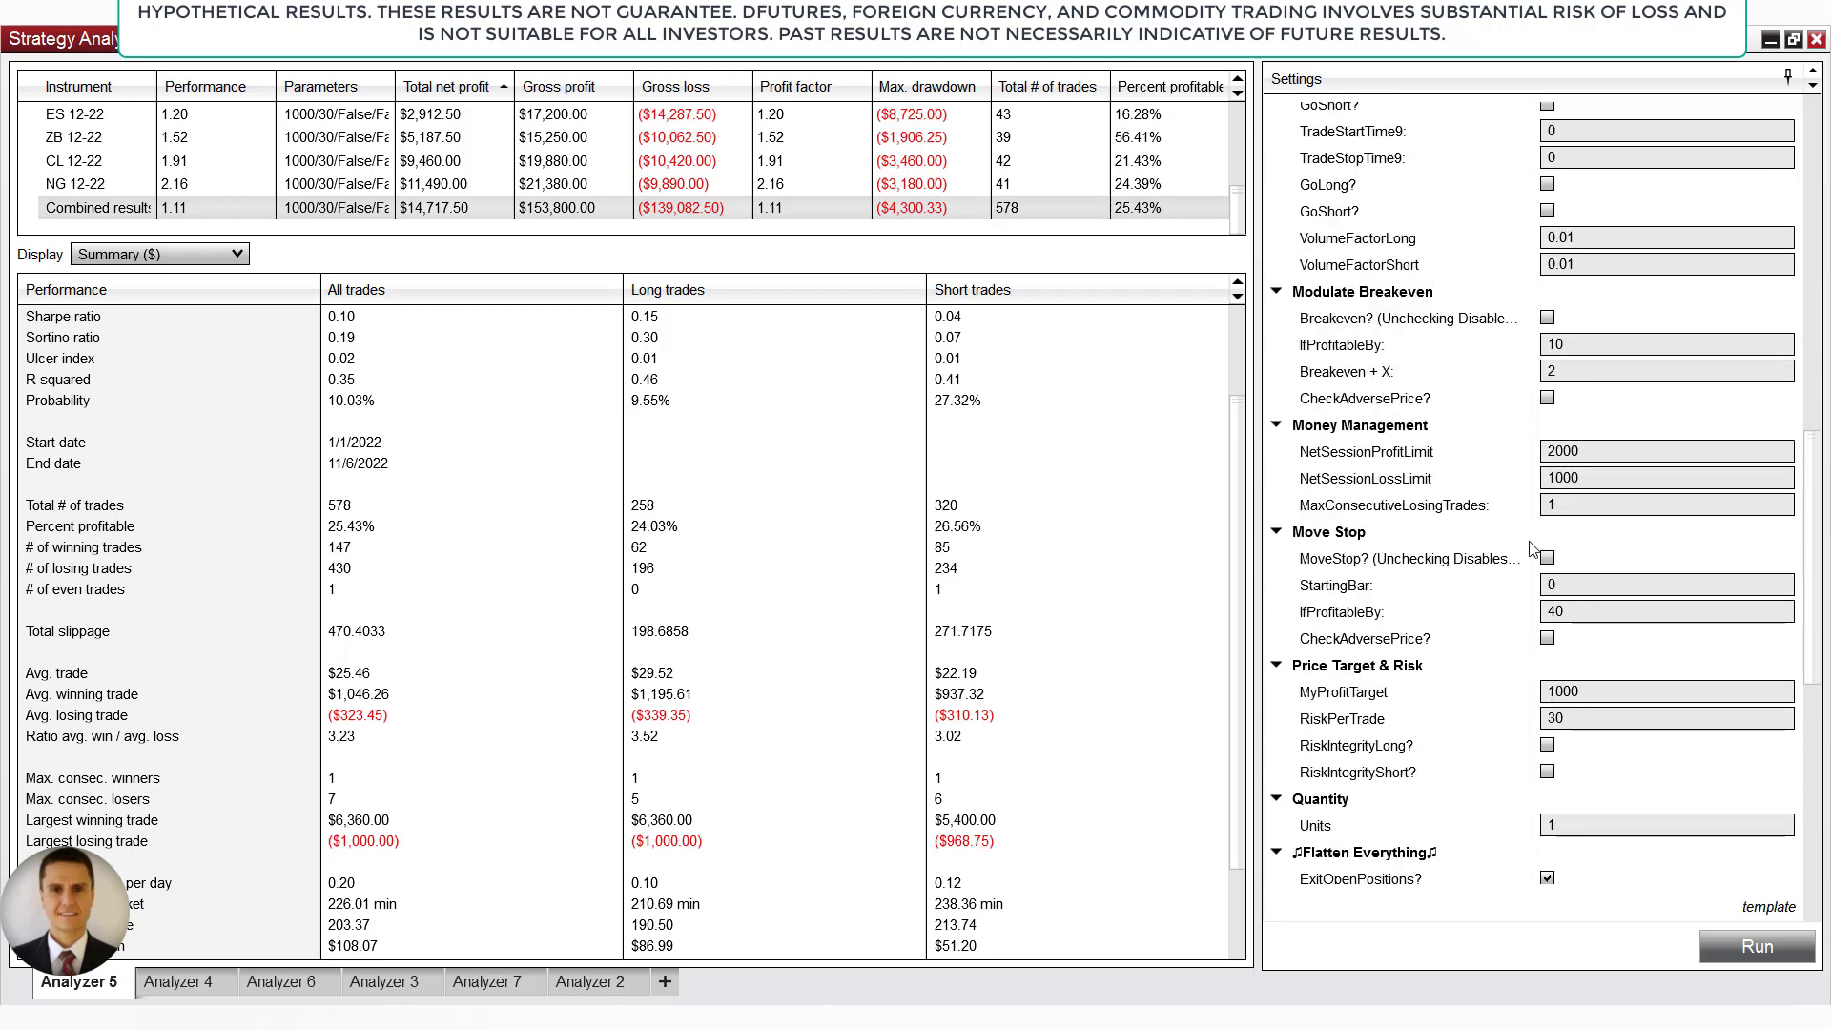
{"action": "scroll", "scroll_direction": "down", "scroll_amount": 3}
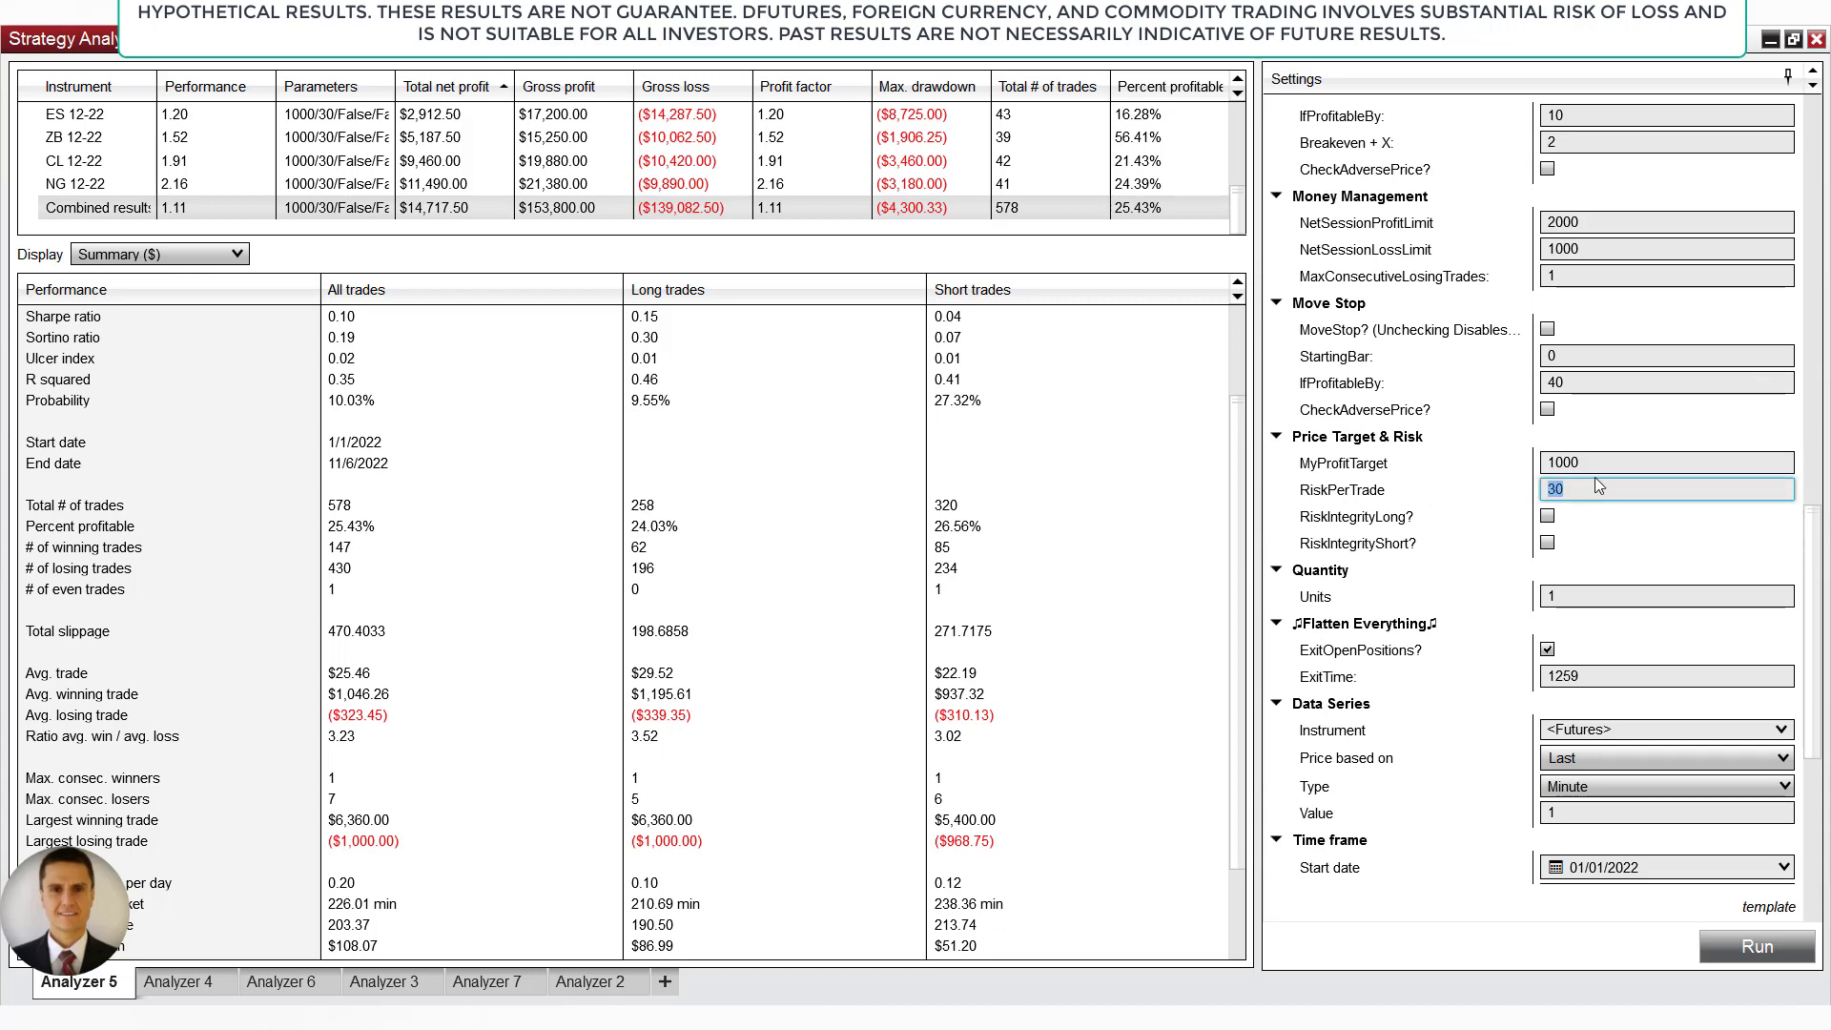
{"action": "left_click", "coordinate": [1667, 461]}
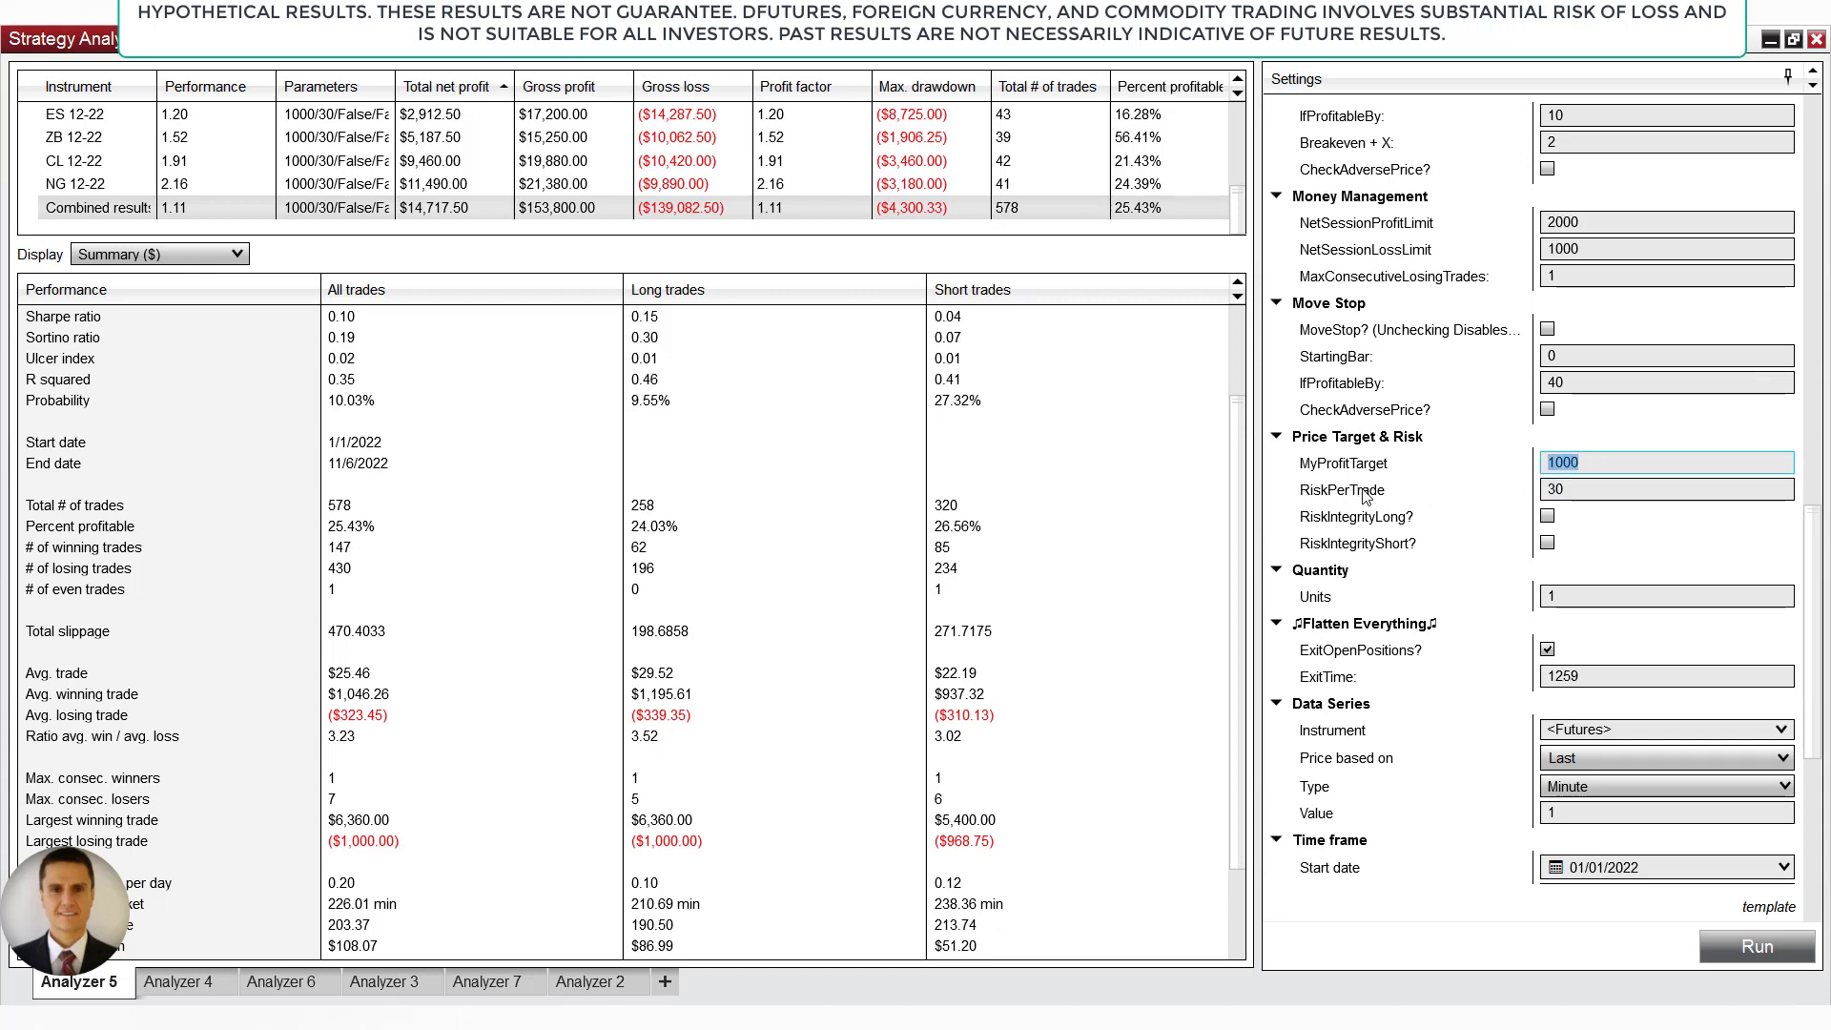
{"action": "left_click", "coordinate": [1668, 488]}
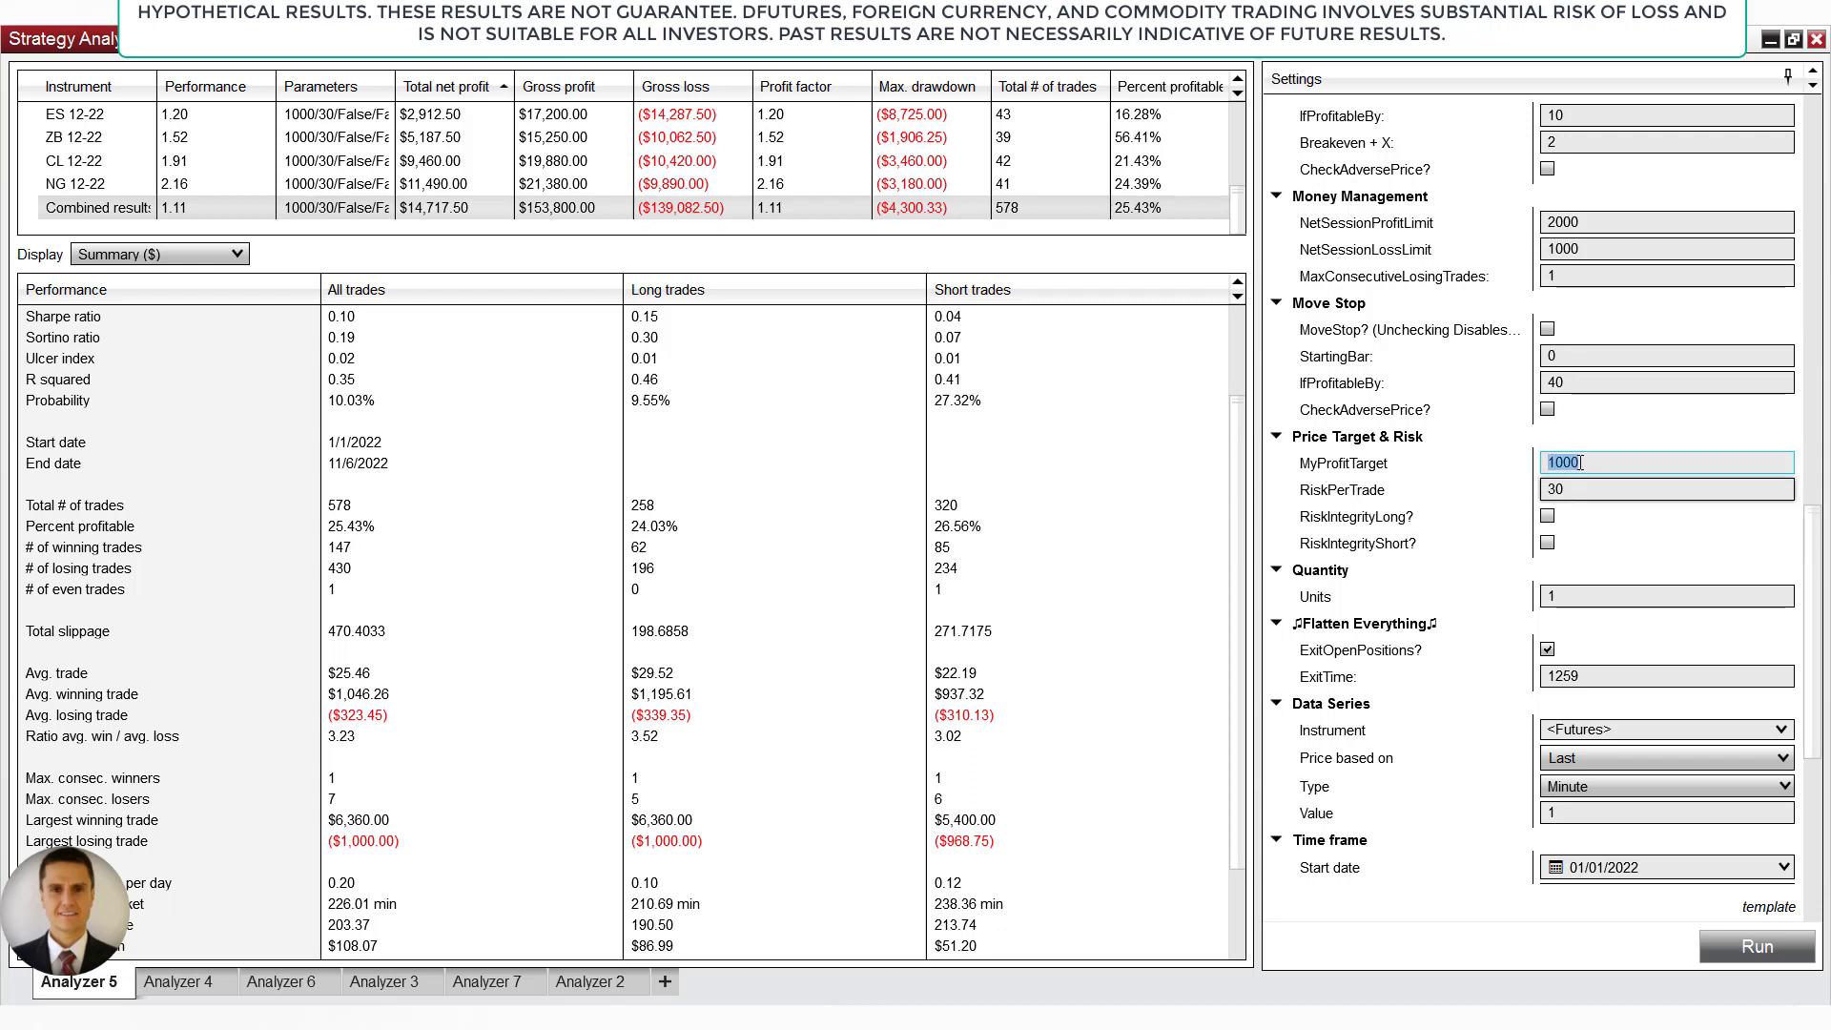
{"action": "mouse_move", "coordinate": [1610, 595]}
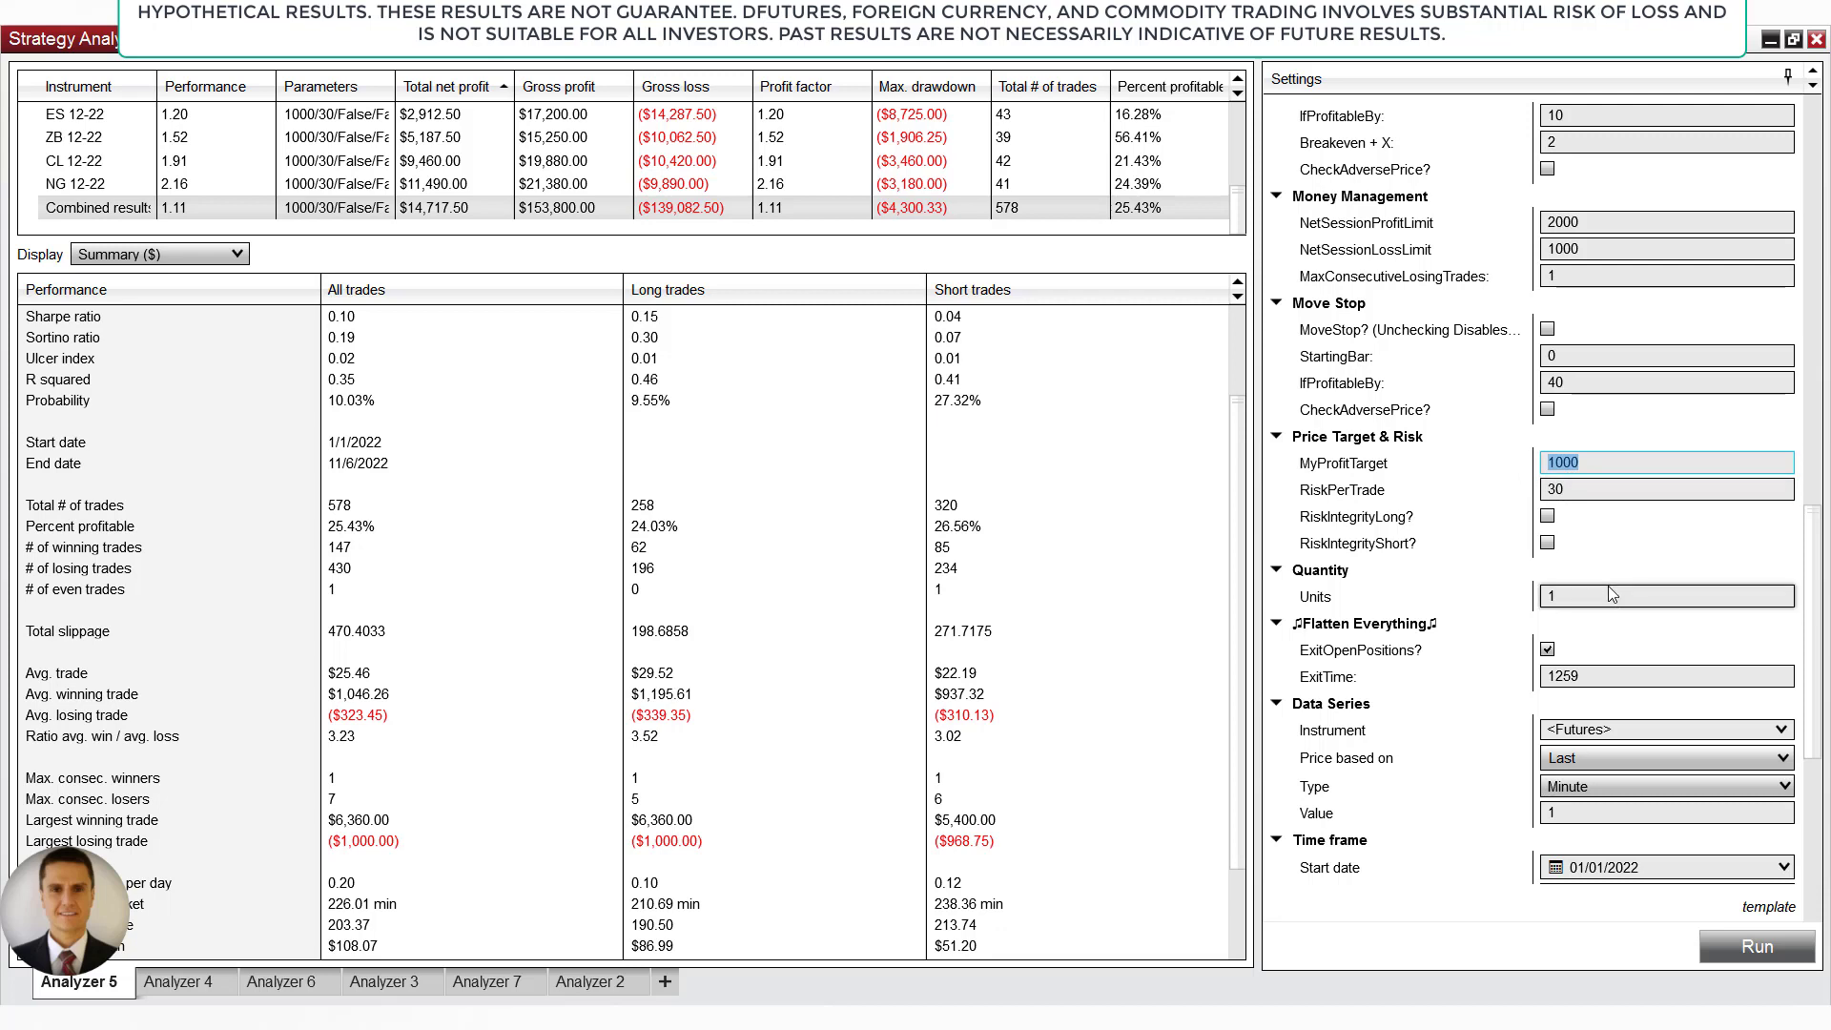
- Check the session loss limit explanation and maximum consecutive losing trades value
{"action": "scroll", "scroll_direction": "down", "scroll_amount": 3}
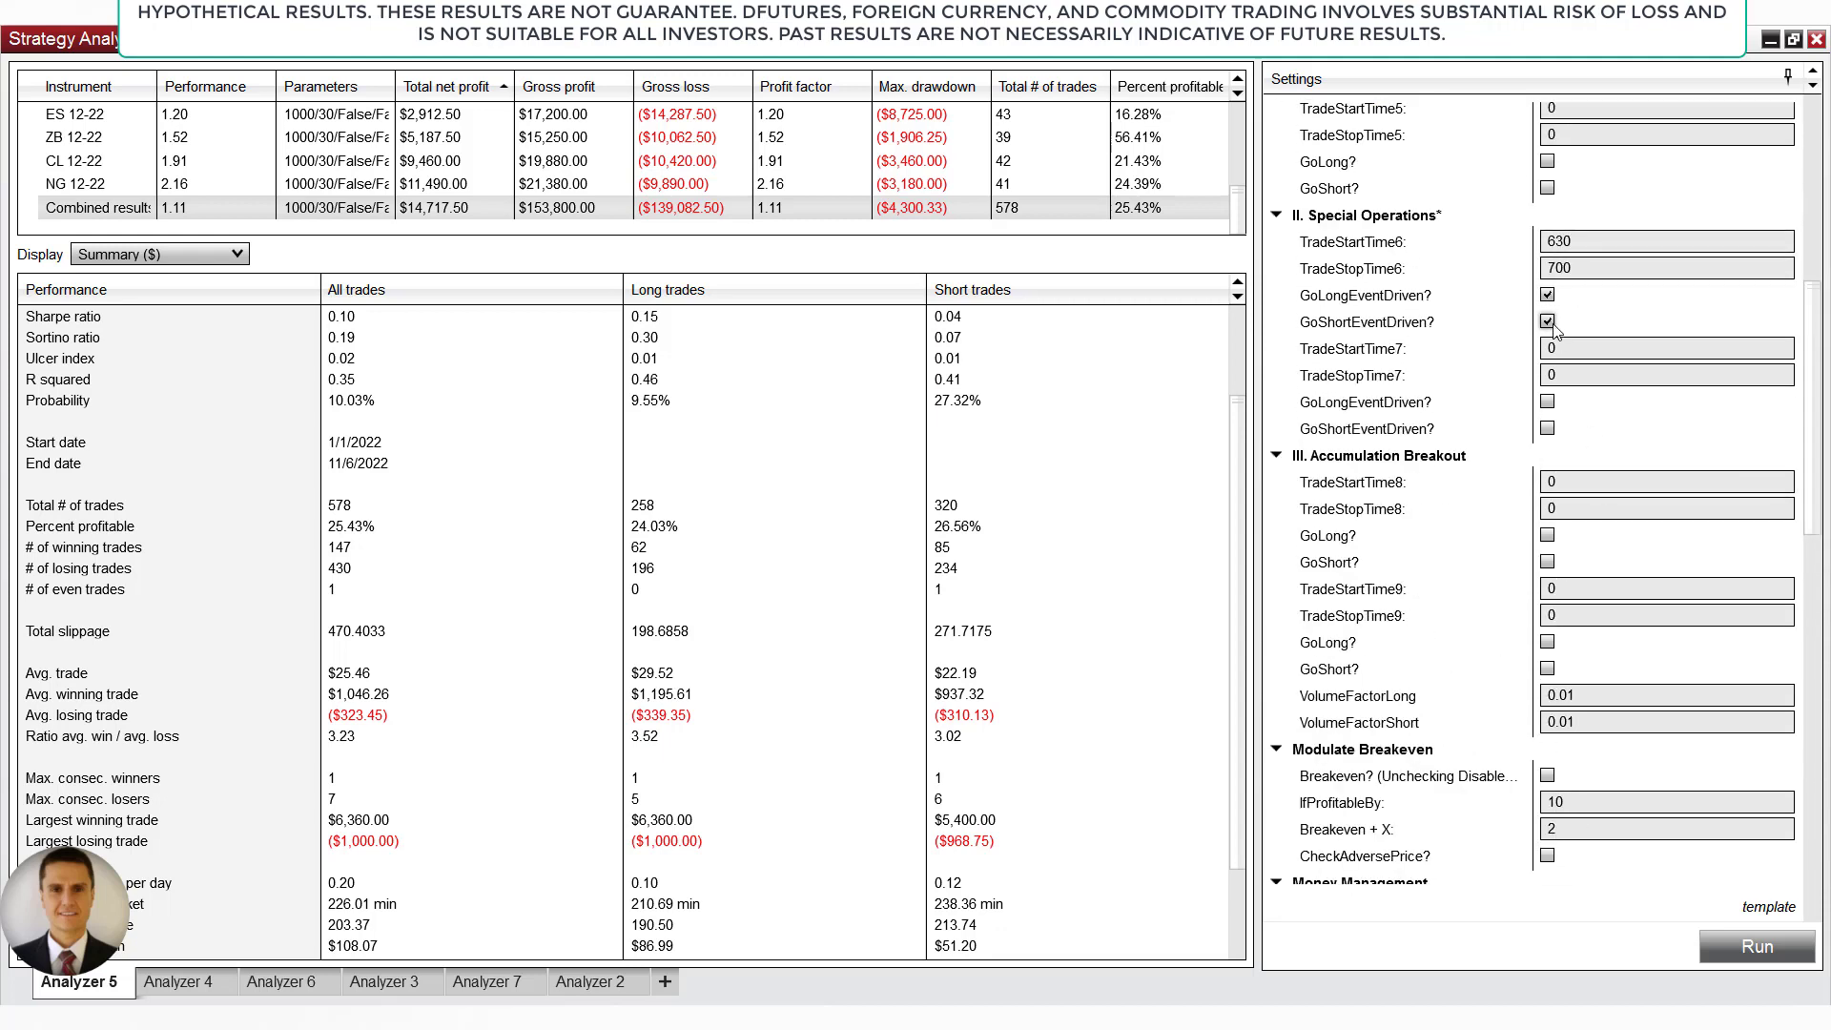
{"action": "scroll", "scroll_direction": "down", "scroll_amount": 3}
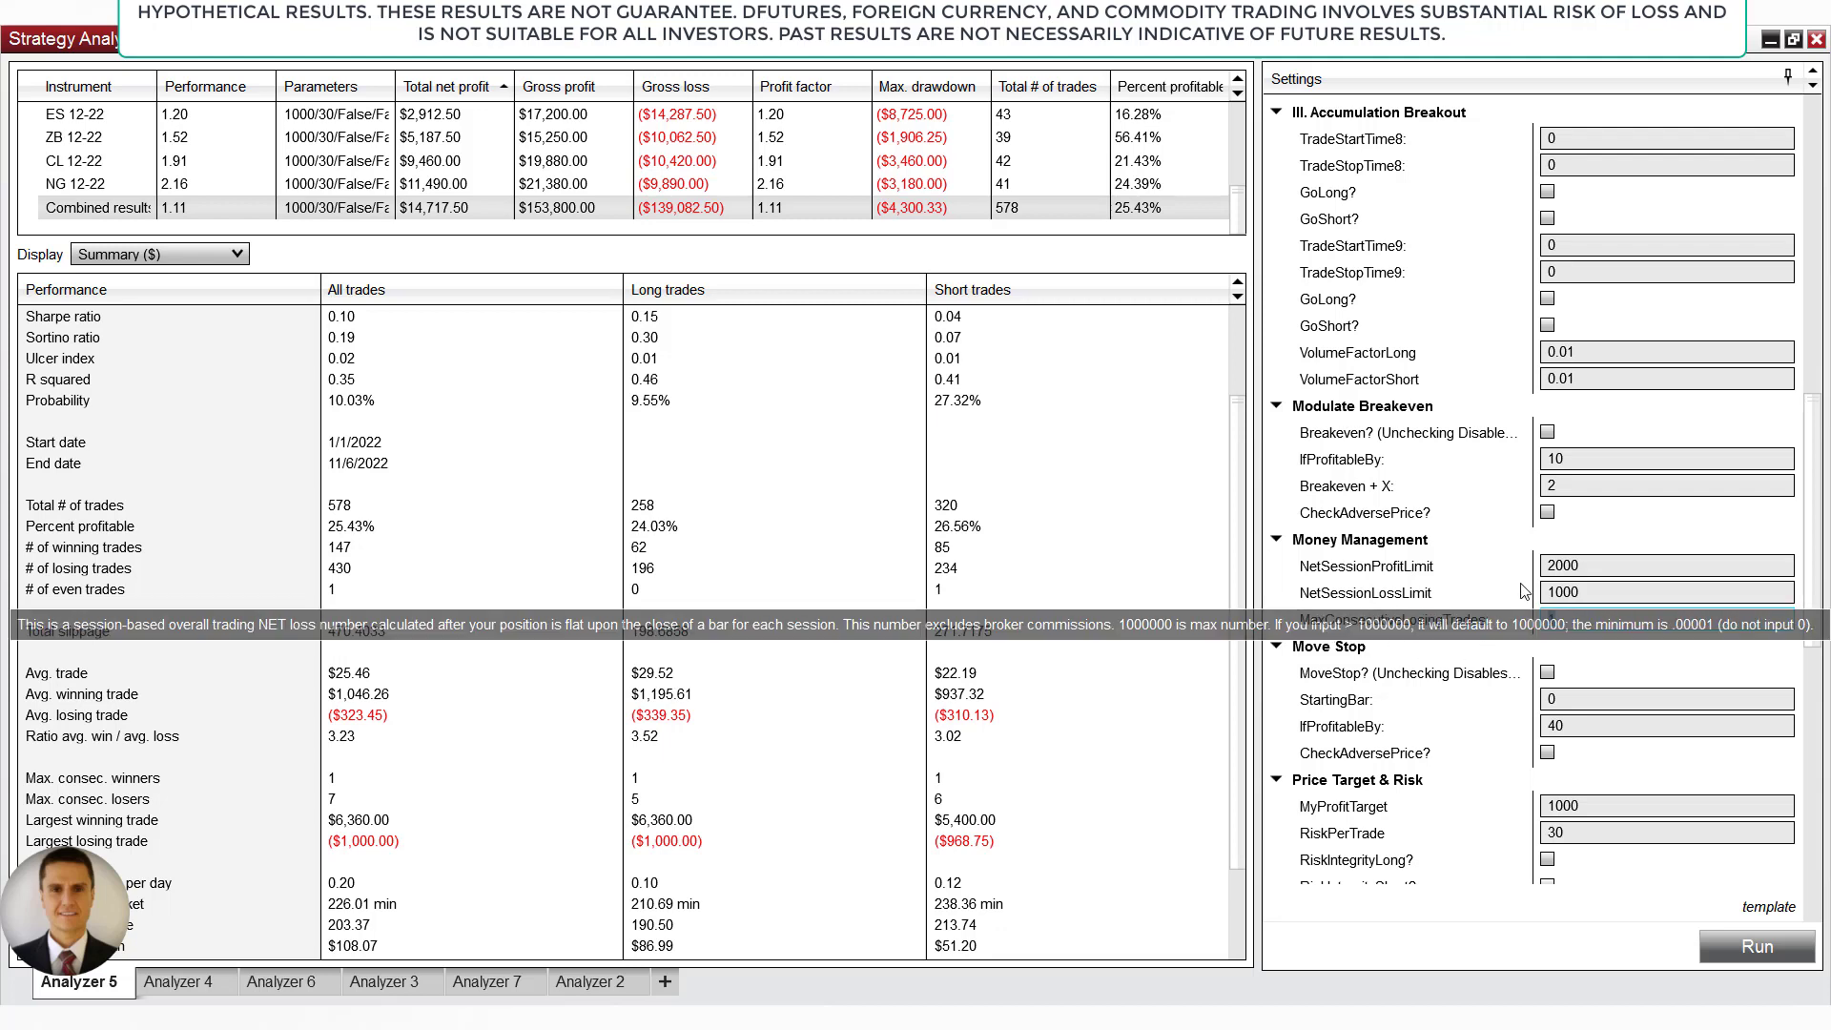
{"action": "left_click", "coordinate": [1667, 618]}
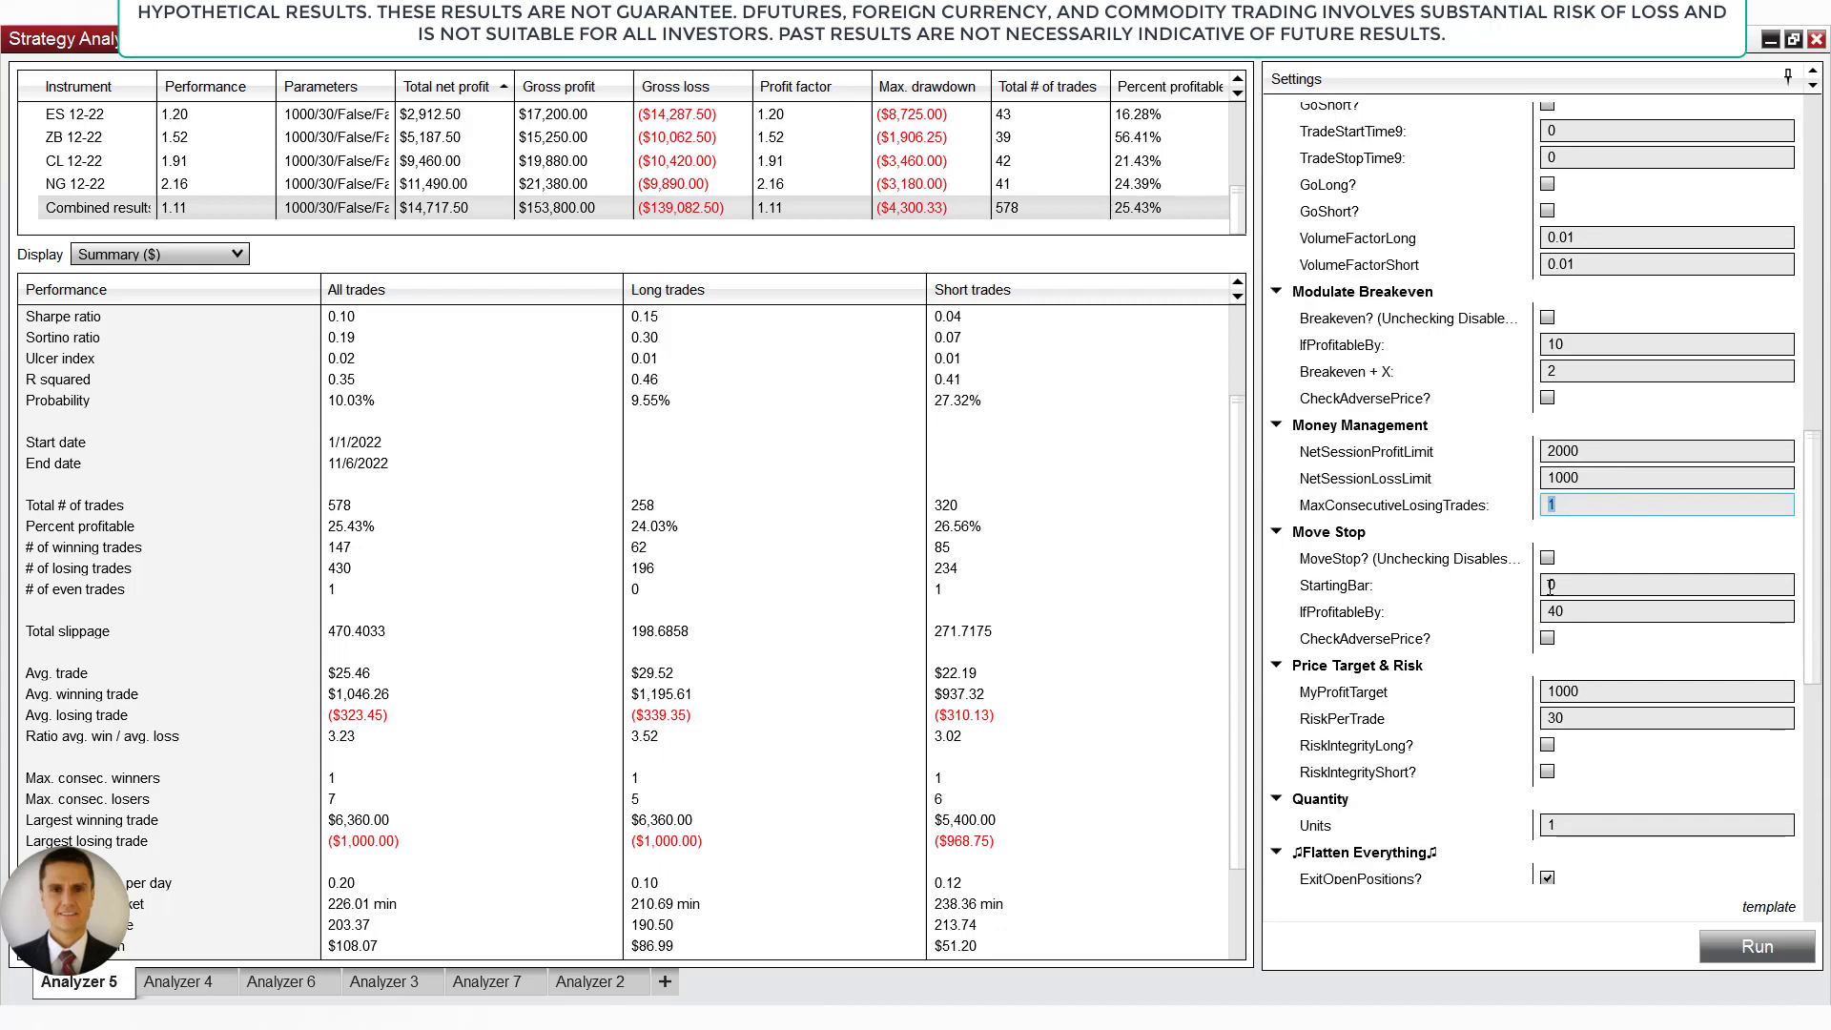
{"action": "scroll", "scroll_direction": "down", "scroll_amount": 3}
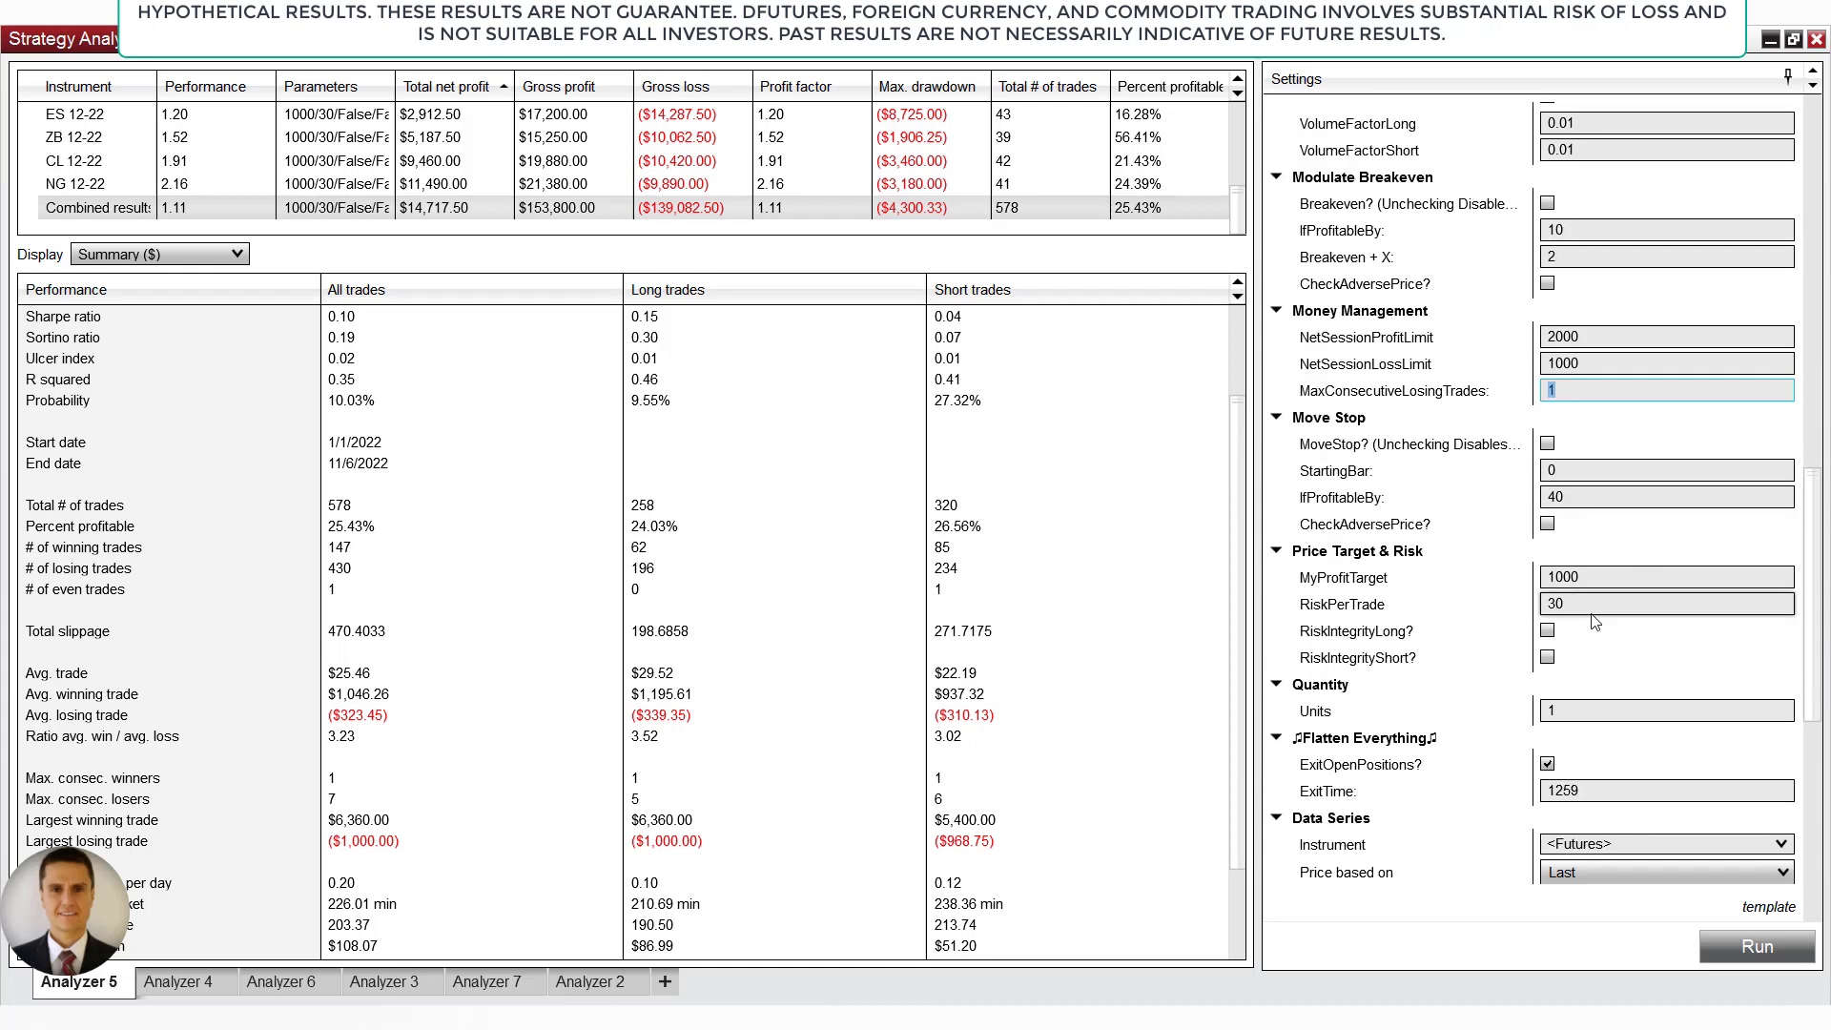
{"action": "left_click", "coordinate": [1667, 604]}
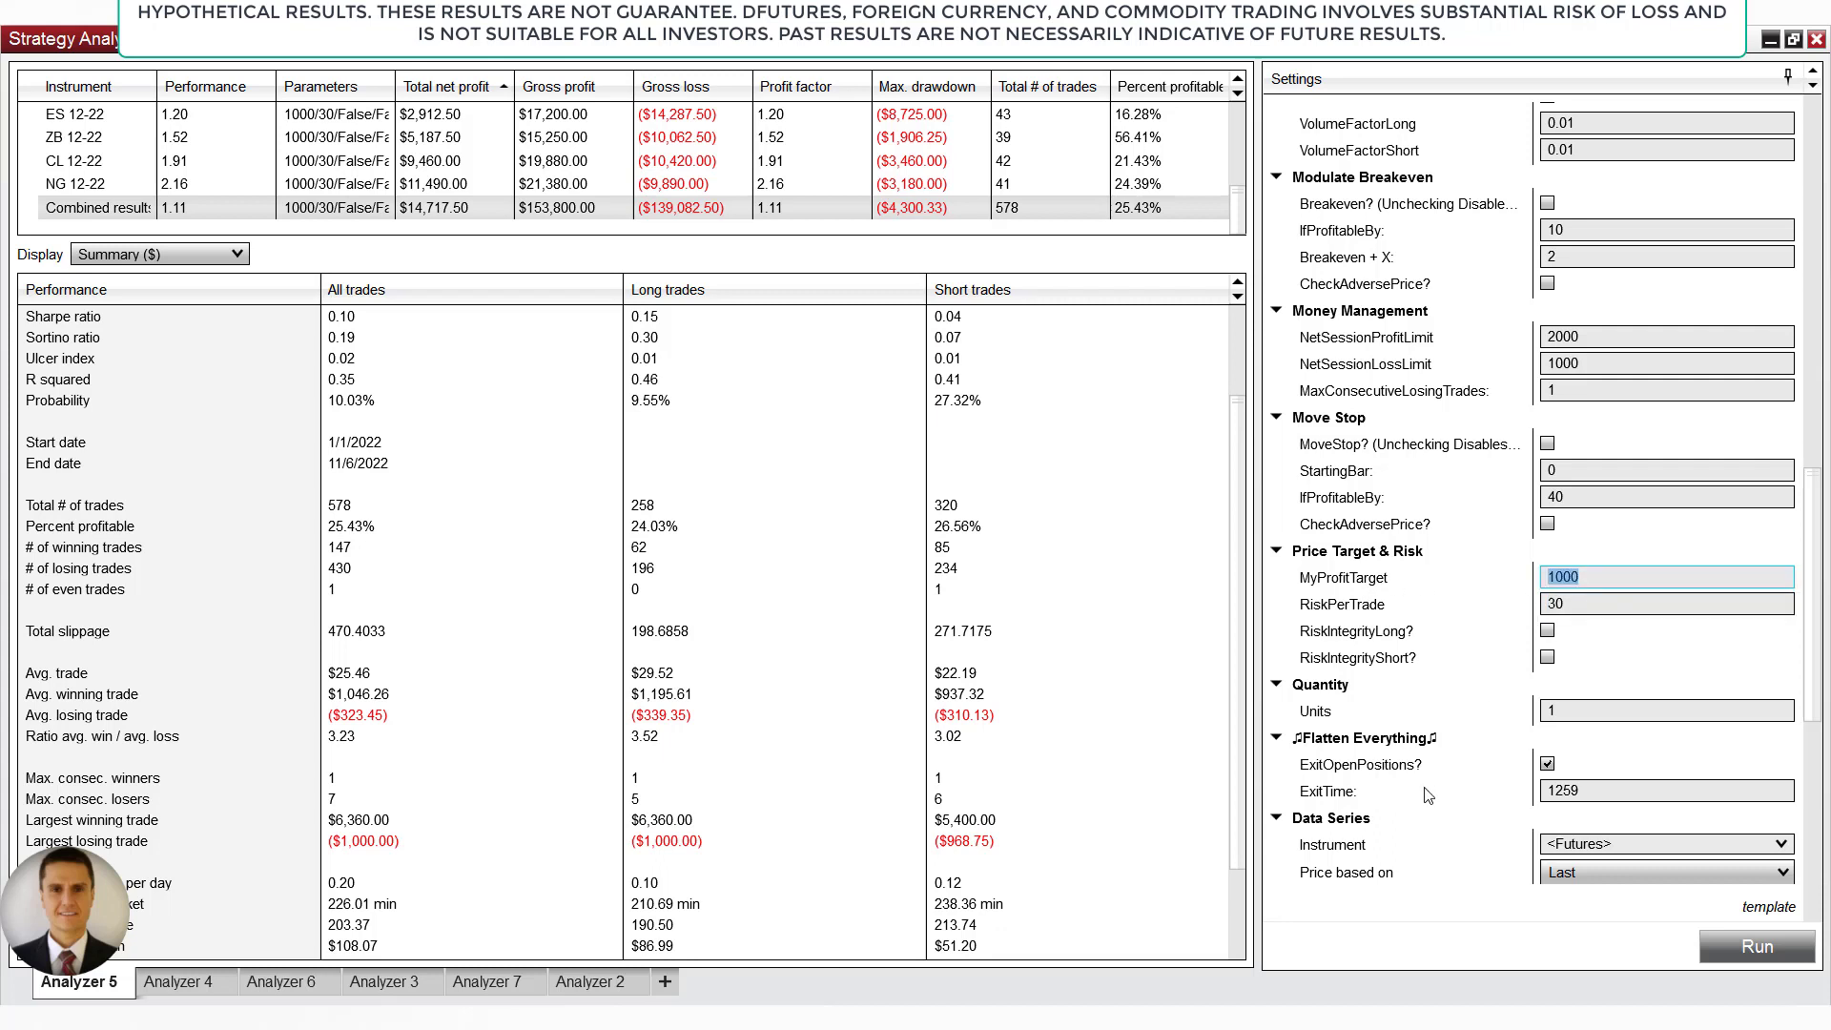
{"action": "mouse_move", "coordinate": [1030, 627]}
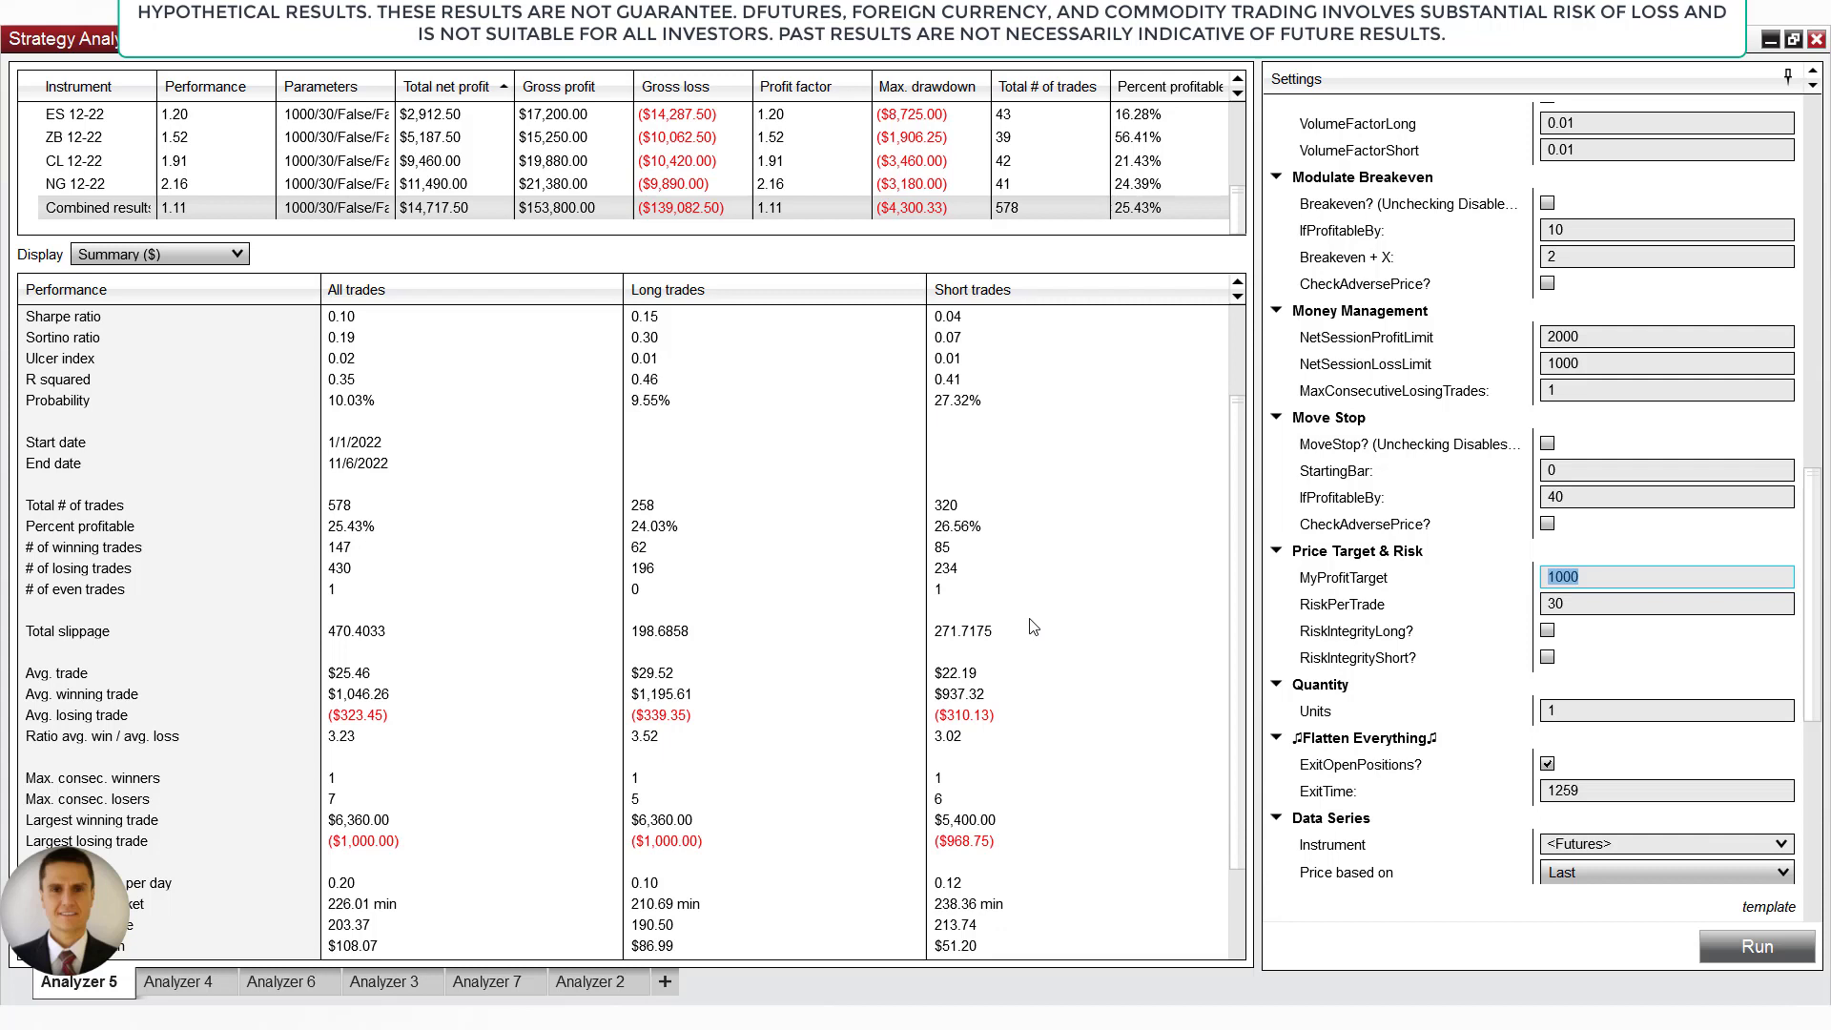
{"action": "mouse_move", "coordinate": [1196, 666]}
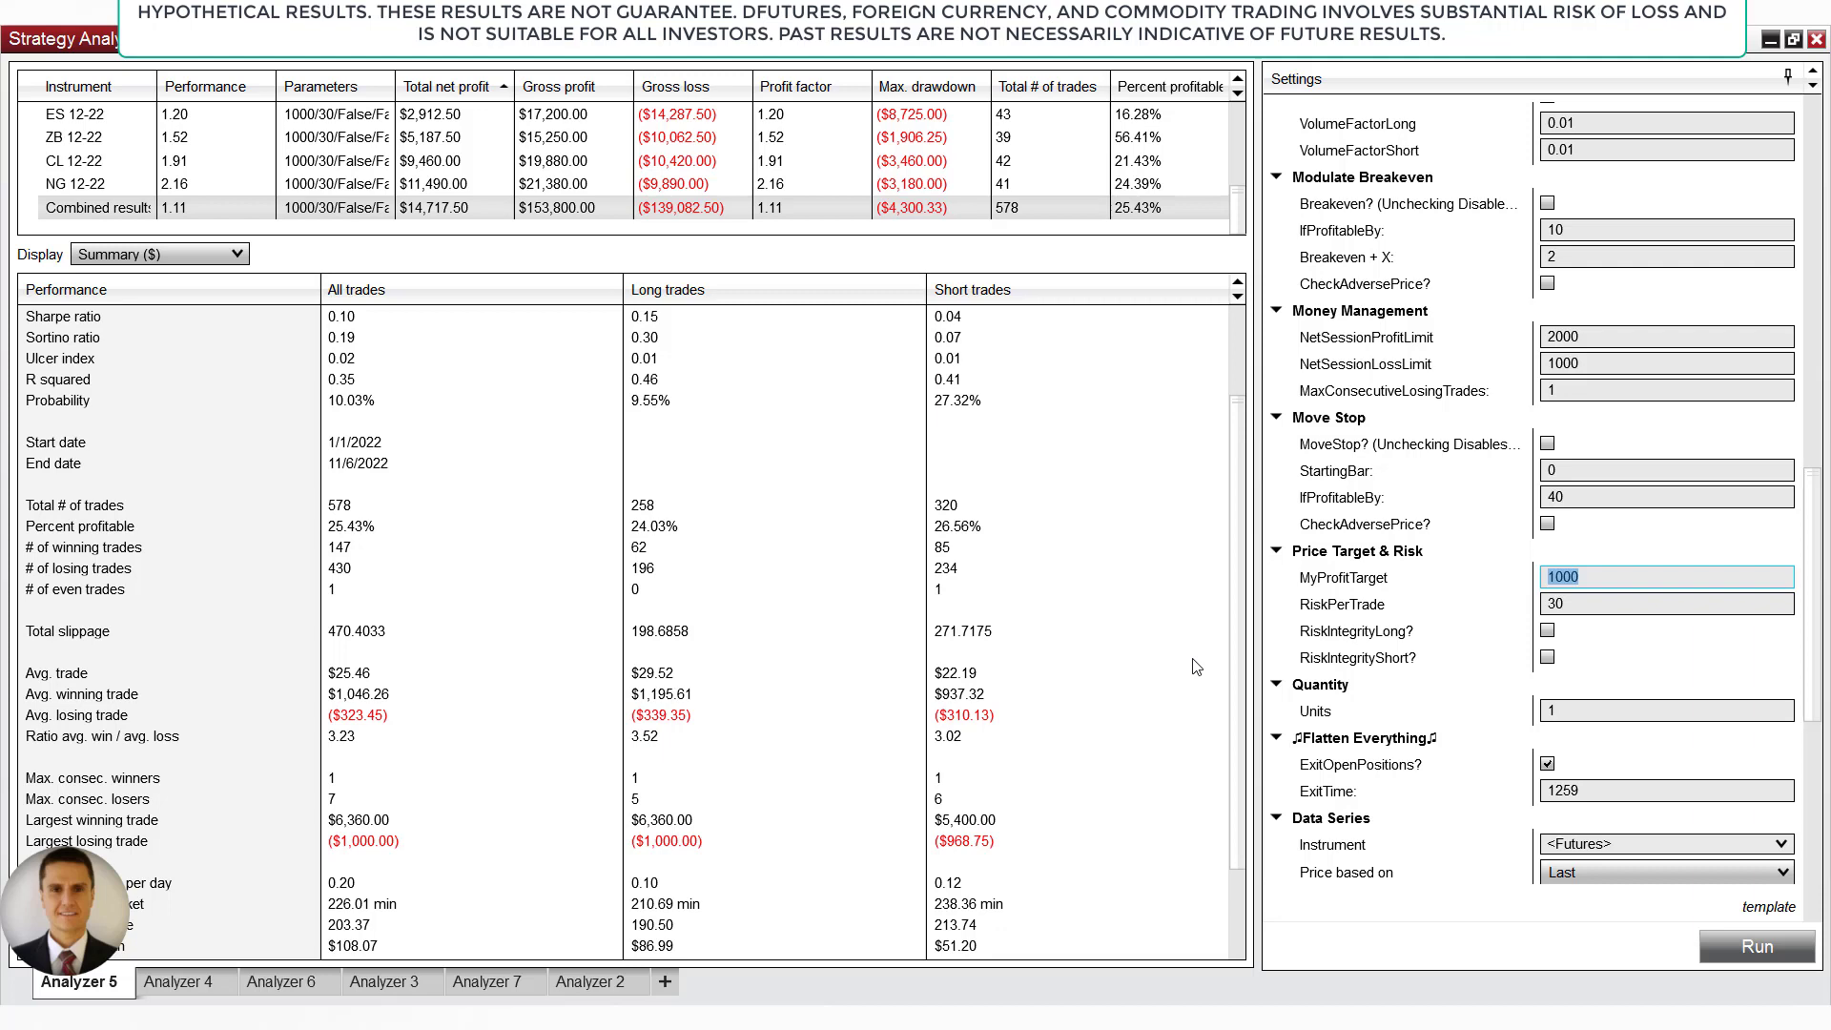
- Confirm the backtest end date of 11/06/2022
{"action": "scroll", "scroll_direction": "down", "scroll_amount": 3}
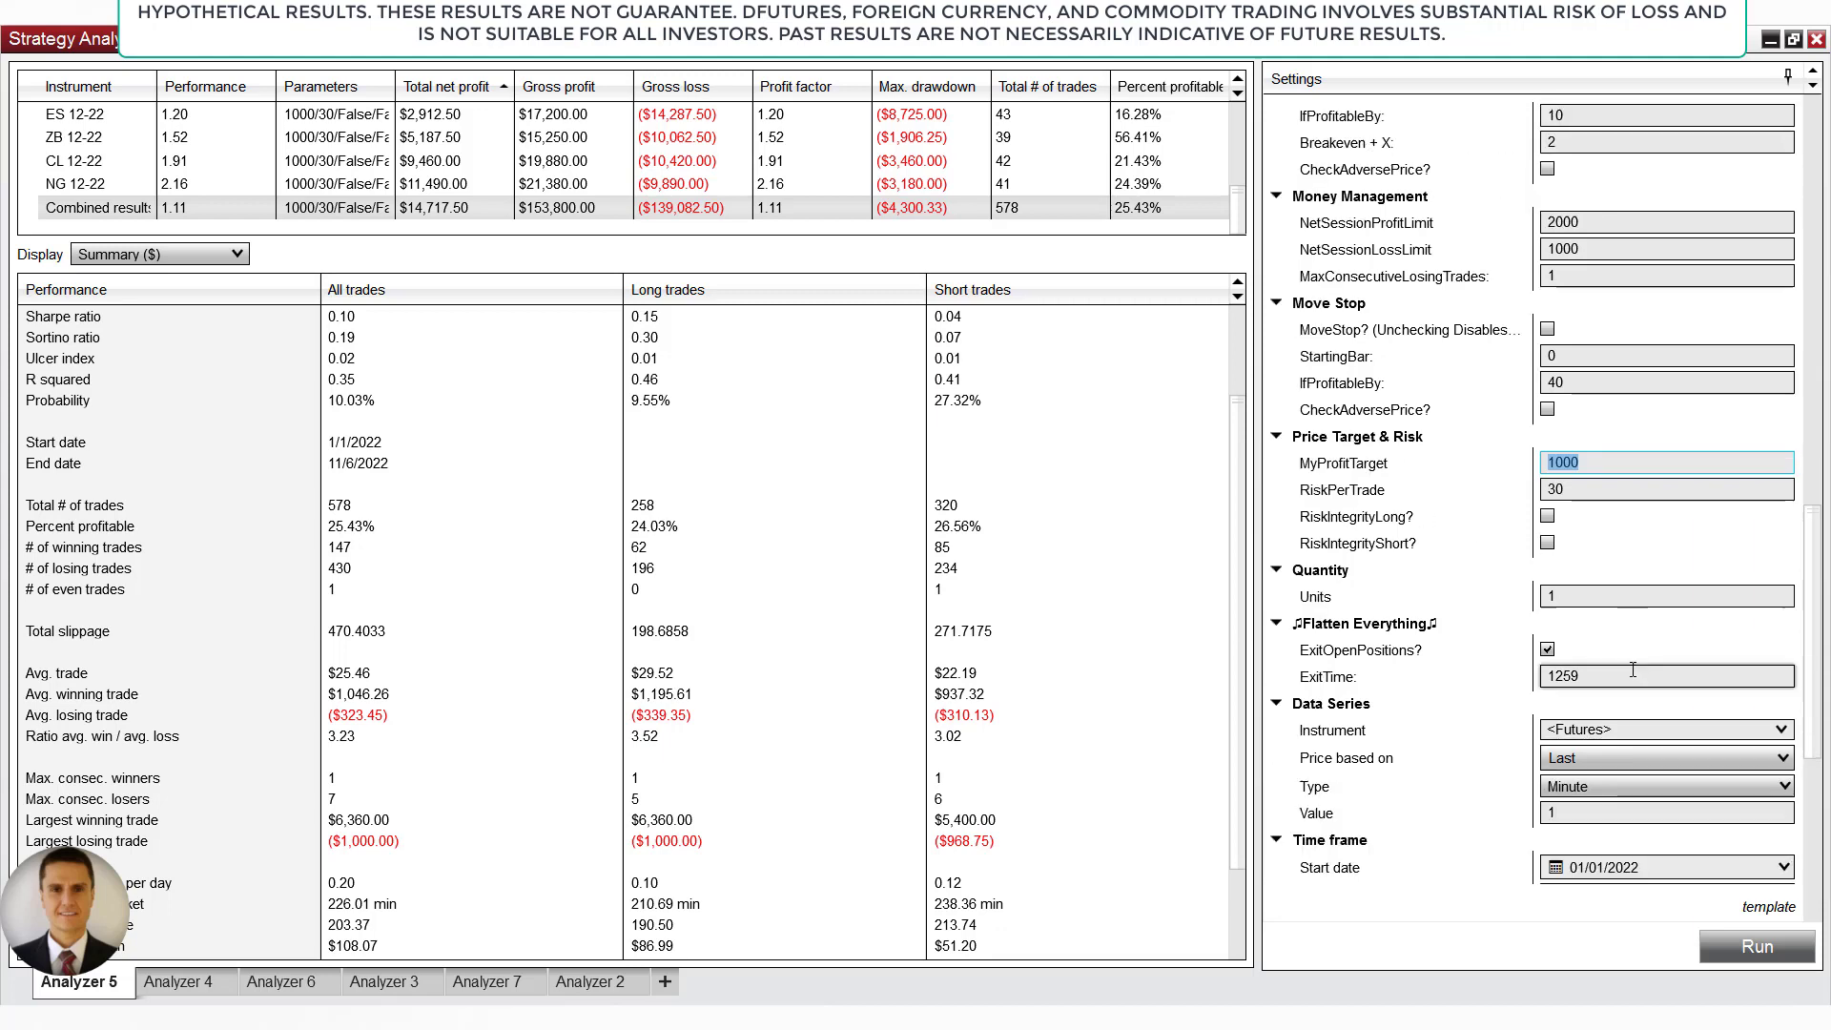
{"action": "scroll", "scroll_direction": "down", "scroll_amount": 3}
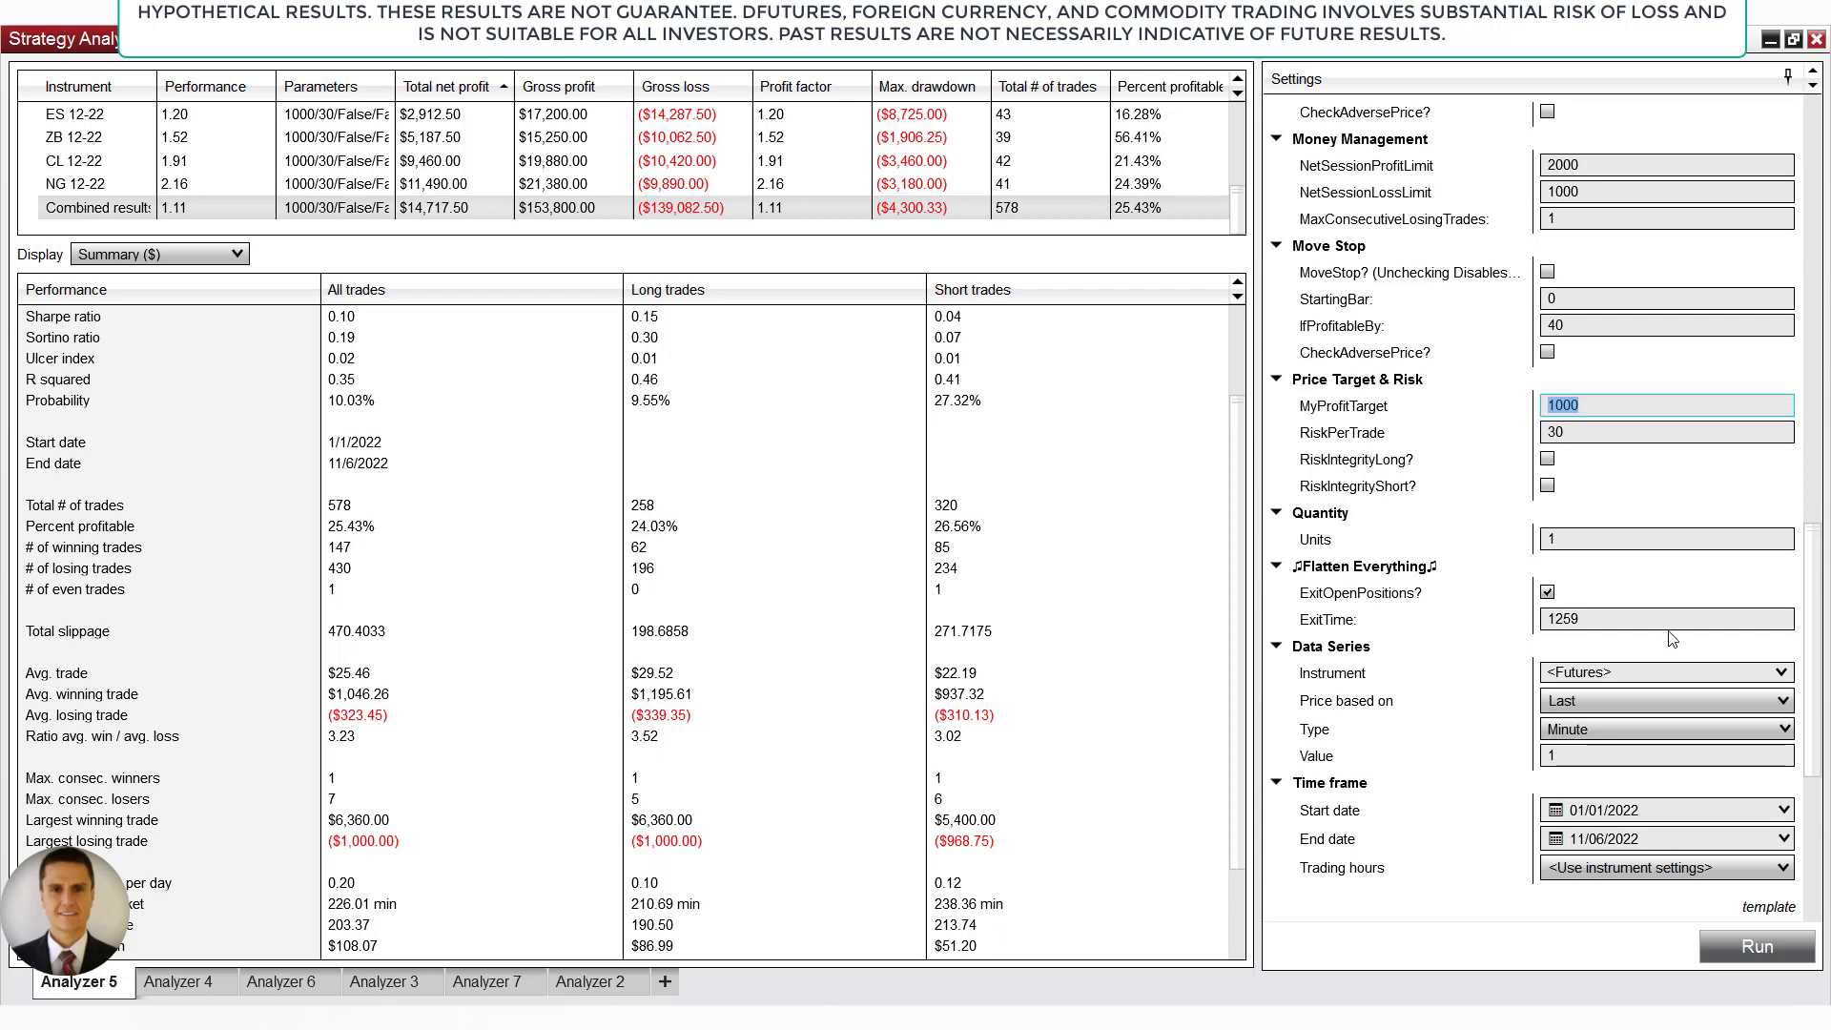
{"action": "scroll", "scroll_direction": "down", "scroll_amount": 3}
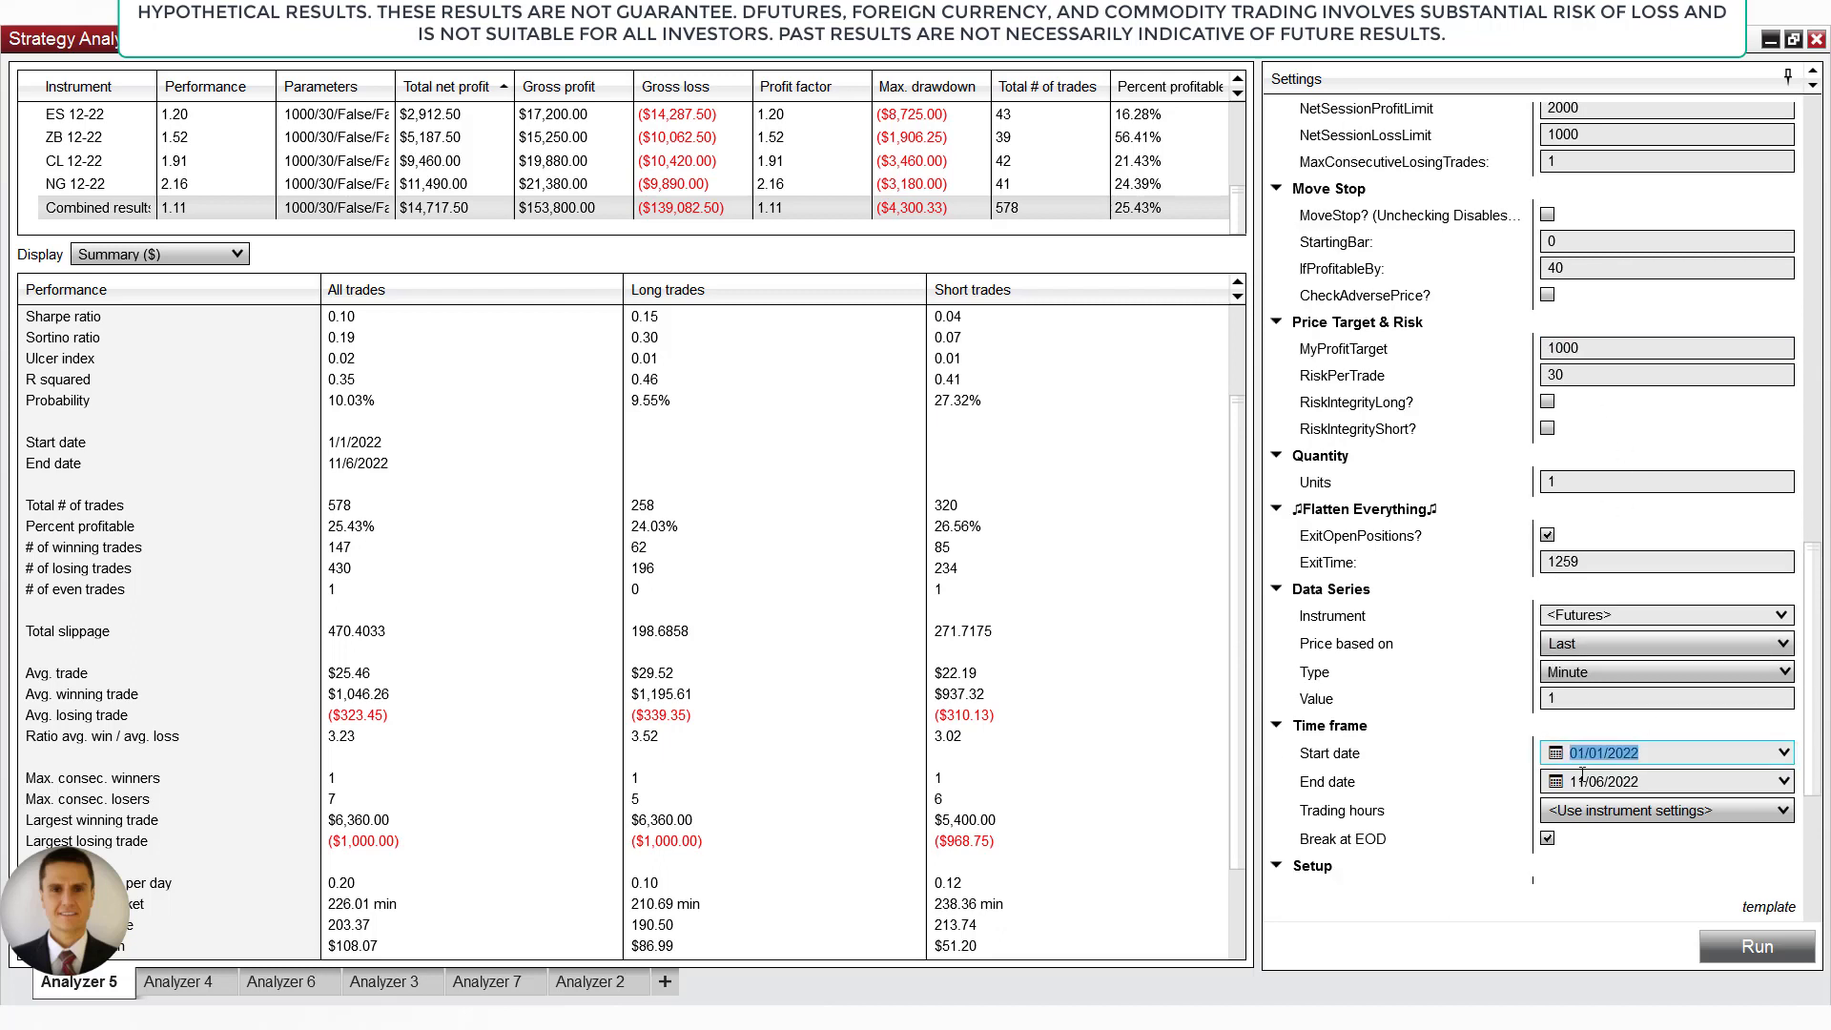
{"action": "left_click", "coordinate": [1634, 782]}
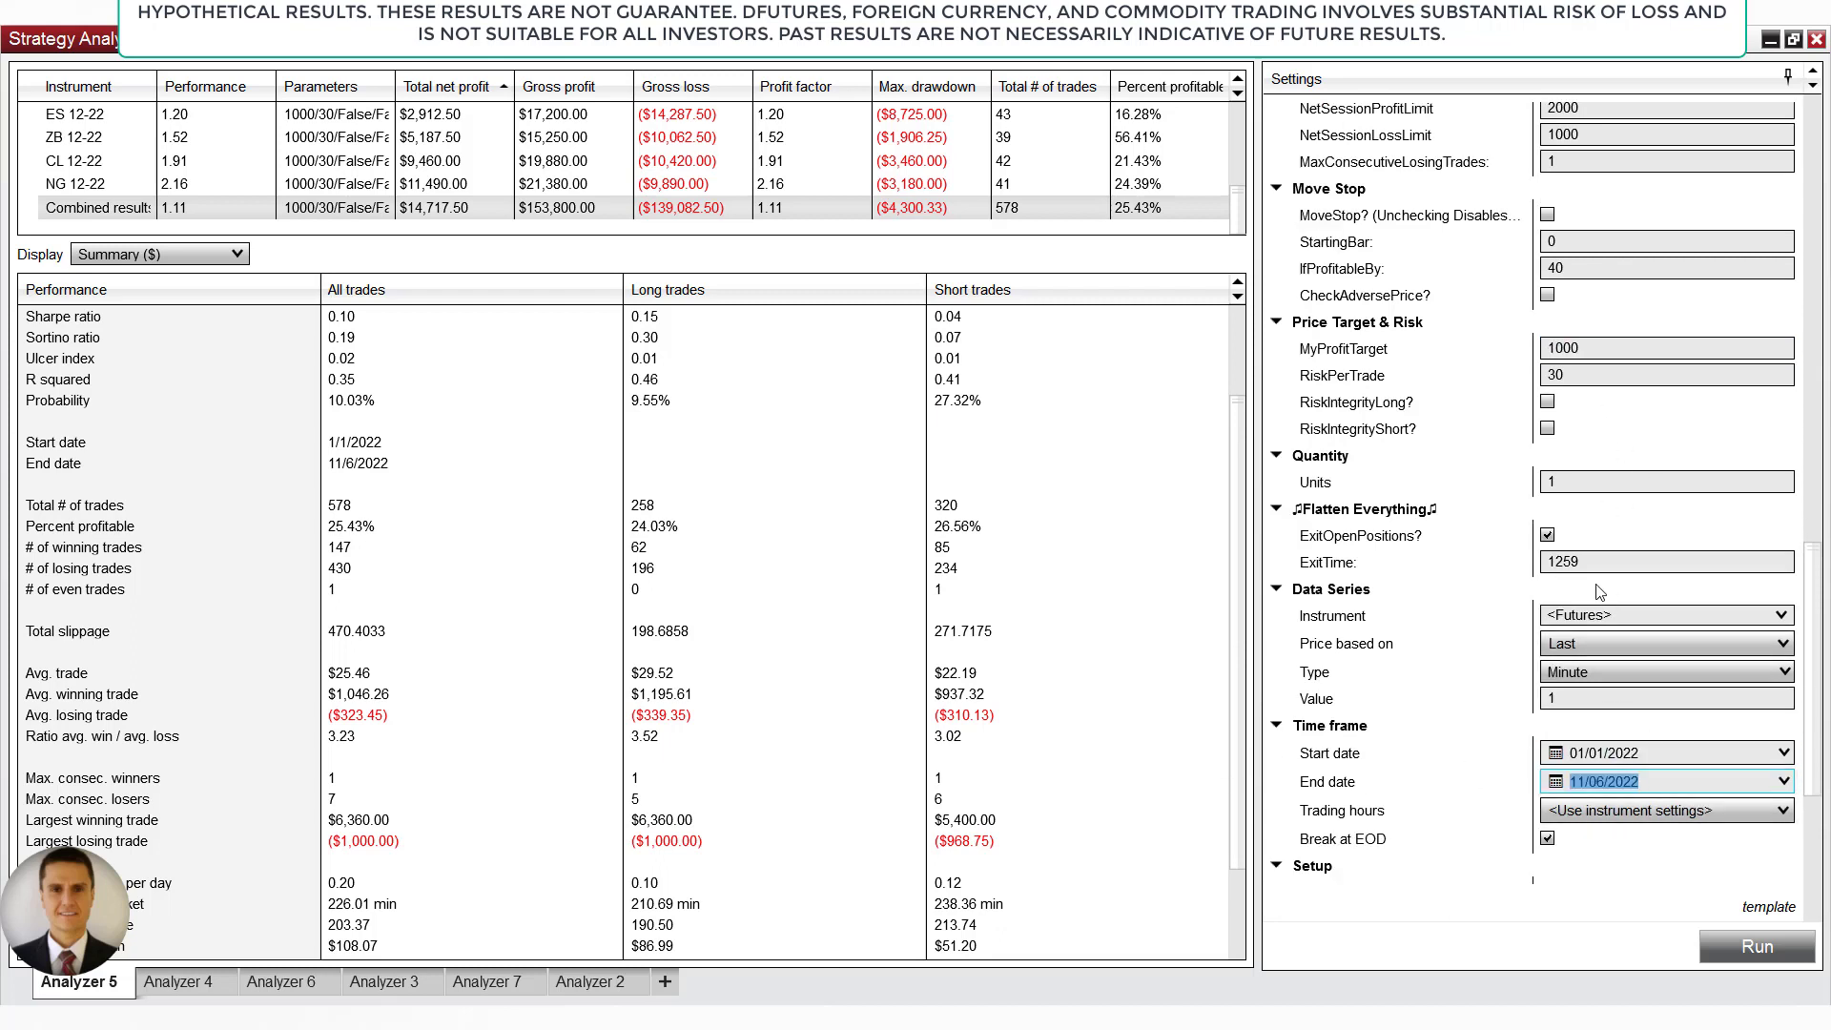
{"action": "scroll", "scroll_direction": "down", "scroll_amount": 3}
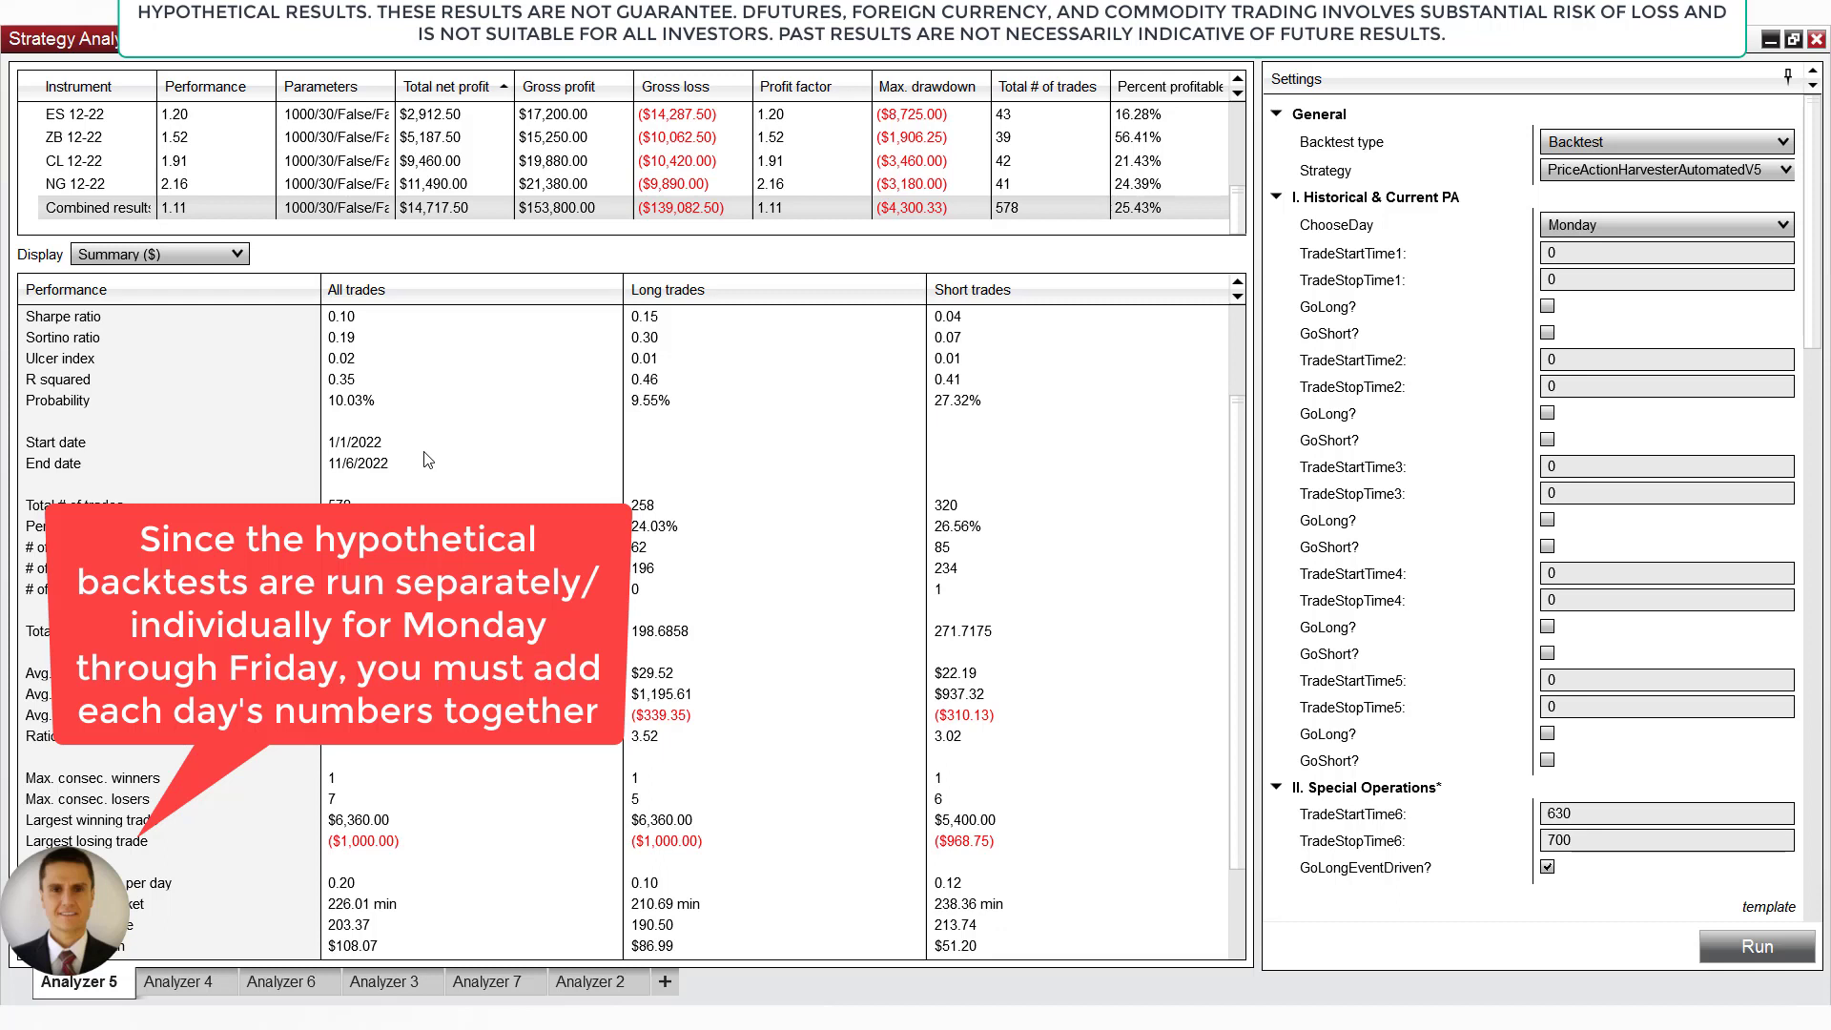
{"action": "mouse_move", "coordinate": [1173, 353]}
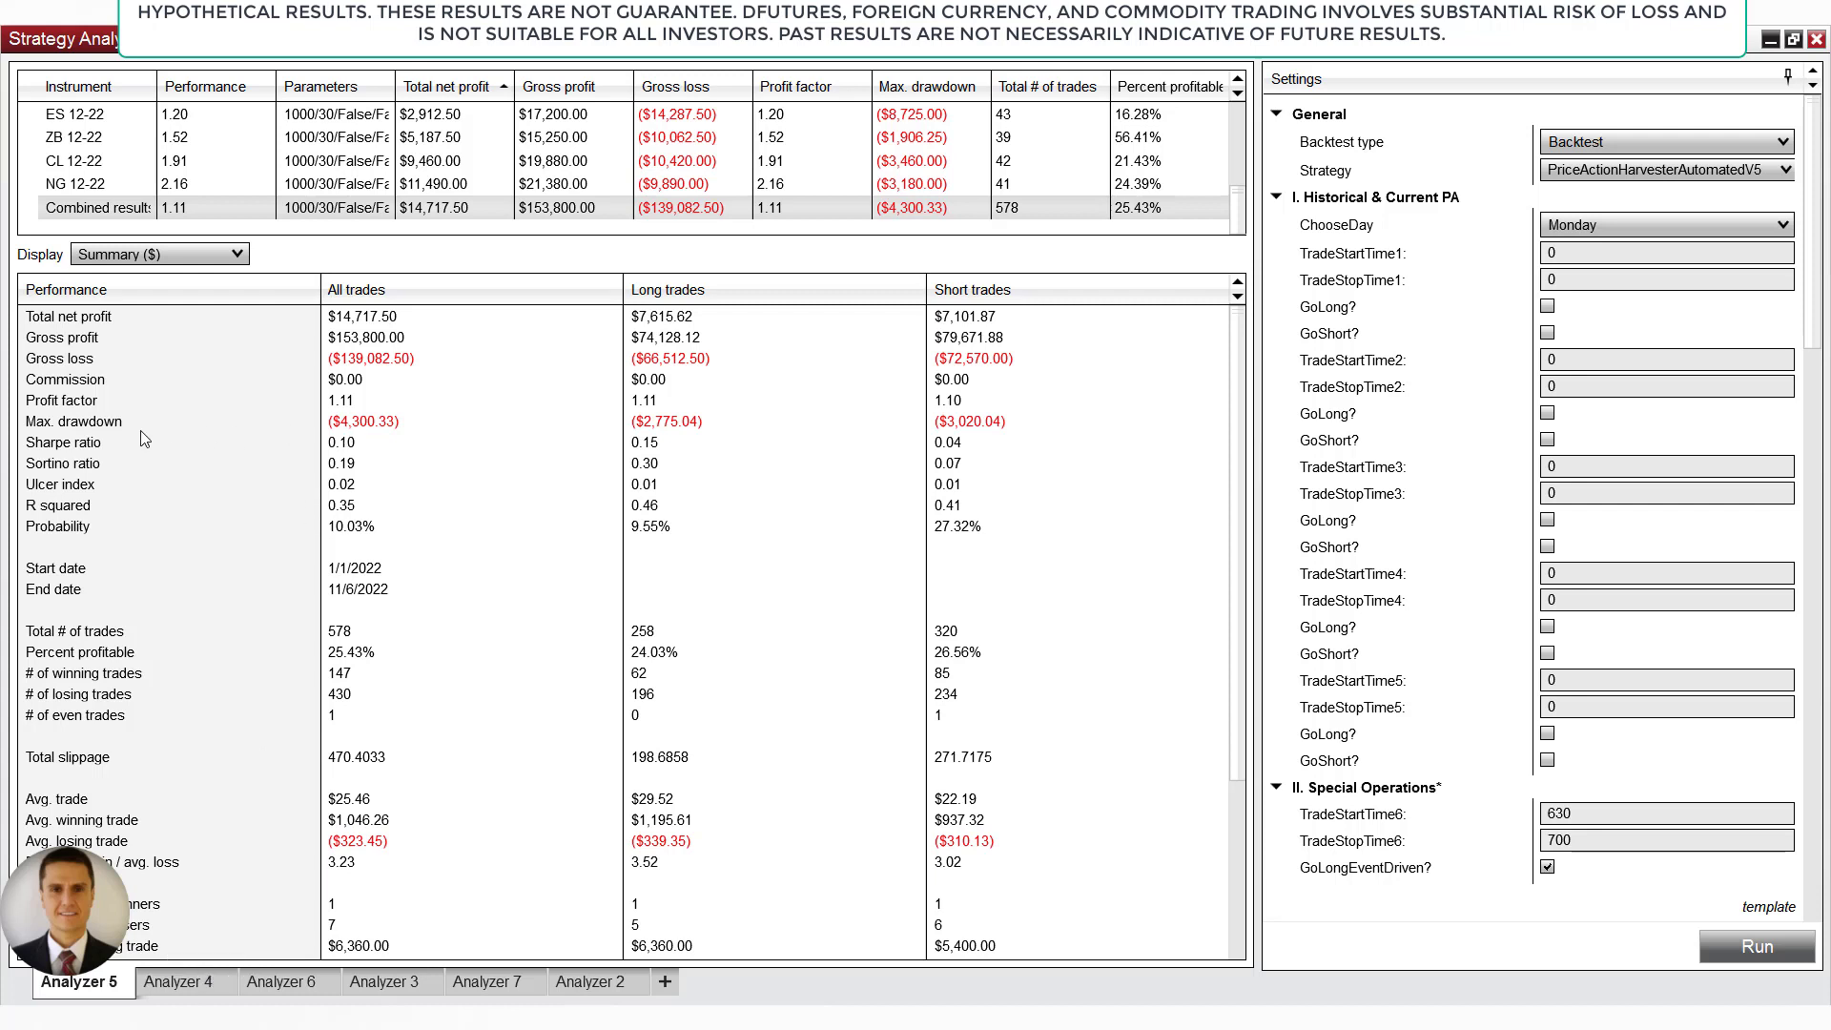
{"action": "mouse_move", "coordinate": [145, 439]}
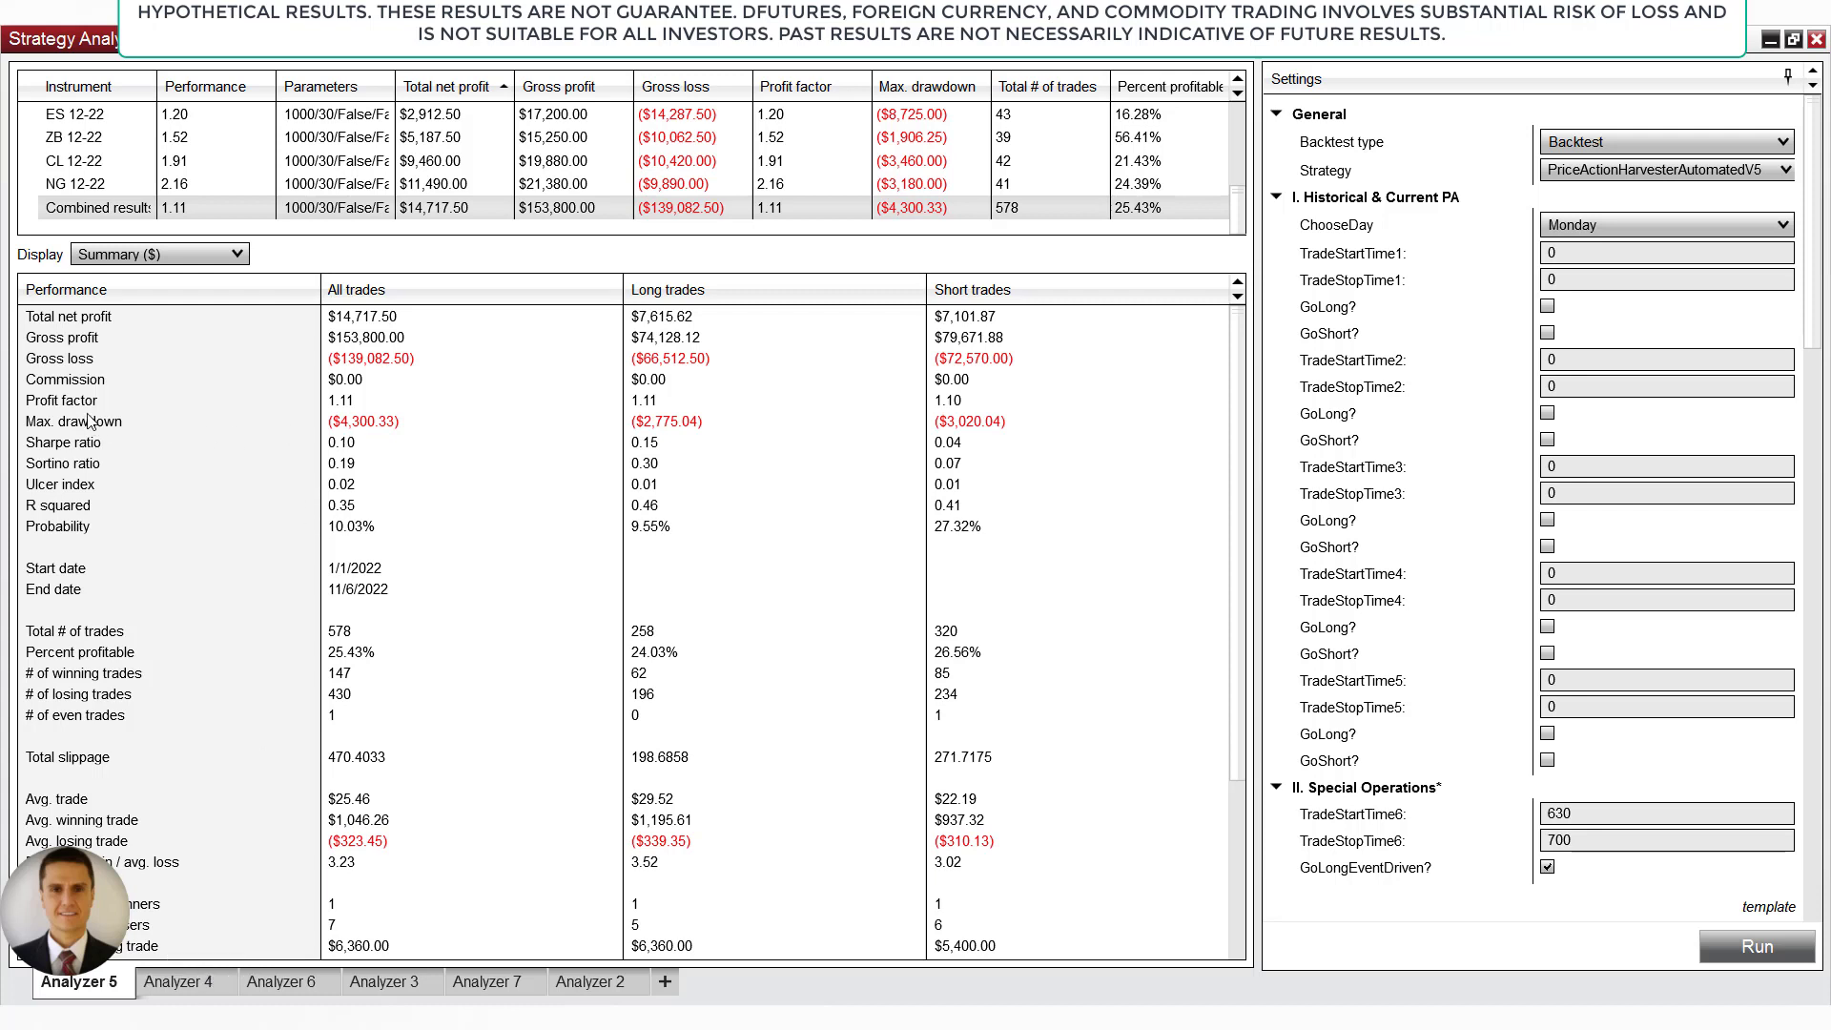
- Compare Max. drawdown and Total net profit between the Monday and Tuesday backtests
{"action": "left_click", "coordinate": [74, 420]}
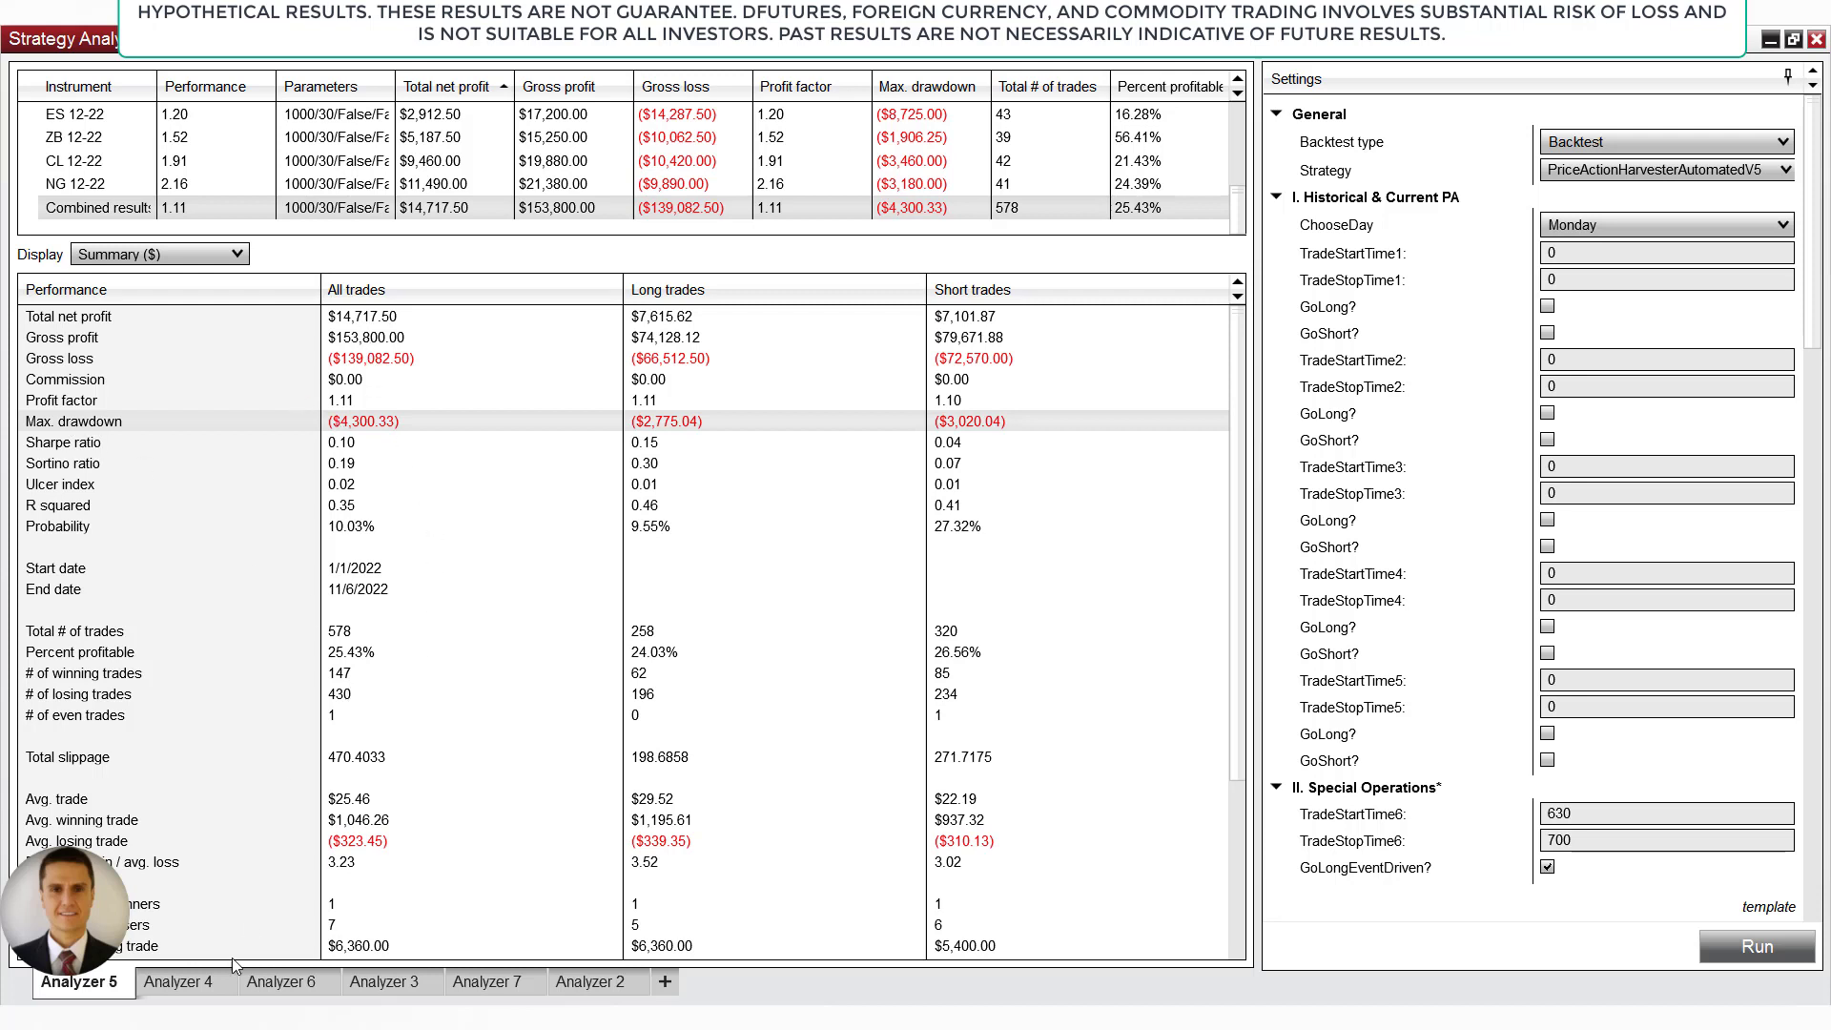
{"action": "left_click", "coordinate": [183, 980]}
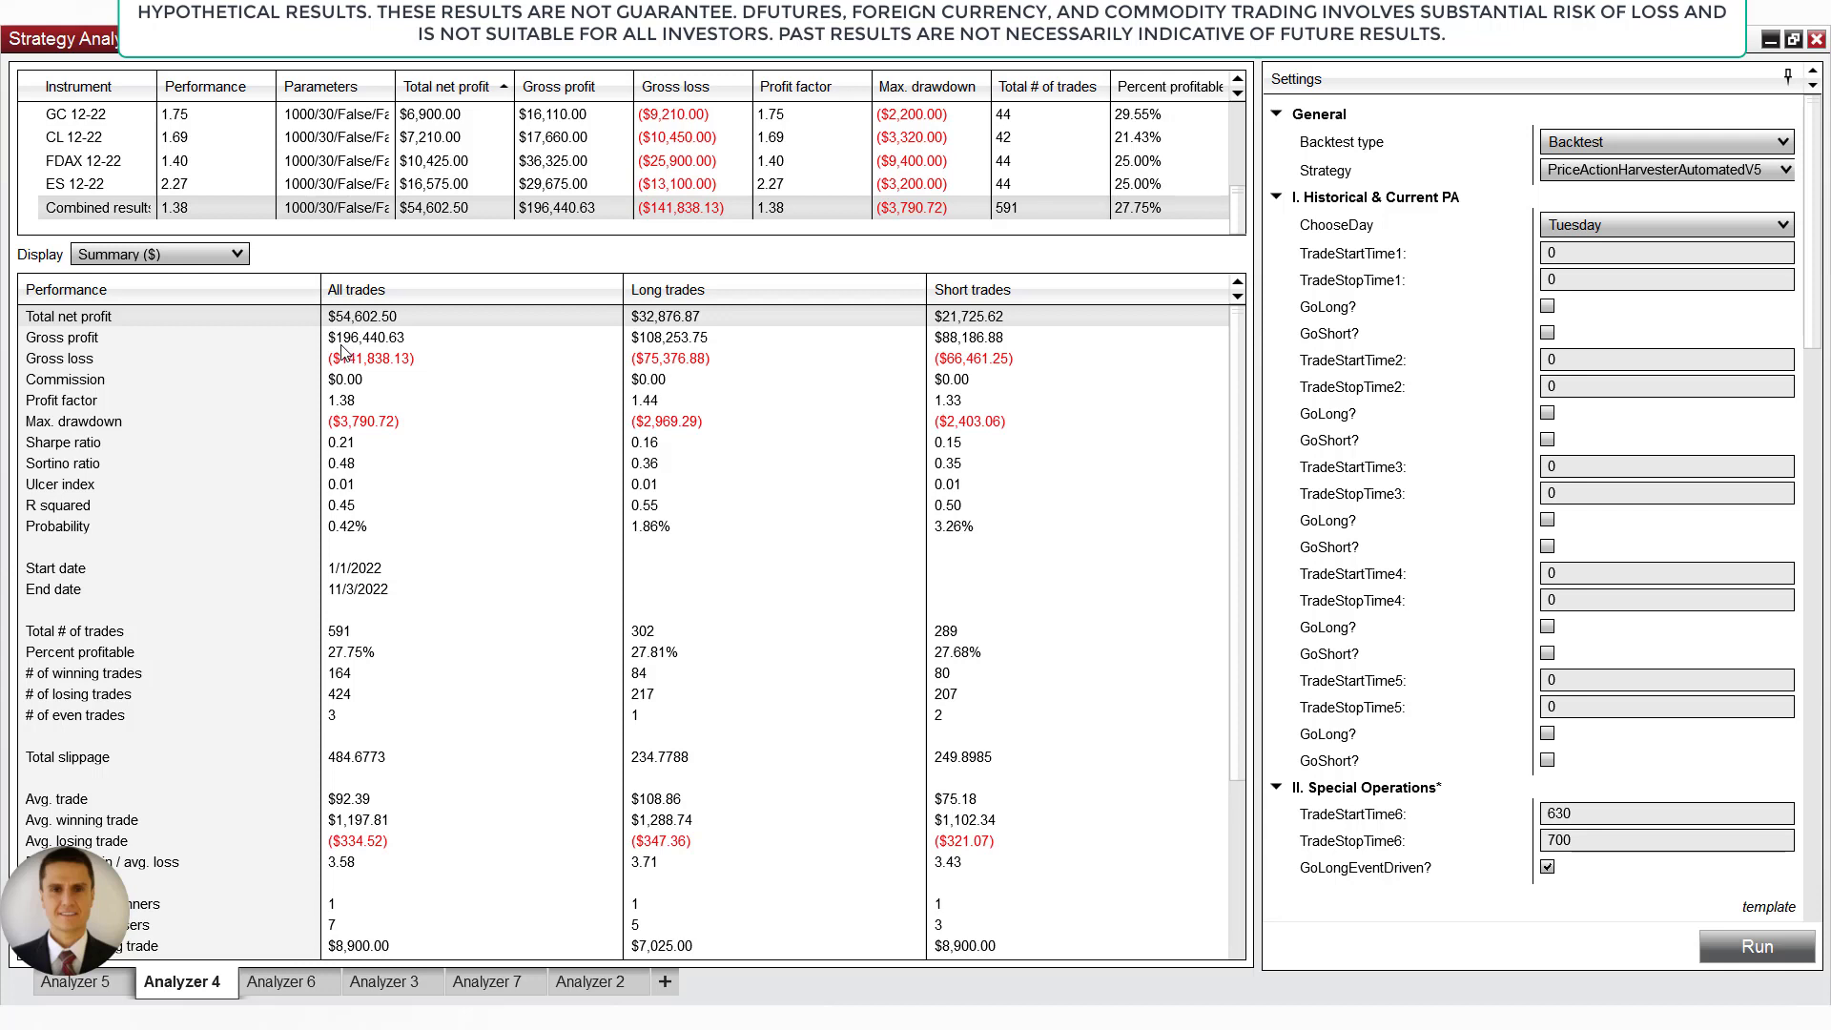
{"action": "mouse_move", "coordinate": [400, 339]}
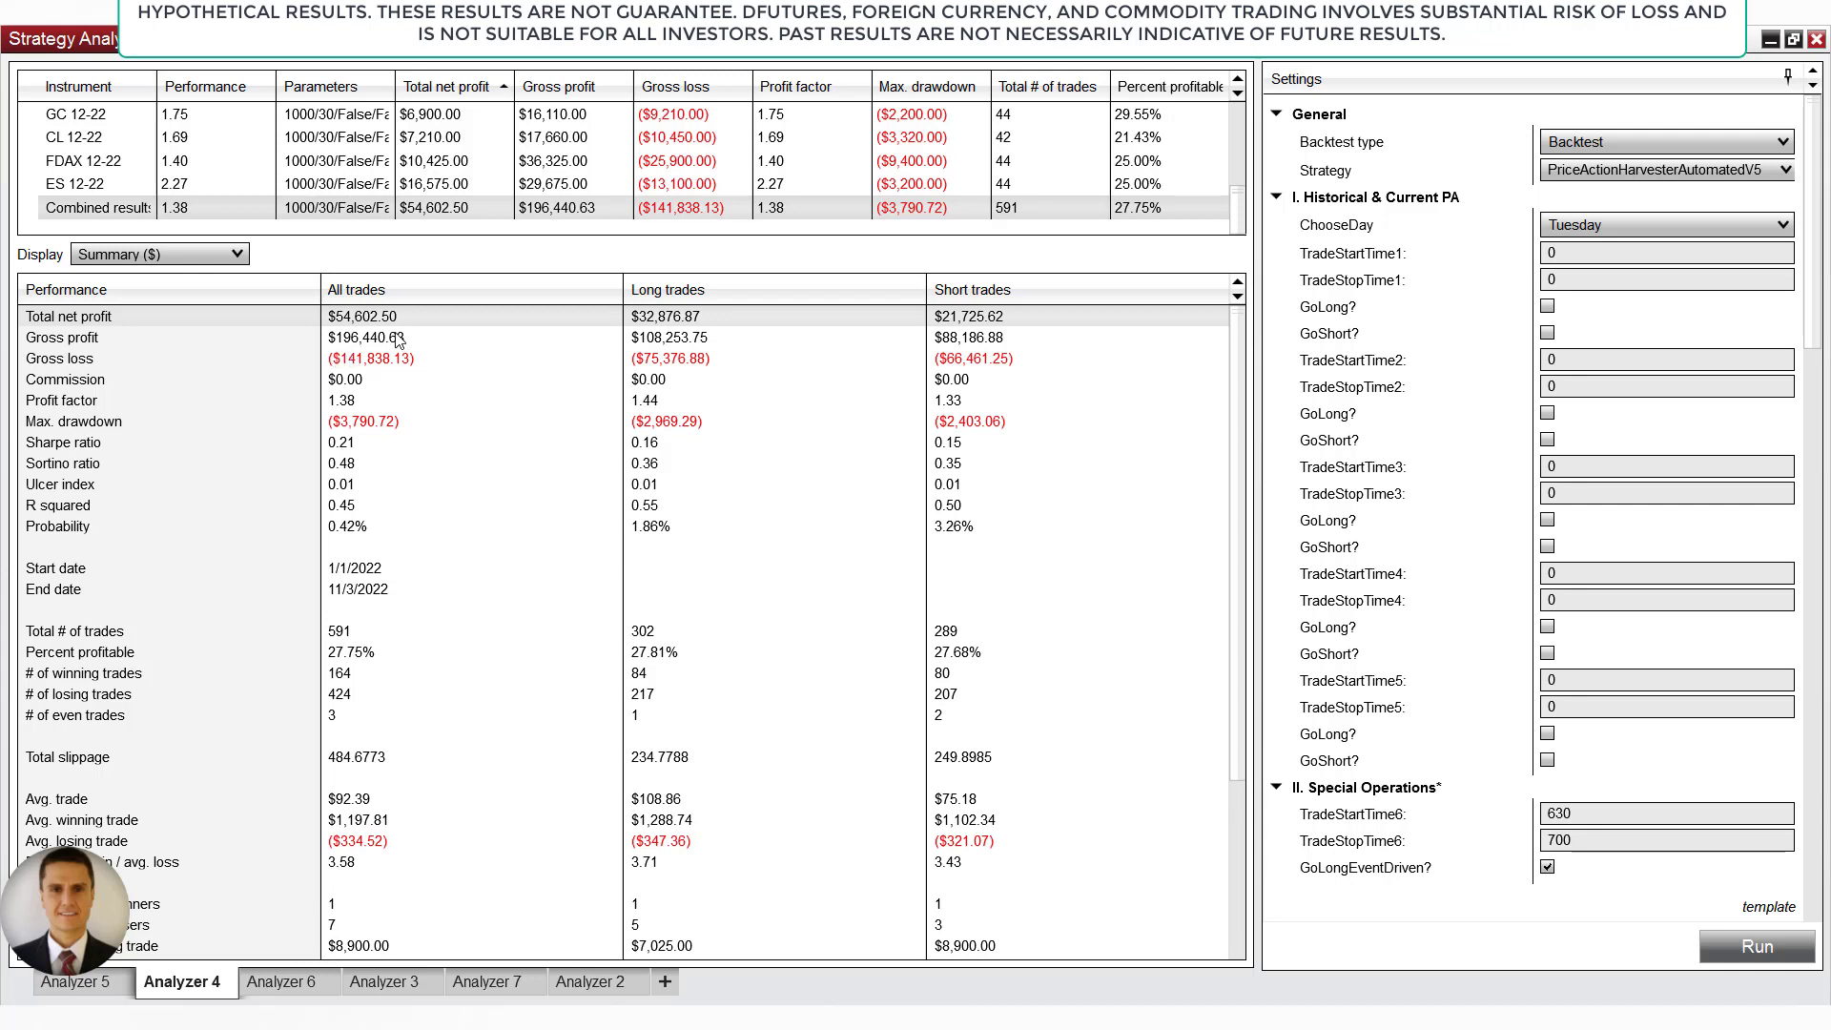
{"action": "left_click", "coordinate": [350, 419]}
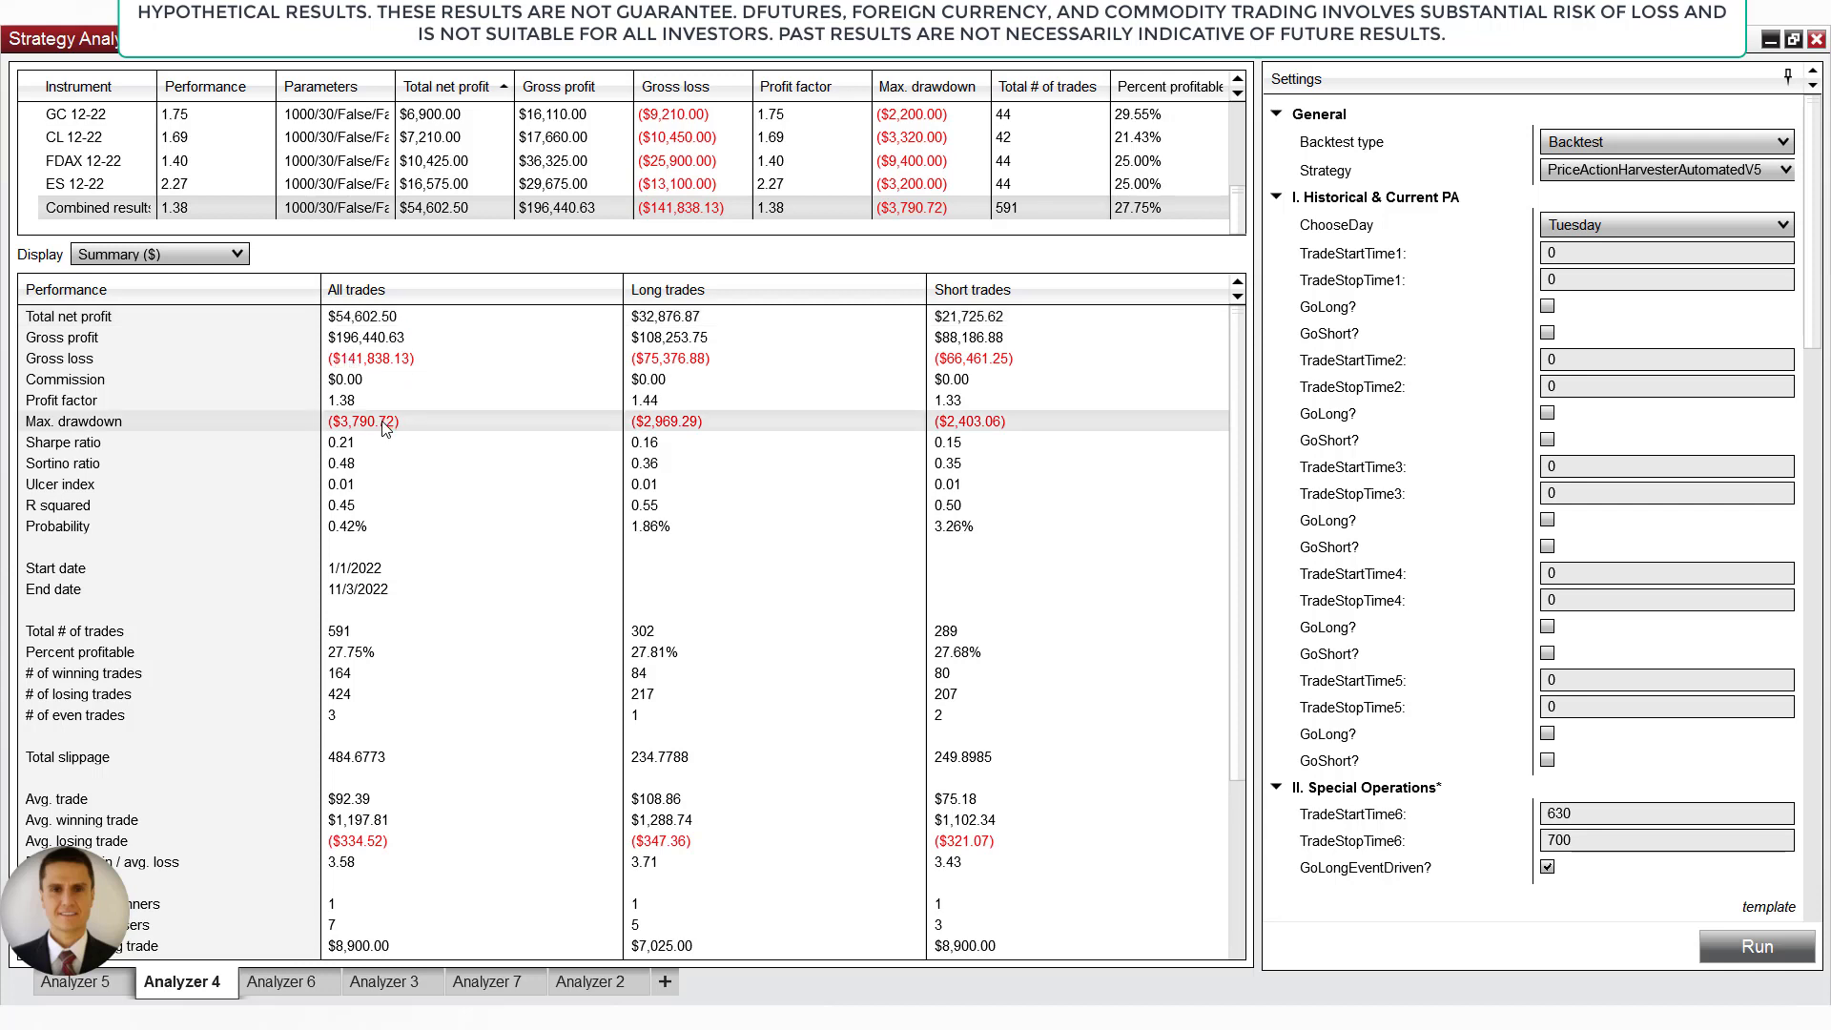
{"action": "mouse_move", "coordinate": [290, 438]}
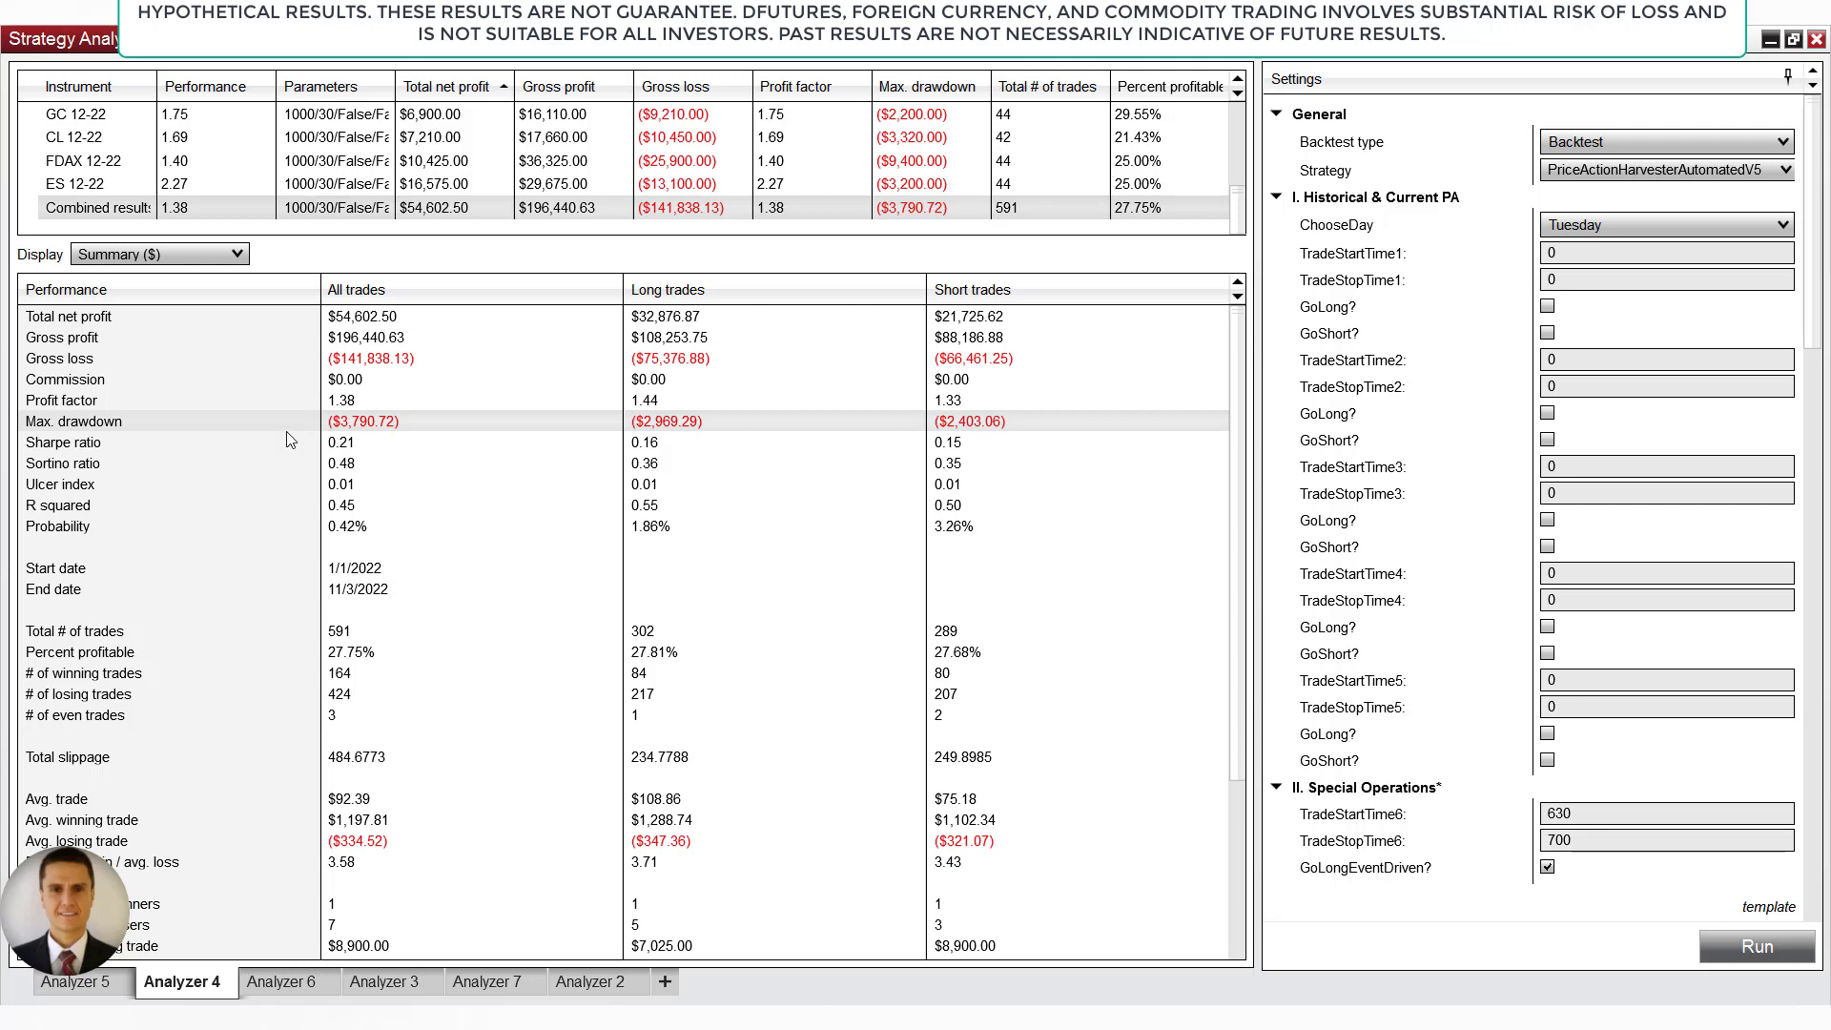
{"action": "left_click", "coordinate": [170, 315]}
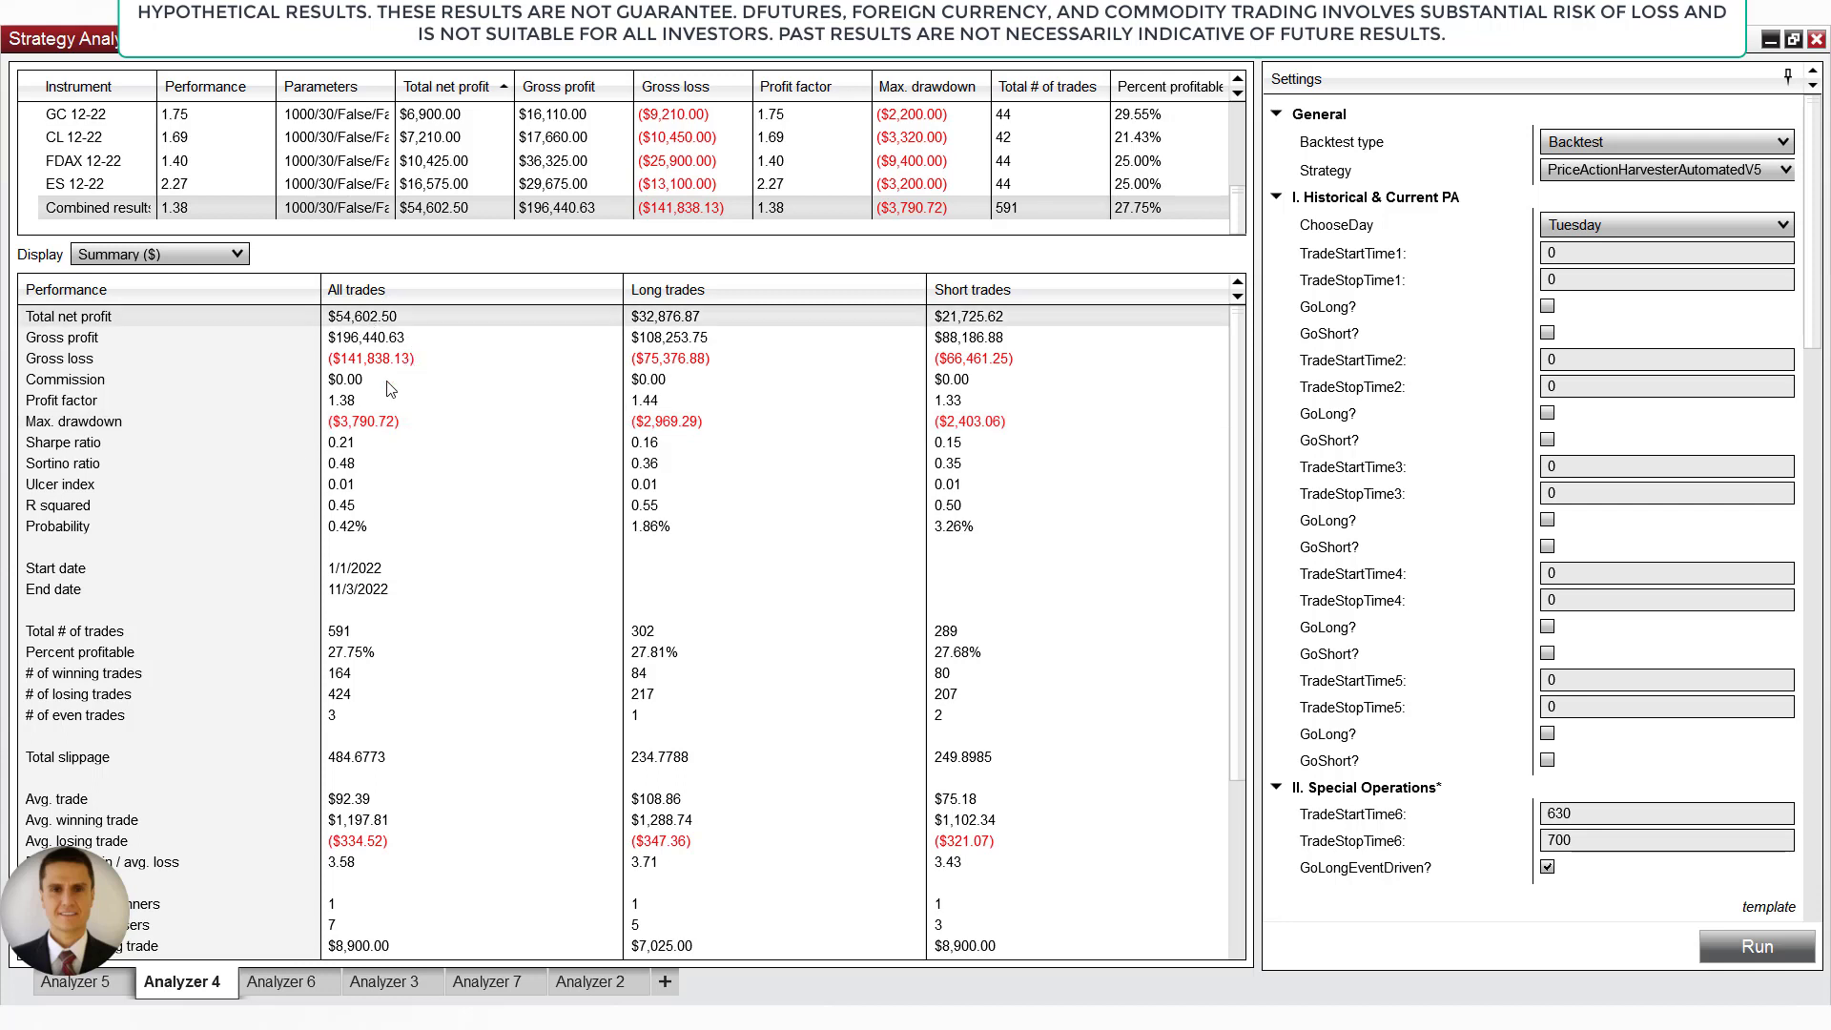
{"action": "left_click", "coordinate": [74, 420]}
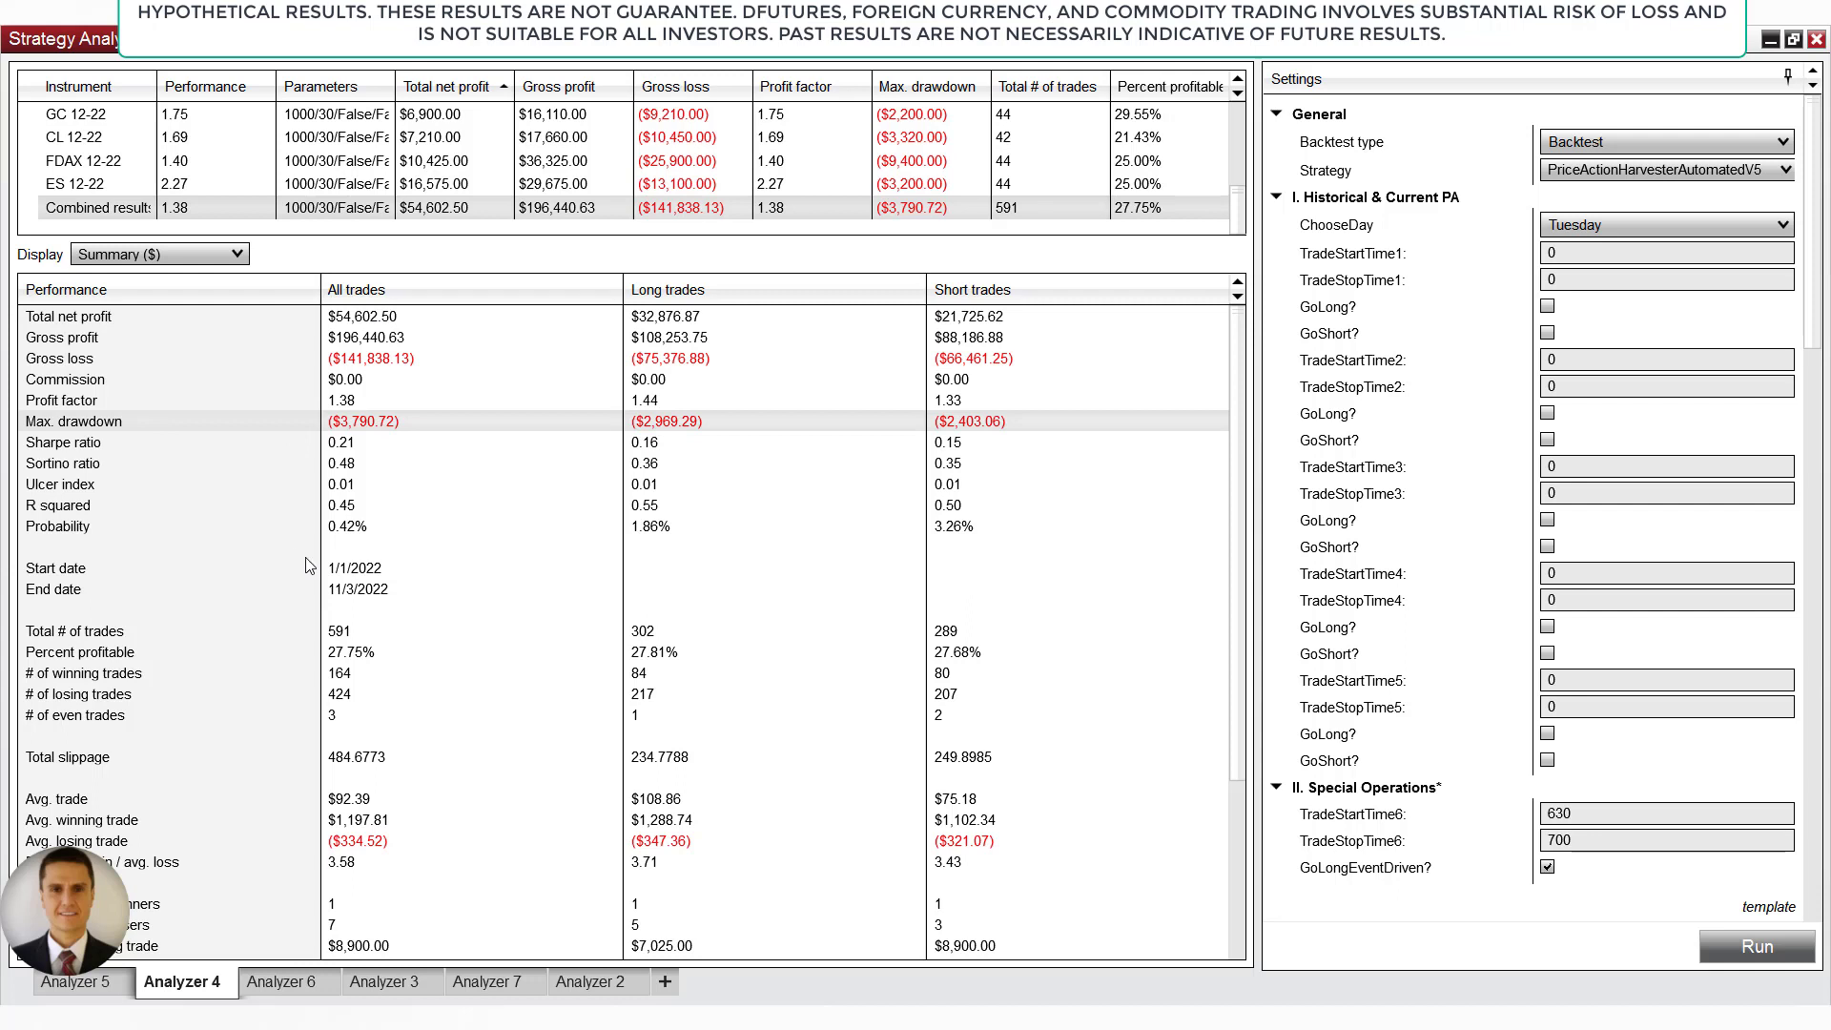
{"action": "mouse_move", "coordinate": [362, 445]}
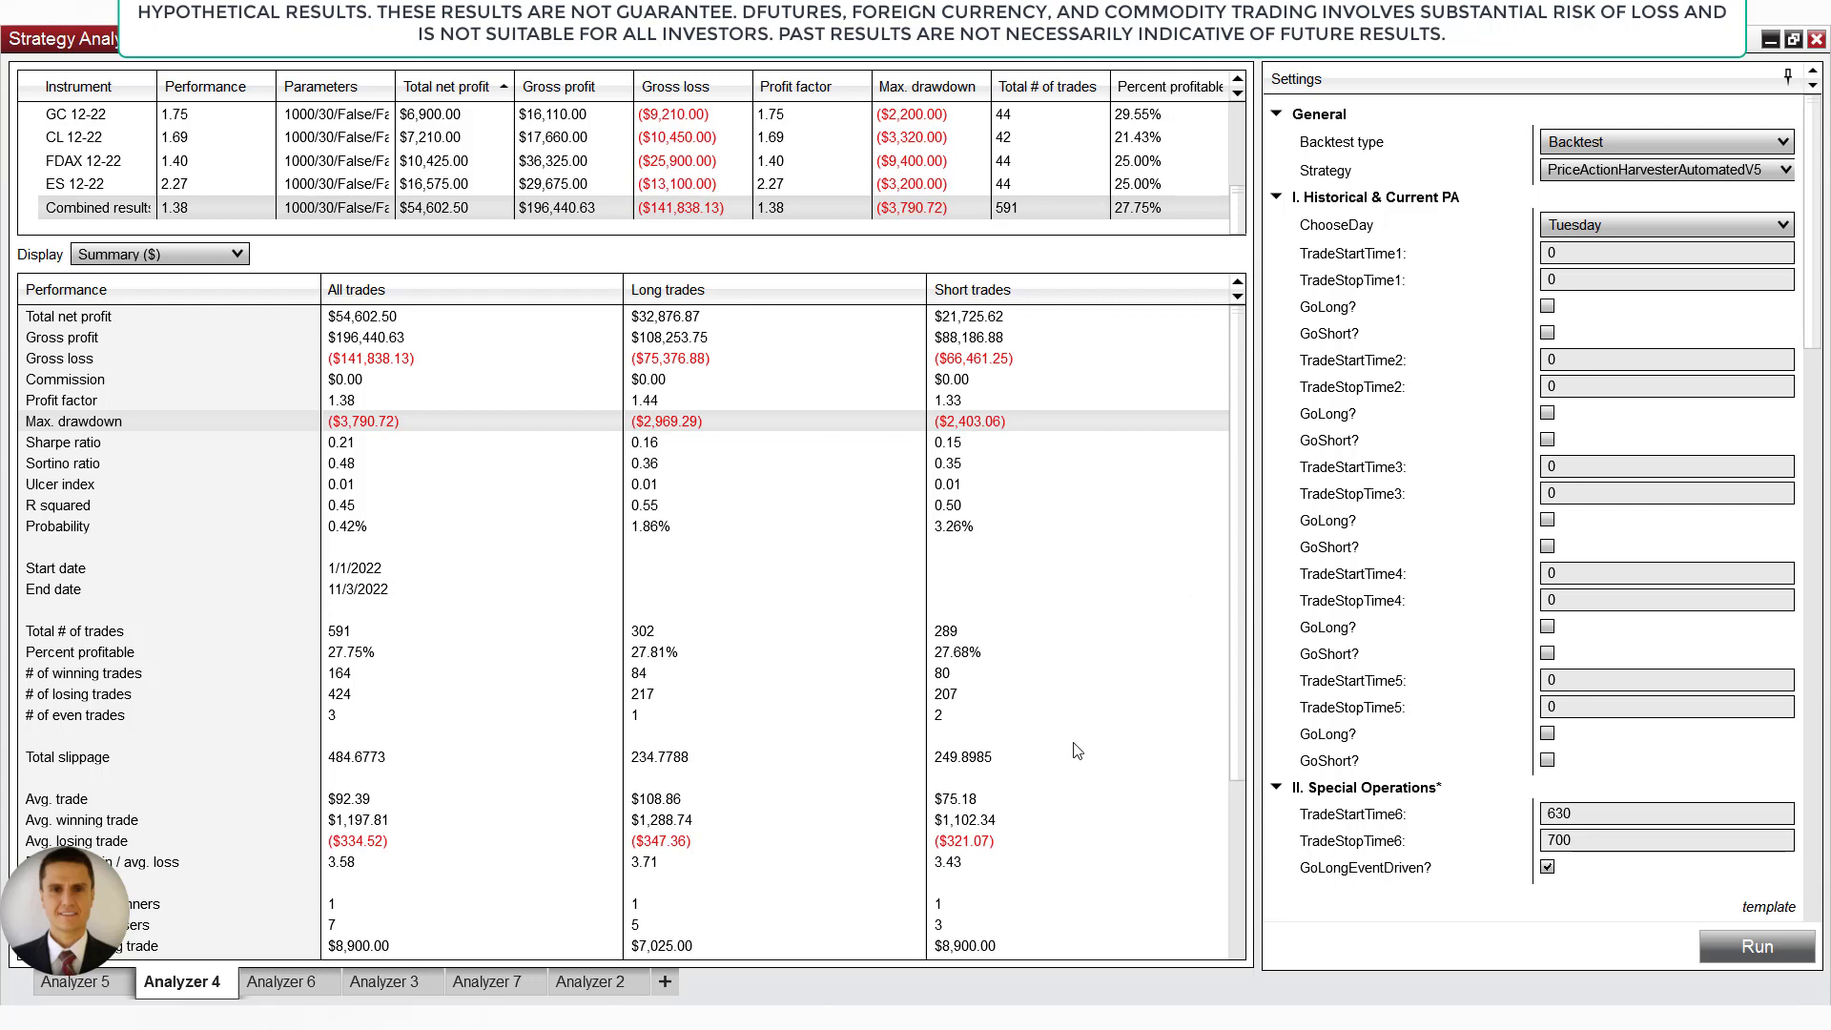
{"action": "mouse_move", "coordinate": [303, 473]}
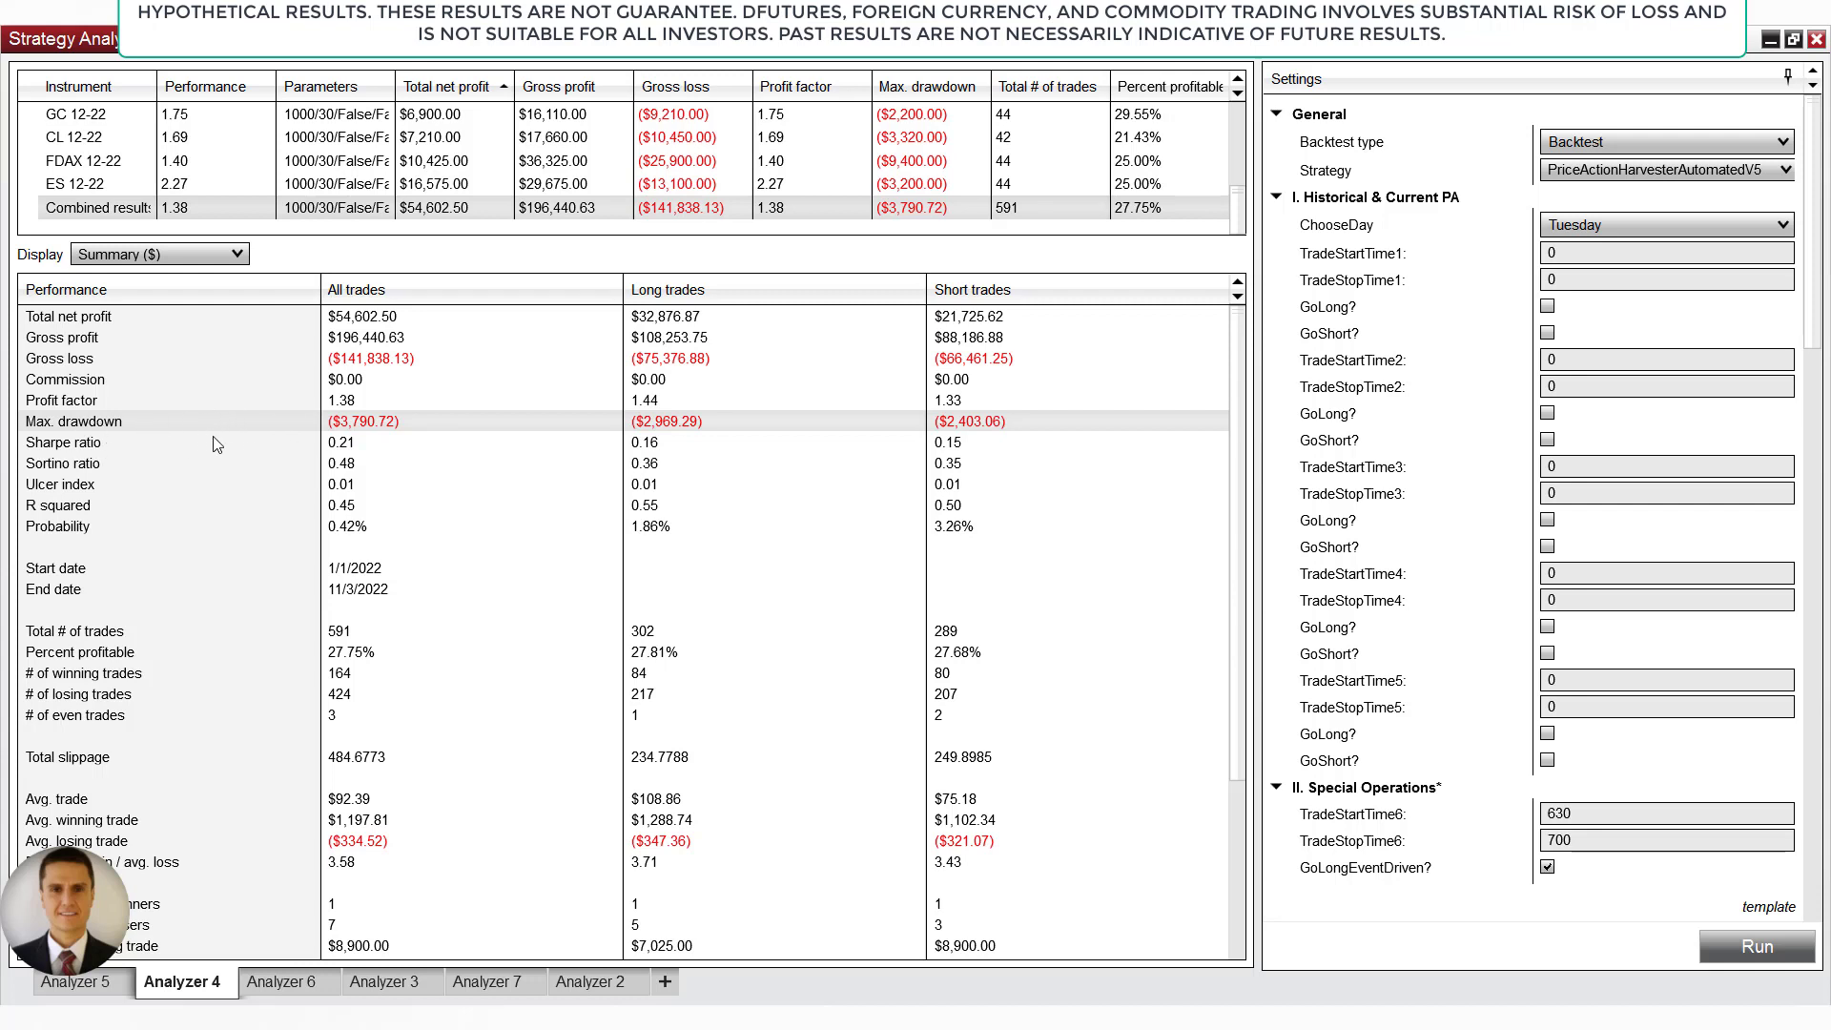
{"action": "mouse_move", "coordinate": [196, 462]}
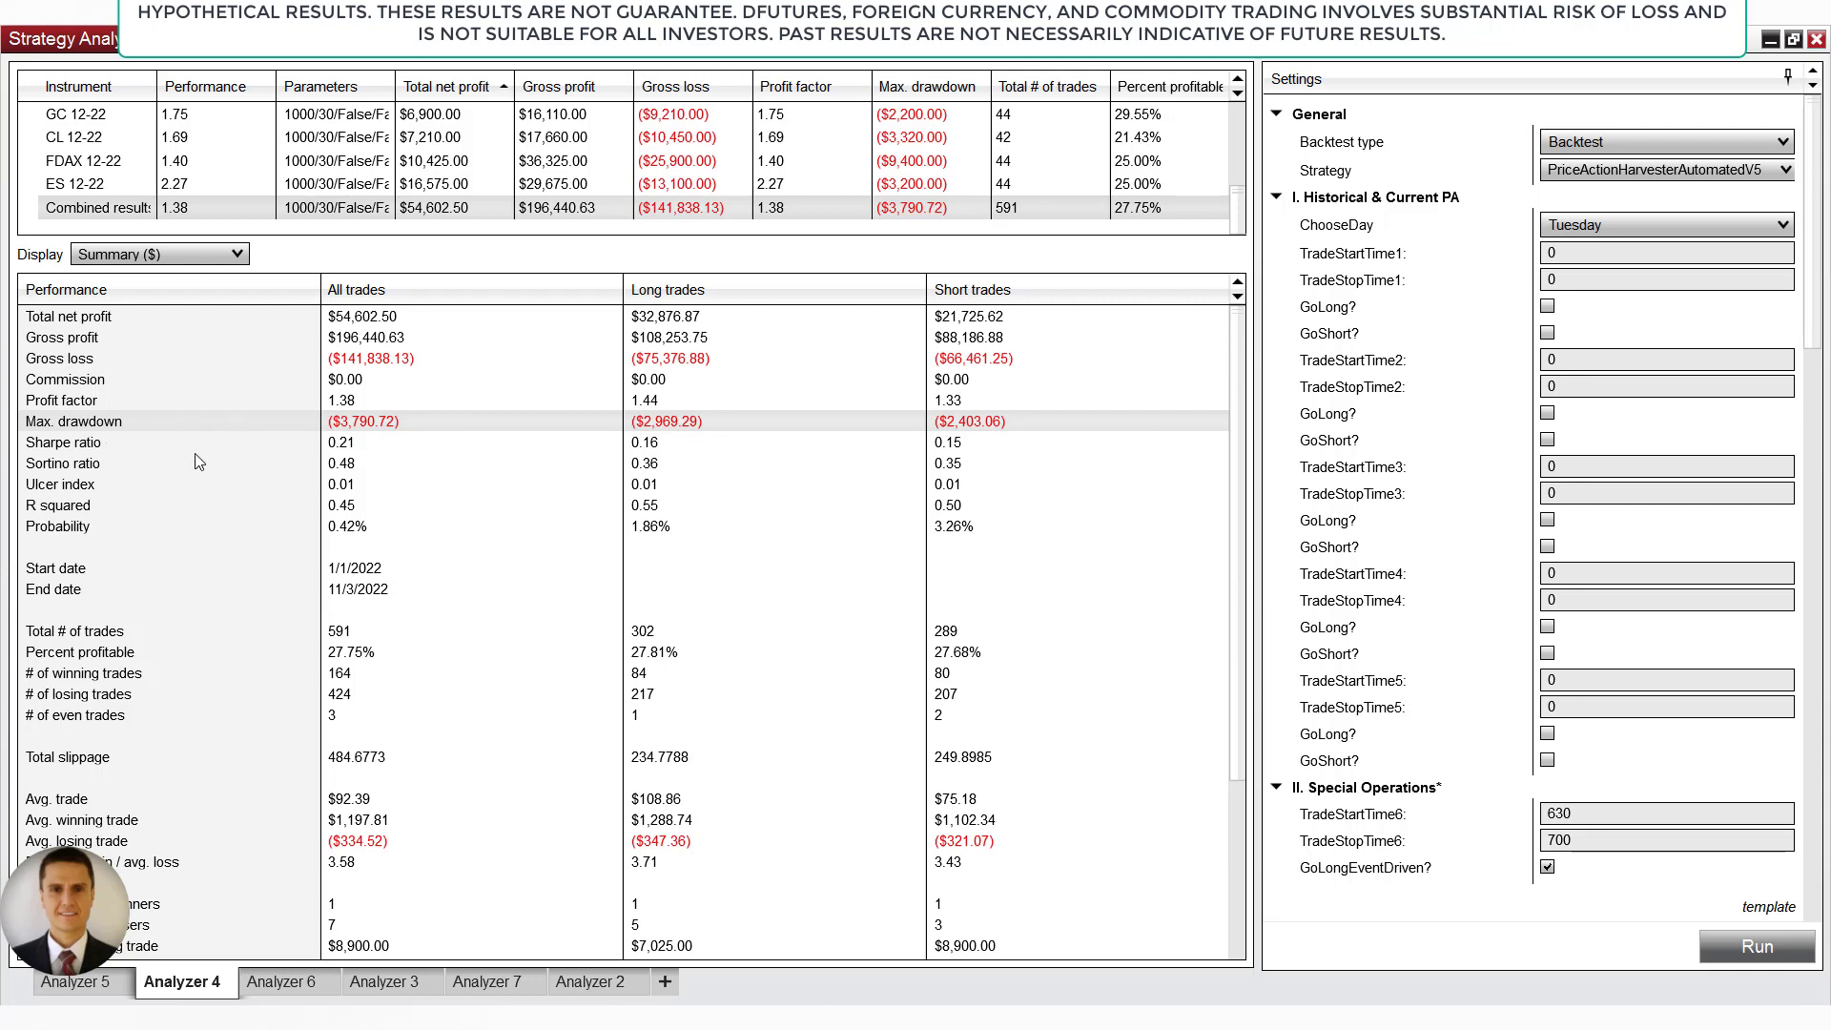
{"action": "mouse_move", "coordinate": [257, 444]}
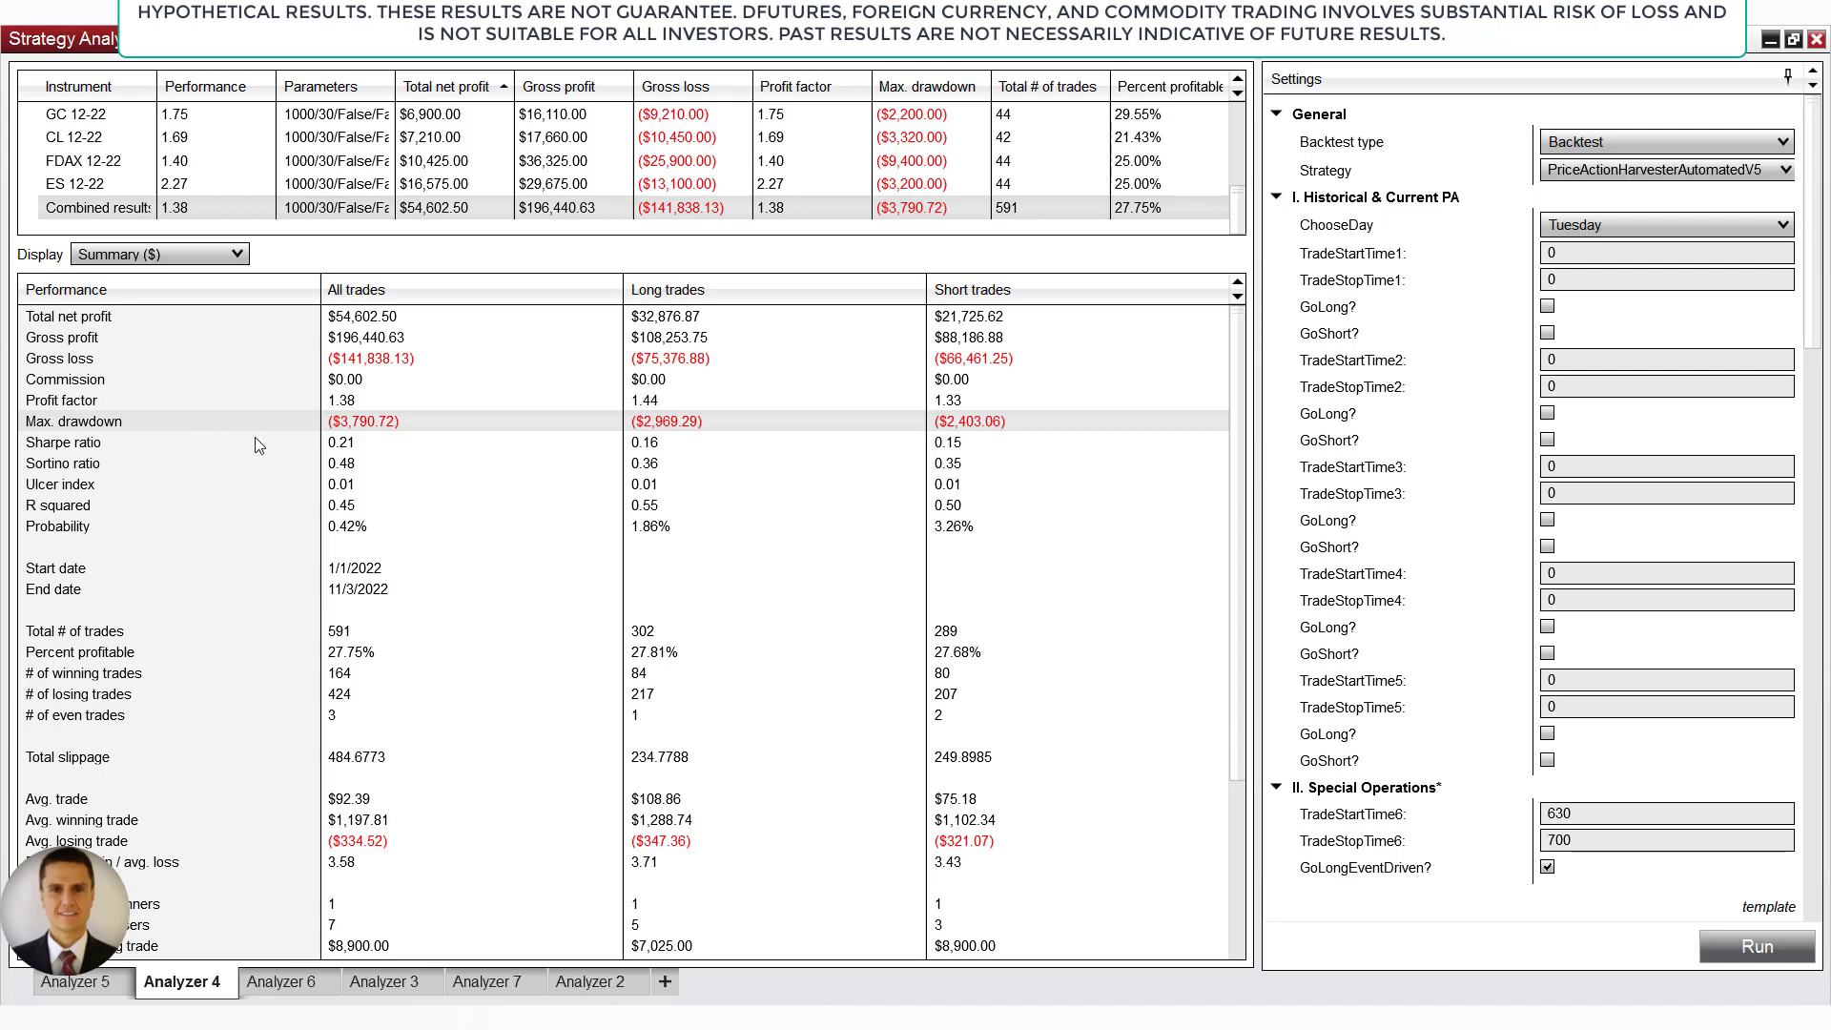
{"action": "mouse_move", "coordinate": [408, 473]}
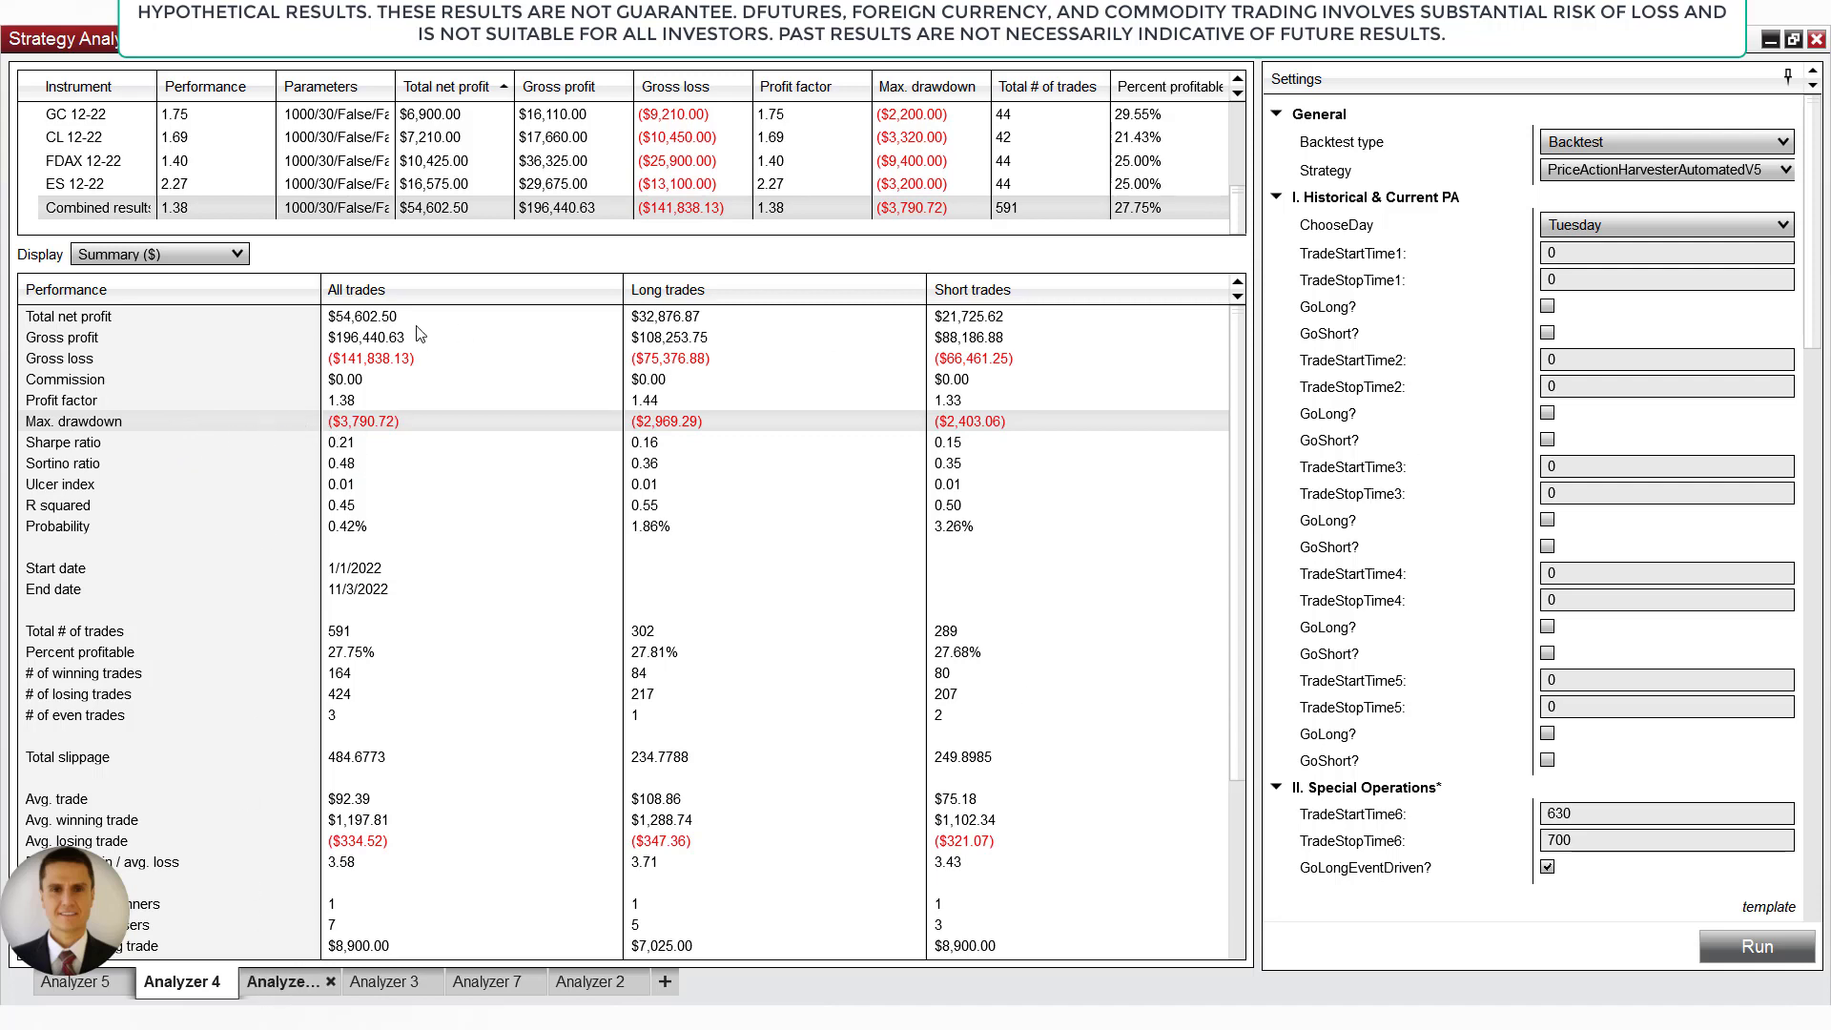
- Glance at the Friday, Tuesday and Thursday backtests, ending back on Wednesday's results
{"action": "left_click", "coordinate": [287, 980]}
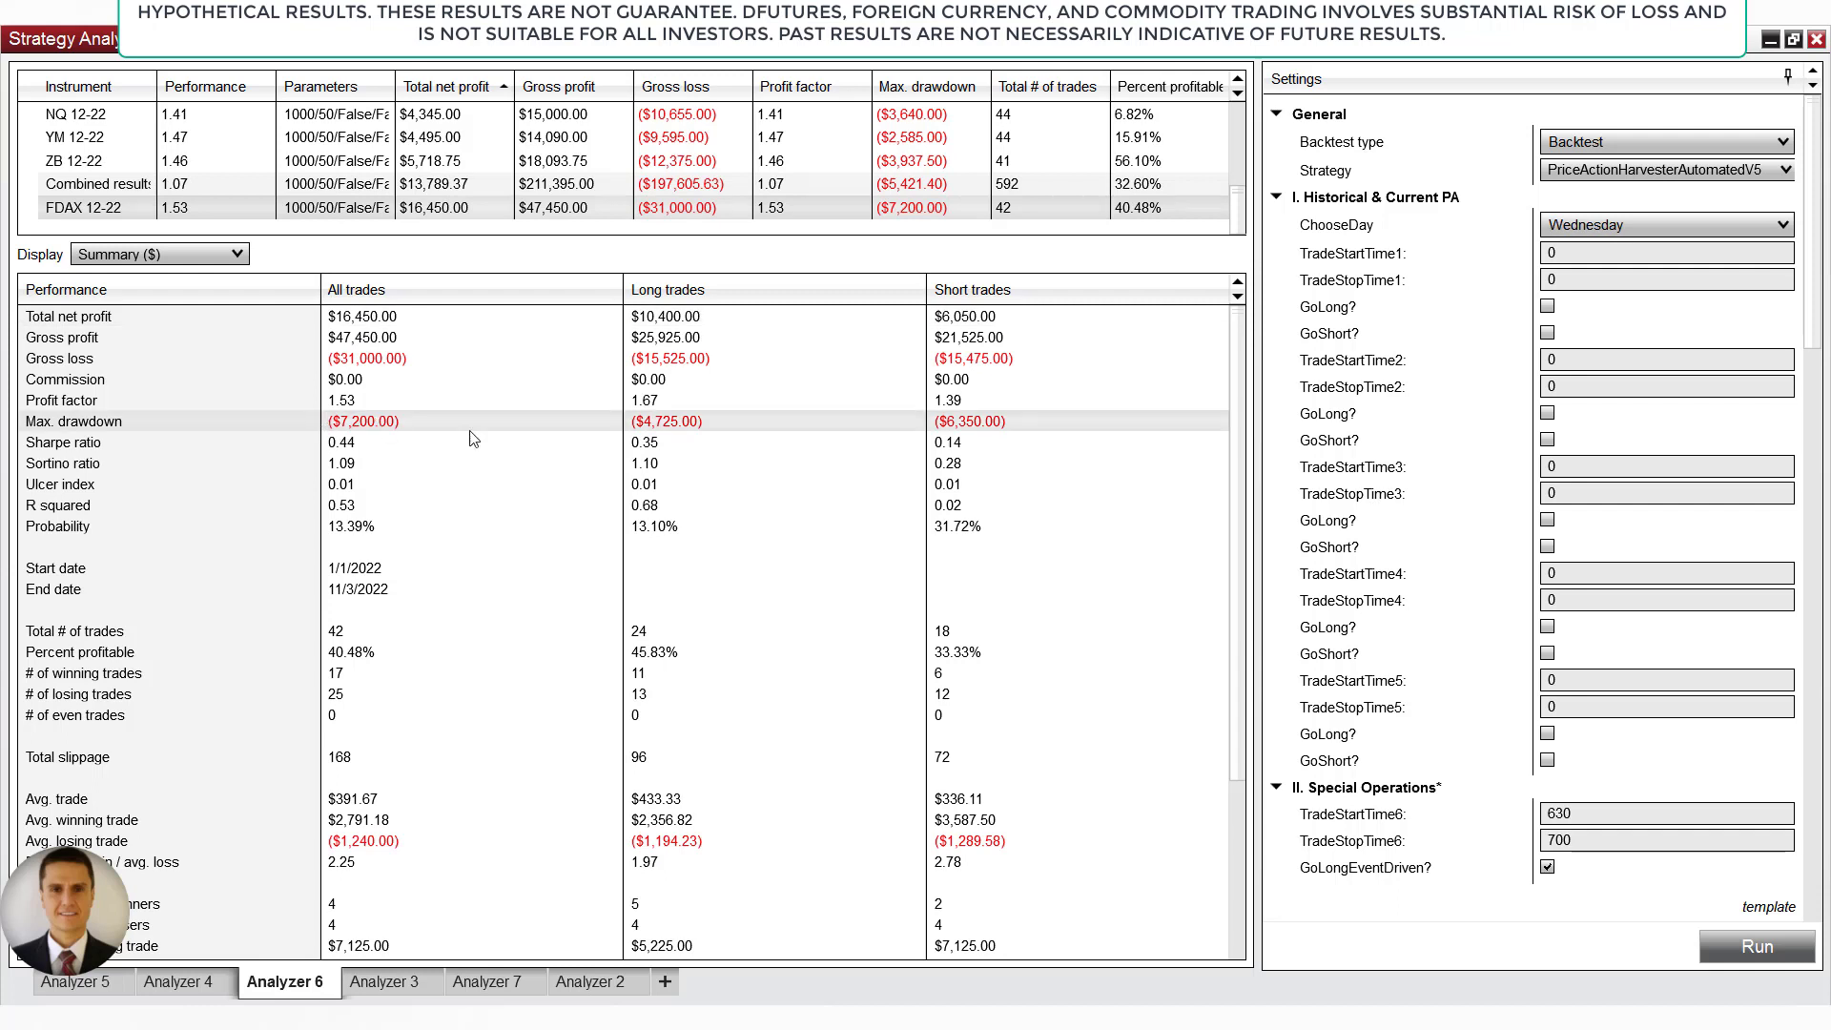
{"action": "mouse_move", "coordinate": [385, 404]}
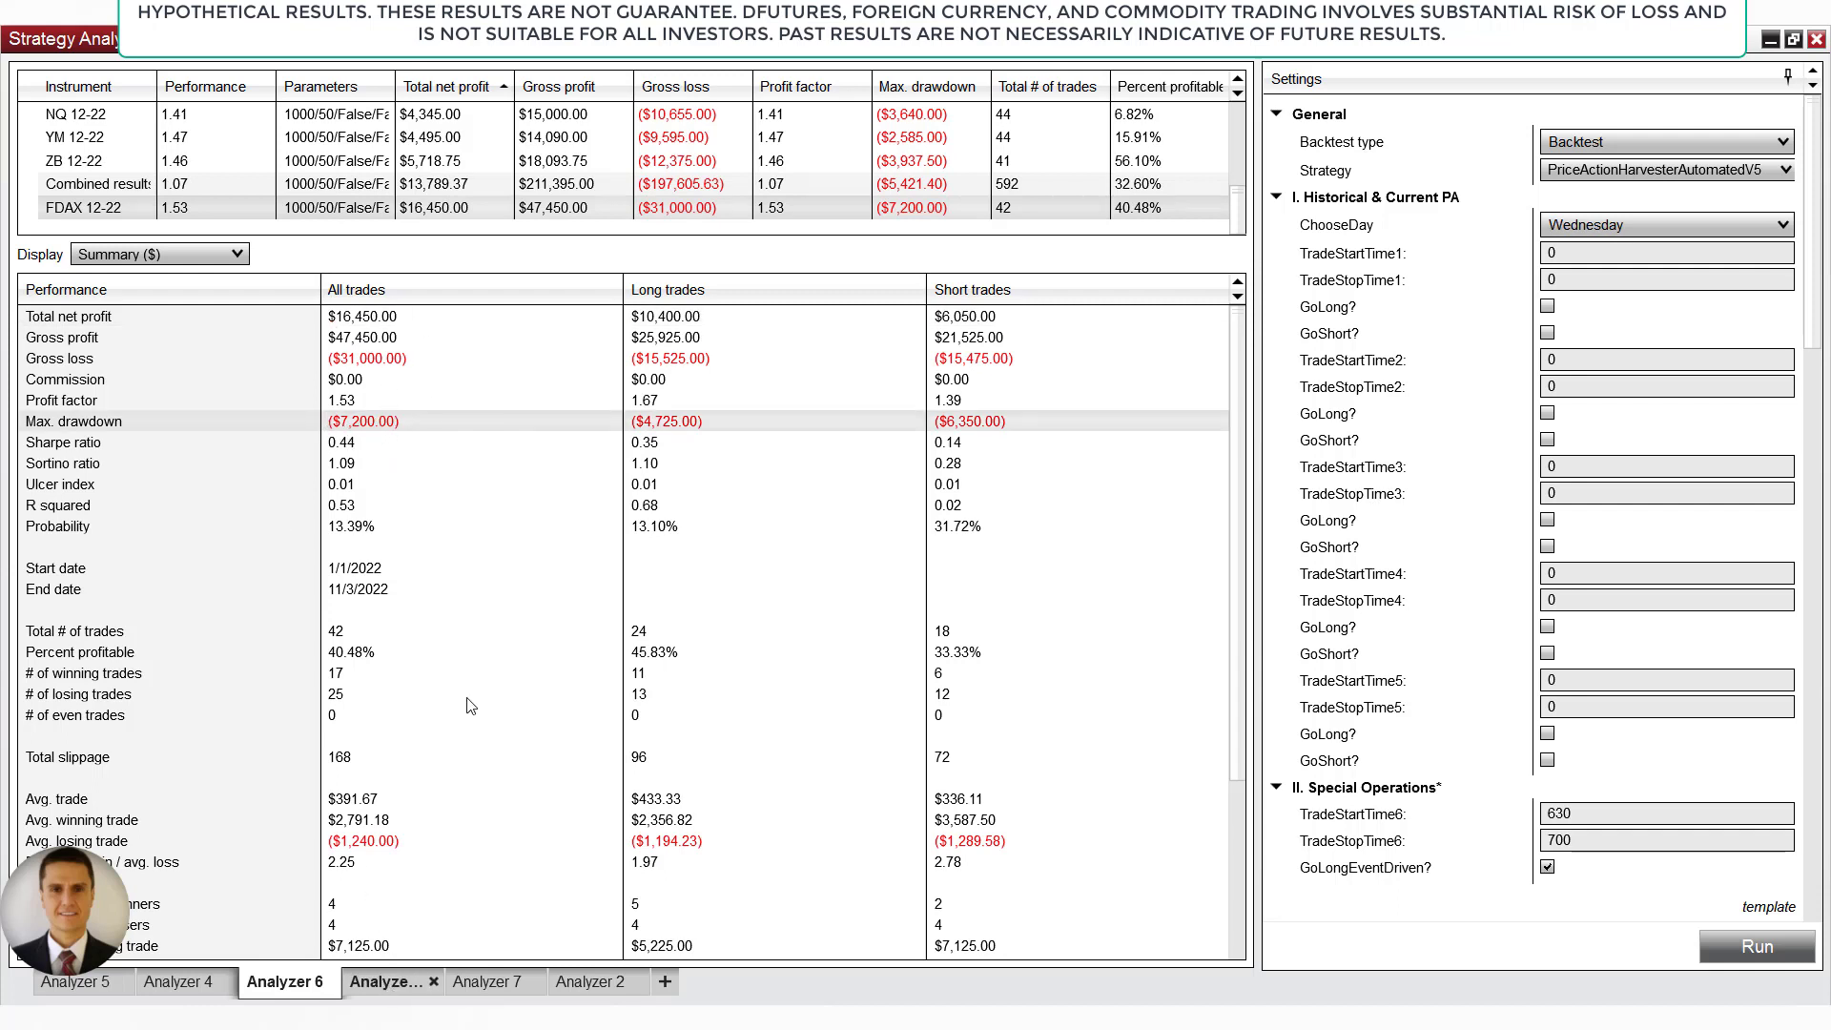
{"action": "left_click", "coordinate": [387, 980]}
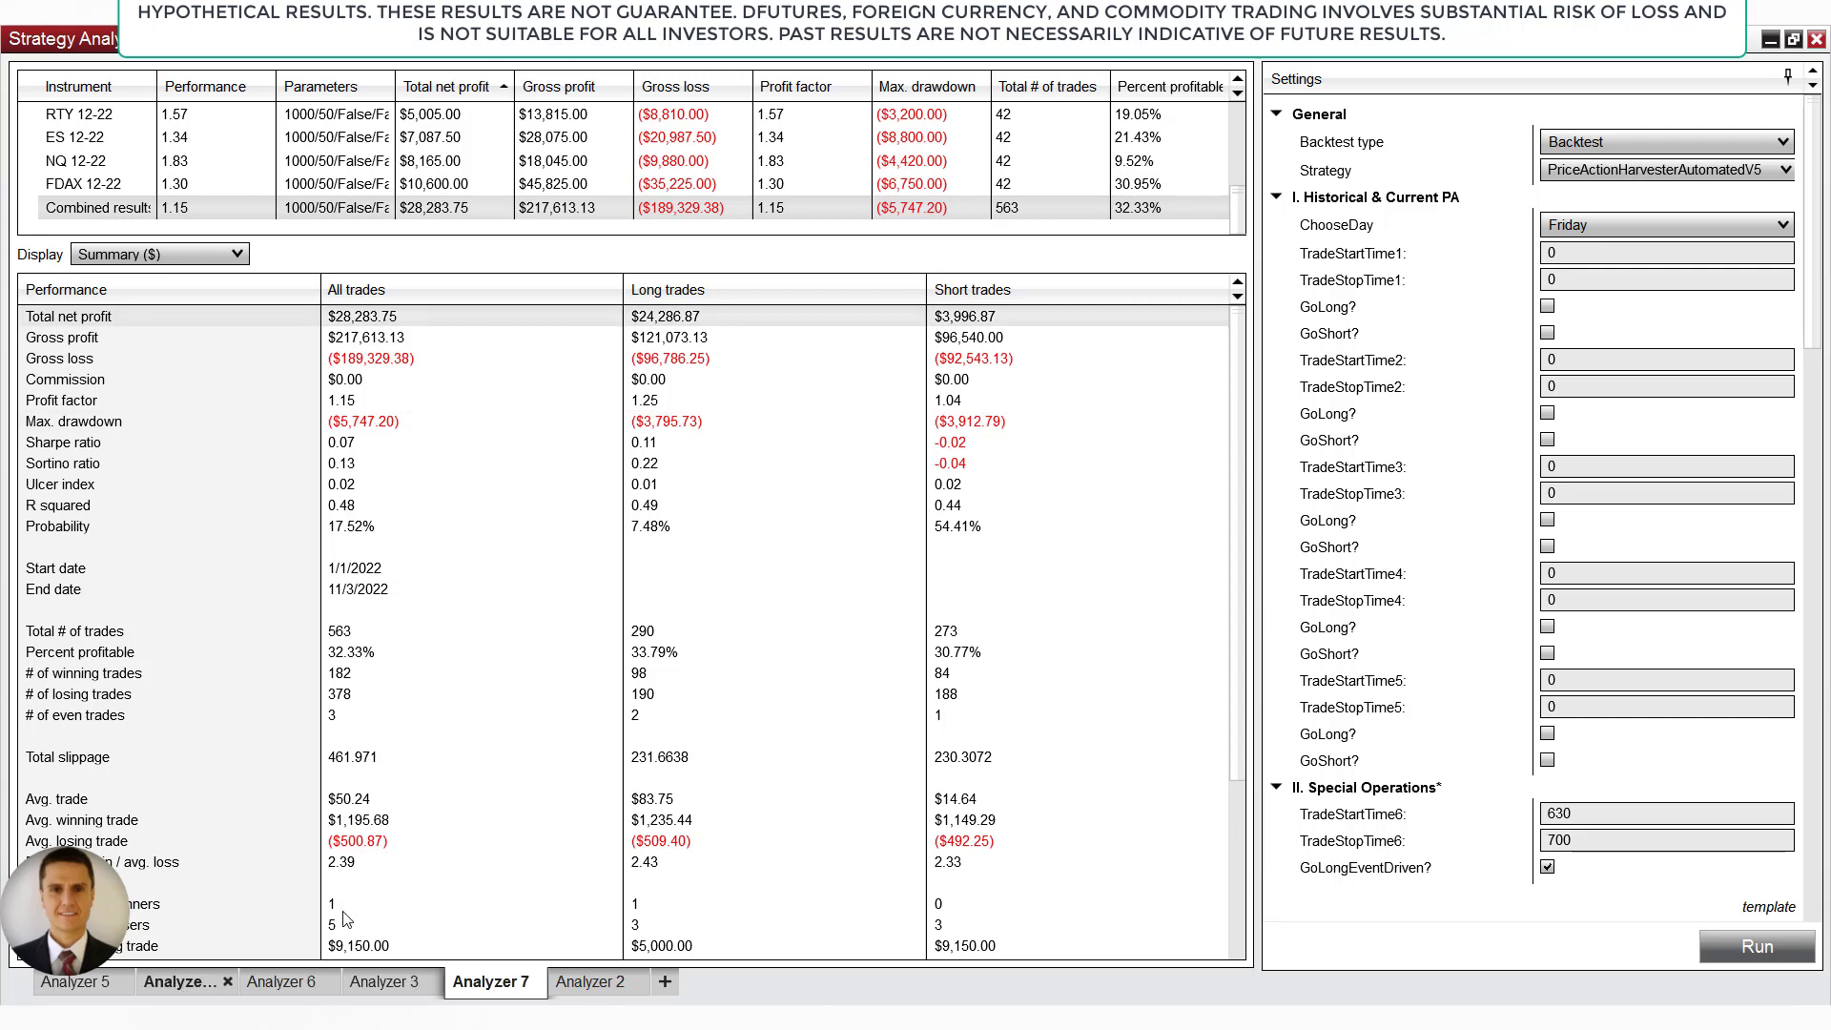
{"action": "left_click", "coordinate": [184, 980]}
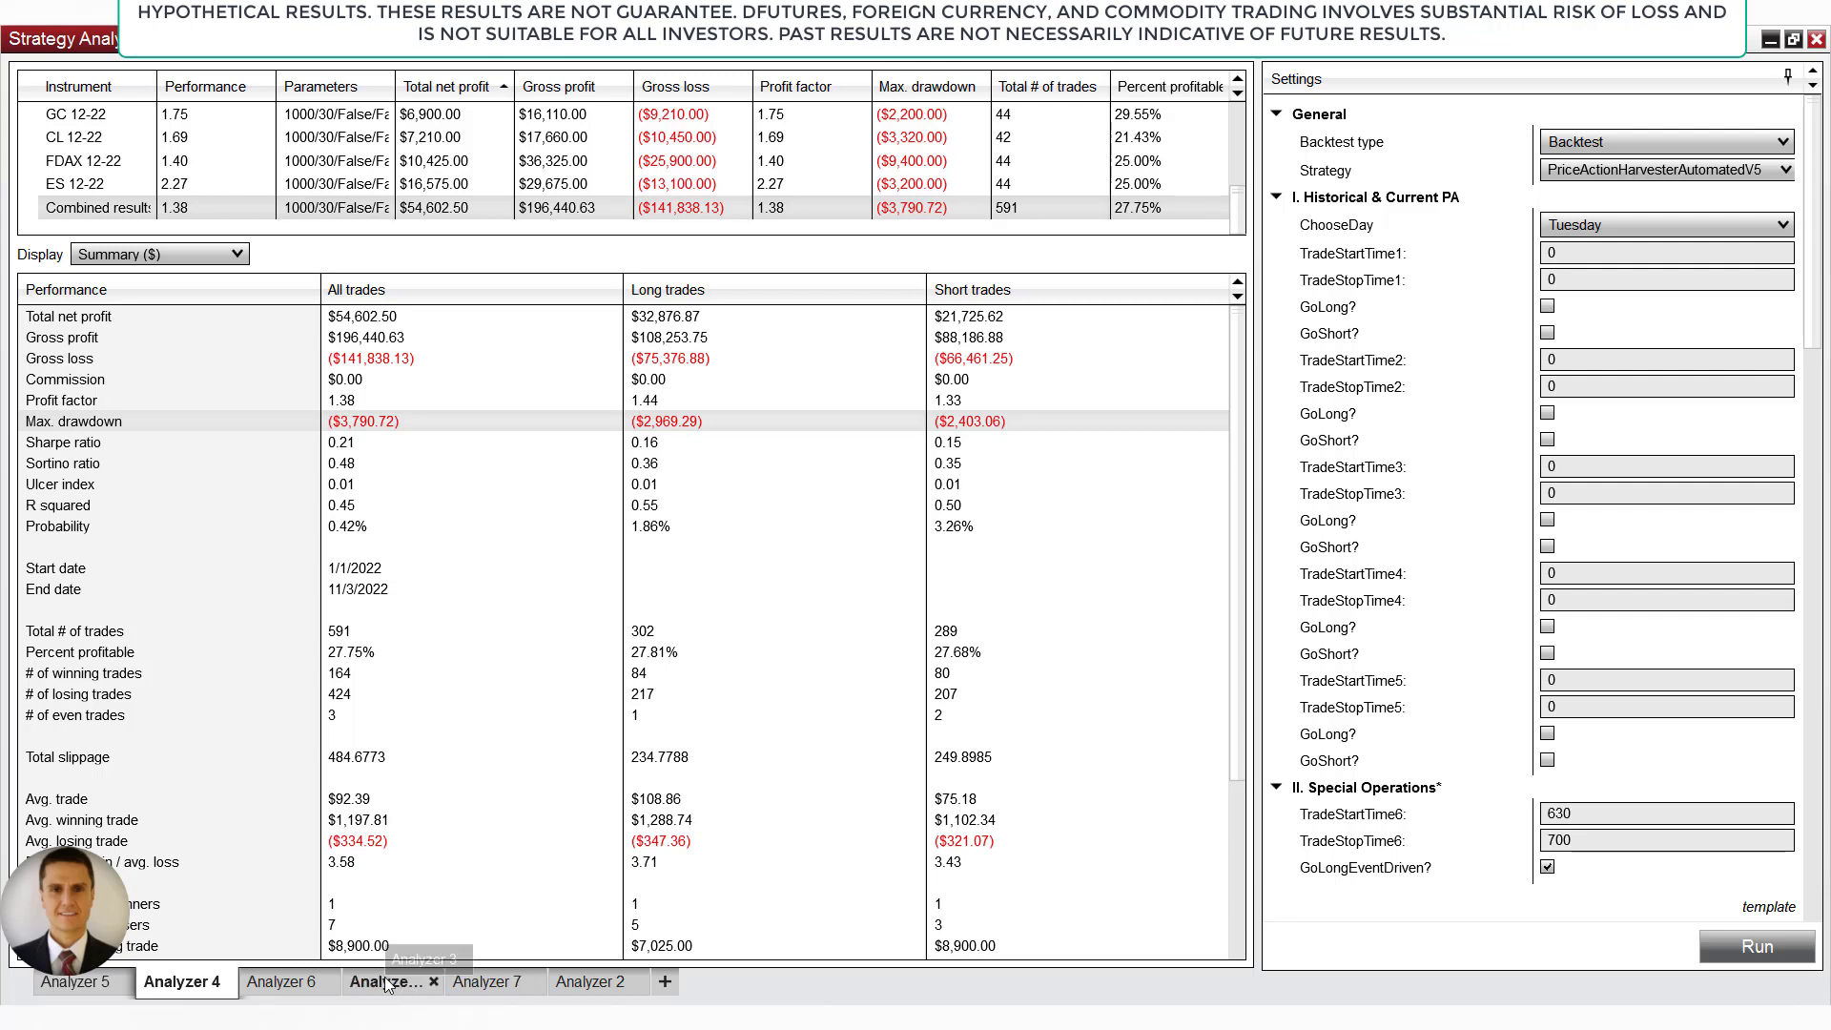
{"action": "left_click", "coordinate": [389, 980]}
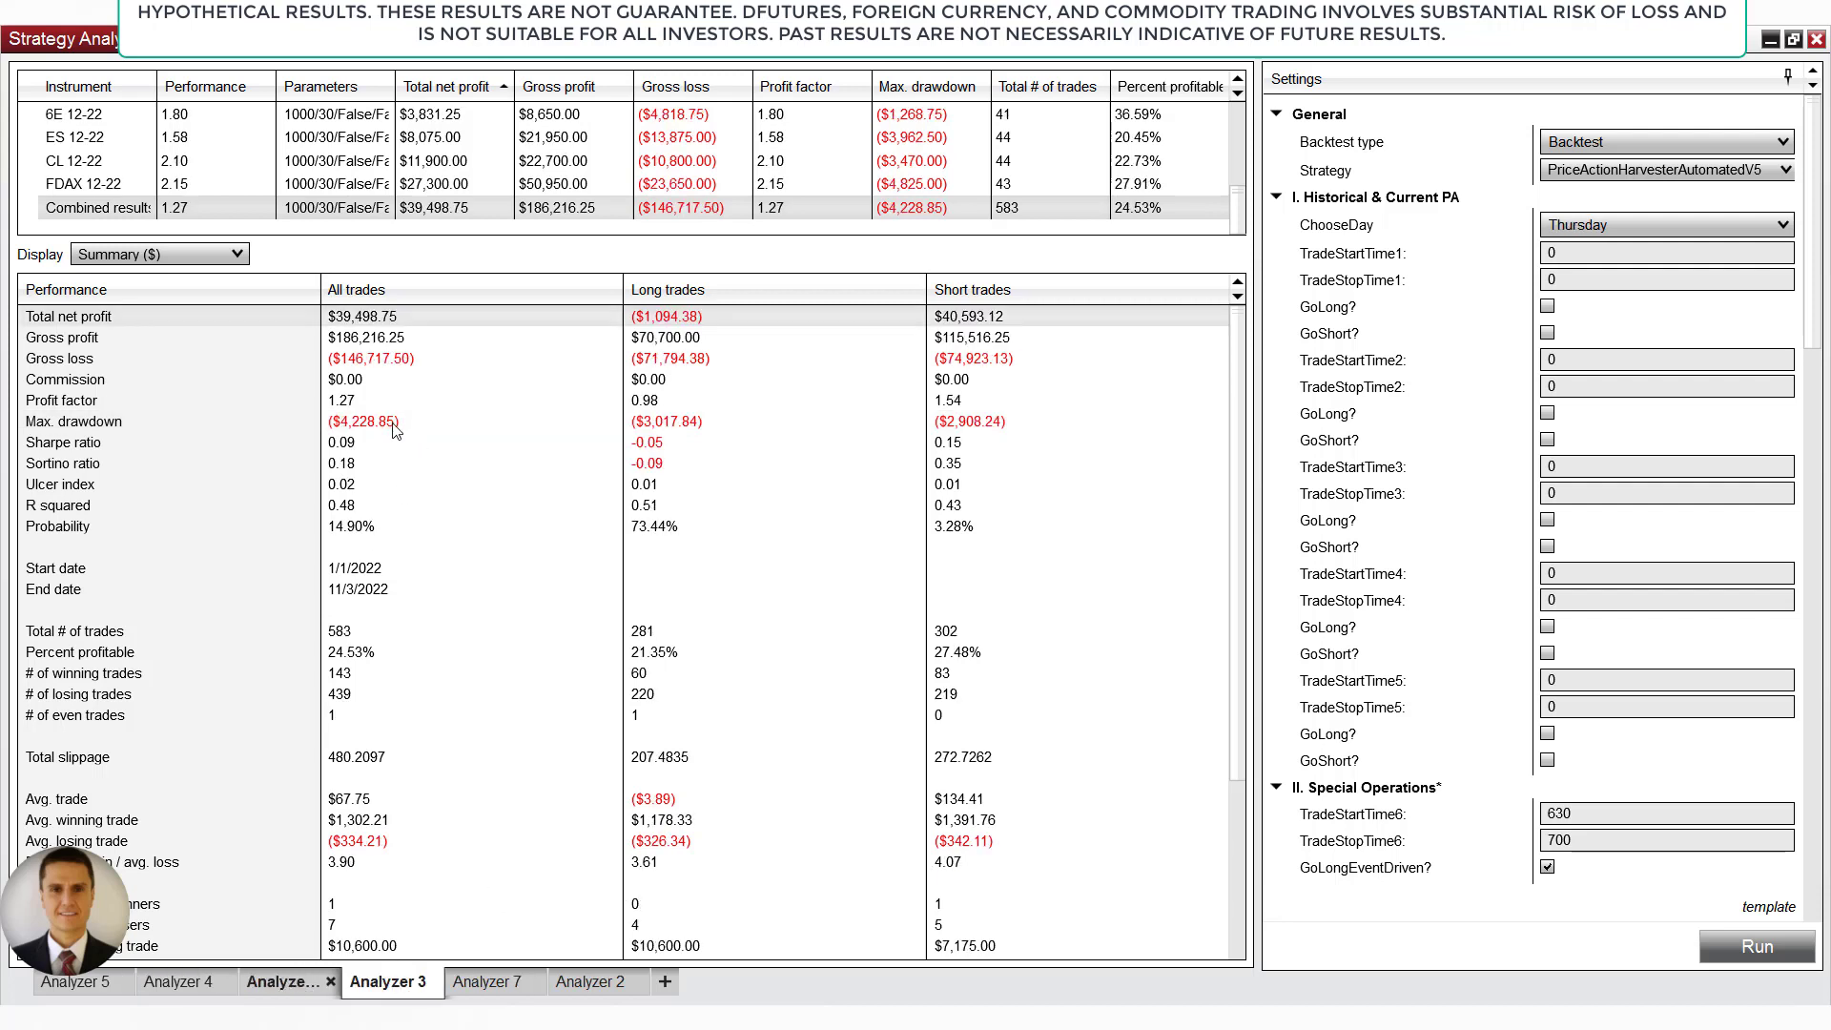
{"action": "left_click", "coordinate": [285, 980]}
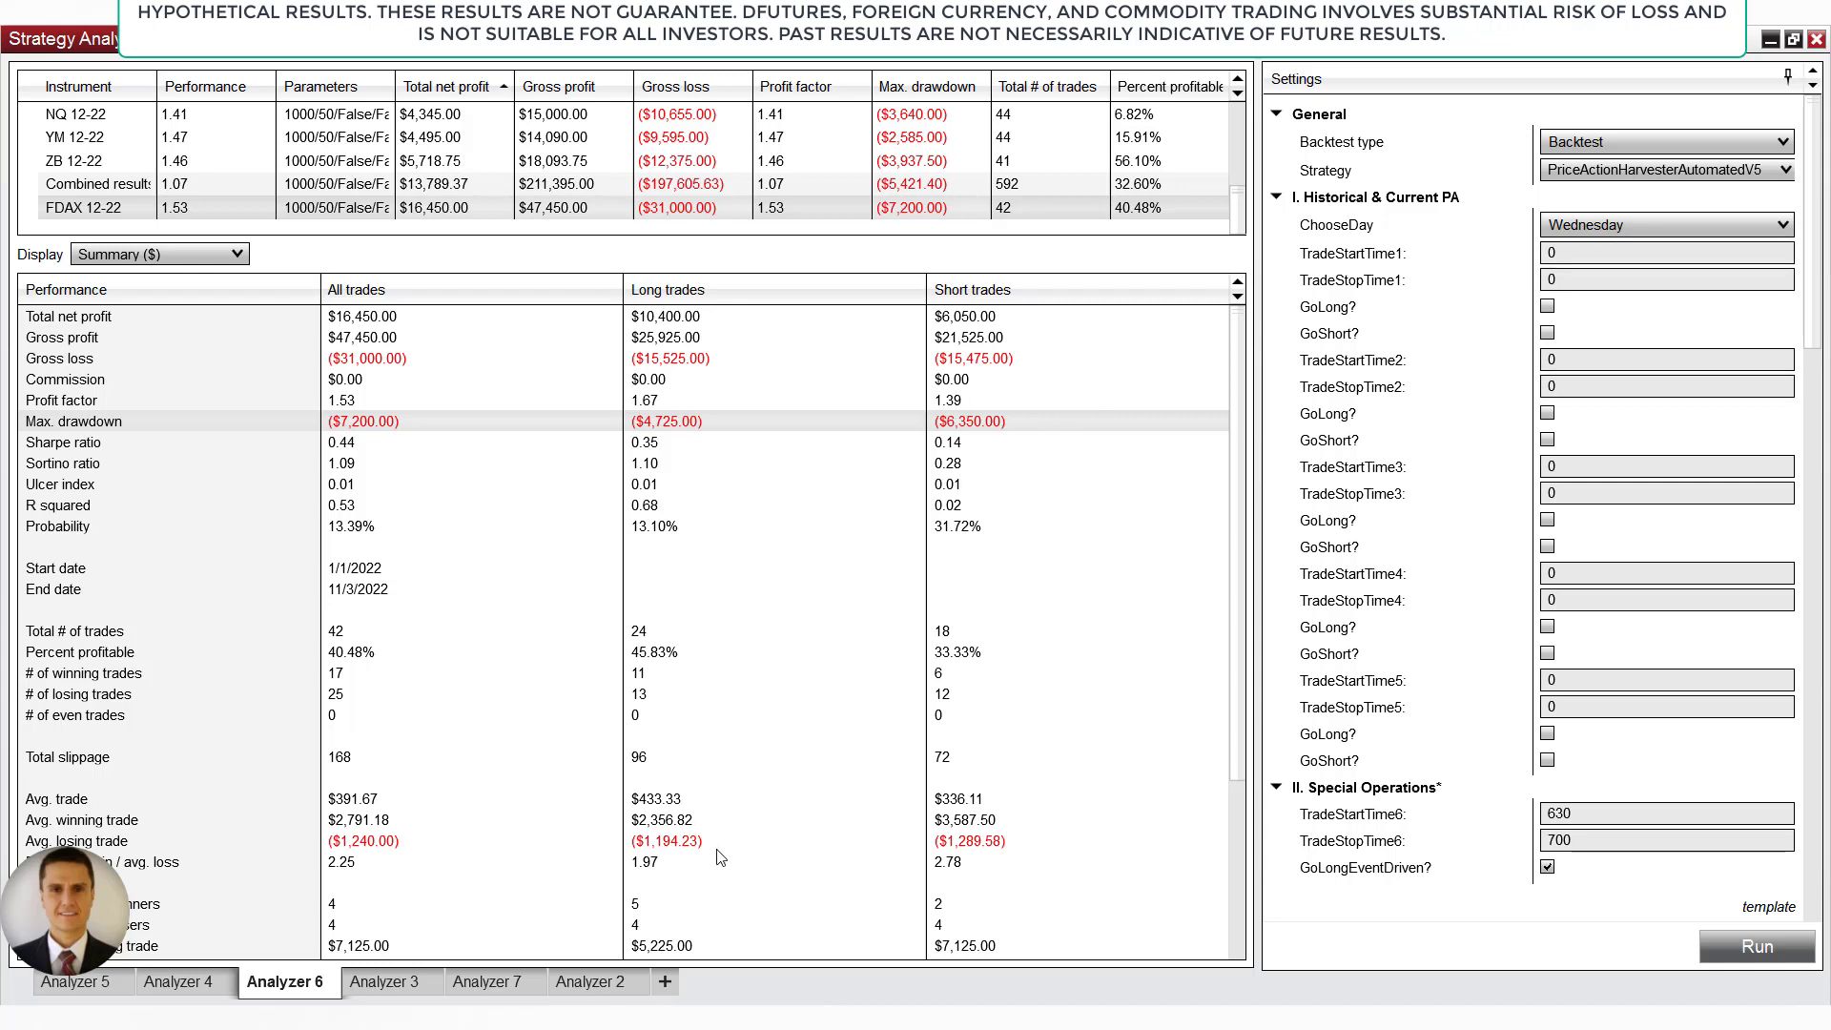
{"action": "mouse_move", "coordinate": [704, 786]}
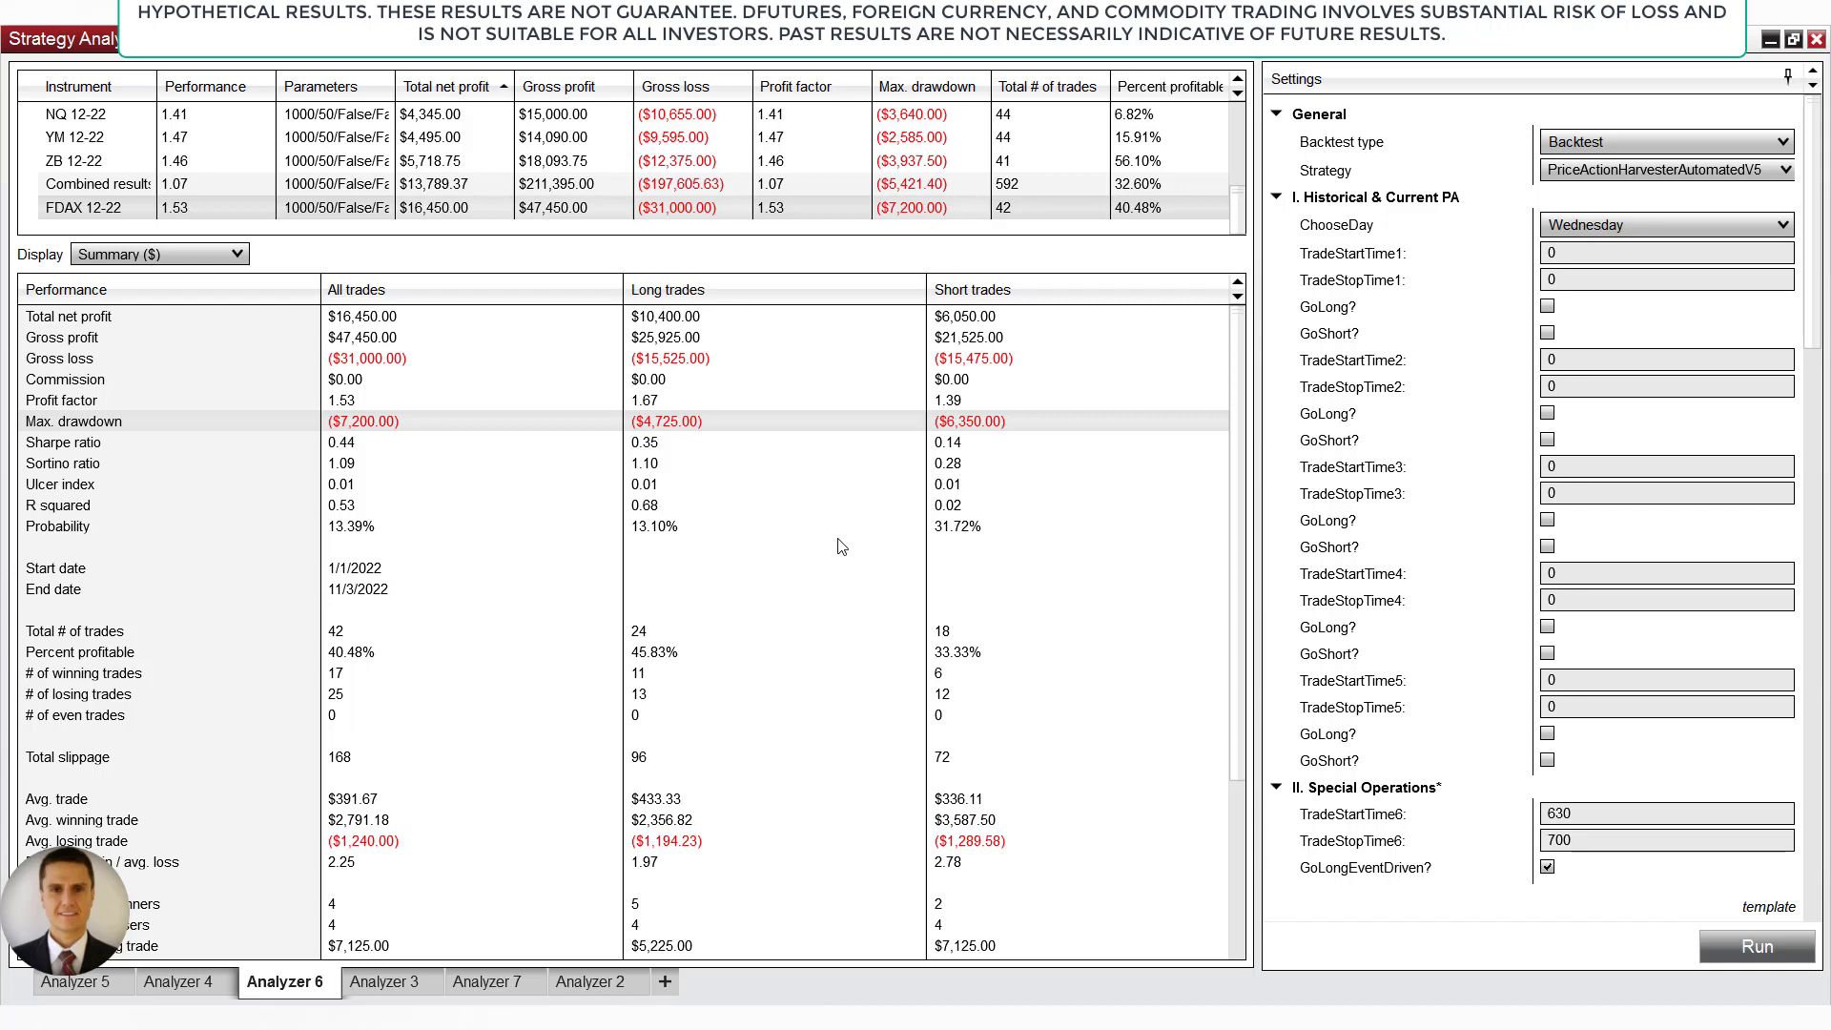
{"action": "mouse_move", "coordinate": [857, 540]}
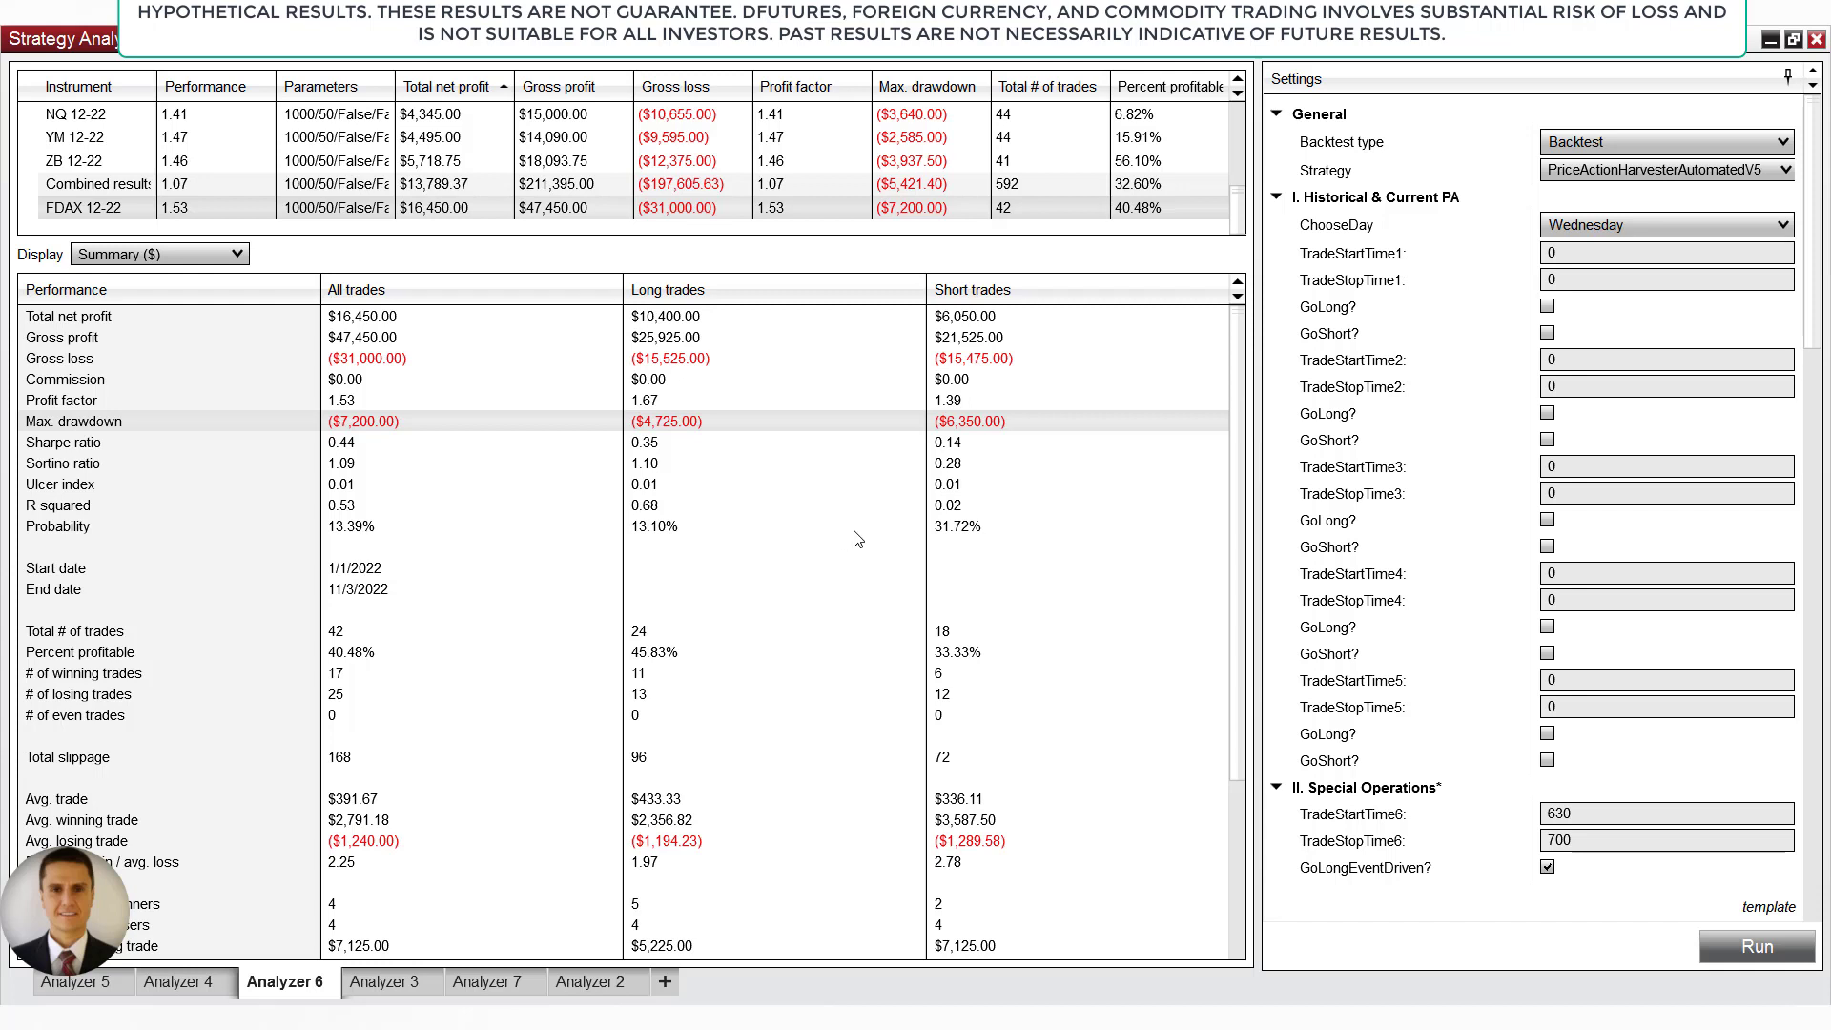
{"action": "mouse_move", "coordinate": [642, 218]}
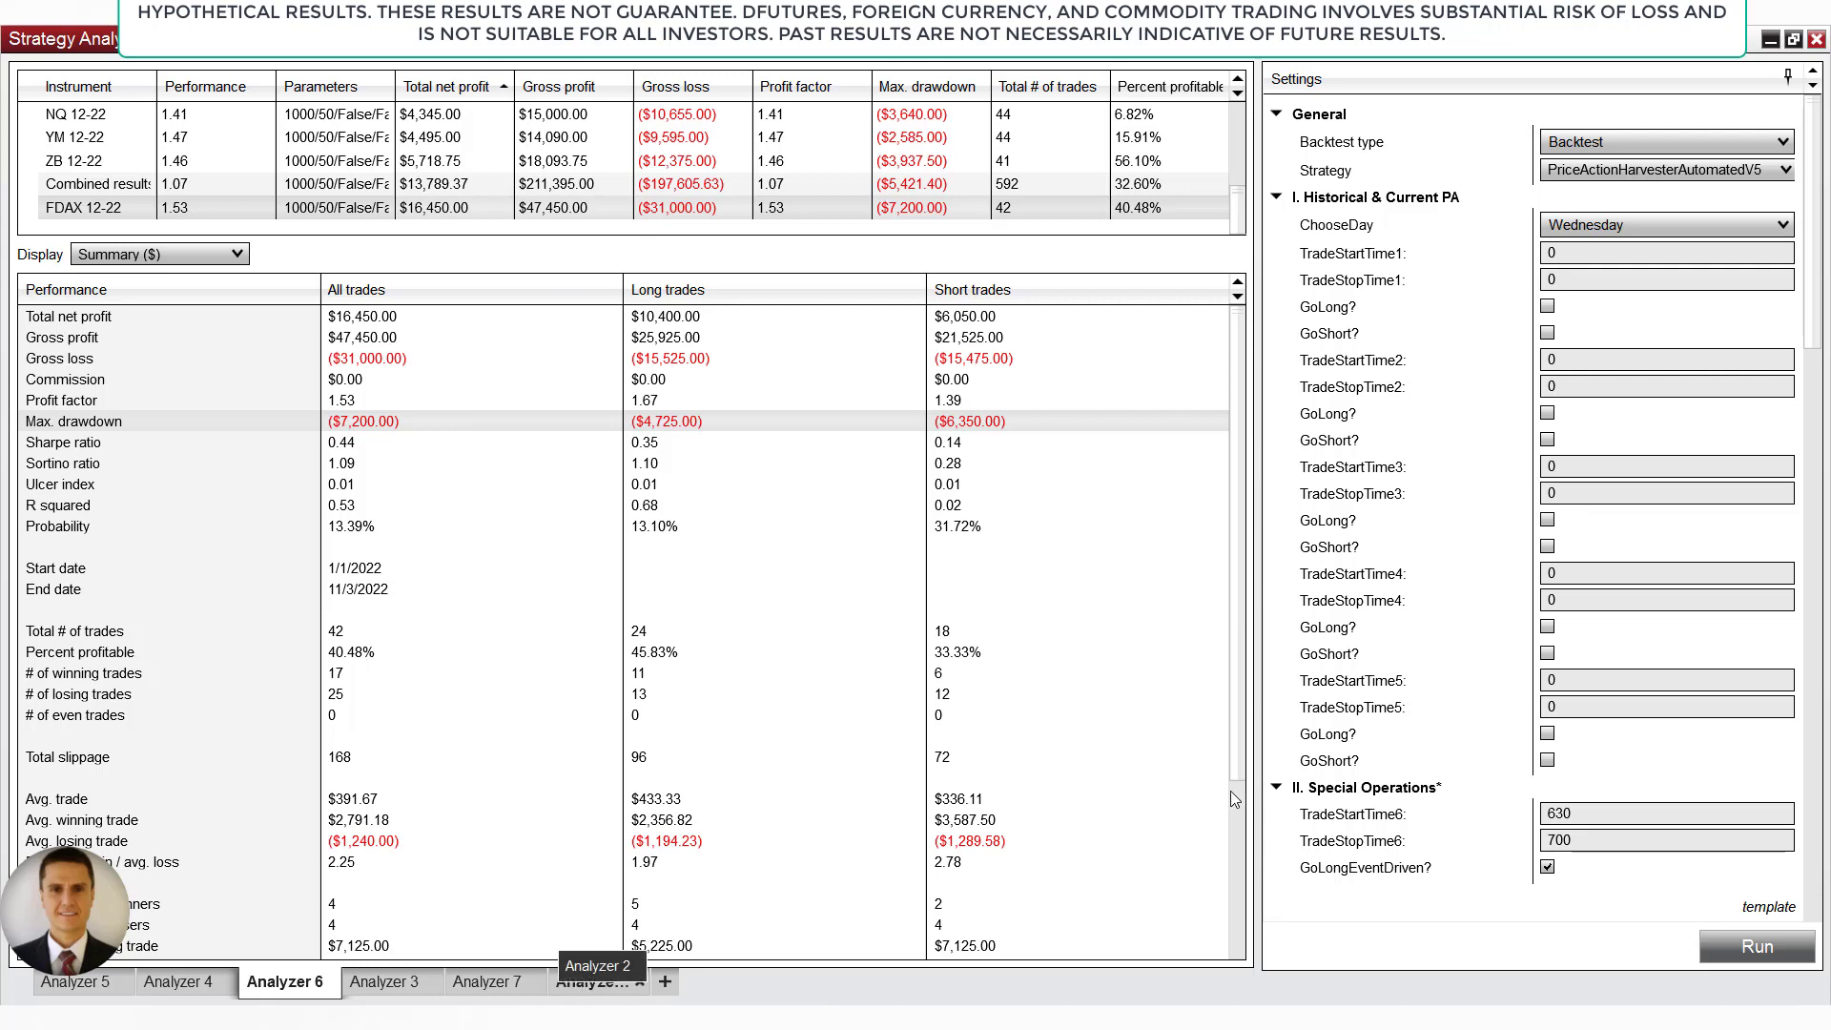
- Review the Accumulation Breakout backtest: stop time 700, risk per trade 40, profit target 1000
{"action": "left_click", "coordinate": [597, 981]}
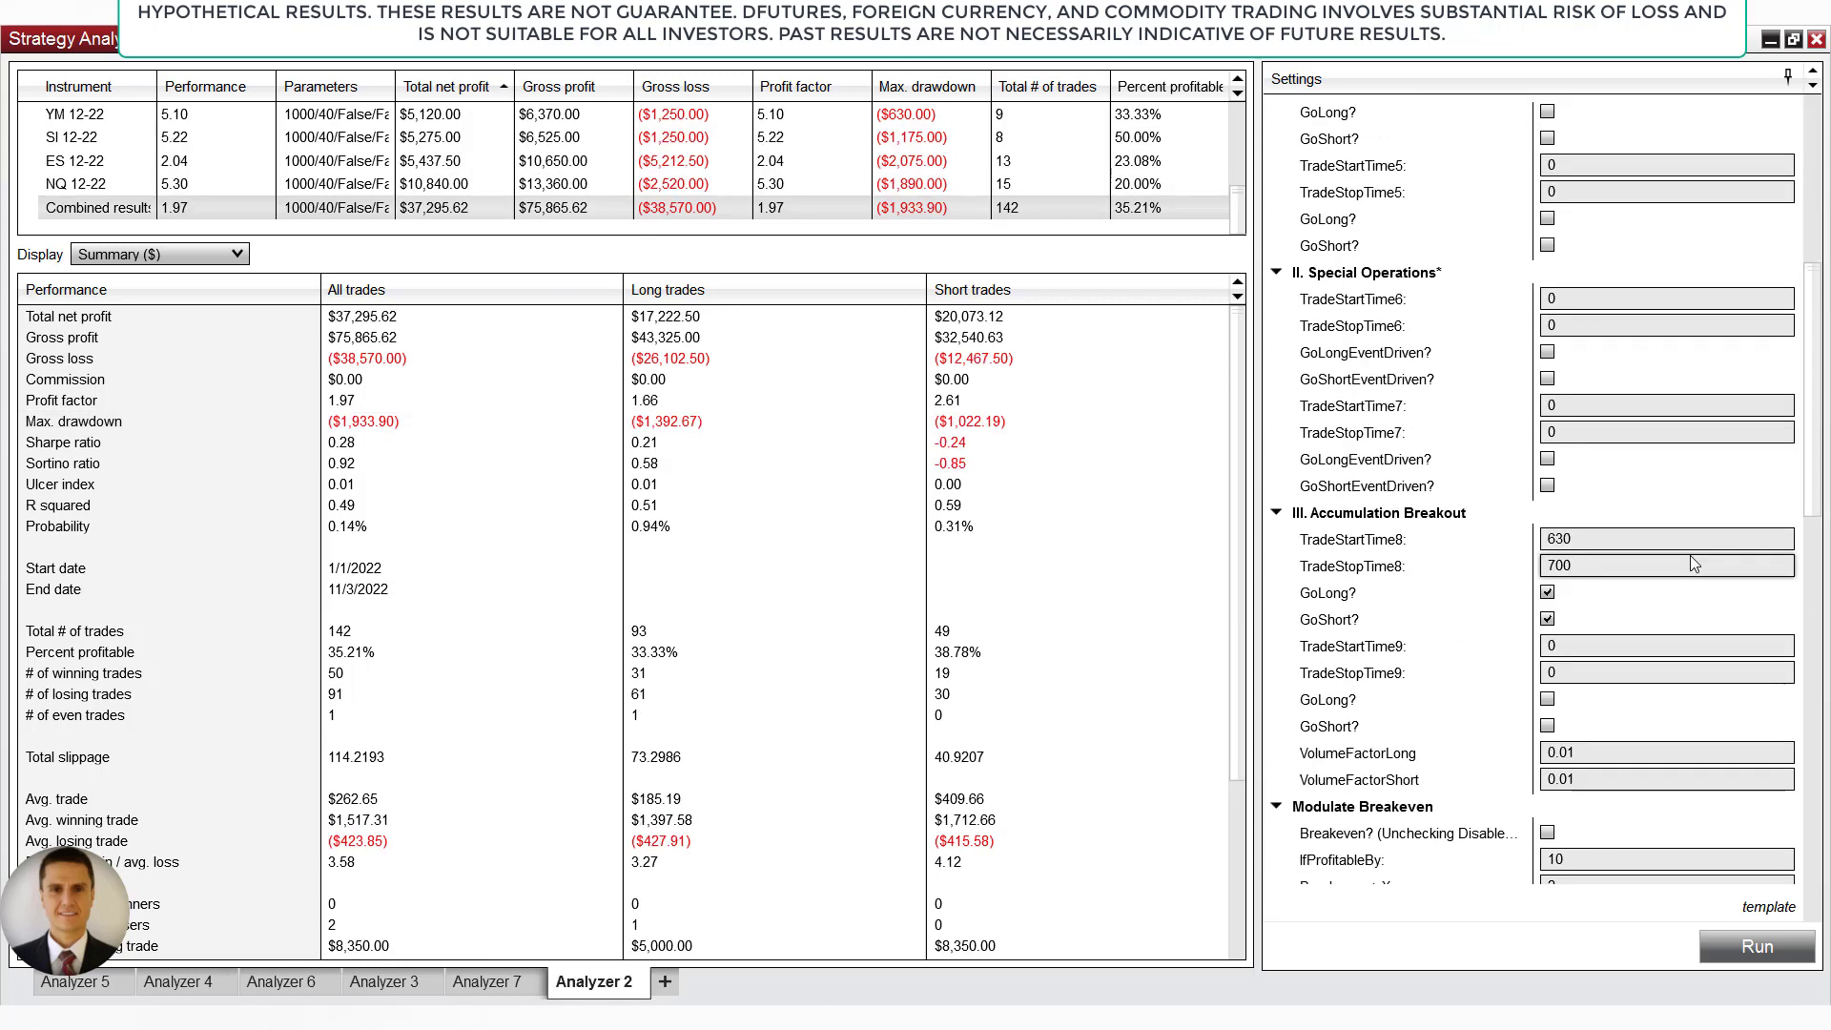
{"action": "left_click", "coordinate": [1667, 564]}
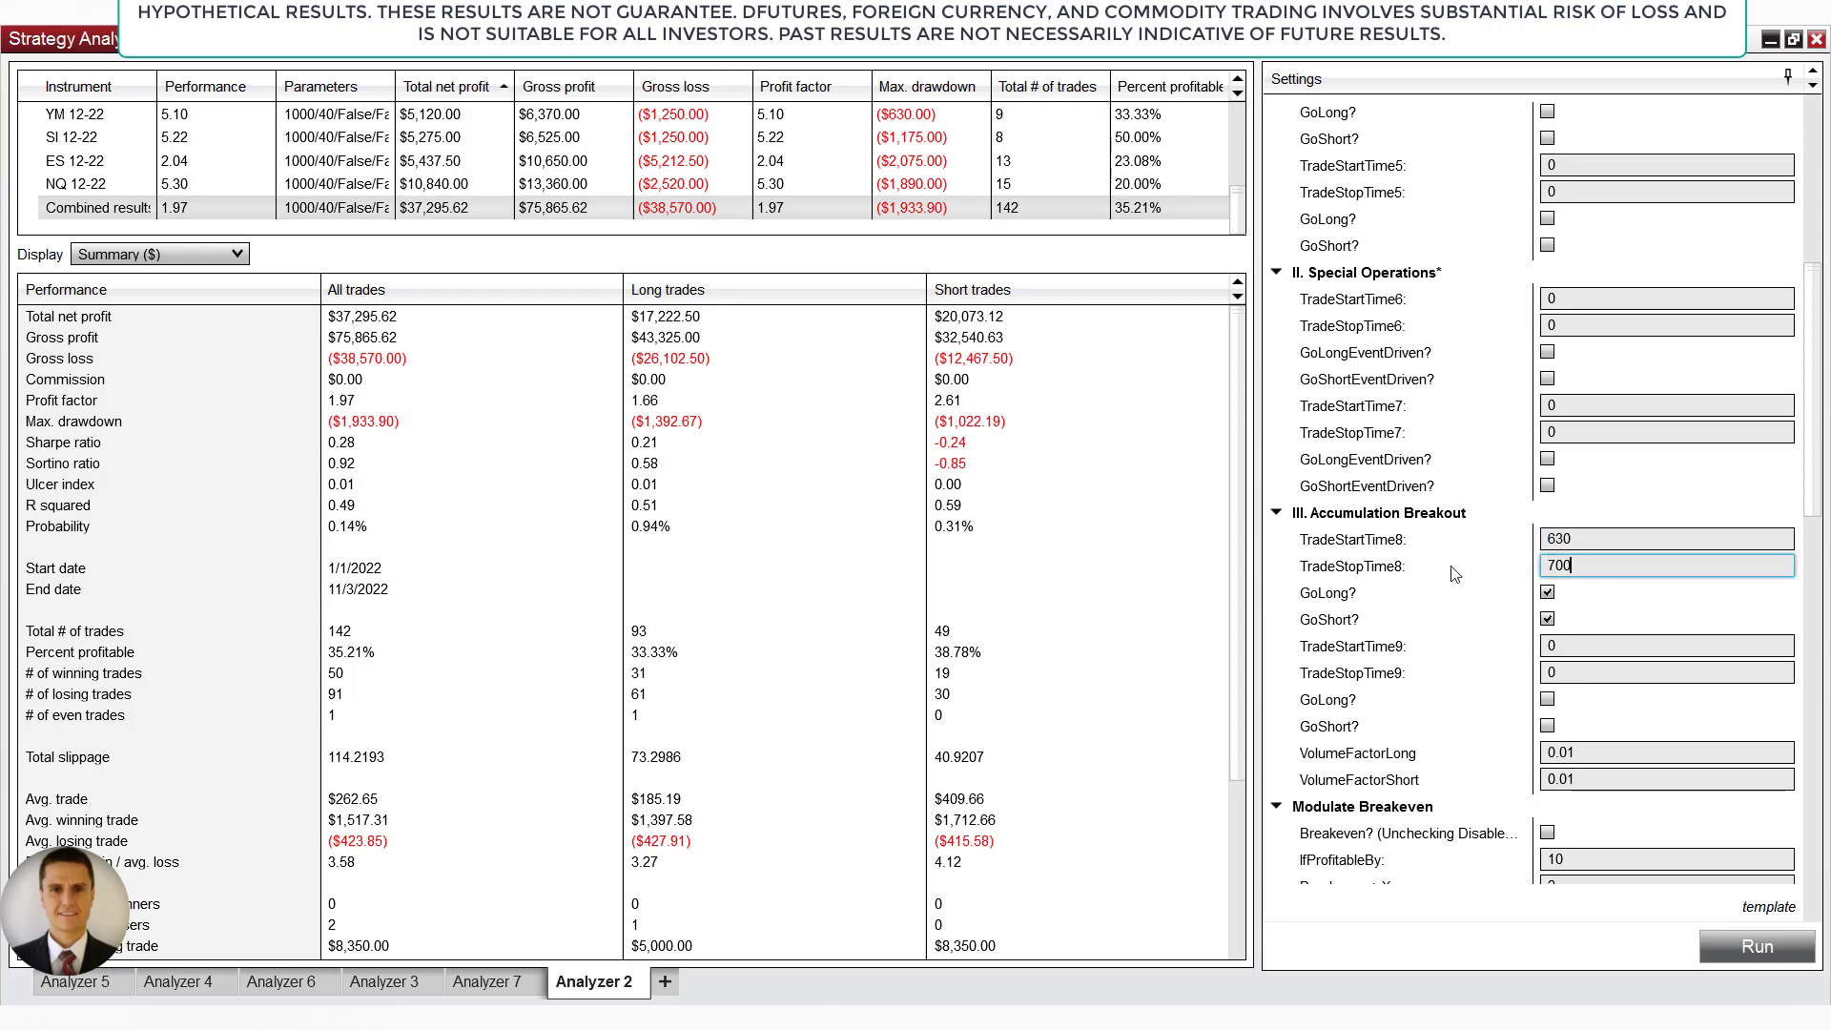
{"action": "scroll", "scroll_direction": "down", "scroll_amount": 3}
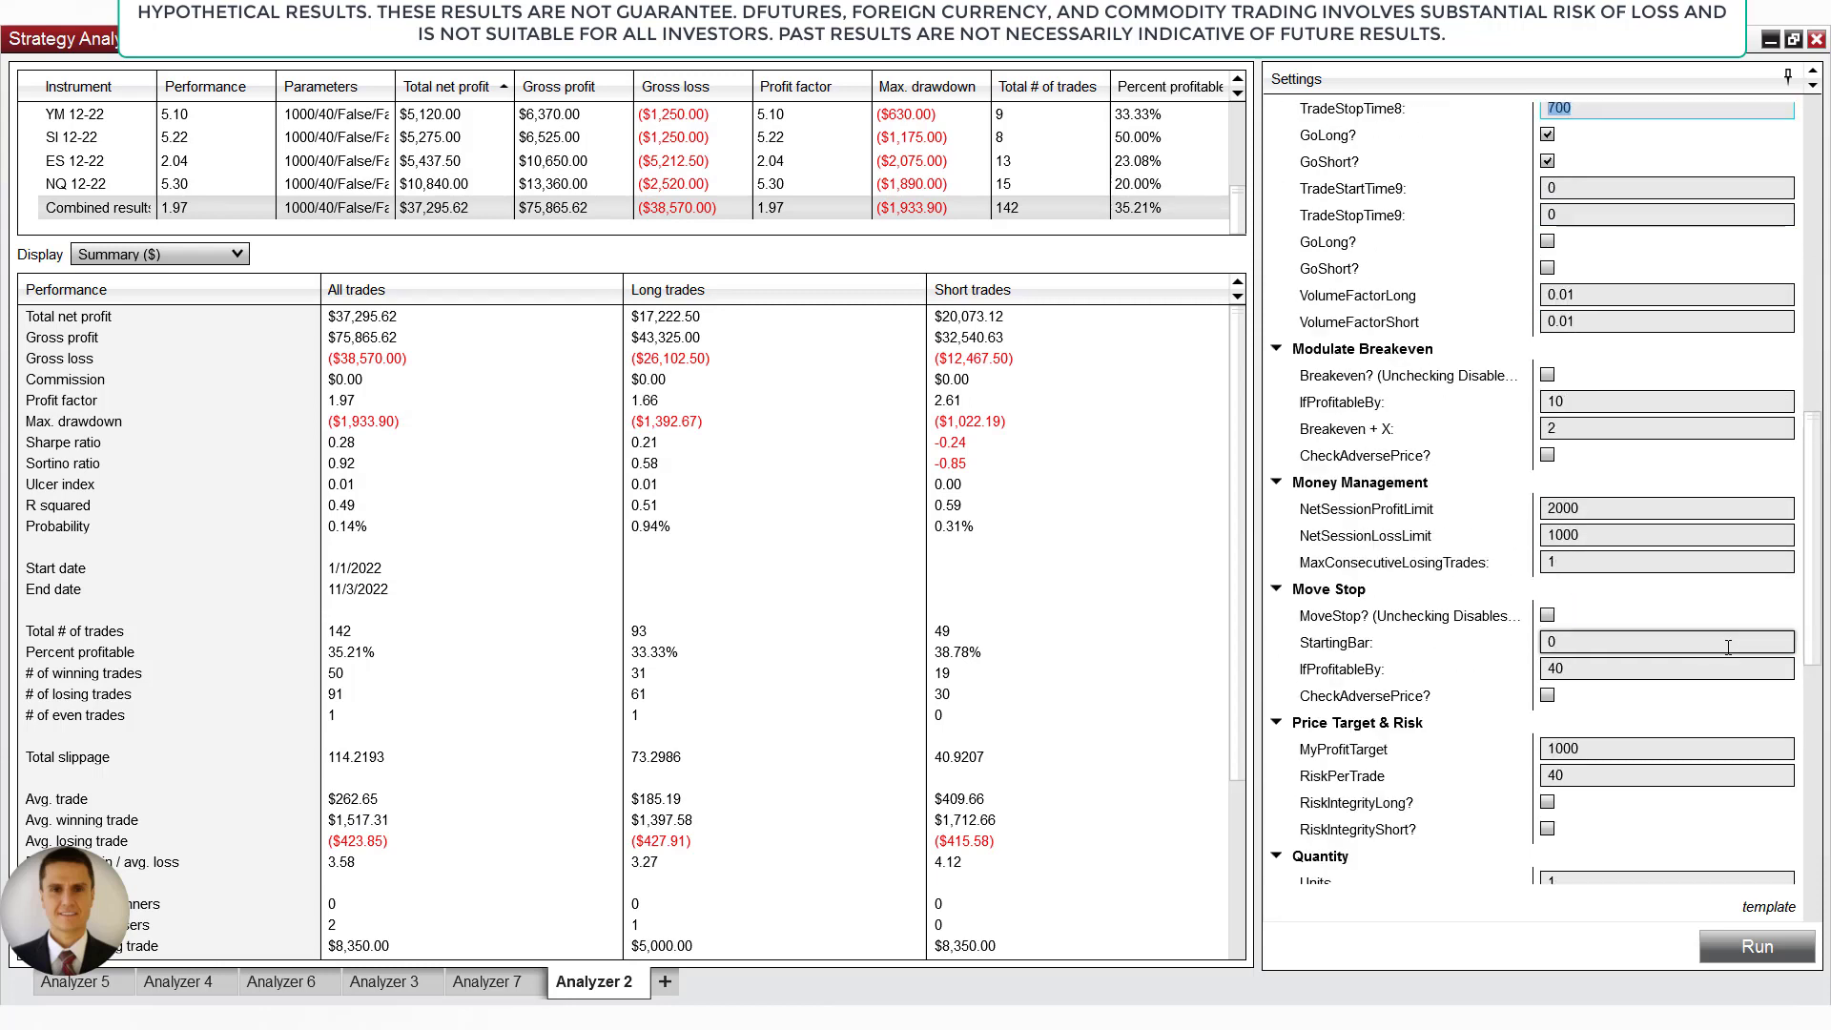
{"action": "scroll", "scroll_direction": "down", "scroll_amount": 3}
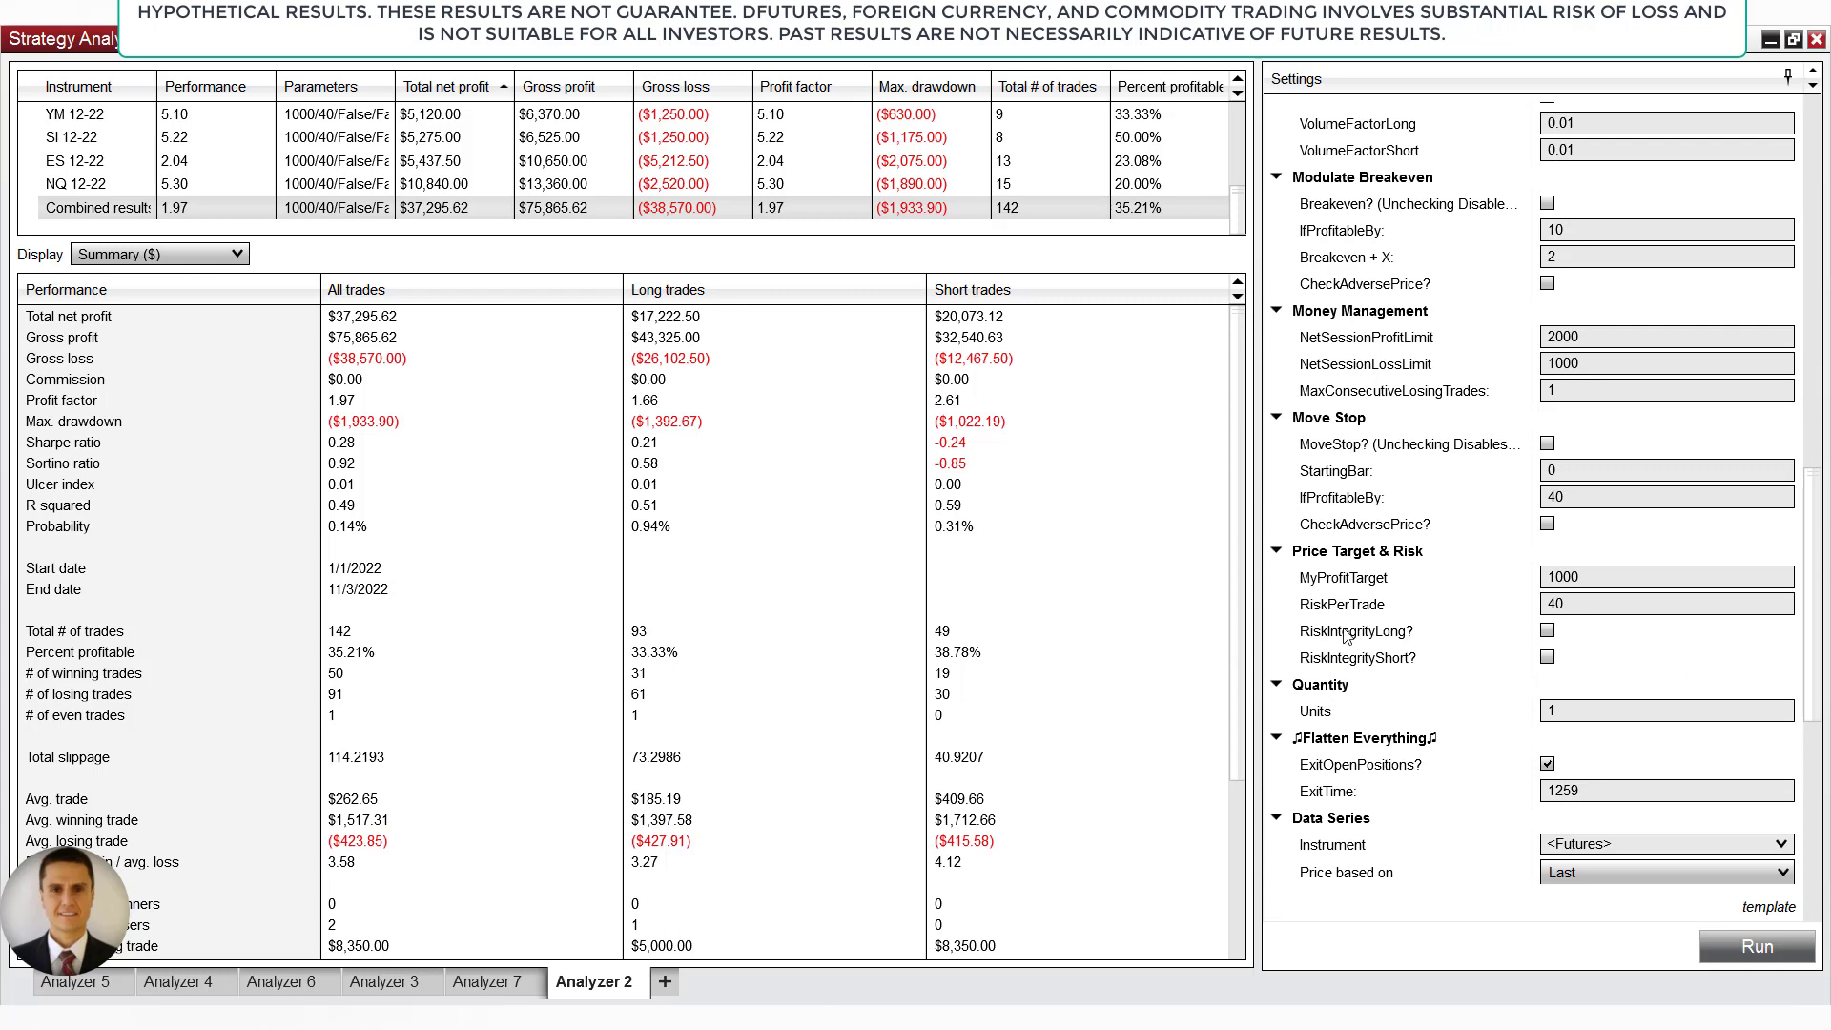
{"action": "mouse_move", "coordinate": [1011, 595]}
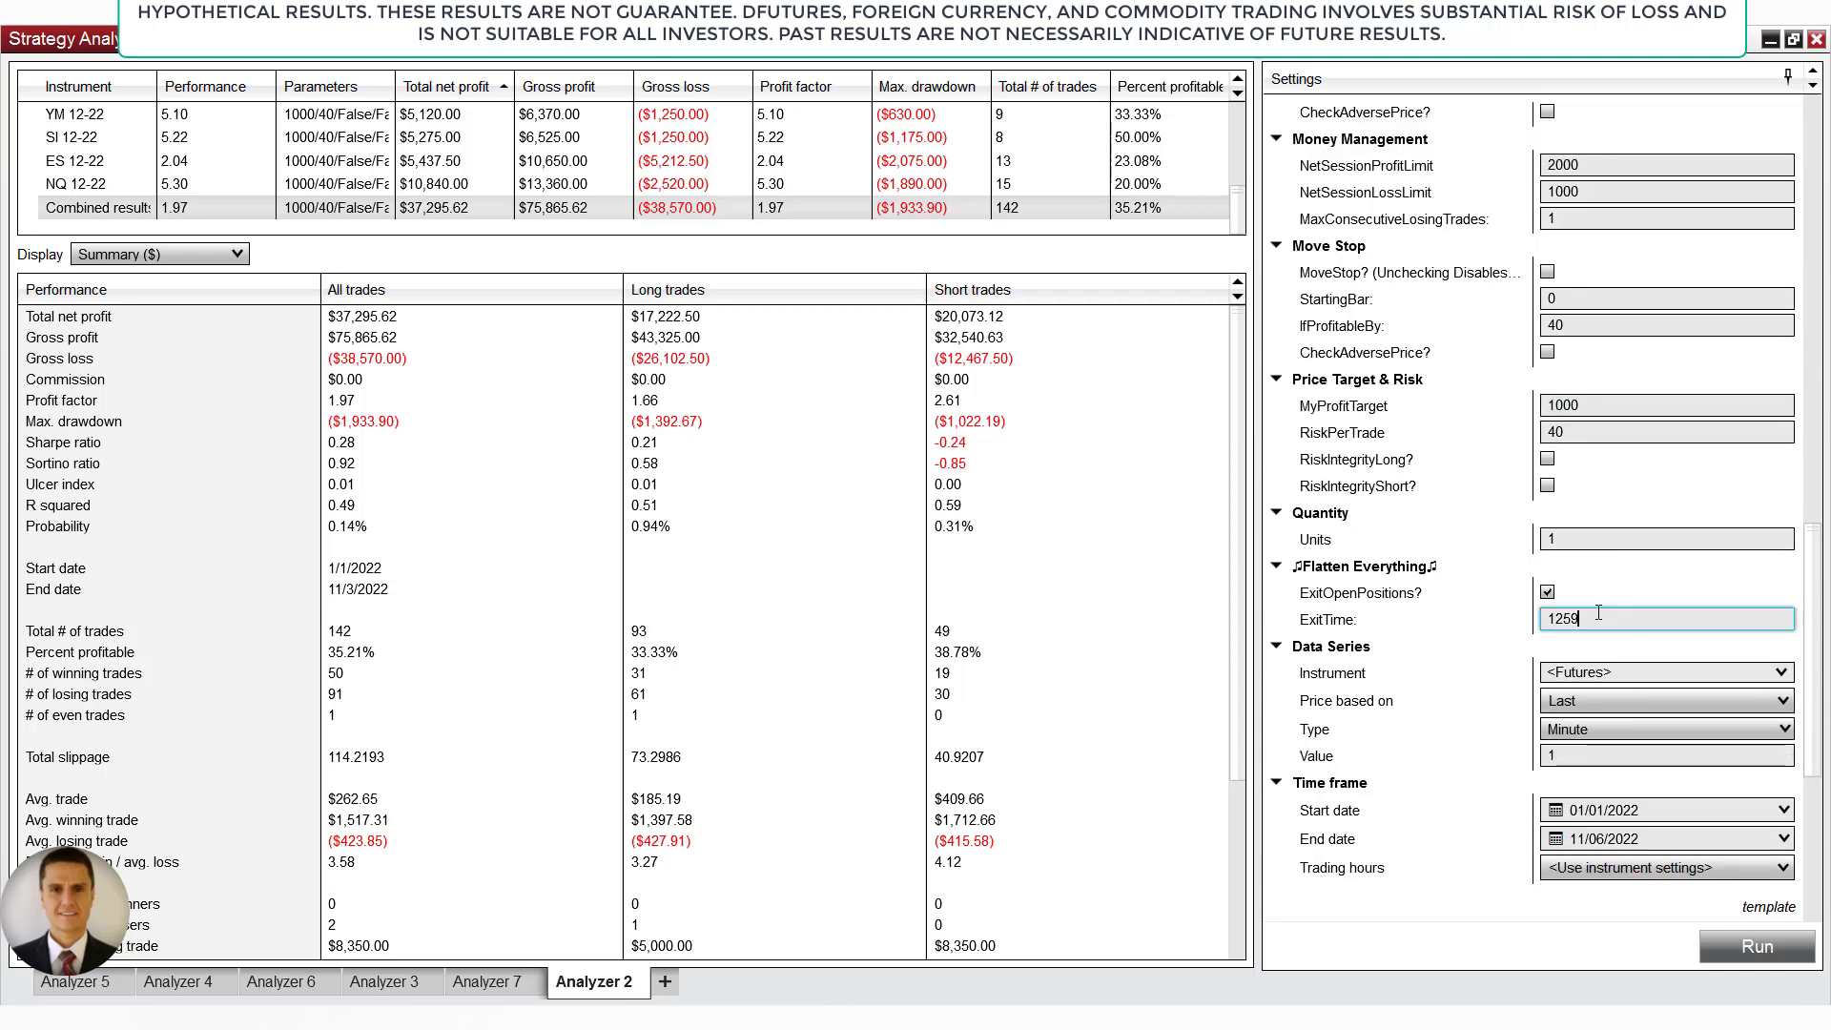
{"action": "left_click", "coordinate": [1667, 433]}
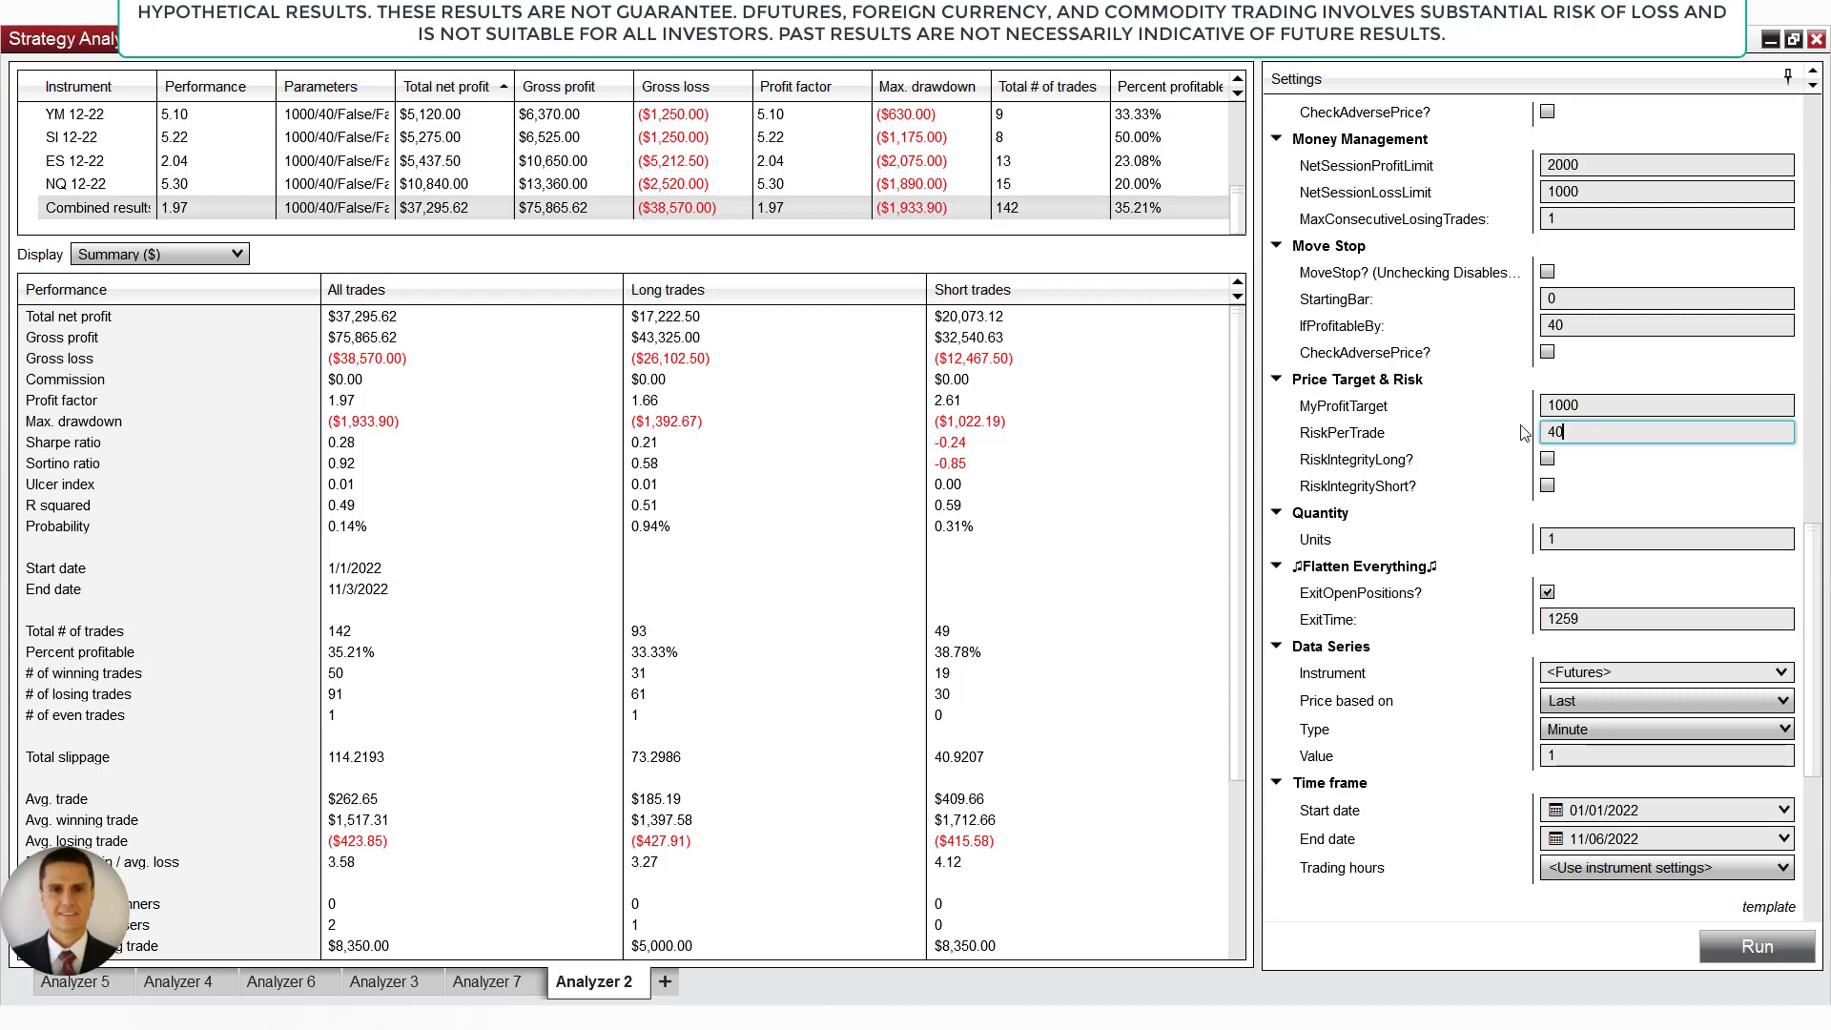
{"action": "left_click", "coordinate": [1667, 404]}
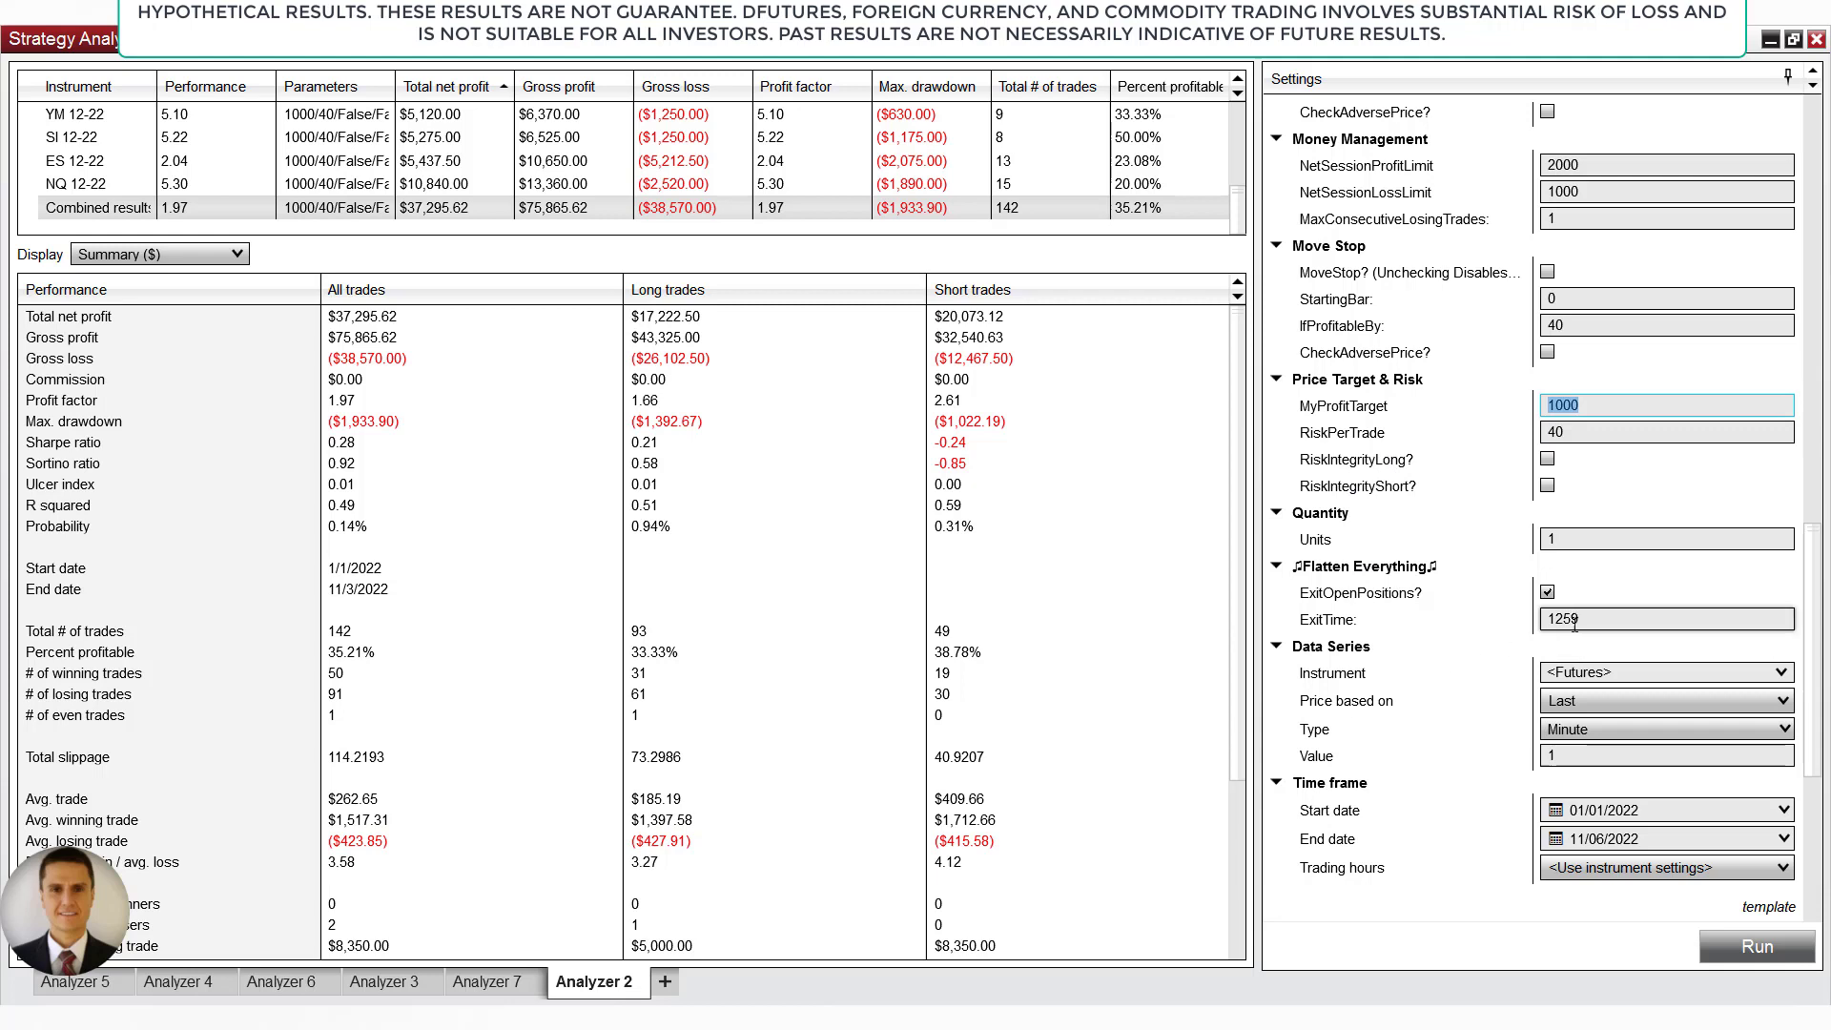
{"action": "mouse_move", "coordinate": [1143, 641]}
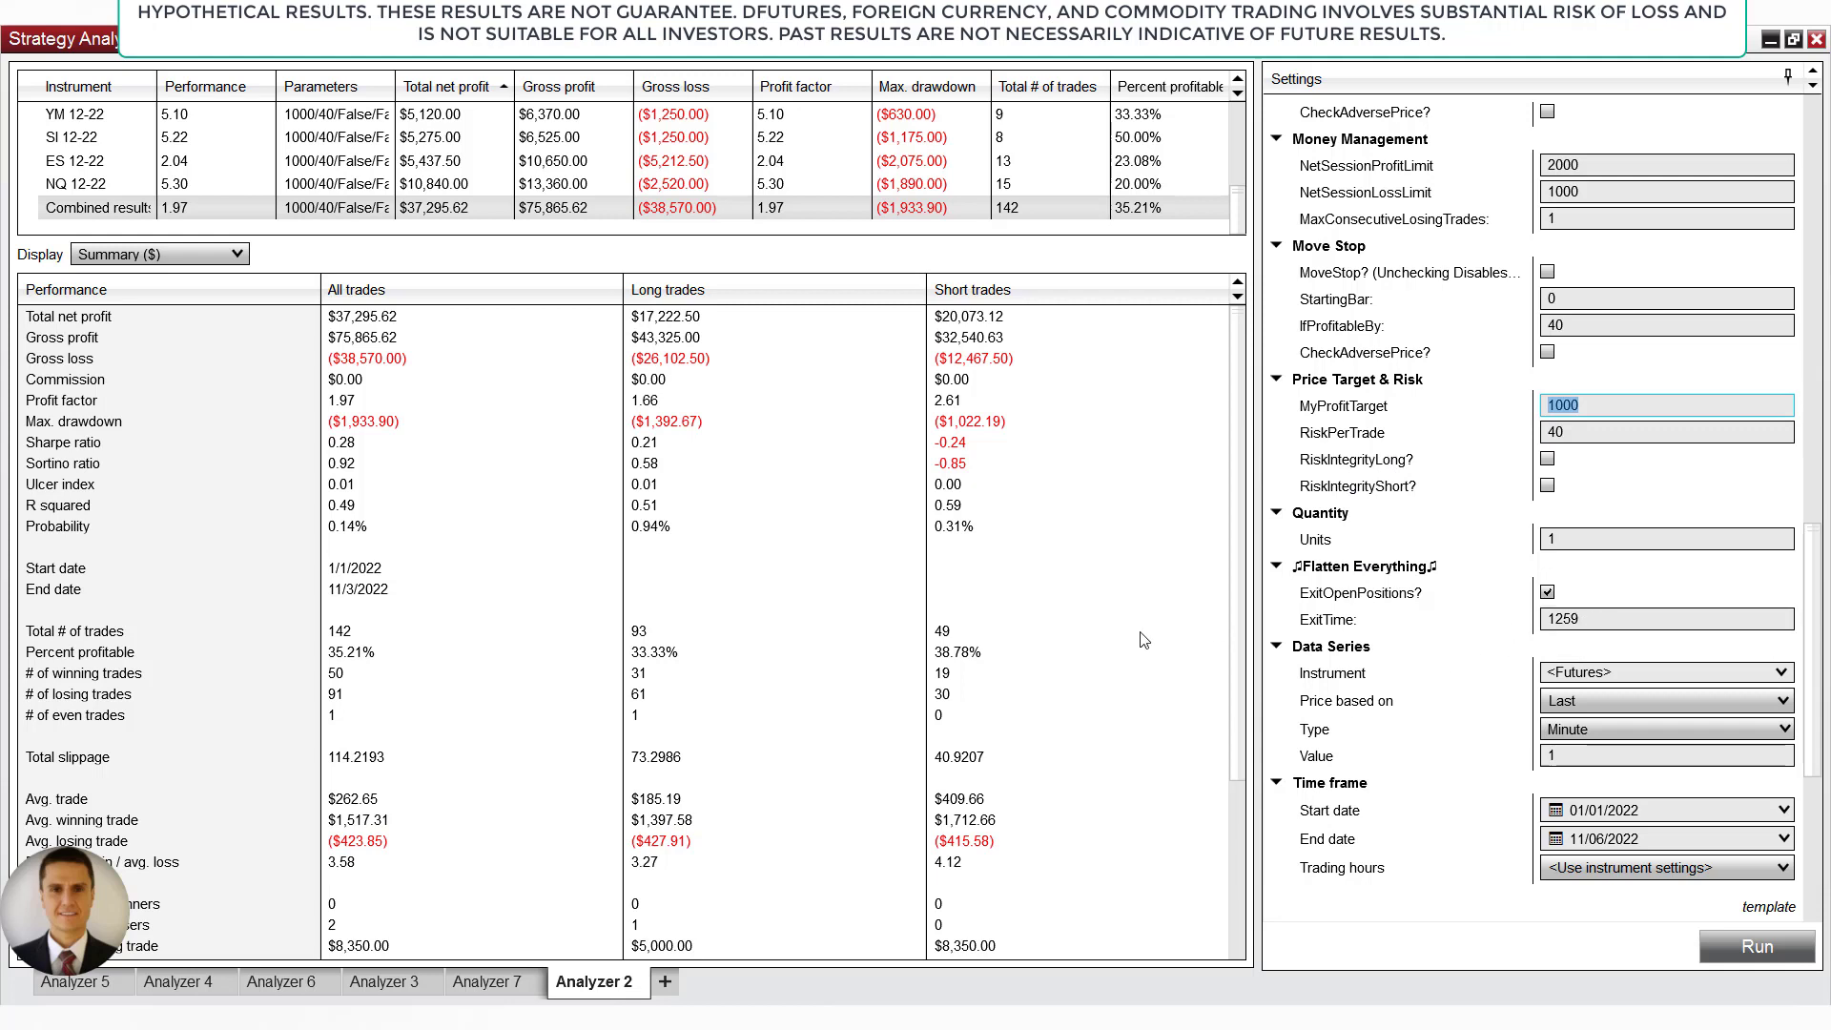
- Check the slippage setting of 2 and a neighbouring analyzer's results
{"action": "scroll", "scroll_direction": "down", "scroll_amount": 3}
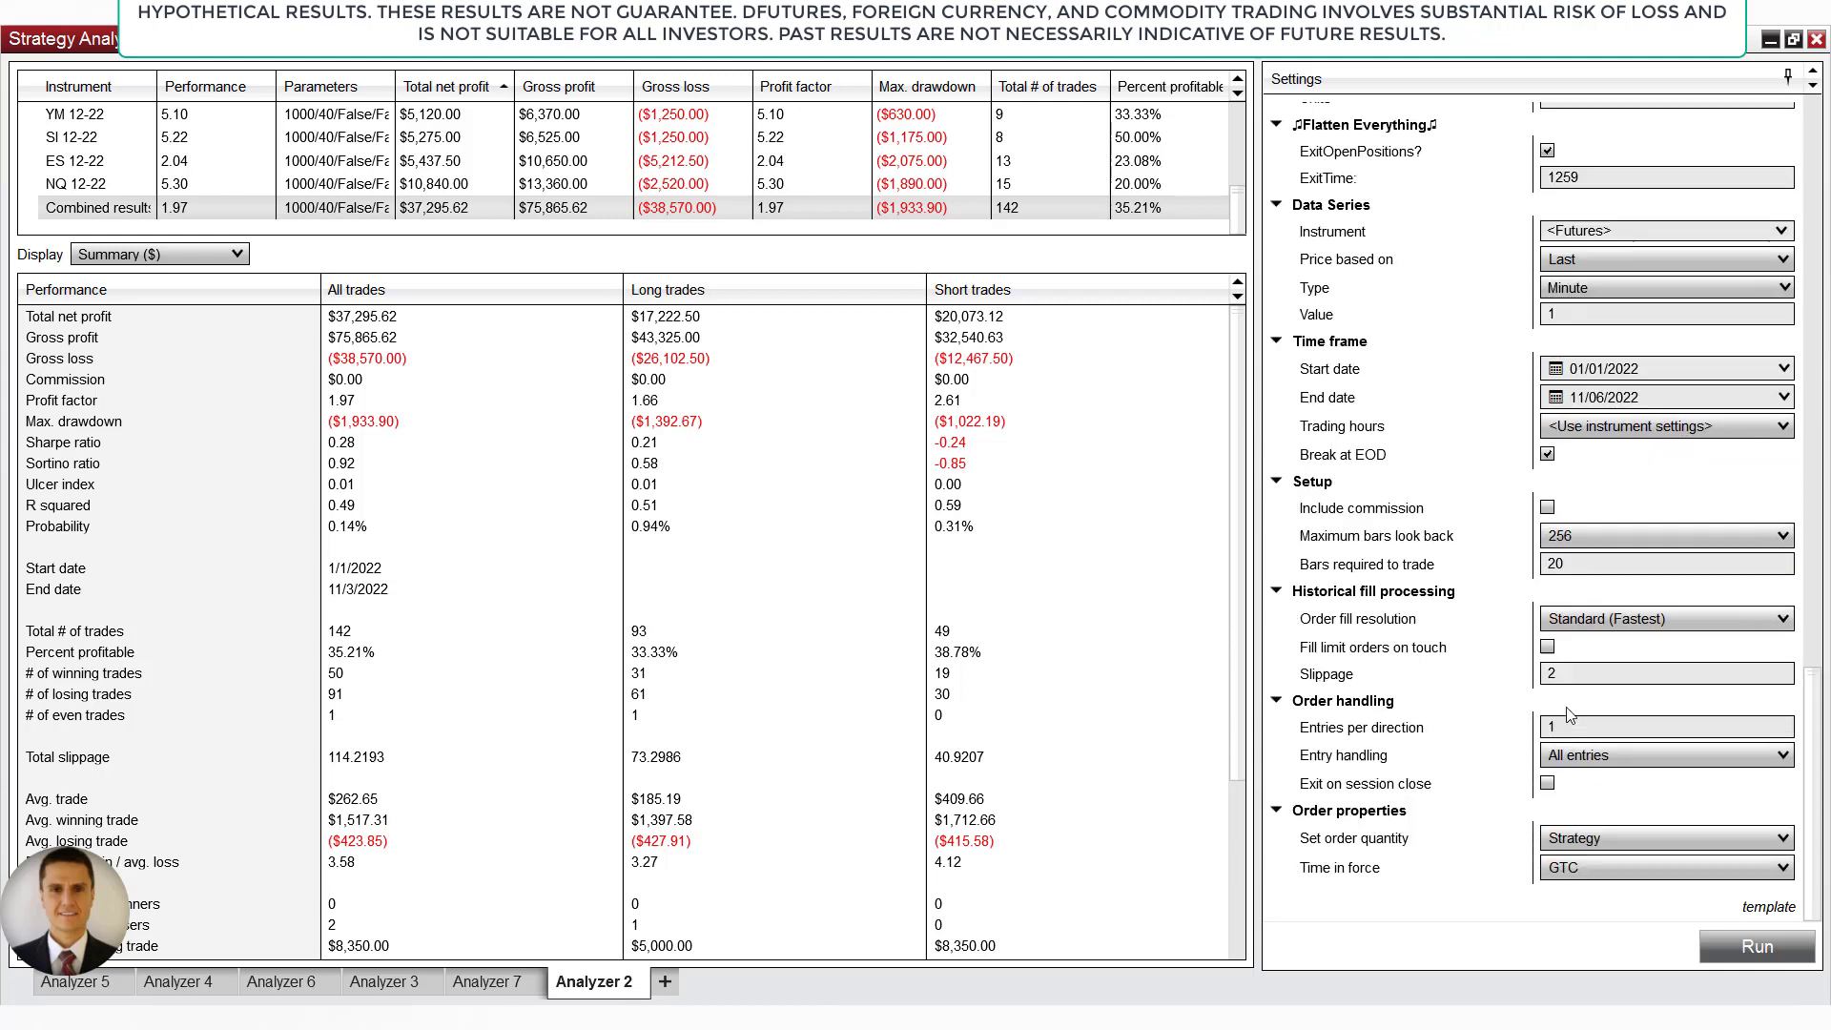
{"action": "left_click", "coordinate": [1667, 674]}
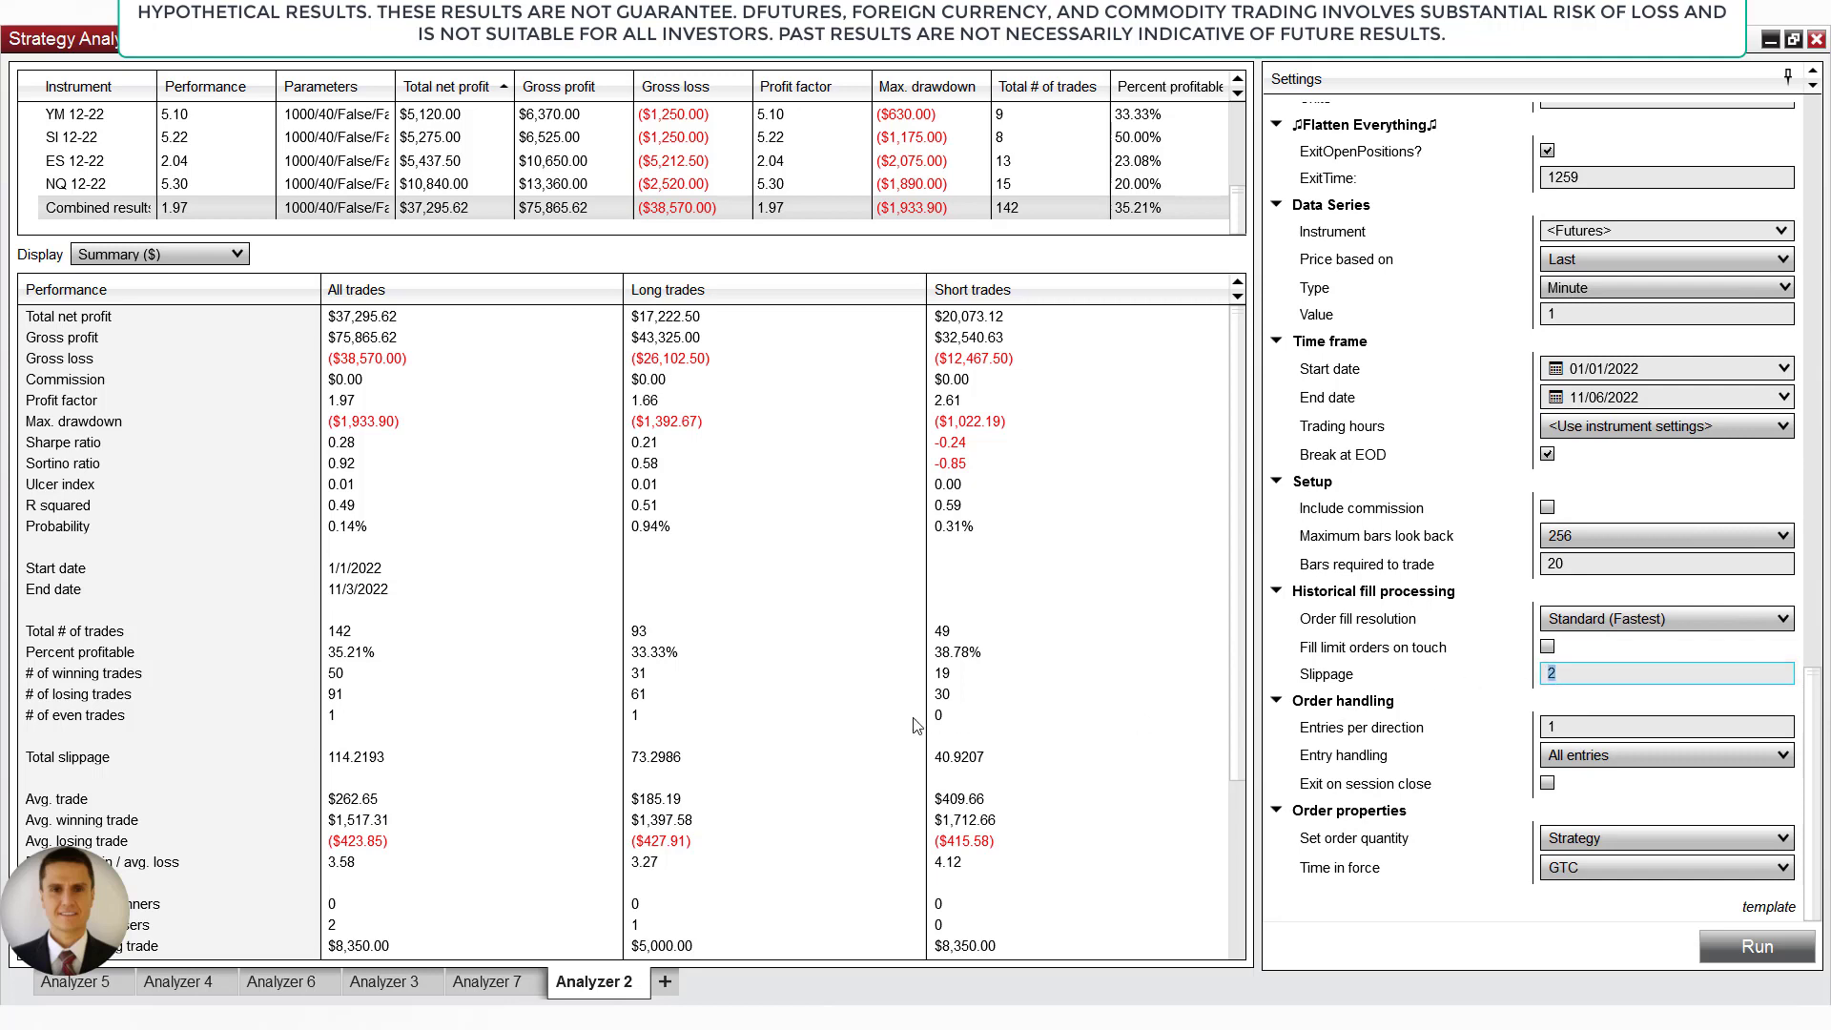
{"action": "left_click", "coordinate": [486, 980]}
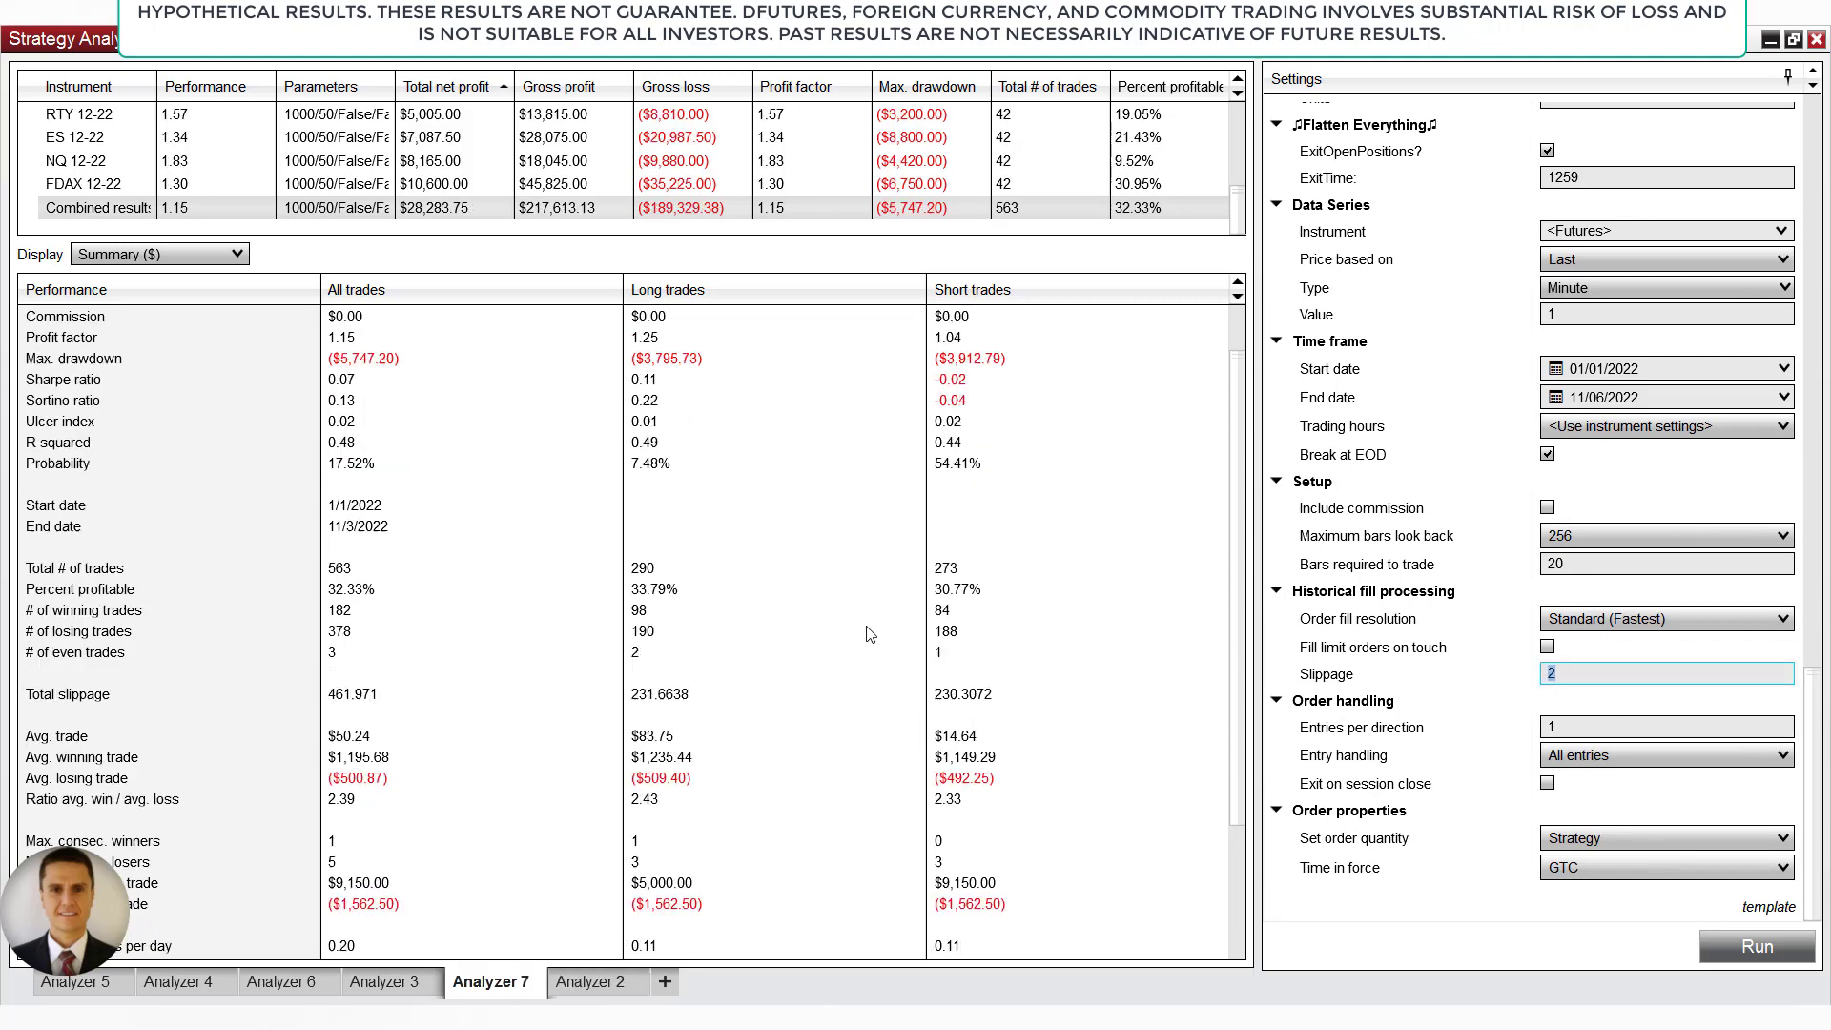
{"action": "scroll", "scroll_direction": "down", "scroll_amount": 3}
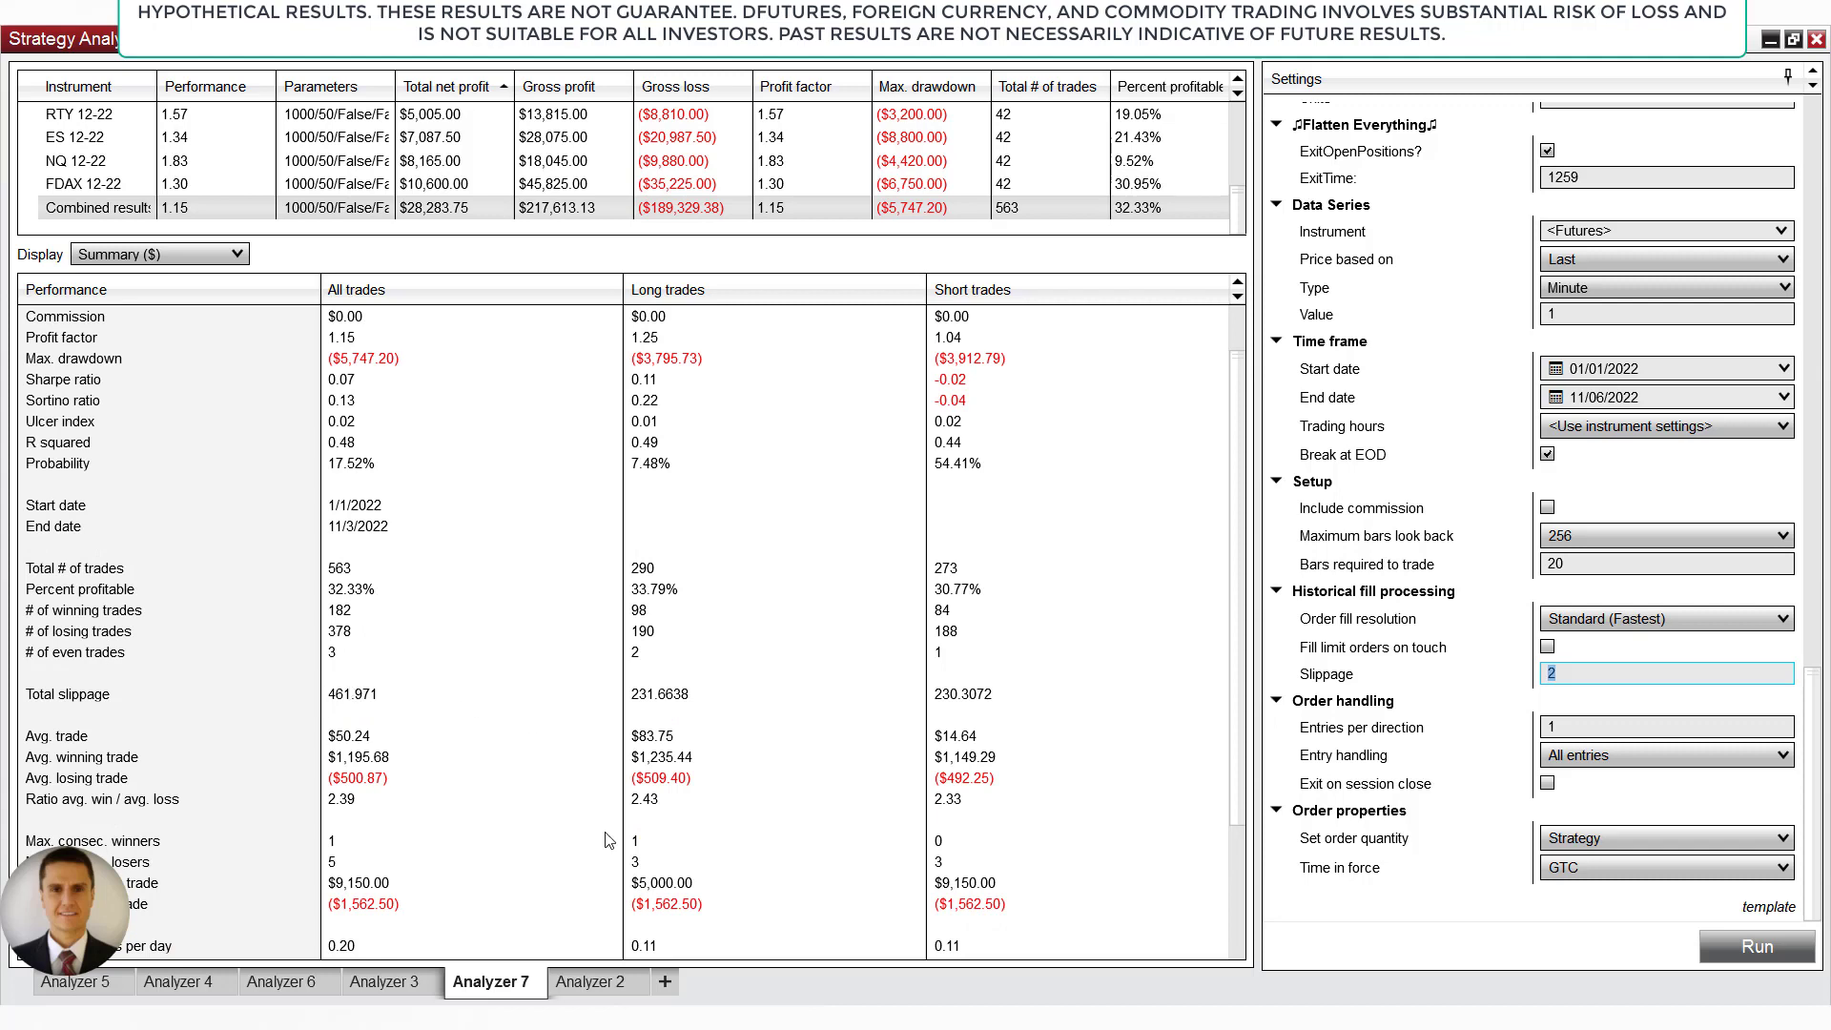
- Cycle through Analyzers 3, 6 and 4, ending on Analyzer 5's 578-trade backtest
{"action": "left_click", "coordinate": [389, 980]}
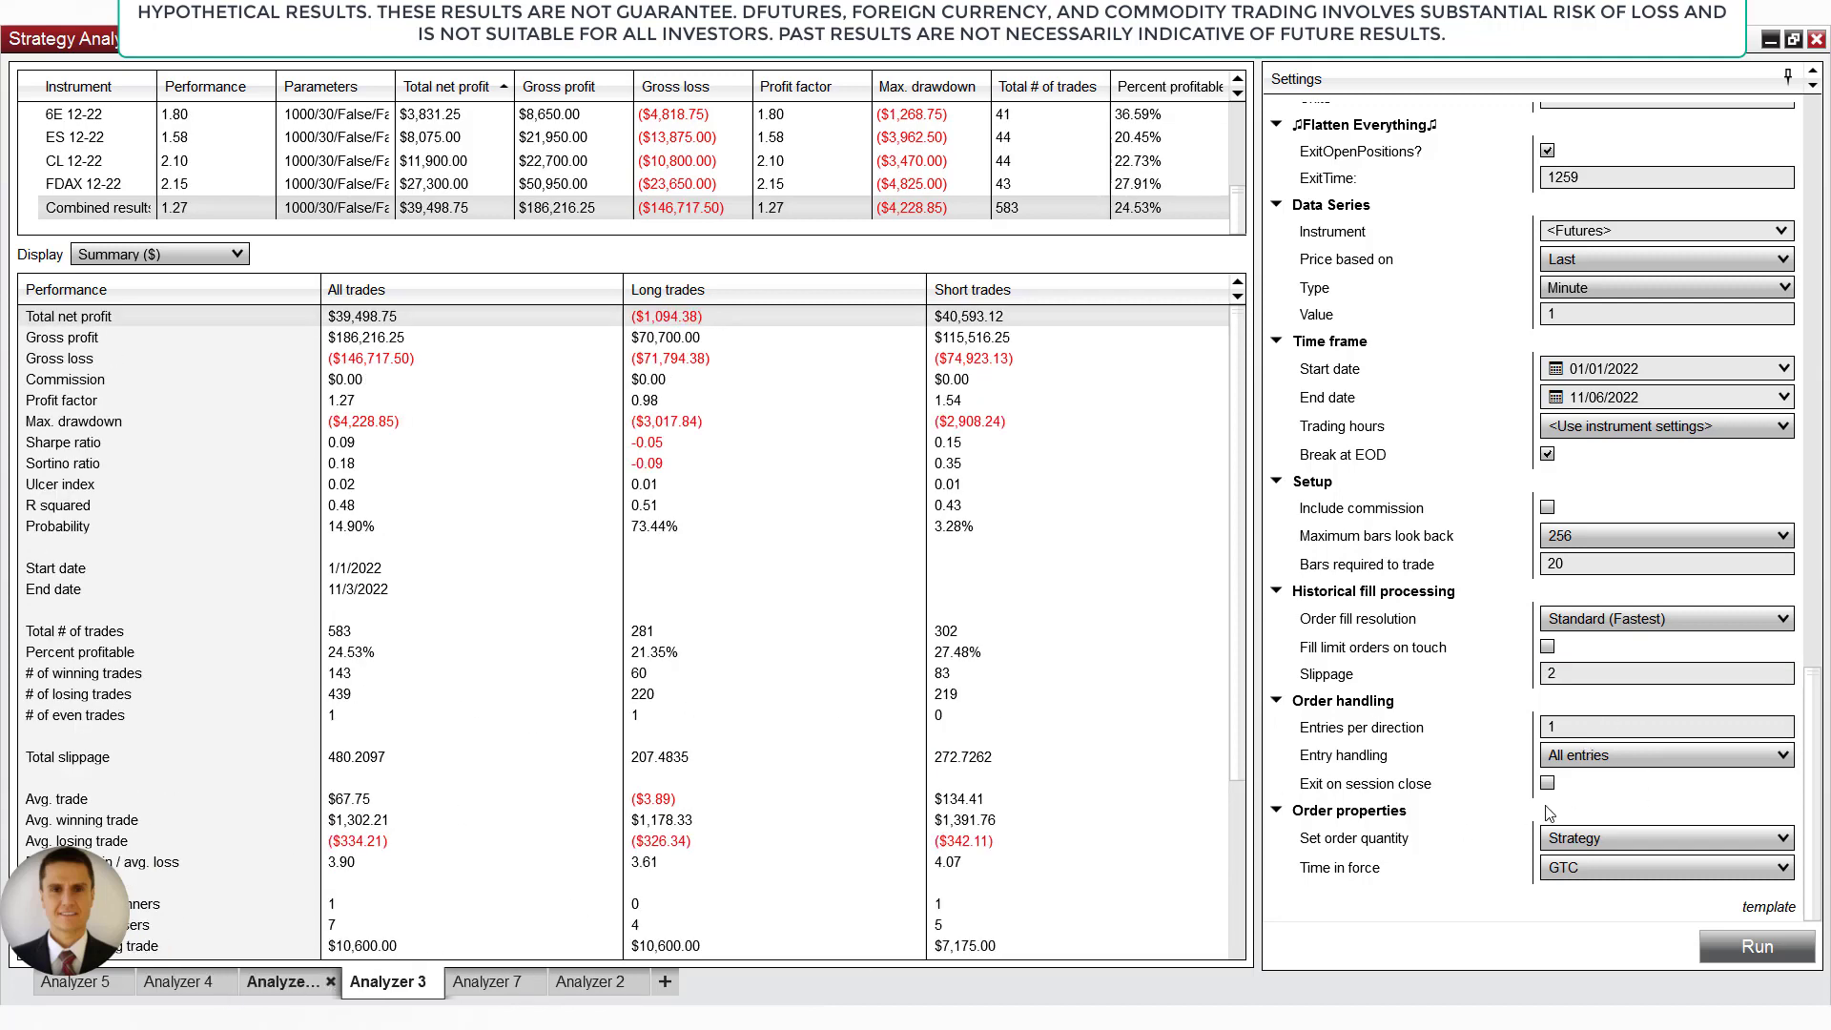
{"action": "left_click", "coordinate": [284, 981]}
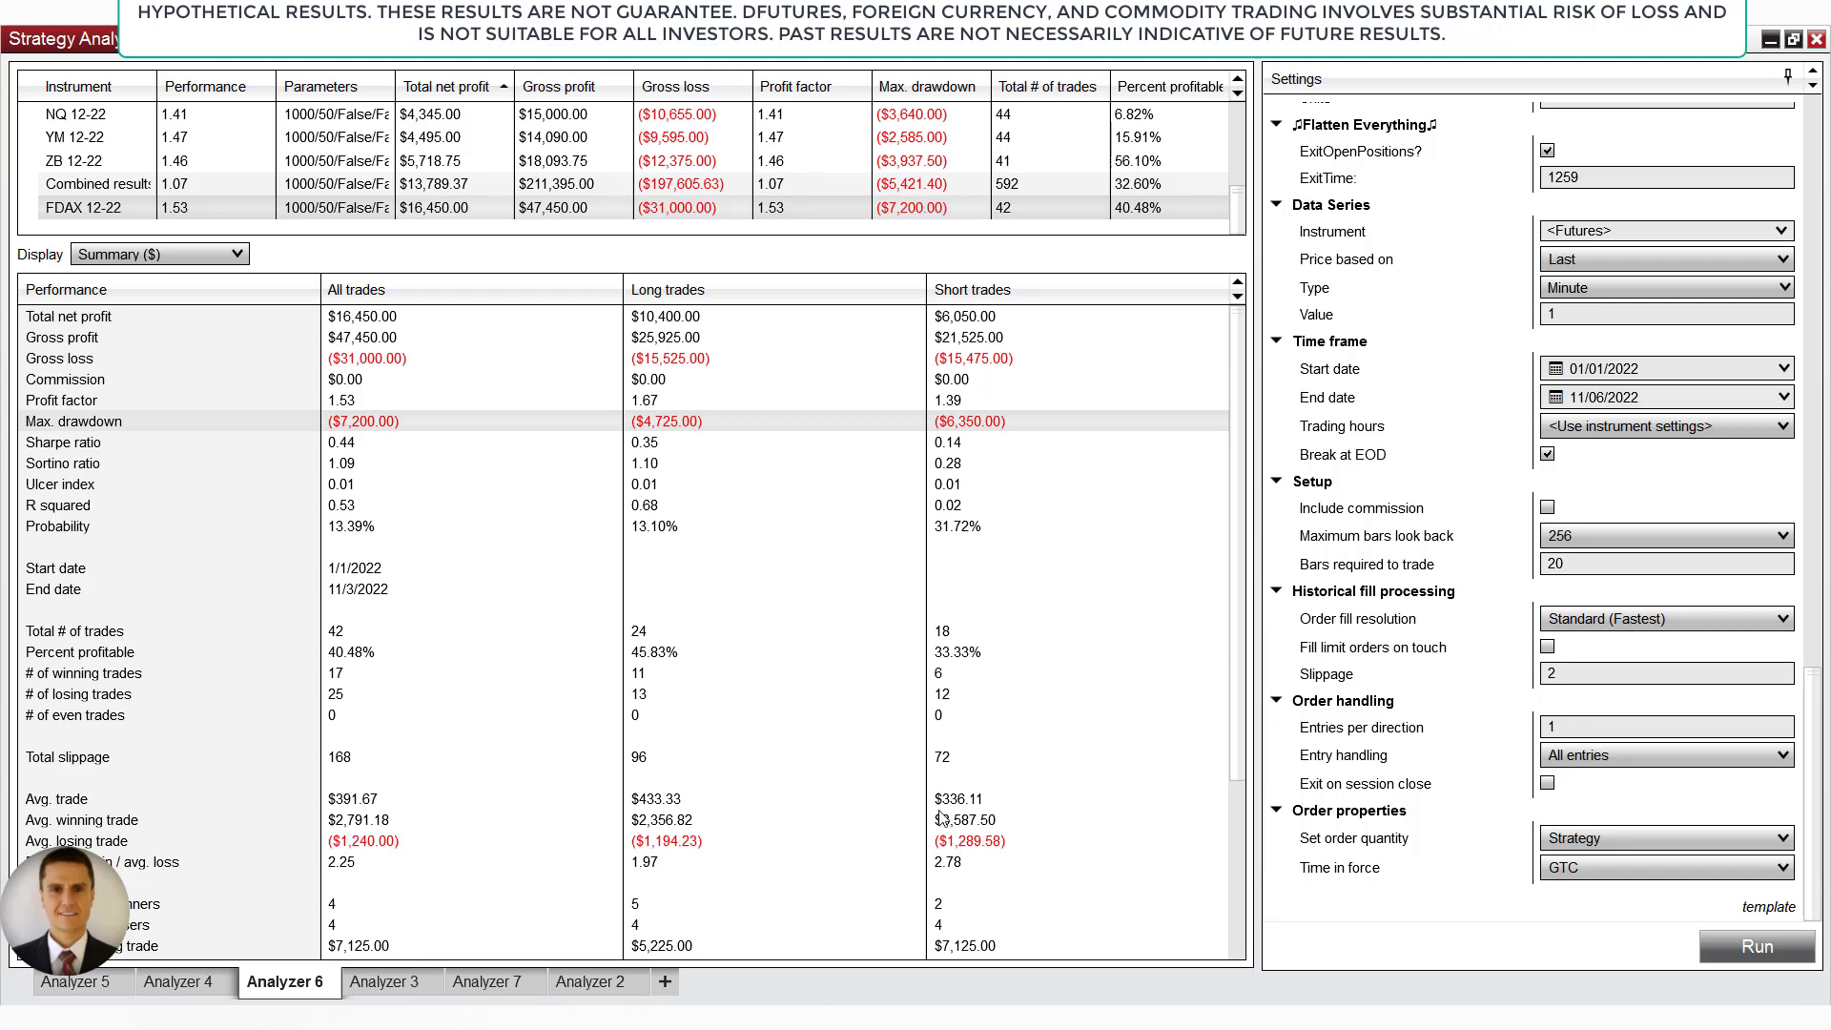
{"action": "left_click", "coordinate": [183, 980]}
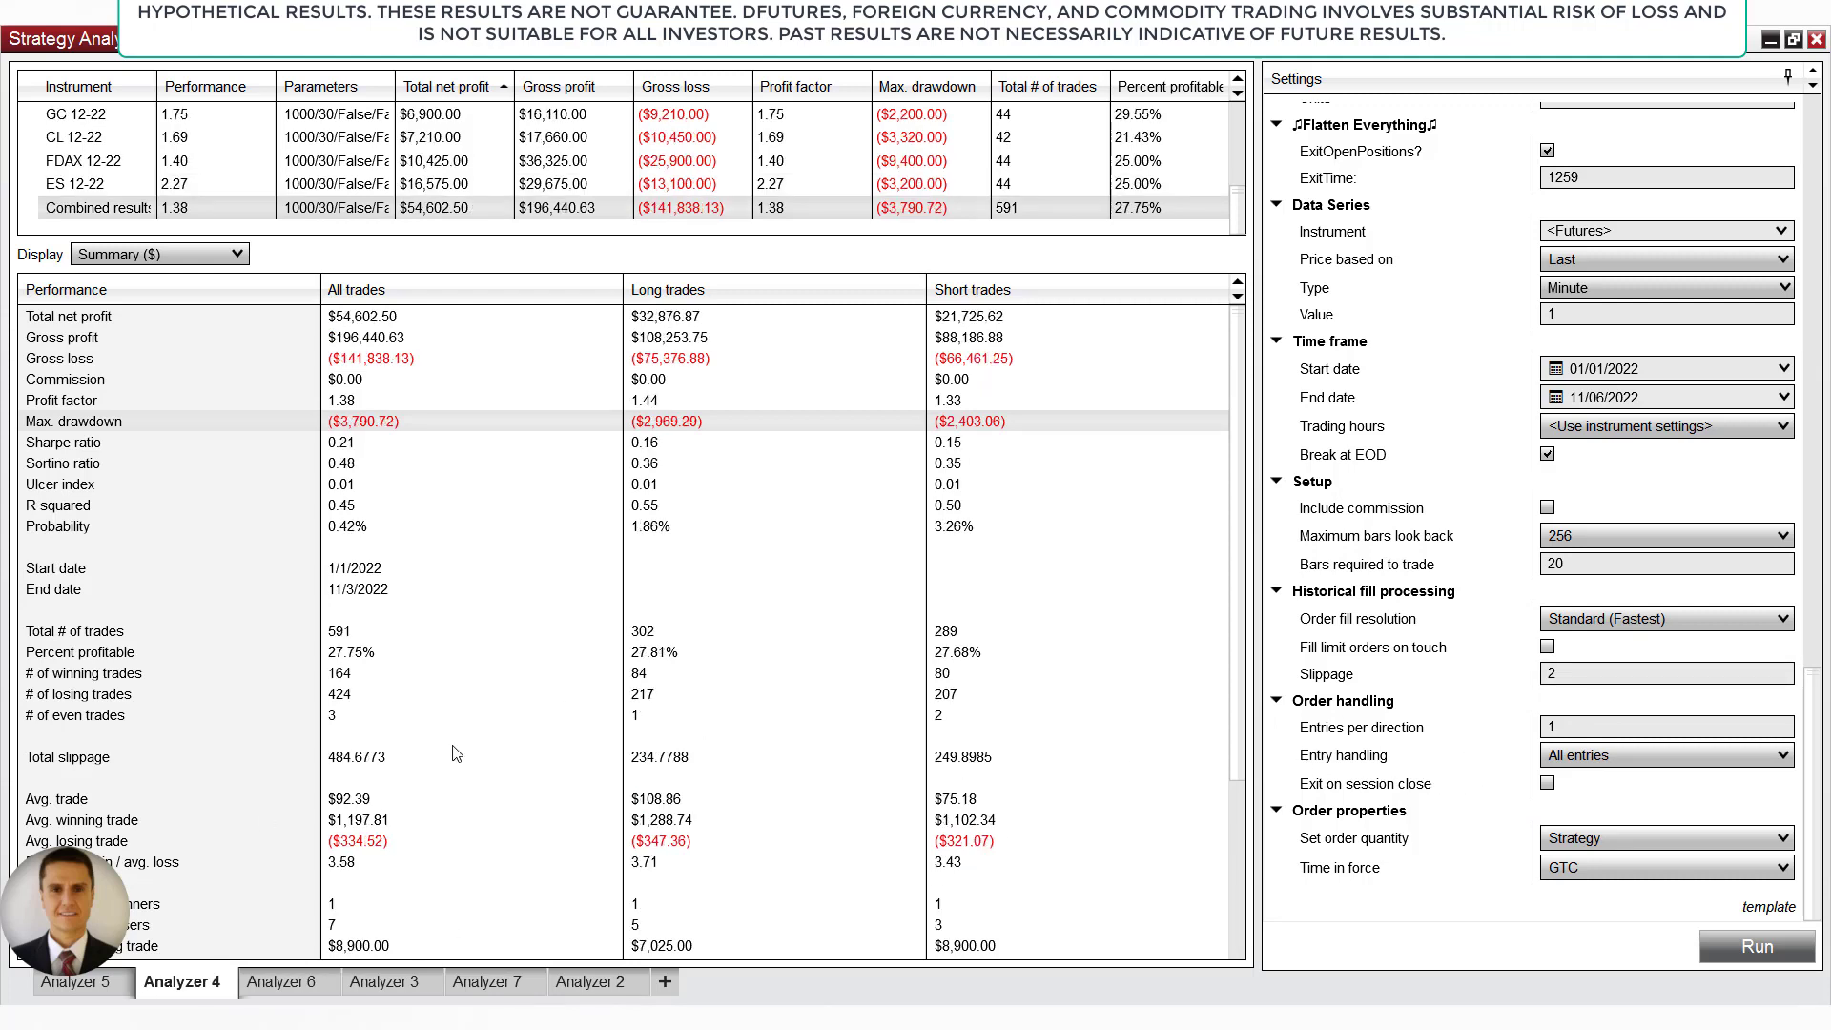
{"action": "left_click", "coordinate": [77, 980]}
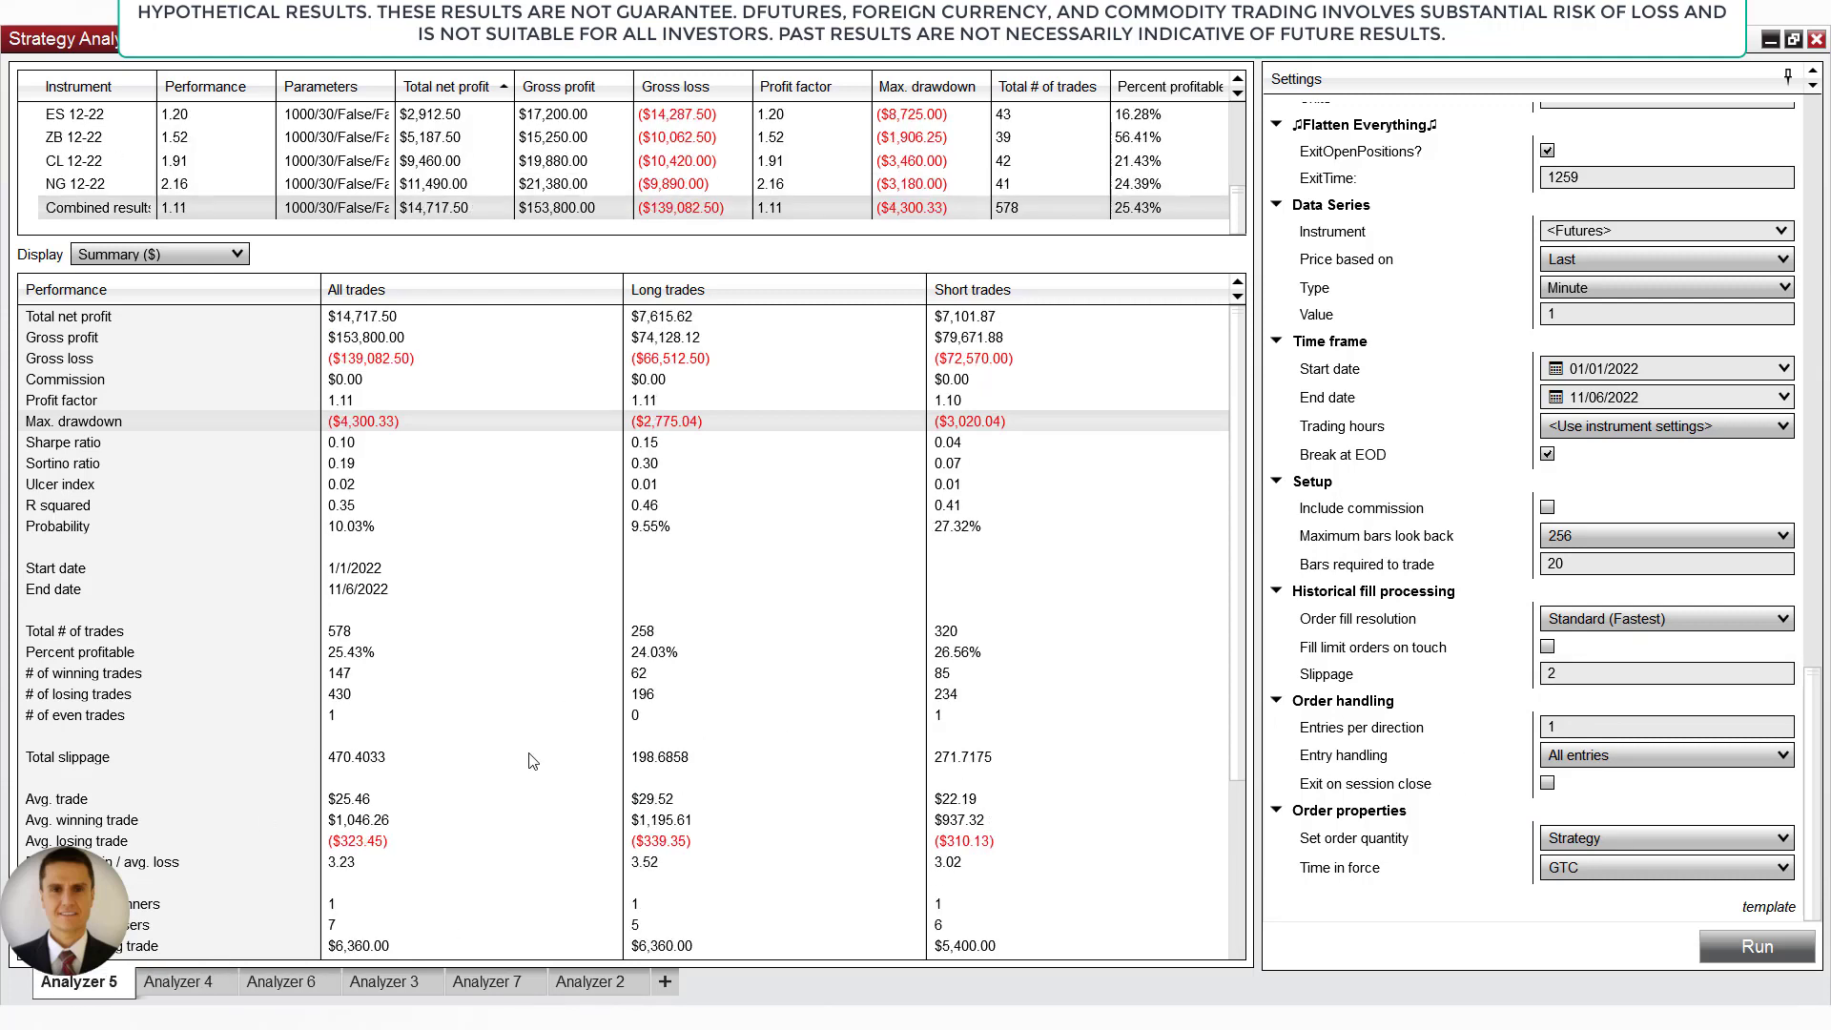
{"action": "mouse_move", "coordinate": [595, 883]}
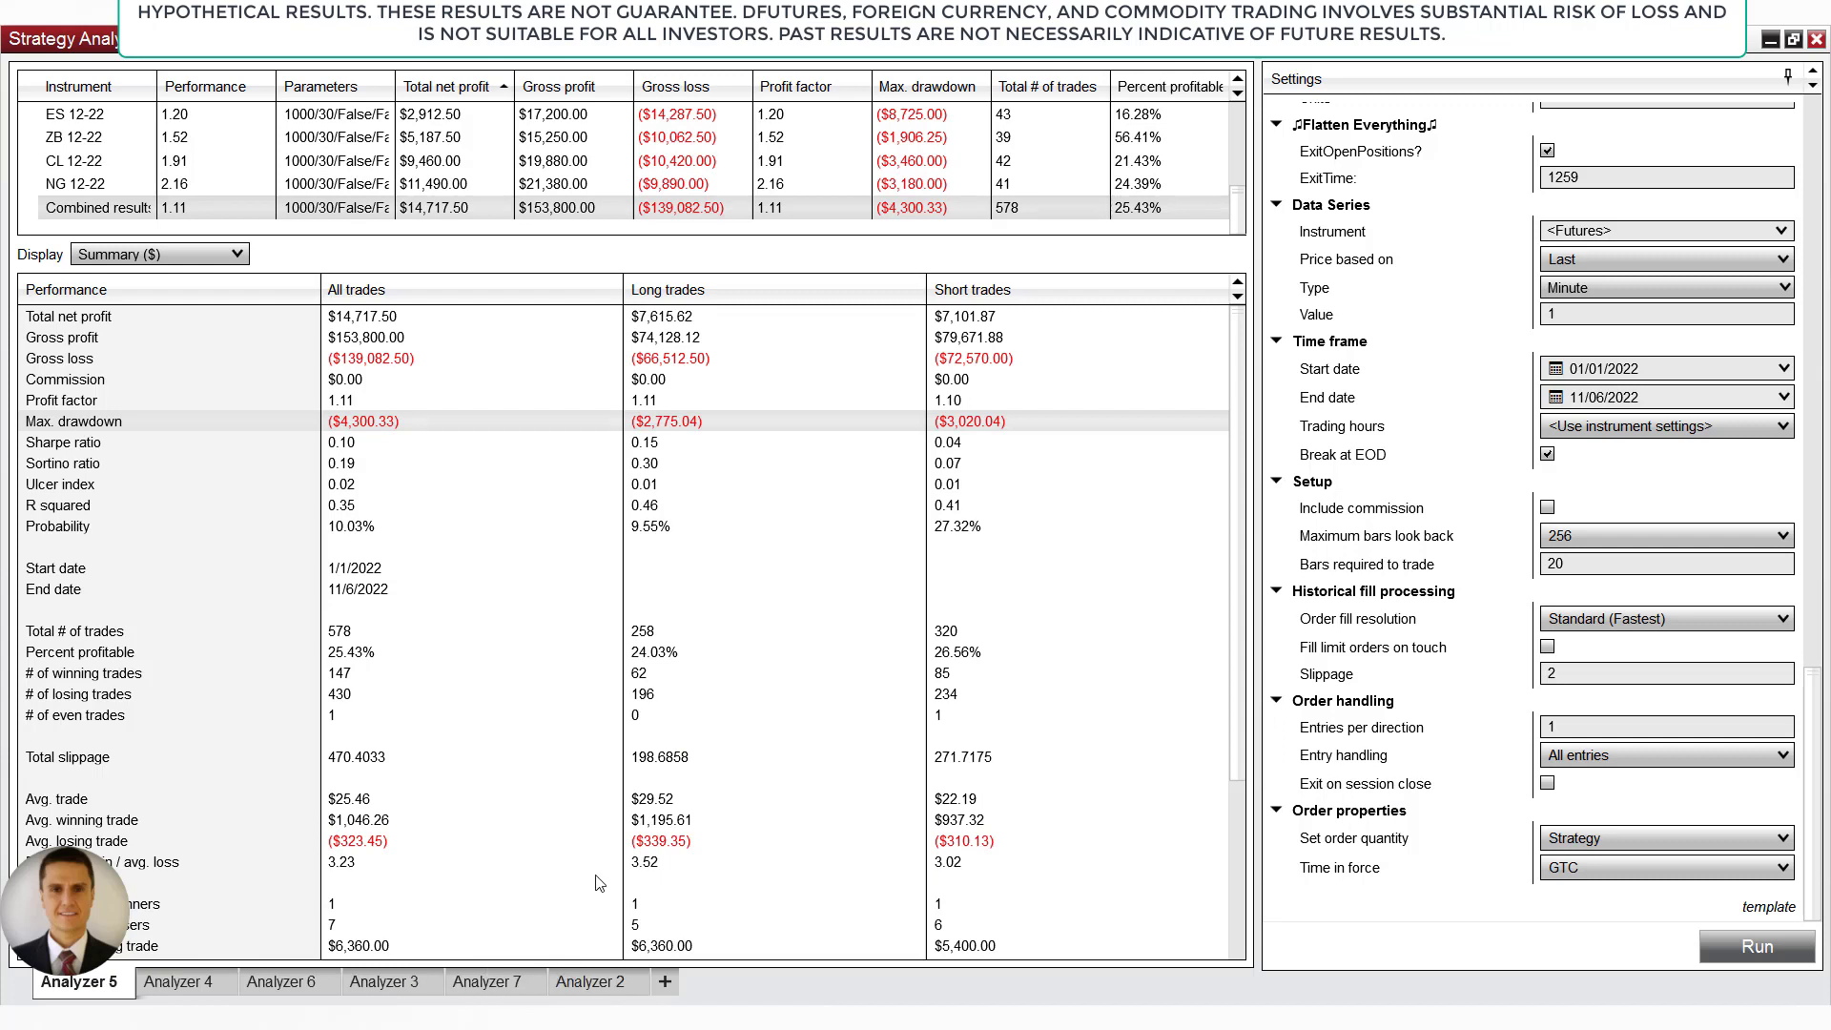
{"action": "mouse_move", "coordinate": [230, 773]}
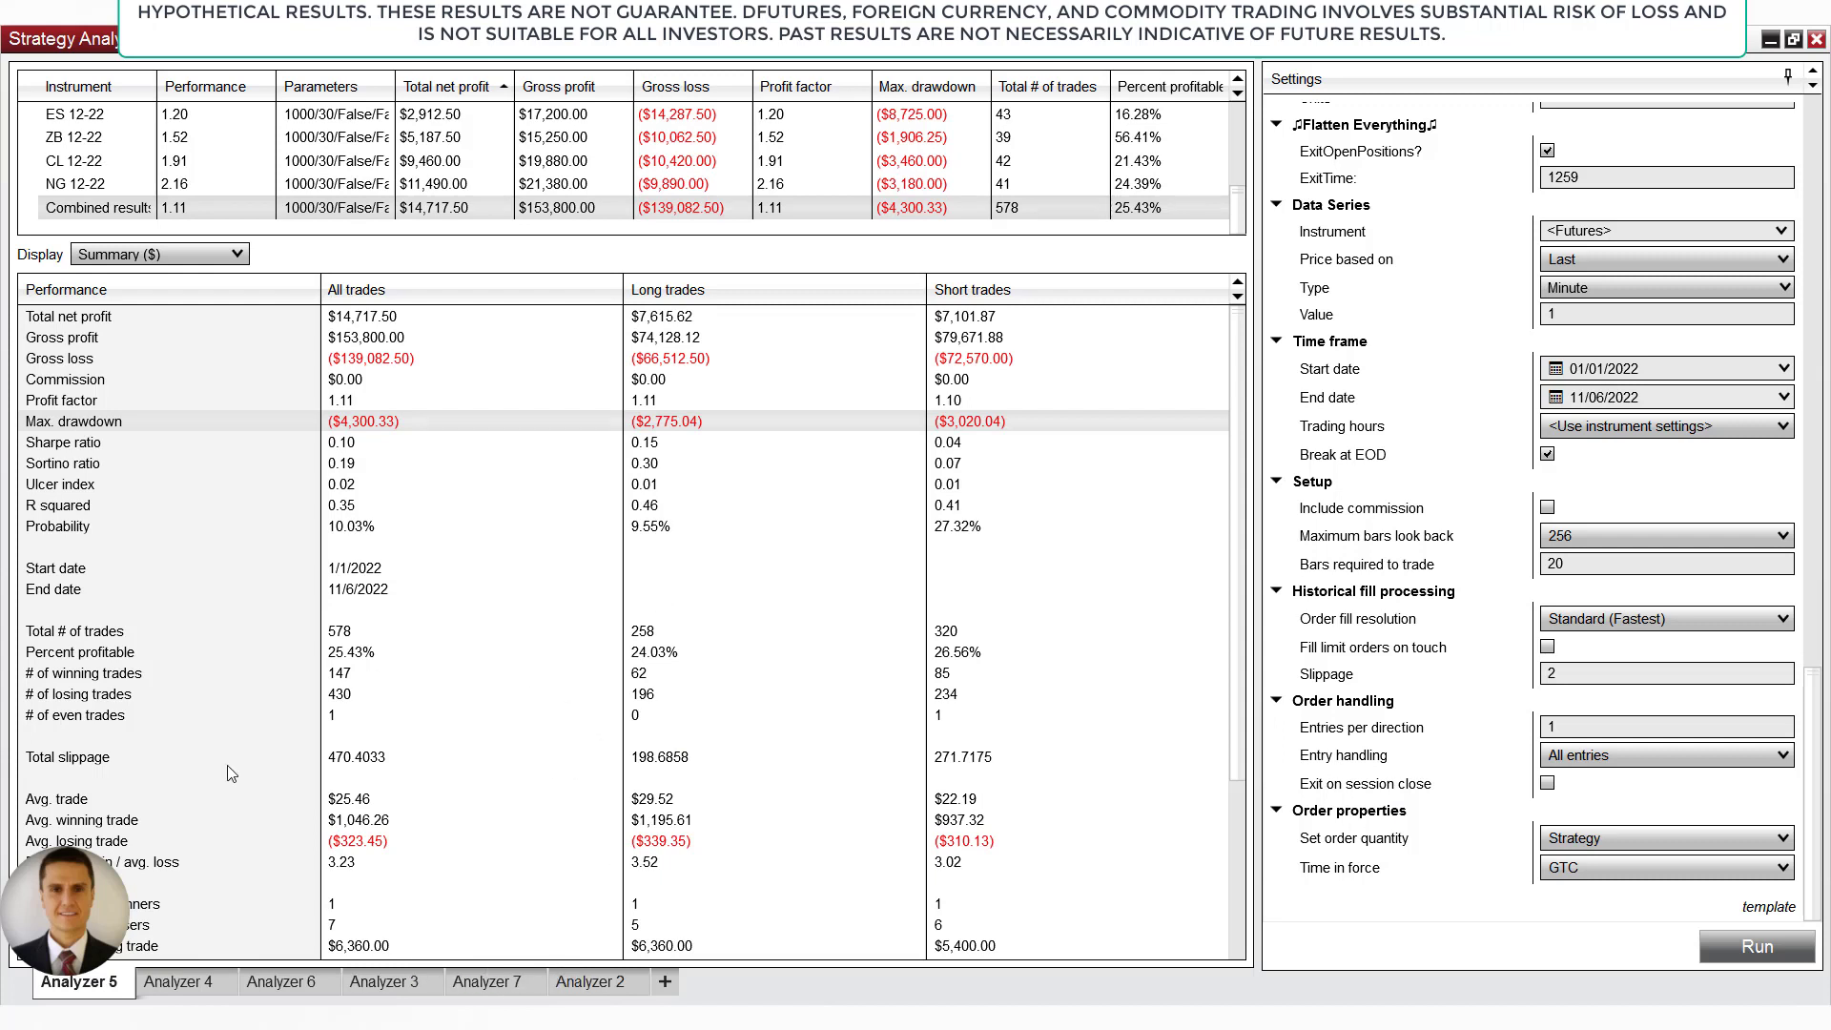
- Show Analyzer 4's Tuesday backtest and scroll its instrument rows to the $54,602.50 combined total
{"action": "left_click", "coordinate": [183, 980]}
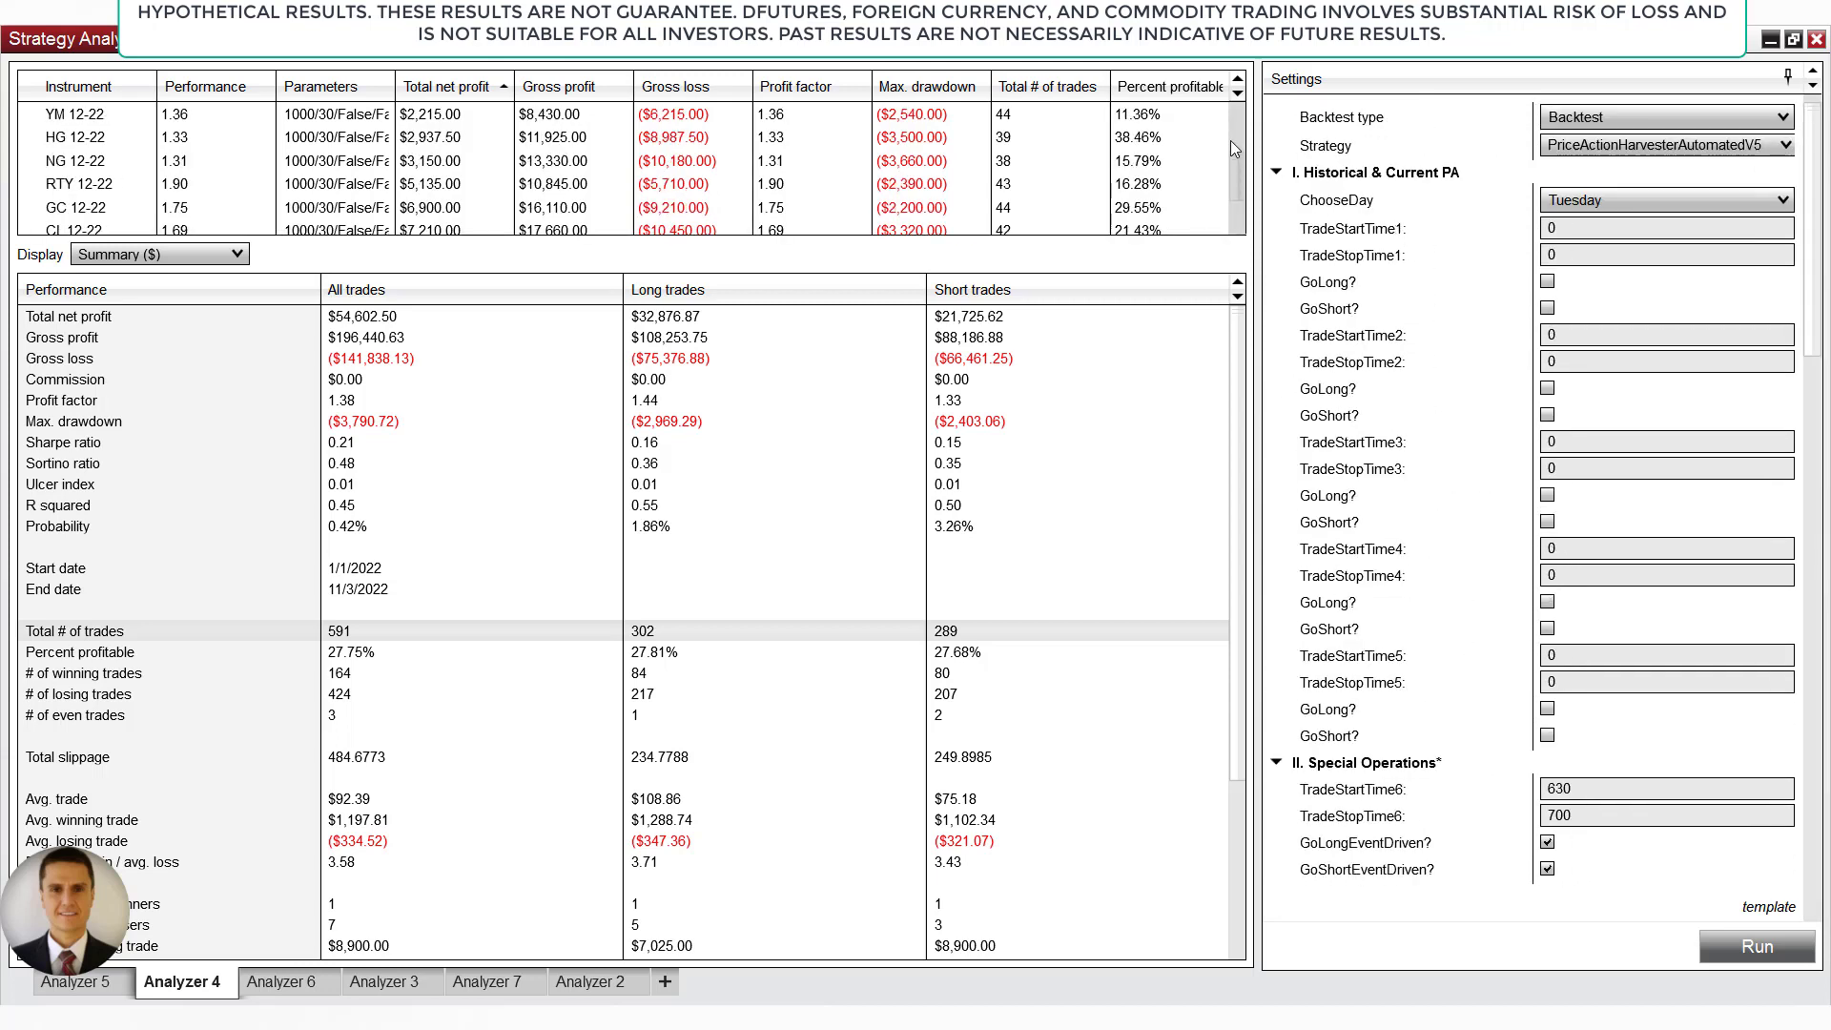
{"action": "scroll", "scroll_direction": "down", "scroll_amount": 3}
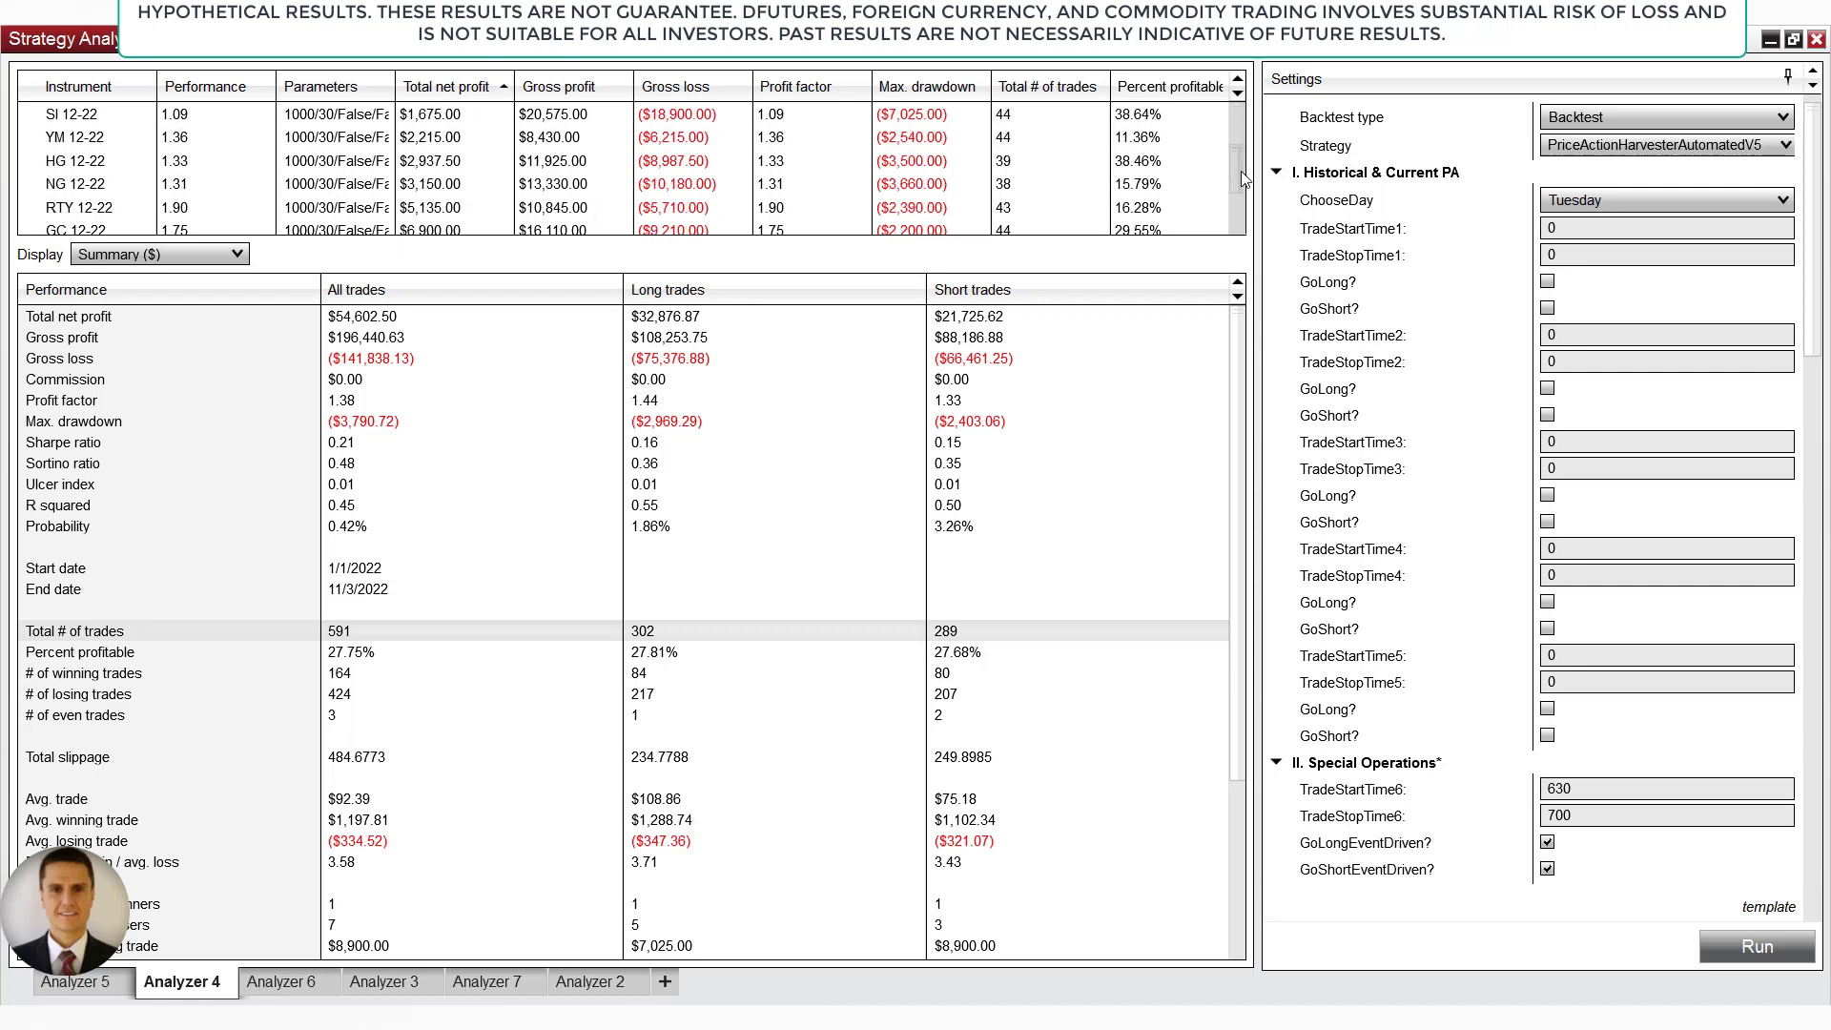
{"action": "scroll", "scroll_direction": "down", "scroll_amount": 3}
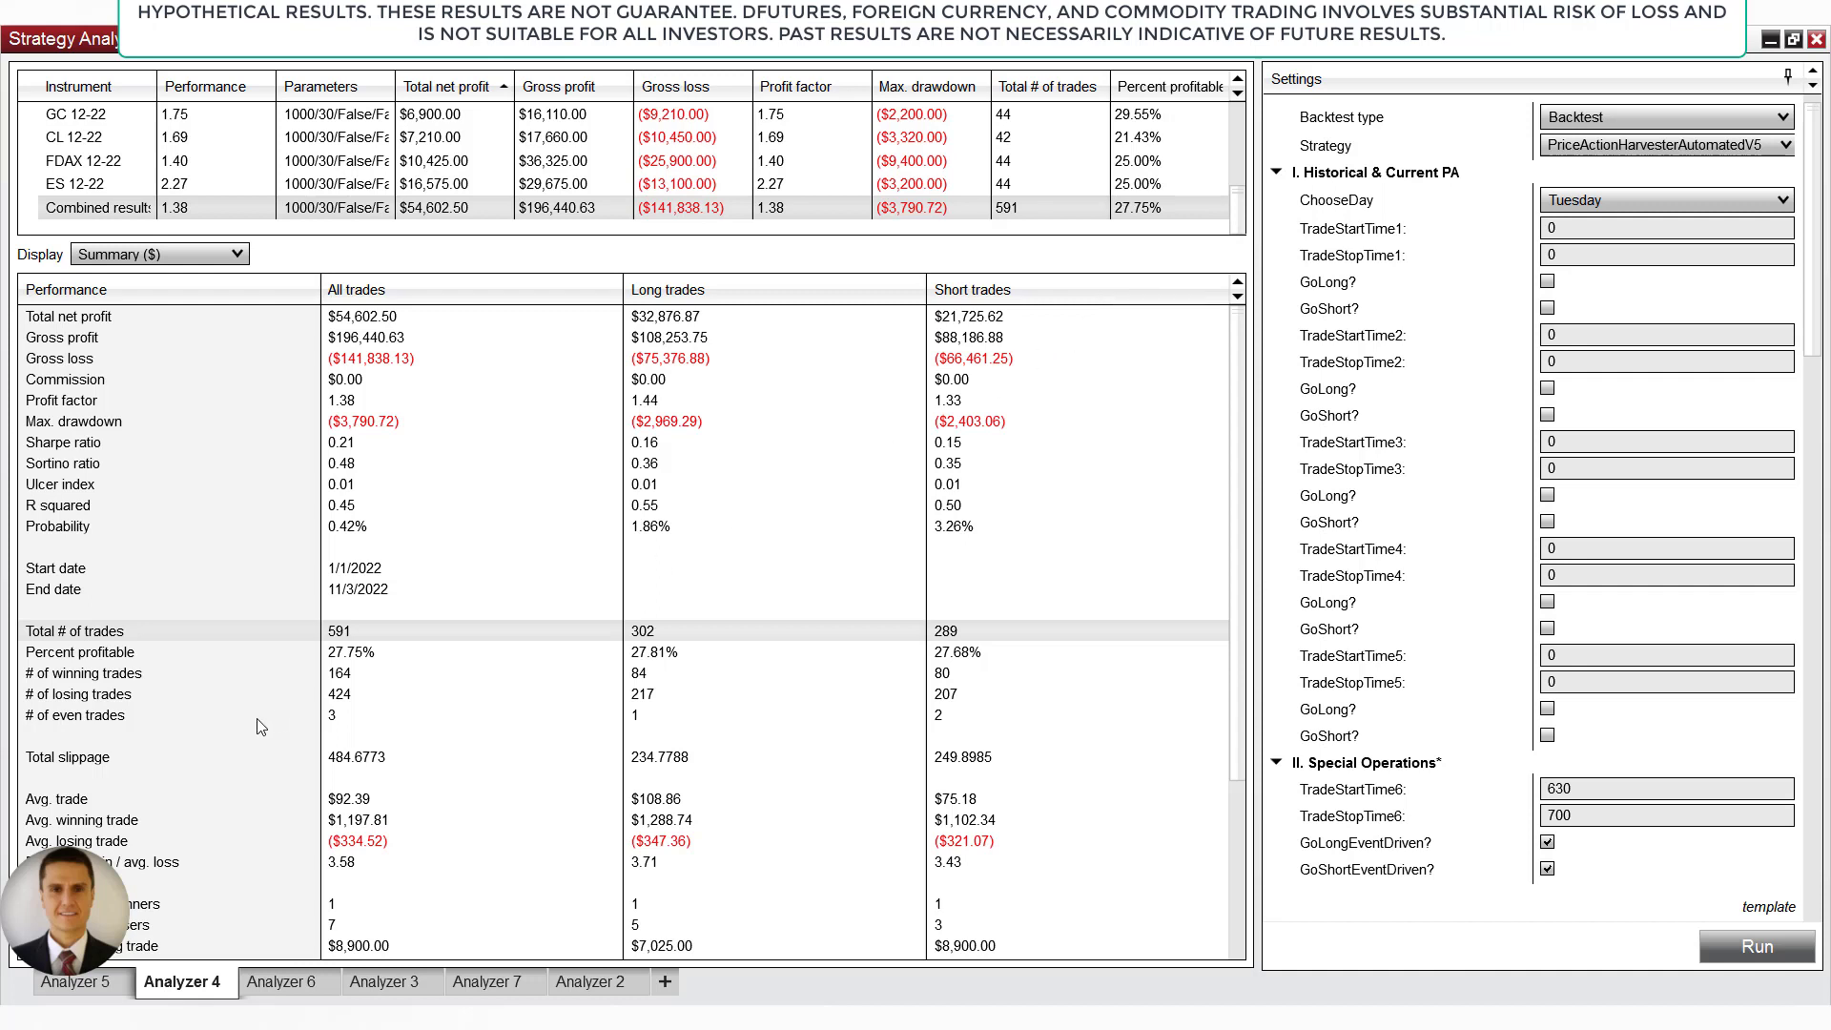
{"action": "mouse_move", "coordinate": [404, 653]}
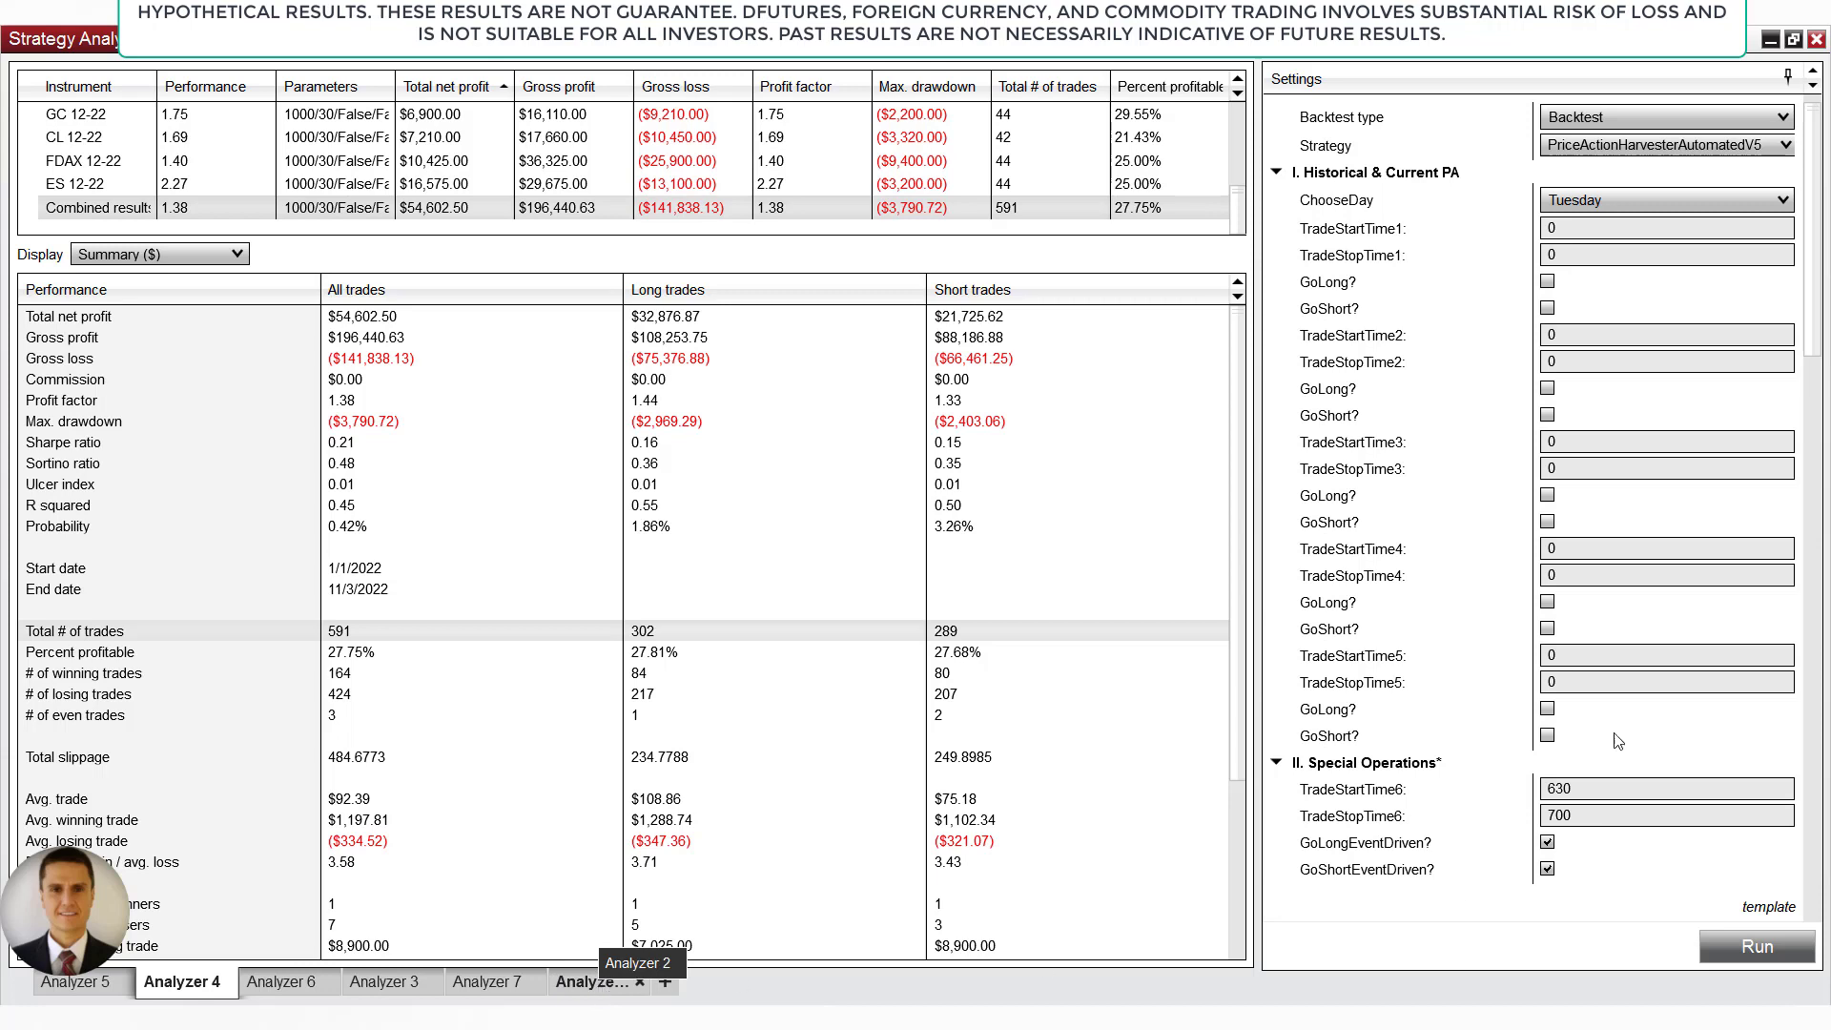
- Show Analyzer 2's Friday backtest and review its Accumulation Breakout settings down to Order properties
{"action": "left_click", "coordinate": [595, 980]}
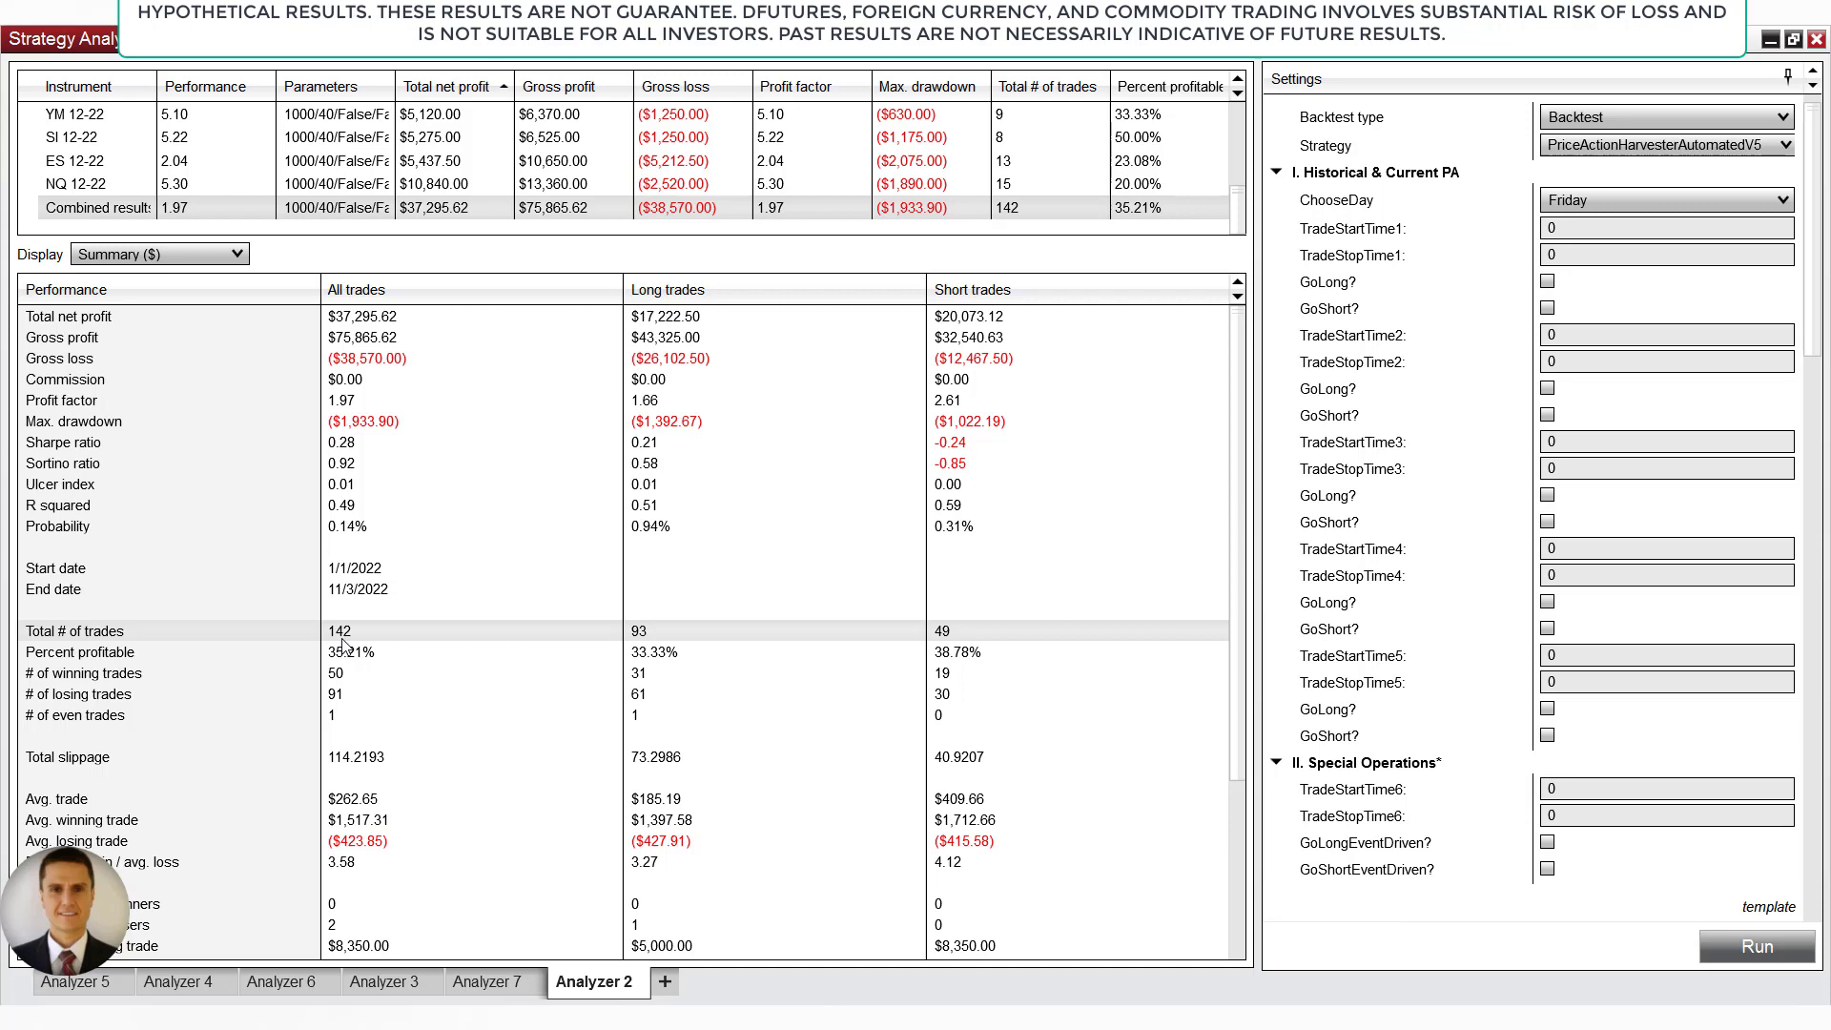
{"action": "scroll", "scroll_direction": "down", "scroll_amount": 3}
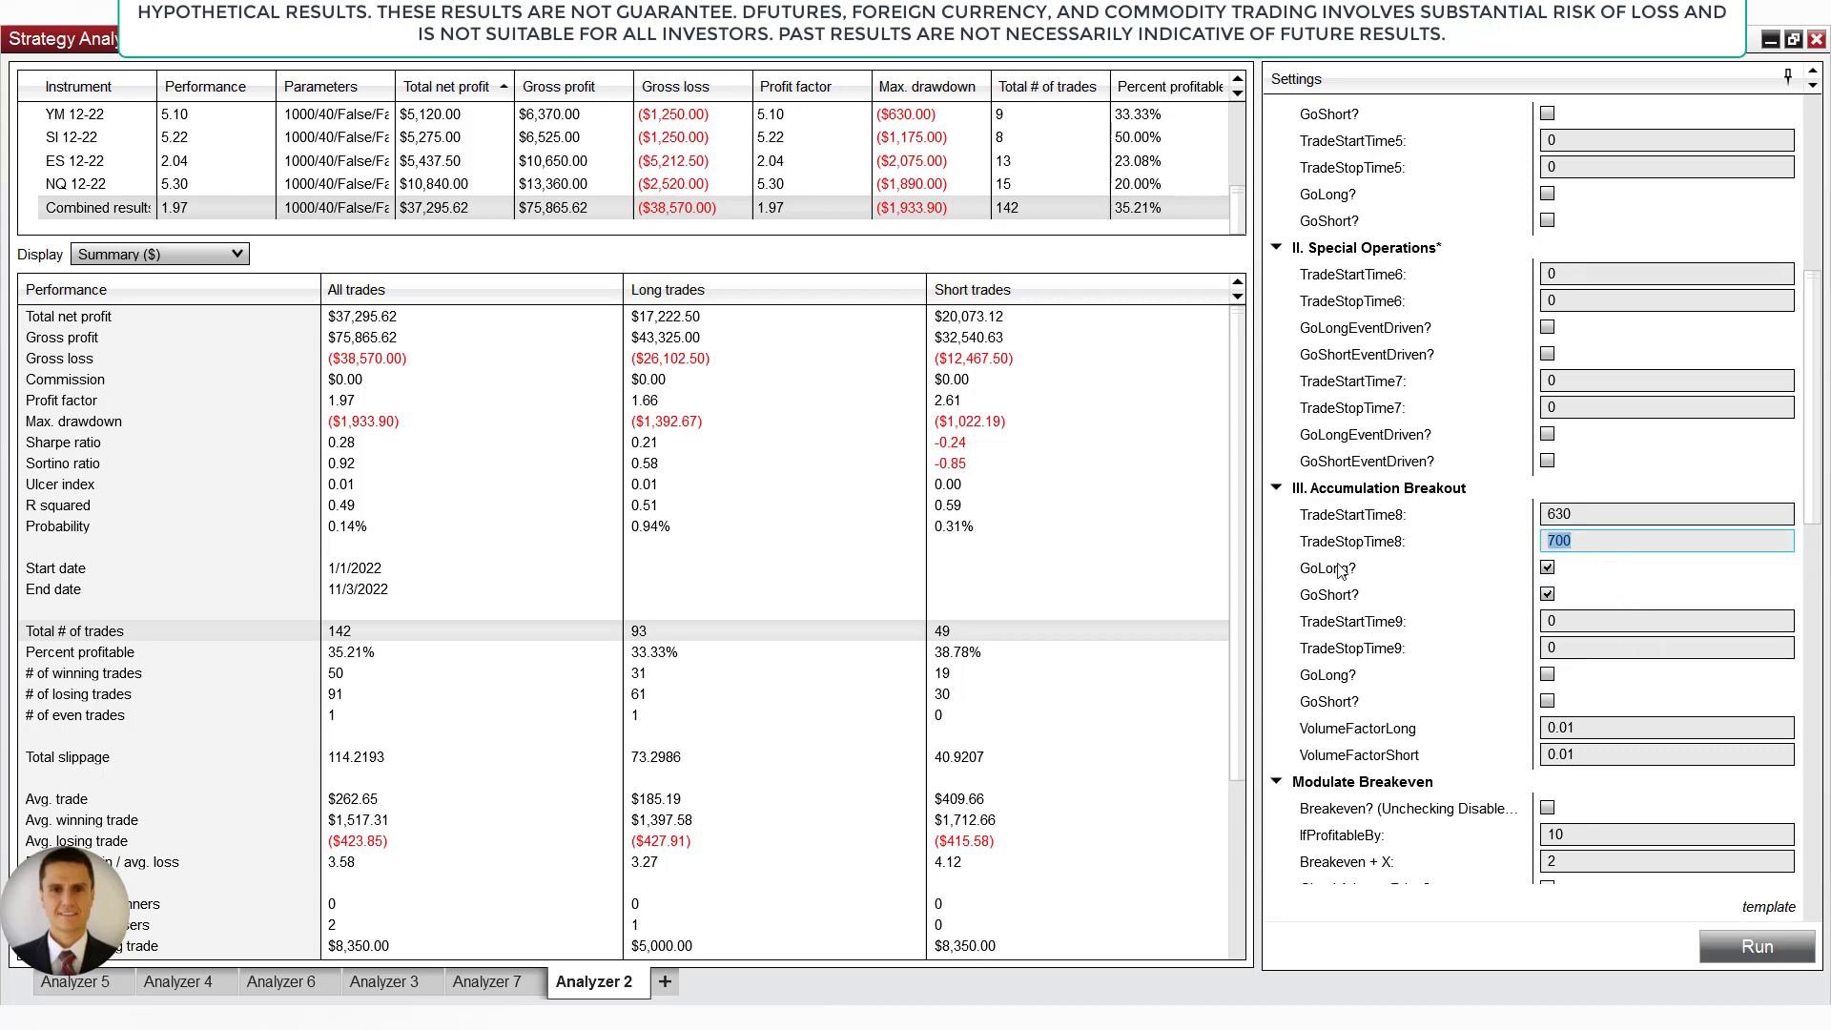
{"action": "scroll", "scroll_direction": "down", "scroll_amount": 3}
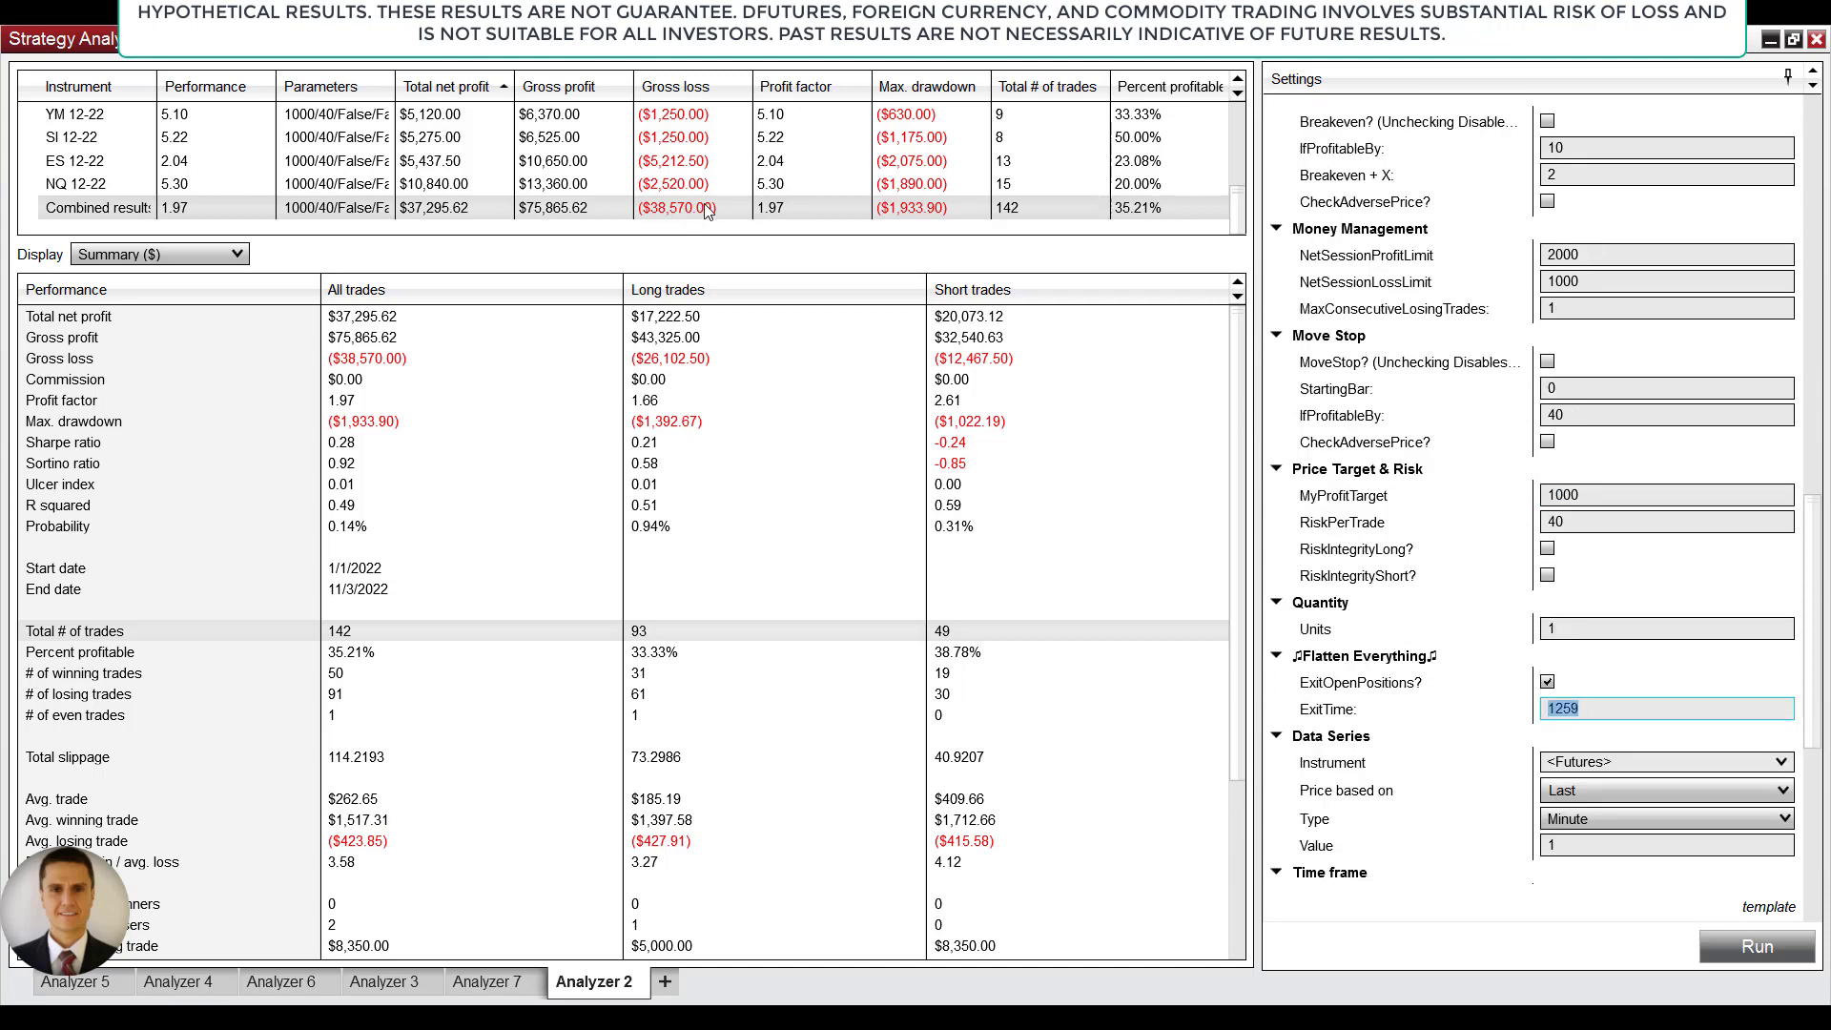
{"action": "scroll", "scroll_direction": "down", "scroll_amount": 3}
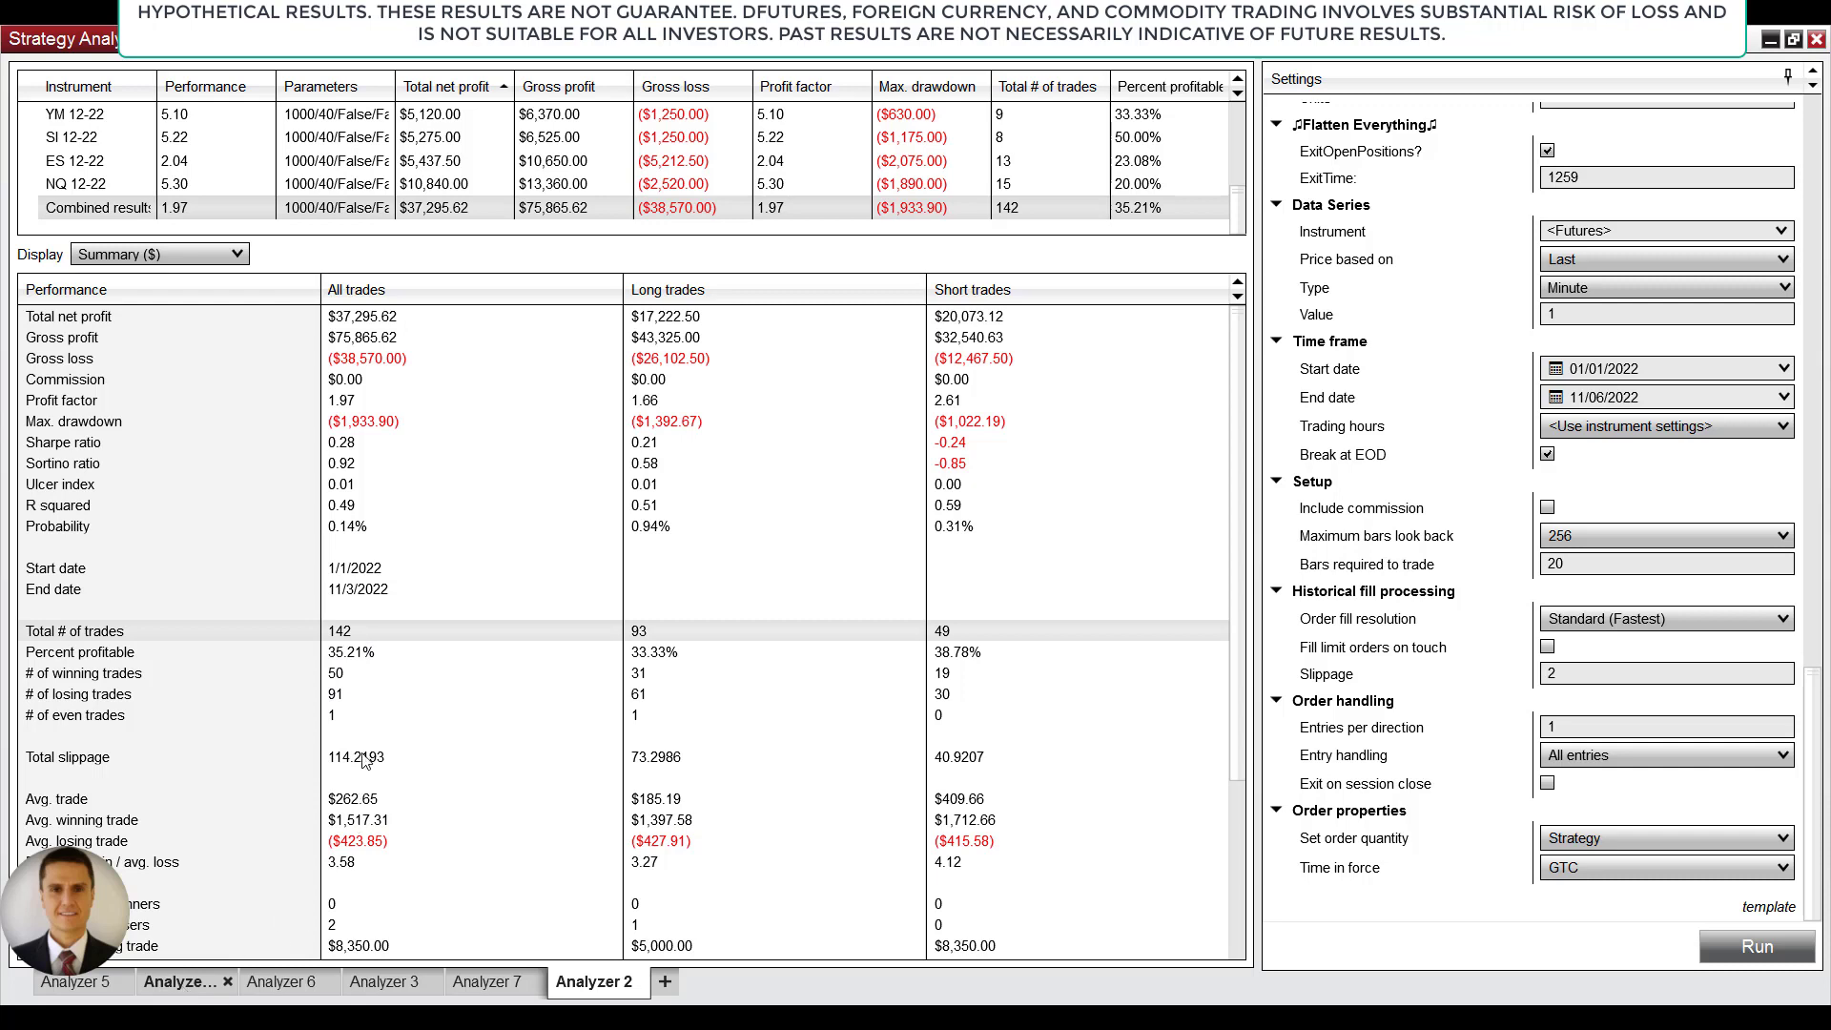
{"action": "left_click", "coordinate": [181, 980]}
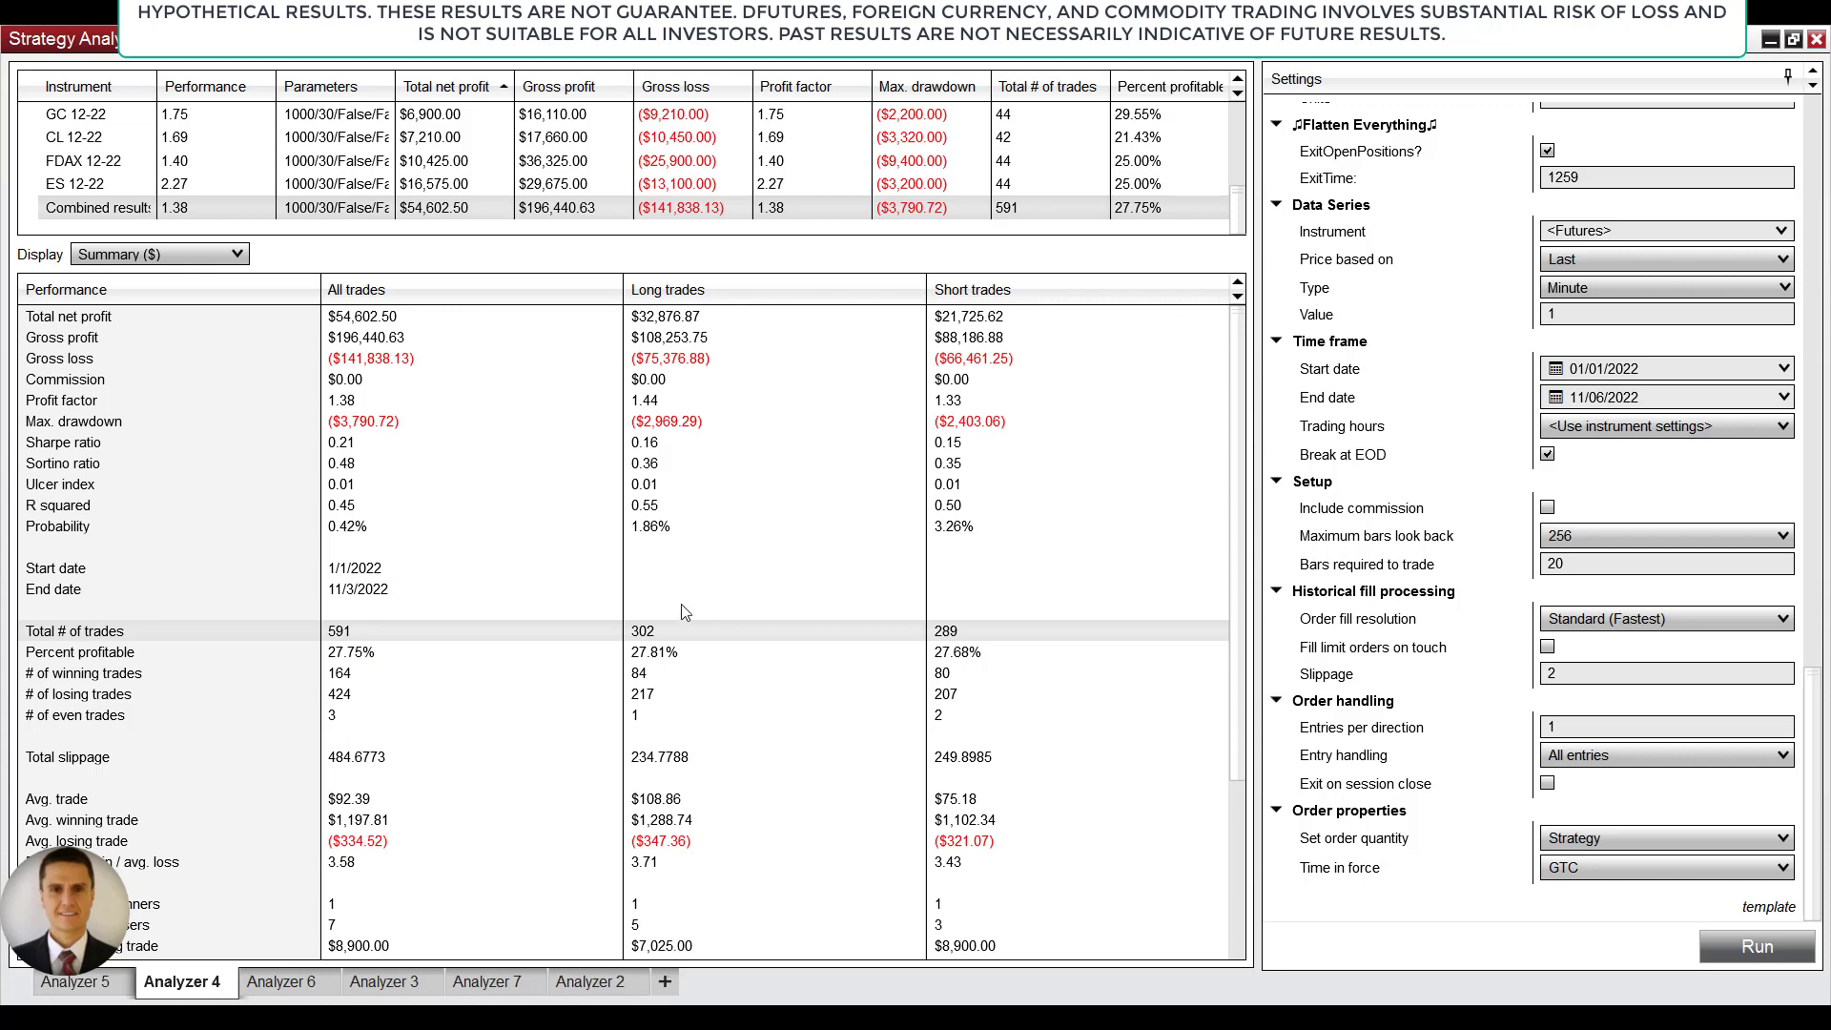
{"action": "mouse_move", "coordinate": [631, 597]}
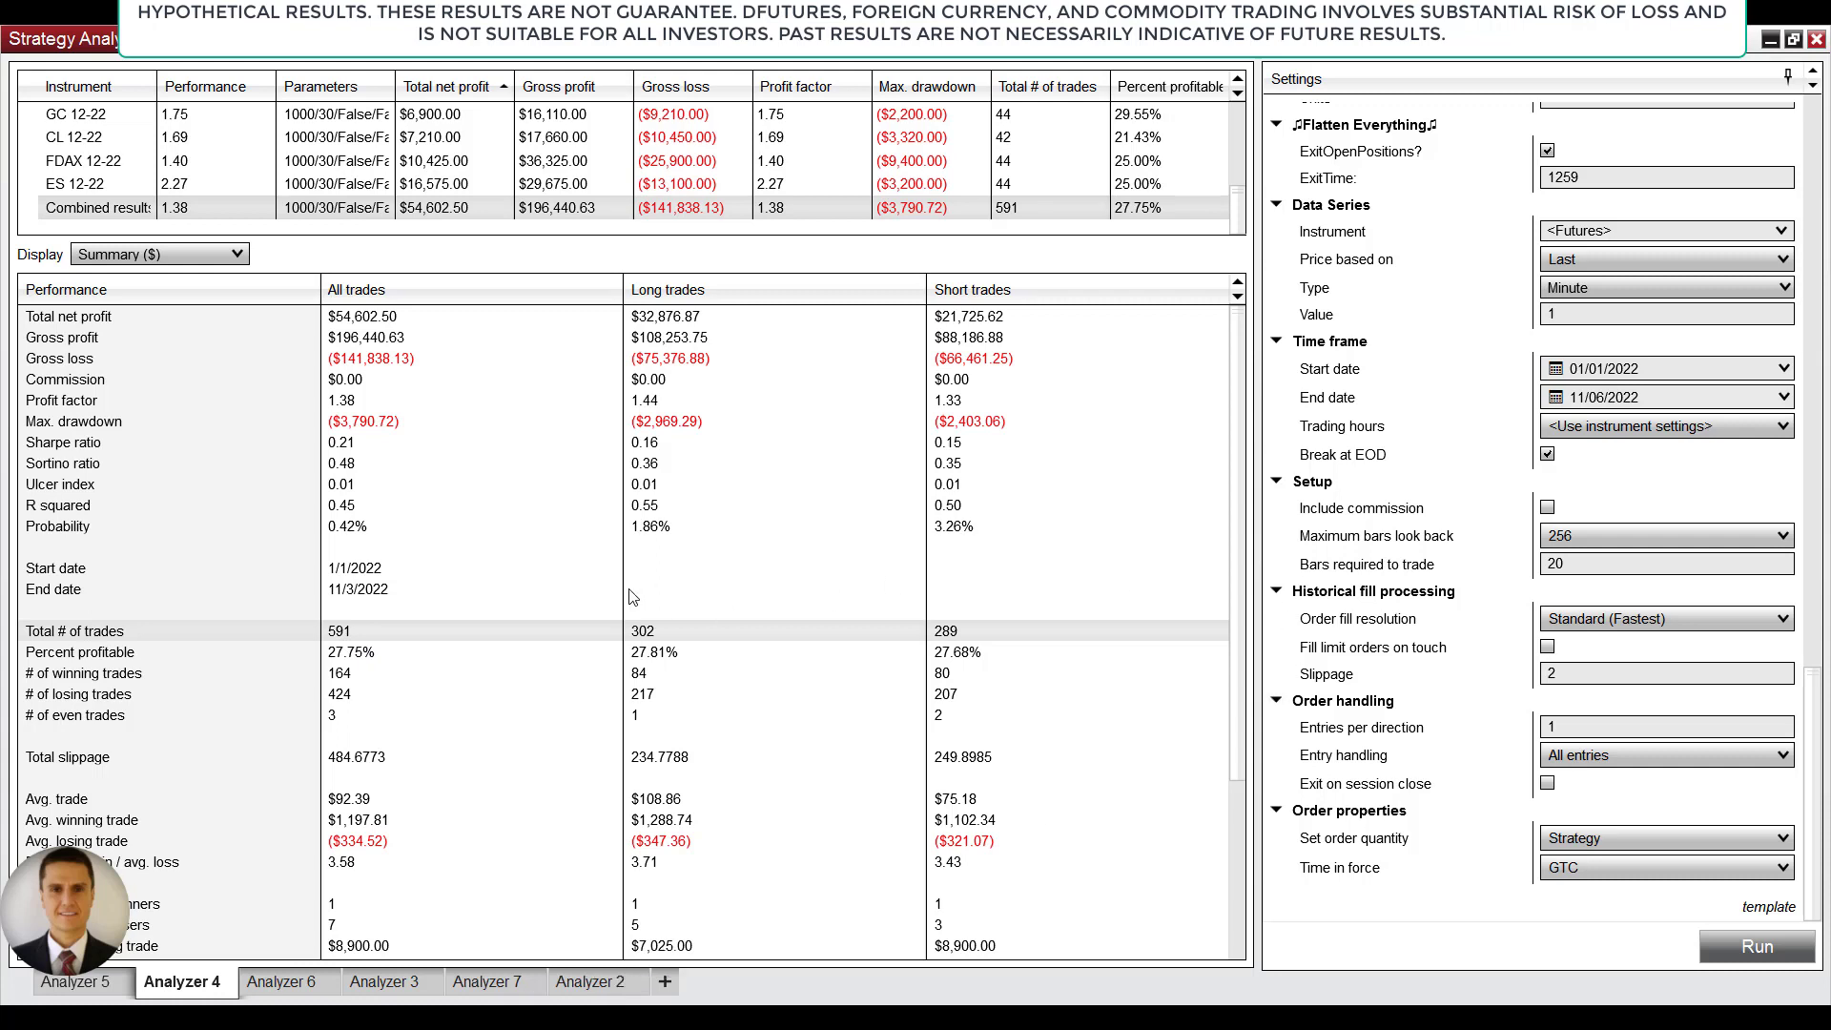
{"action": "mouse_move", "coordinate": [771, 914]}
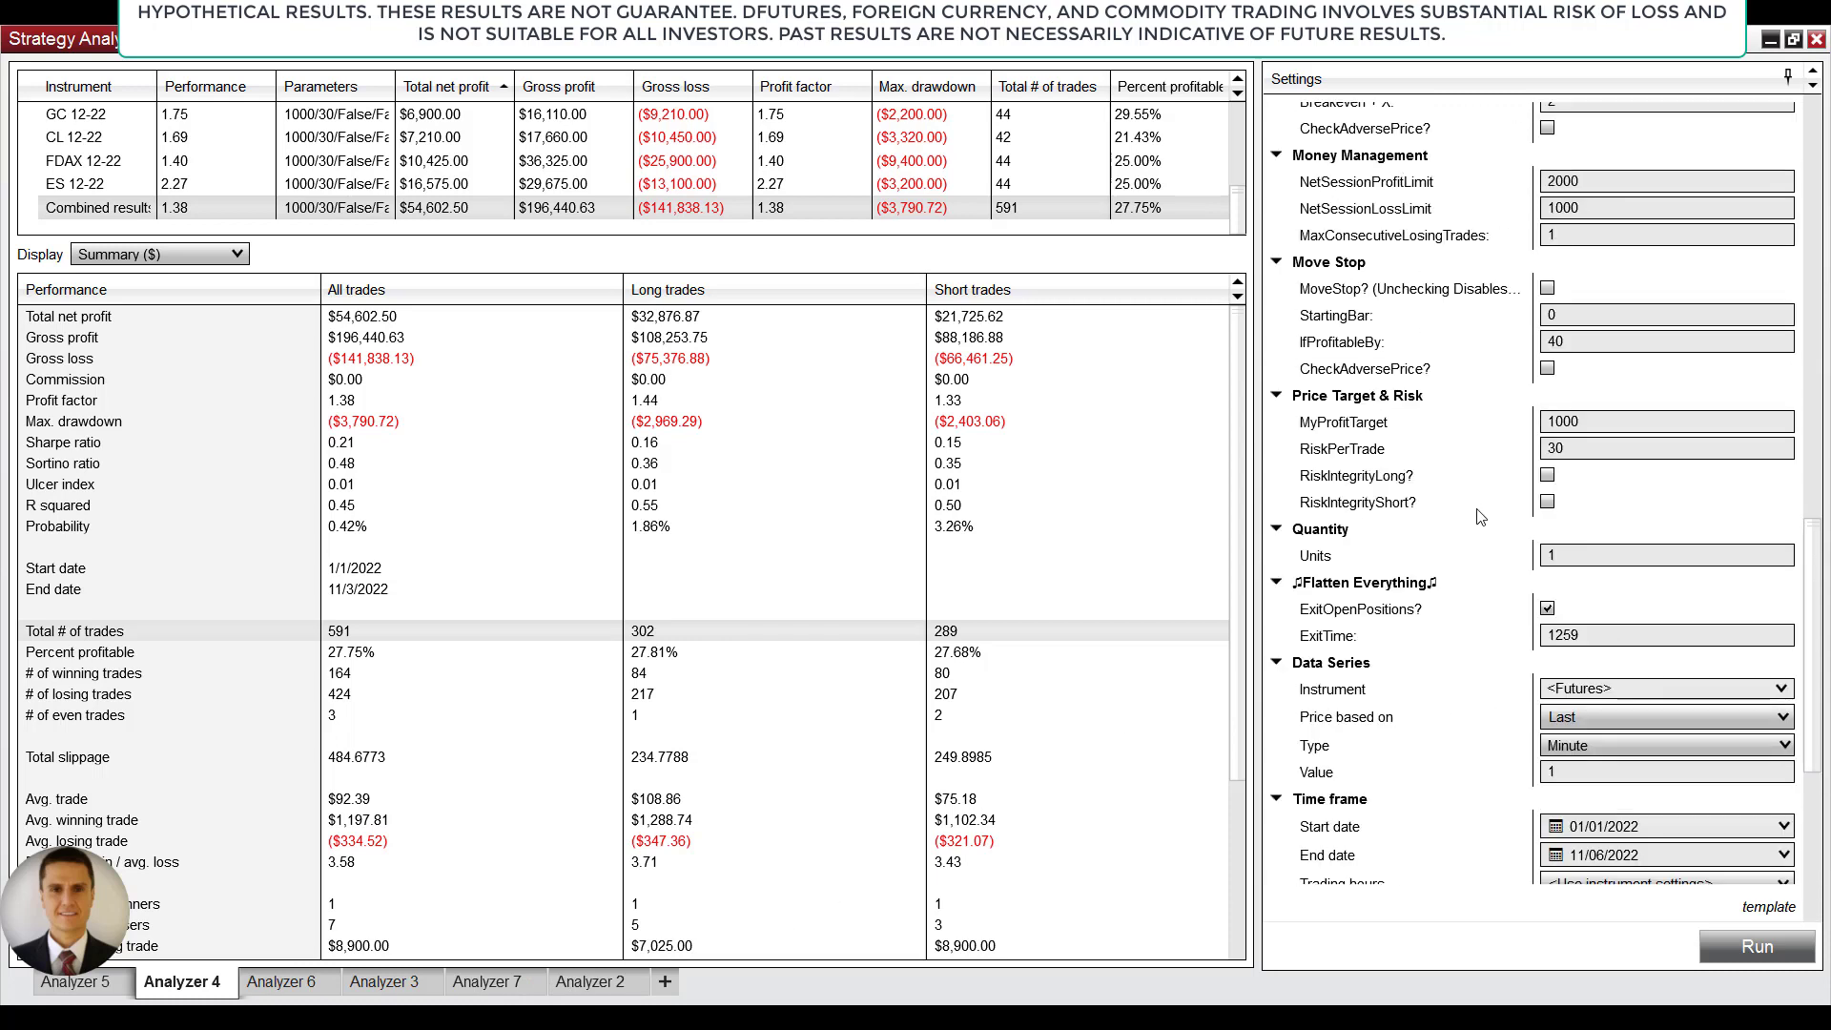
{"action": "mouse_move", "coordinate": [1461, 686]}
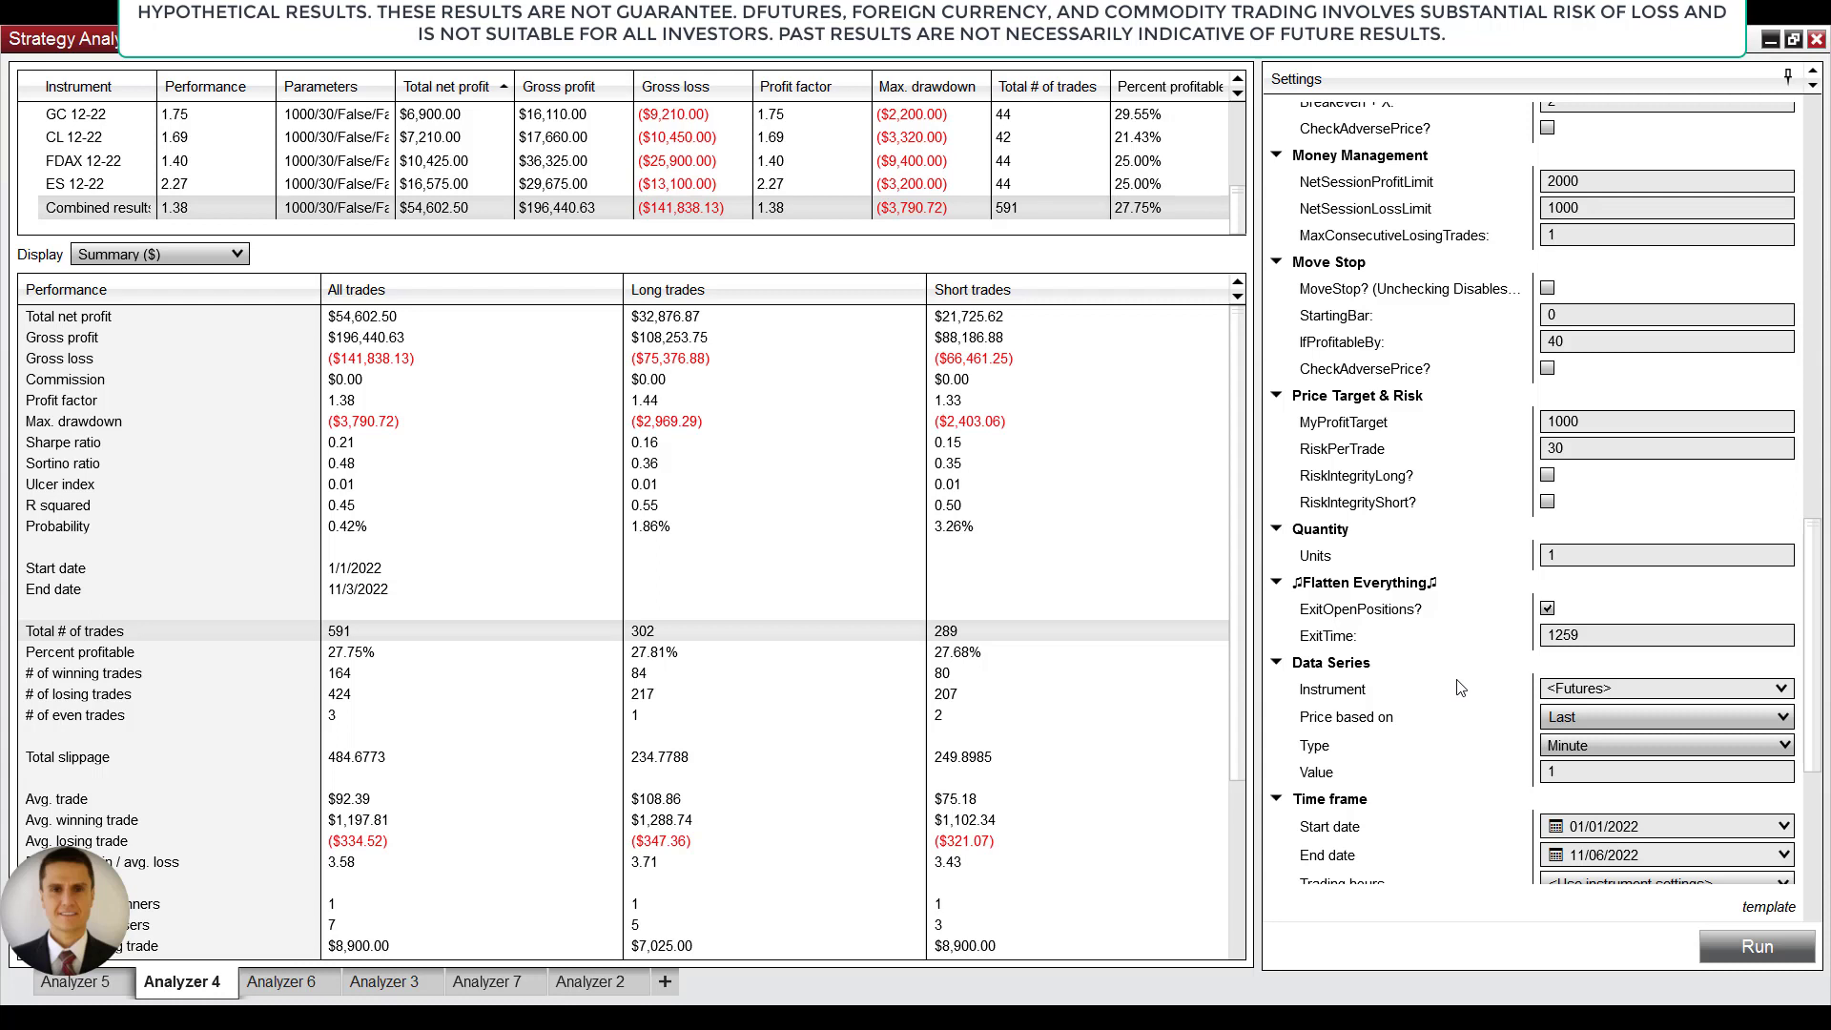
{"action": "mouse_move", "coordinate": [1466, 677]}
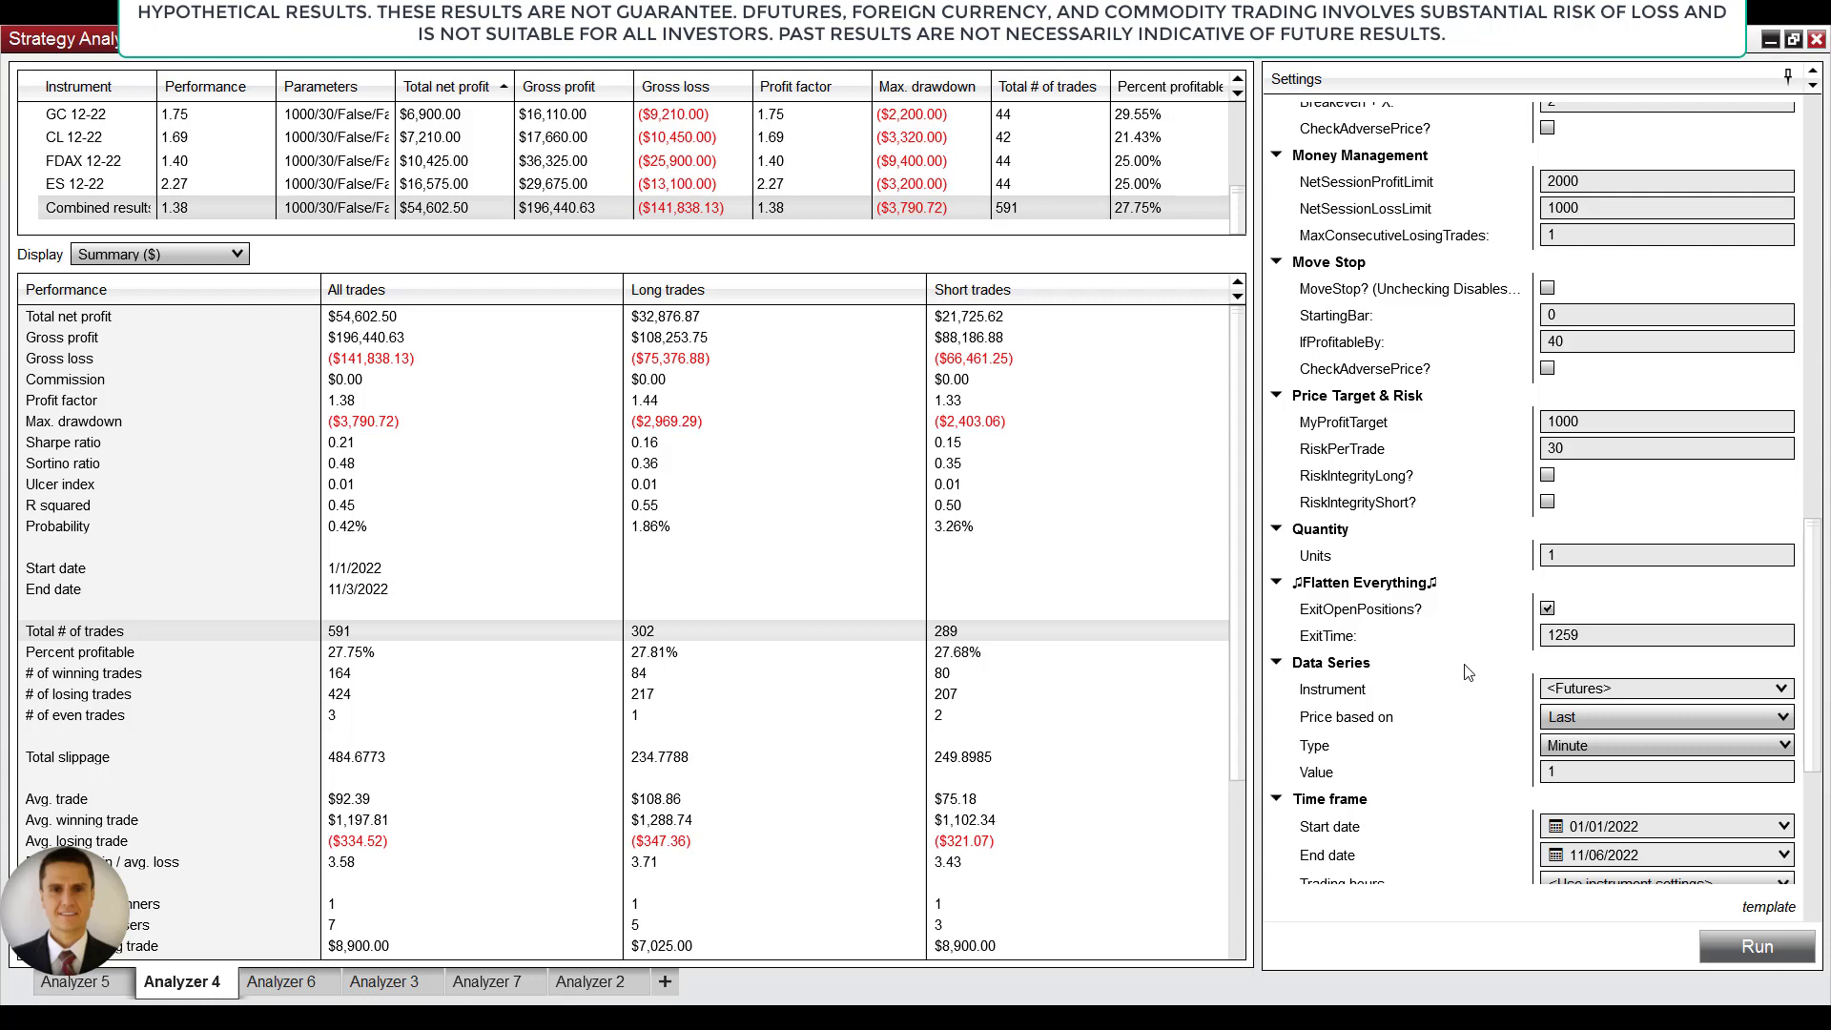
{"action": "mouse_move", "coordinate": [805, 832]}
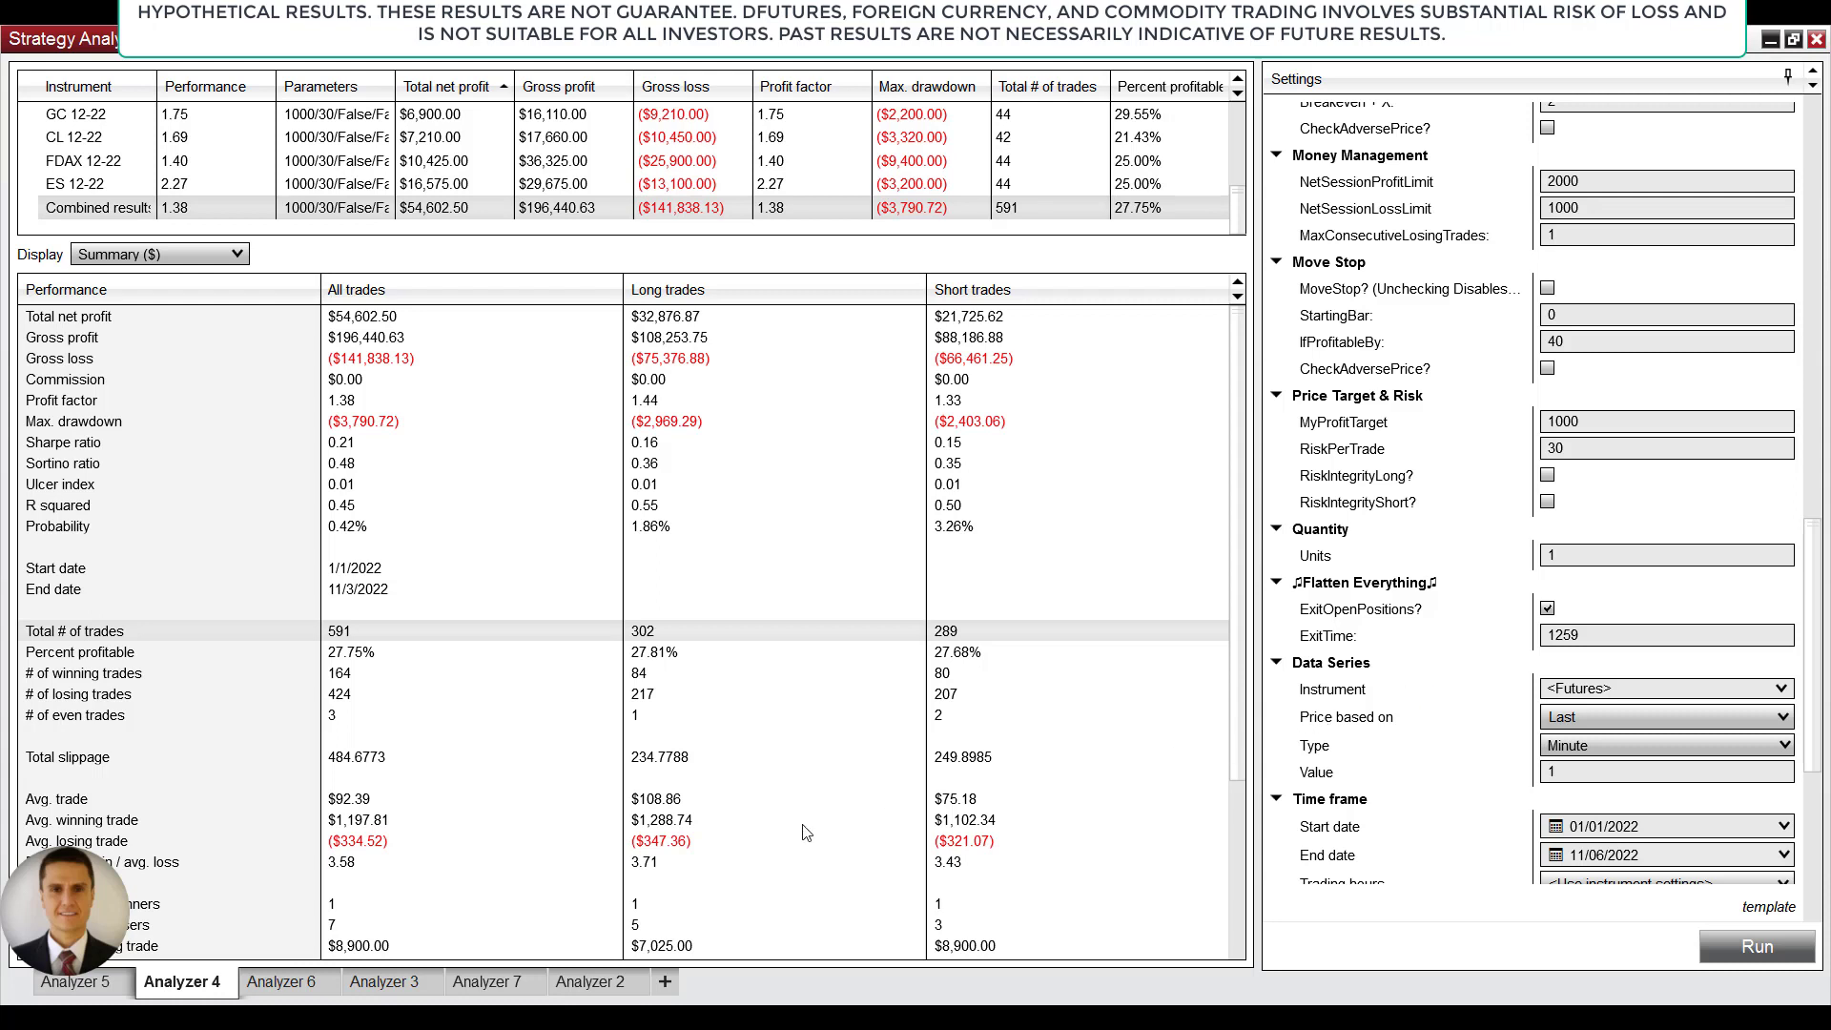
{"action": "left_click", "coordinate": [595, 980]}
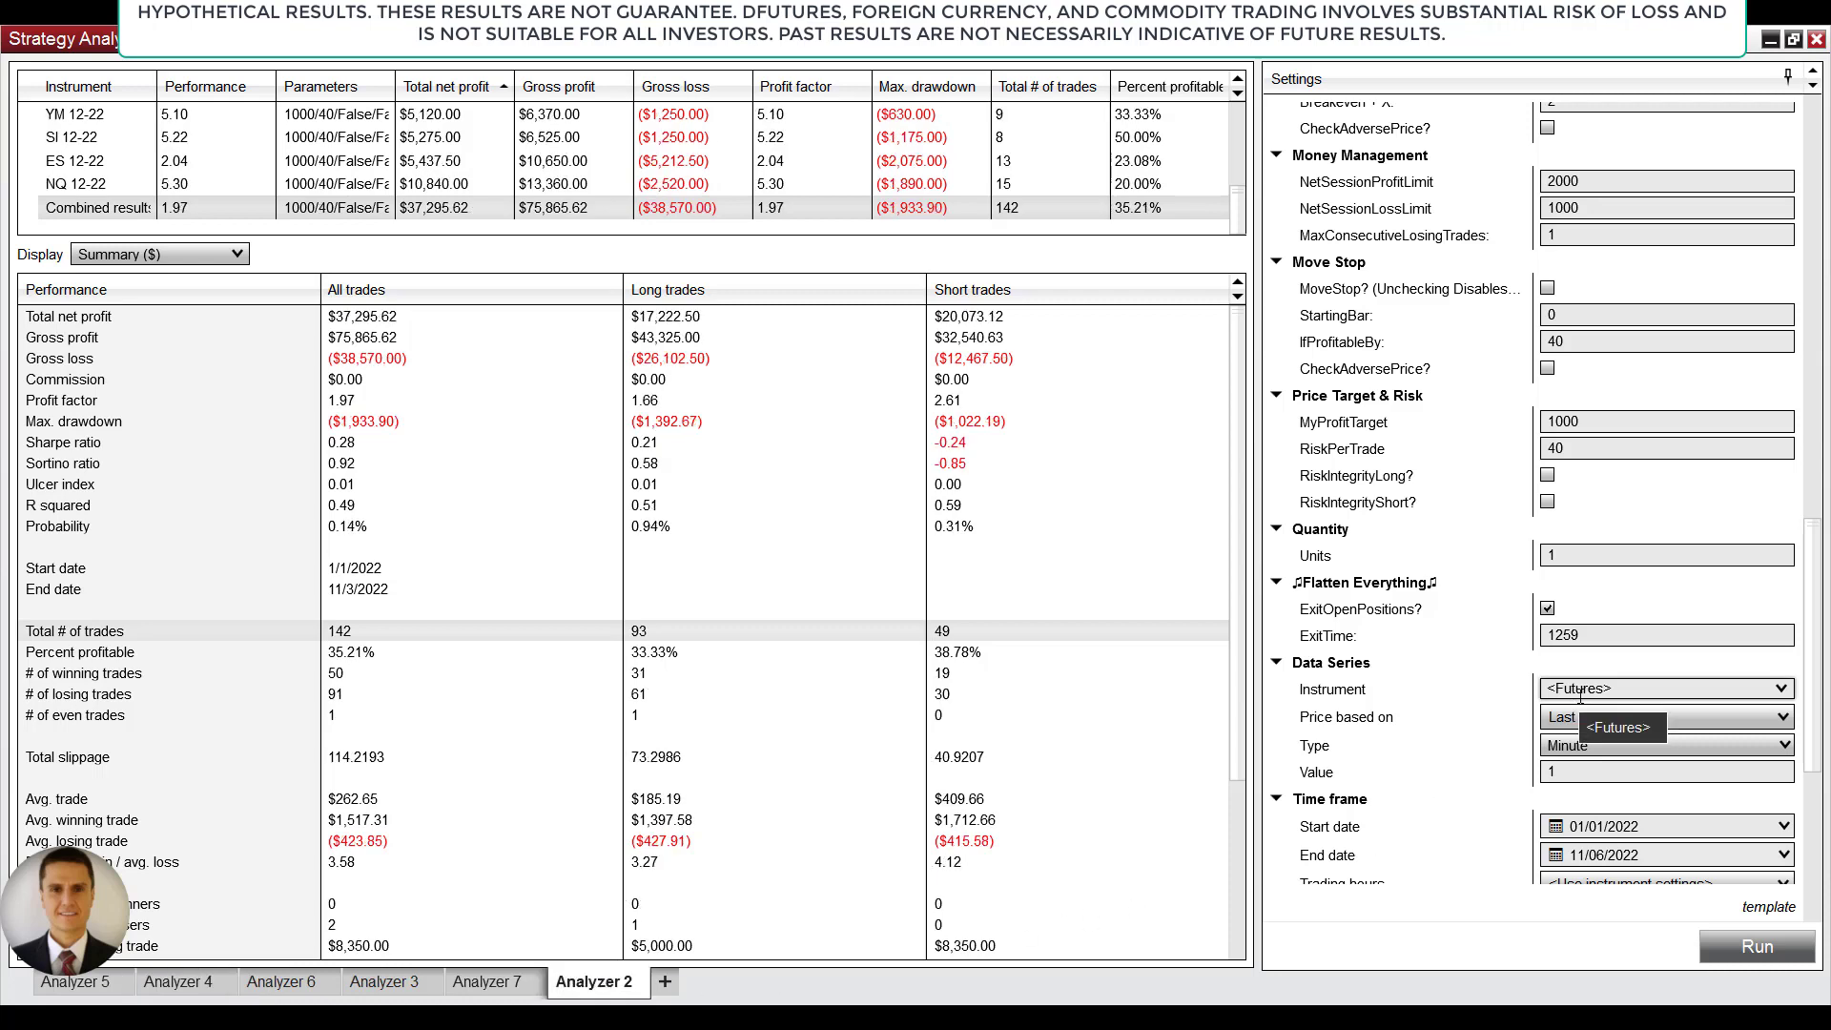
{"action": "scroll", "scroll_direction": "down", "scroll_amount": 3}
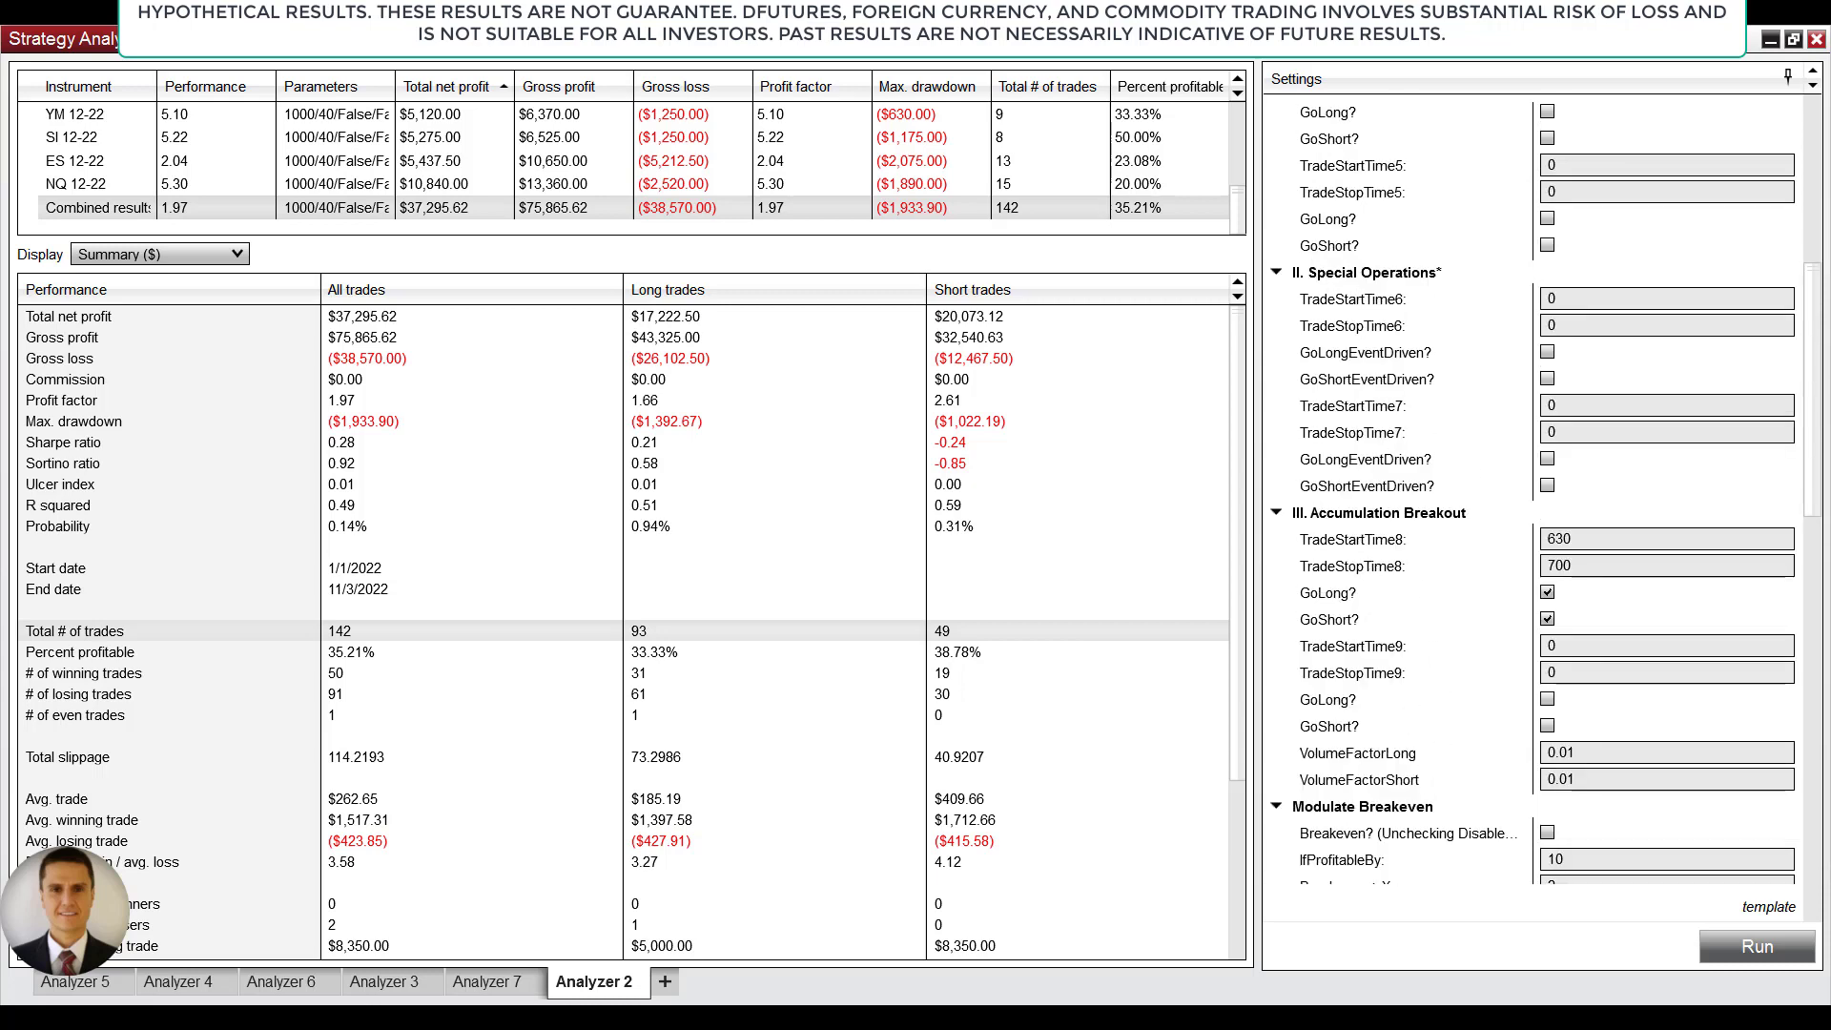
{"action": "mouse_move", "coordinate": [1398, 780]}
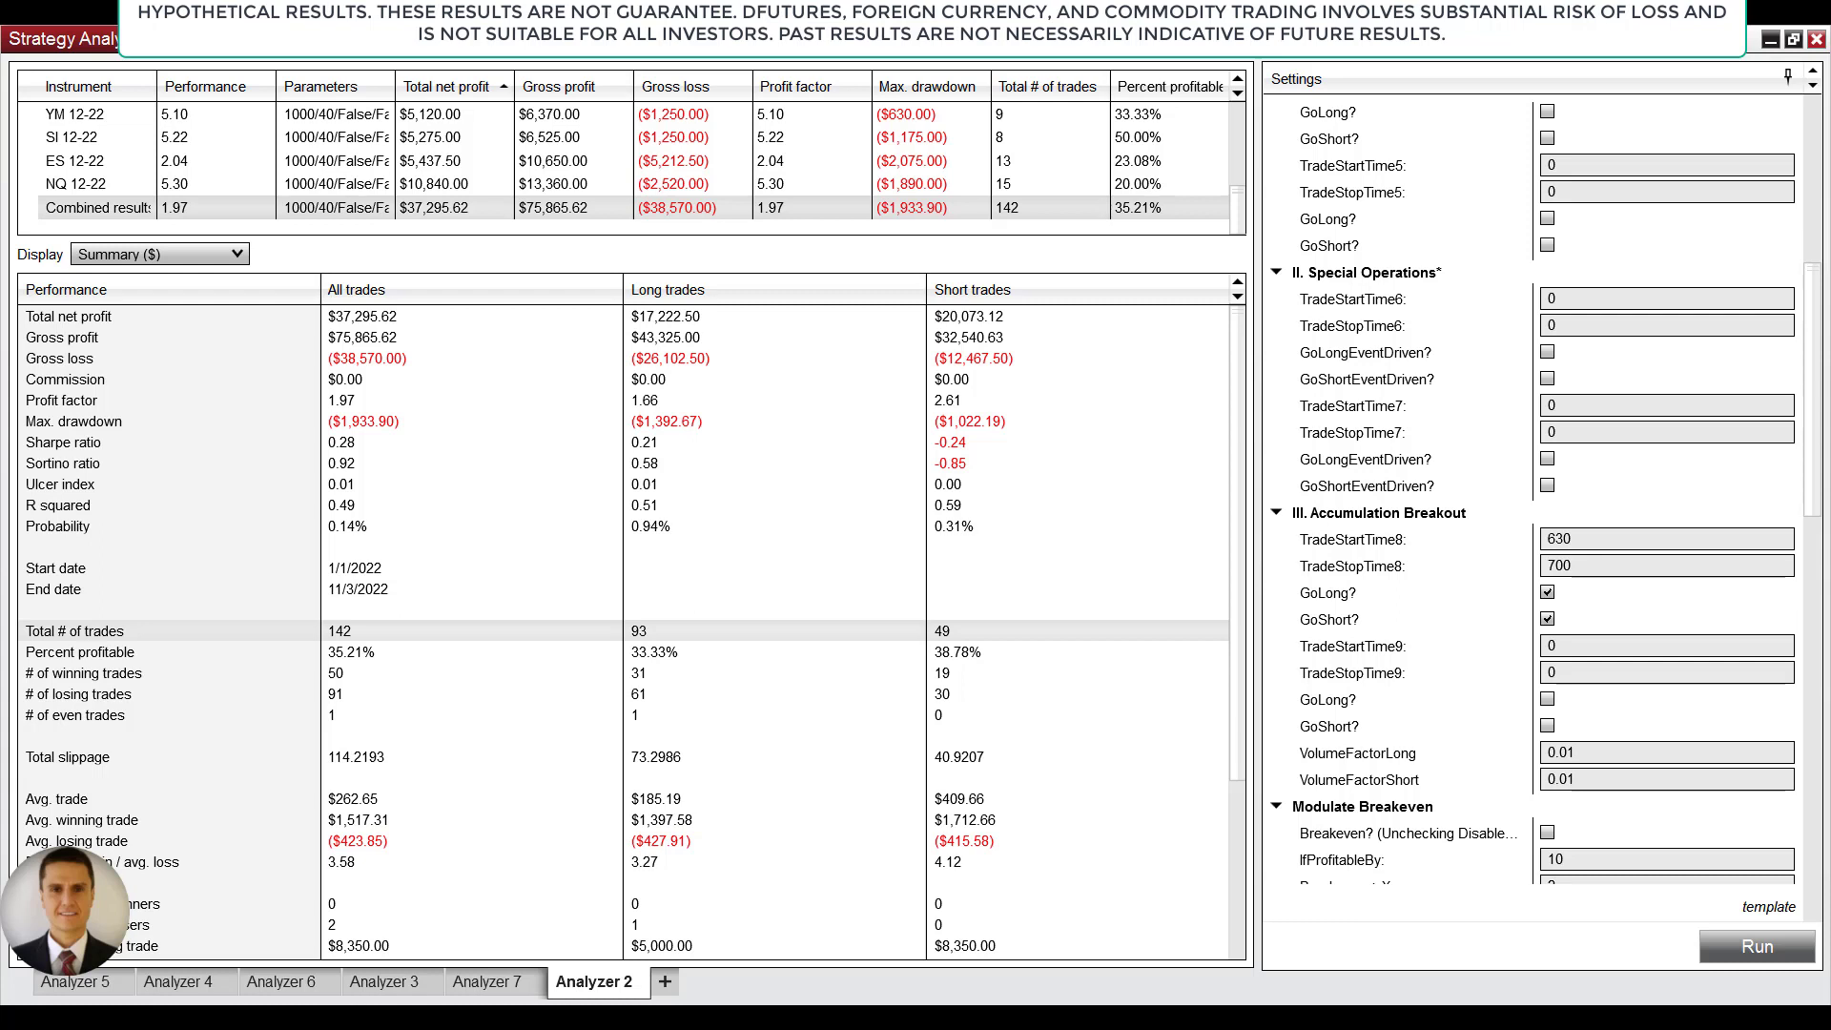
{"action": "scroll", "scroll_direction": "down", "scroll_amount": 3}
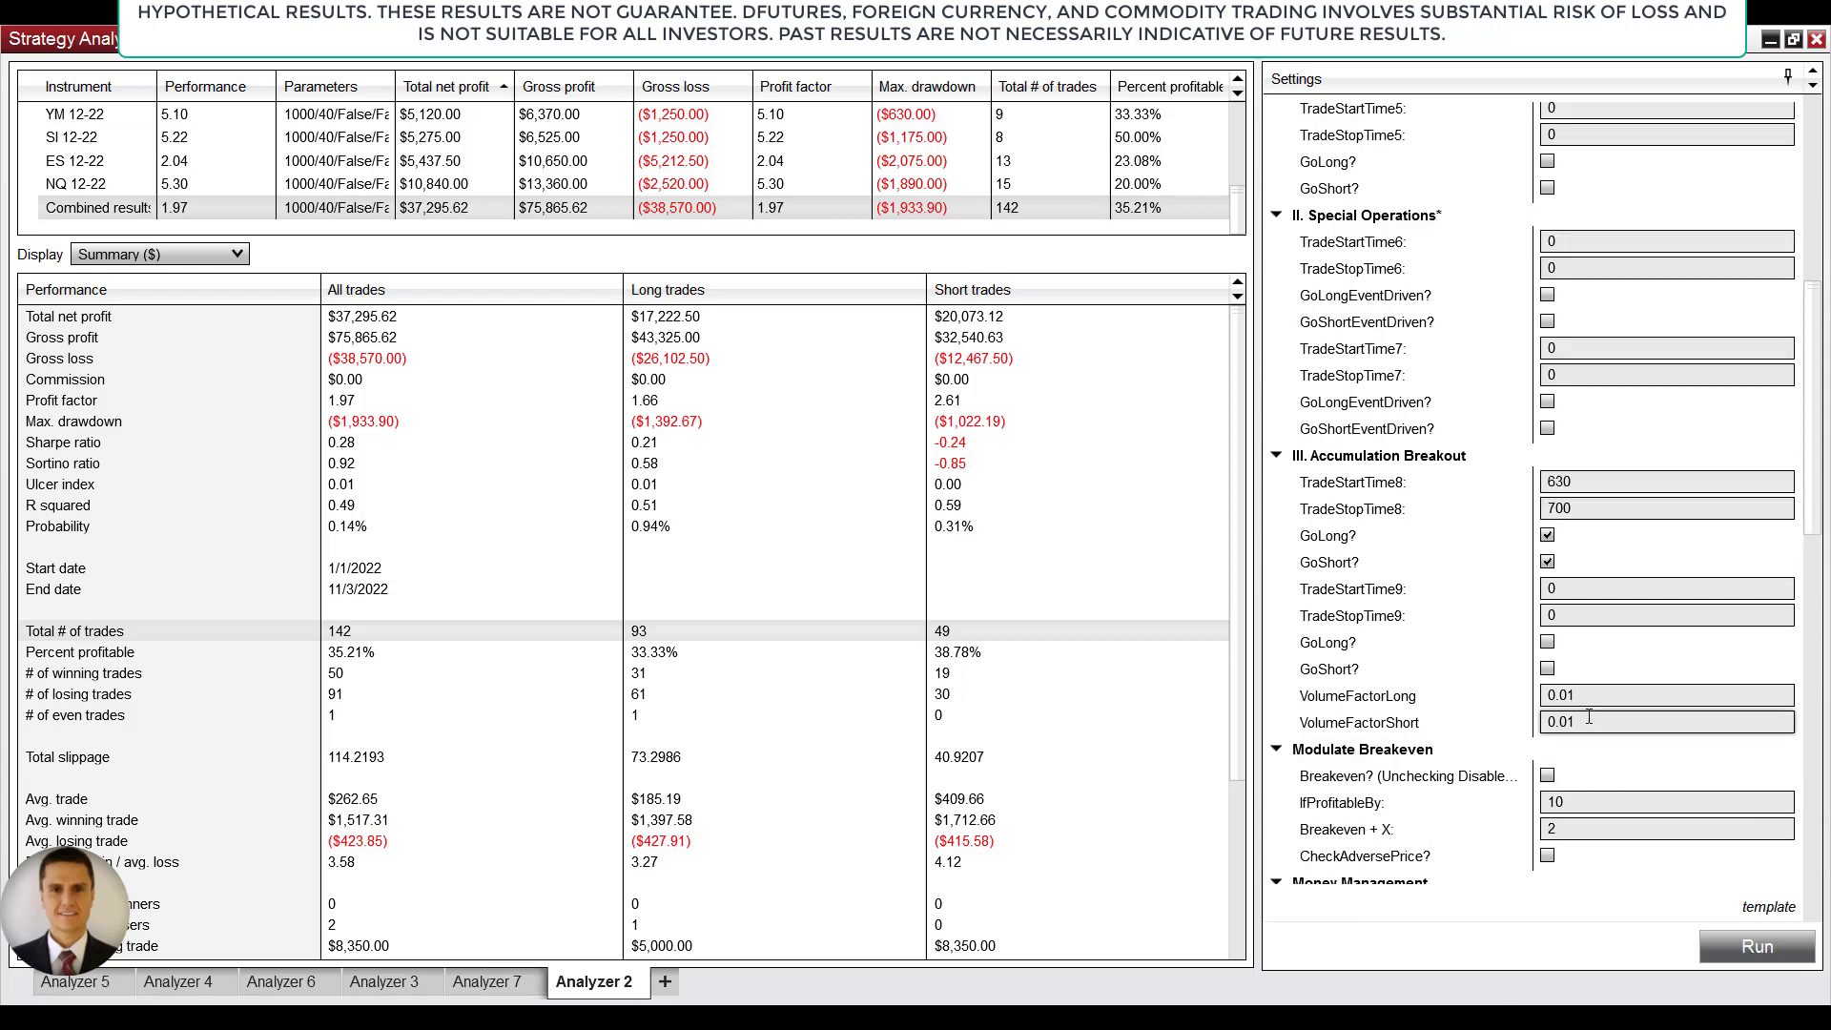
{"action": "left_click", "coordinate": [1667, 694]}
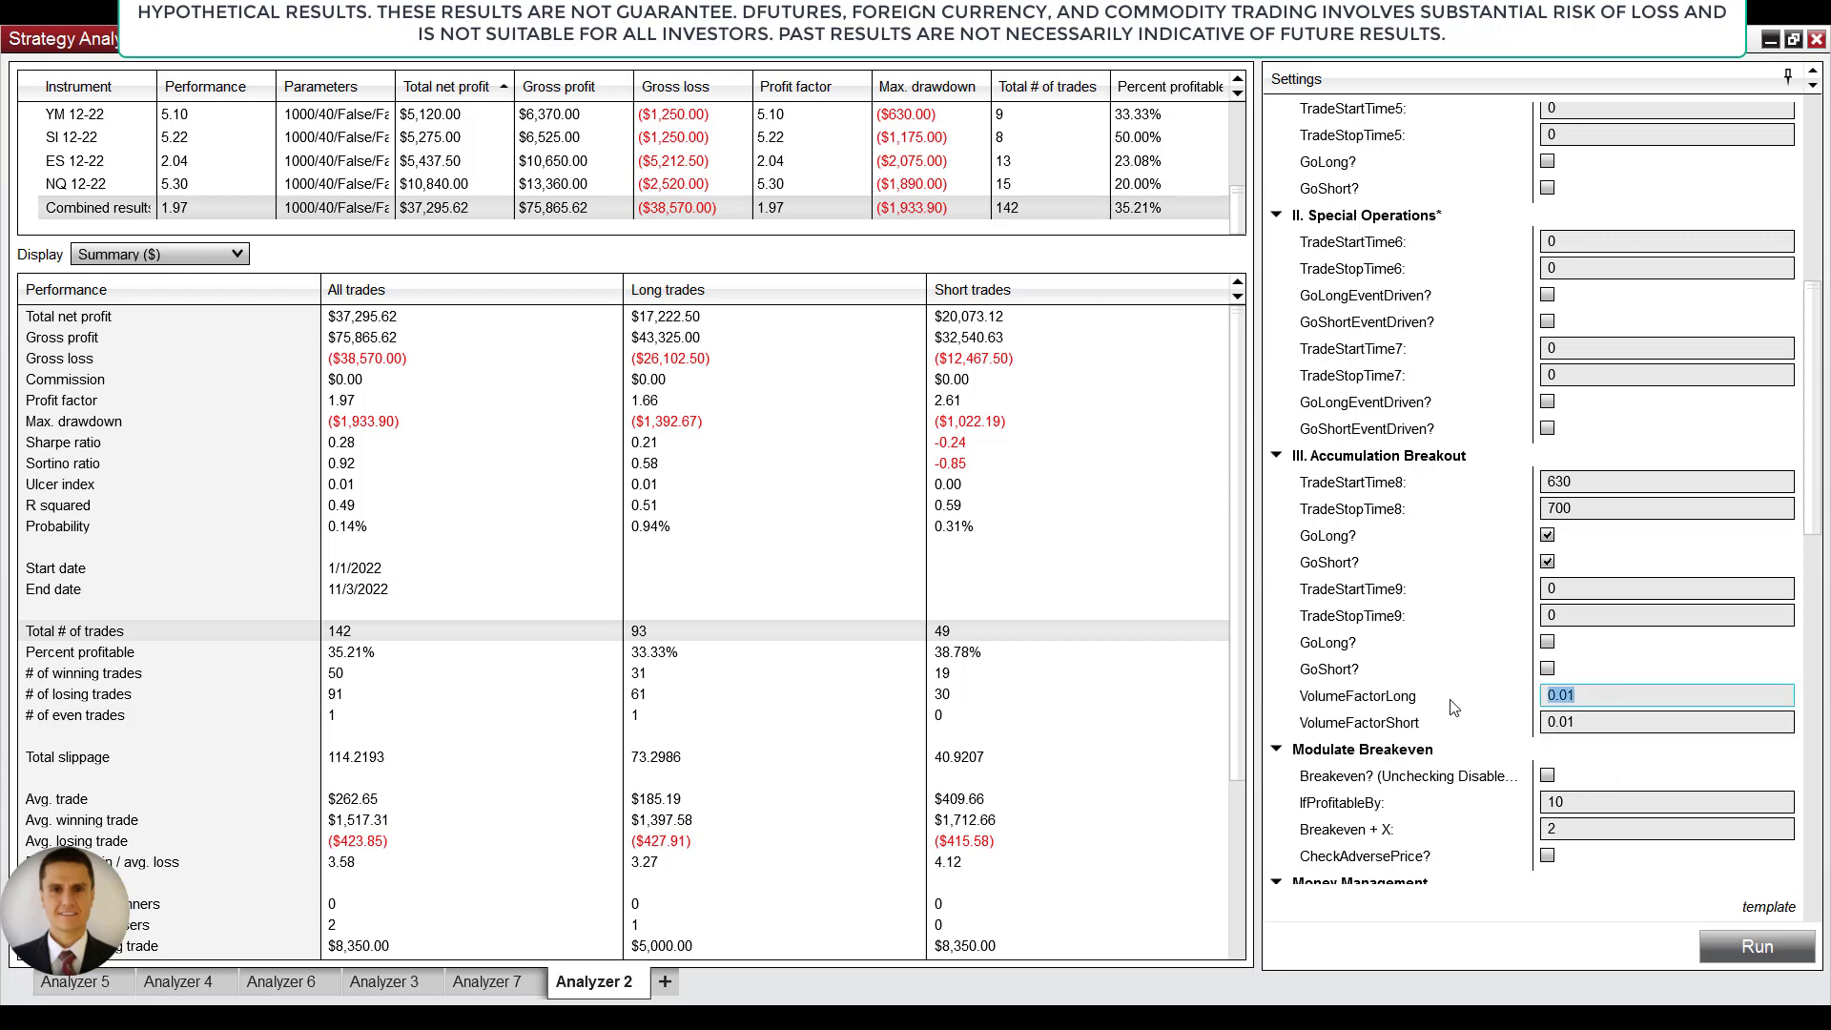
{"action": "left_click", "coordinate": [1667, 721]}
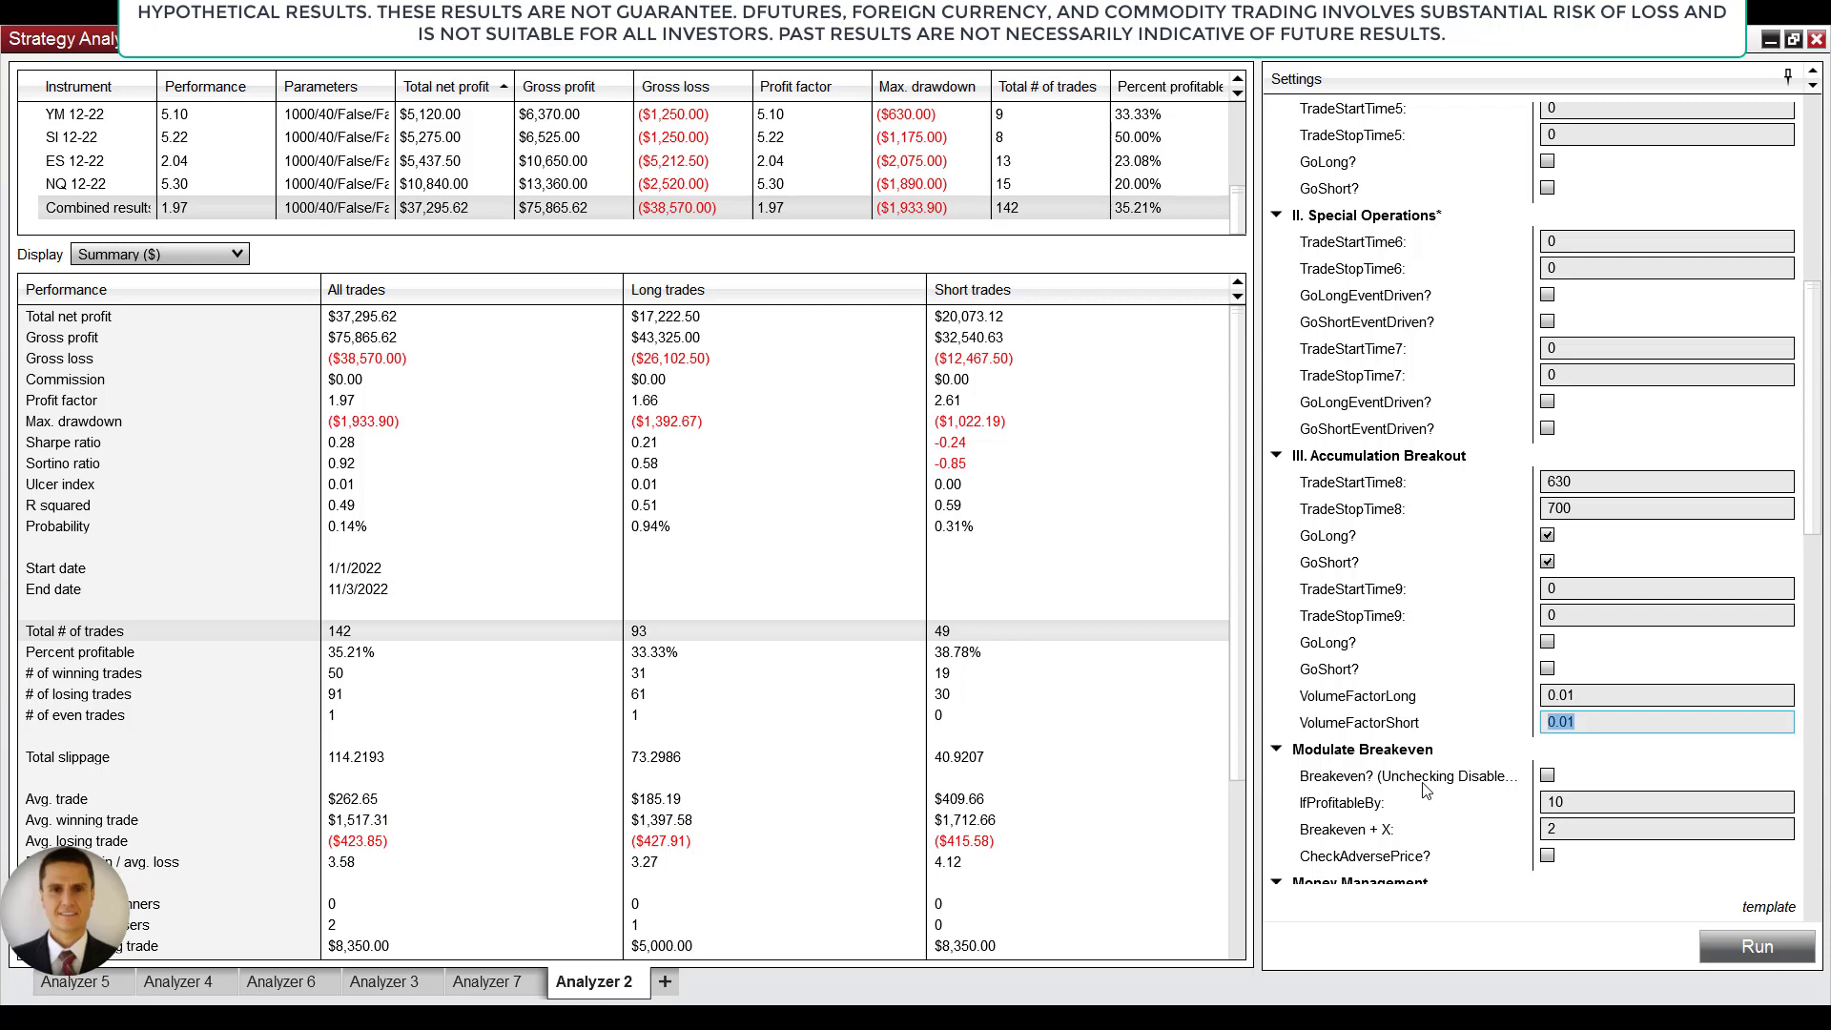
{"action": "mouse_move", "coordinate": [1389, 805]}
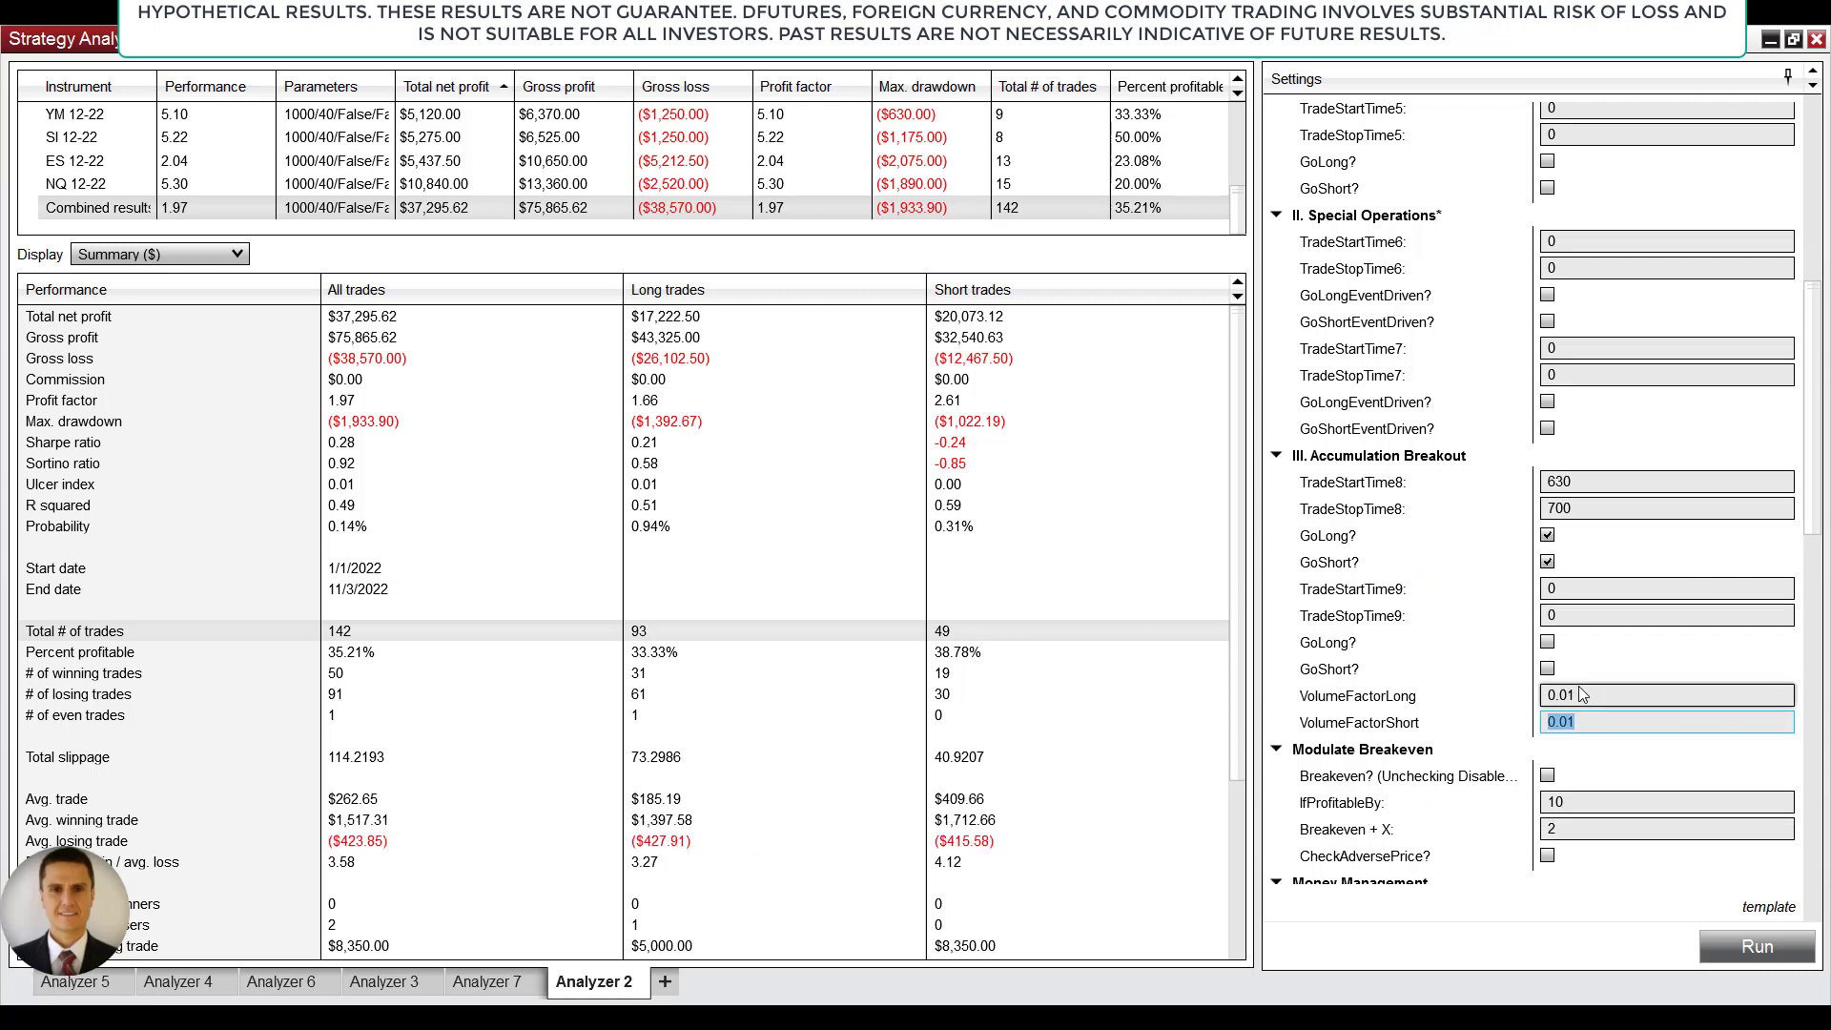
{"action": "left_click", "coordinate": [1665, 695]}
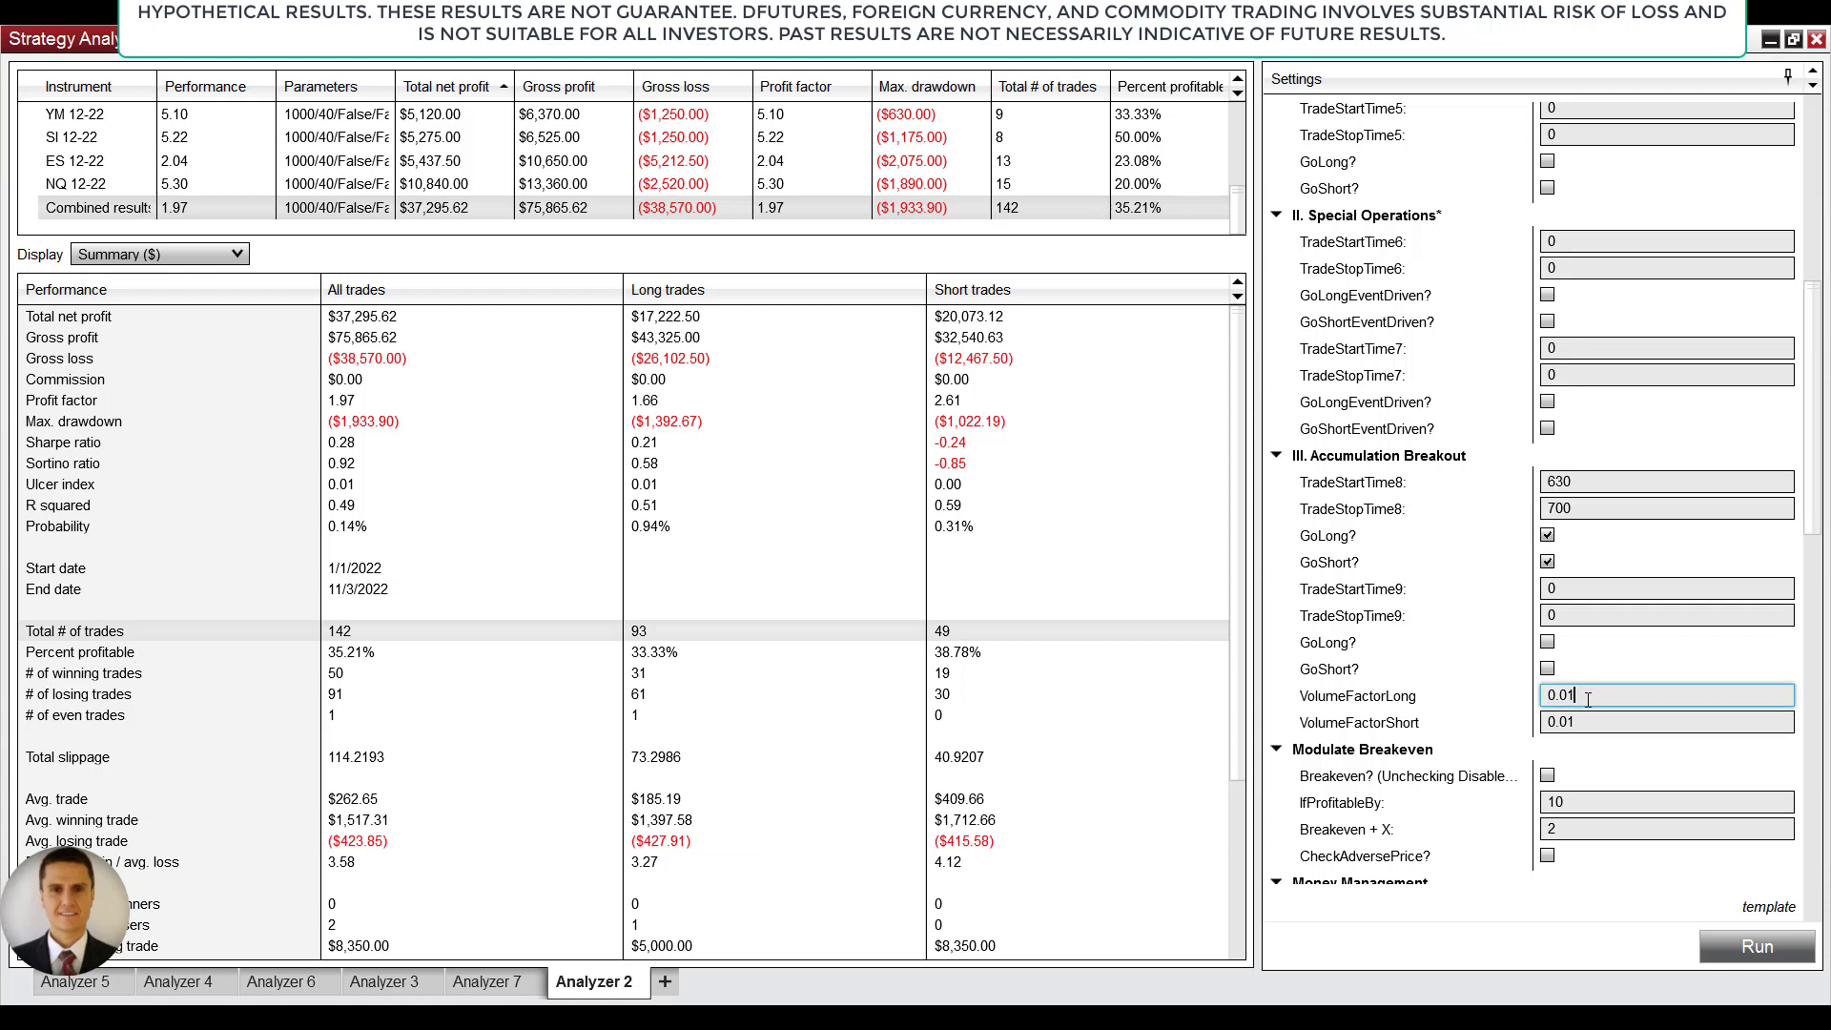
{"action": "double_click", "coordinate": [1562, 695]}
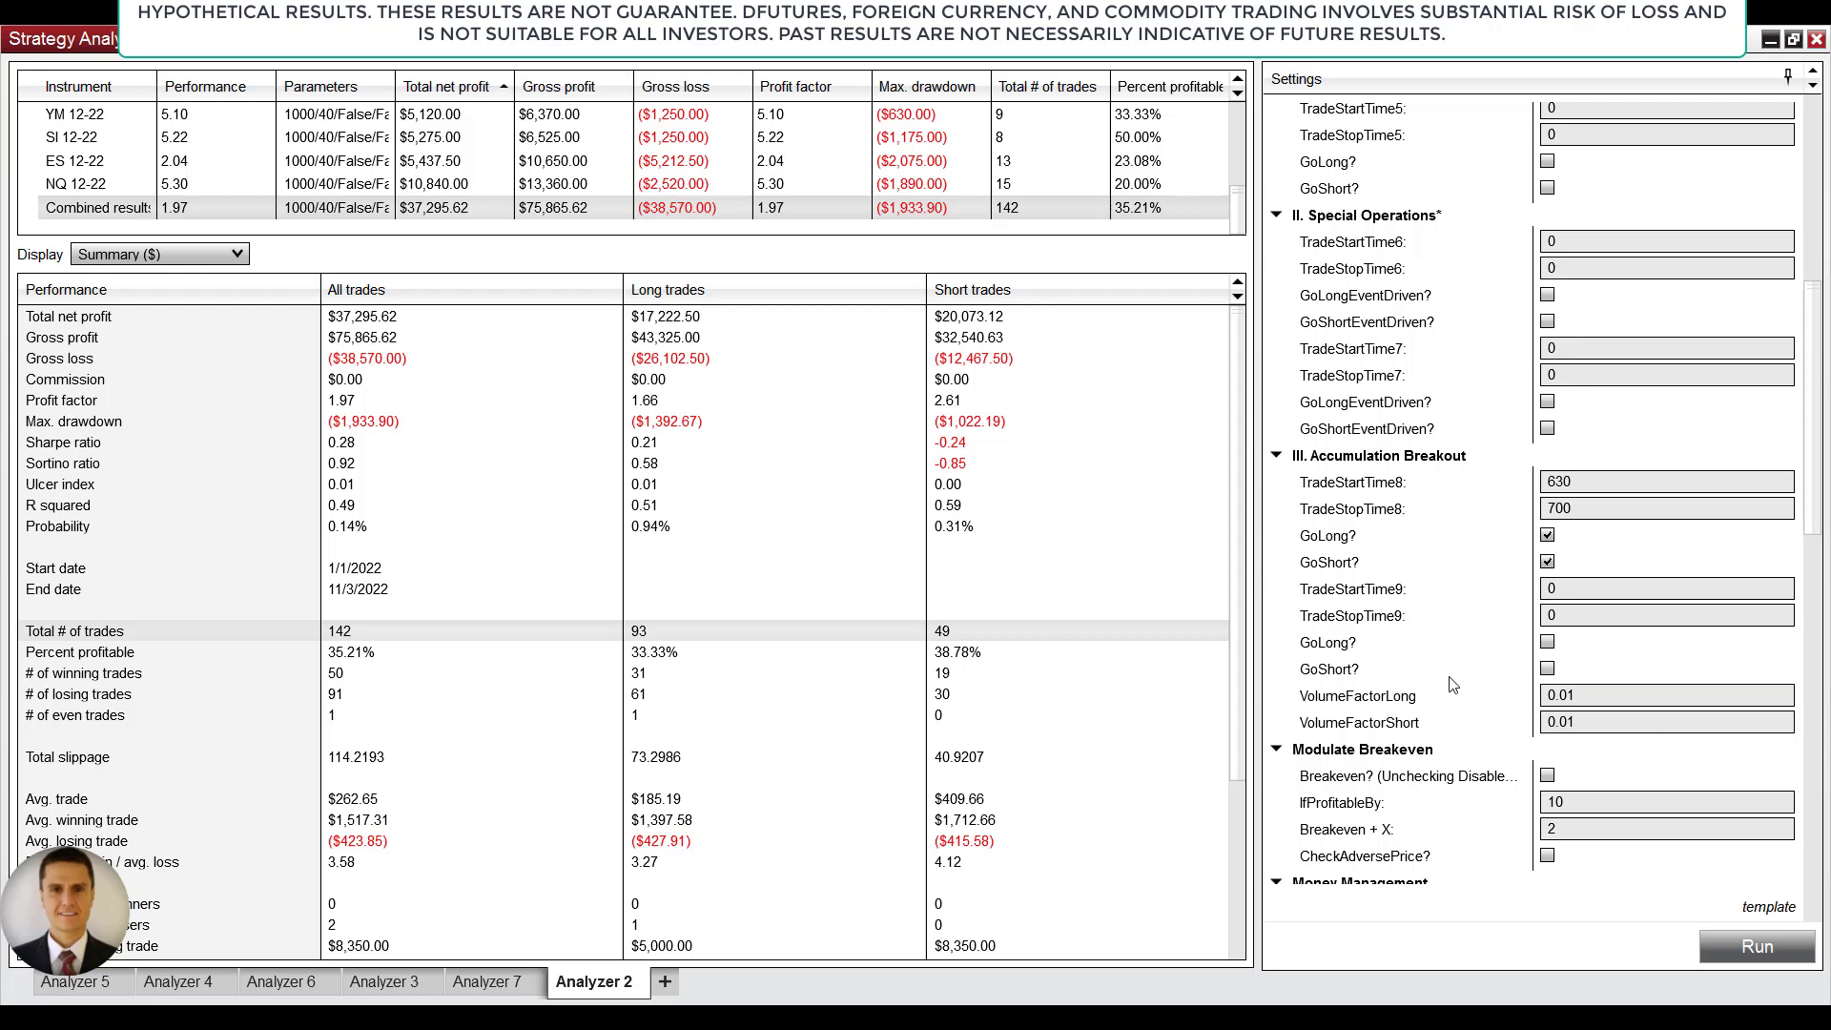
{"action": "left_click", "coordinate": [1667, 721]}
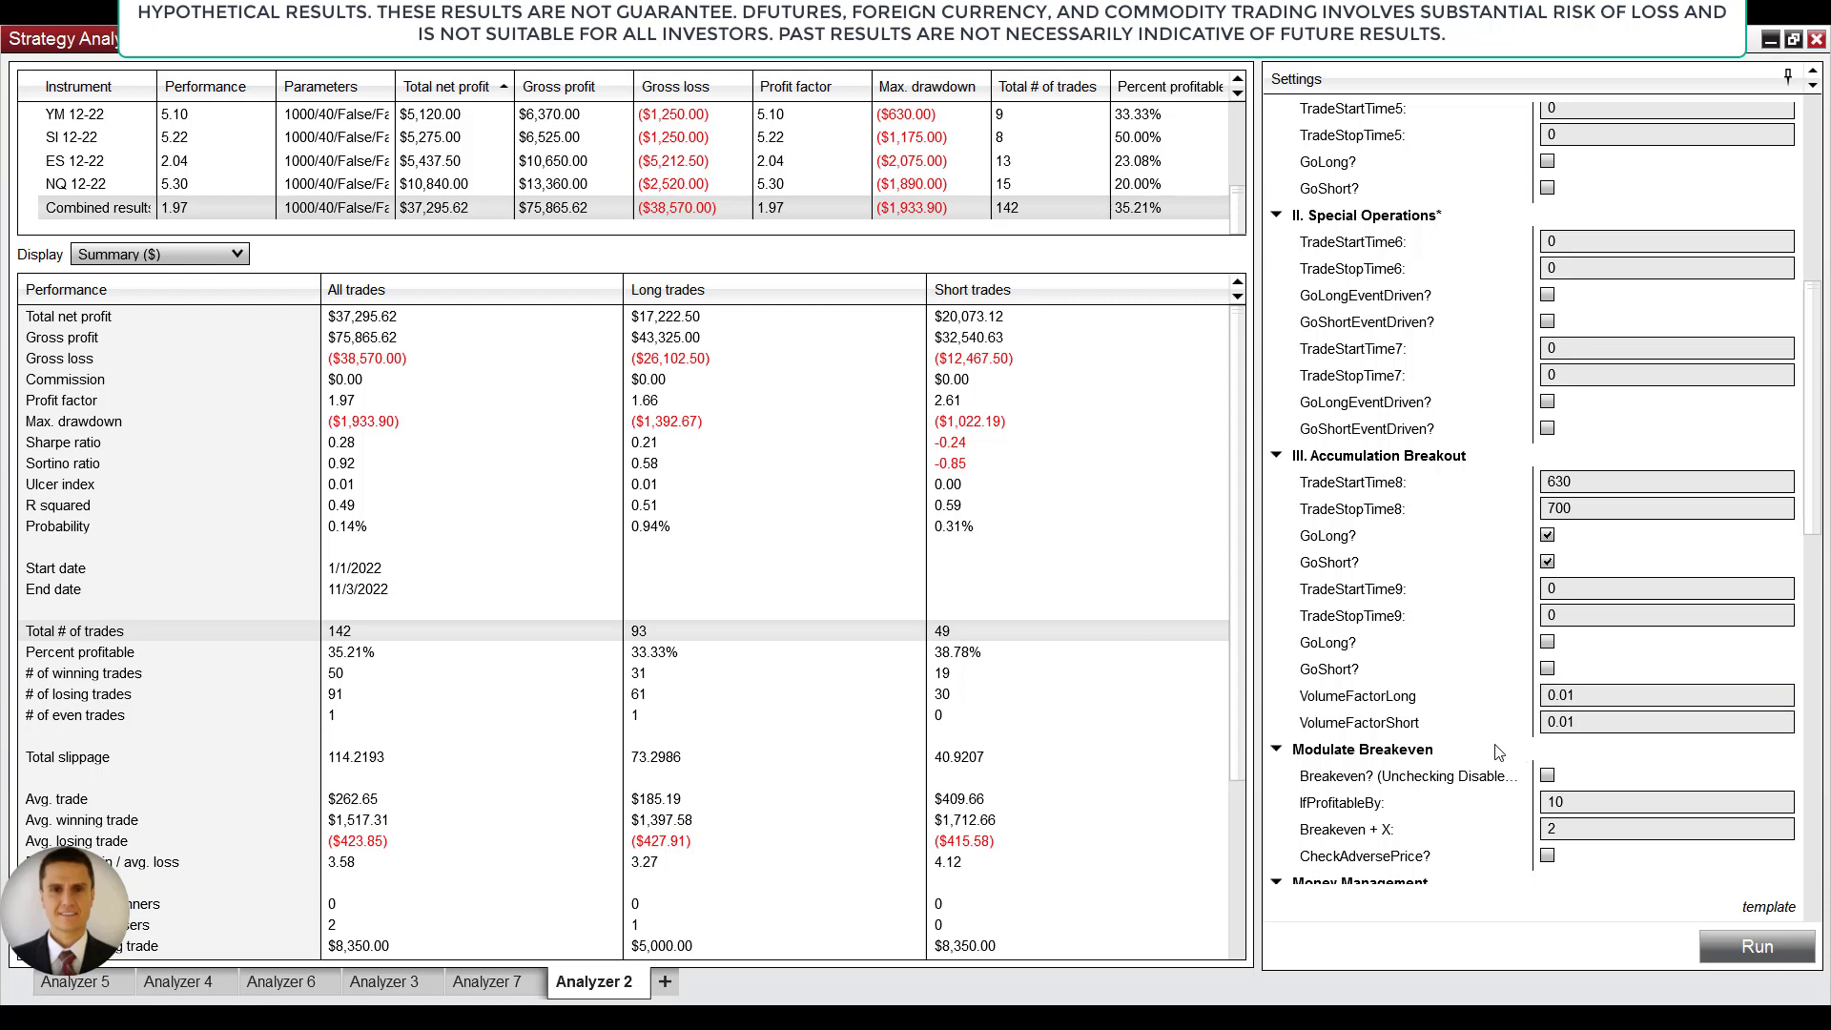
{"action": "mouse_move", "coordinate": [1520, 740]}
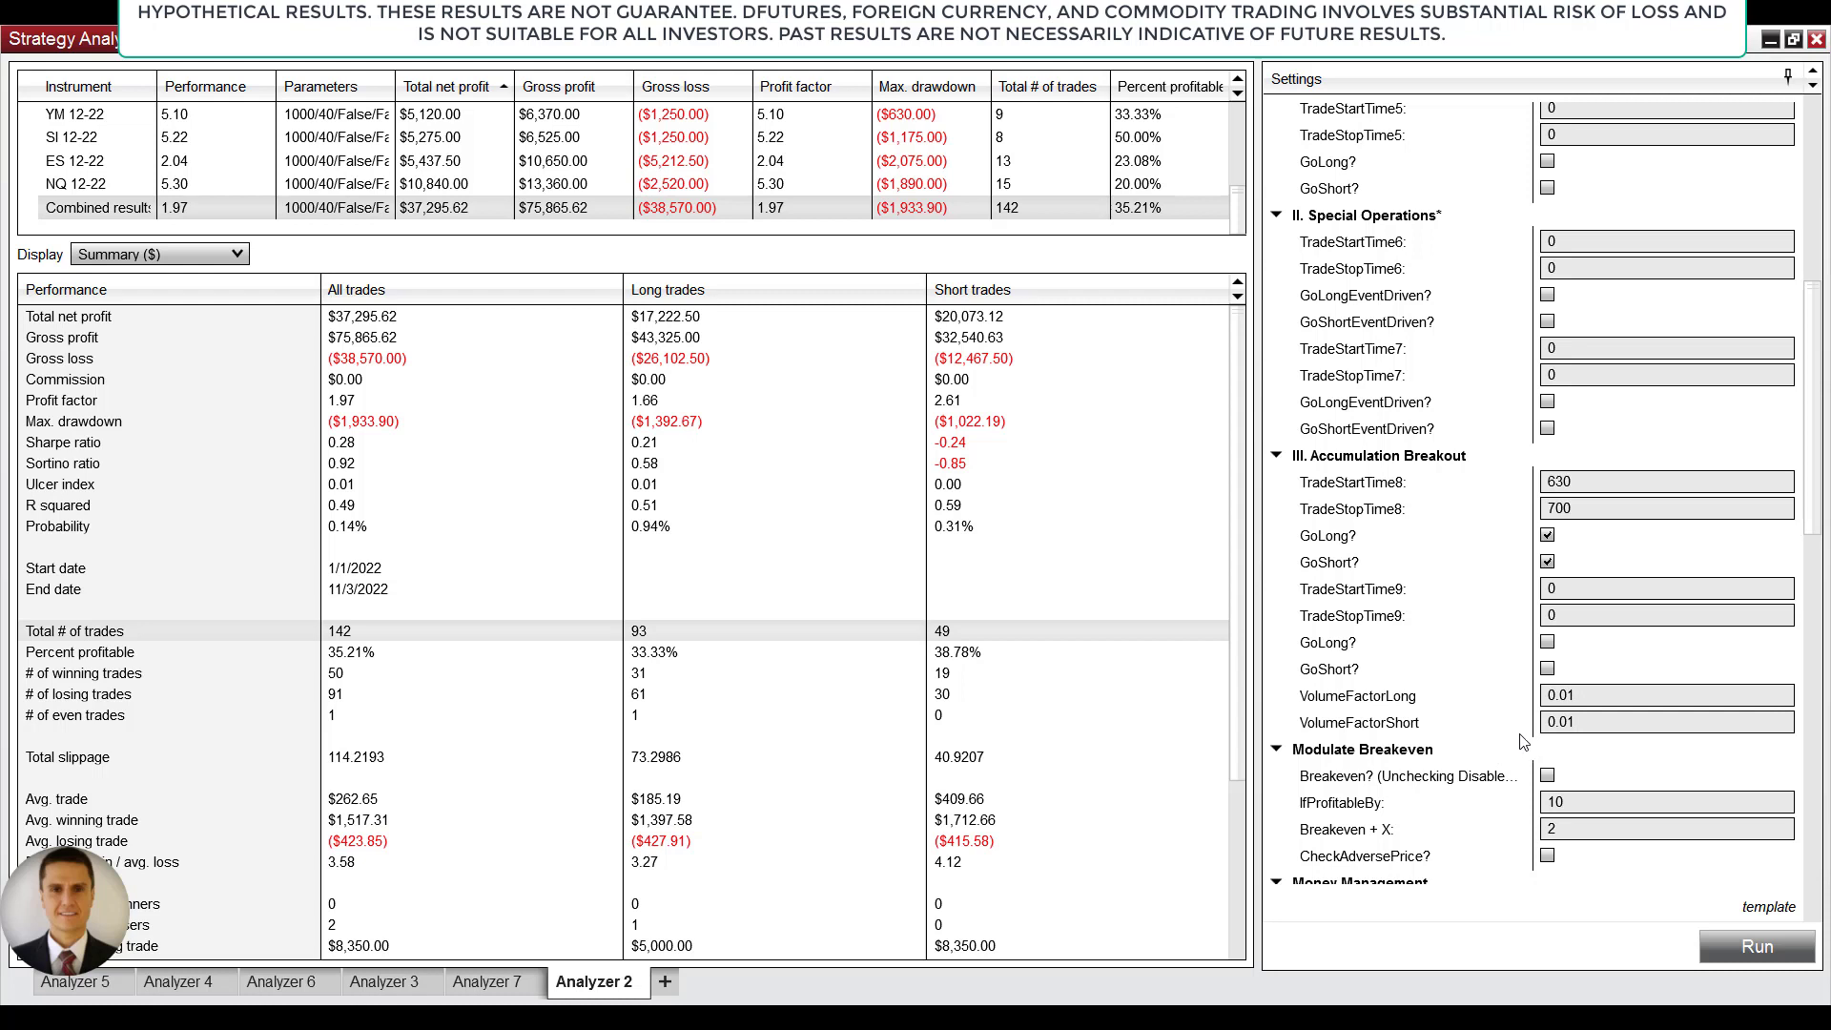
{"action": "left_click", "coordinate": [1667, 695]}
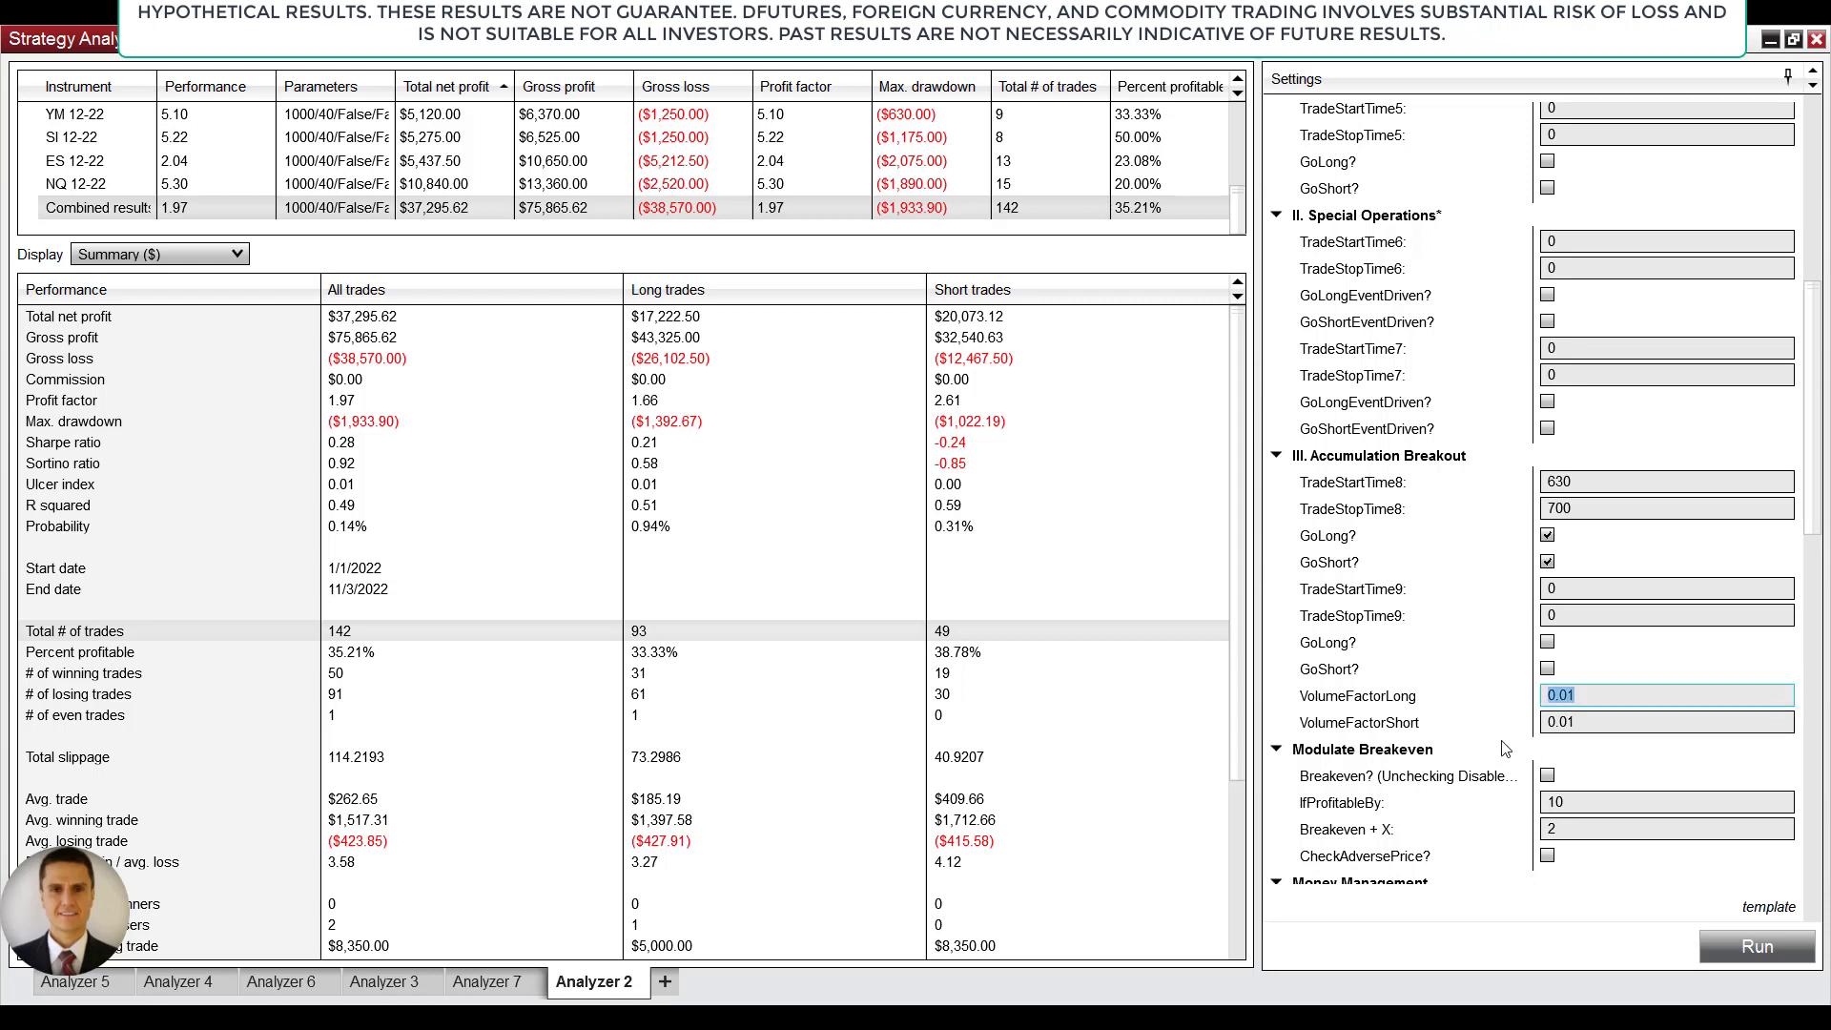
{"action": "mouse_move", "coordinate": [1506, 747]}
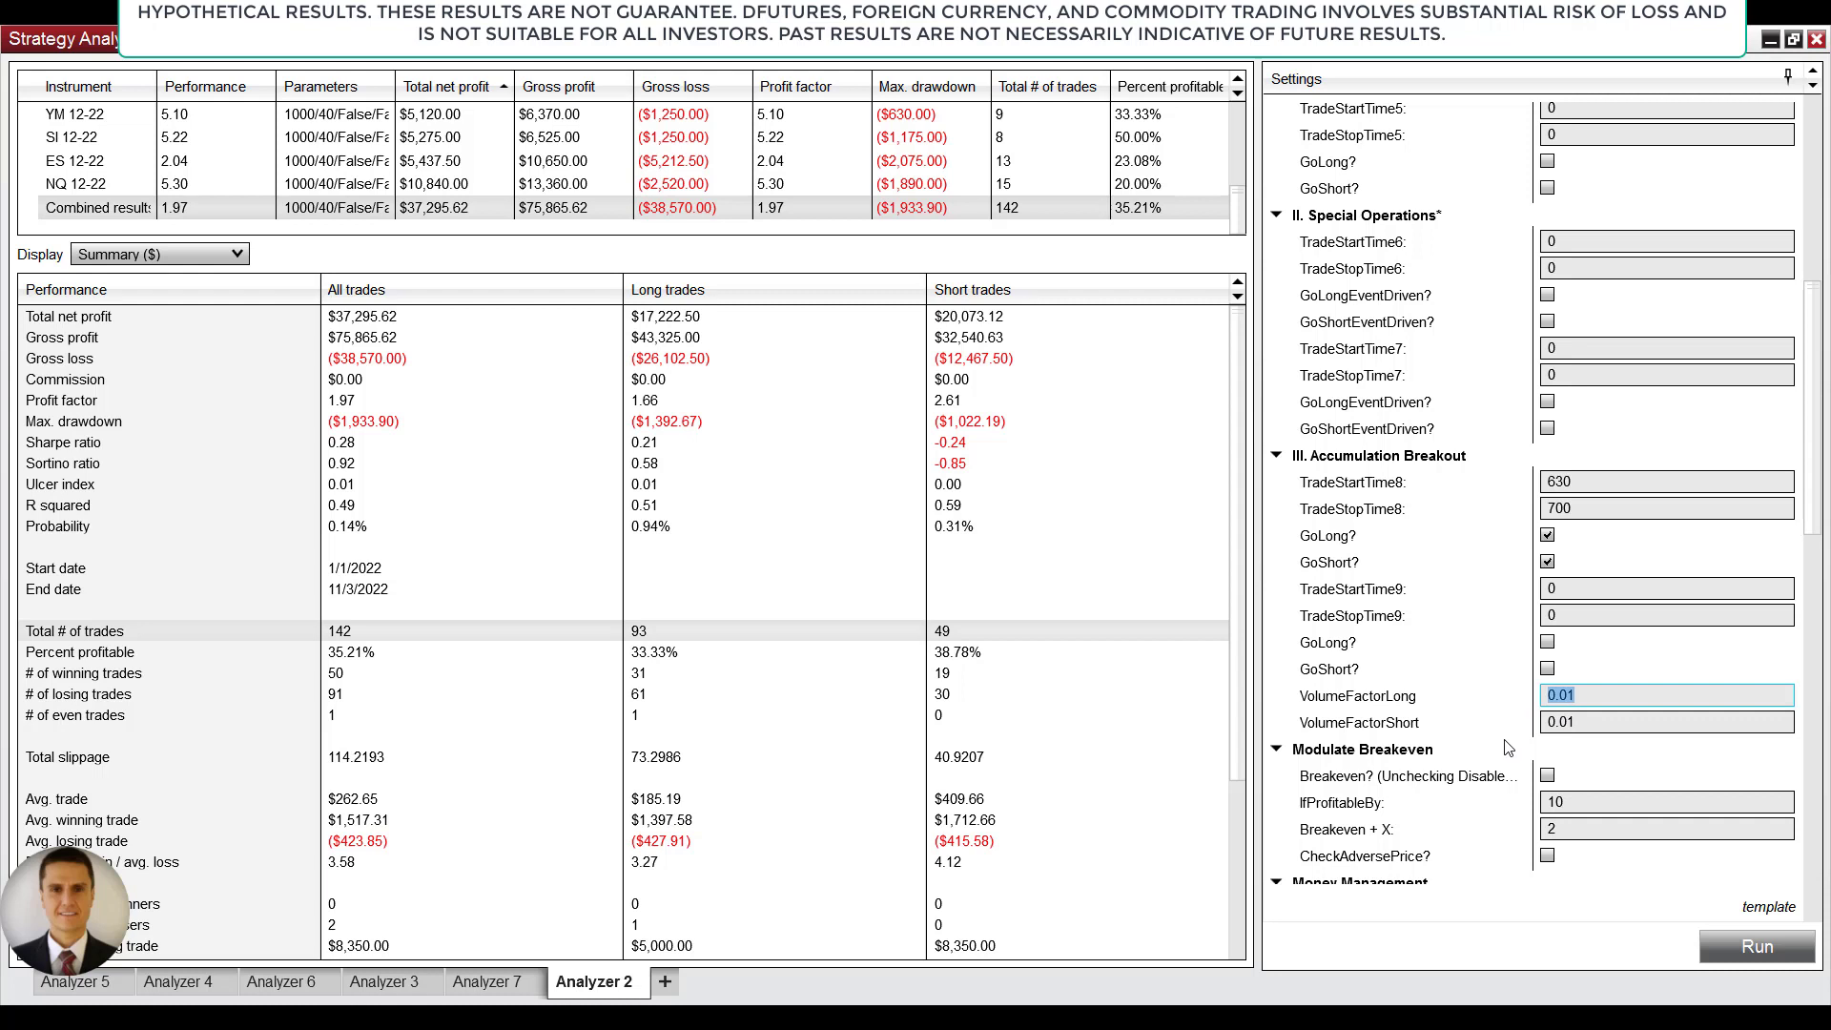
{"action": "mouse_move", "coordinate": [1505, 775]}
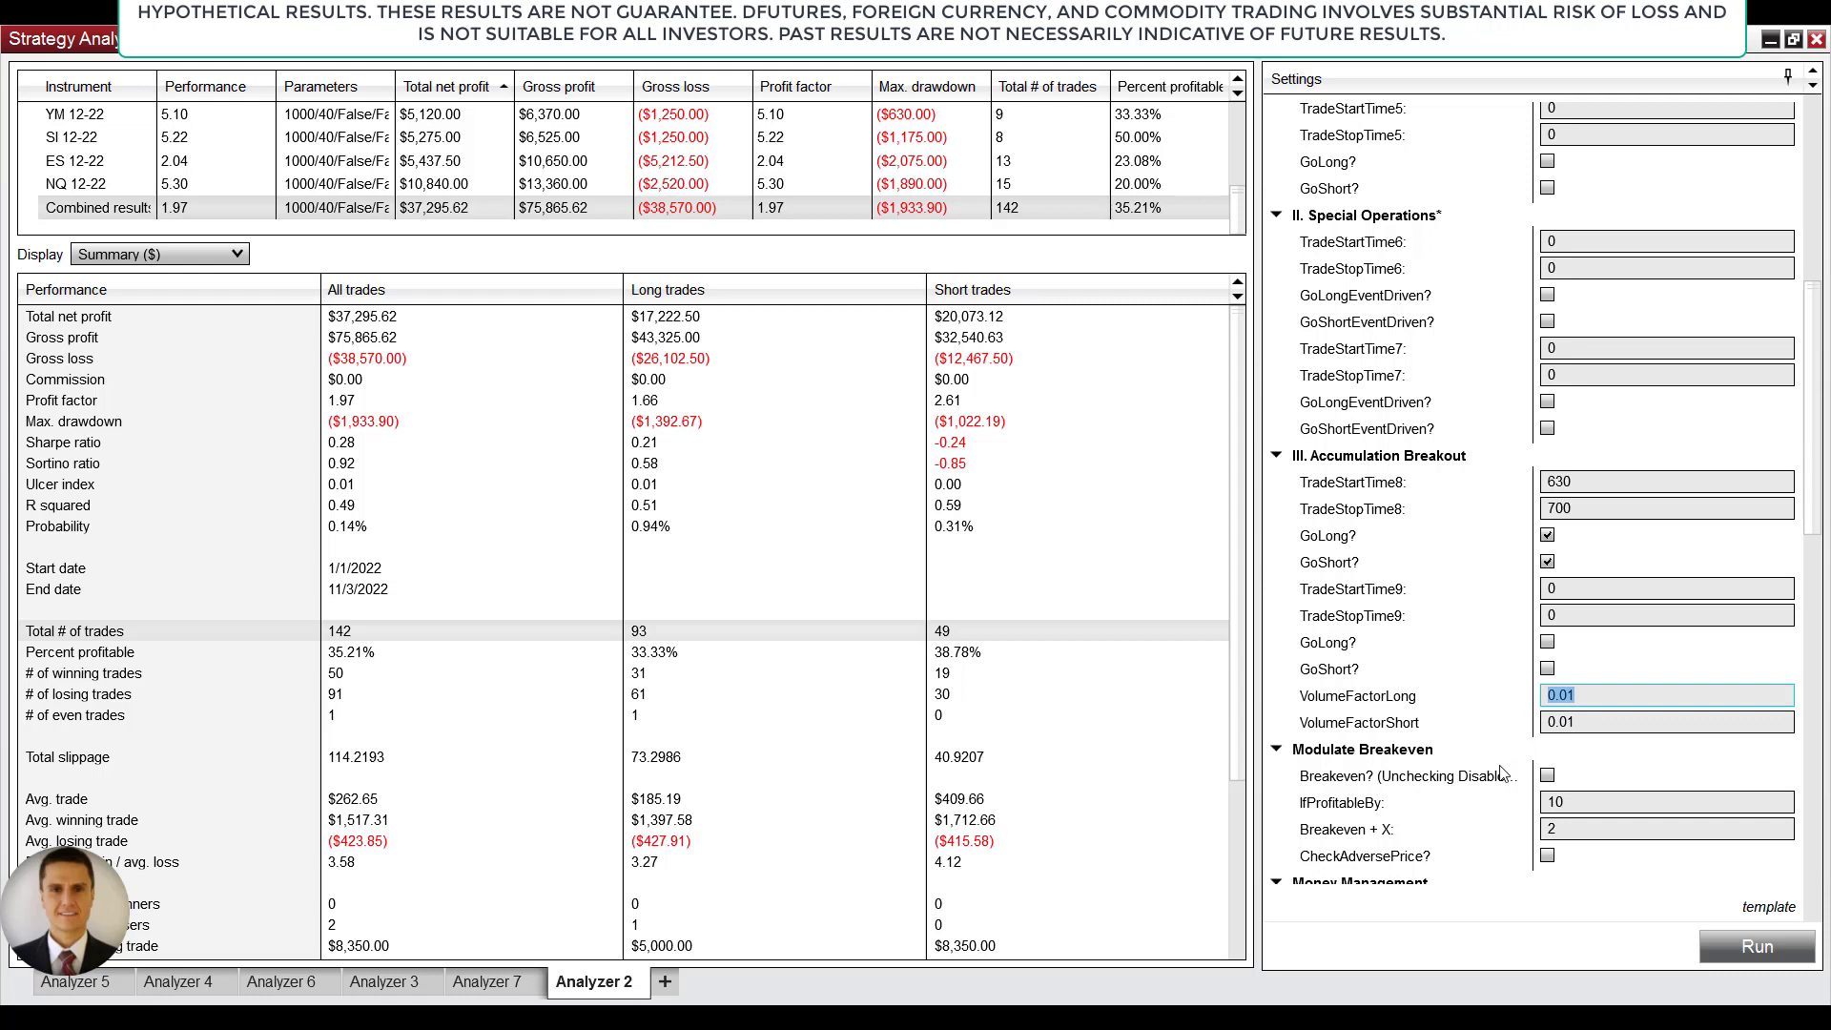
{"action": "mouse_move", "coordinate": [1548, 775]}
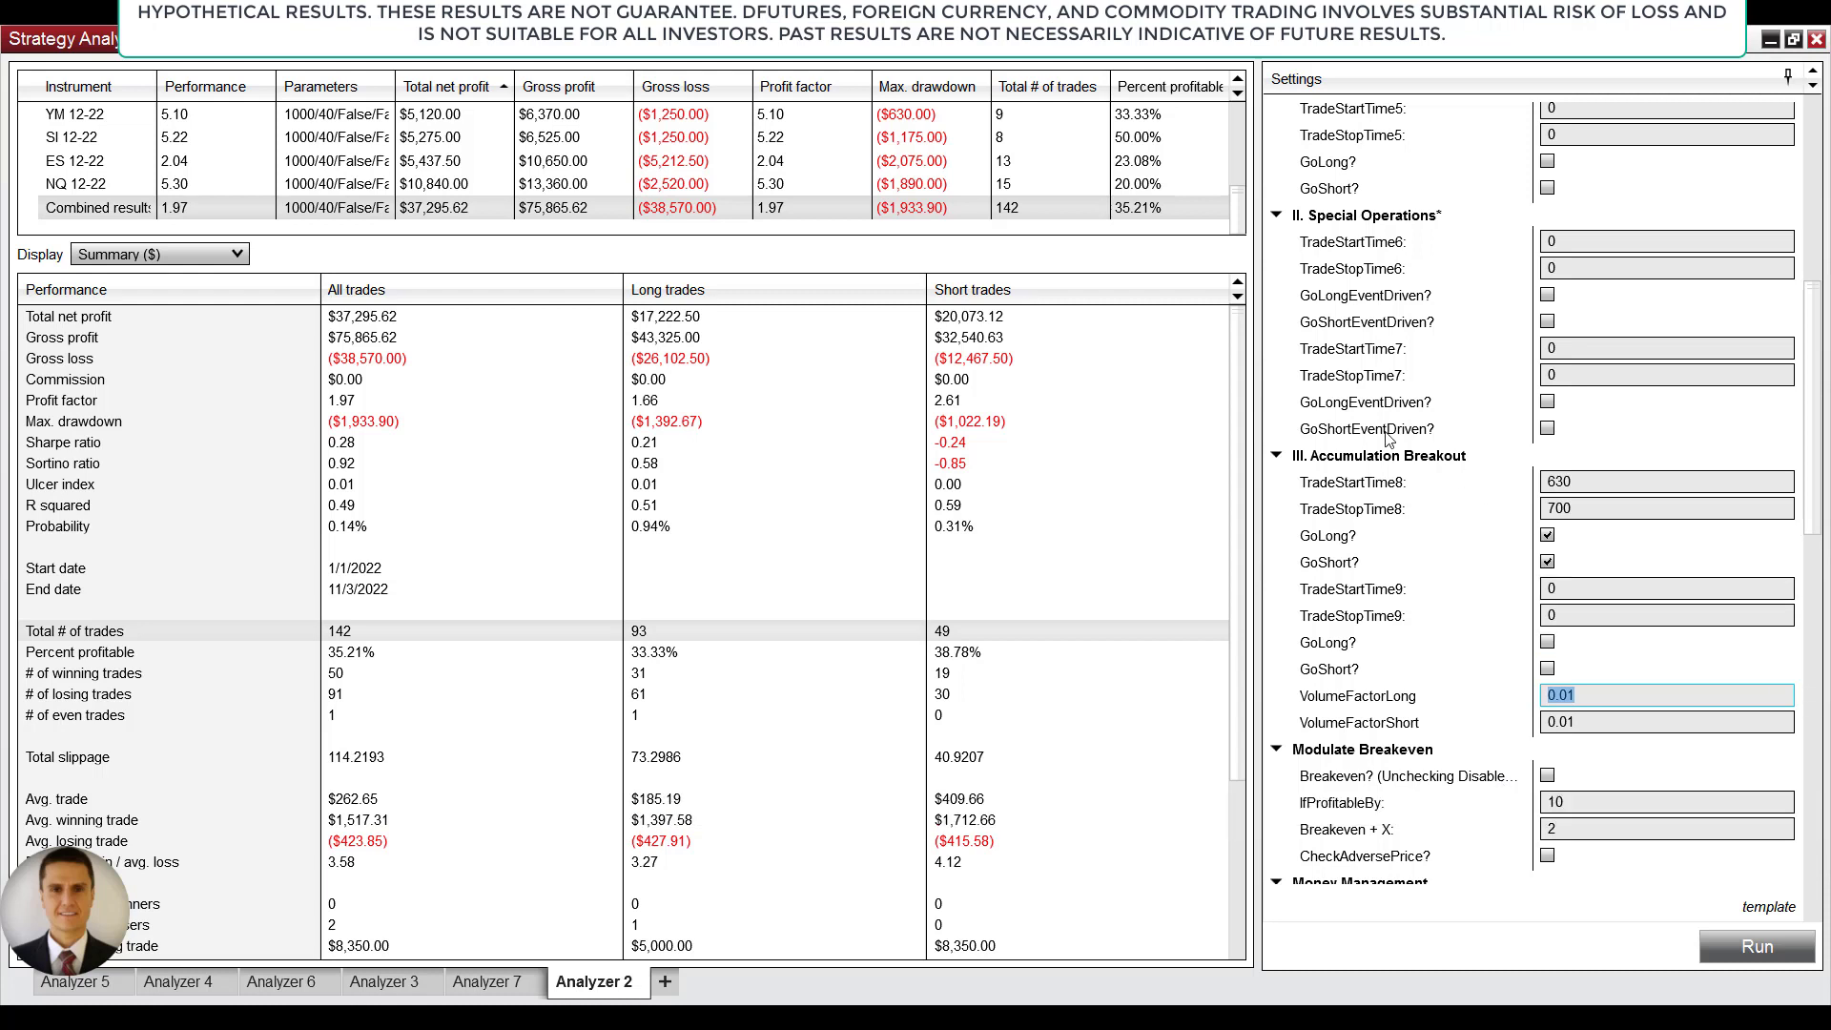
{"action": "mouse_move", "coordinate": [1337, 746]}
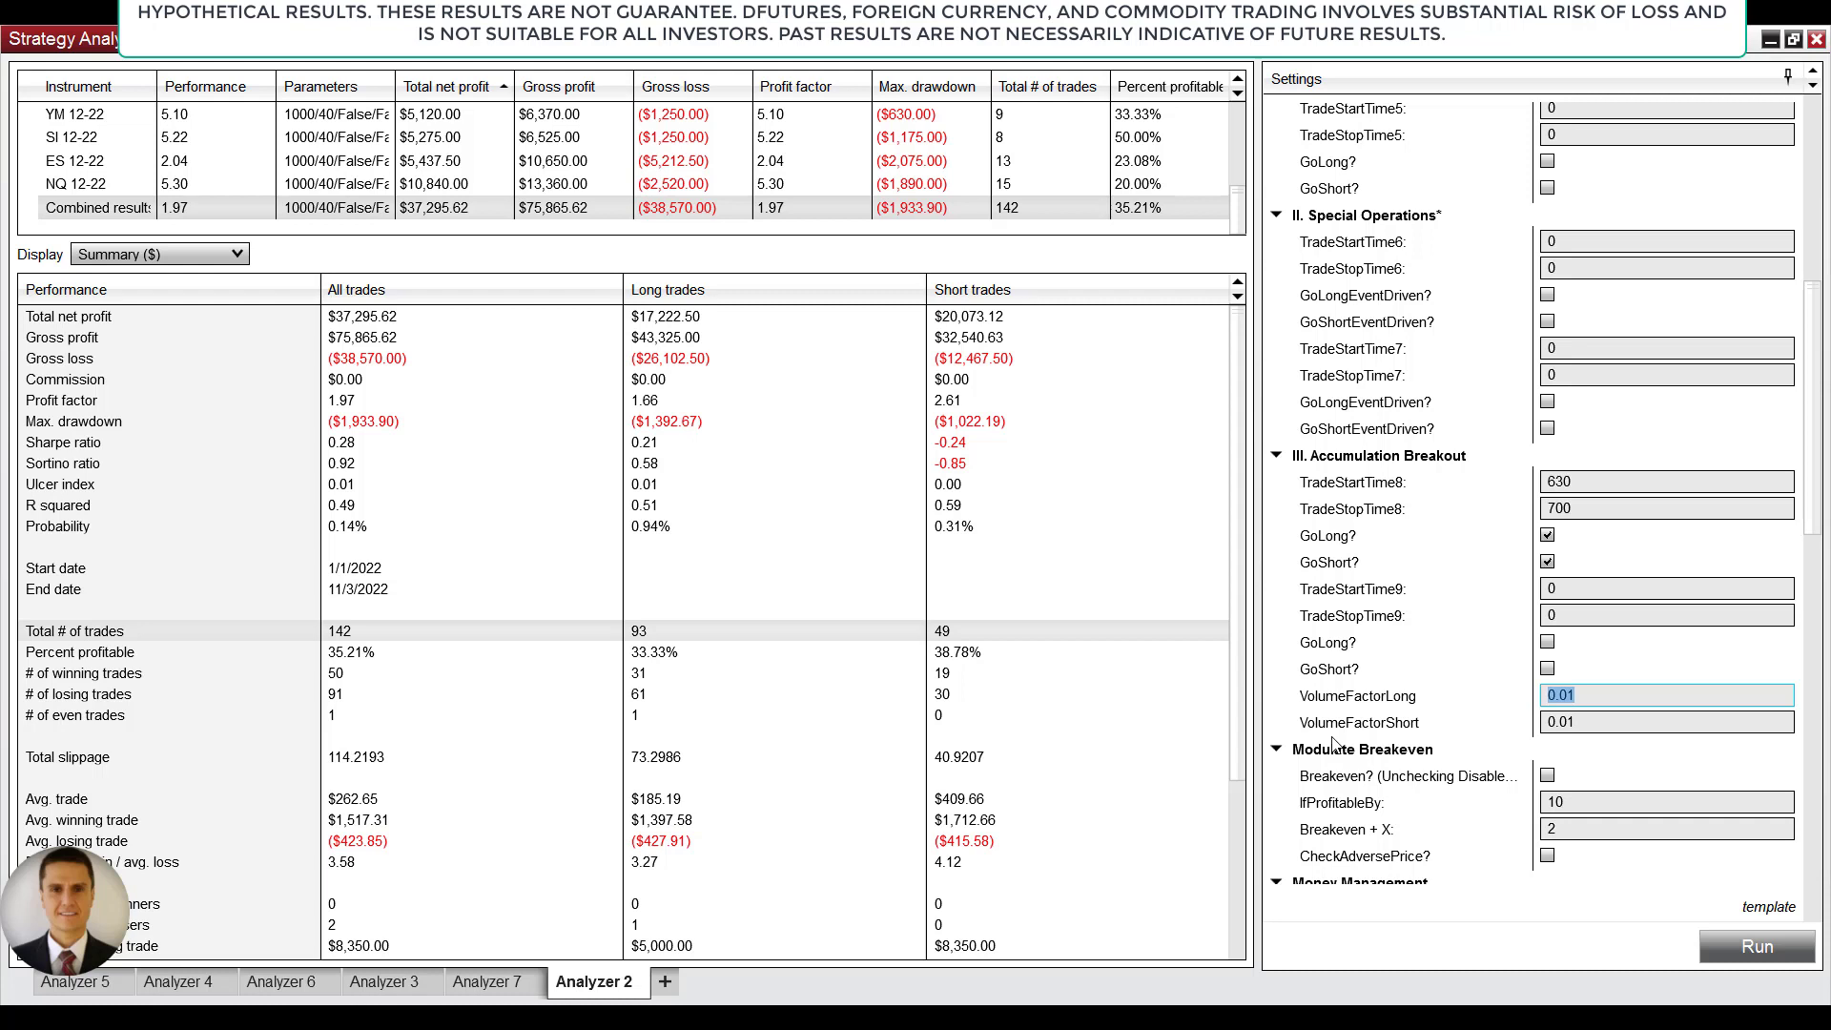
{"action": "mouse_move", "coordinate": [1339, 742]}
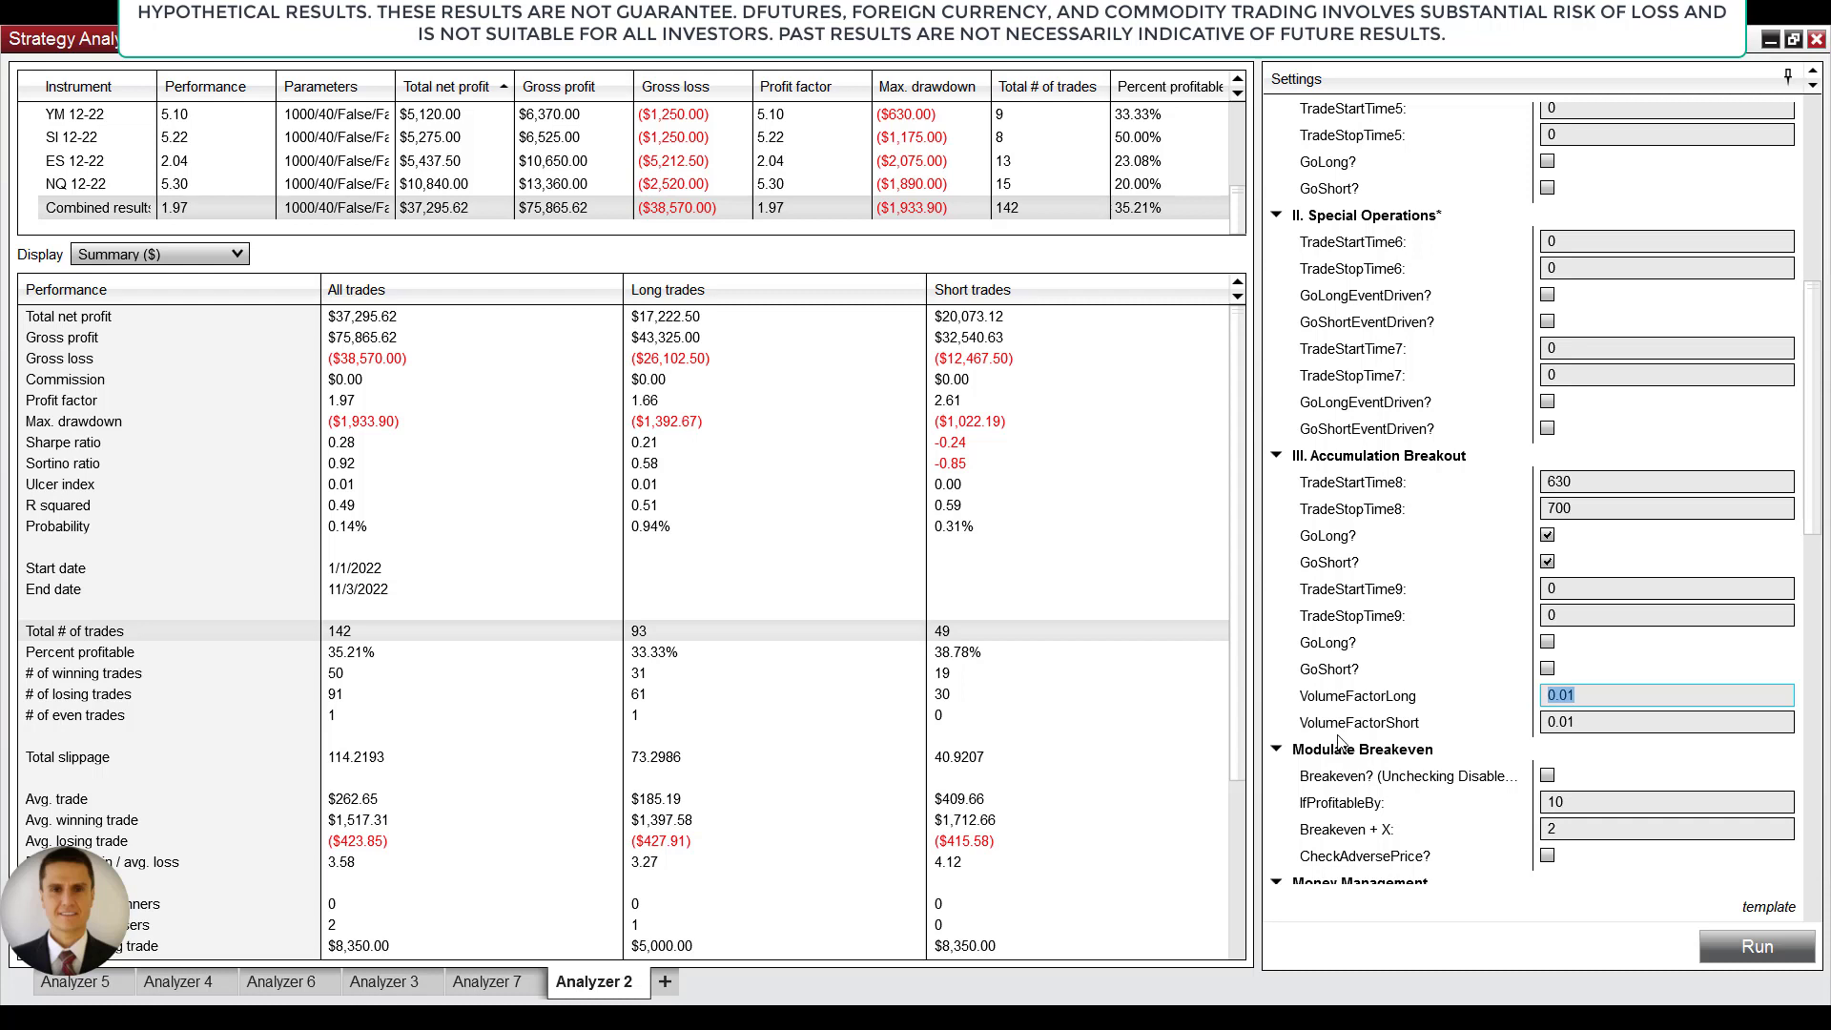
{"action": "mouse_move", "coordinate": [1417, 536]}
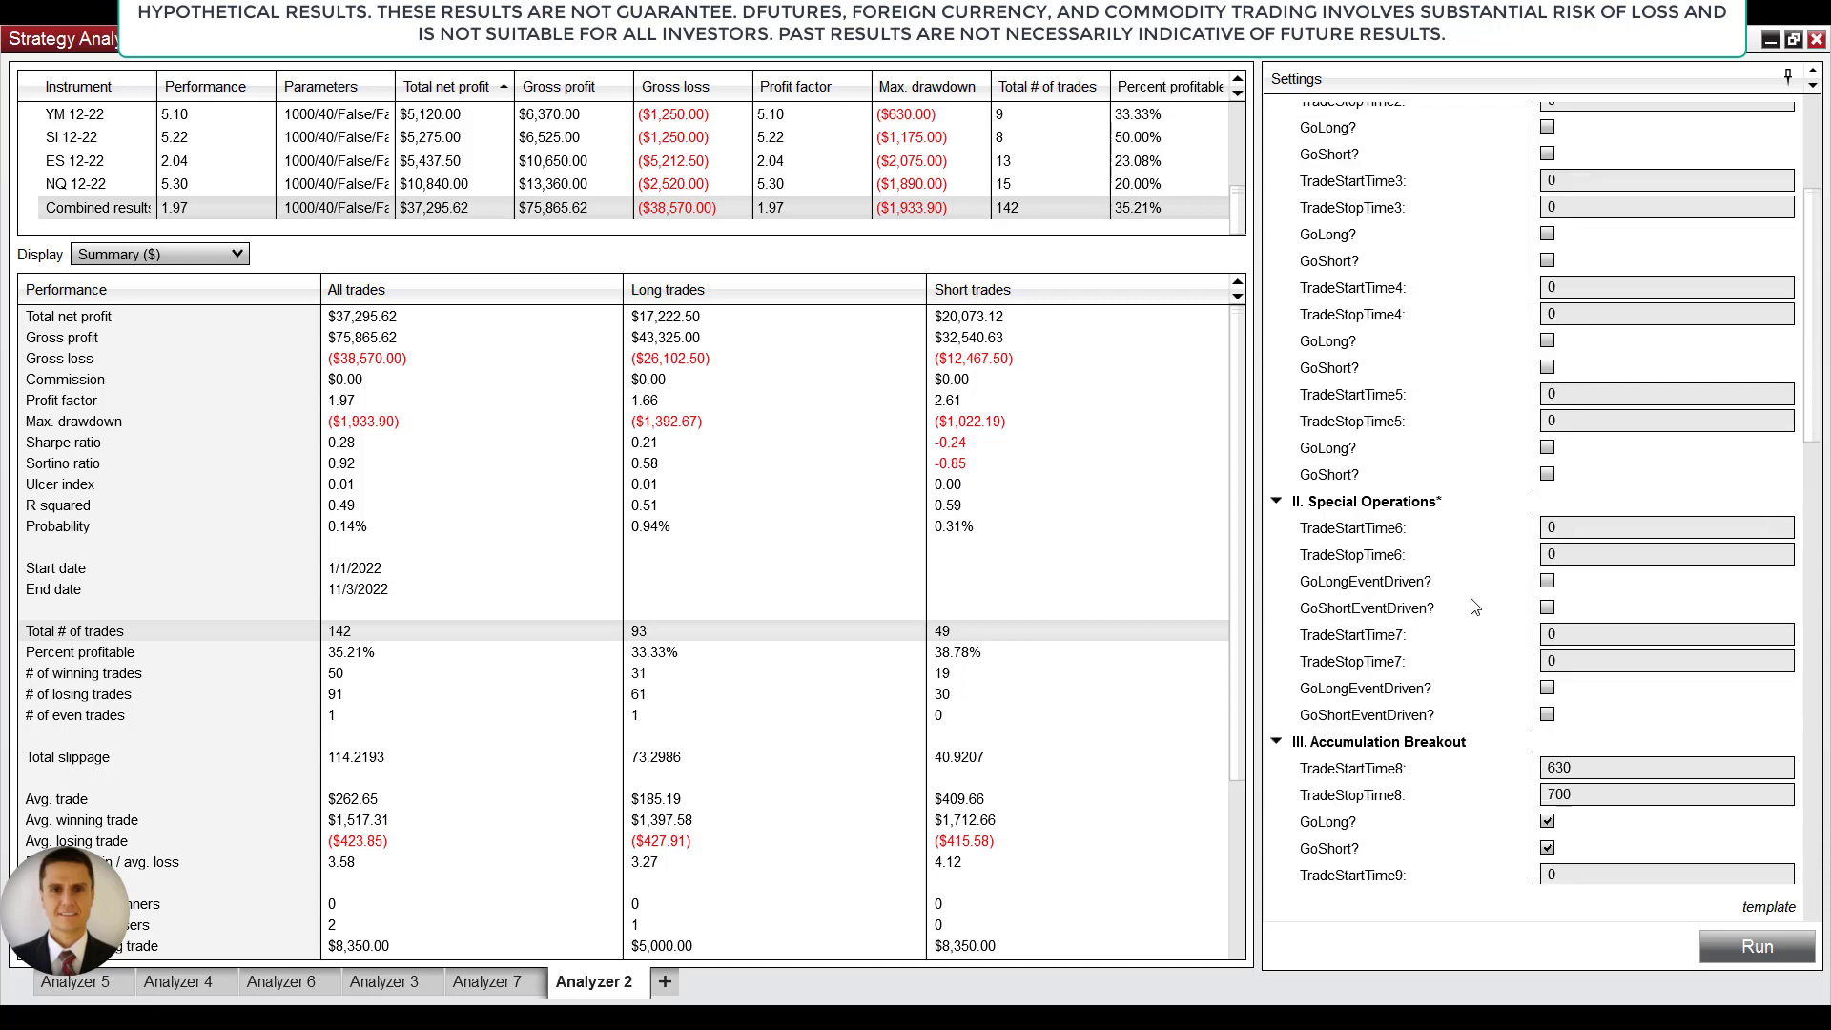
- Examine the session profit limit and max consecutive losing trades settings
{"action": "scroll", "scroll_direction": "down", "scroll_amount": 3}
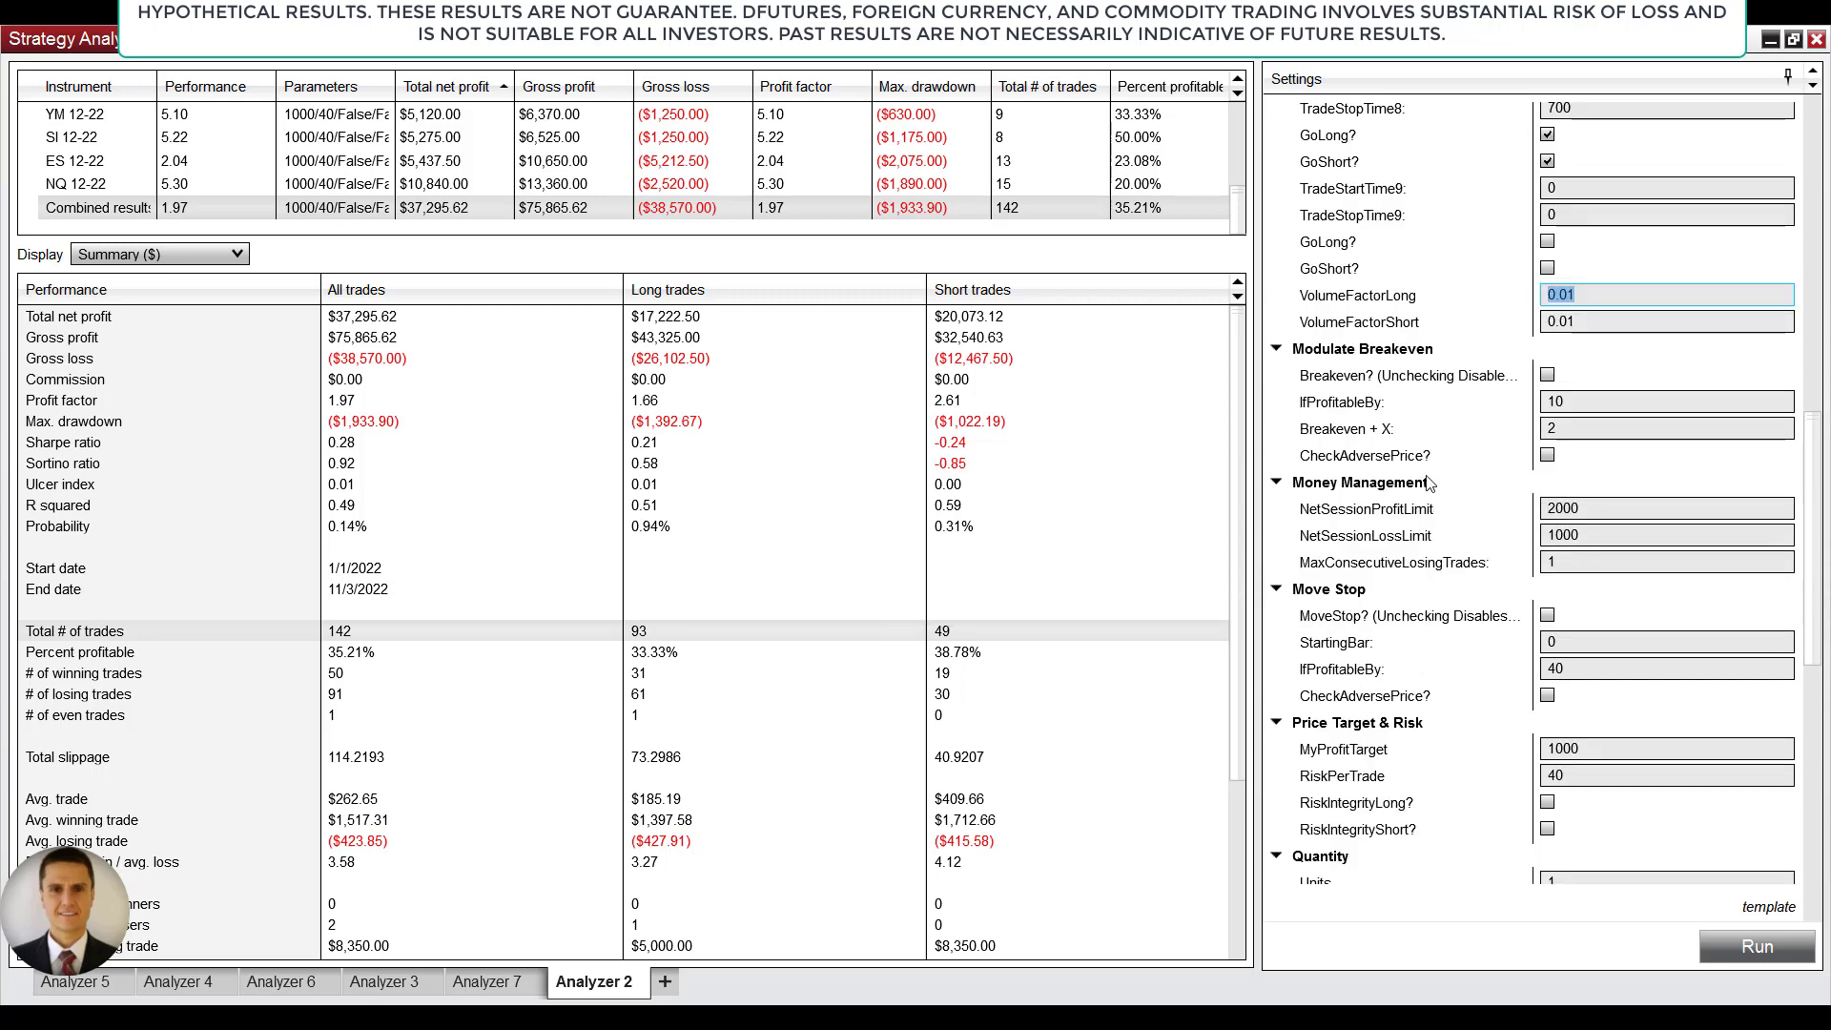
{"action": "left_click", "coordinate": [1667, 507]}
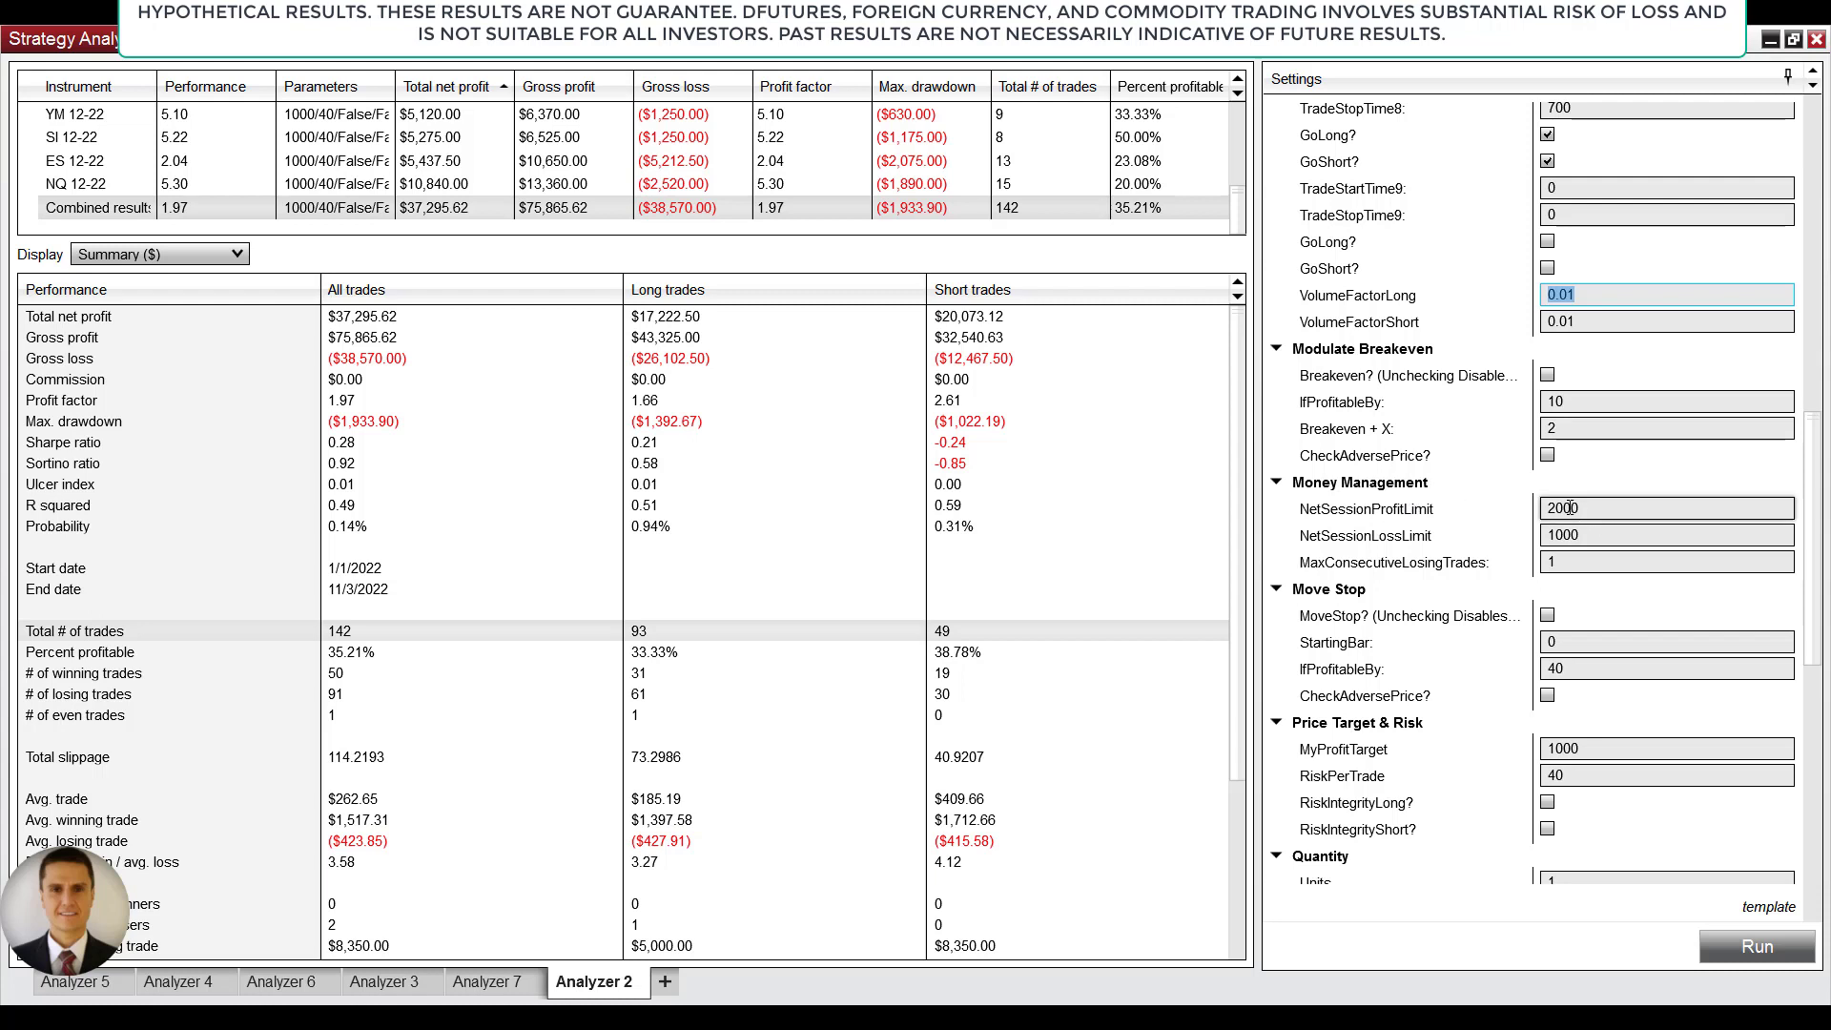
{"action": "left_click", "coordinate": [1667, 560]}
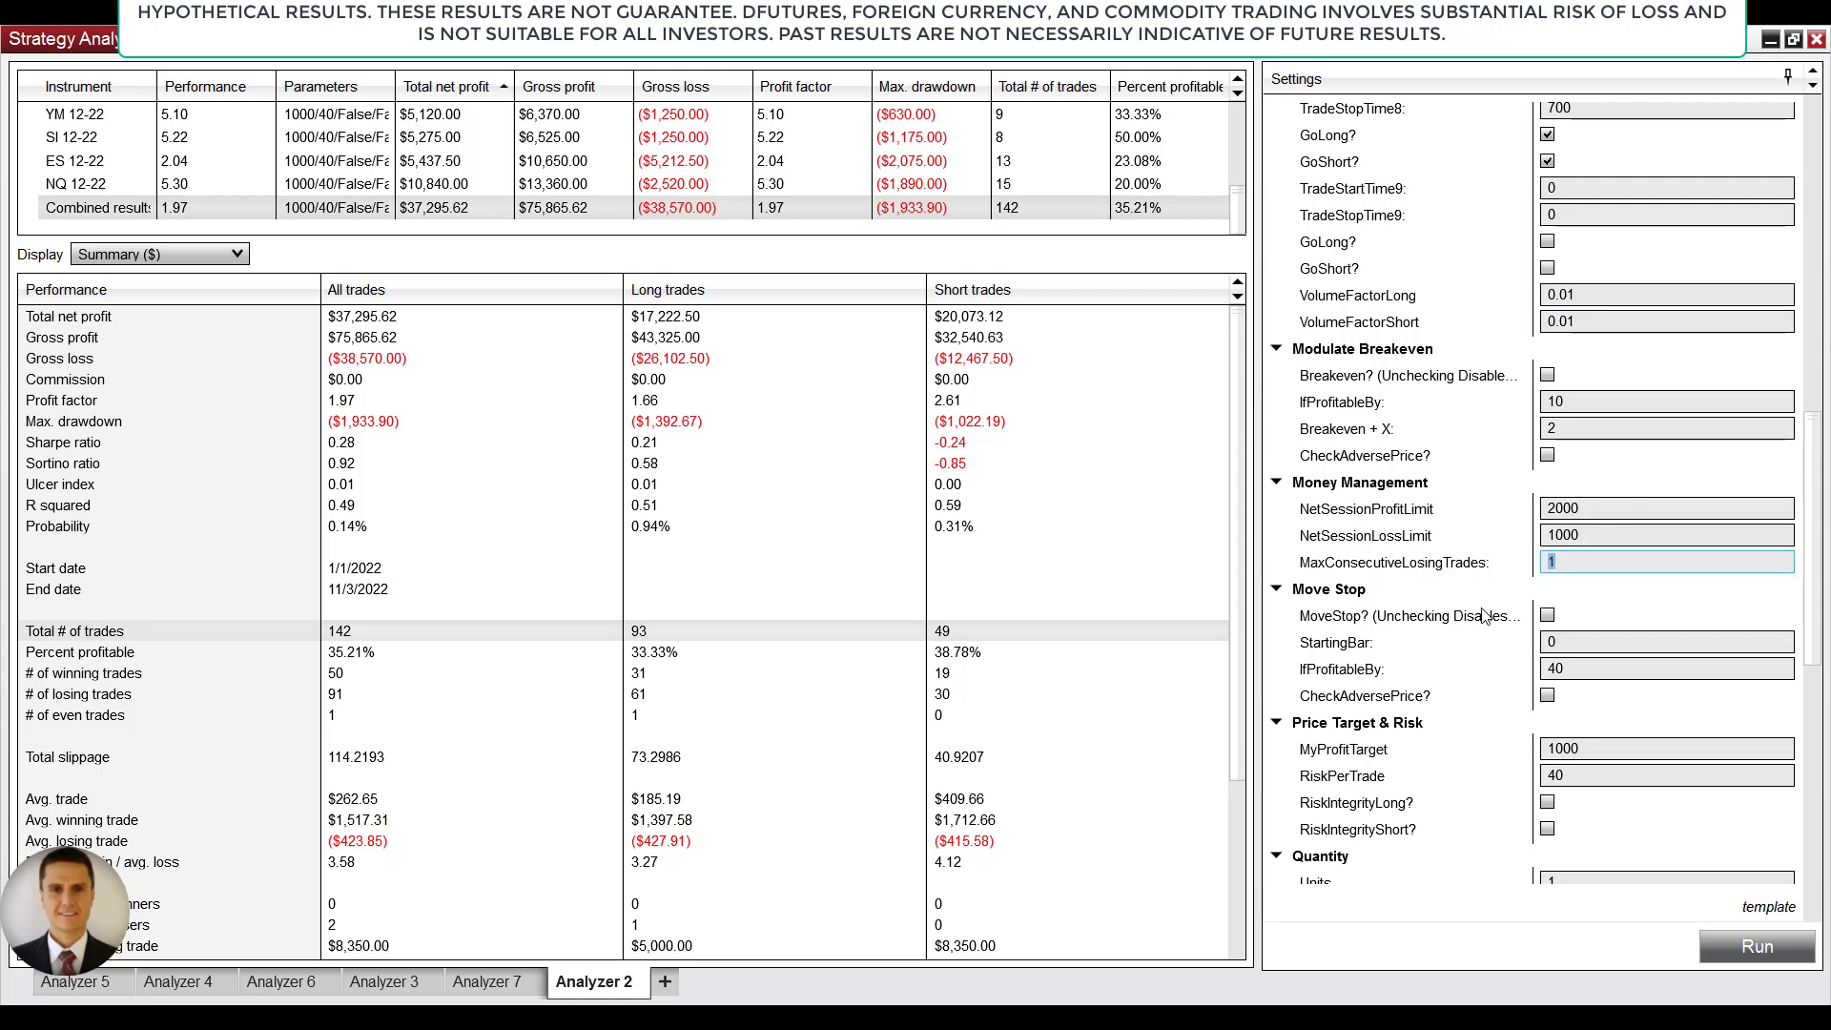
{"action": "mouse_move", "coordinate": [1406, 605]}
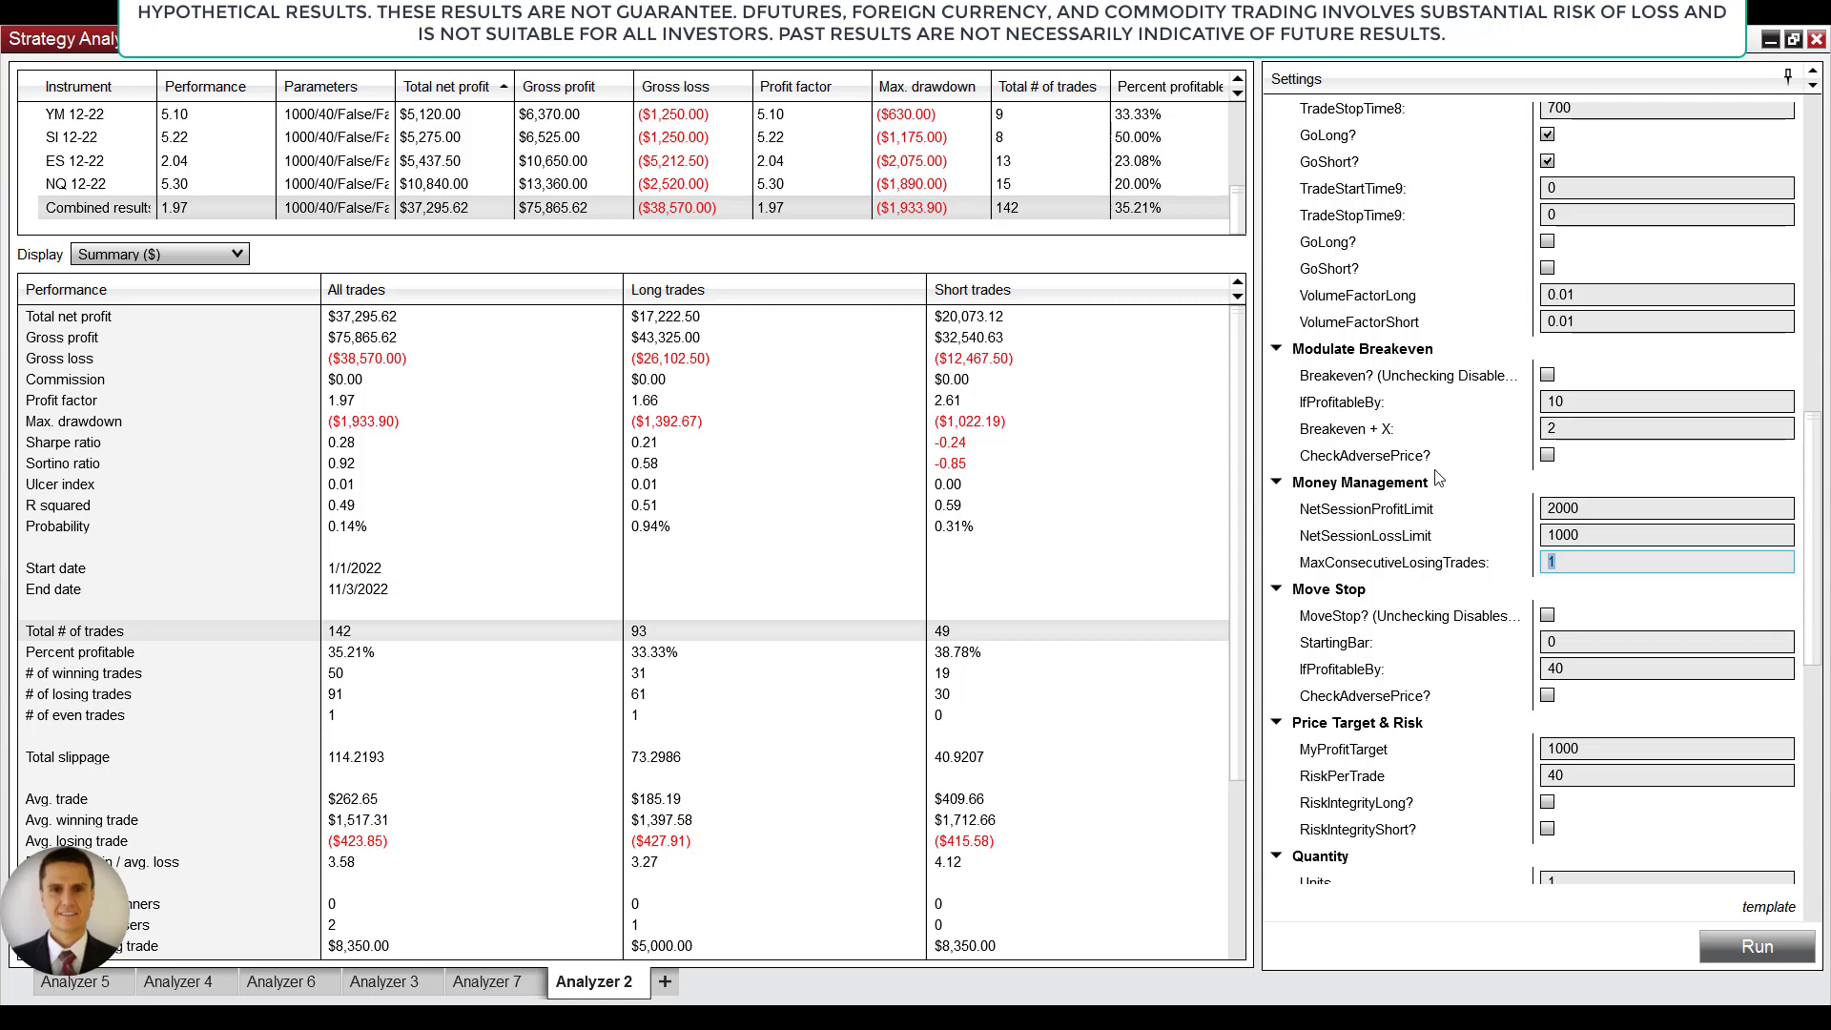
{"action": "scroll", "scroll_direction": "down", "scroll_amount": 3}
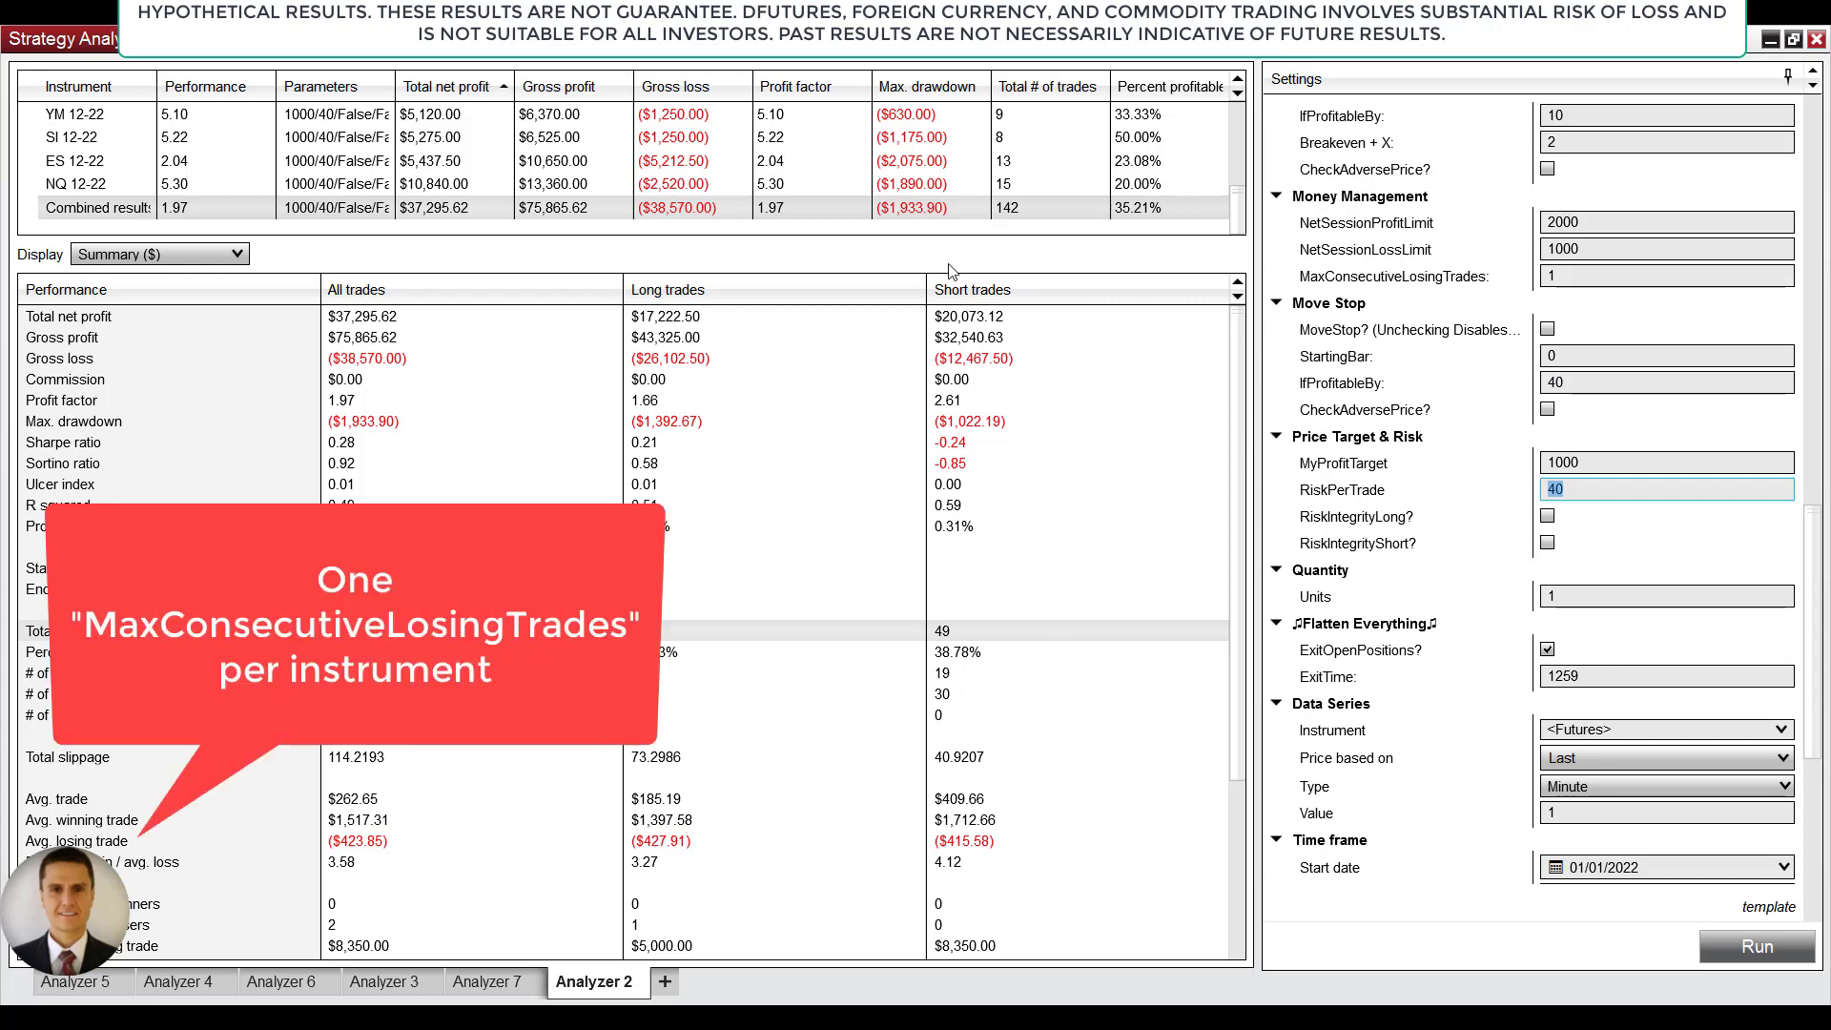
- Review the NQ, ES, SI and YM 12-22 summaries and the RiskPerTrade value of 40
{"action": "left_click", "coordinate": [76, 183]}
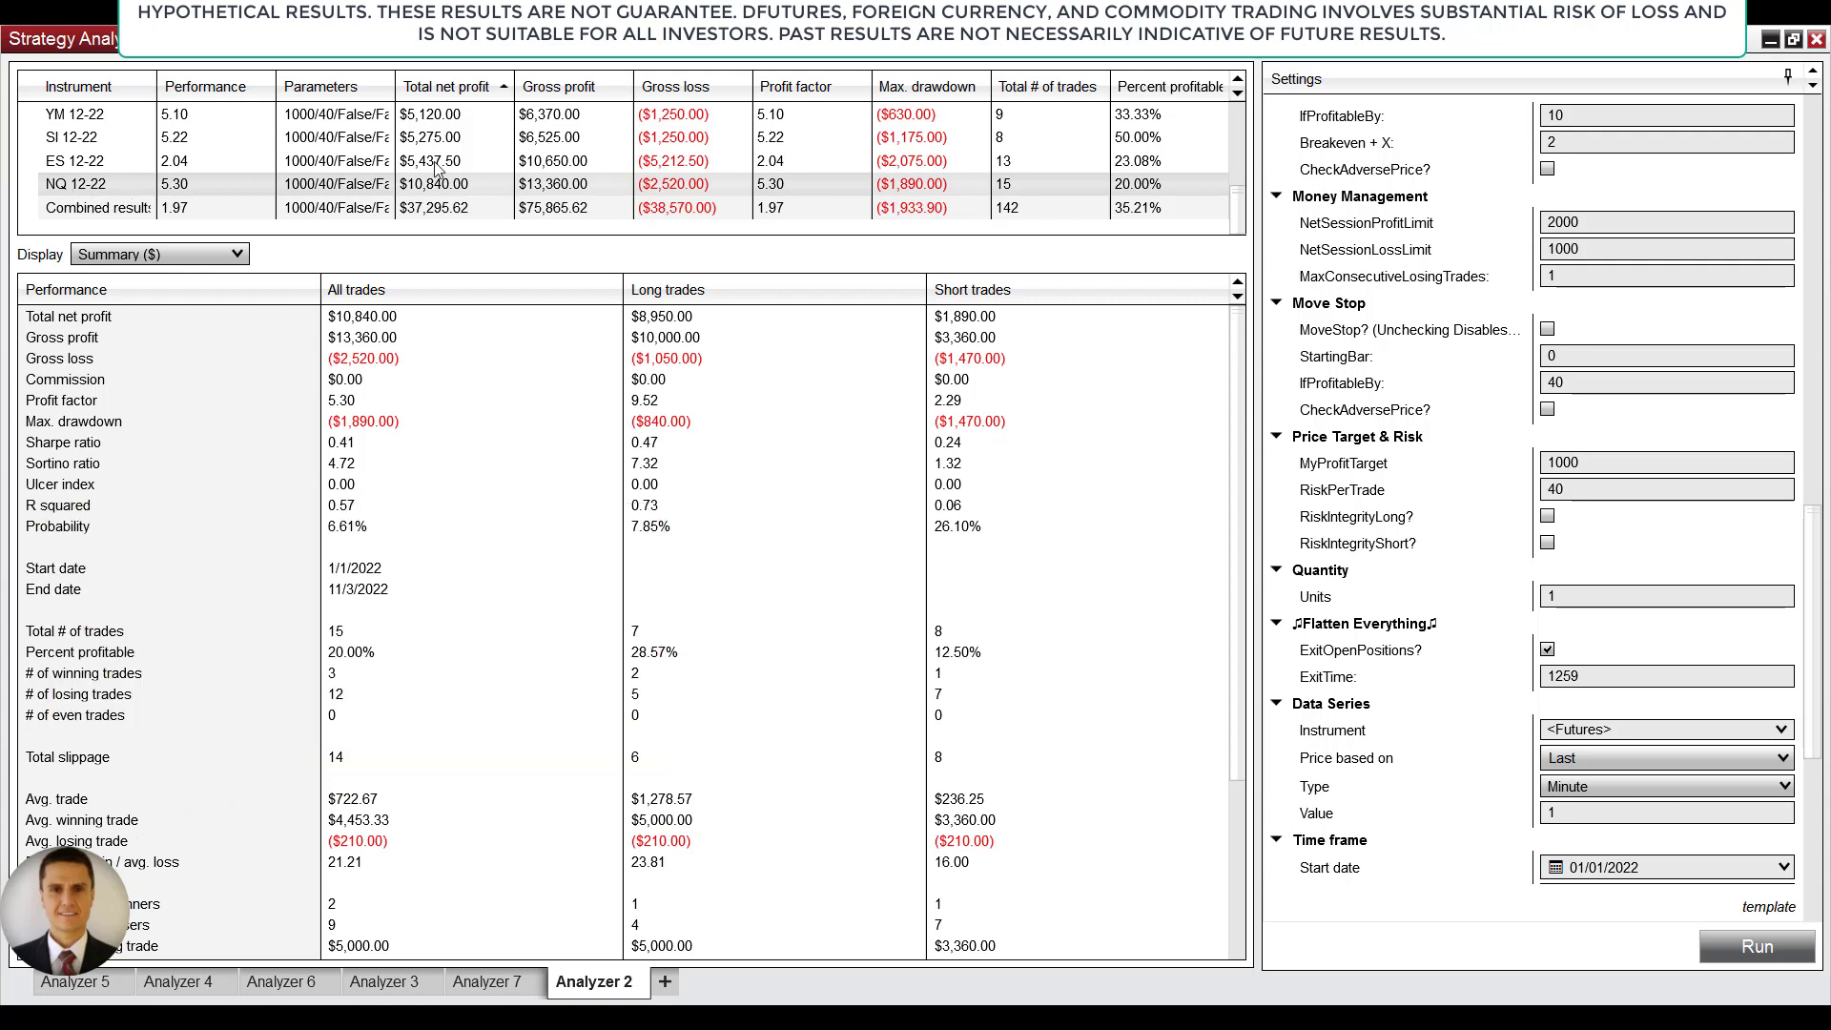
{"action": "left_click", "coordinate": [76, 161]}
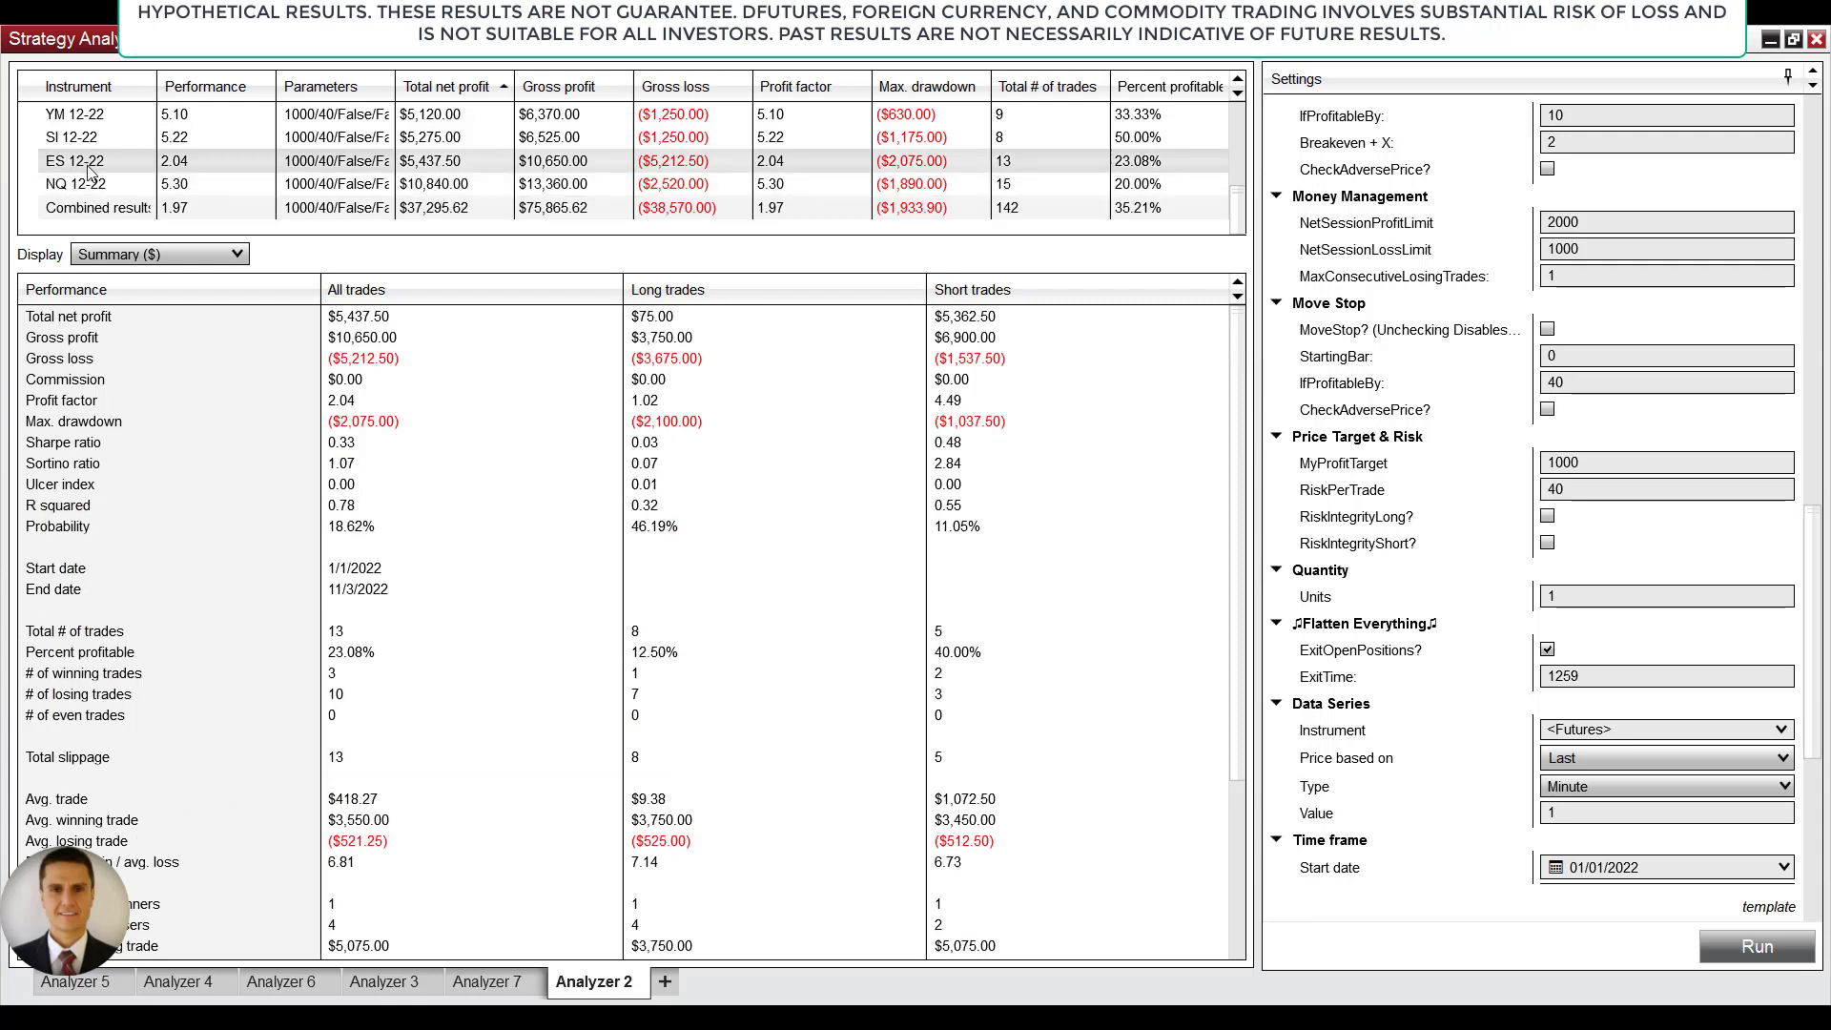
{"action": "left_click", "coordinate": [77, 137]}
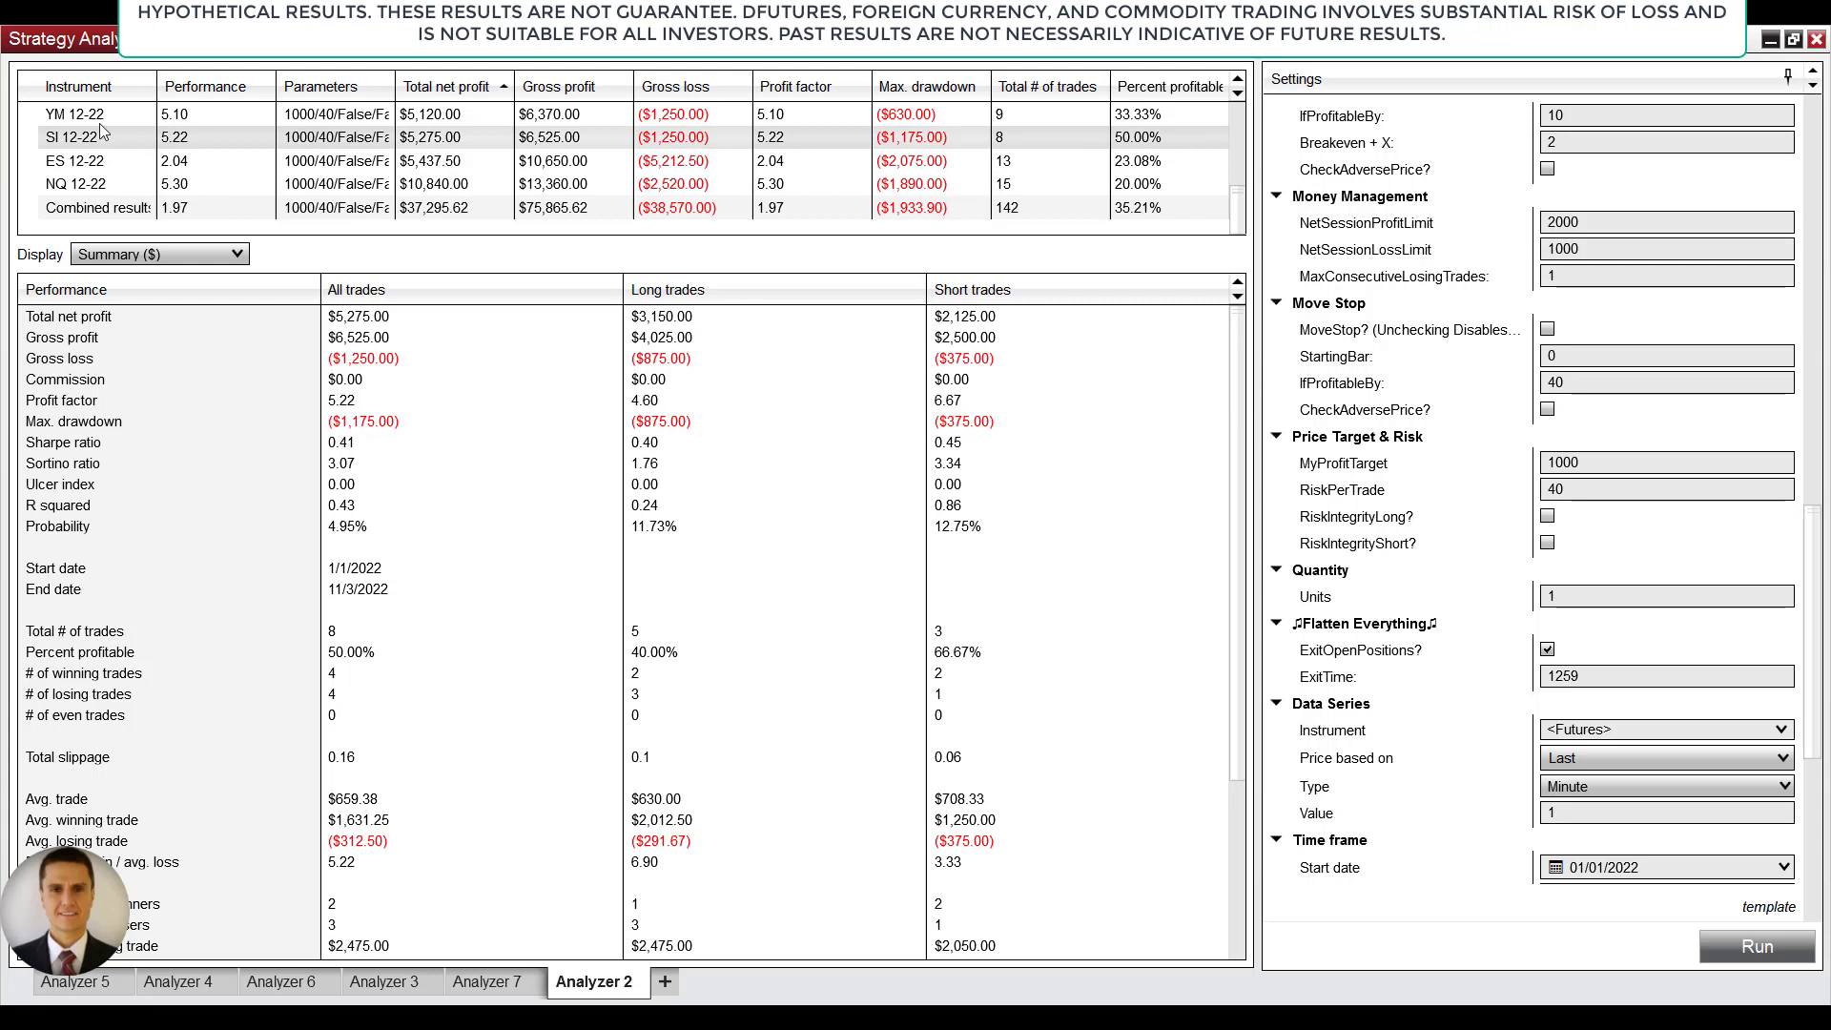
{"action": "left_click", "coordinate": [75, 113]}
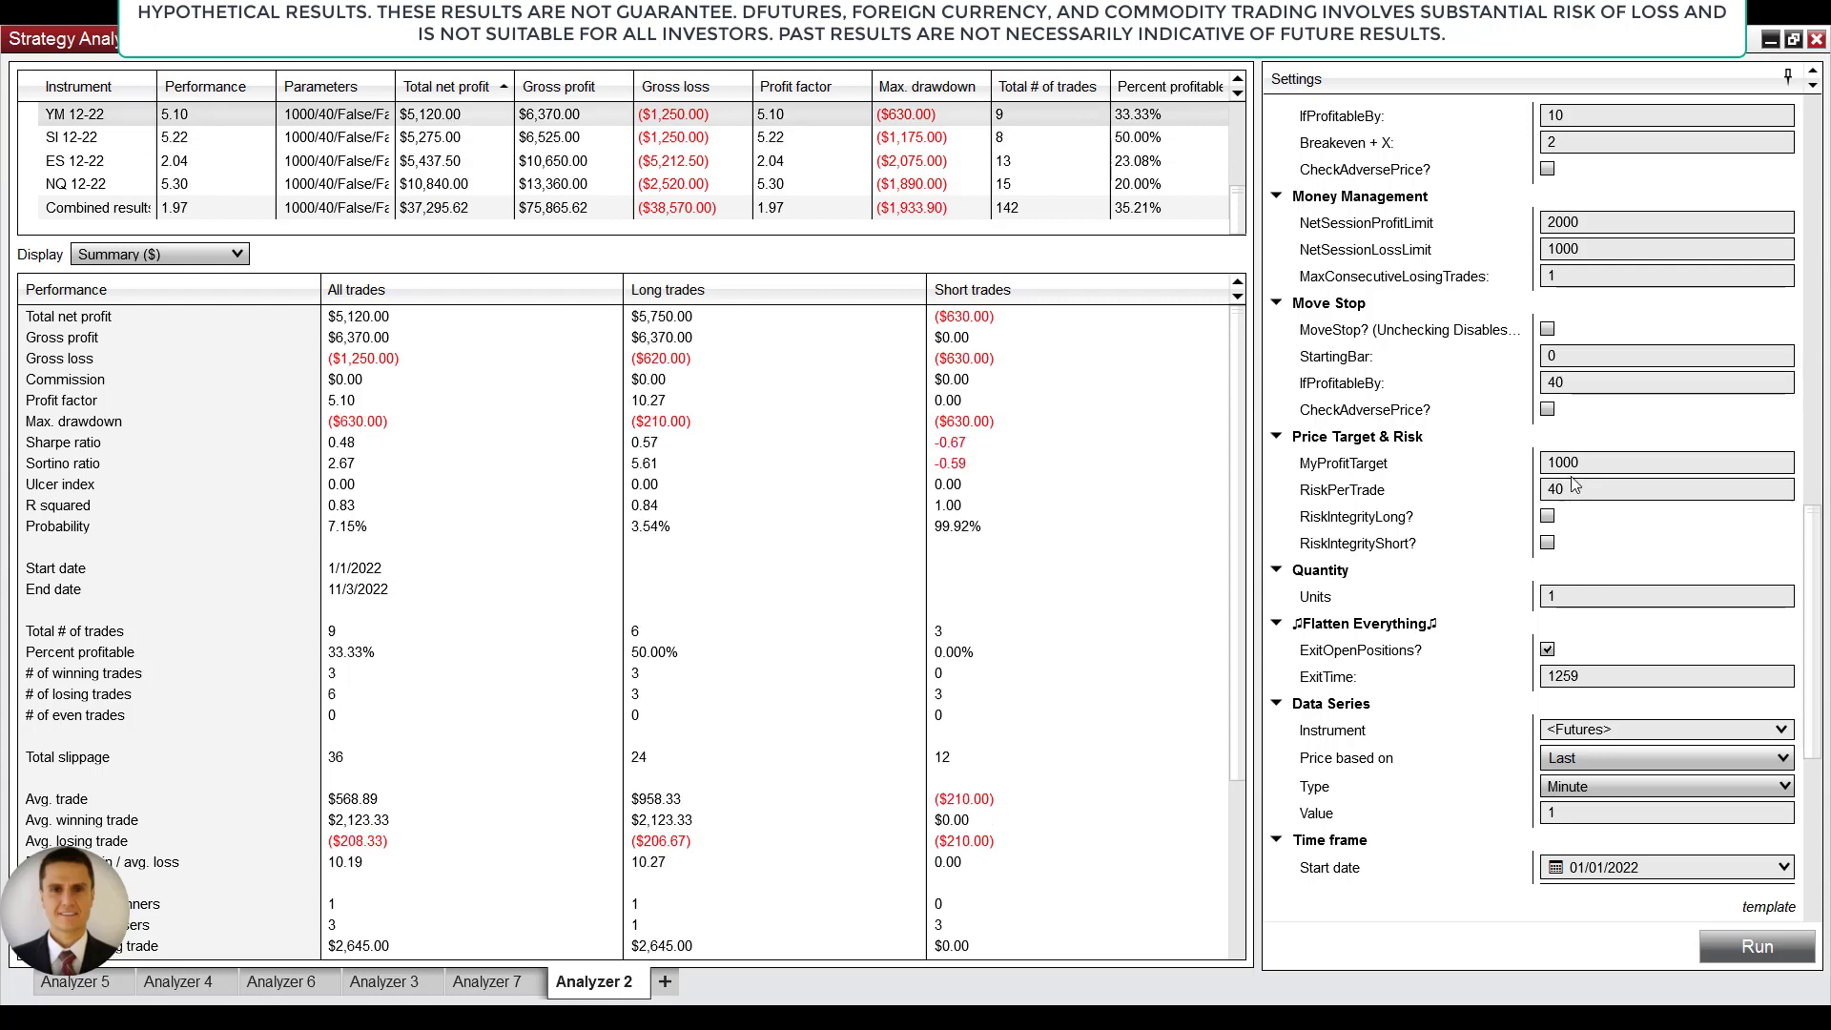
{"action": "left_click", "coordinate": [1663, 488]}
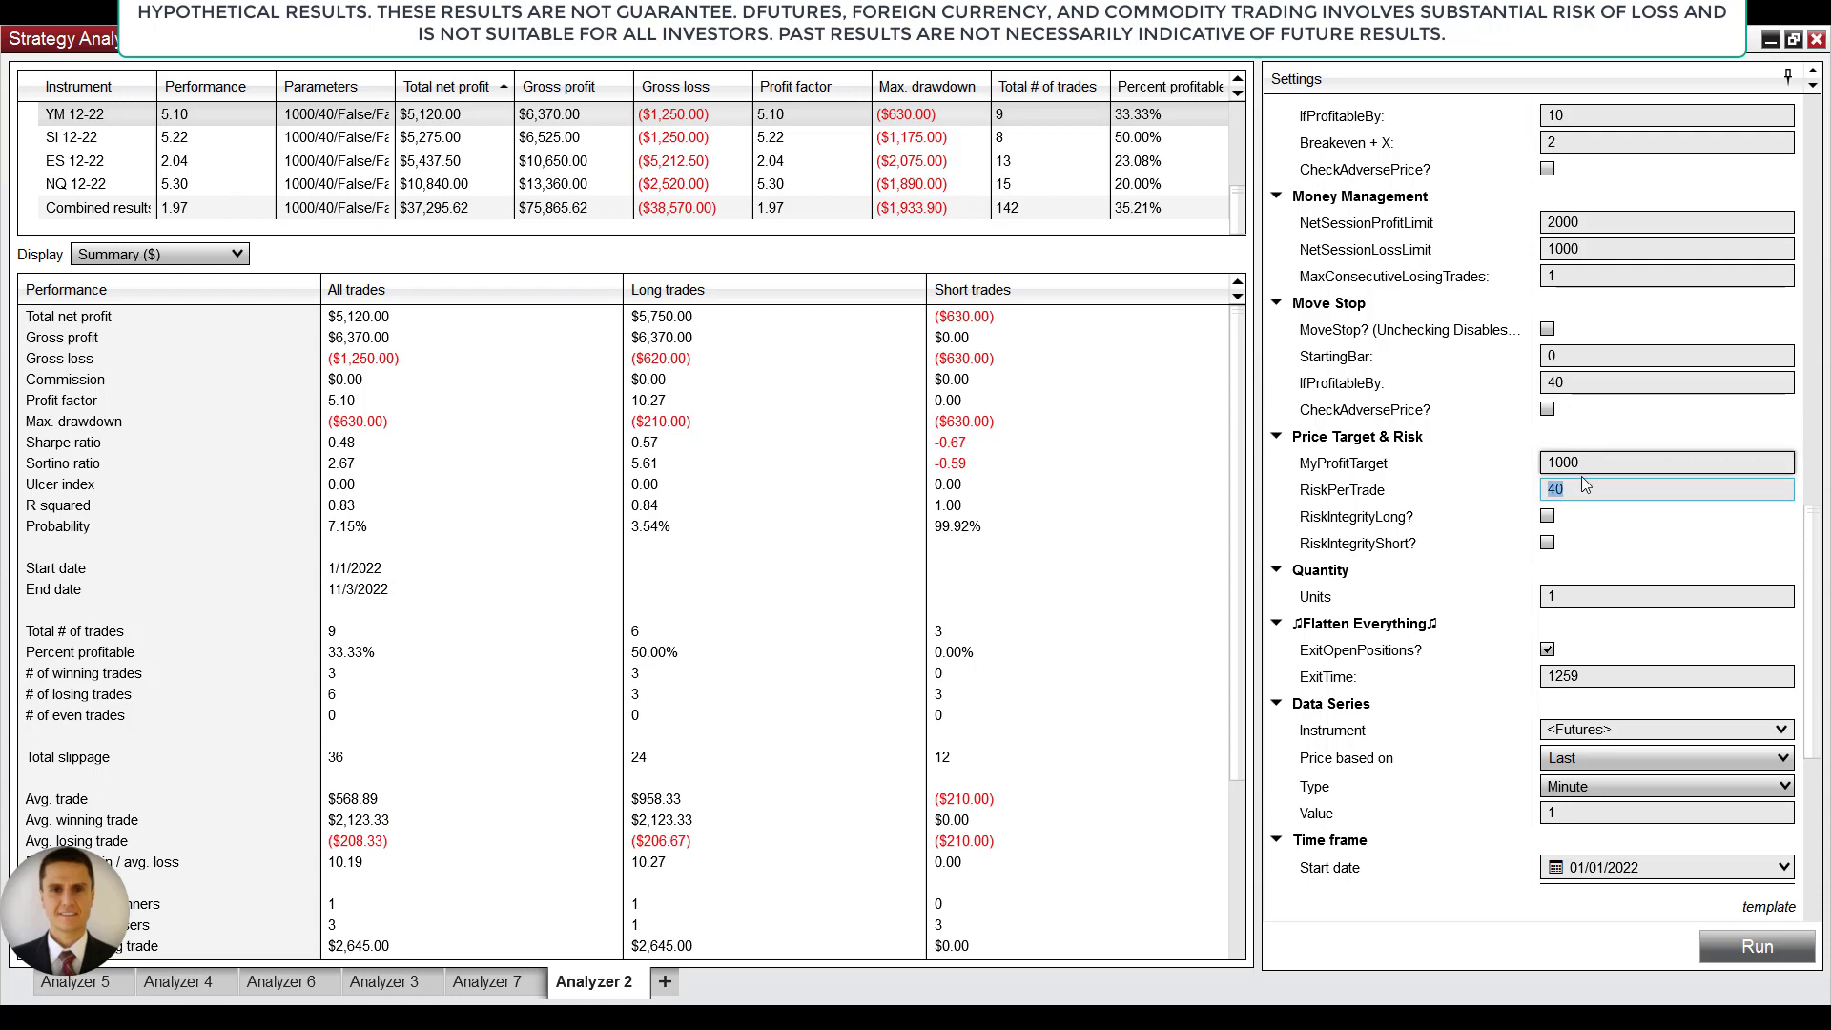
{"action": "mouse_move", "coordinate": [1068, 835]}
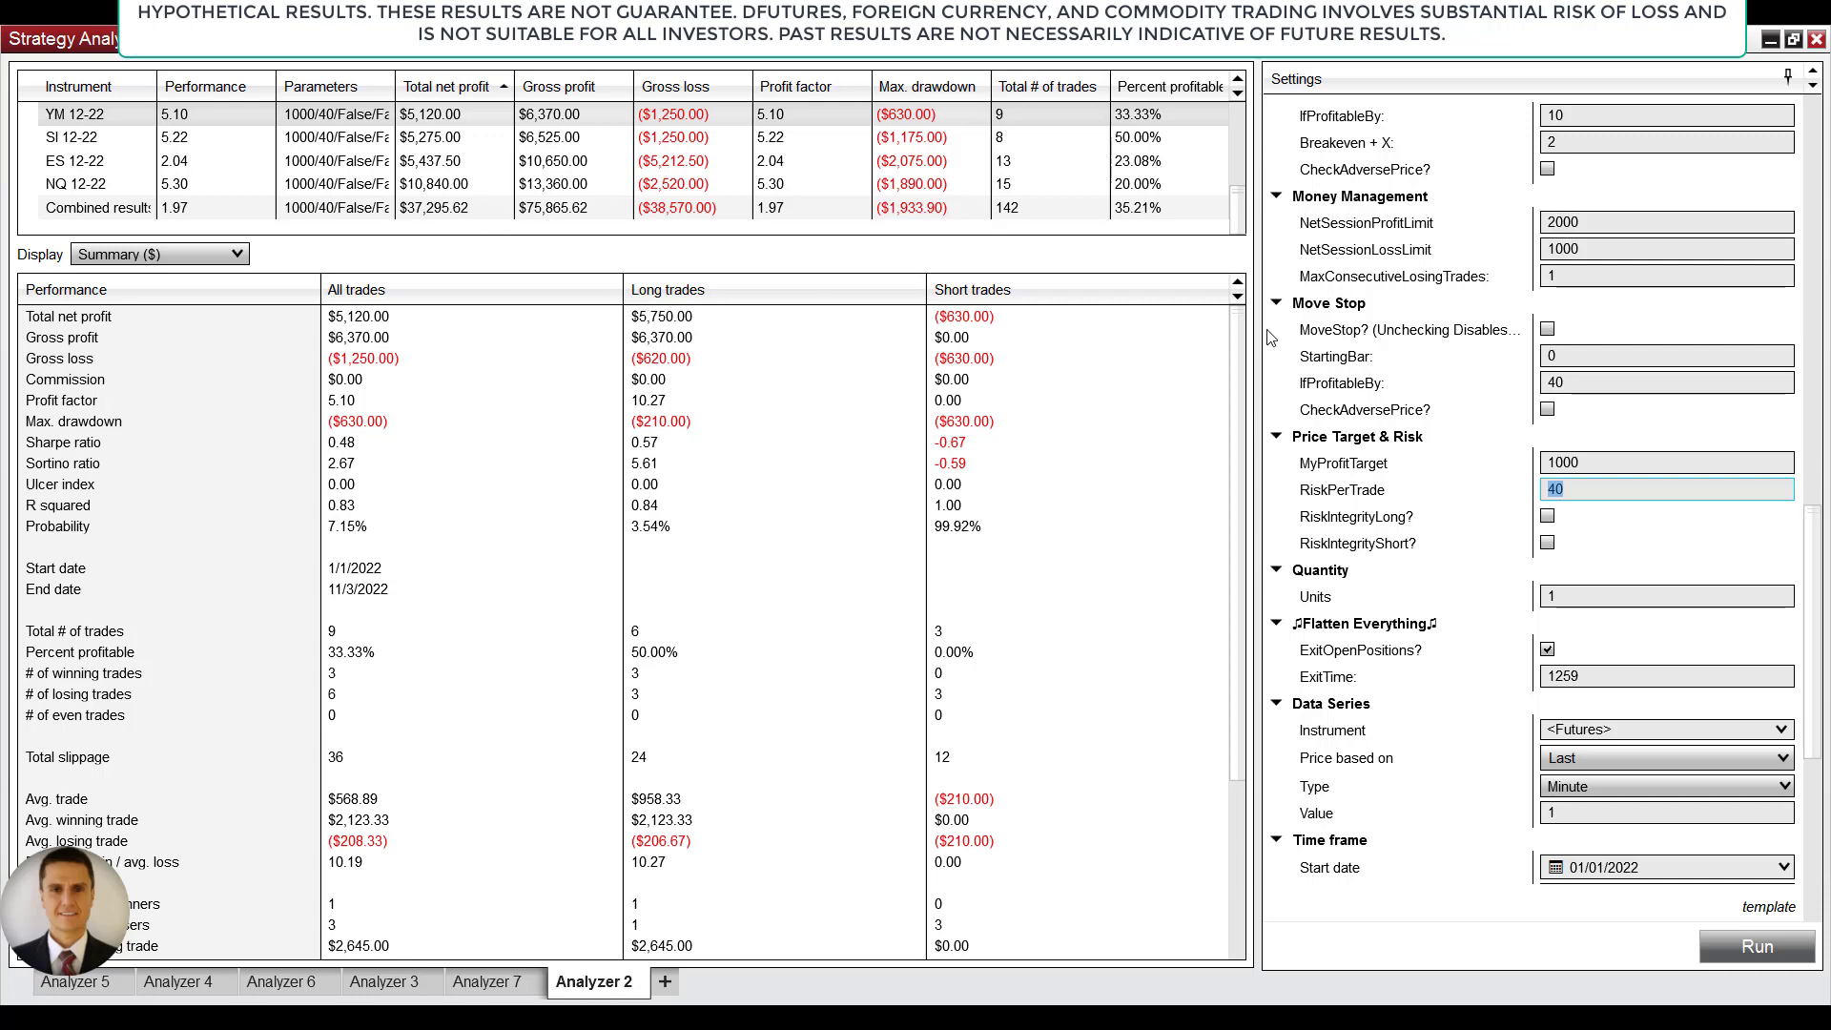
{"action": "scroll", "scroll_direction": "down", "scroll_amount": 3}
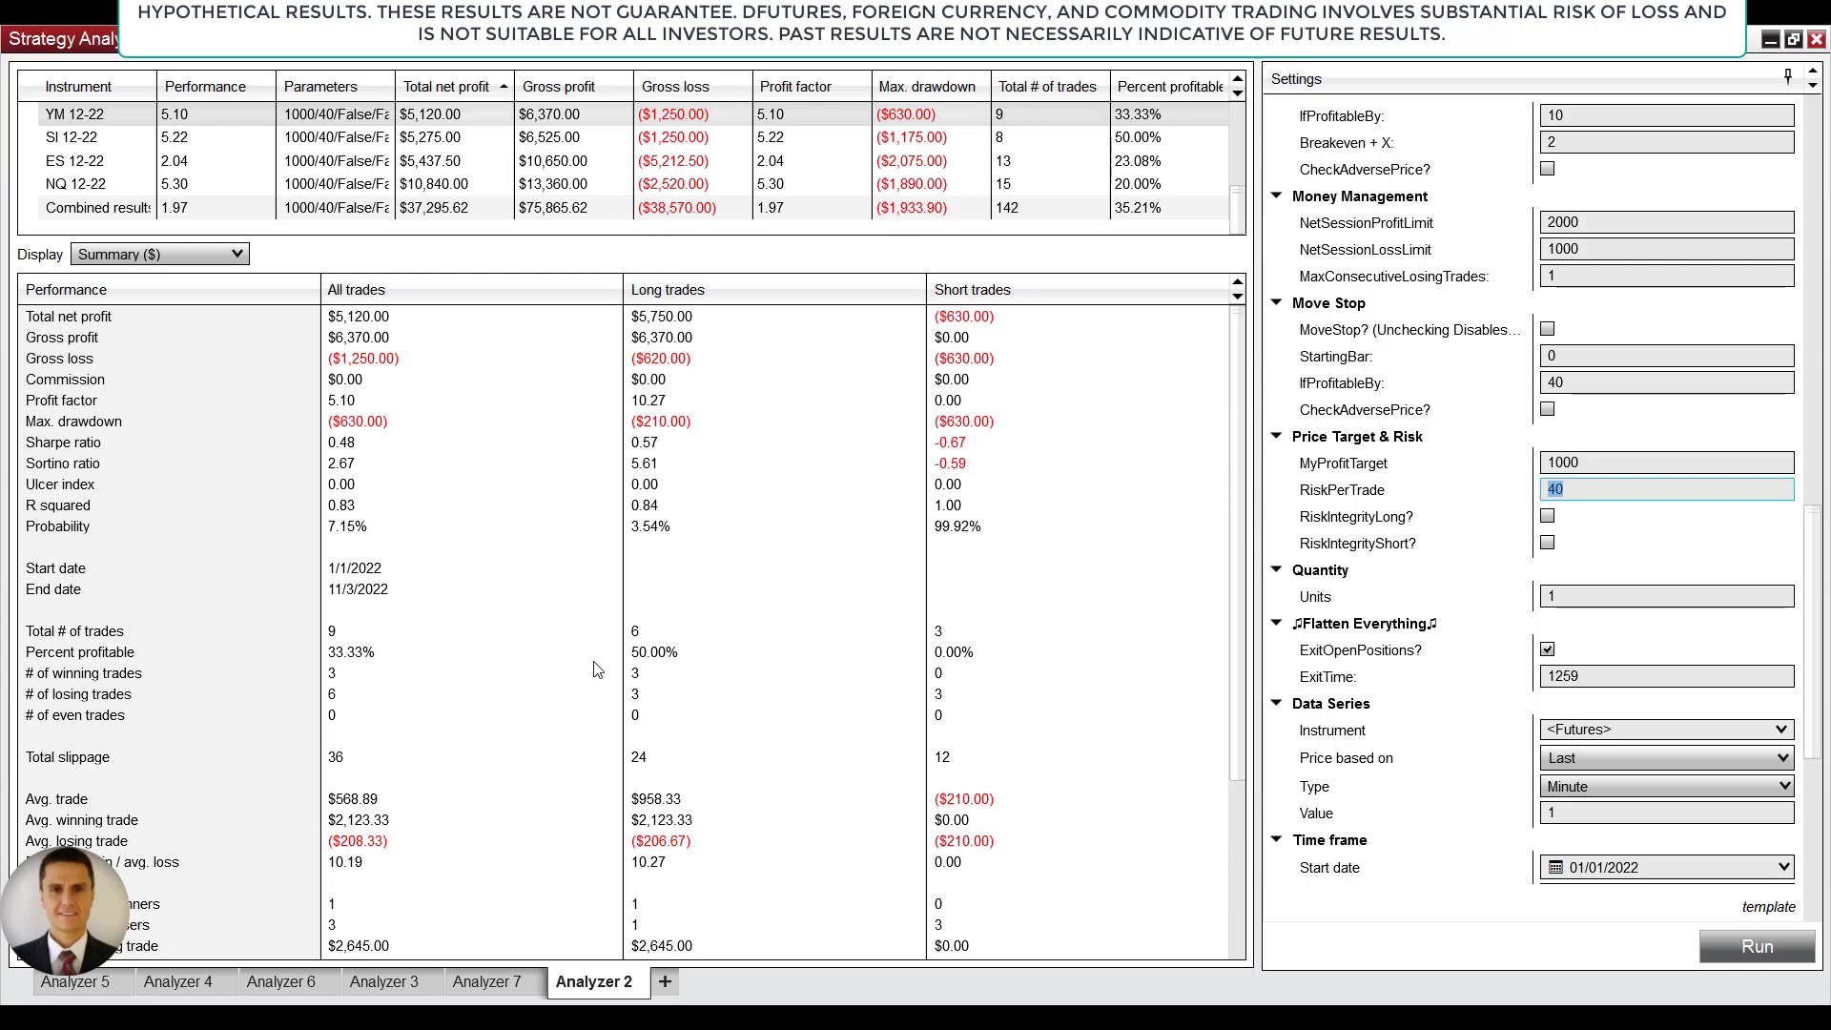
- Show Analyzer 4's Tuesday backtest with RiskPerTrade 30 and 591 combined trades
{"action": "left_click", "coordinate": [183, 981]}
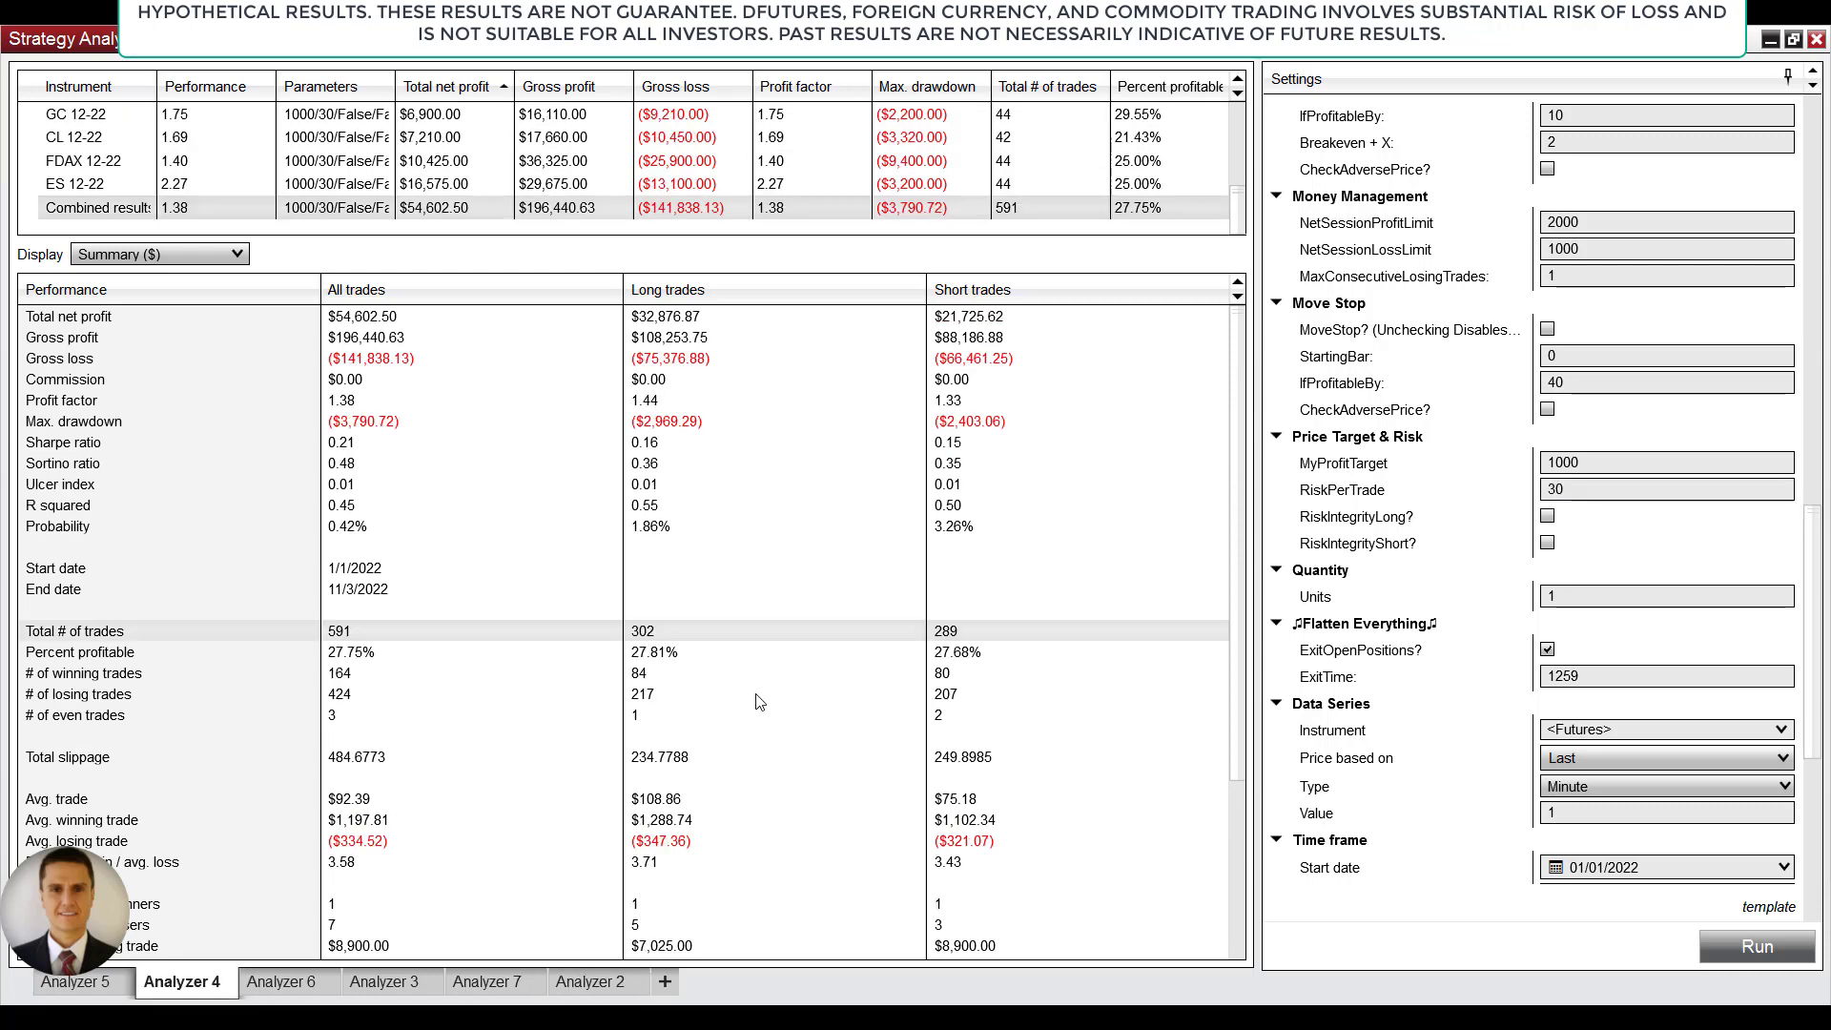
{"action": "mouse_move", "coordinate": [402, 633]}
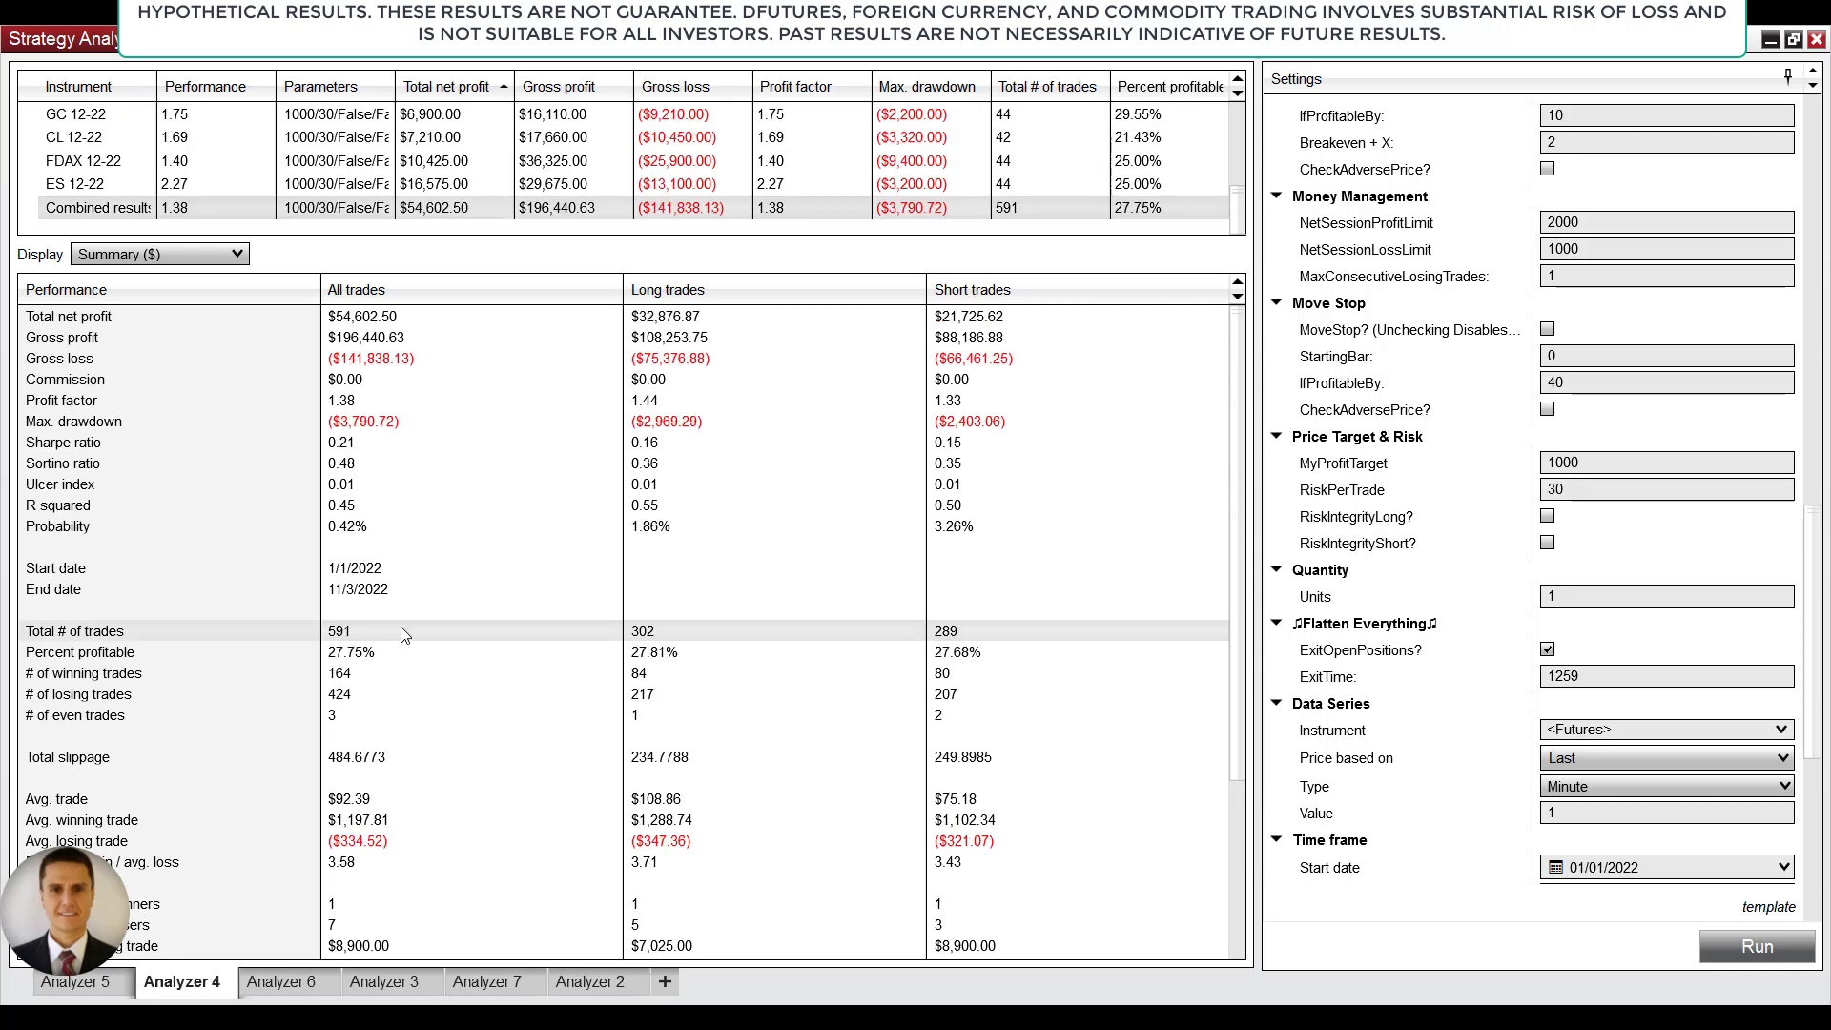
{"action": "mouse_move", "coordinate": [417, 627]}
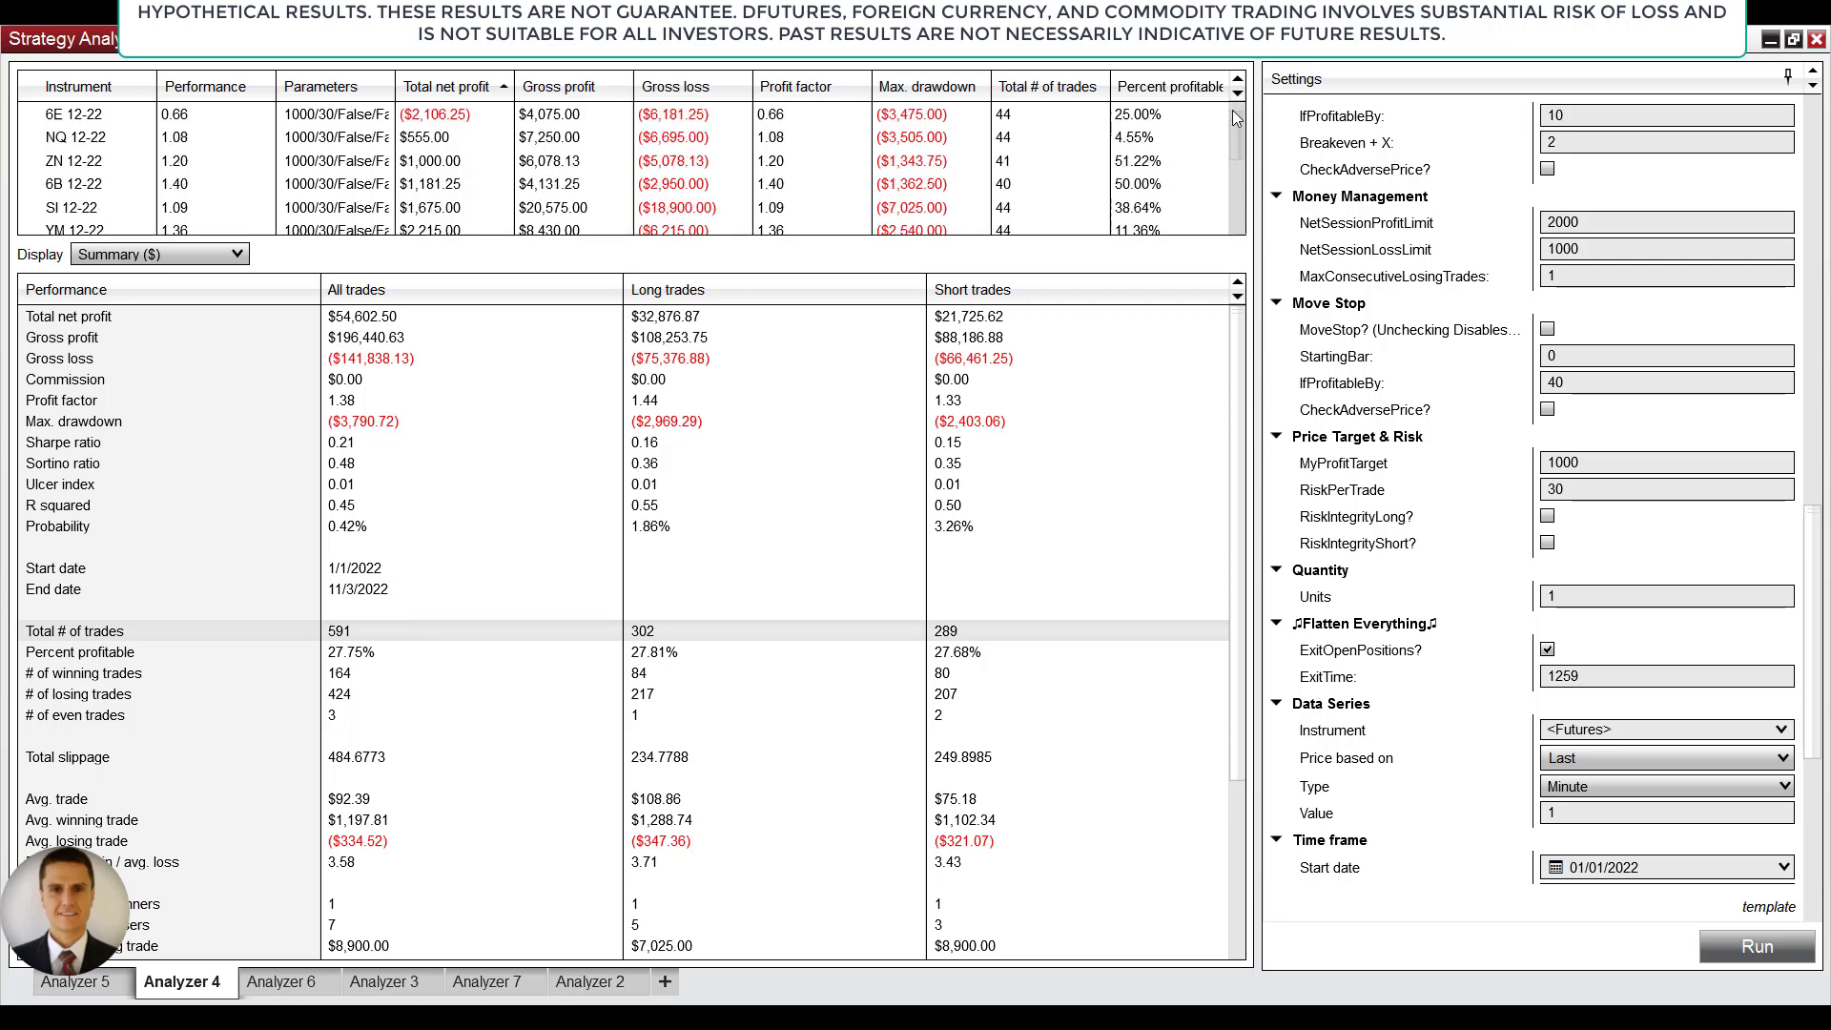
{"action": "scroll", "scroll_direction": "down", "scroll_amount": 3}
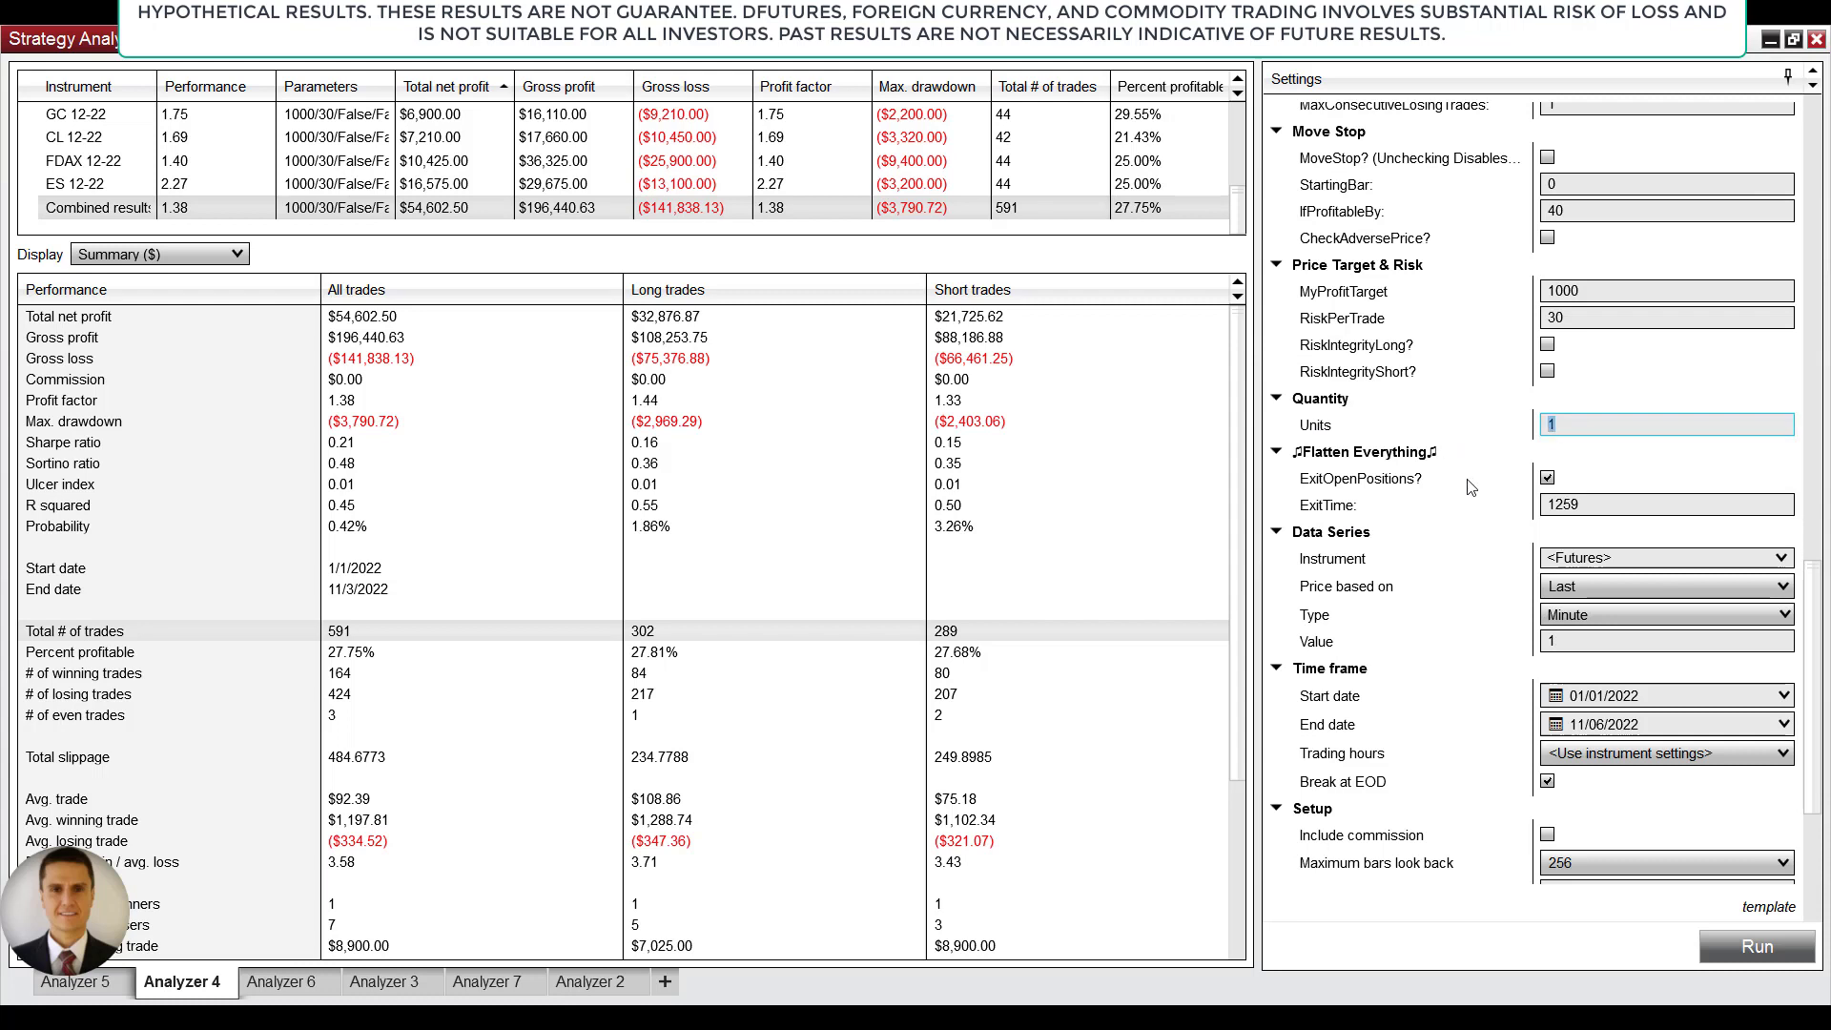
{"action": "mouse_move", "coordinate": [1497, 561]}
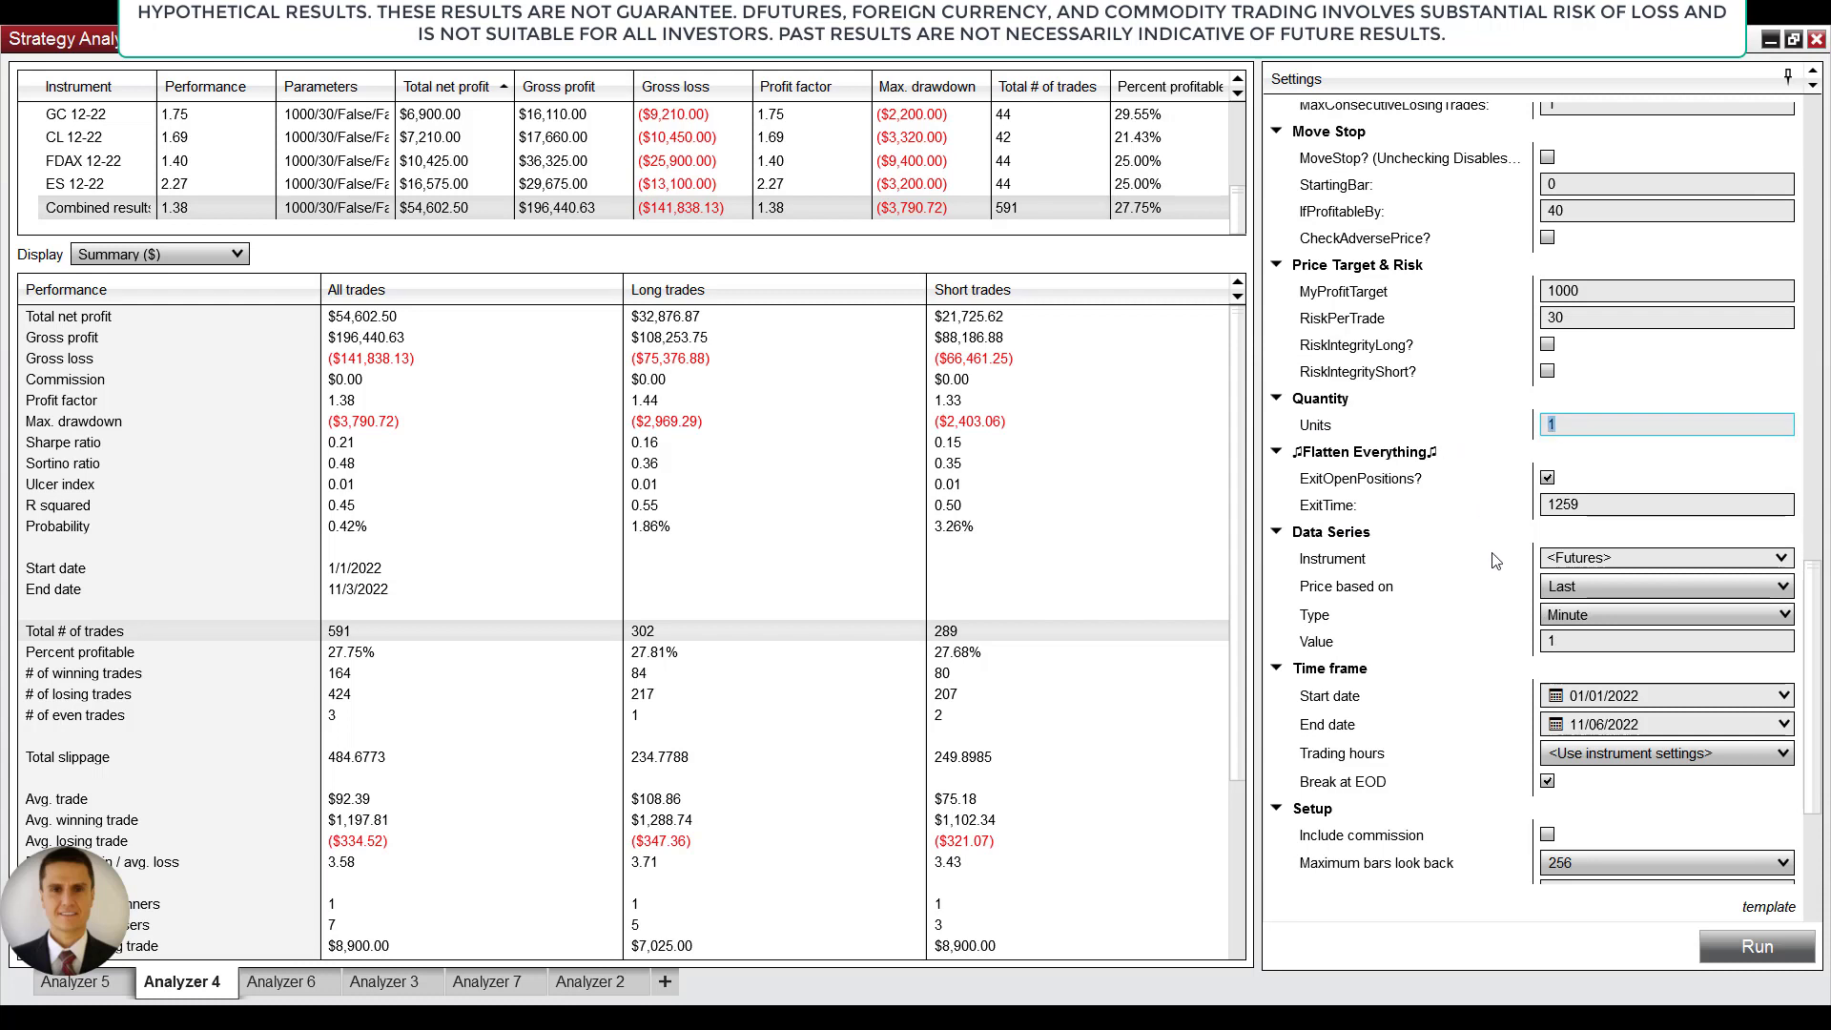
{"action": "mouse_move", "coordinate": [1514, 568]}
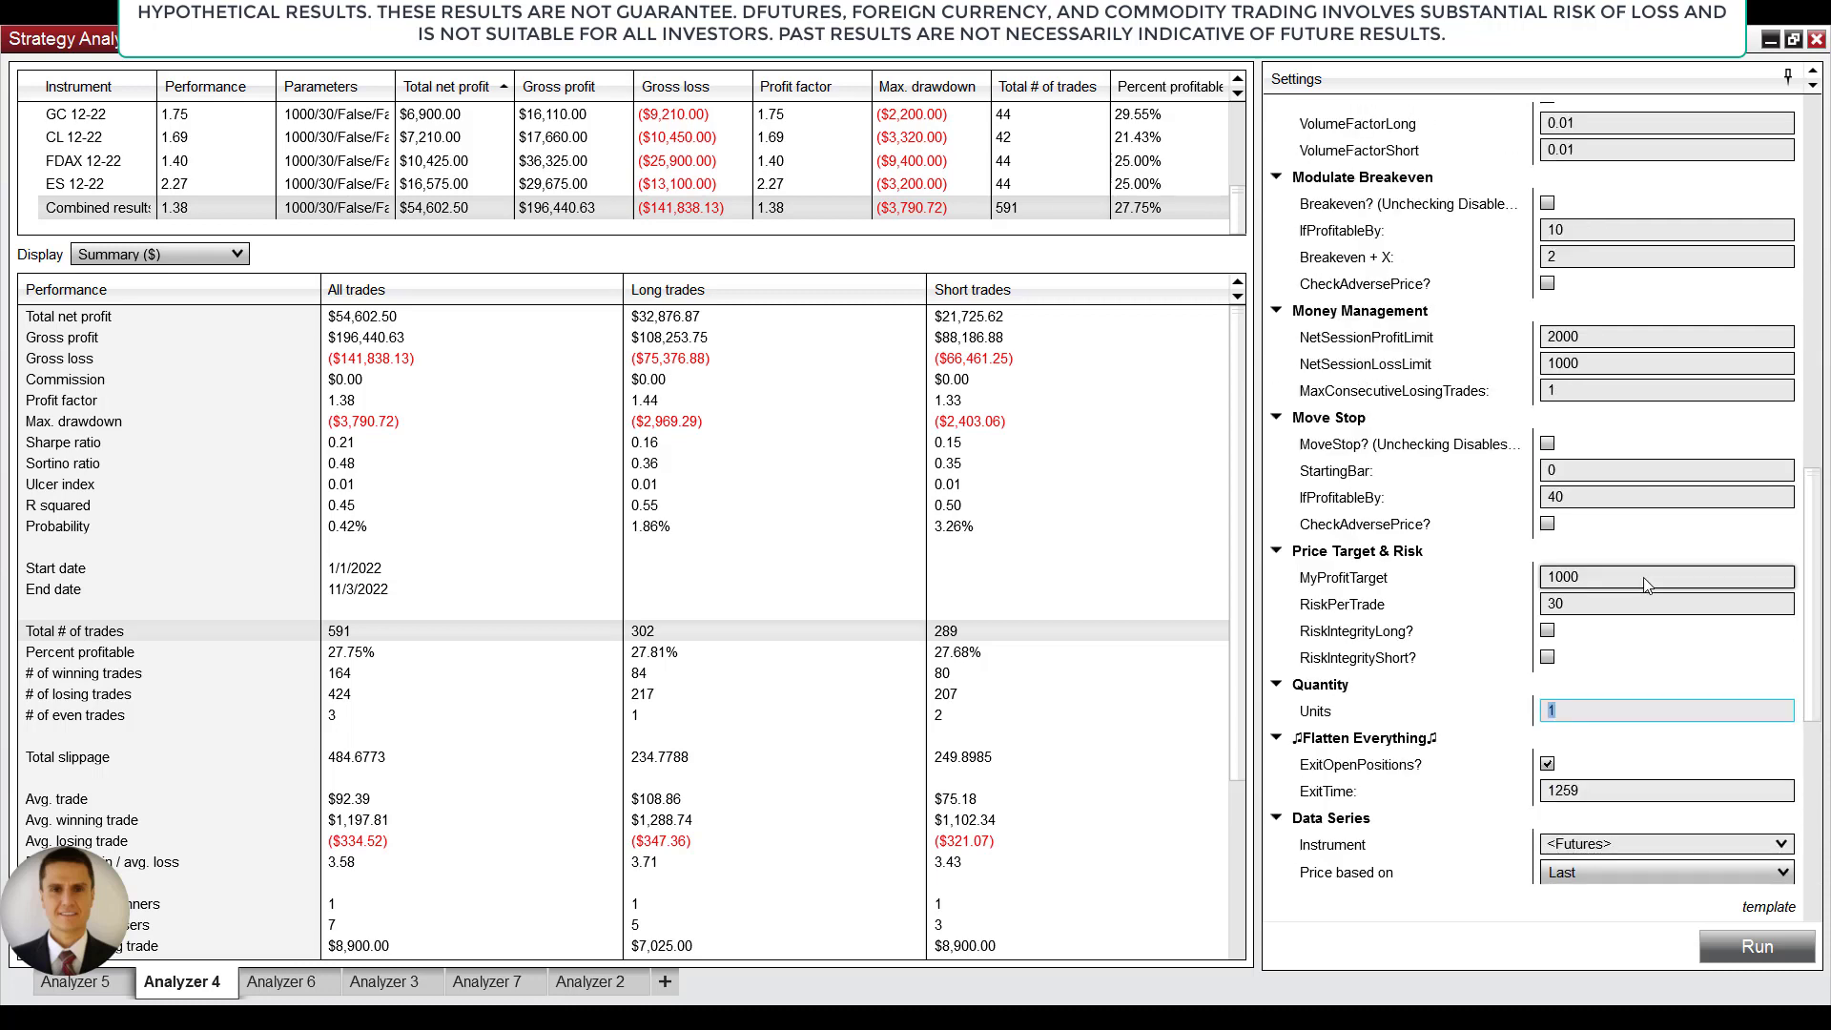
{"action": "mouse_move", "coordinate": [1431, 698]}
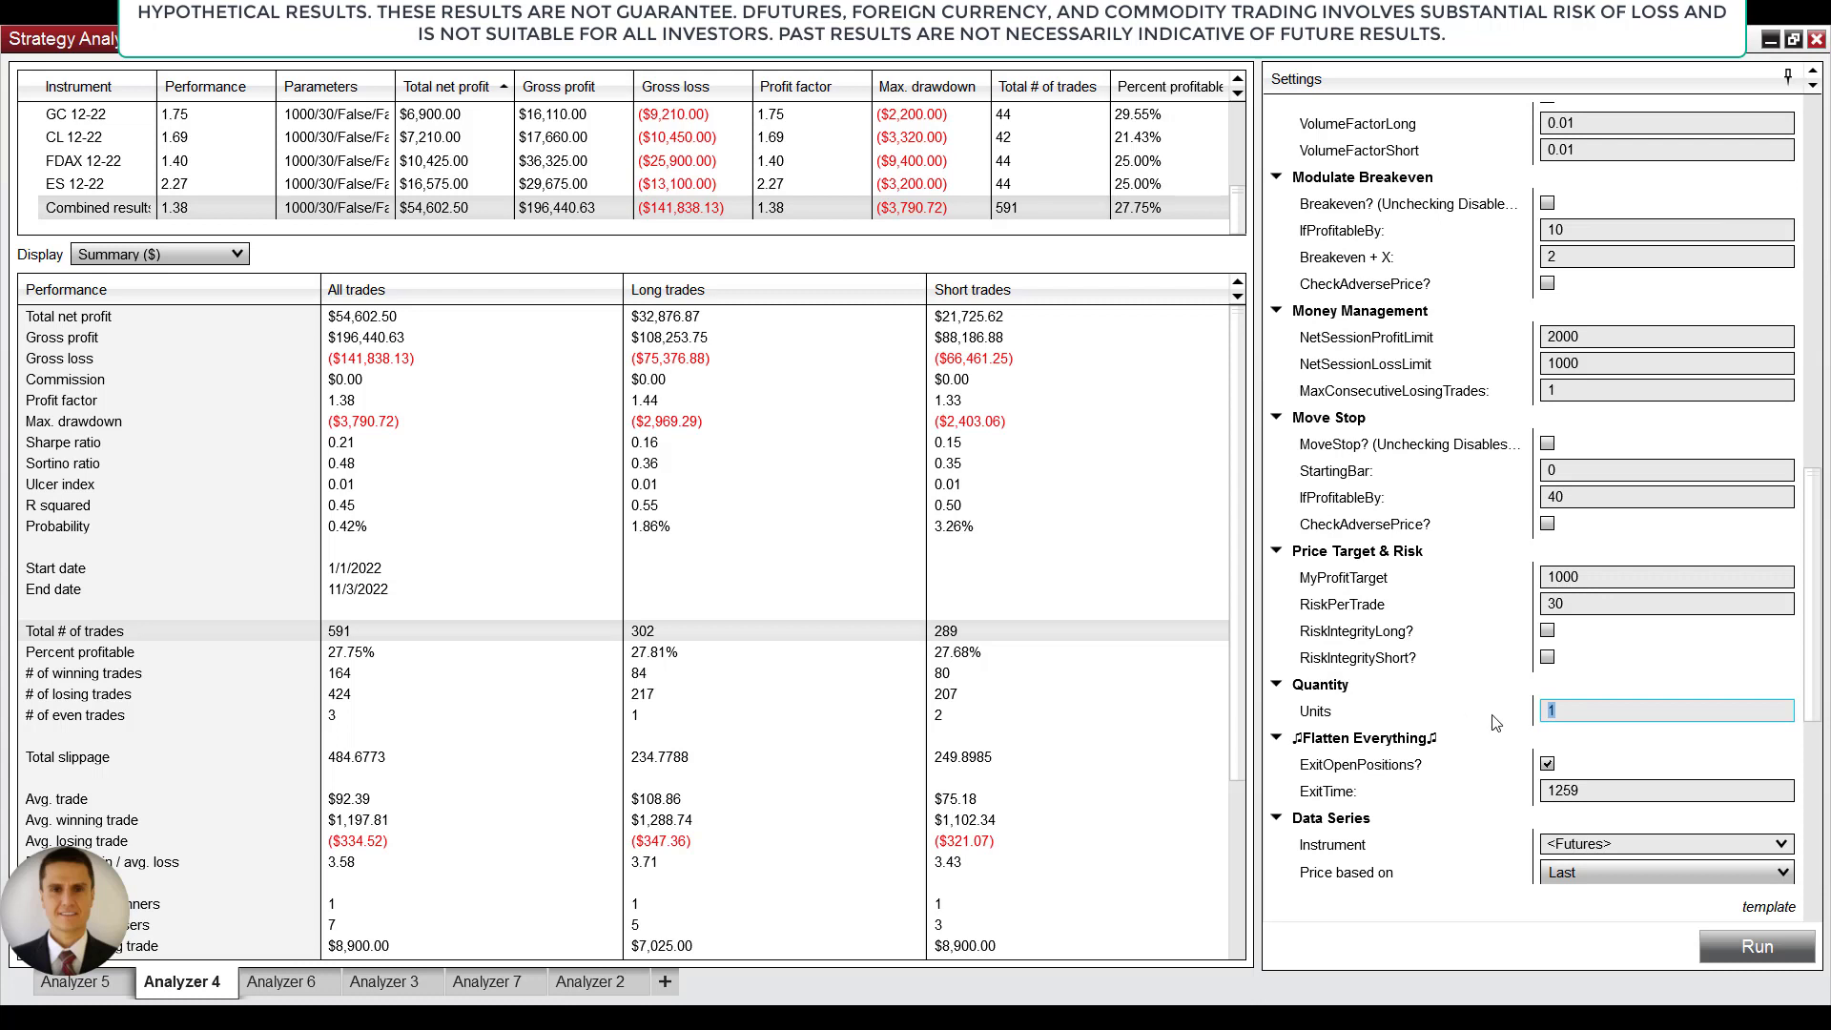
- Enter a trade quantity of 1 unit for the Analyzer 4 strategy
{"action": "left_click", "coordinate": [1663, 710]}
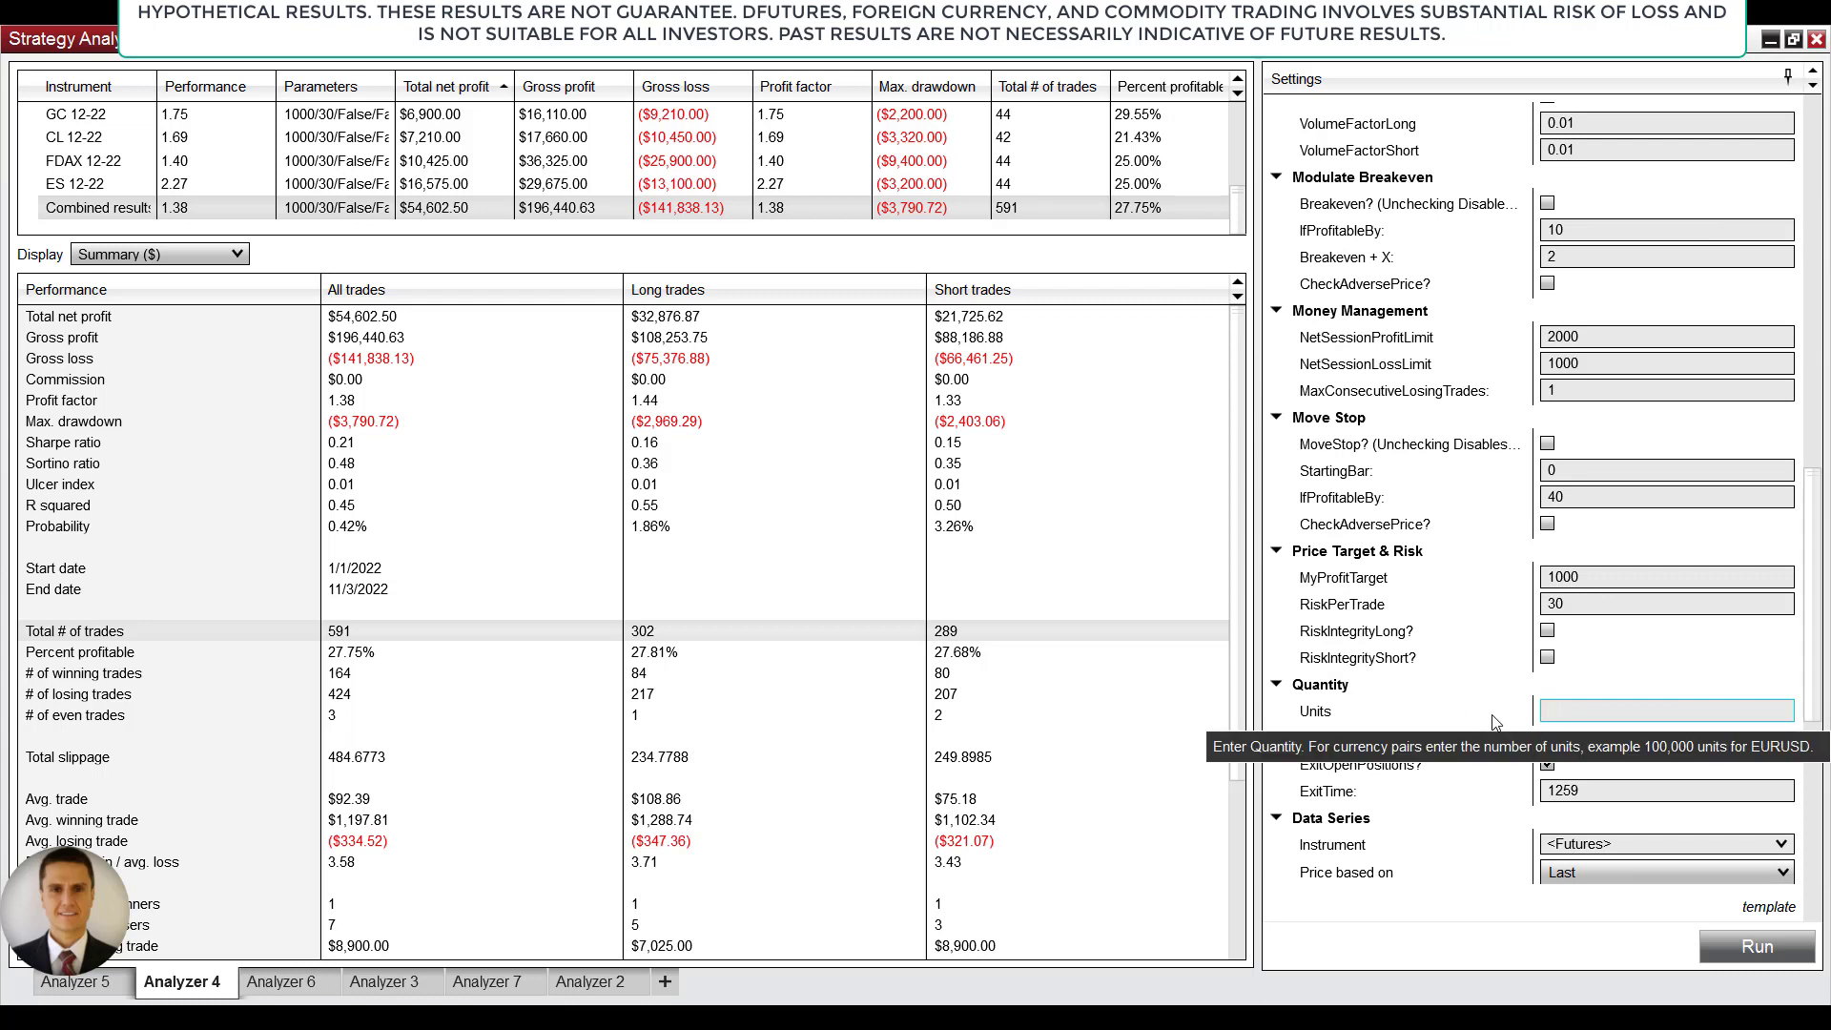
{"action": "type", "text": "1"}
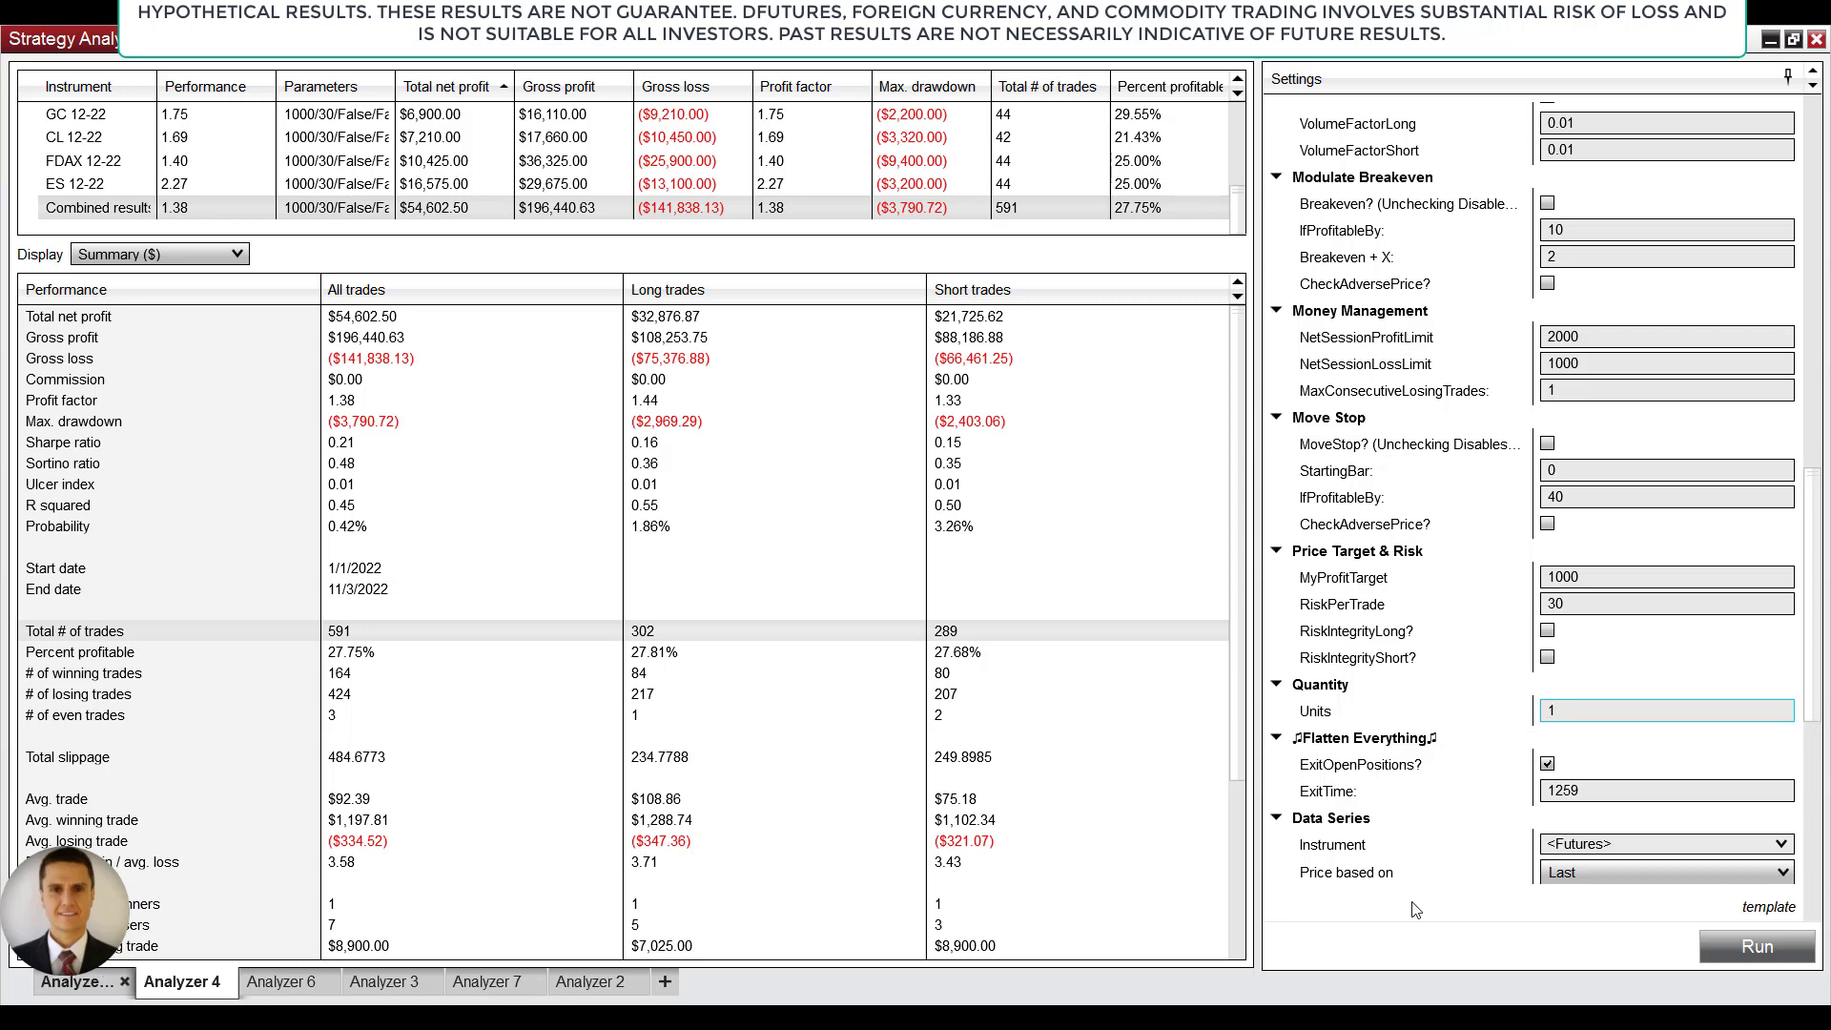
{"action": "left_click", "coordinate": [78, 980]}
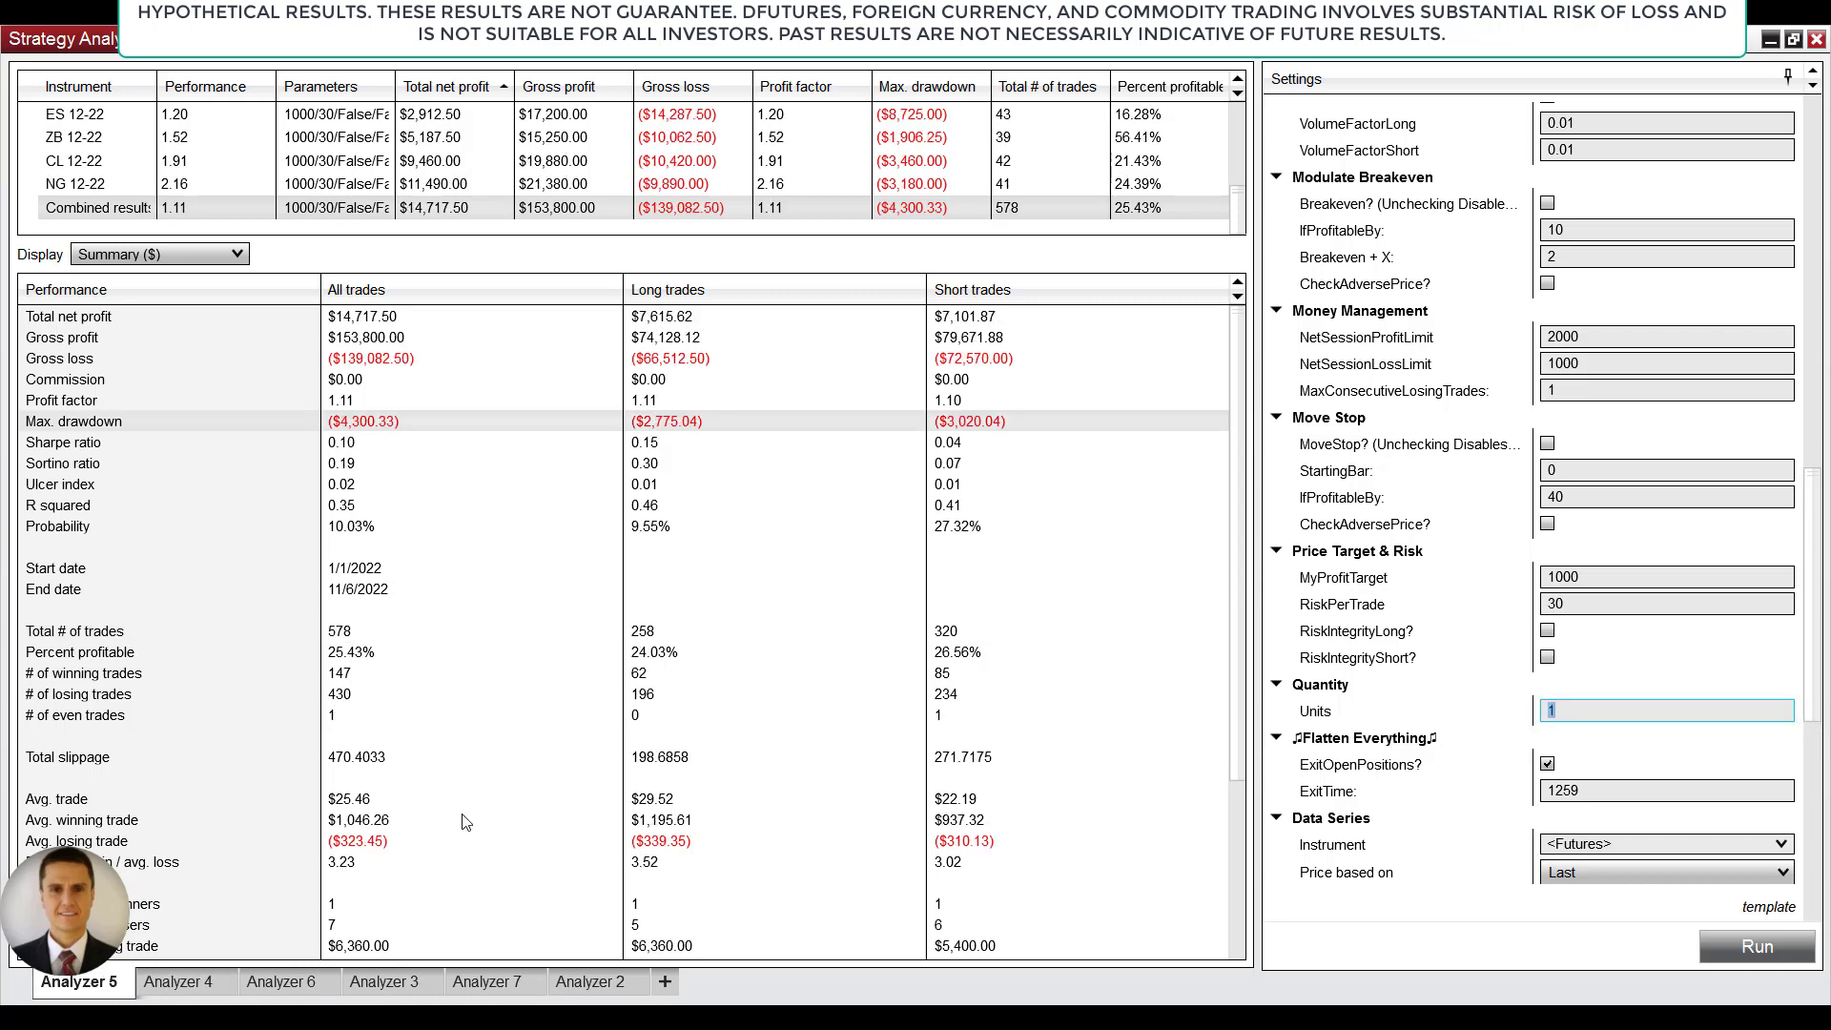
{"action": "left_click", "coordinate": [183, 980]}
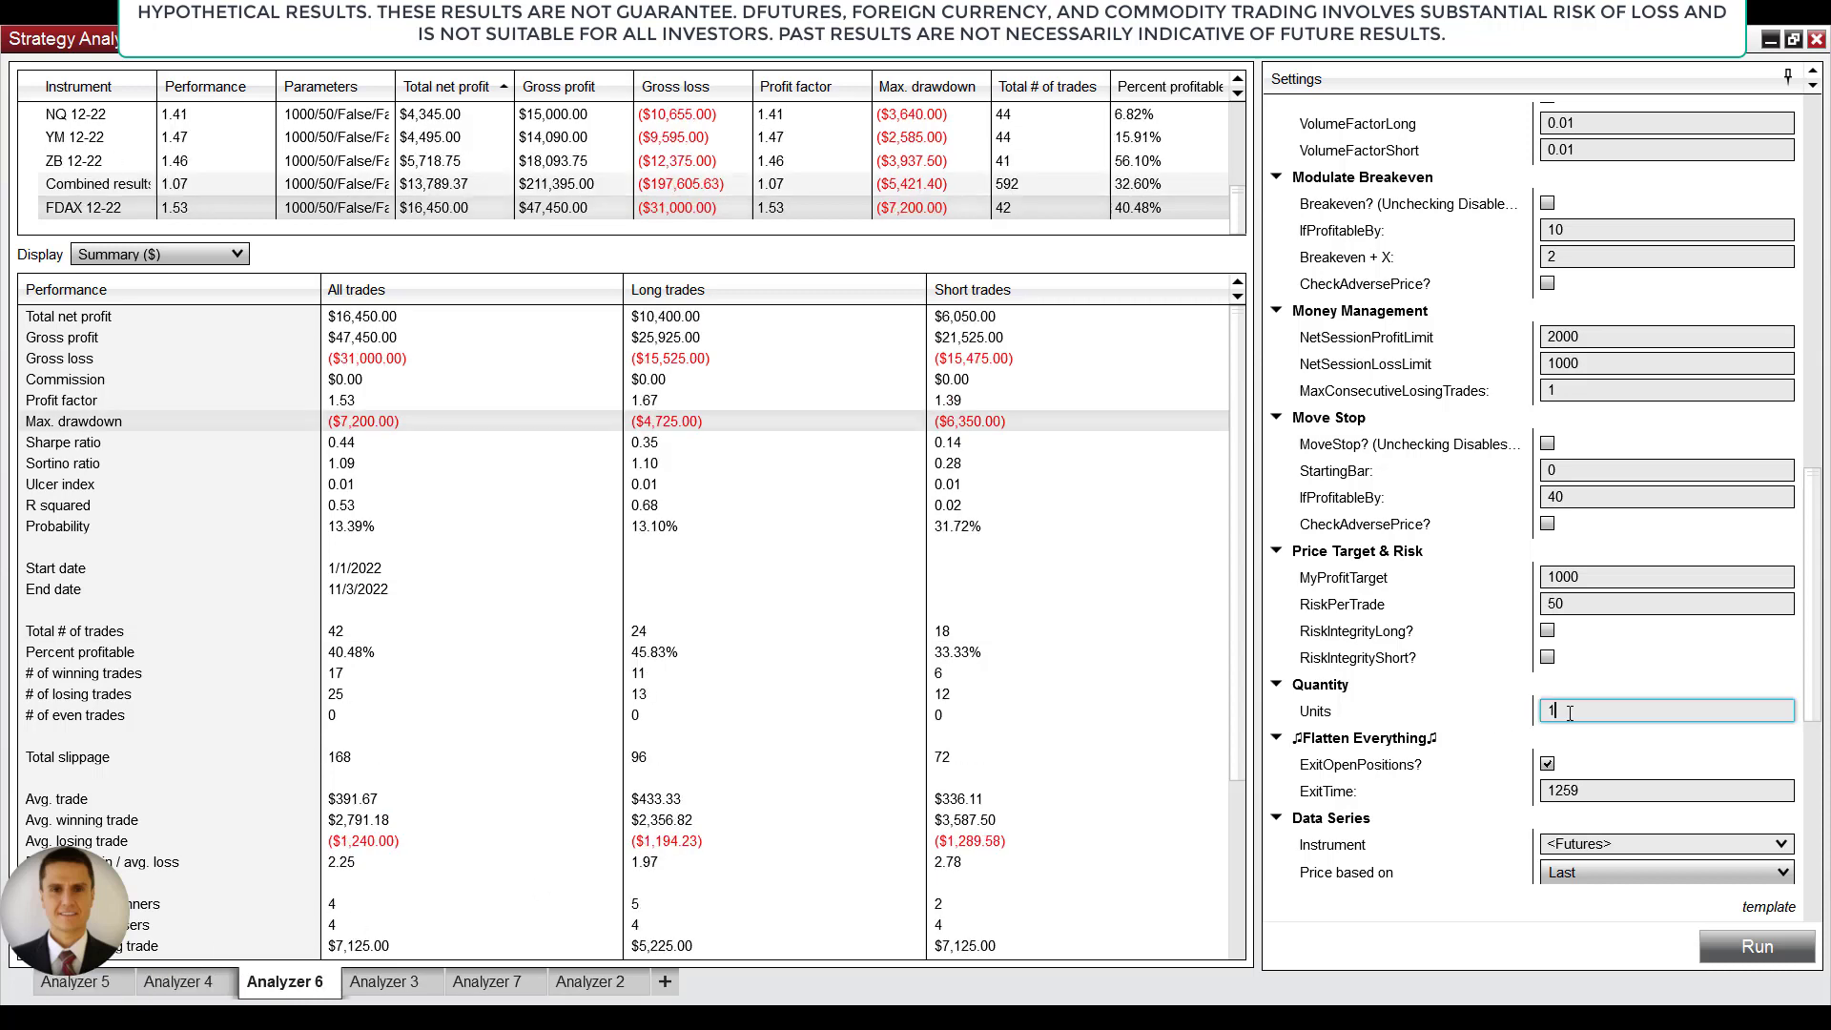
{"action": "left_click", "coordinate": [387, 980]}
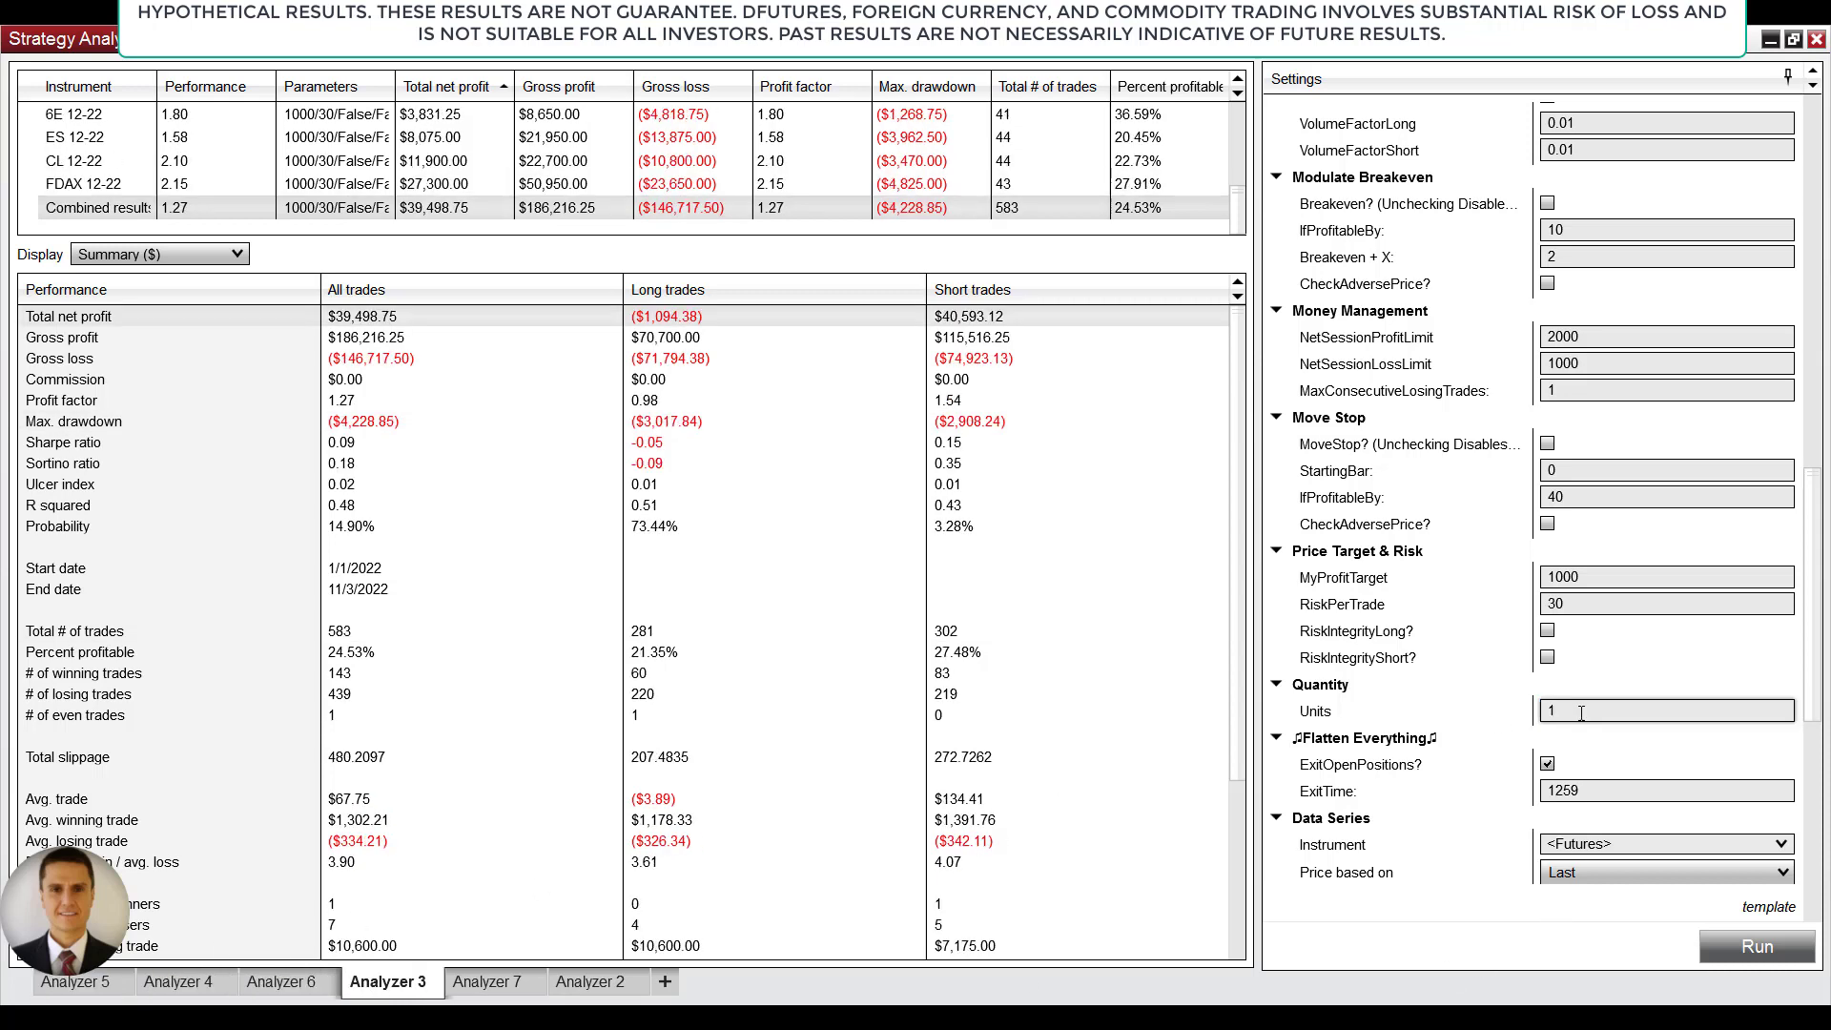
{"action": "left_click", "coordinate": [490, 981]}
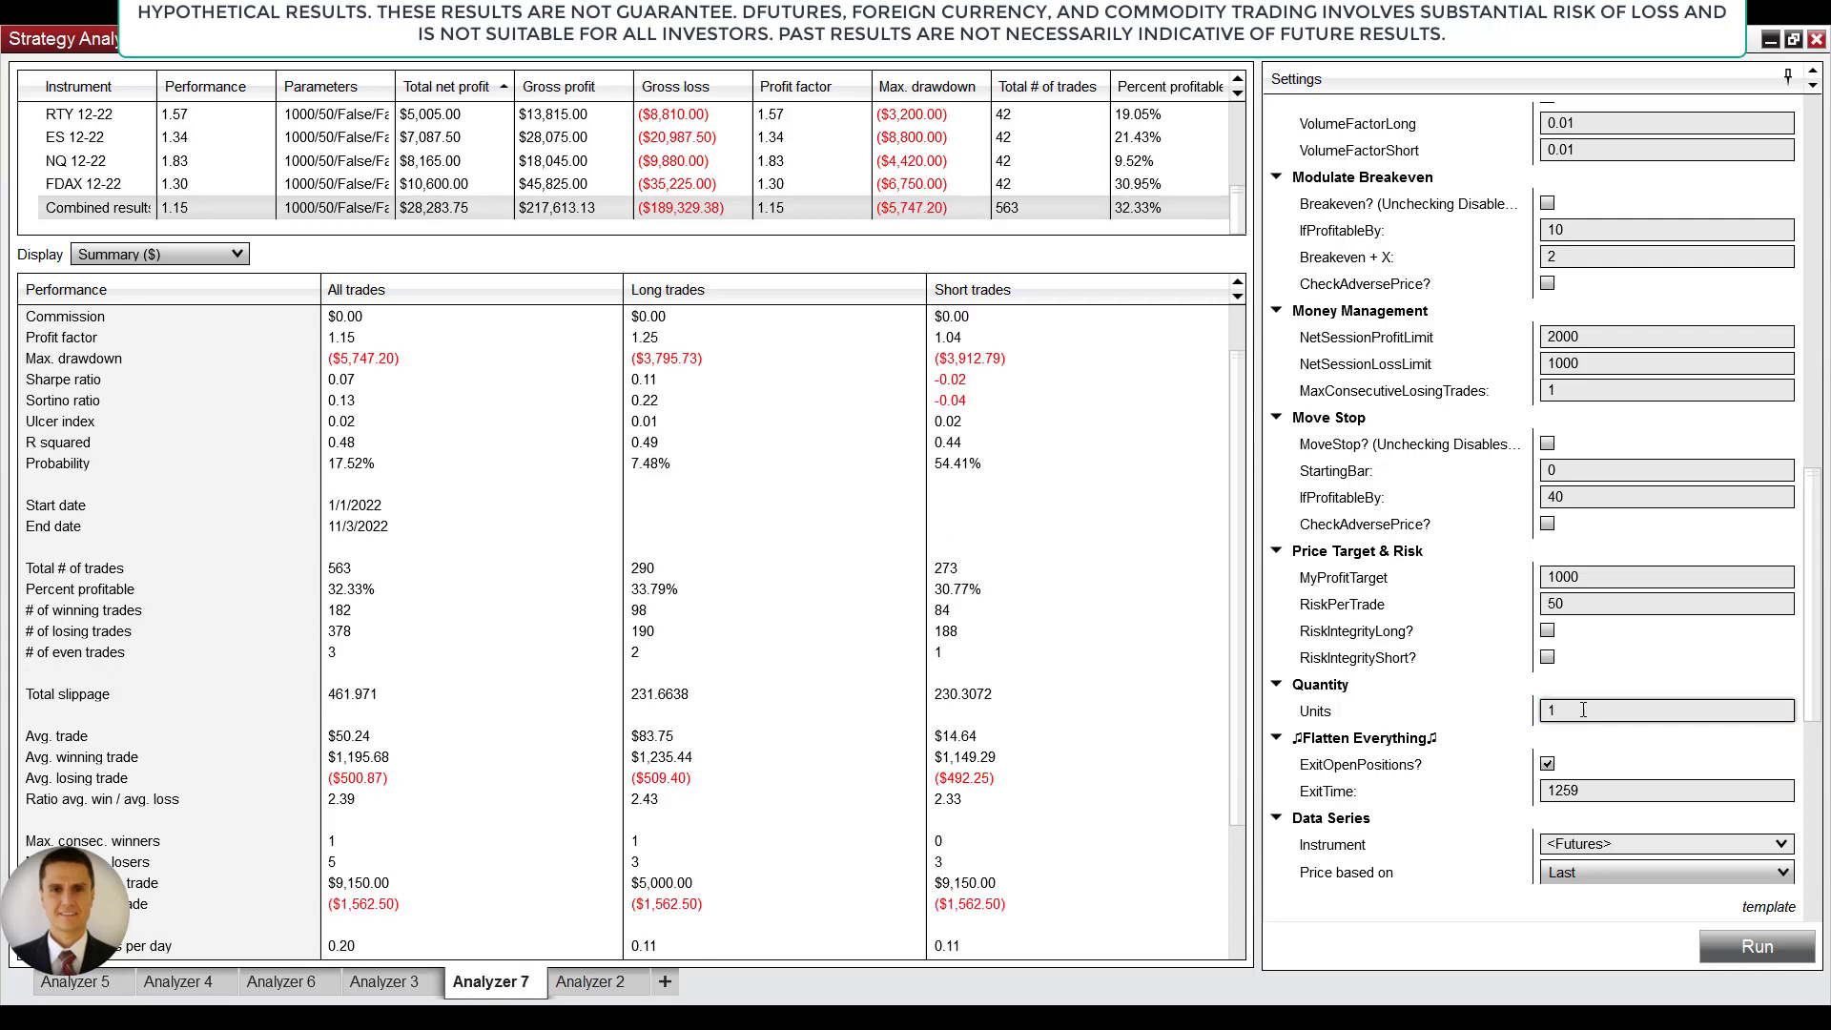
{"action": "left_click", "coordinate": [595, 980]}
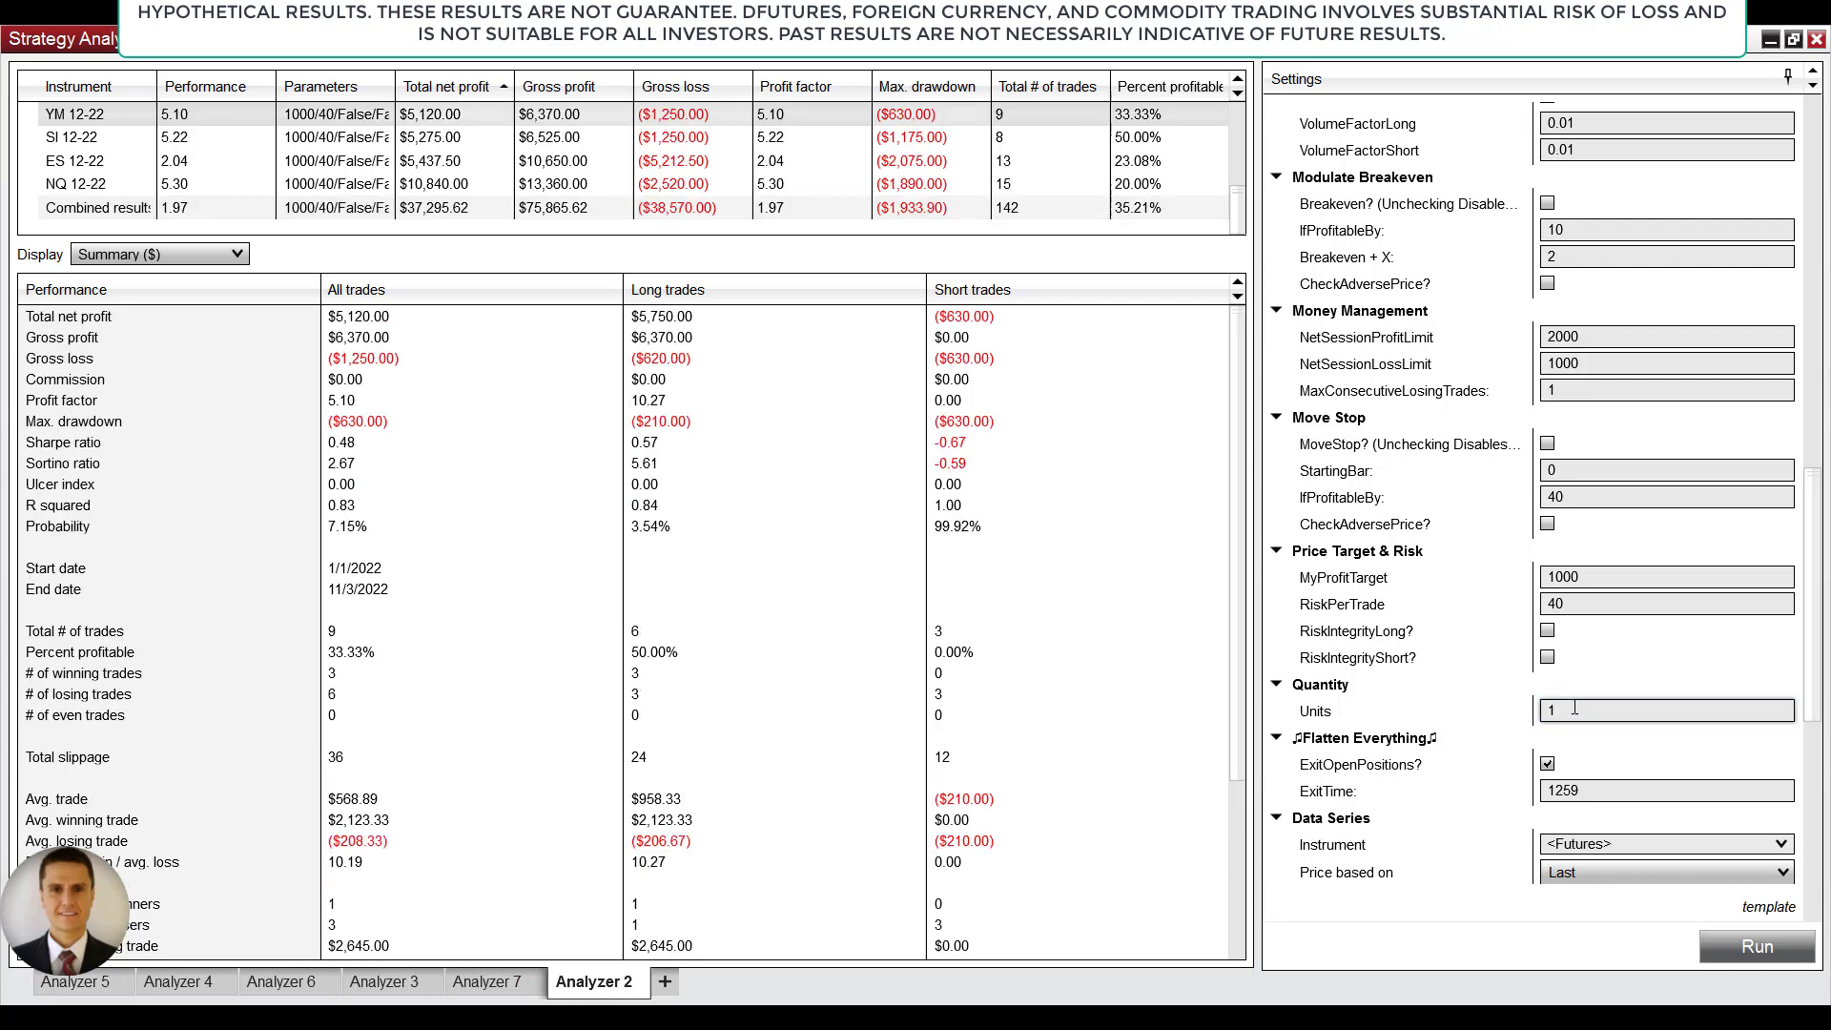
{"action": "left_click", "coordinate": [1667, 709]}
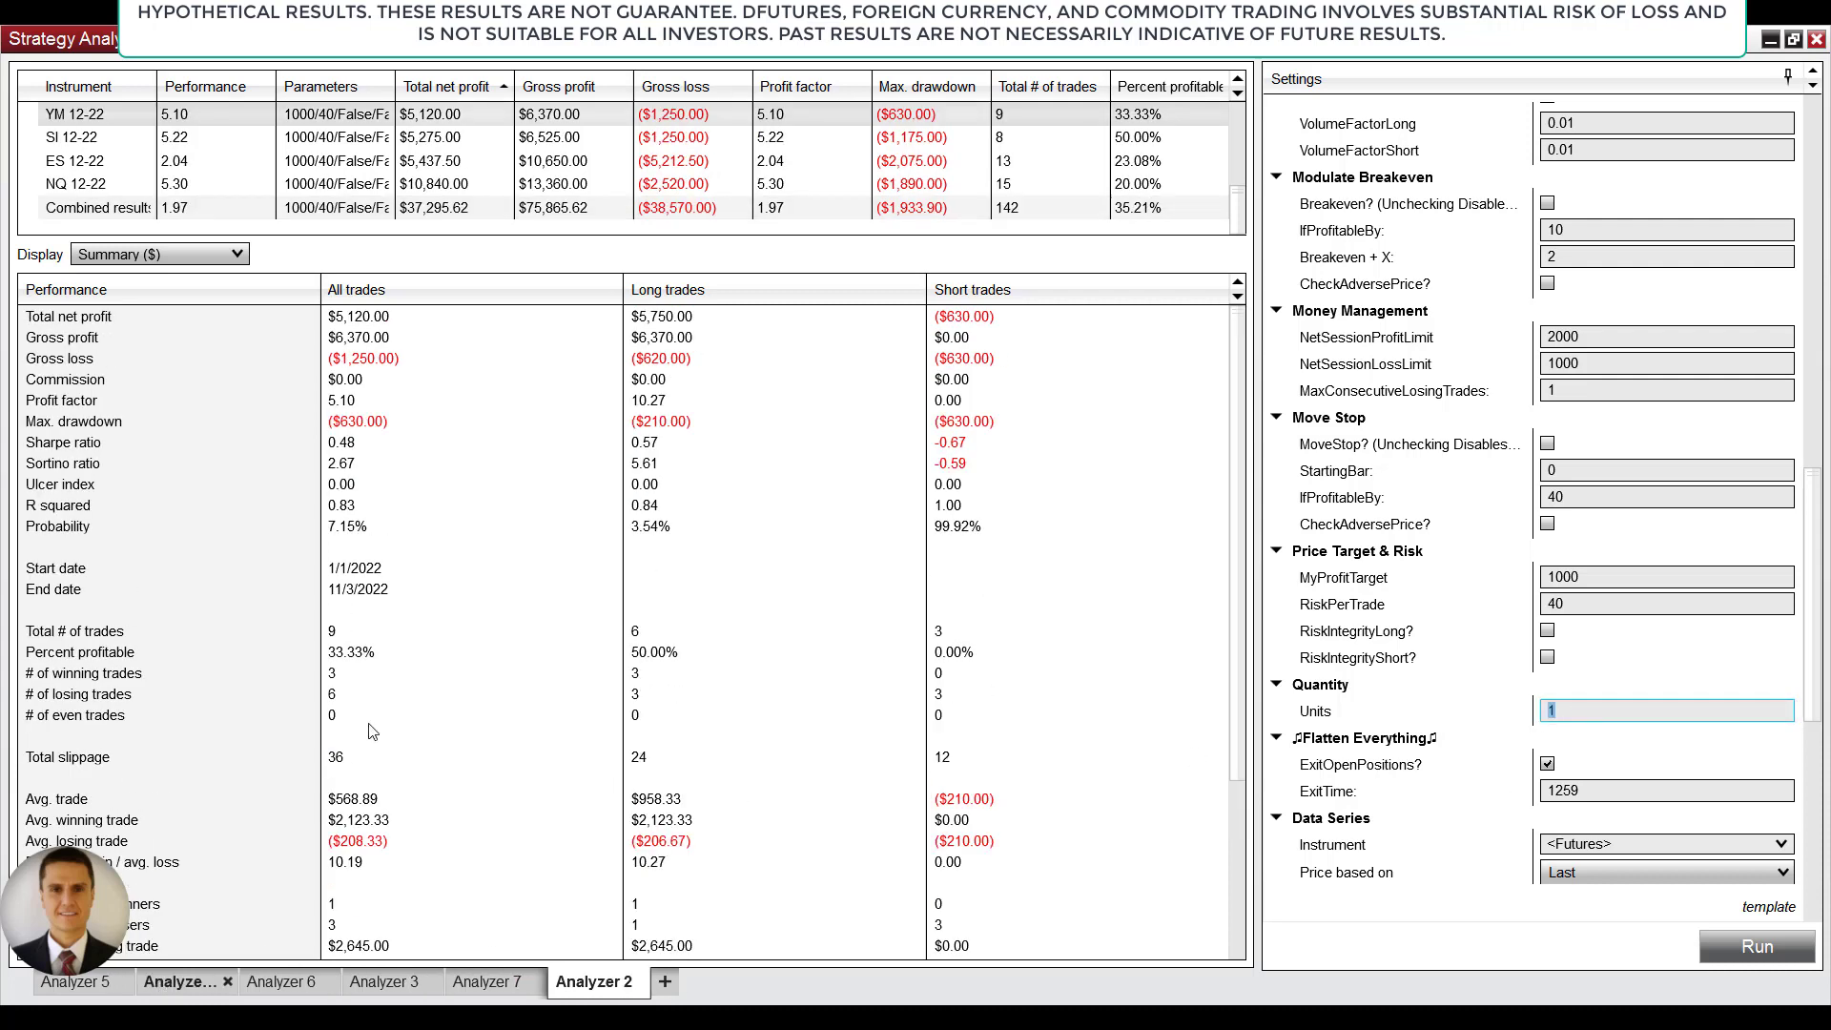
{"action": "left_click", "coordinate": [184, 981]}
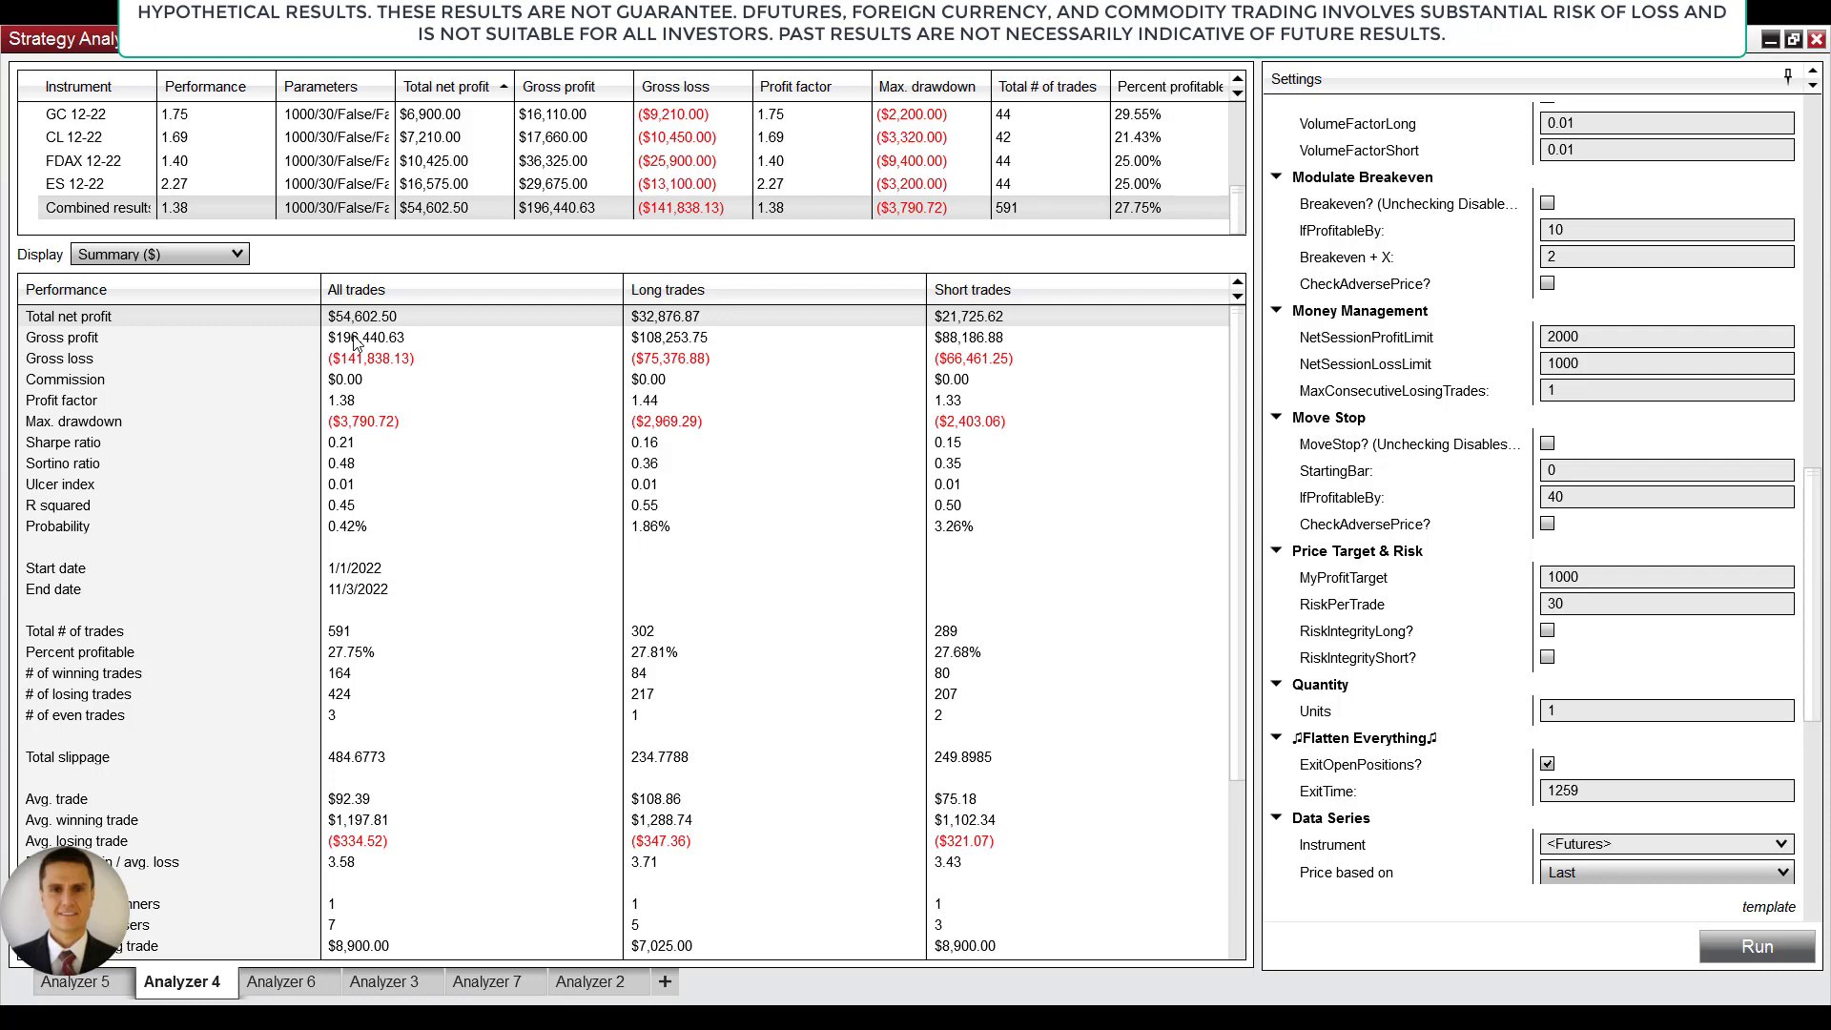
{"action": "mouse_move", "coordinate": [1512, 681]}
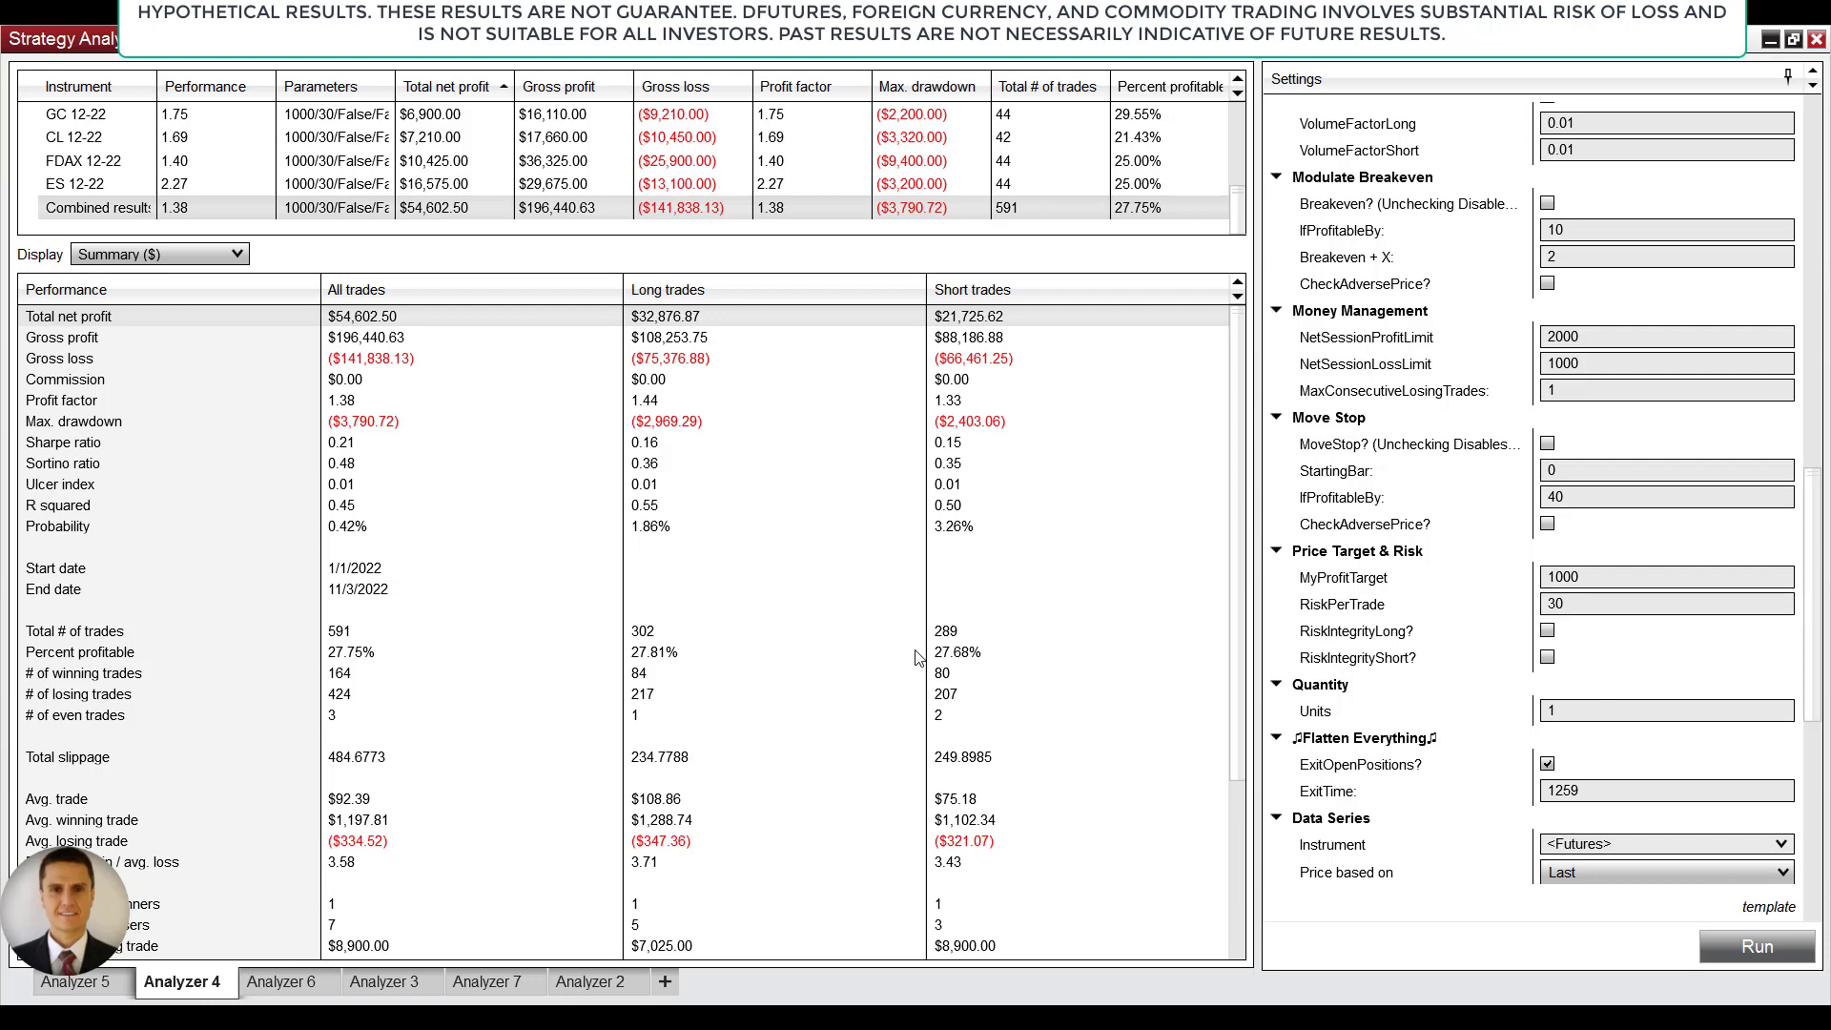
{"action": "mouse_move", "coordinate": [937, 704]}
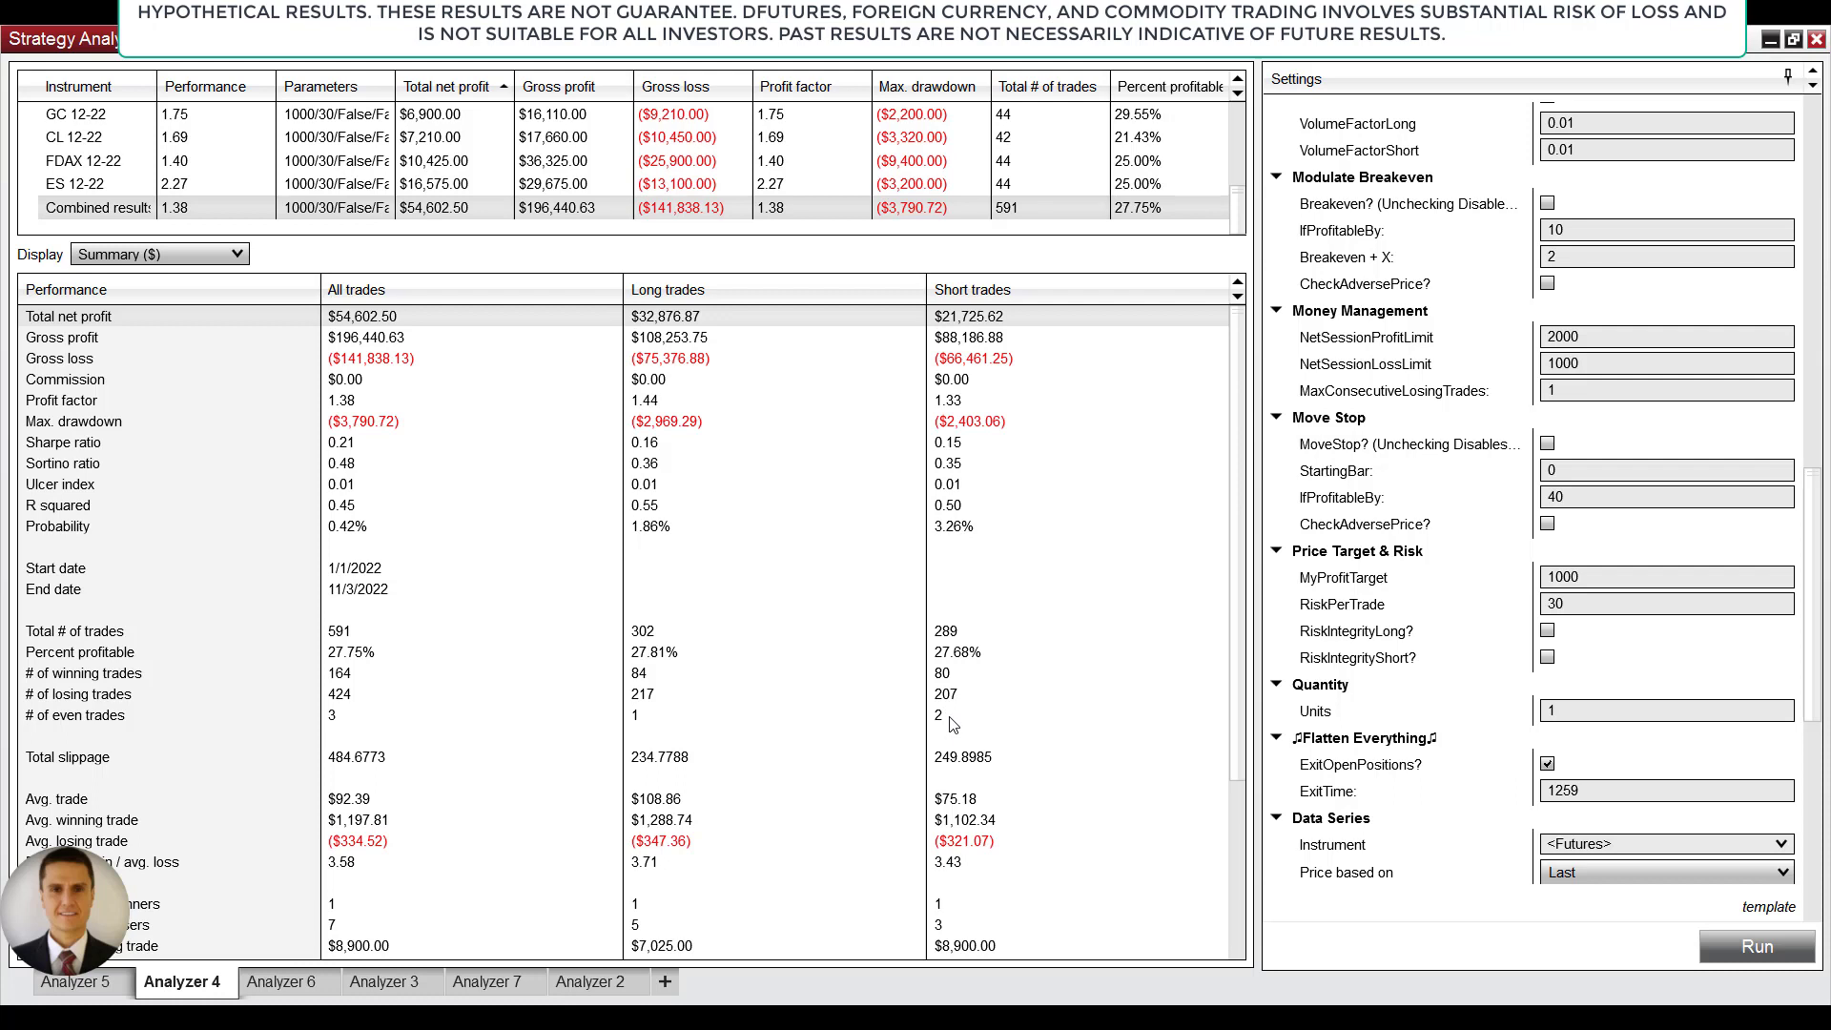
{"action": "mouse_move", "coordinate": [765, 473]}
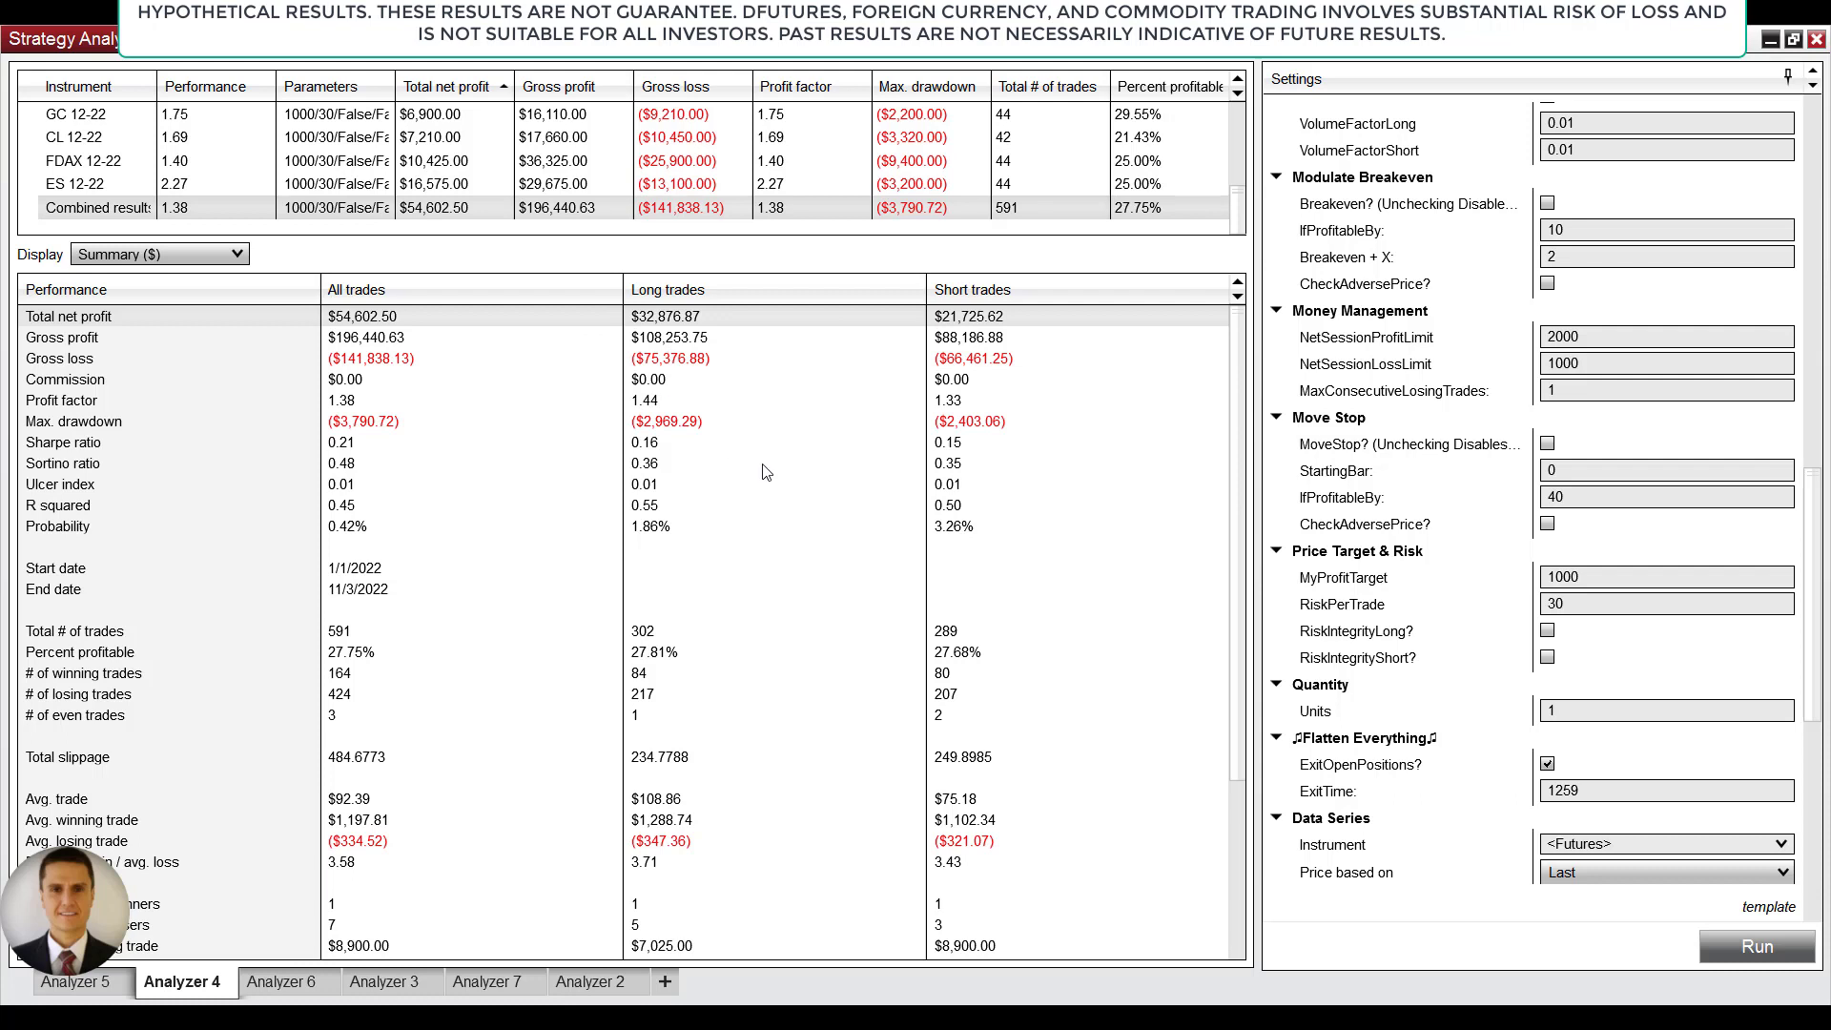
{"action": "mouse_move", "coordinate": [549, 404]}
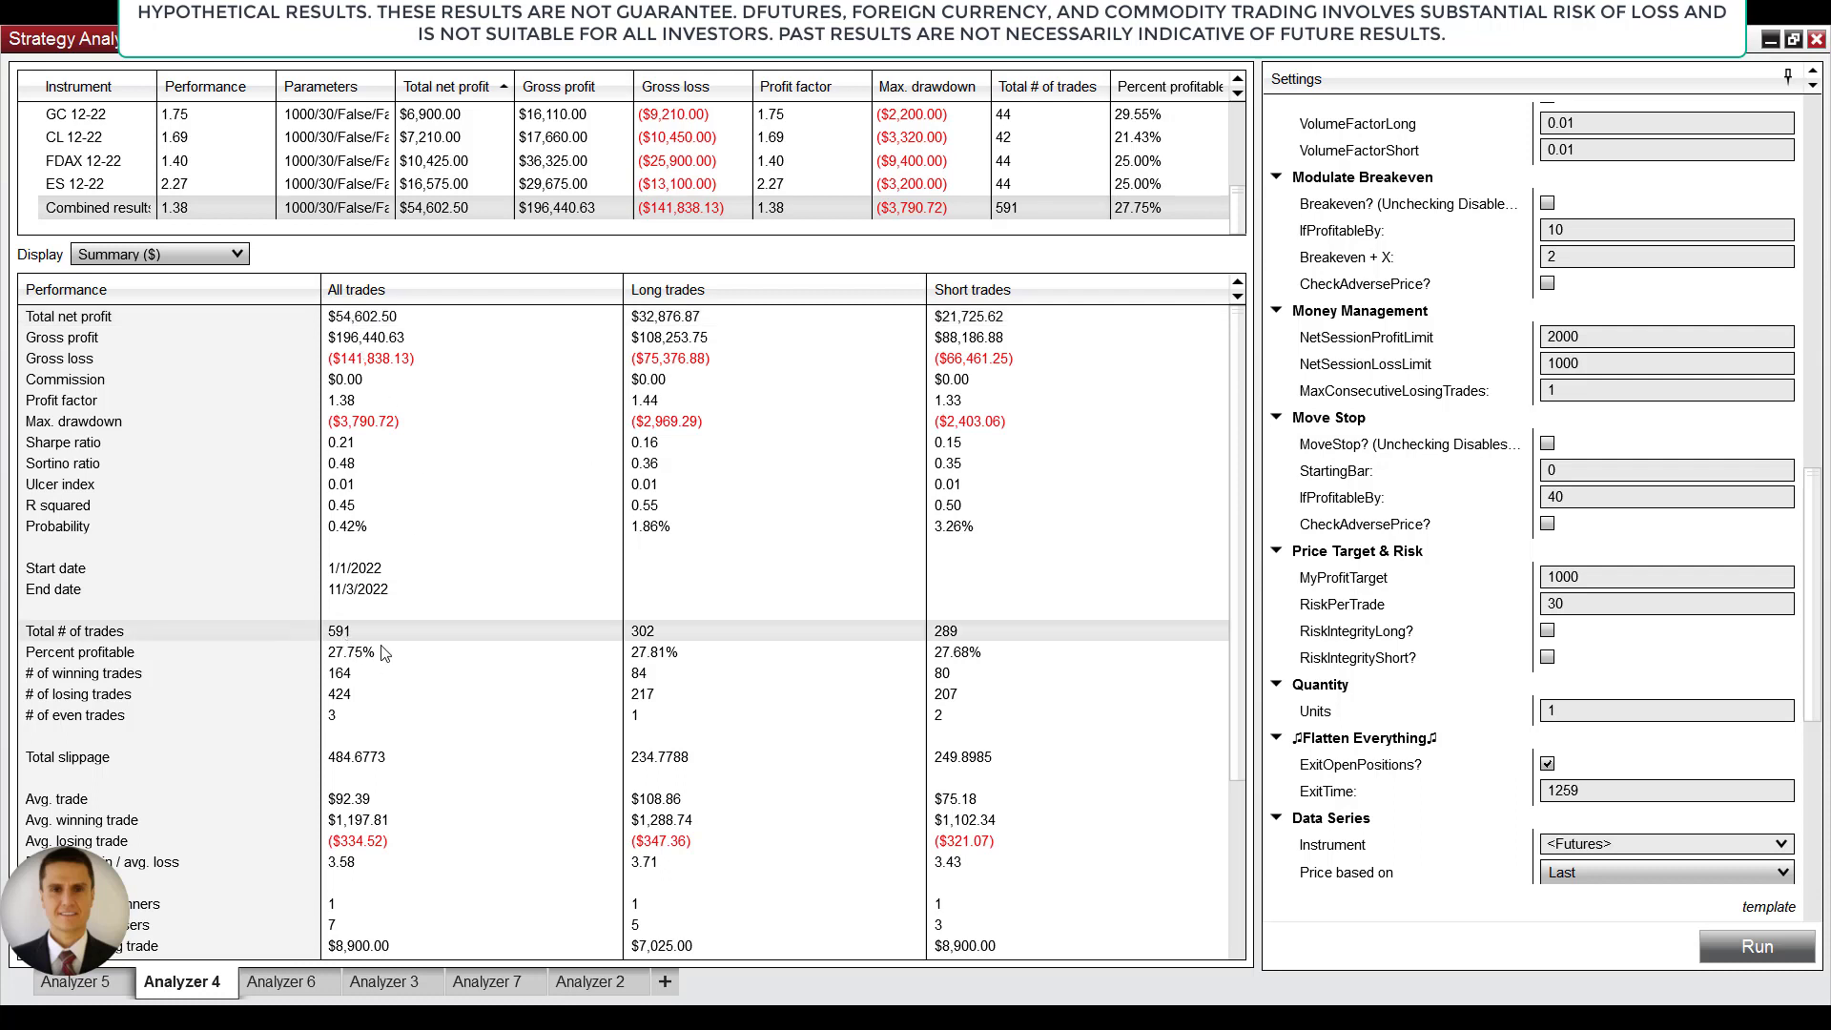
{"action": "mouse_move", "coordinate": [507, 649]}
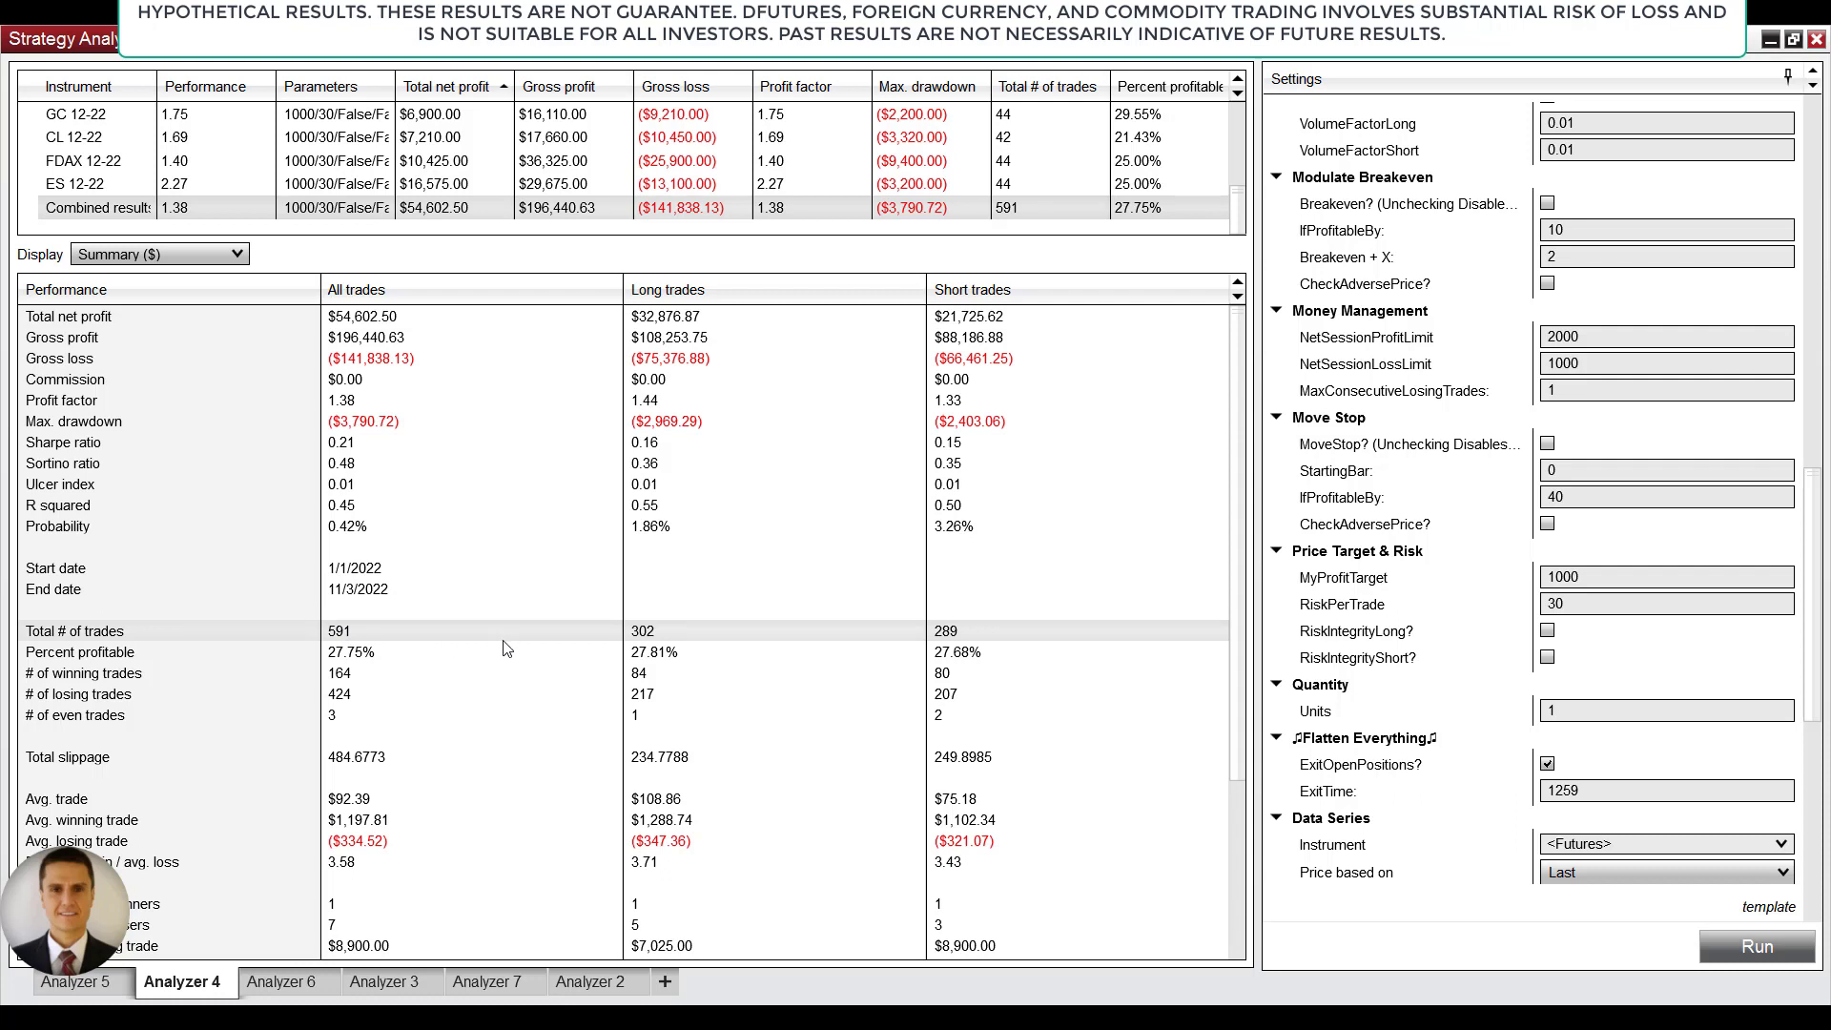
{"action": "mouse_move", "coordinate": [374, 347]}
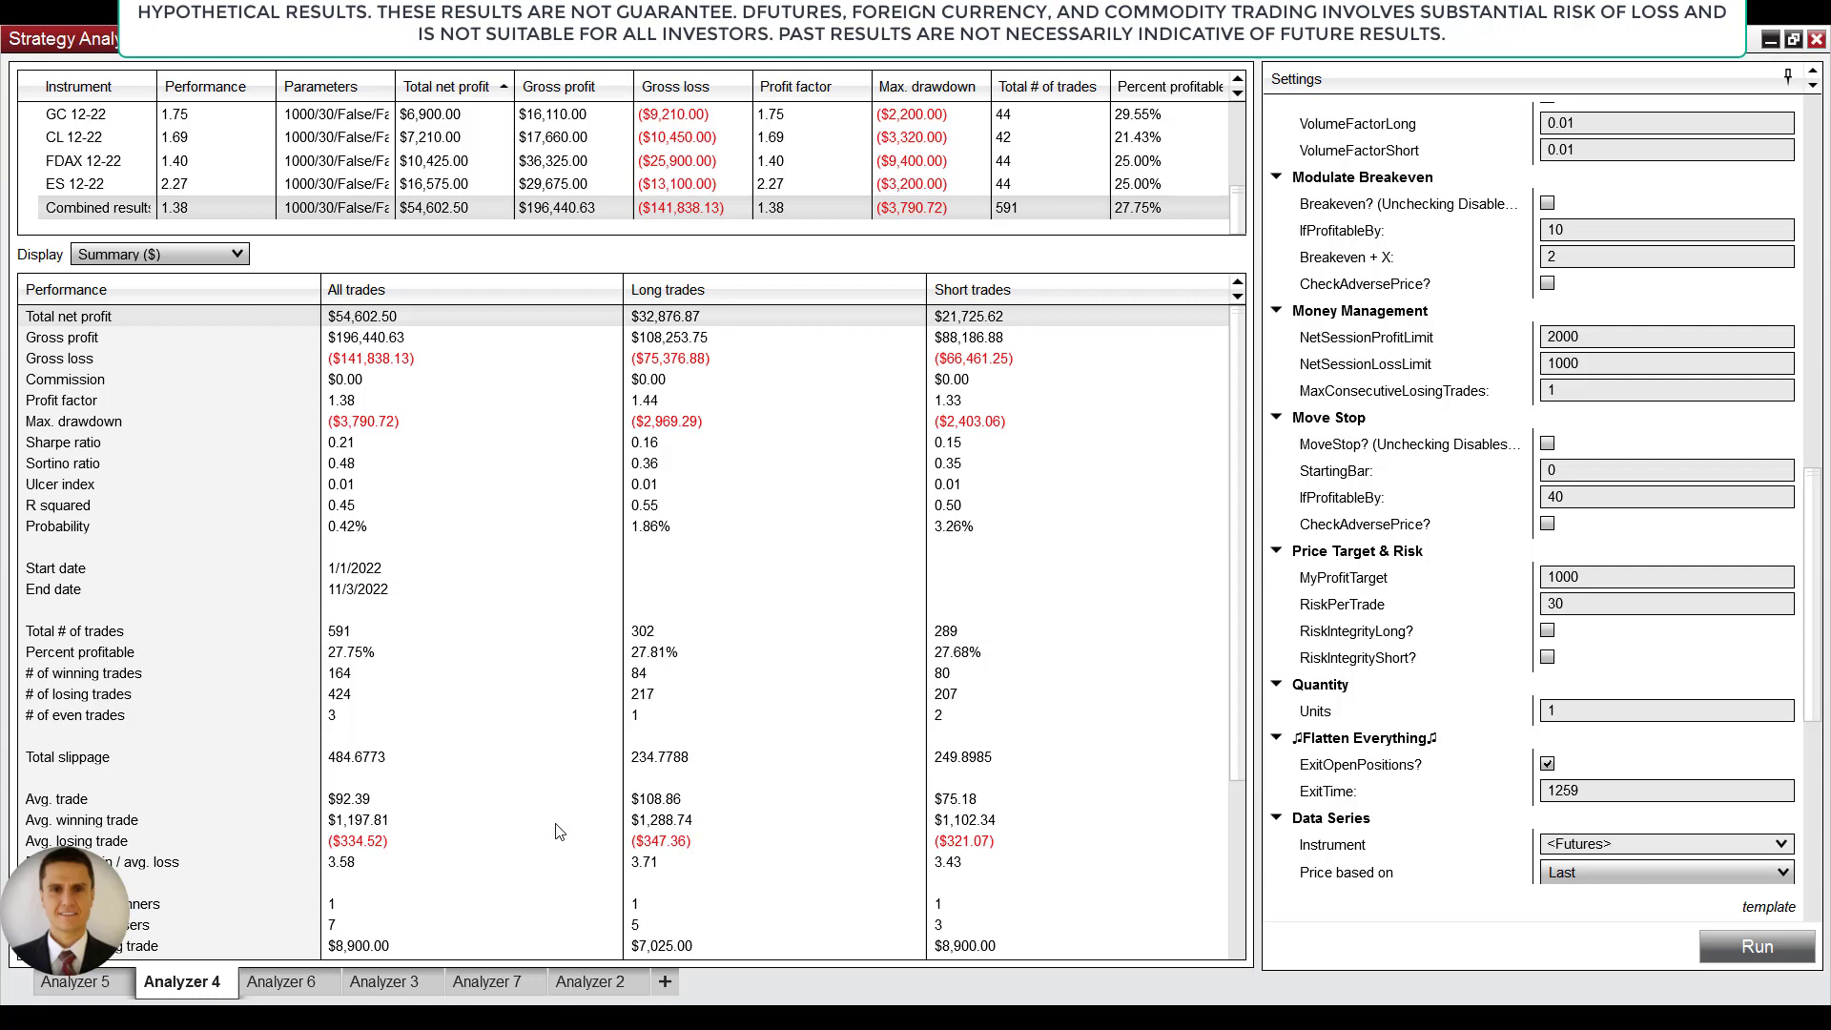
{"action": "mouse_move", "coordinate": [568, 845]}
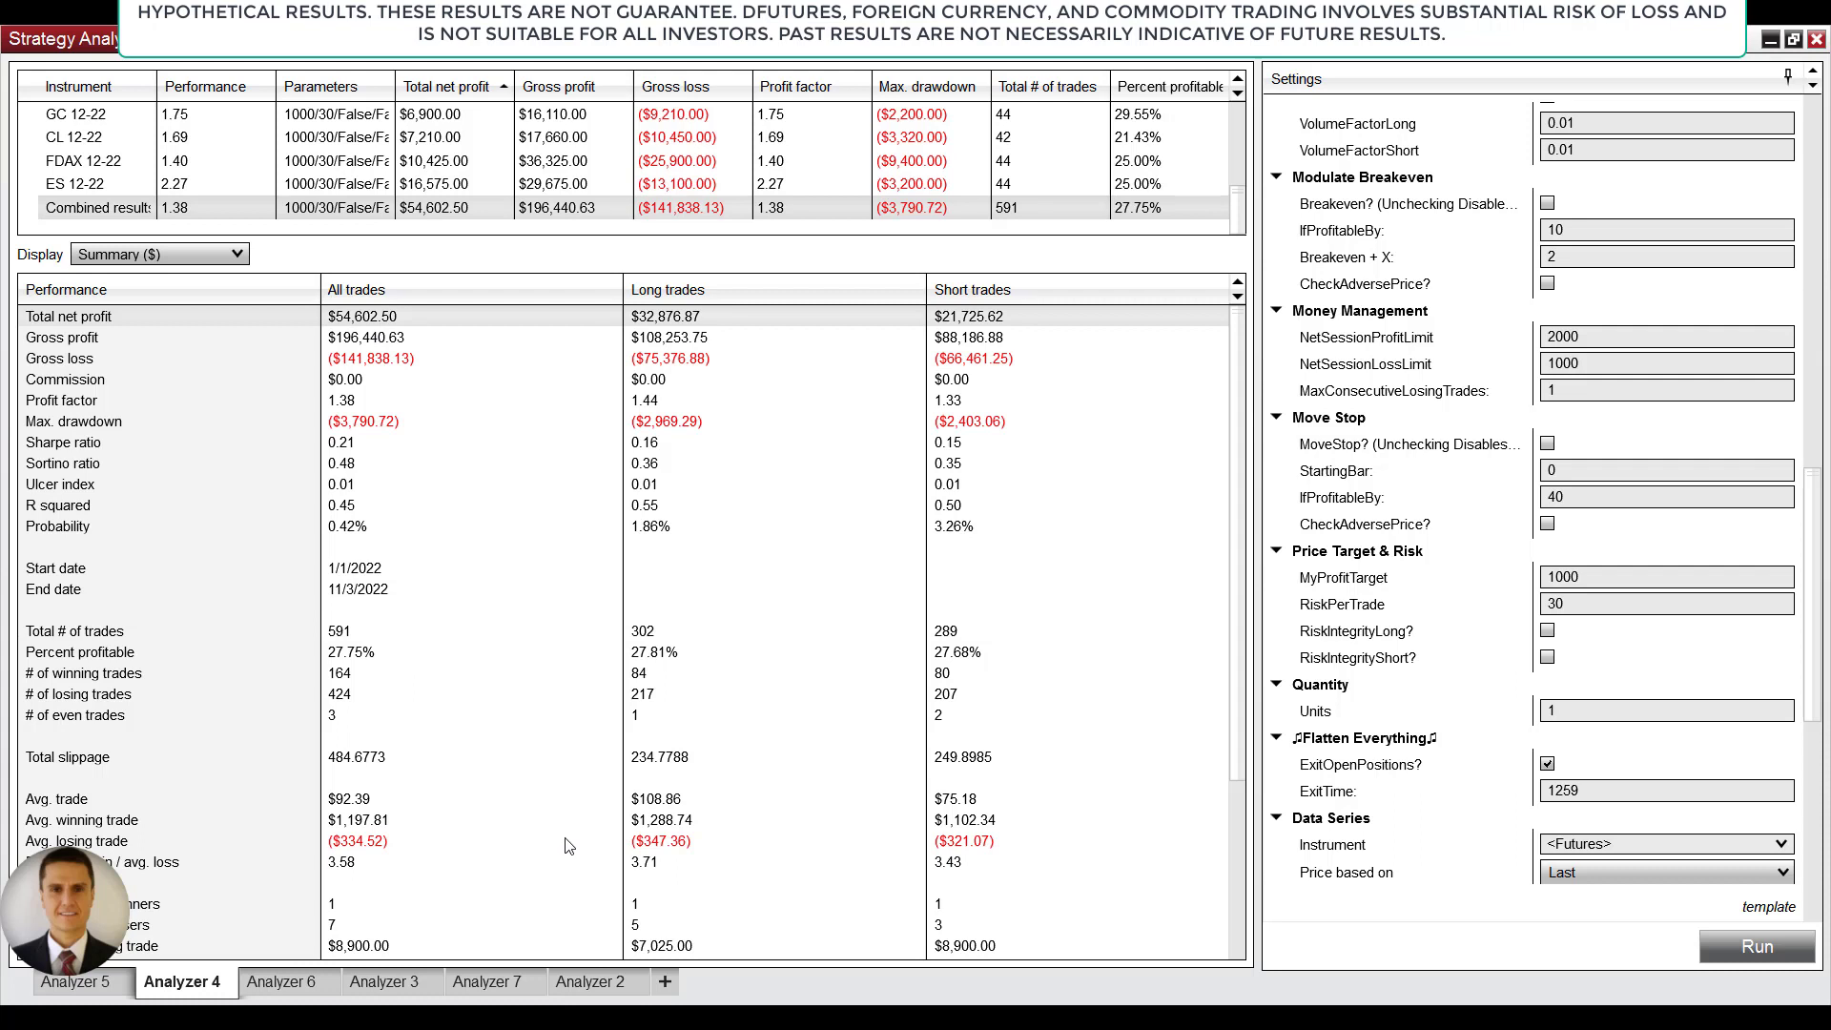
{"action": "left_click", "coordinate": [74, 420]}
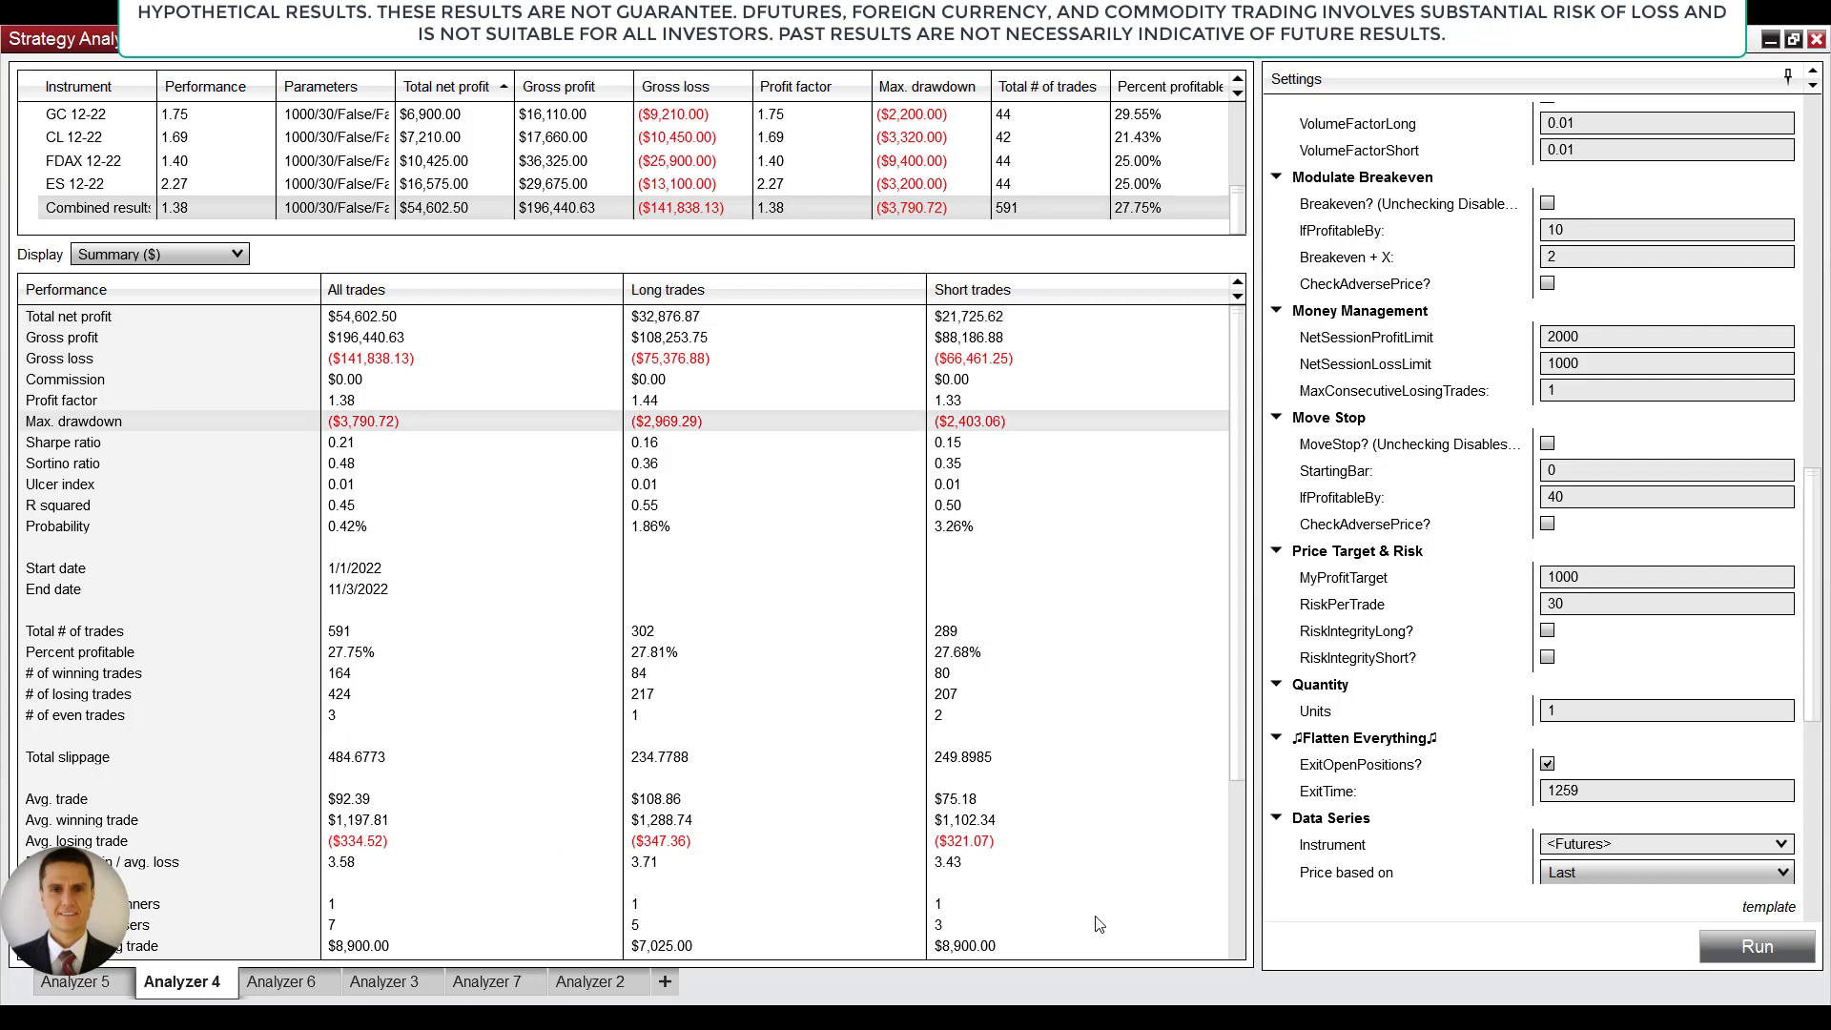
{"action": "mouse_move", "coordinate": [589, 980]}
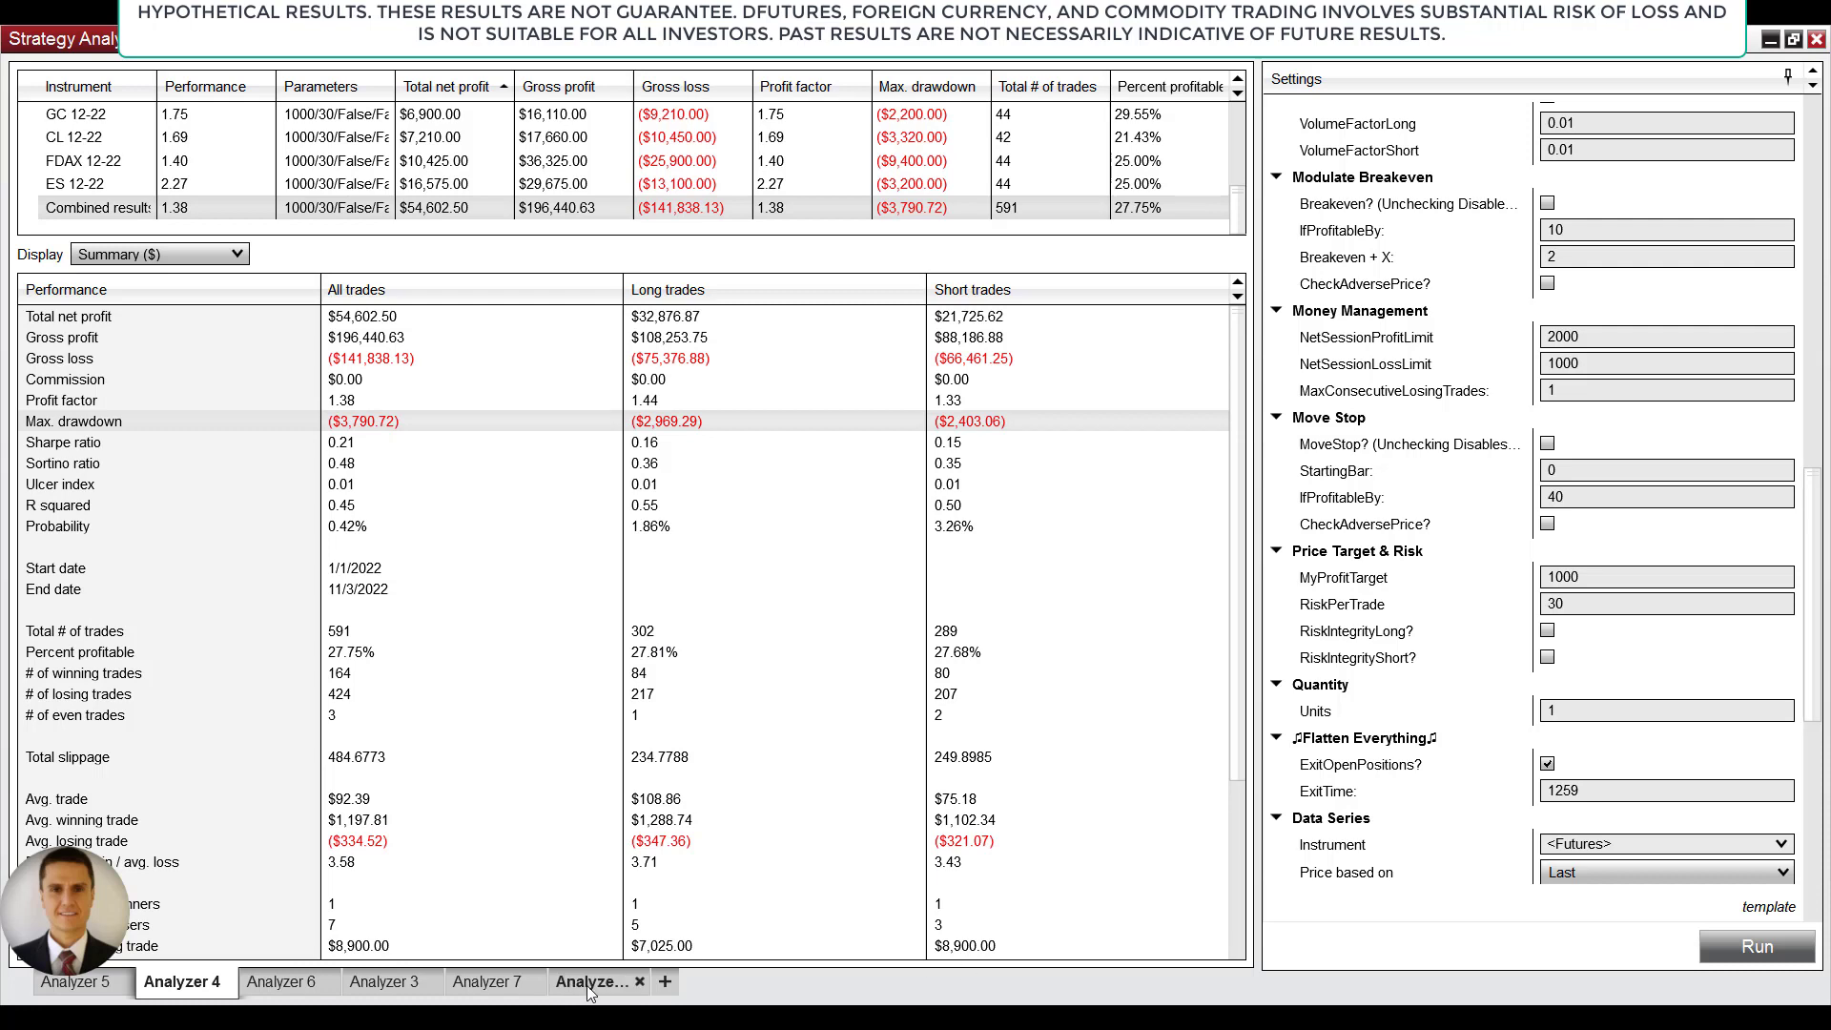
- Show Analyzer 2's Friday backtest and point out its $1,933.90 Max. drawdown
{"action": "left_click", "coordinate": [594, 981]}
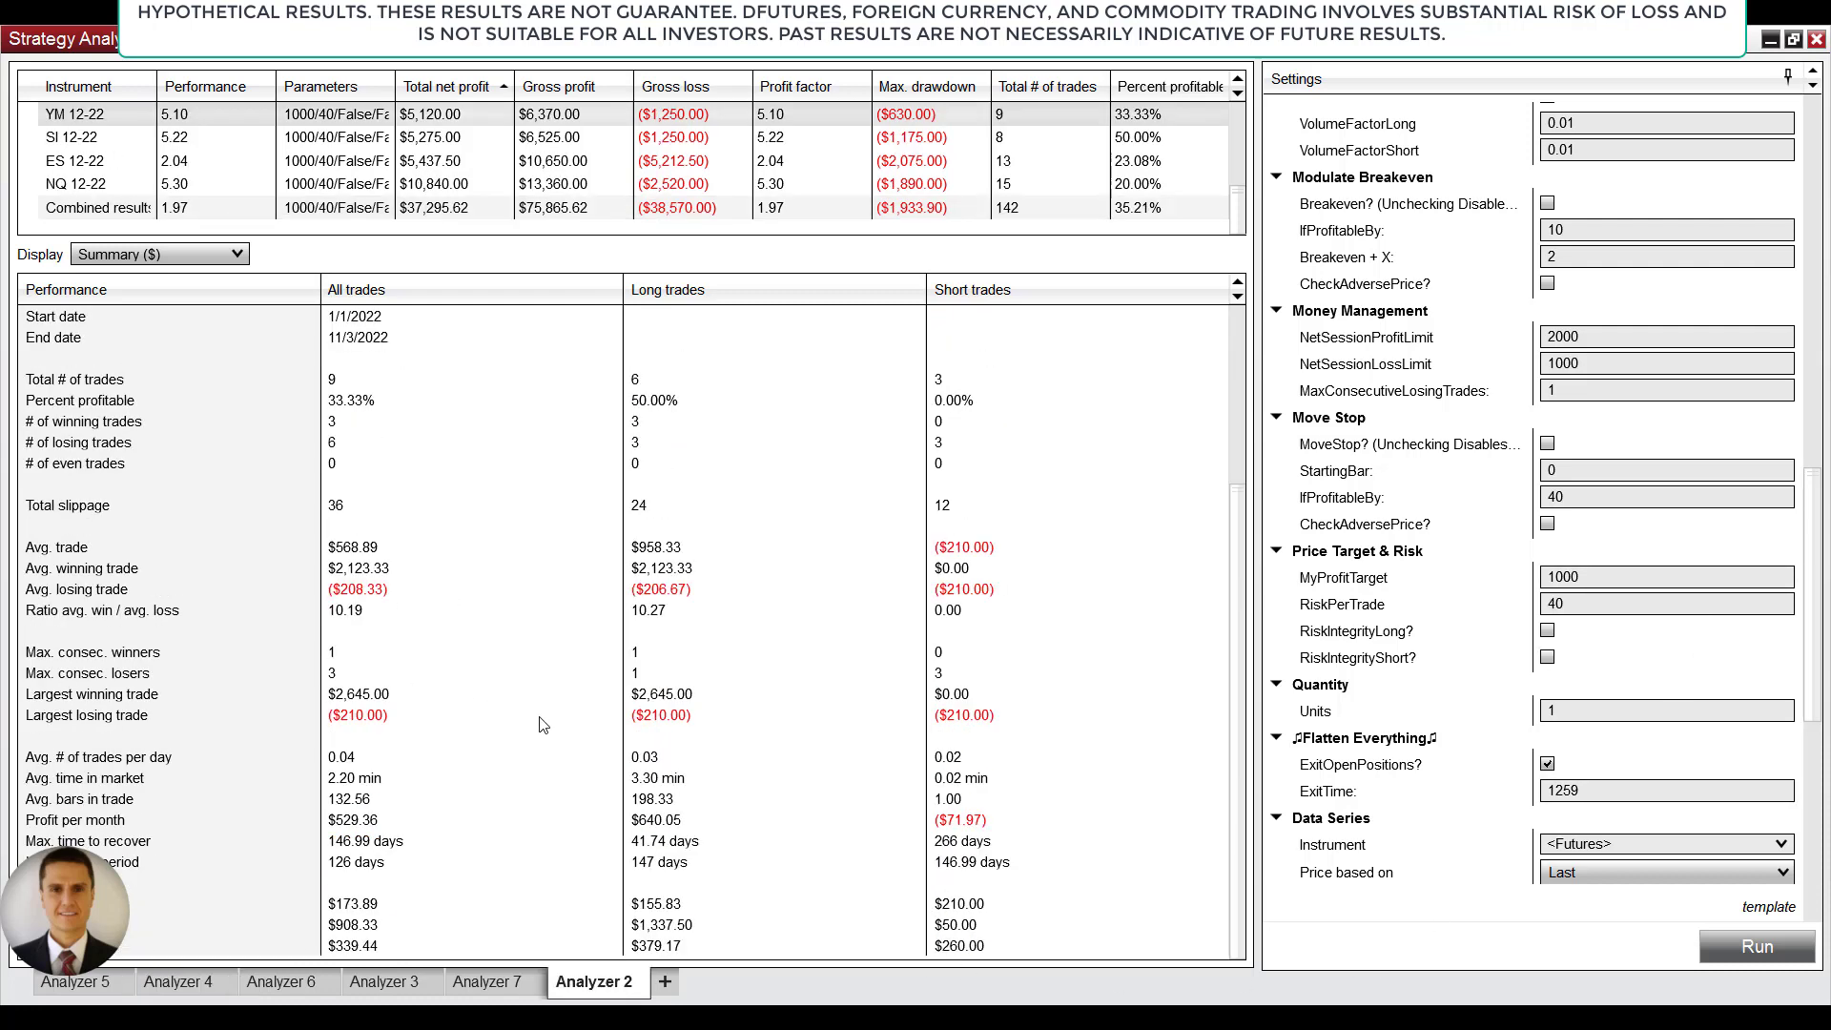
{"action": "scroll", "scroll_direction": "down", "scroll_amount": 3}
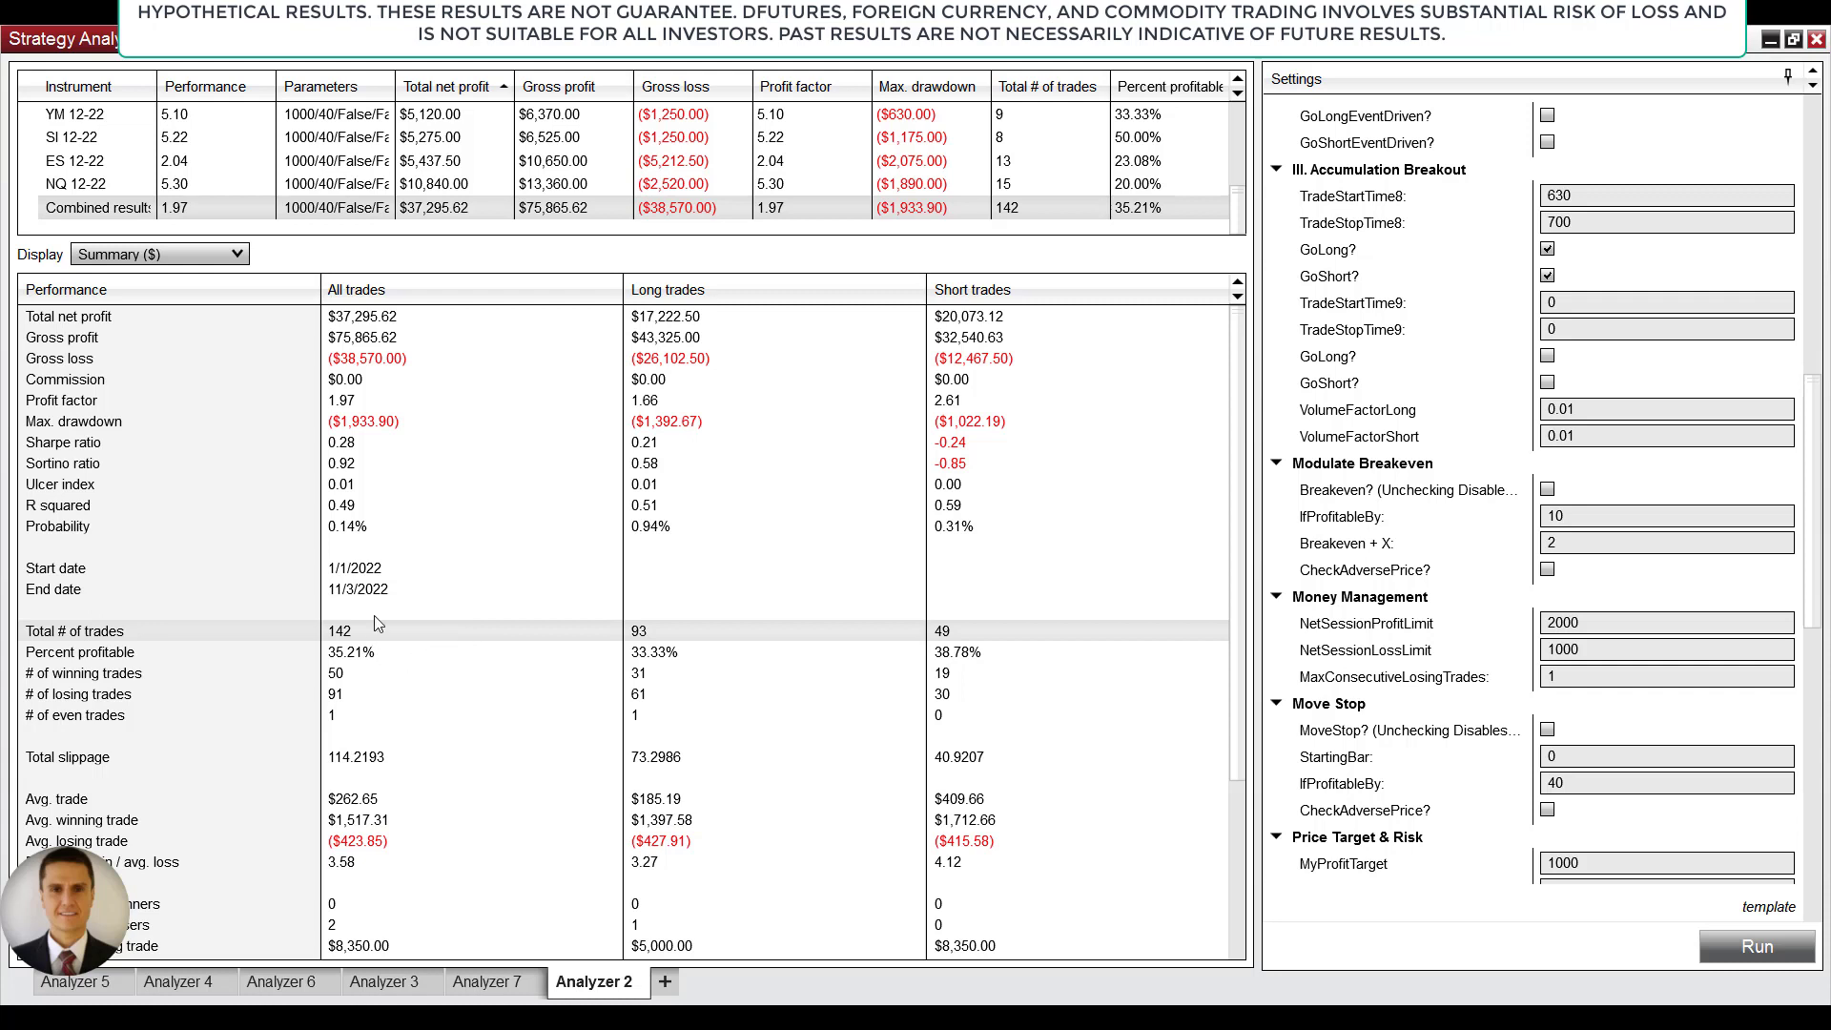
{"action": "mouse_move", "coordinate": [368, 639]}
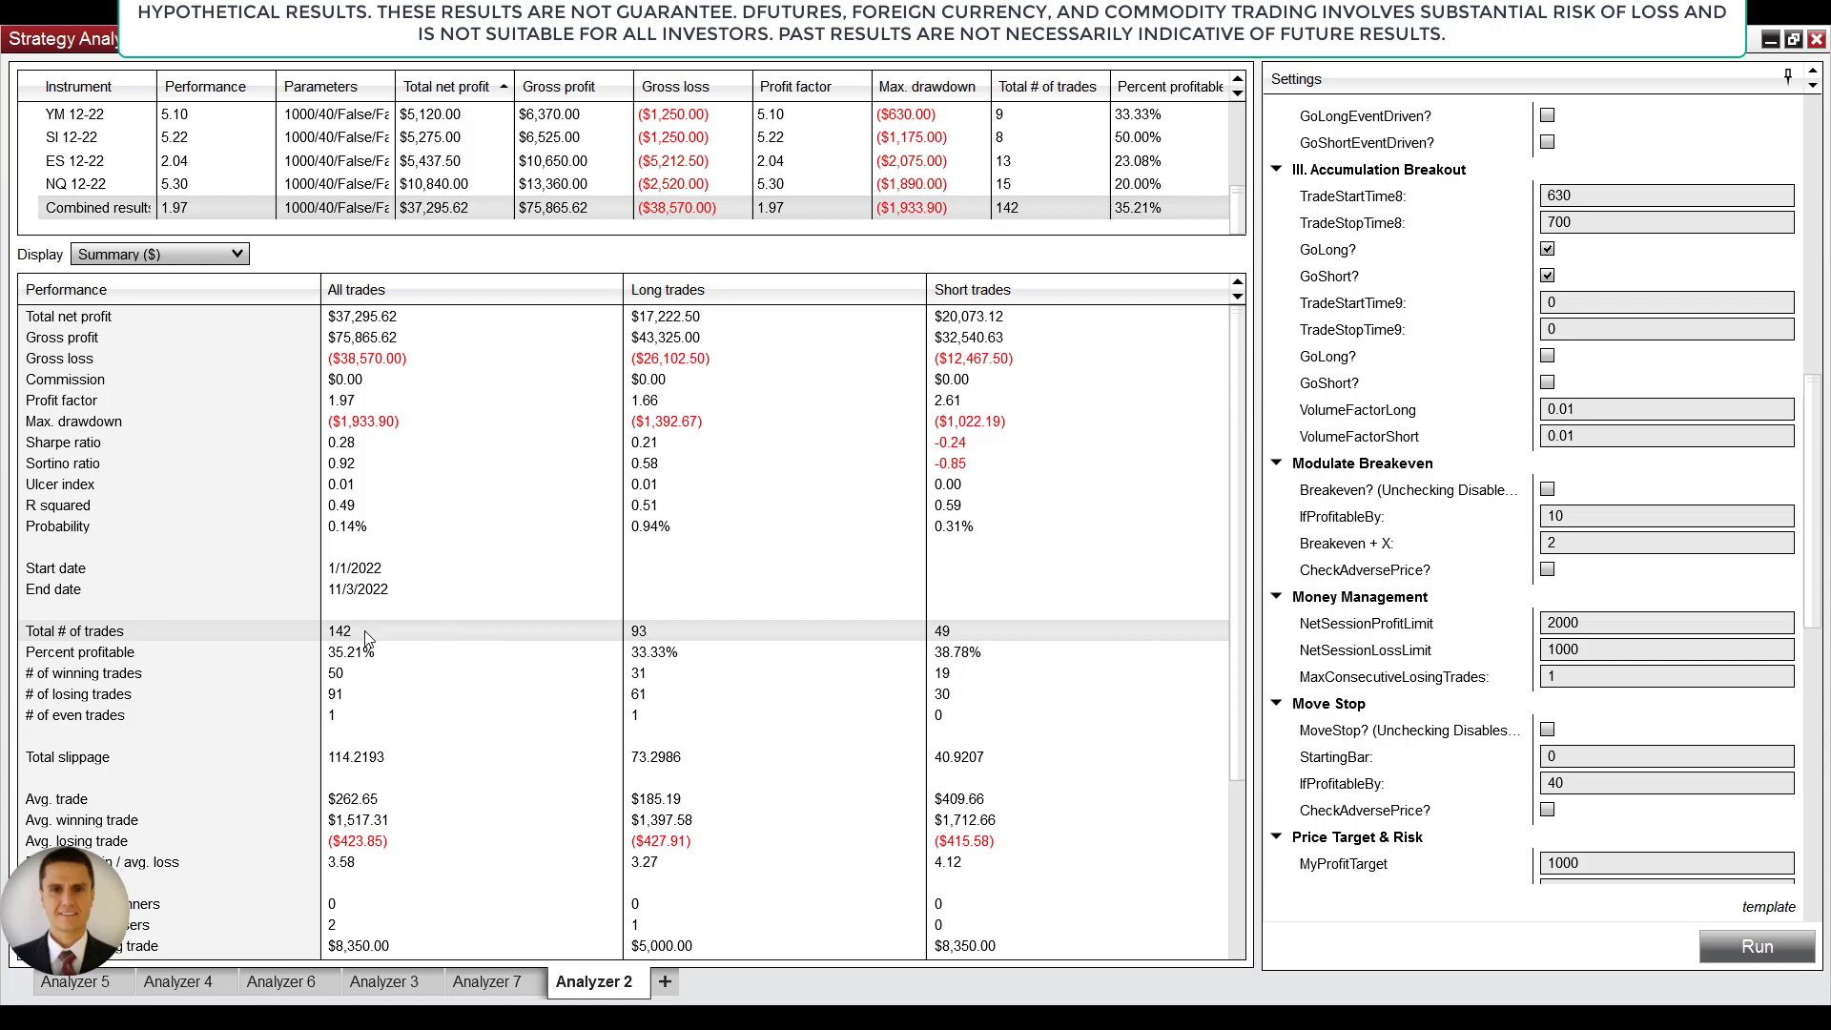
{"action": "mouse_move", "coordinate": [368, 641]}
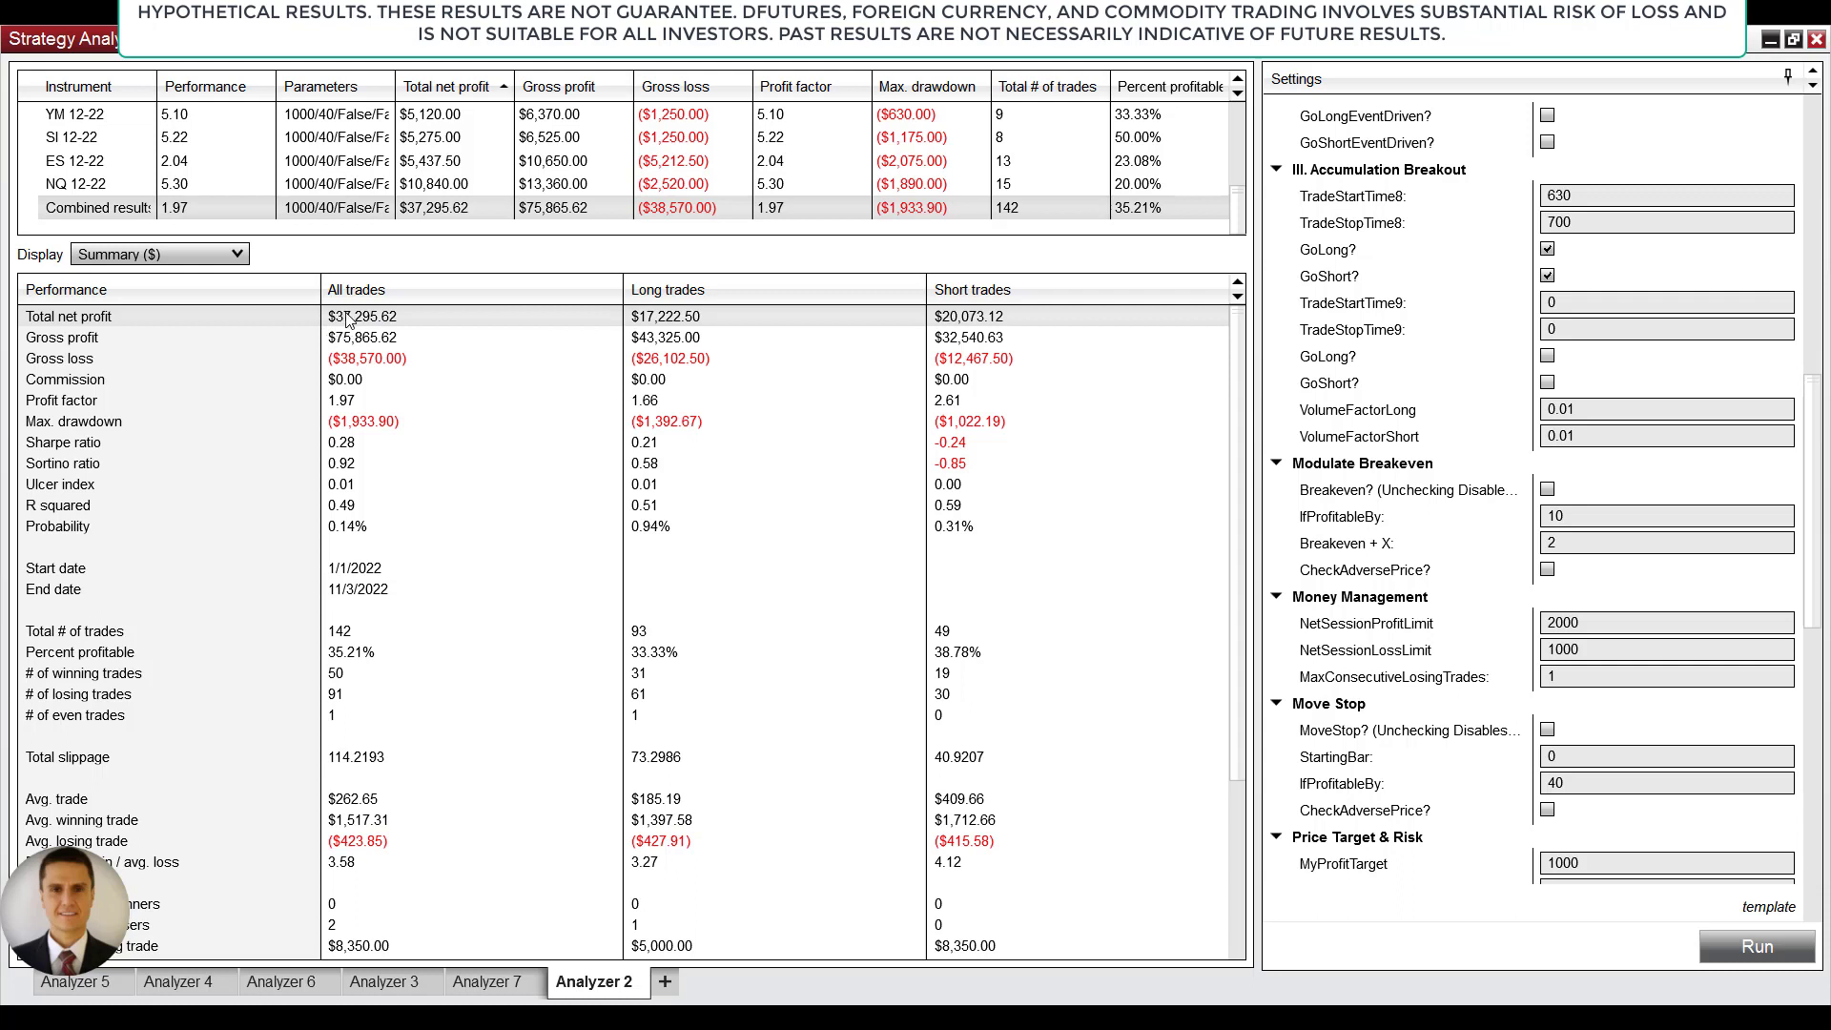
{"action": "mouse_move", "coordinate": [347, 416]}
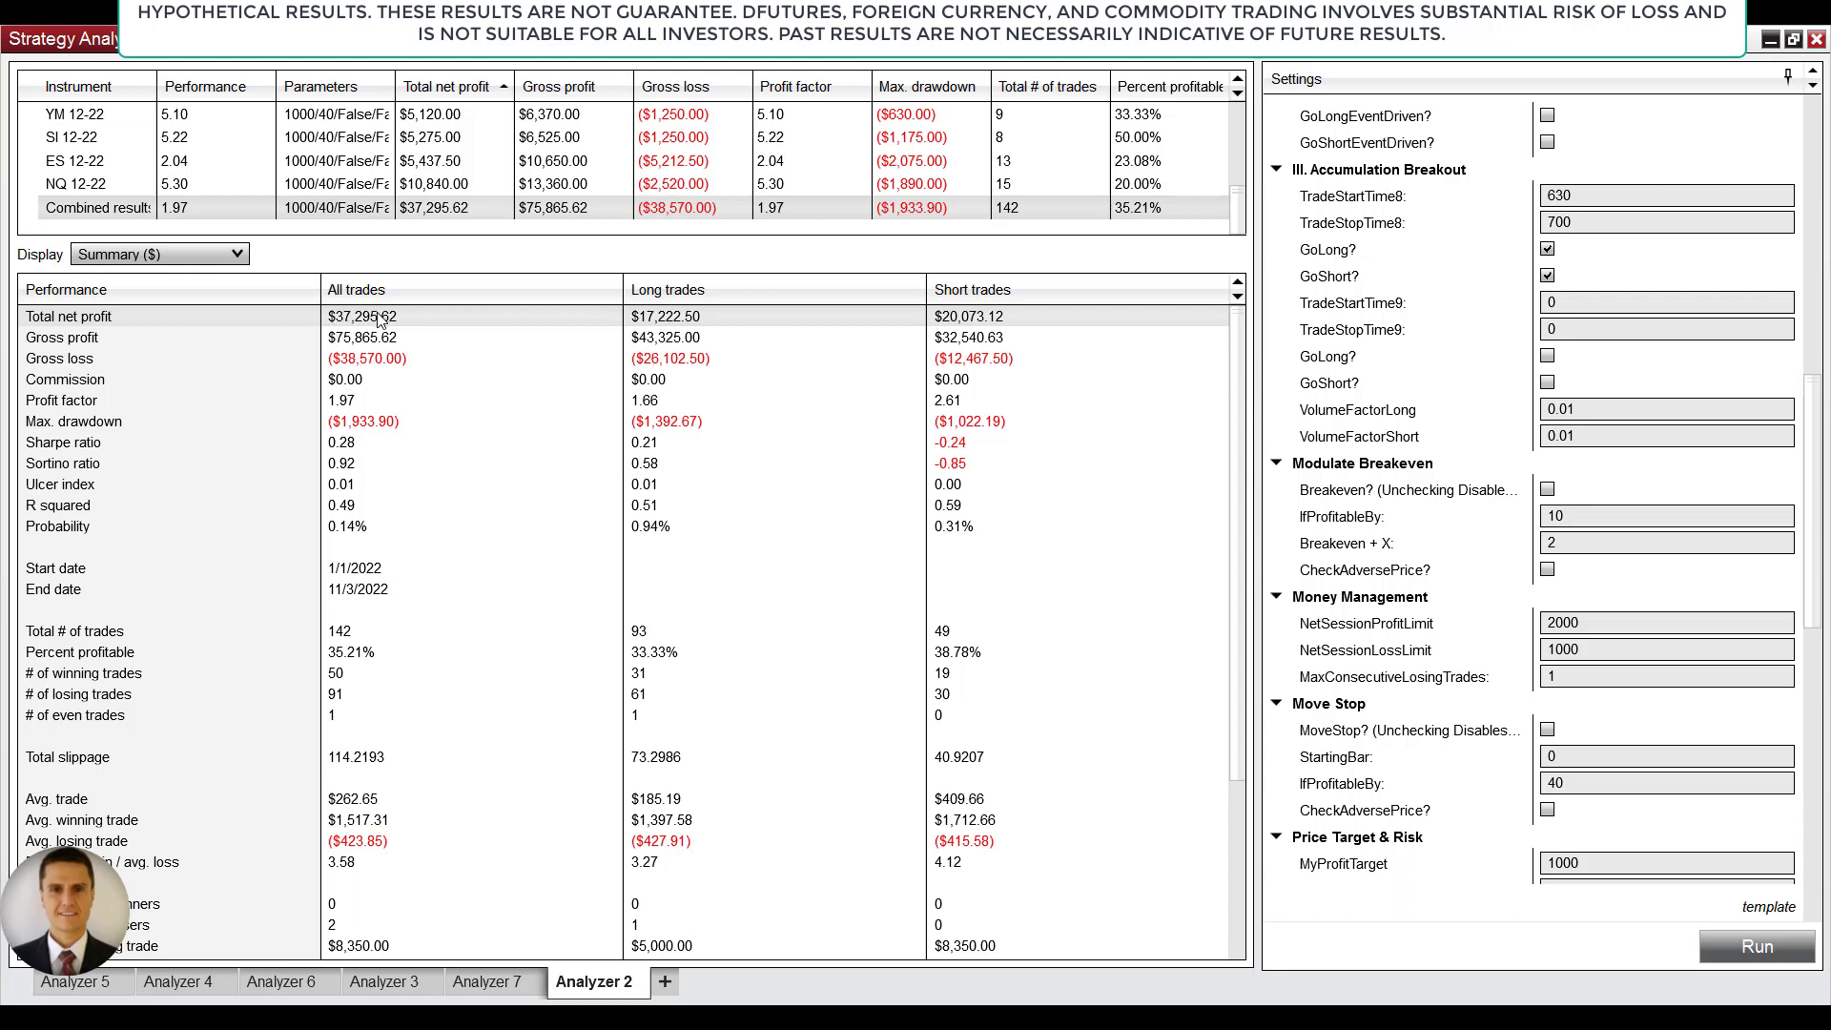
{"action": "left_click", "coordinate": [74, 419]}
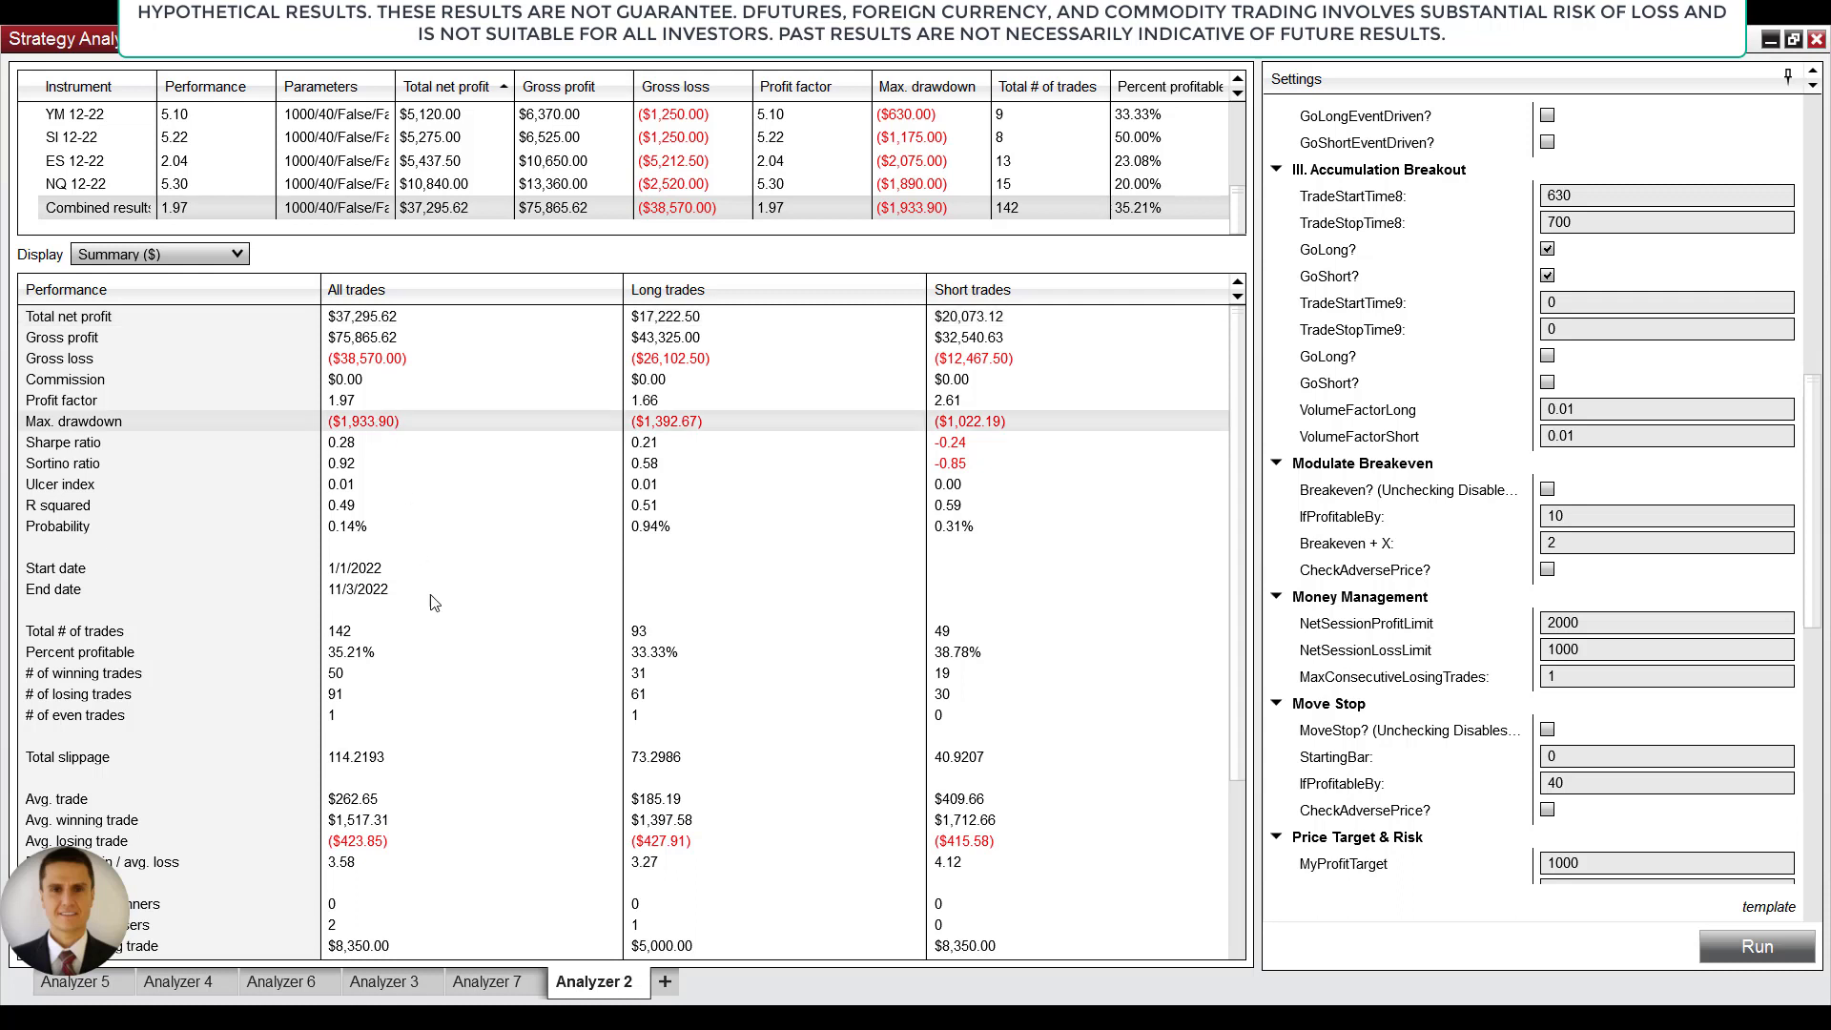
{"action": "mouse_move", "coordinate": [459, 602]}
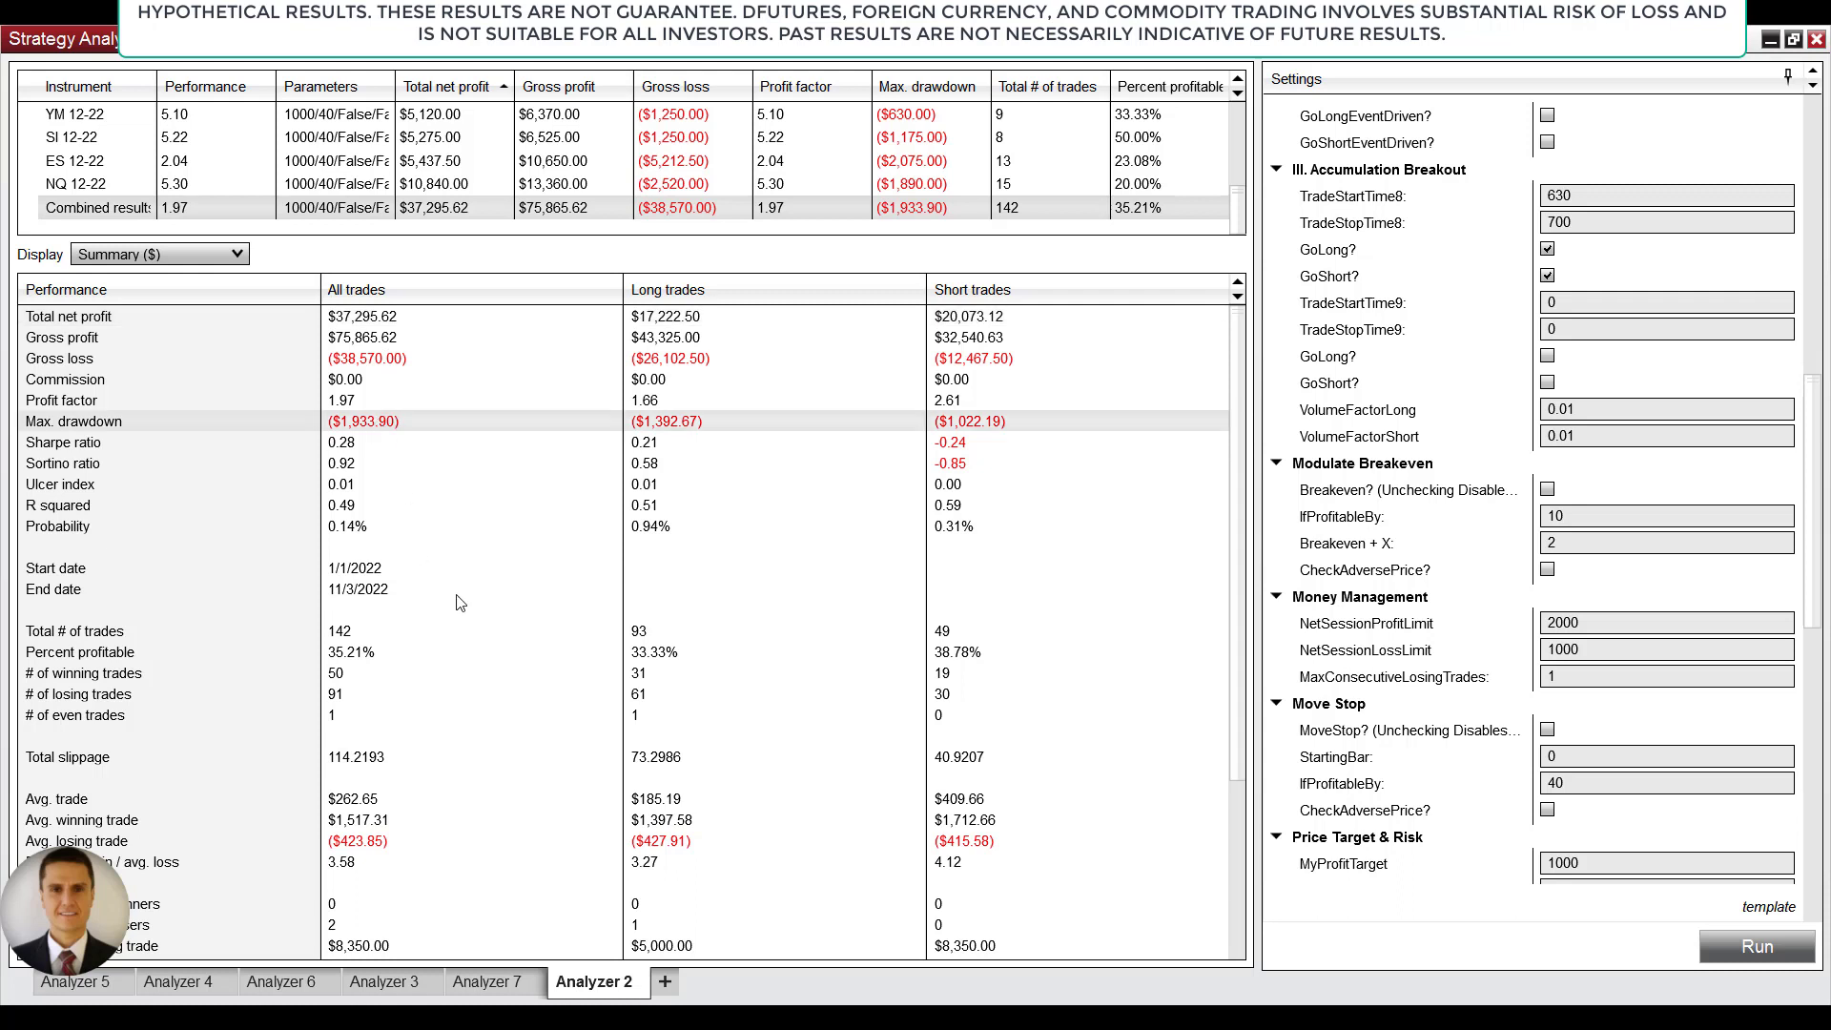